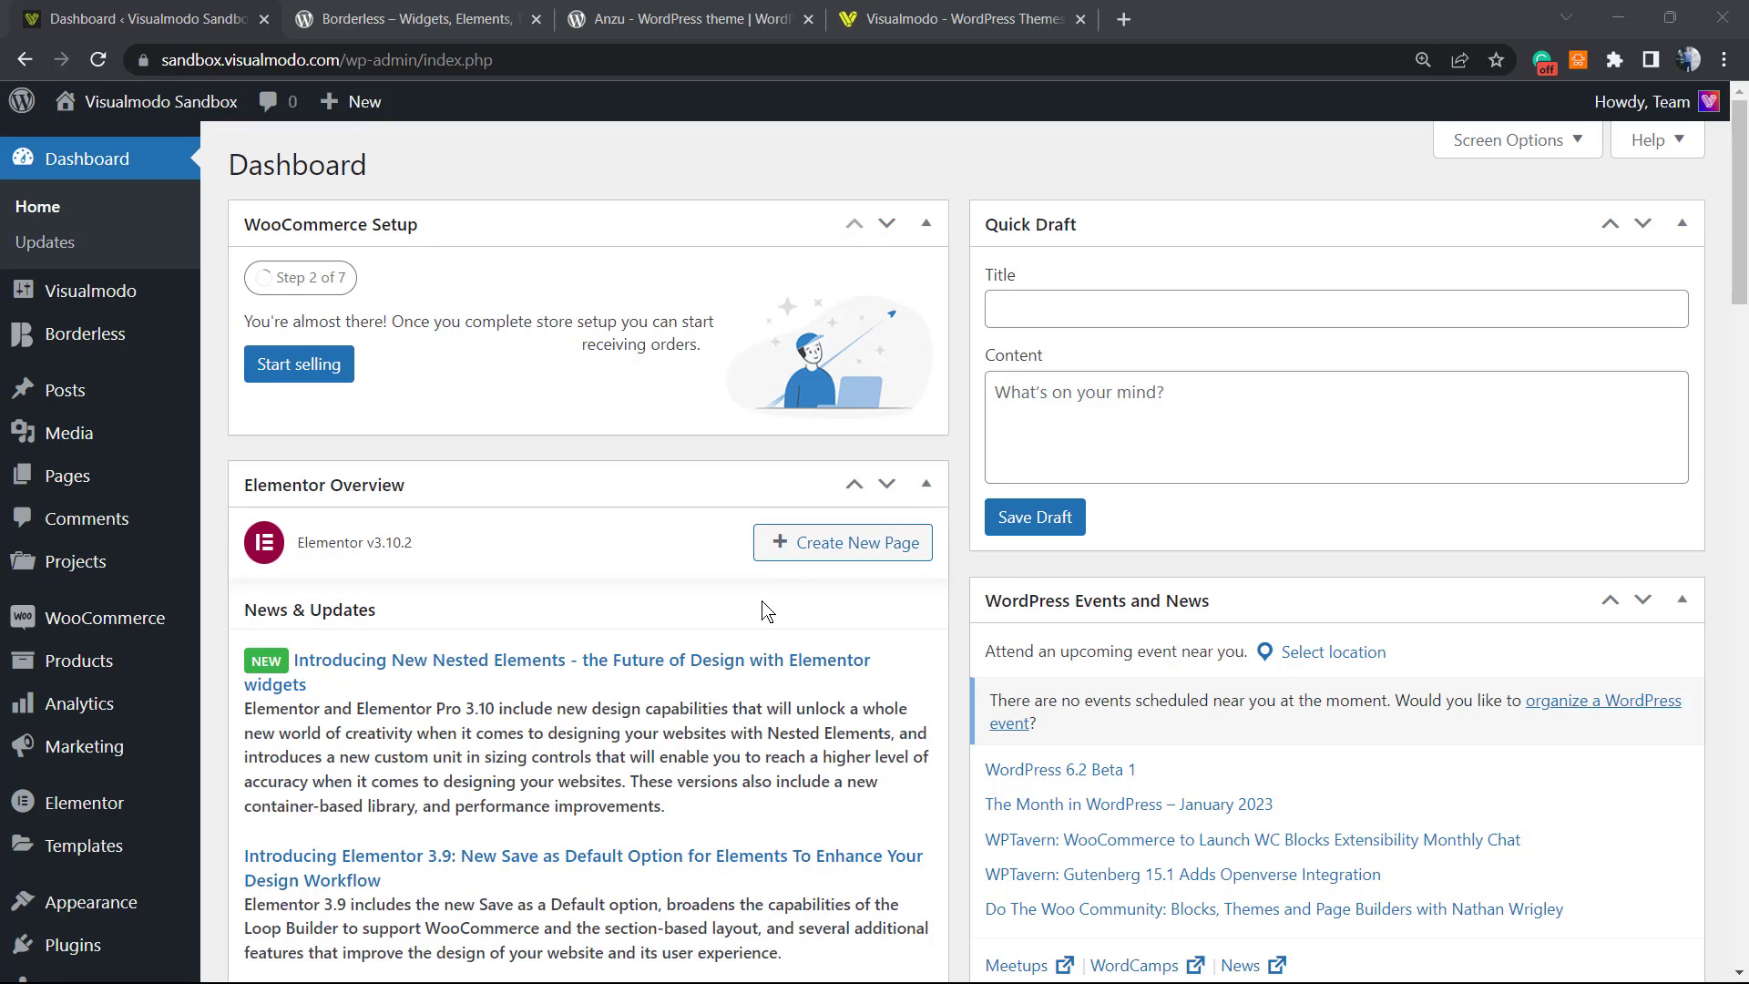
{"action": "mouse_move", "coordinate": [735, 593]}
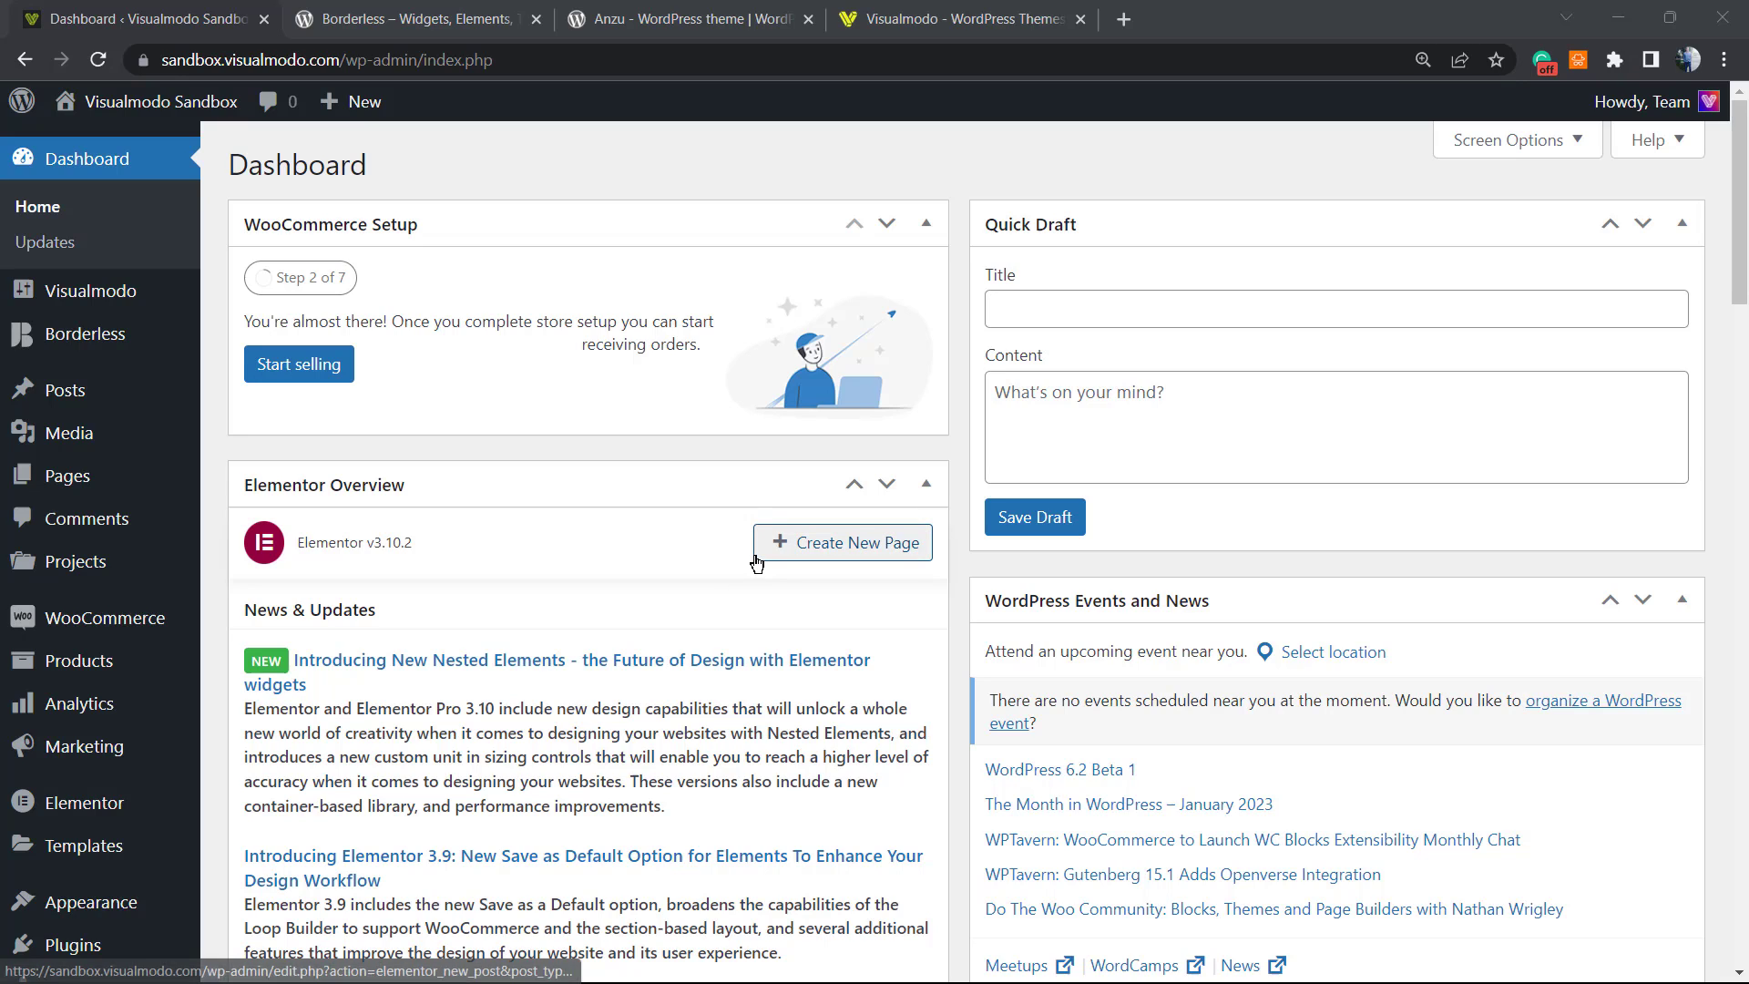
{"action": "mouse_move", "coordinate": [636, 565]}
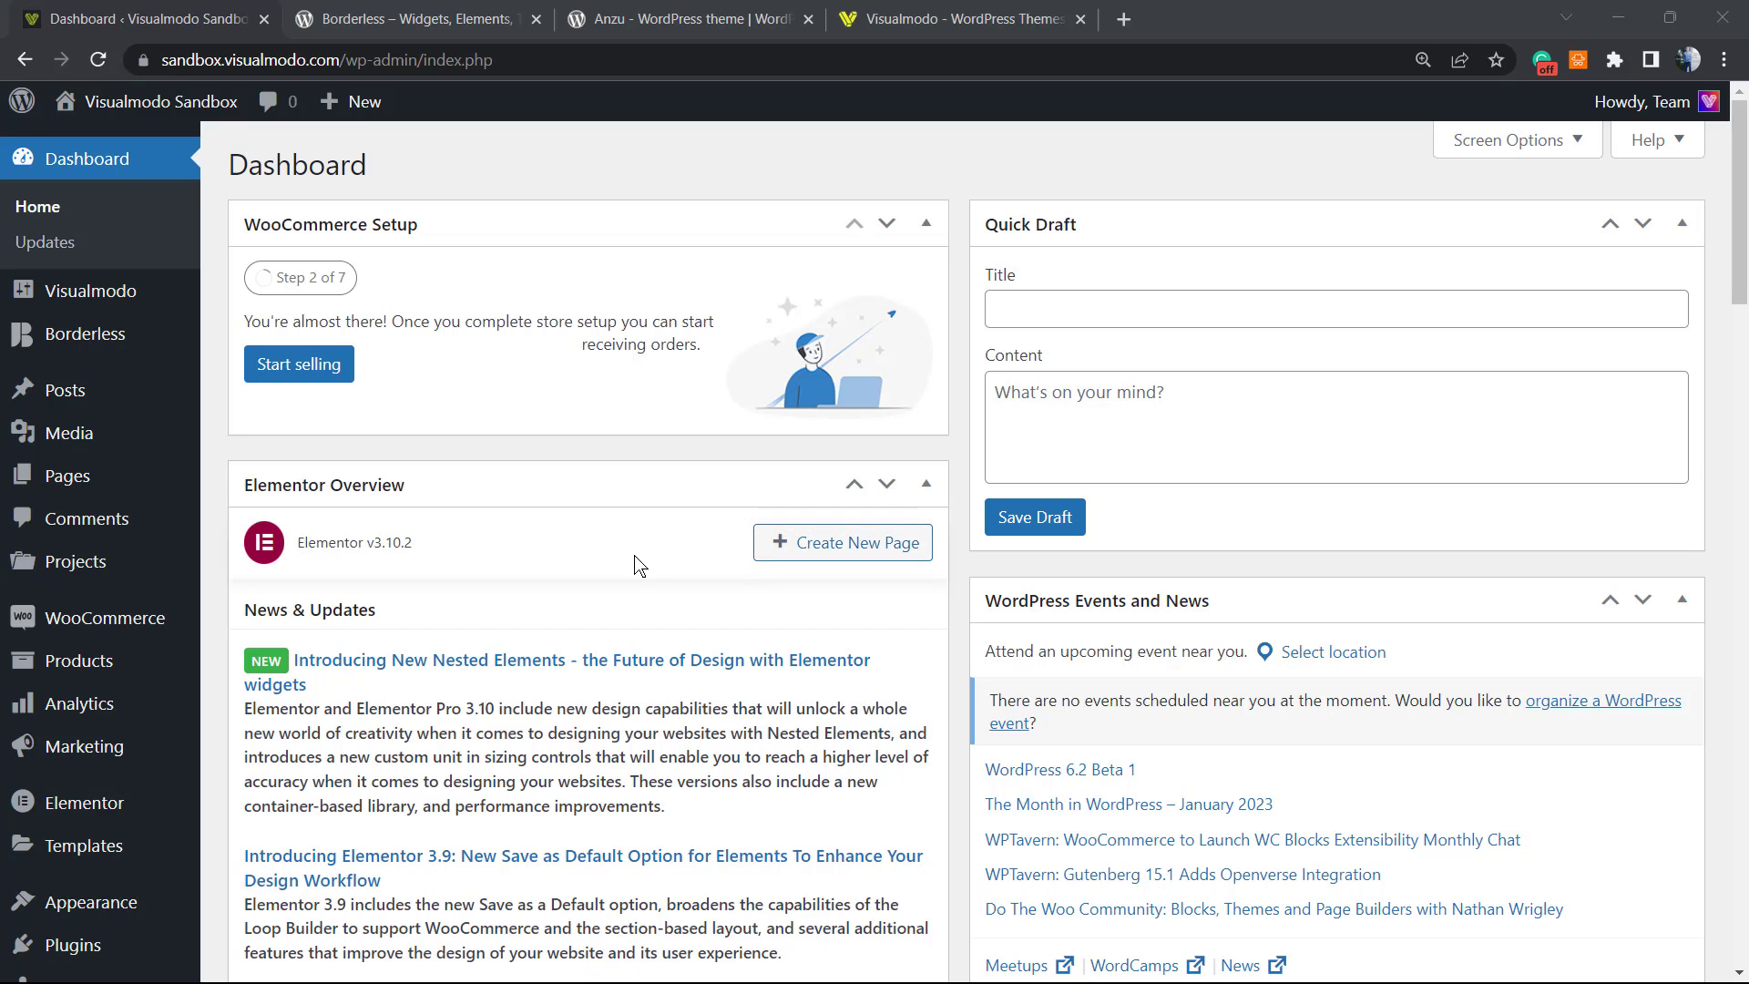
{"action": "mouse_move", "coordinate": [636, 572]}
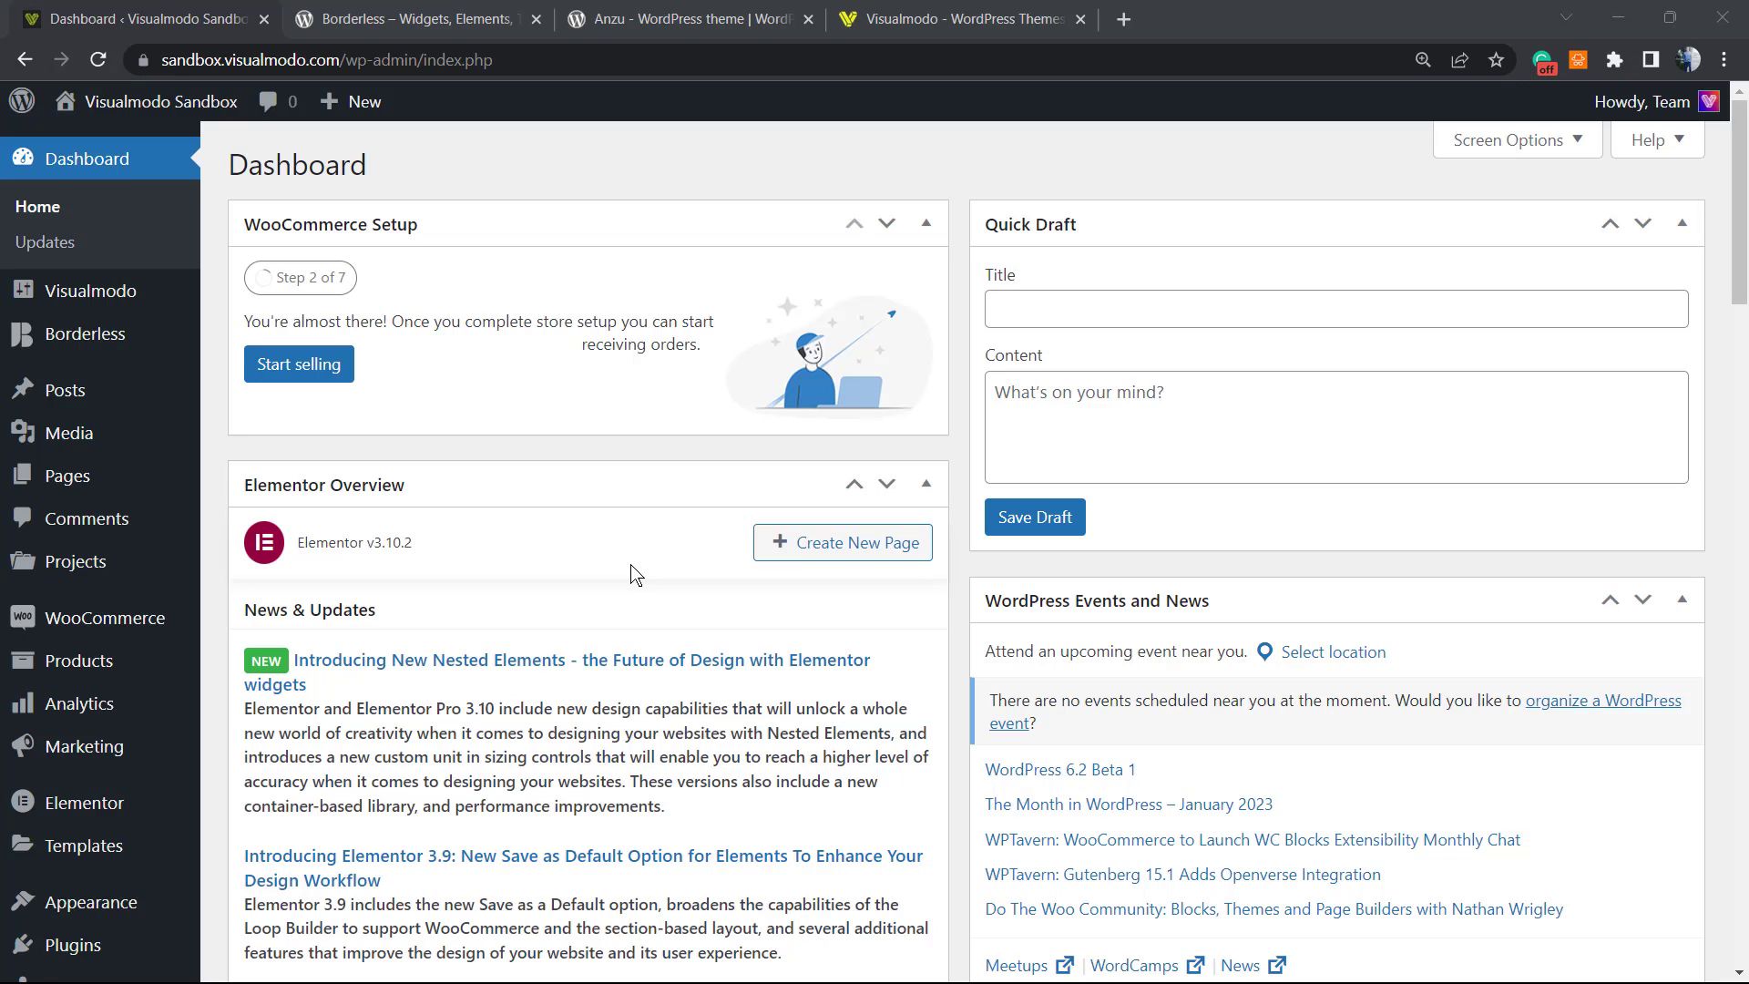
{"action": "mouse_move", "coordinate": [674, 554]}
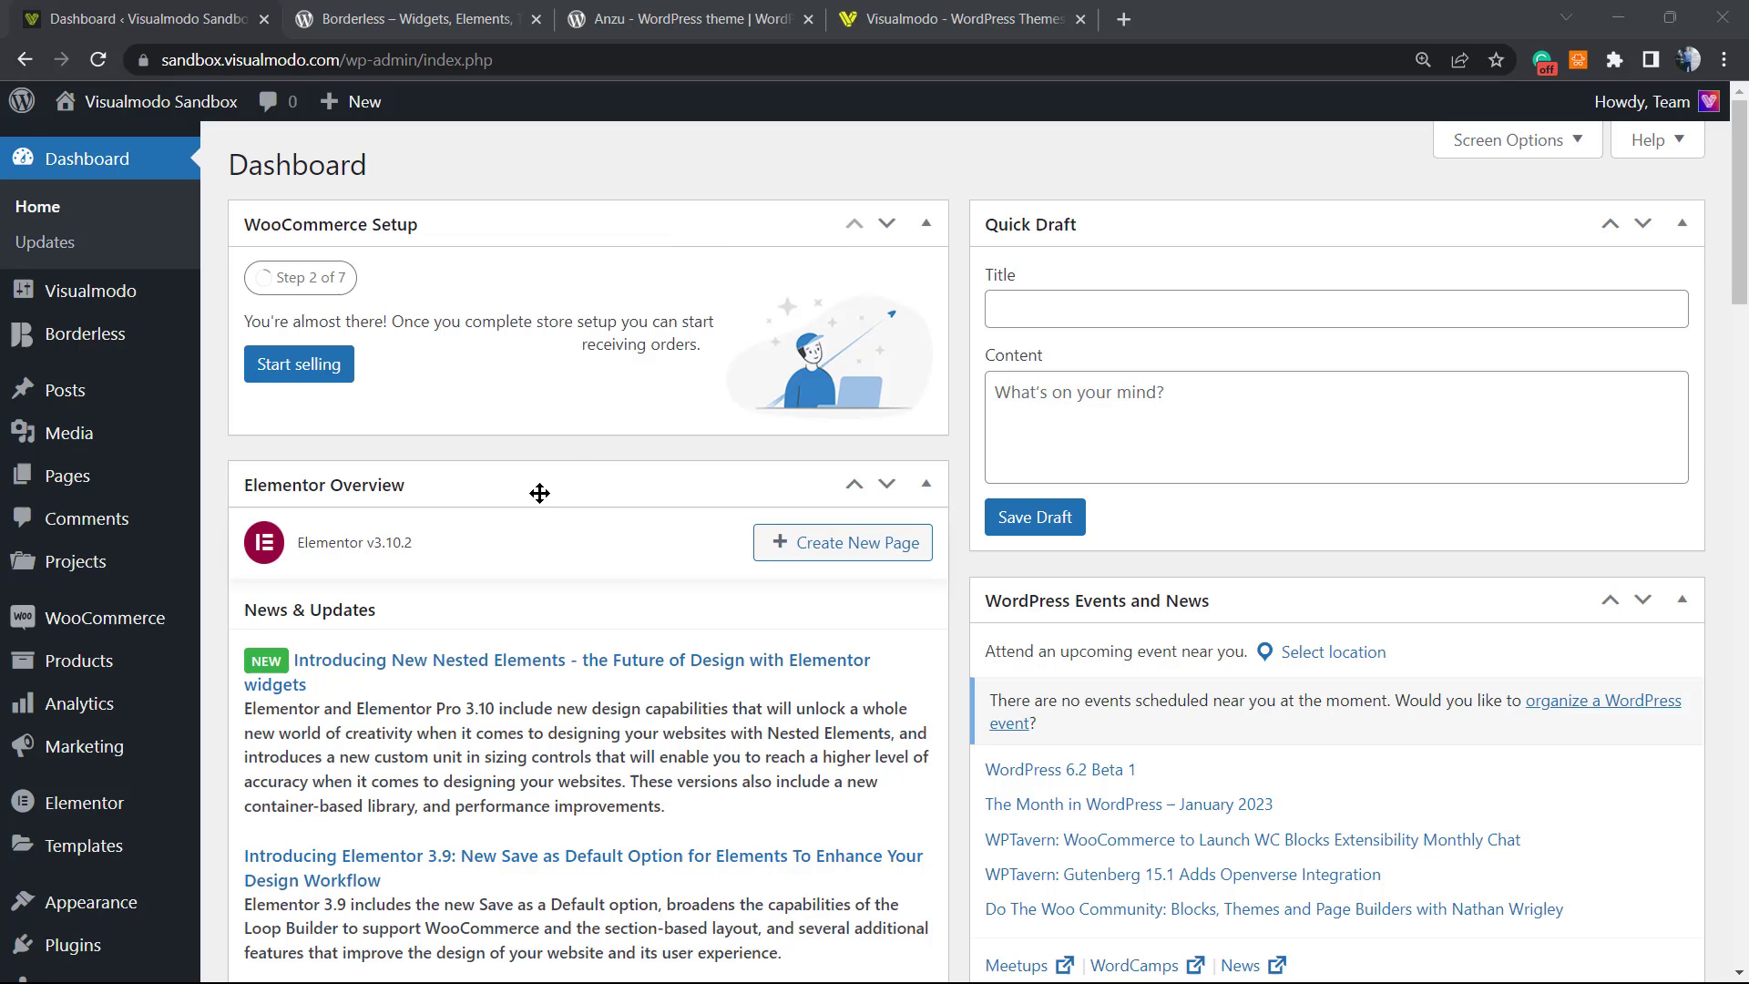
Step: Search the plugin directory for 'Quiz And Survey Master' from Add New Plugin
{"action": "scroll", "scroll_direction": "down", "scroll_amount": 3}
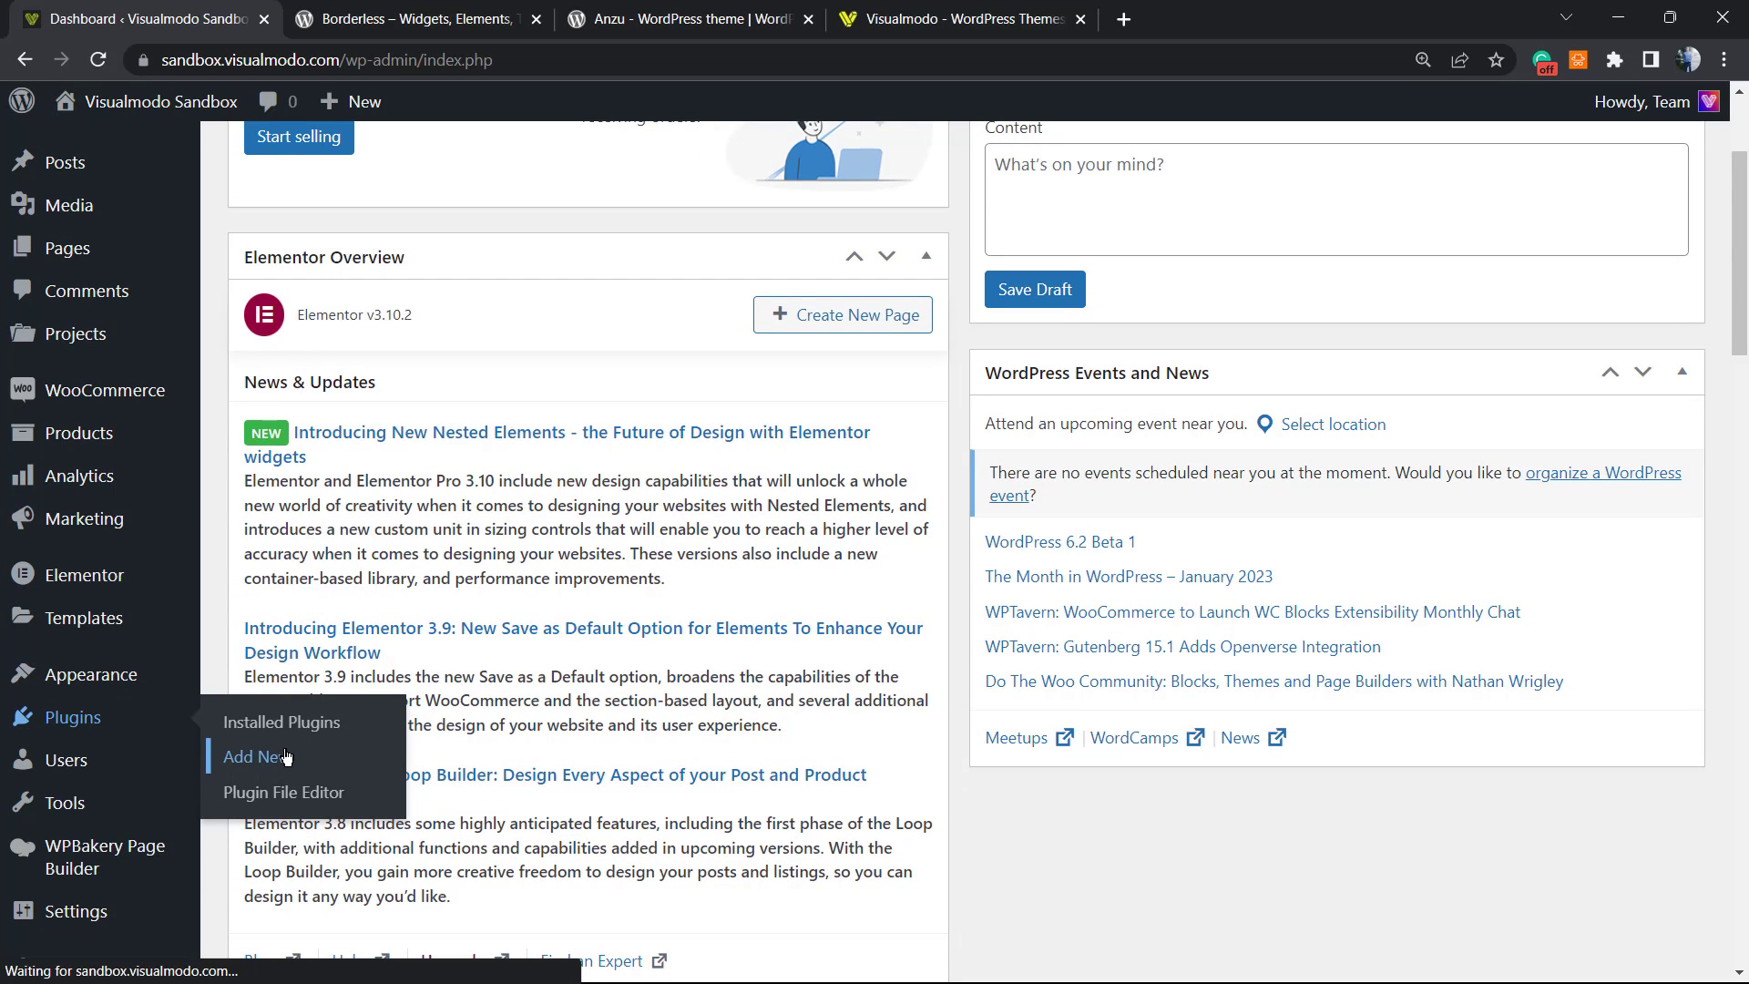
{"action": "left_click", "coordinate": [250, 757]}
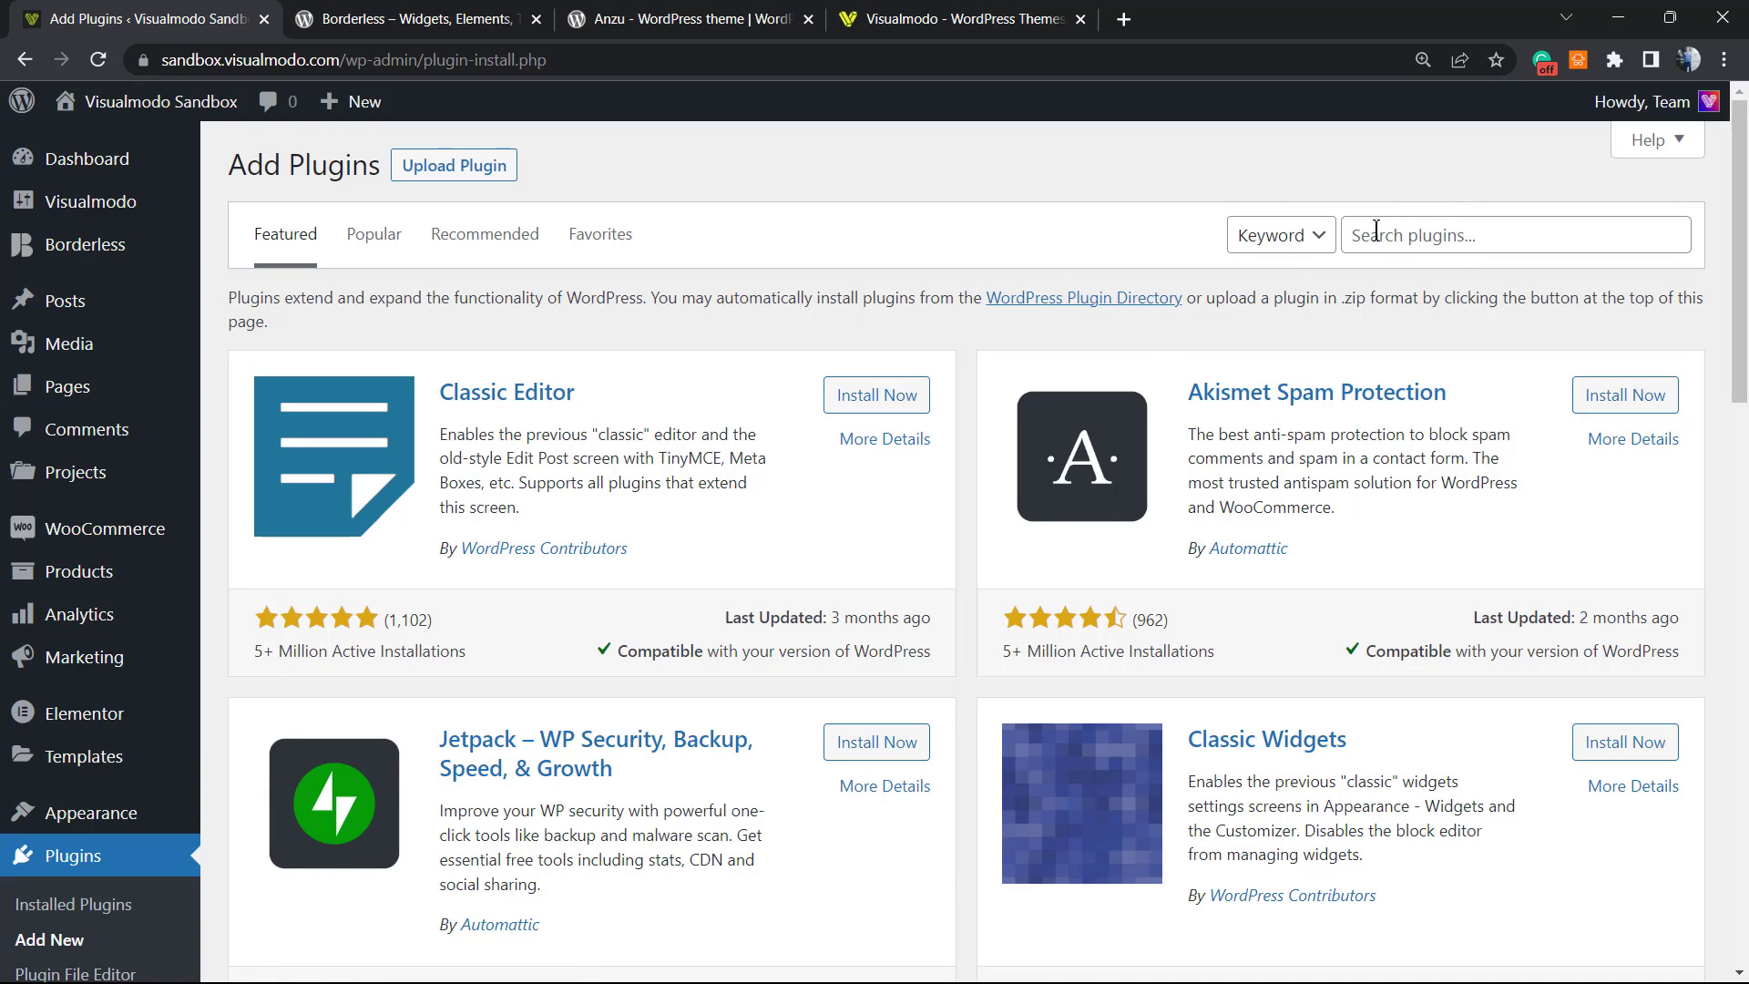
{"action": "left_click", "coordinate": [1514, 235]}
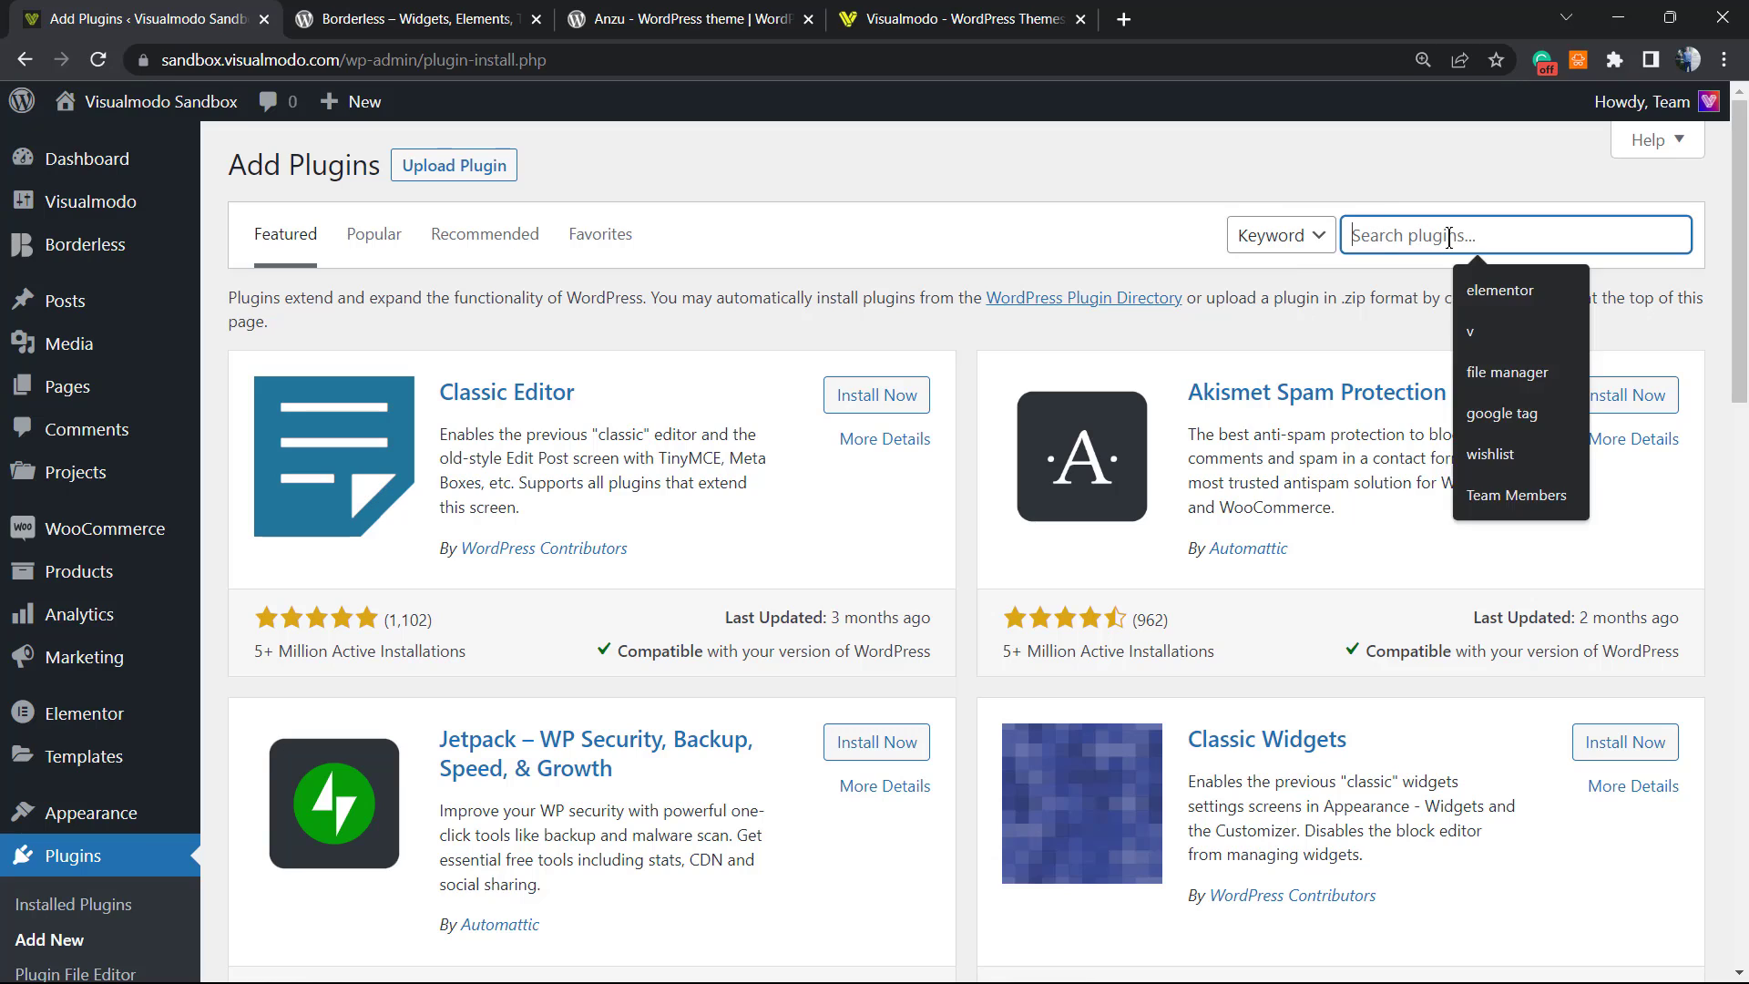
{"action": "type", "text": "Quiz And Survey Master"}
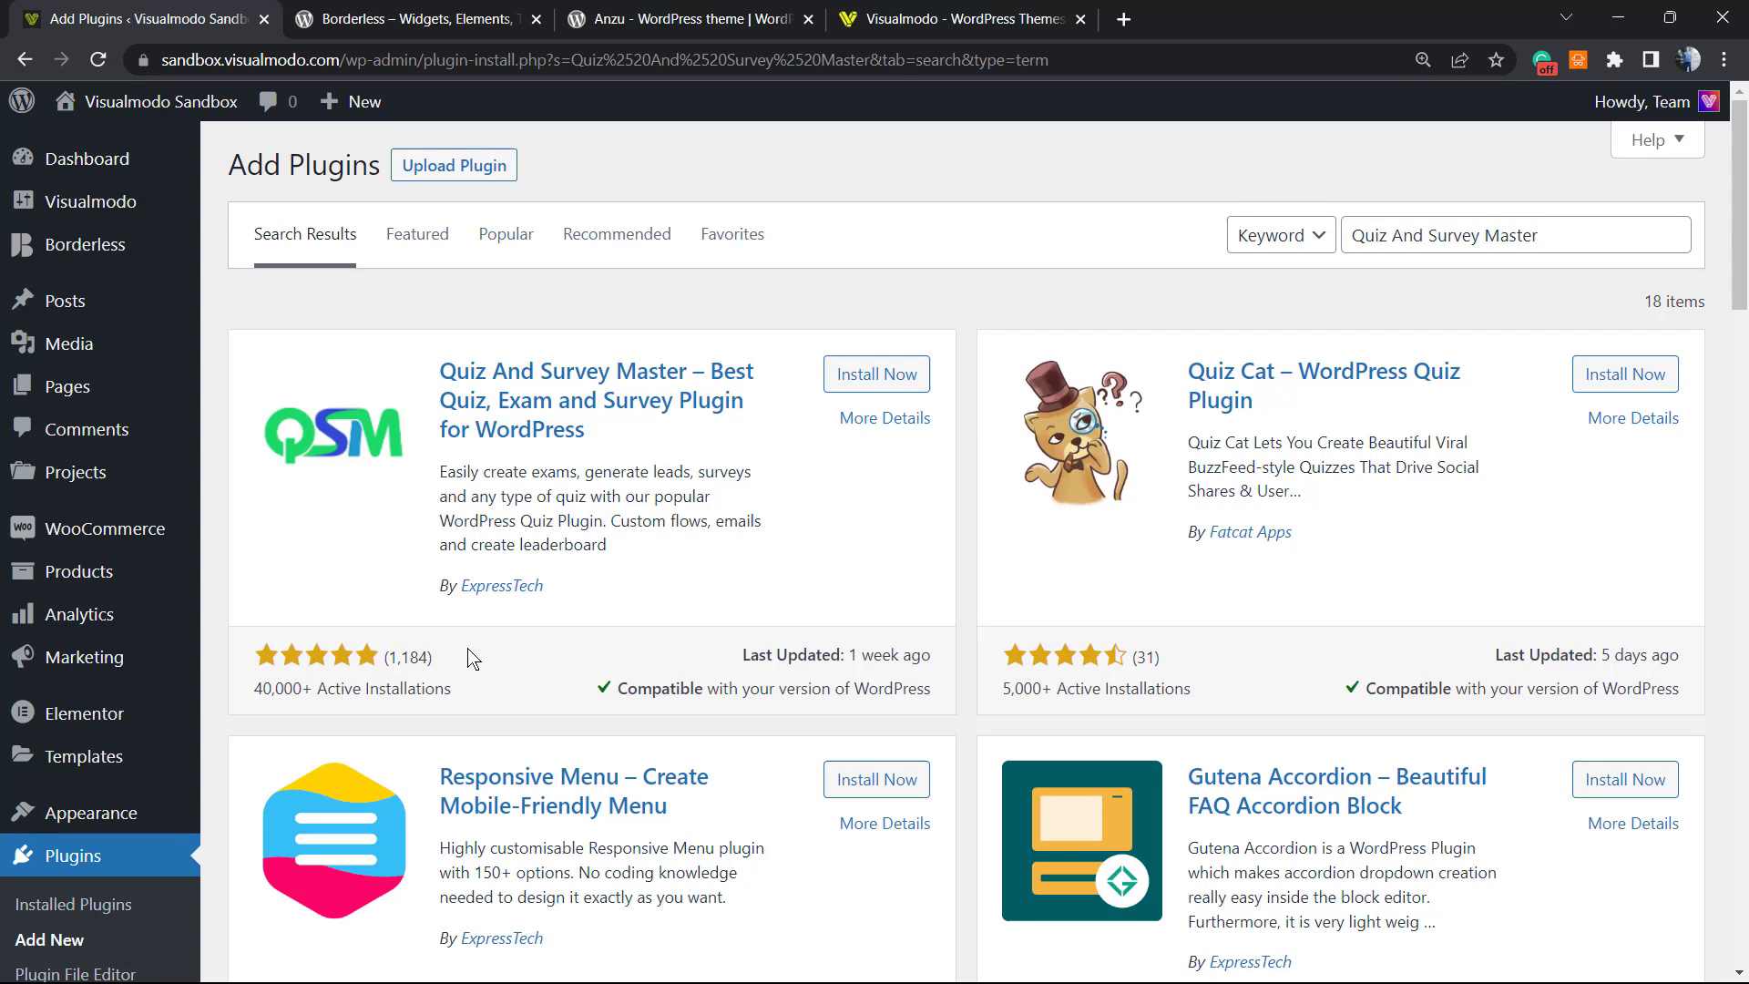
{"action": "left_click_drag", "start_coordinate": [678, 495], "coordinate": [543, 585]}
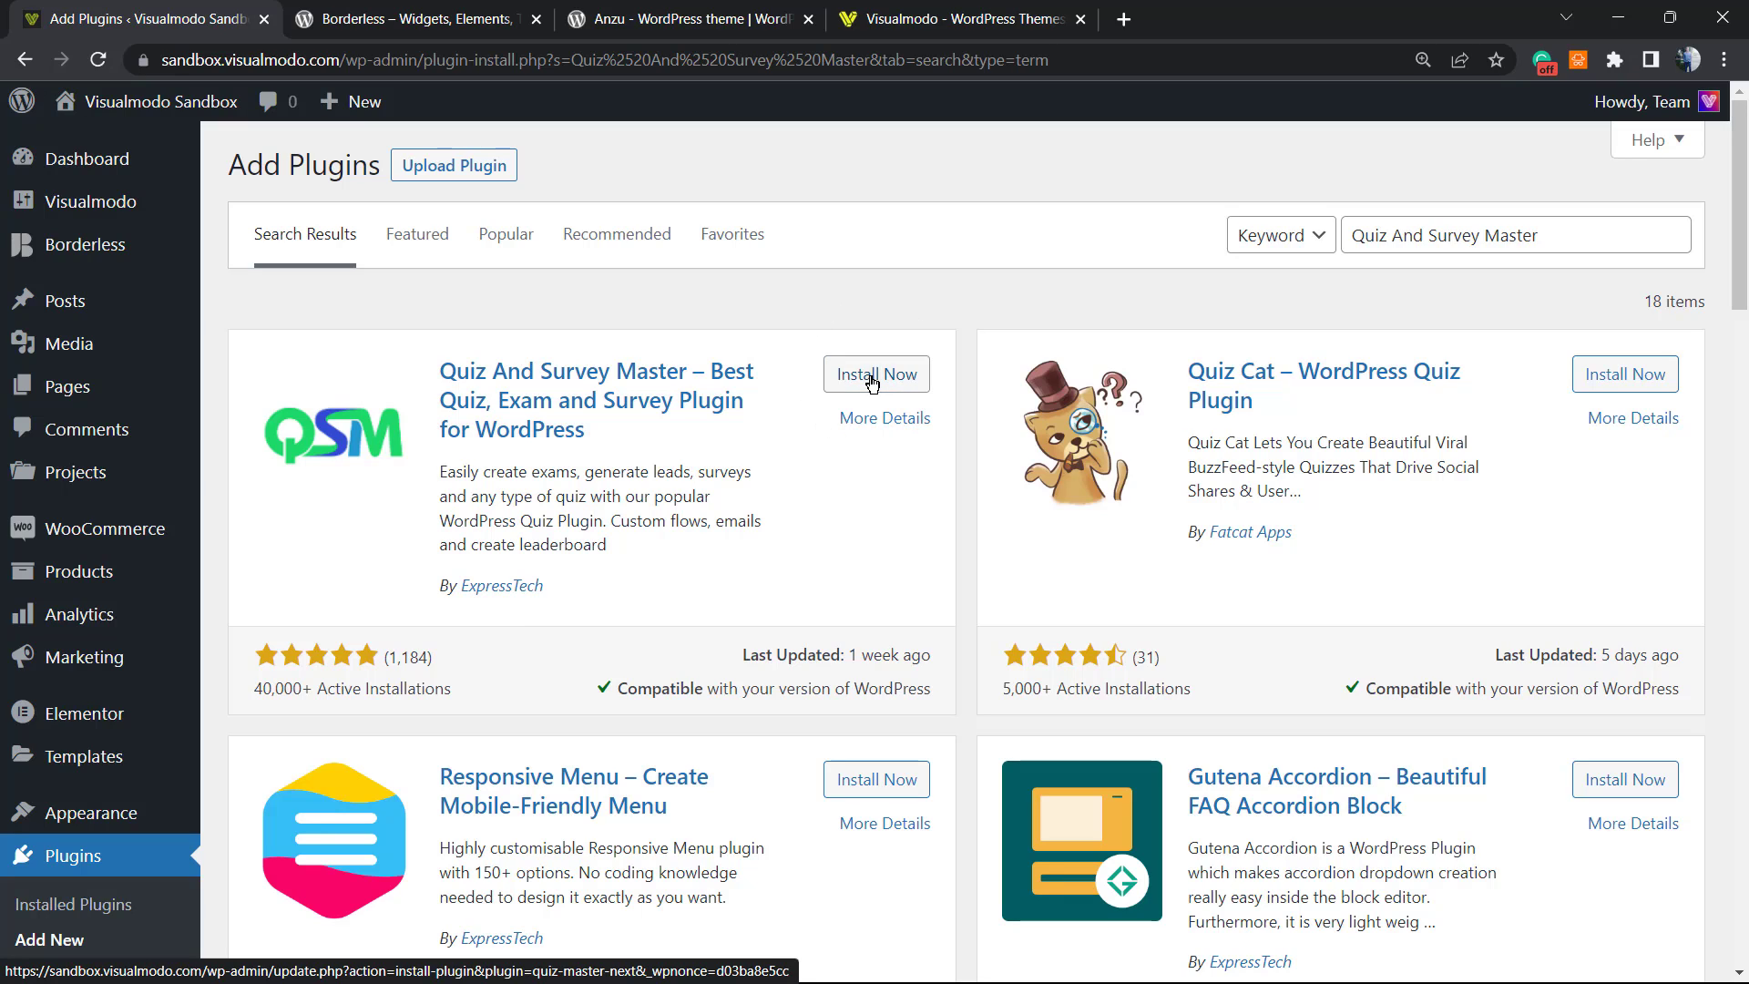
Step: Install the Quiz And Survey Master plugin and start activating it
{"action": "left_click", "coordinate": [876, 373]}
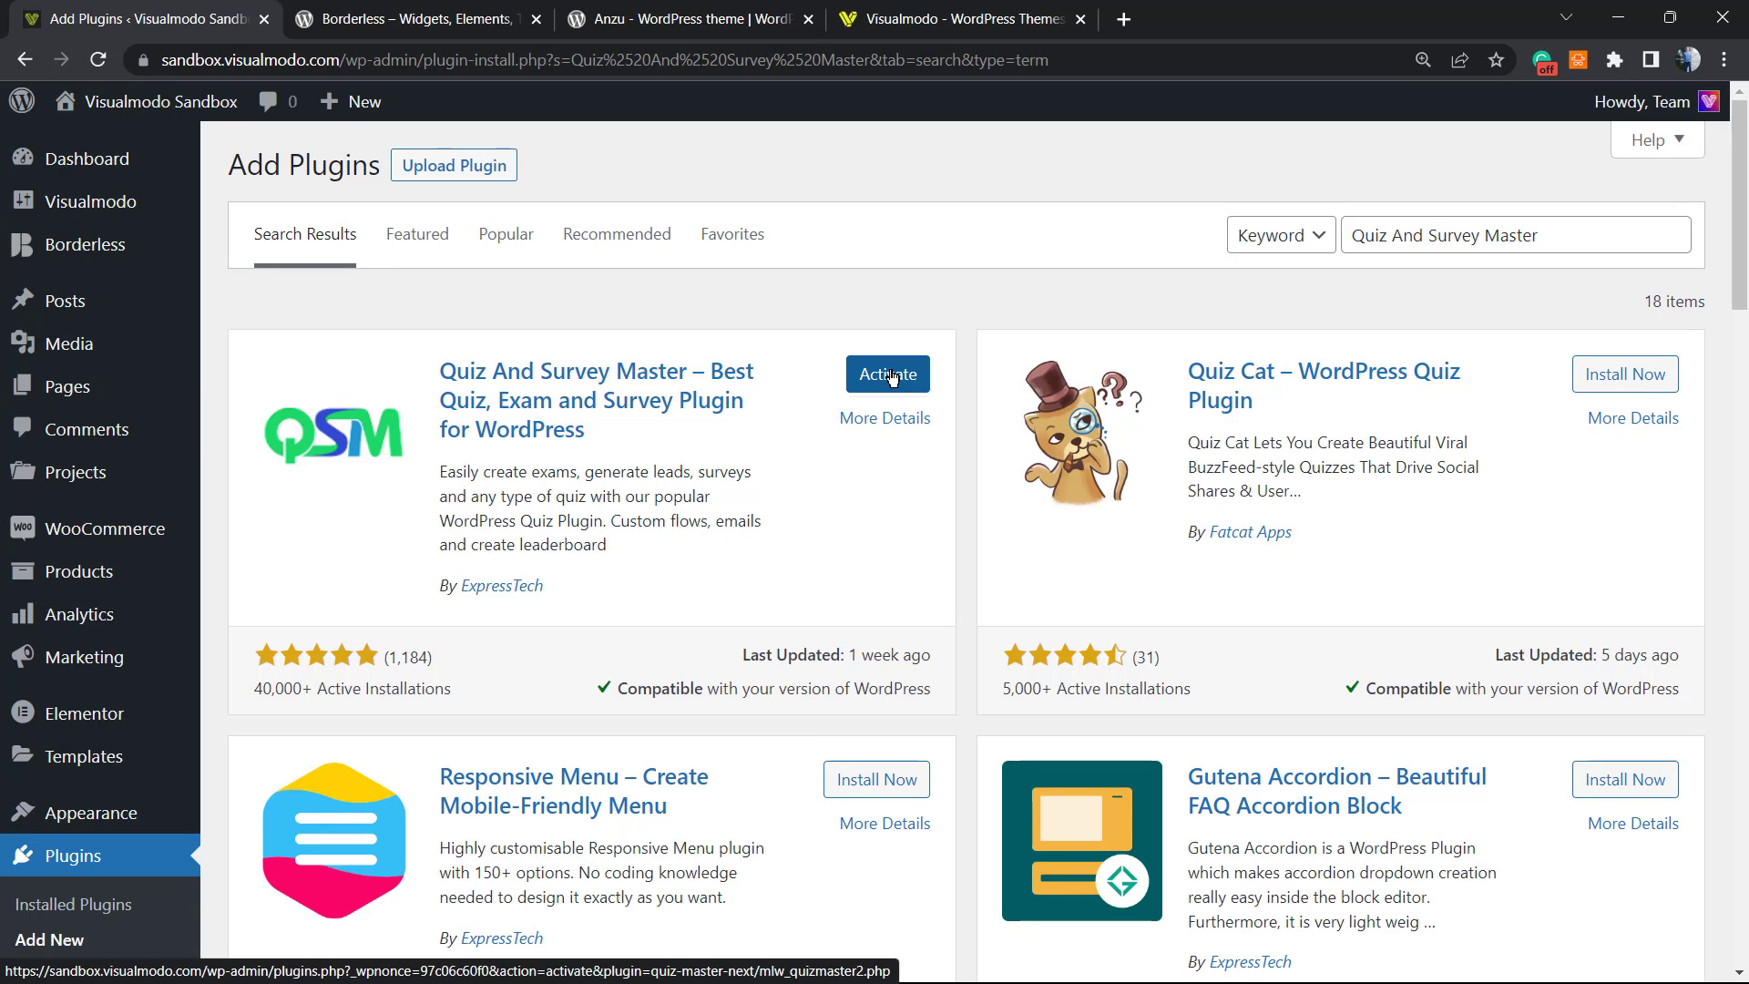
{"action": "left_click", "coordinate": [887, 374]}
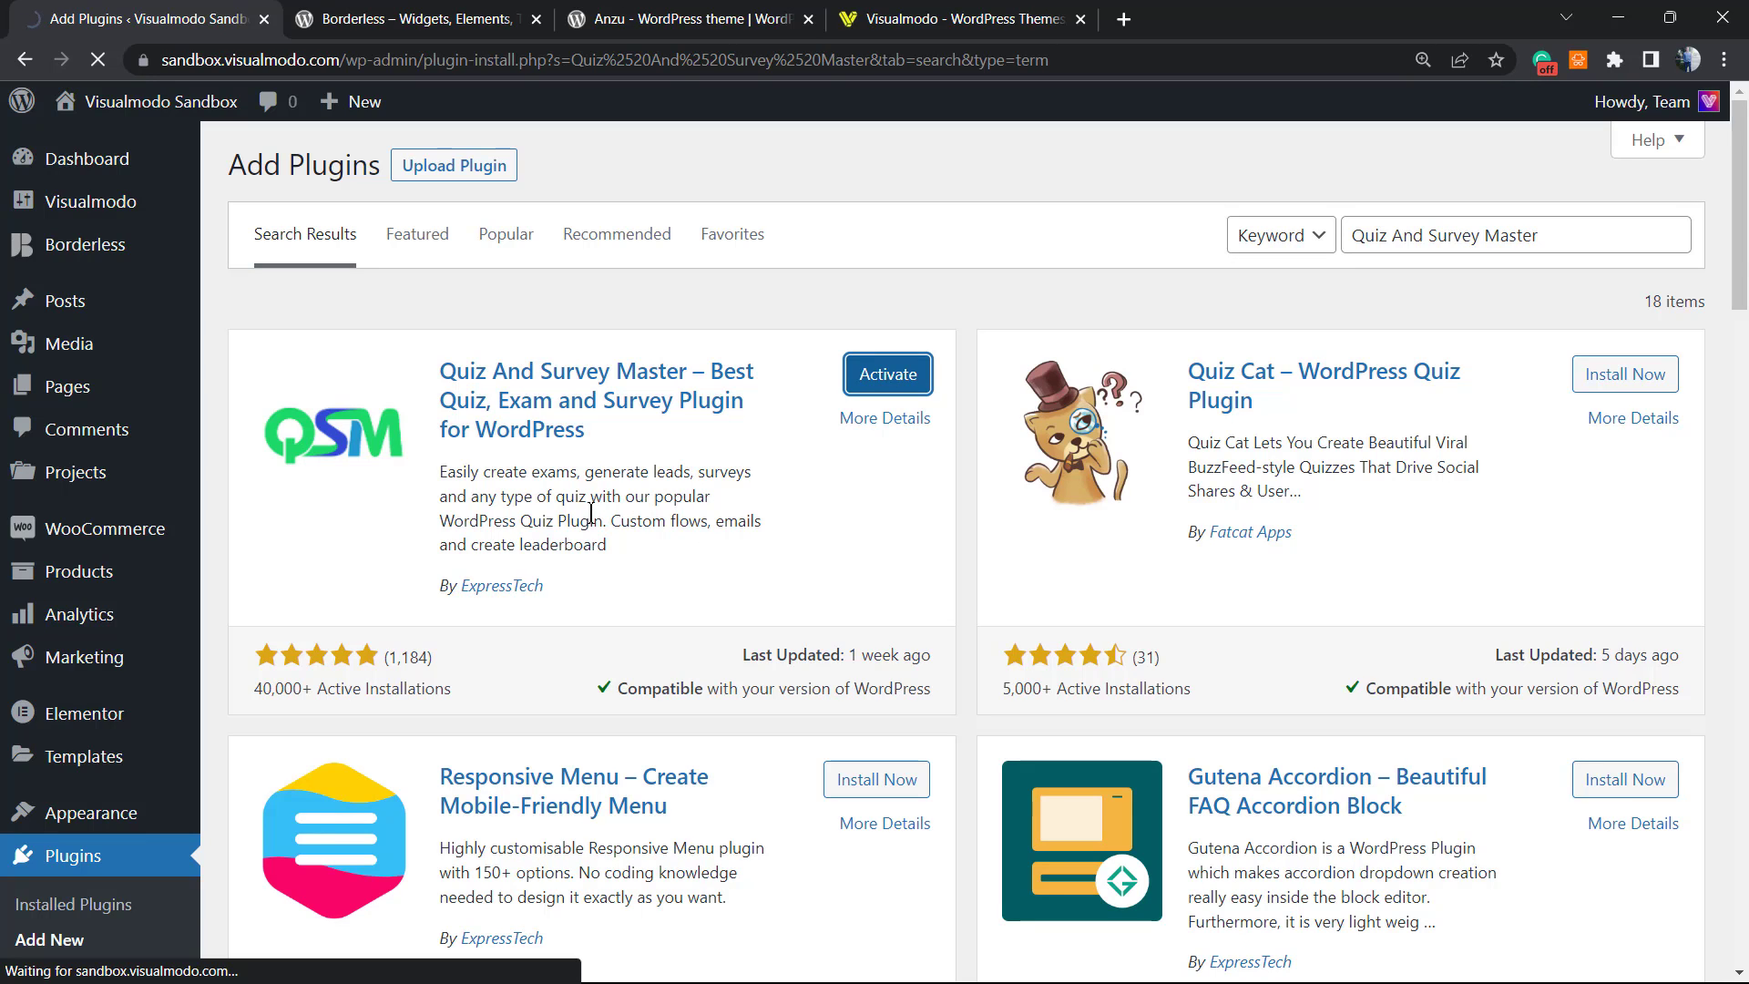
Step: Finish activation and show the empty QSM Quizzes & Surveys list
{"action": "left_click", "coordinate": [888, 373]}
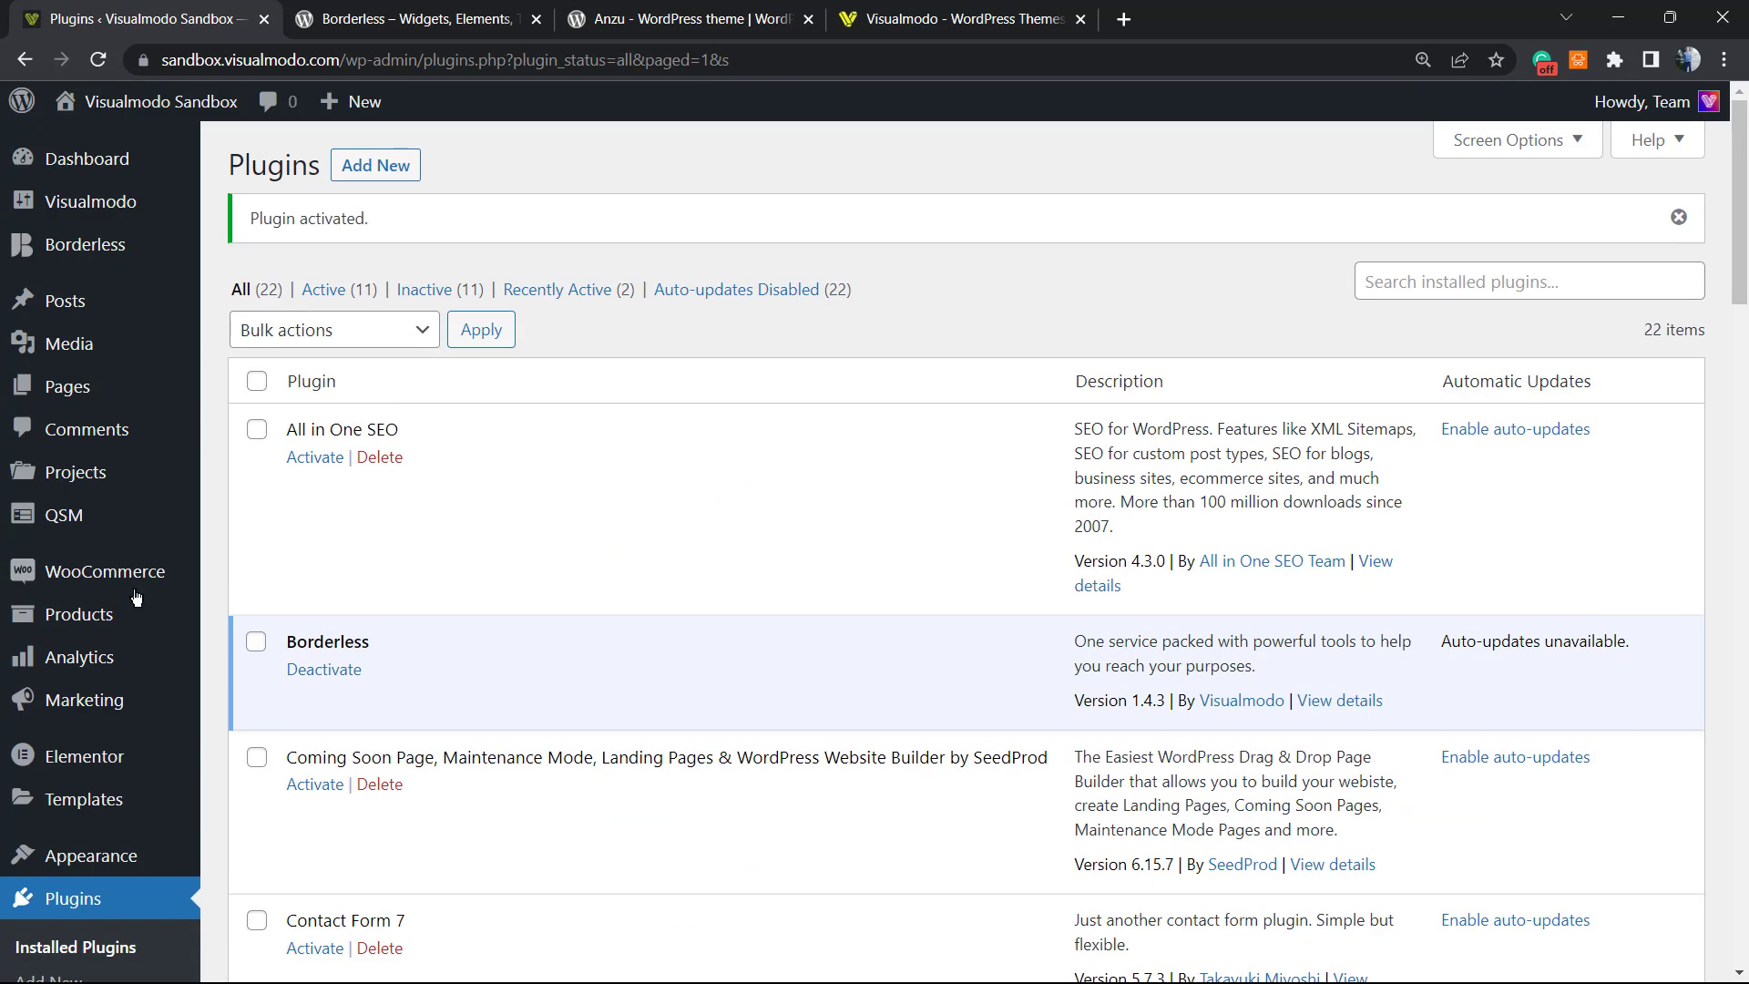
{"action": "mouse_move", "coordinate": [422, 497]}
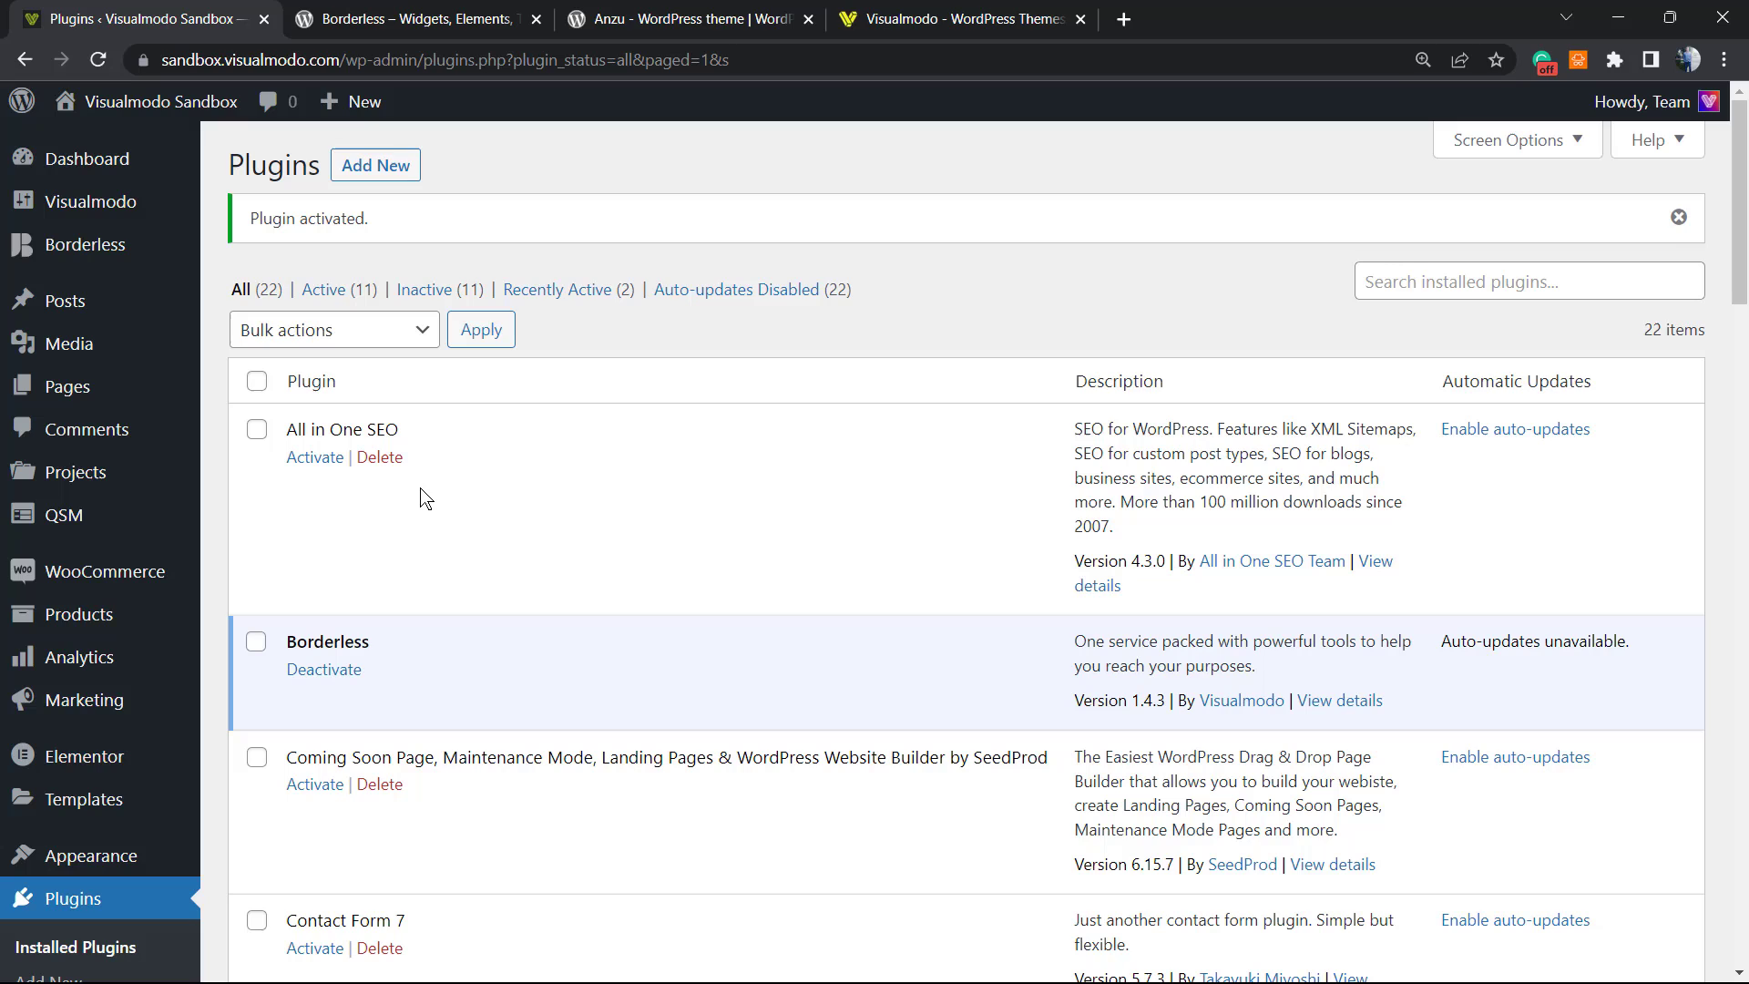
{"action": "mouse_move", "coordinate": [350, 510]}
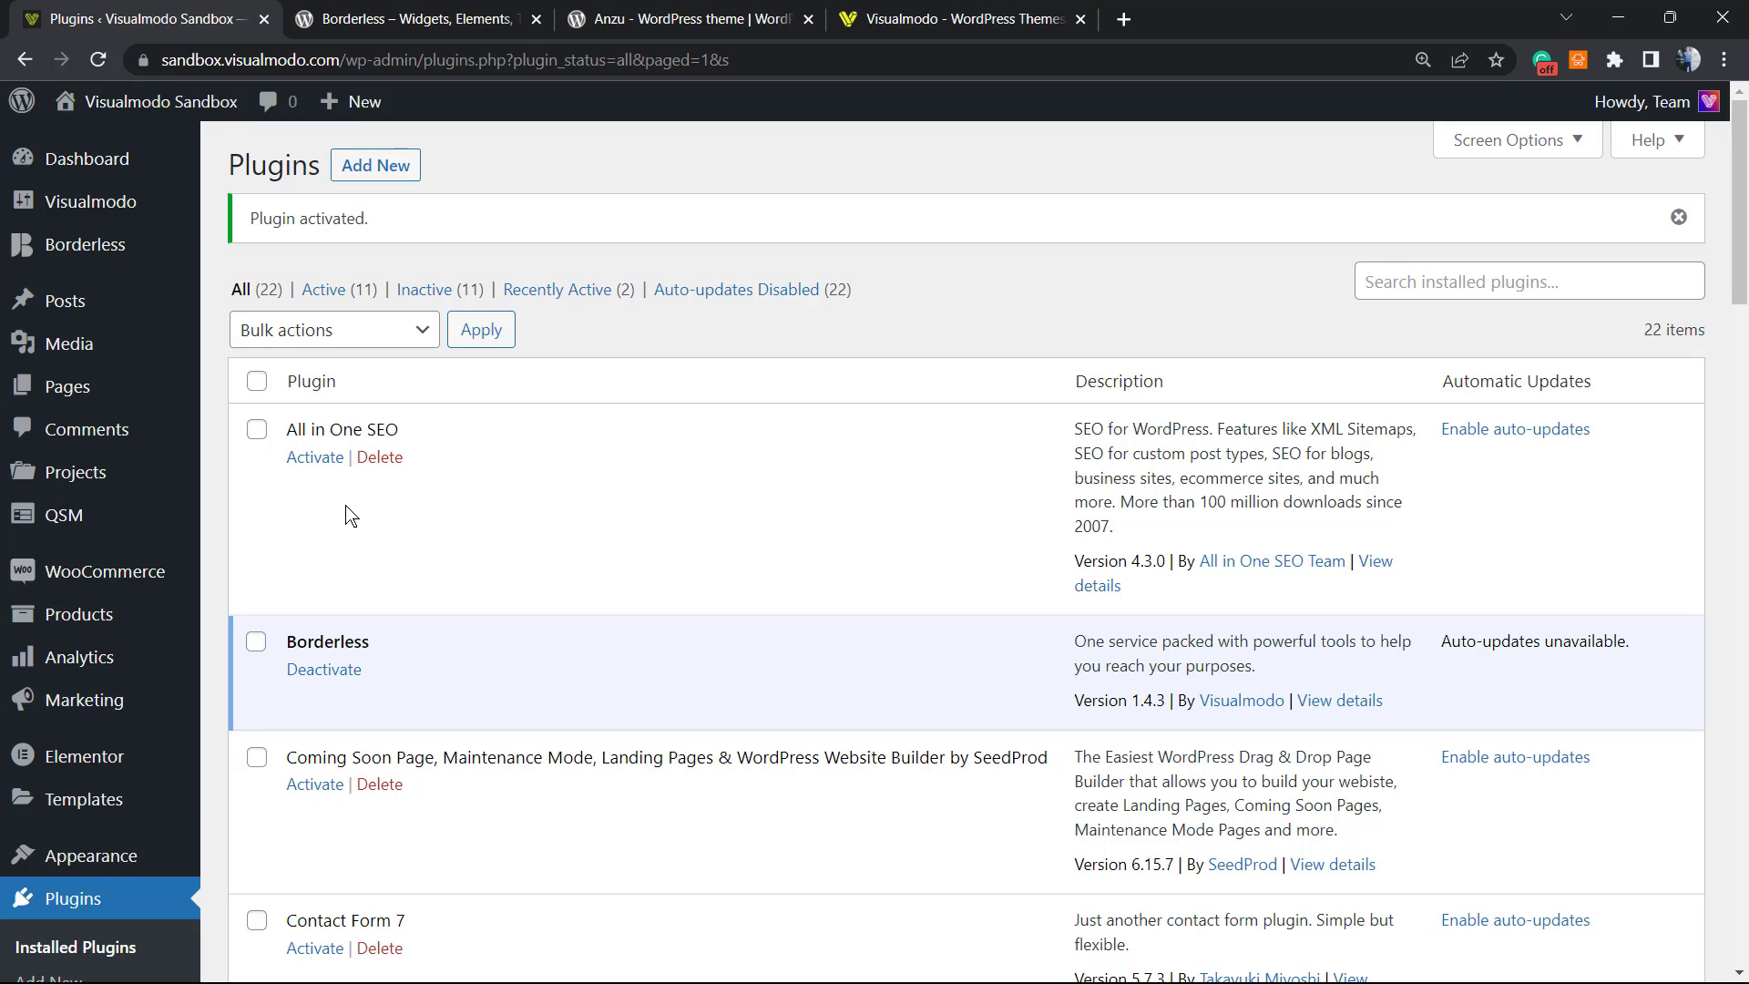
{"action": "mouse_move", "coordinate": [49, 514]}
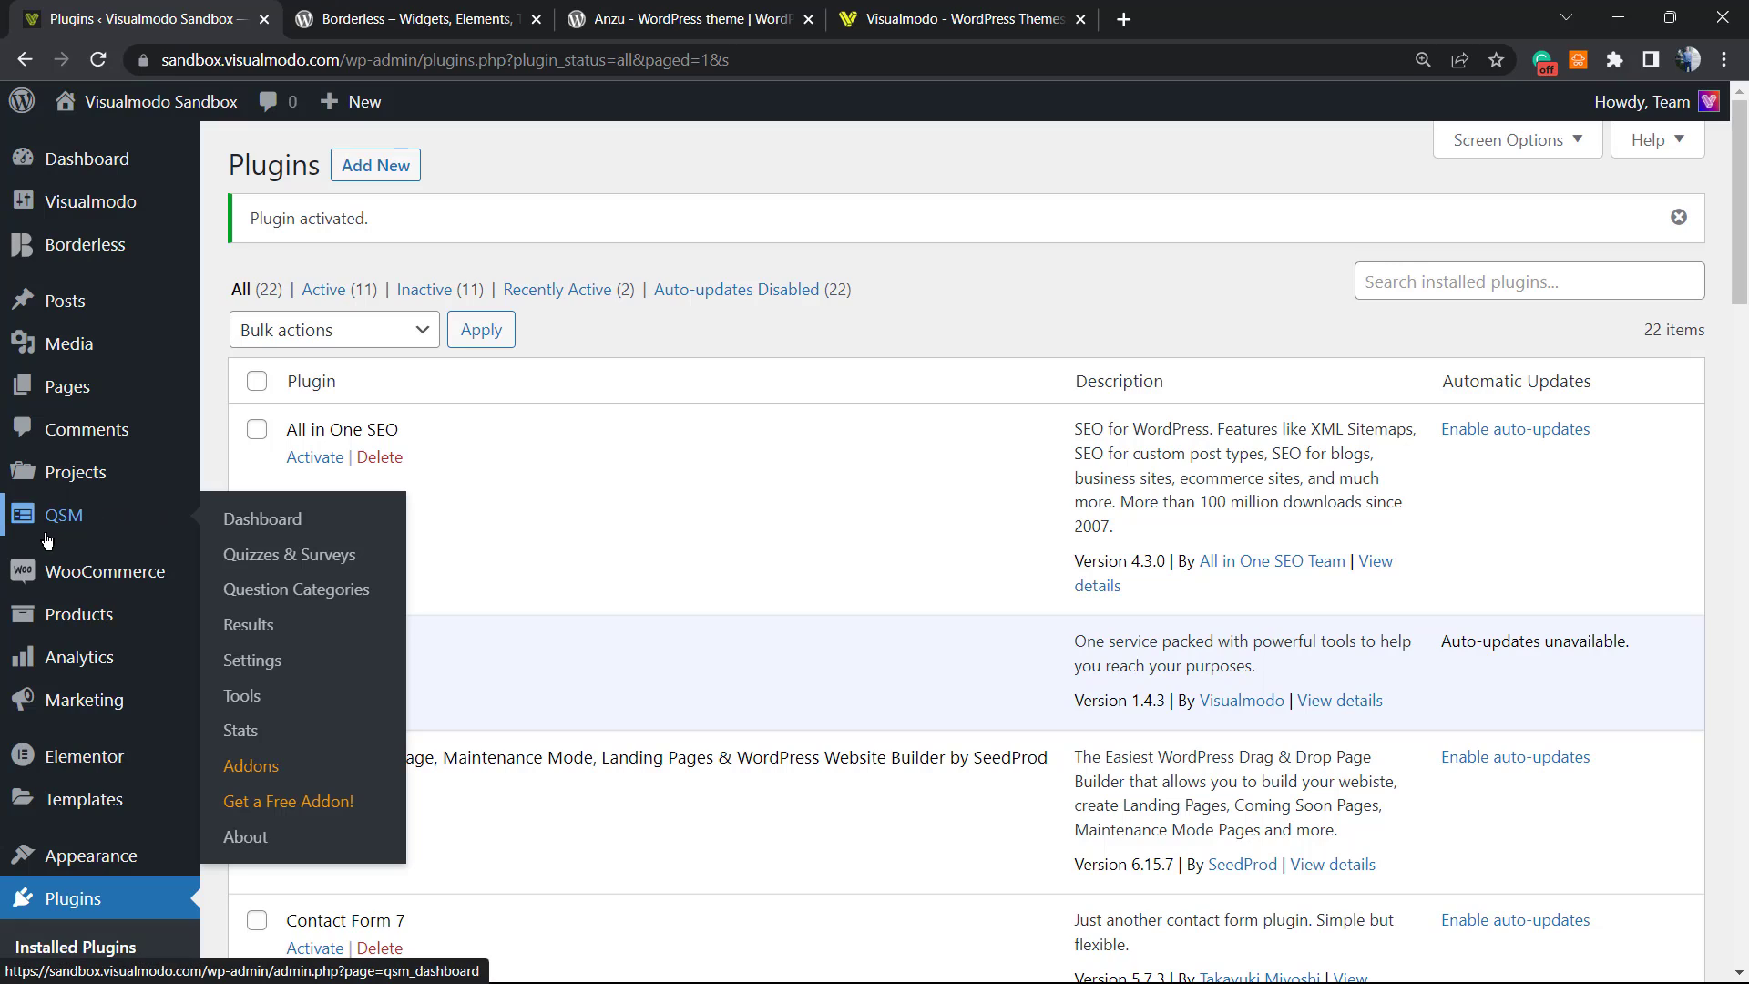
{"action": "mouse_move", "coordinate": [69, 528]}
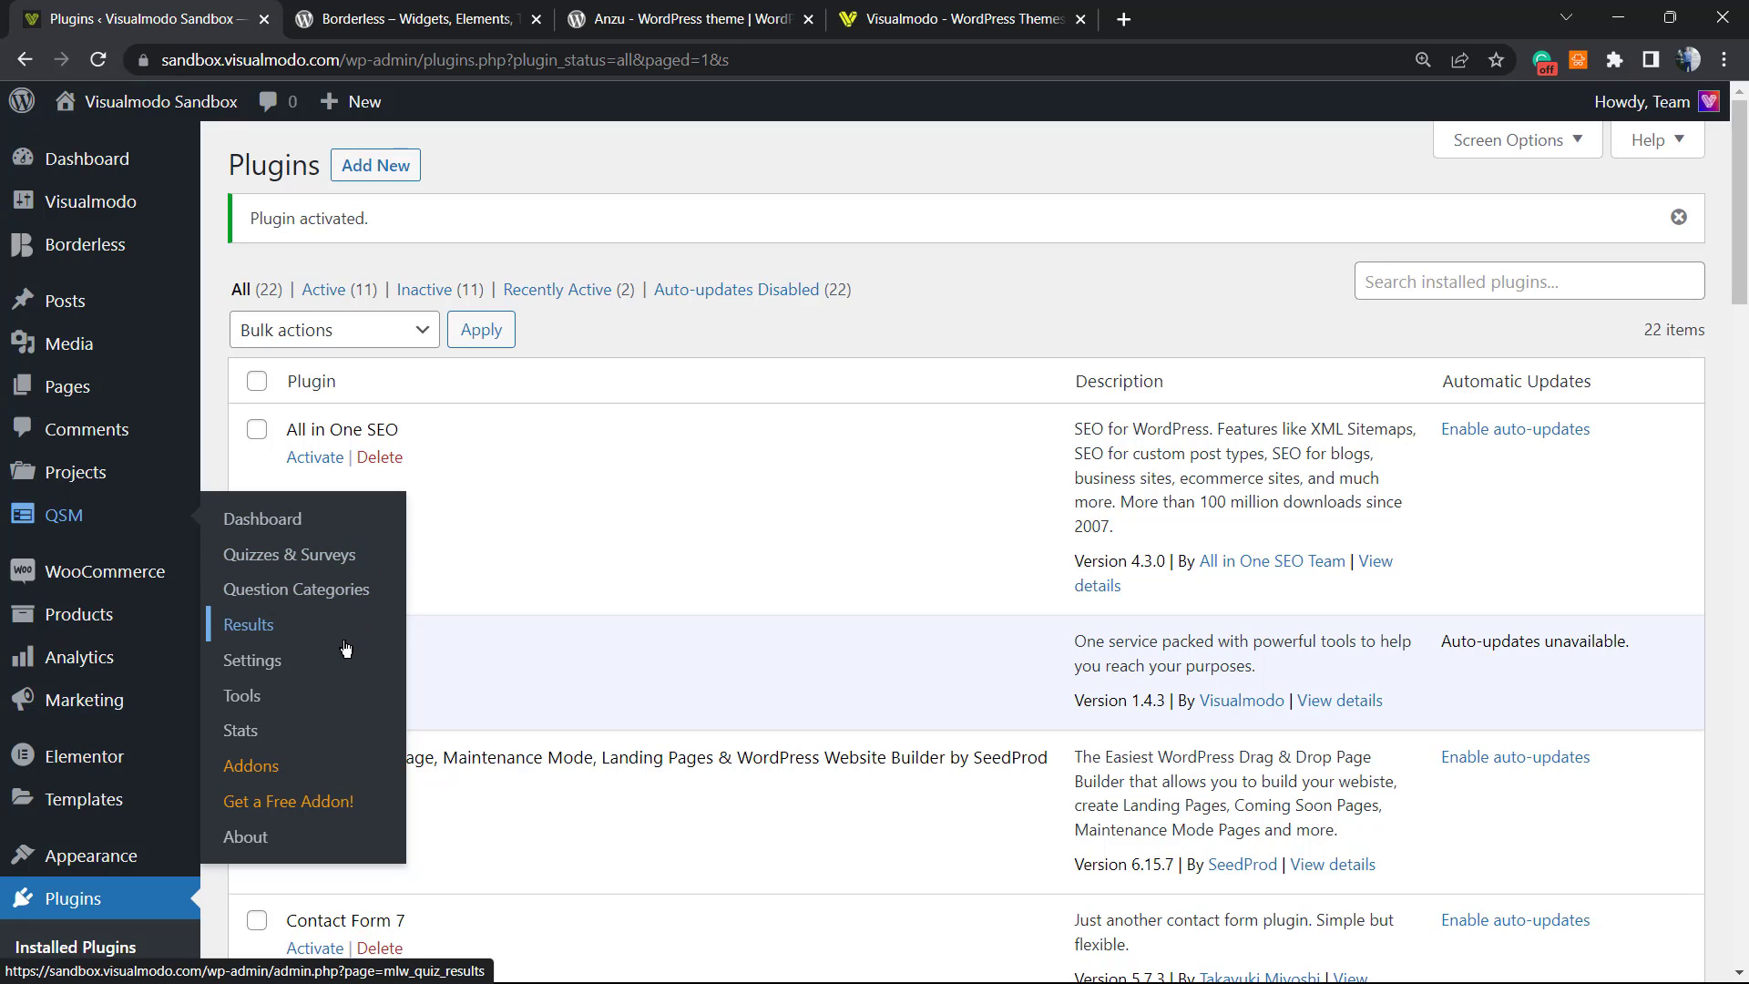
{"action": "mouse_move", "coordinate": [241, 730]}
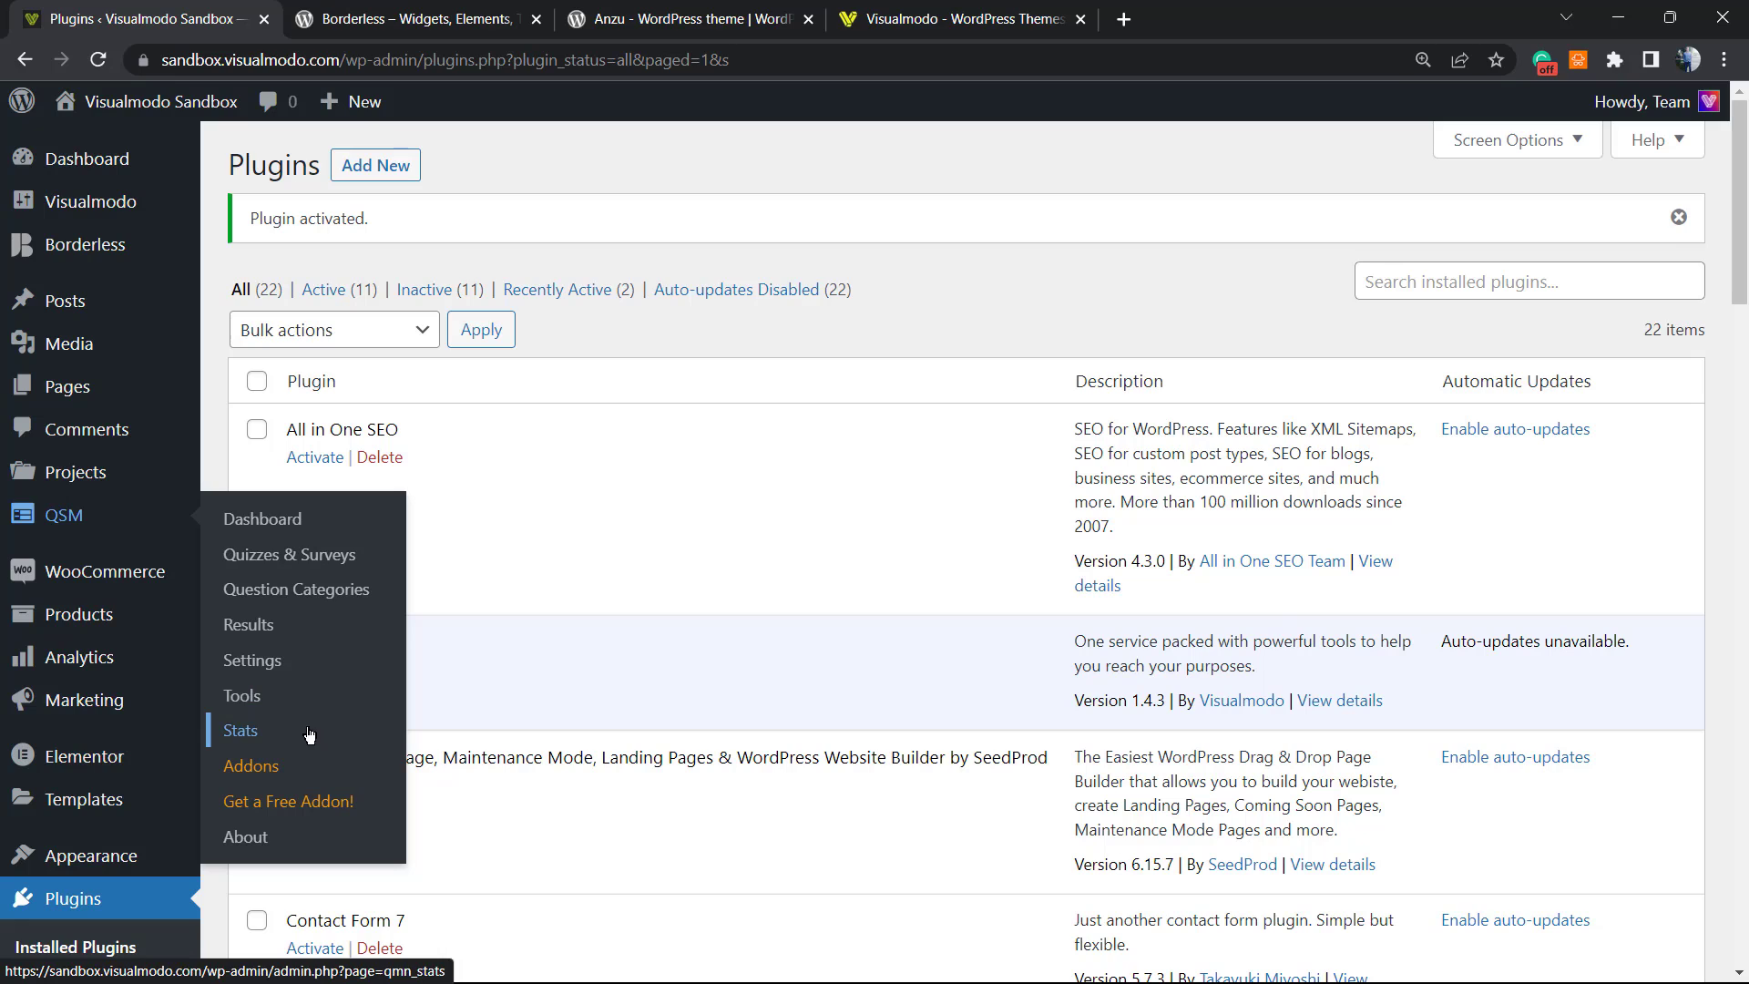
{"action": "mouse_move", "coordinate": [288, 554]}
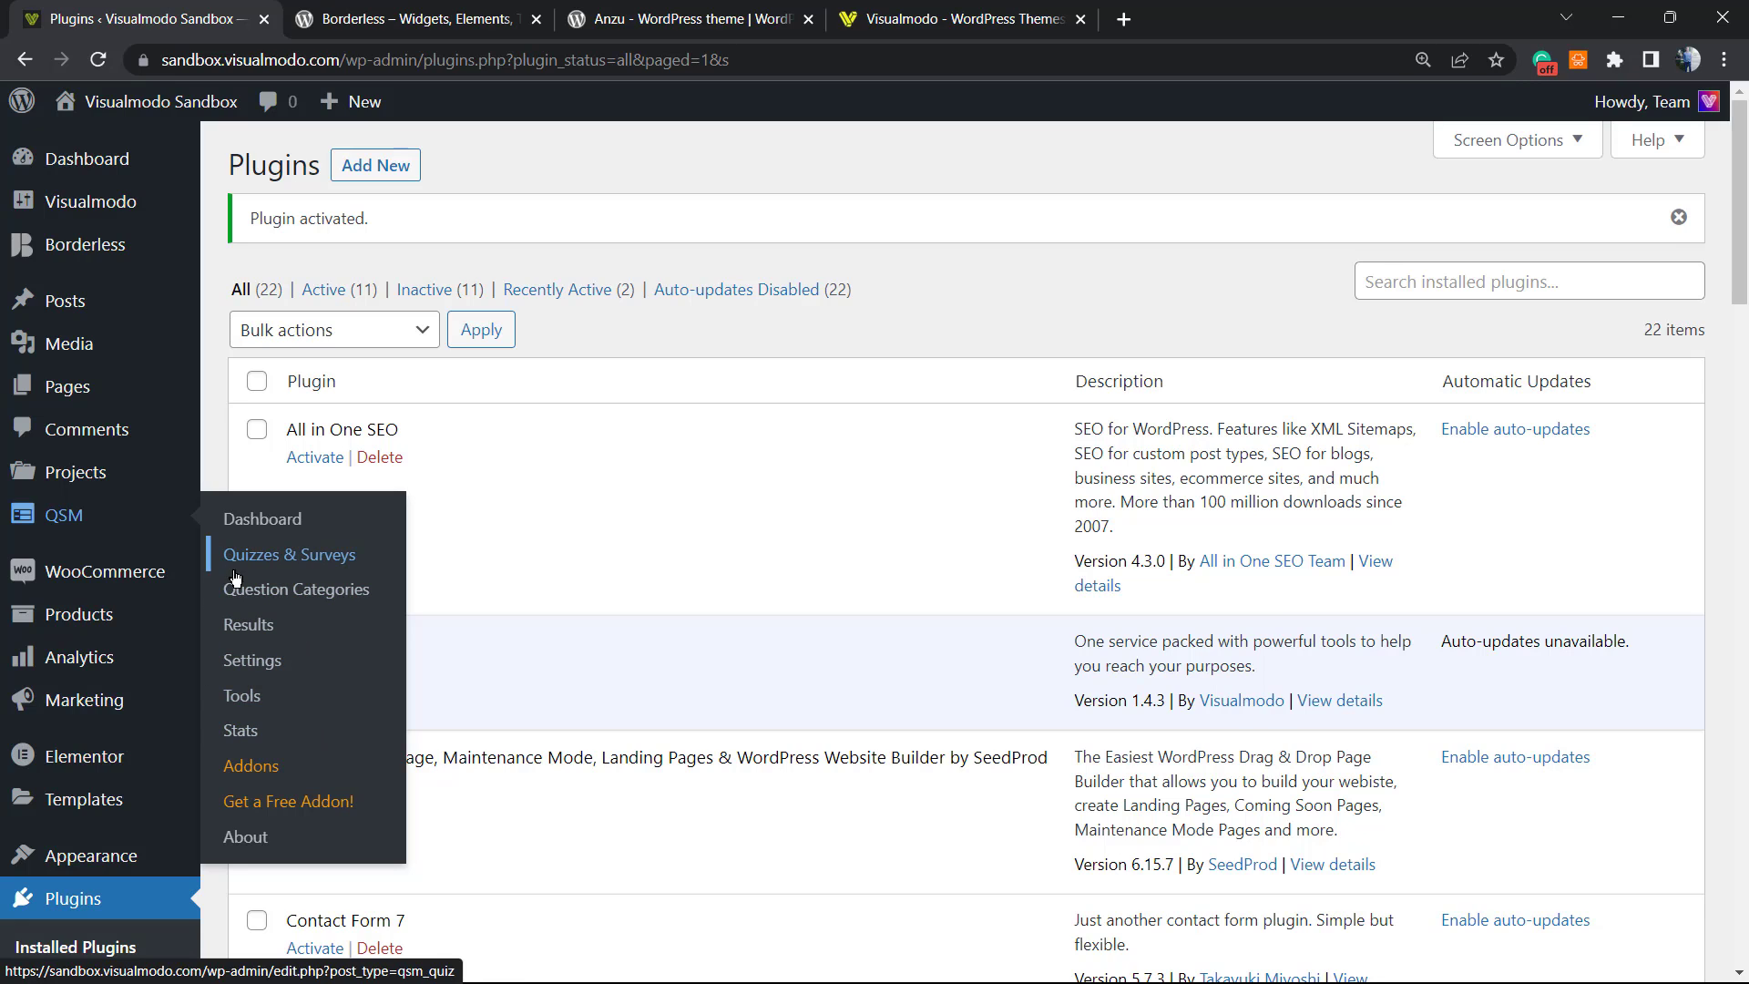
{"action": "left_click", "coordinate": [288, 554]}
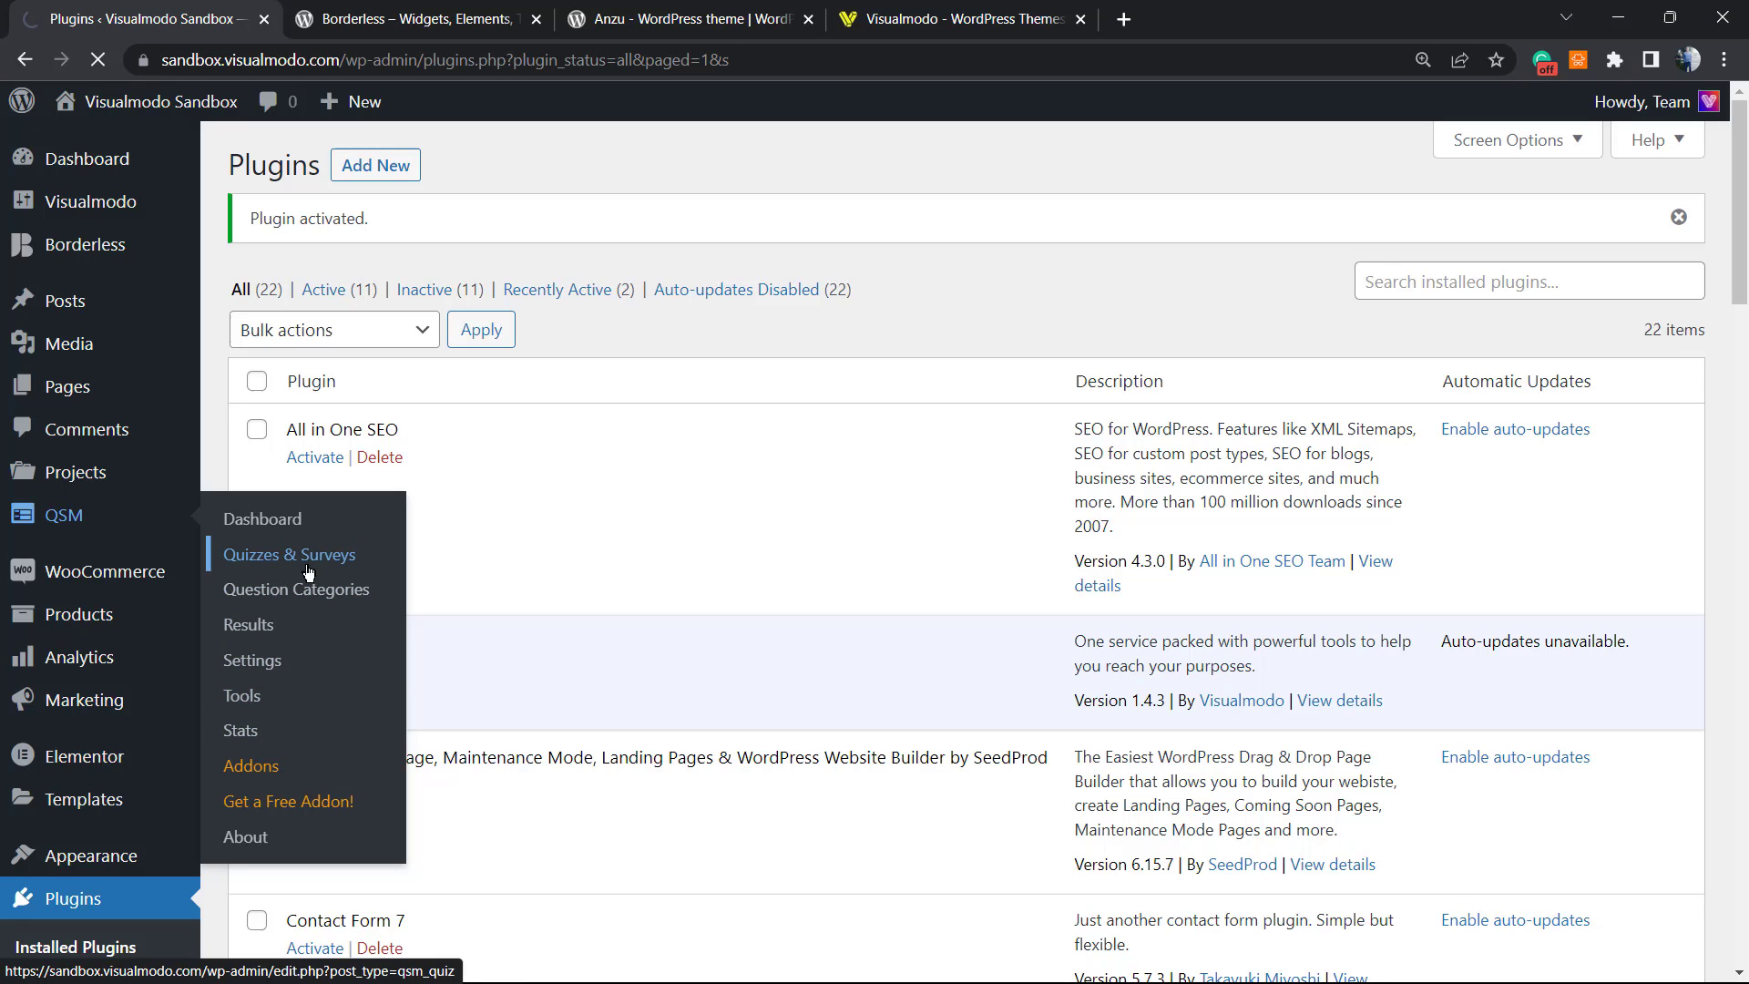
{"action": "left_click", "coordinate": [288, 554]}
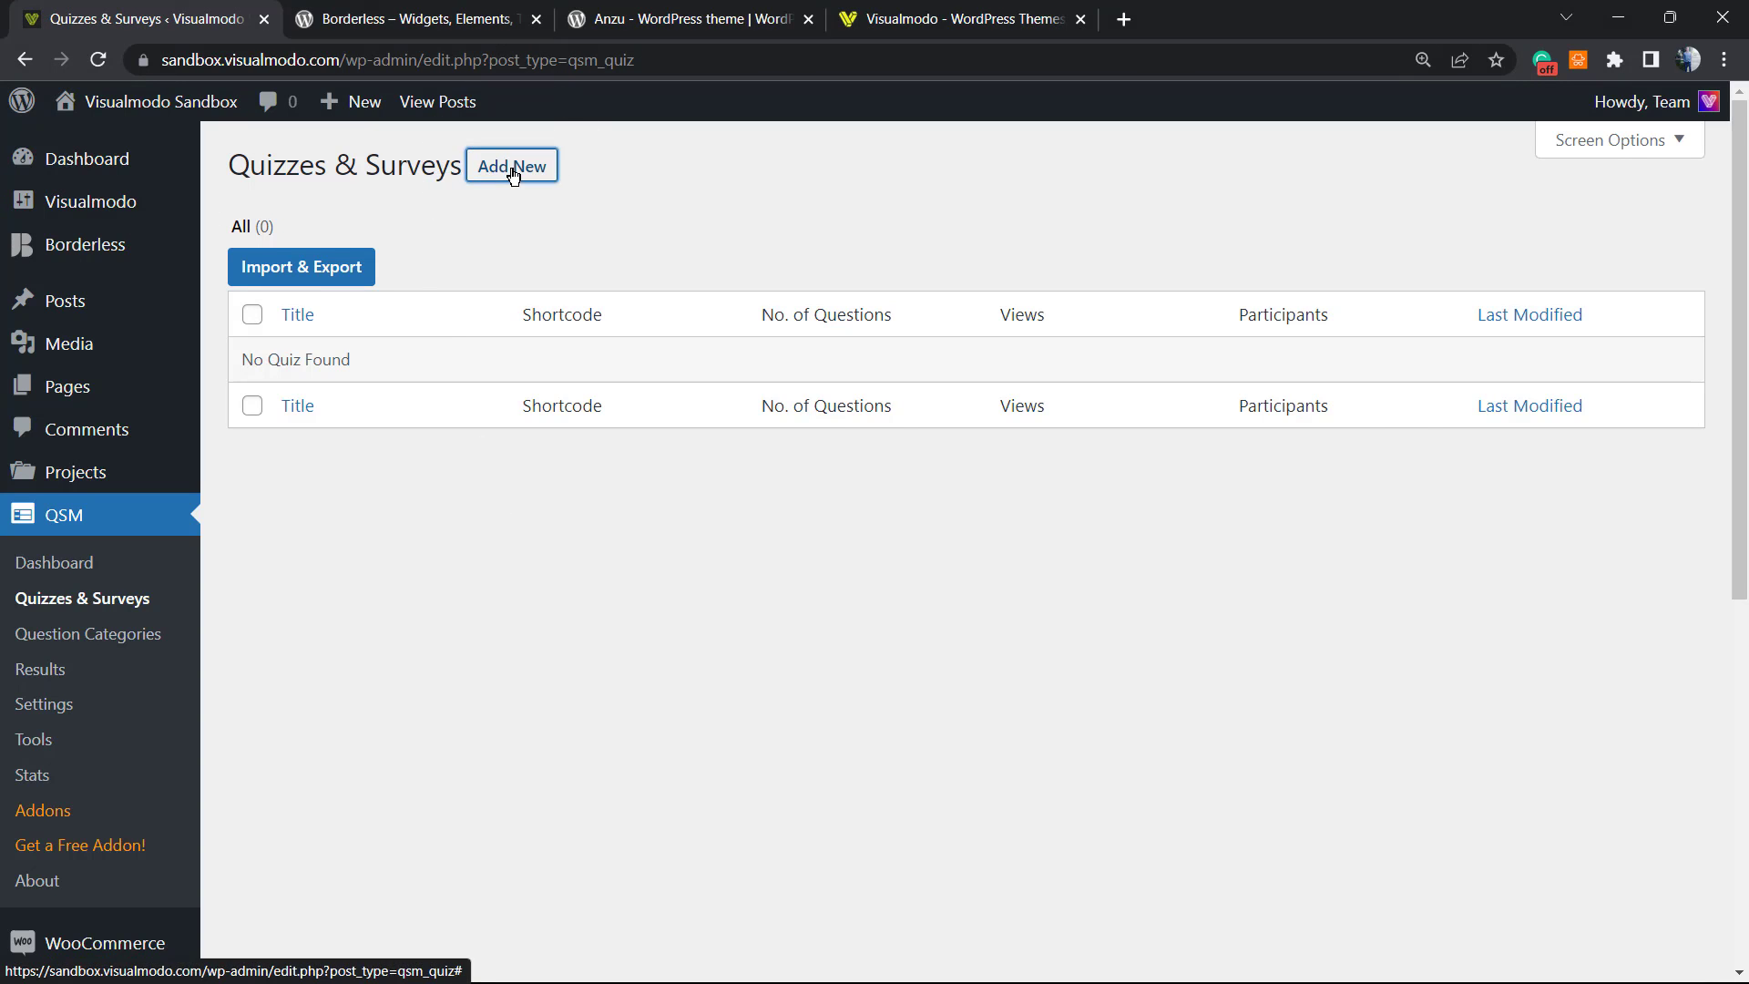
Step: Start a new form named 'Quiz And Survey Master' with Form Type set to Survey
{"action": "left_click", "coordinate": [510, 166]}
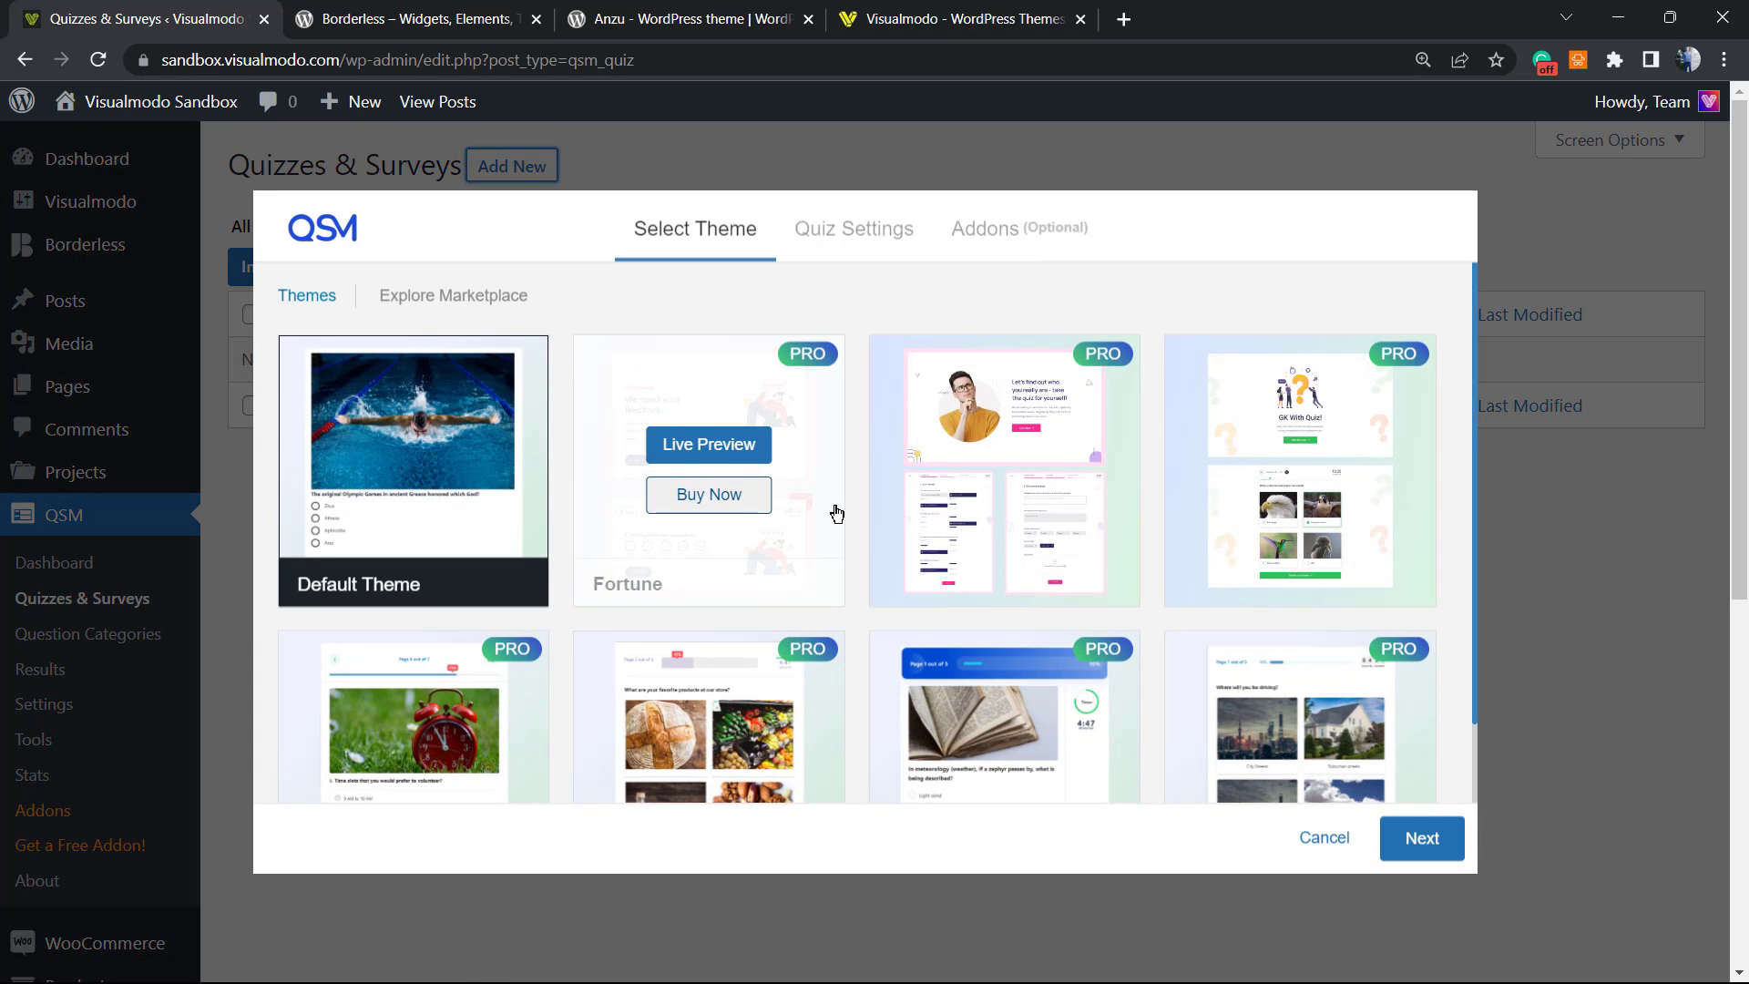
{"action": "mouse_move", "coordinate": [414, 503]}
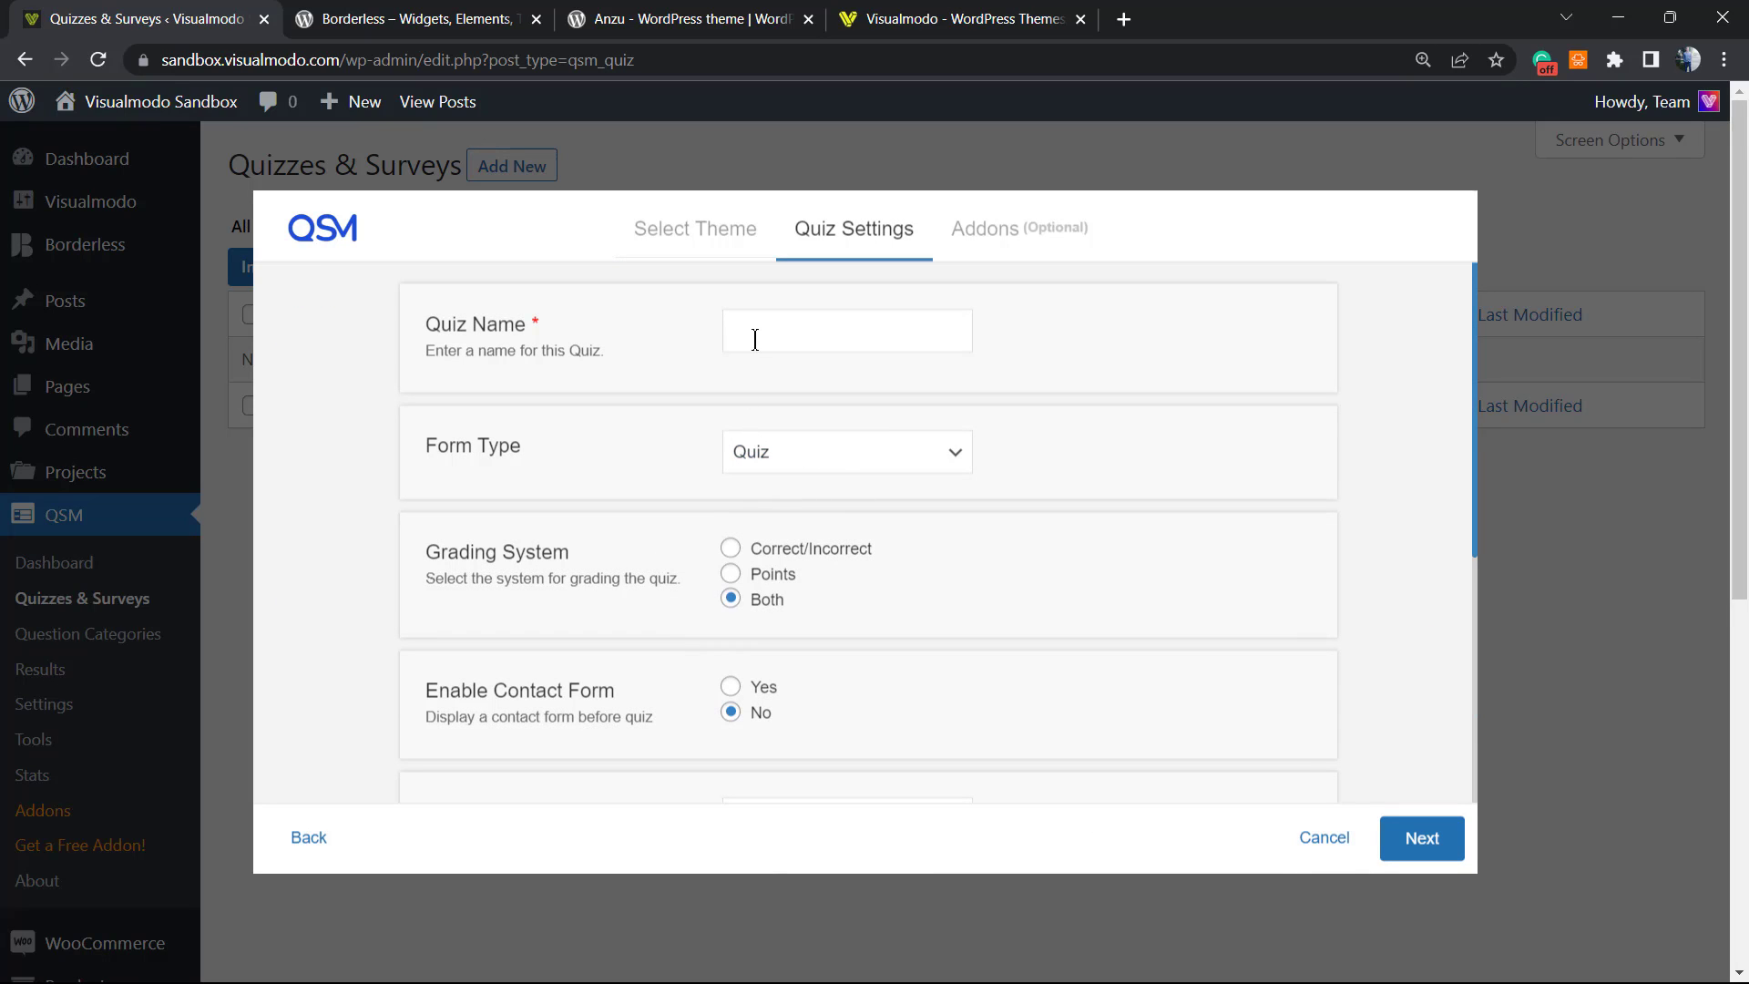
{"action": "type", "text": "Quiz And Survey Master"}
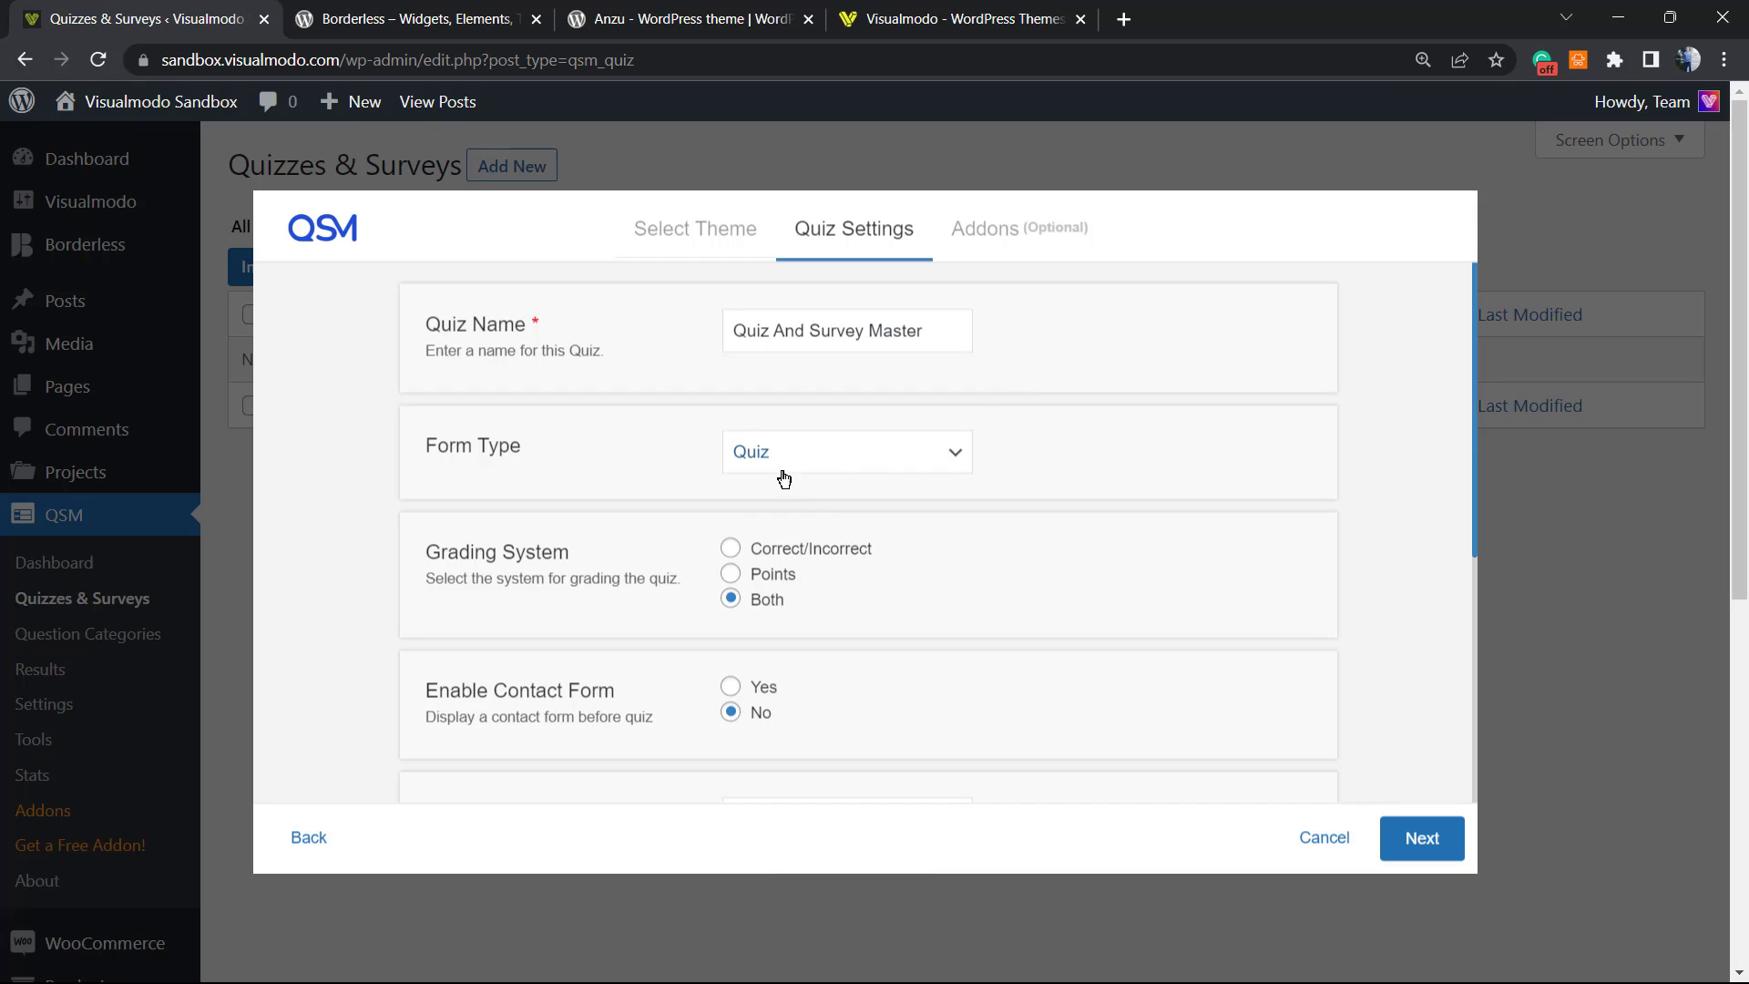
{"action": "left_click", "coordinate": [845, 450]}
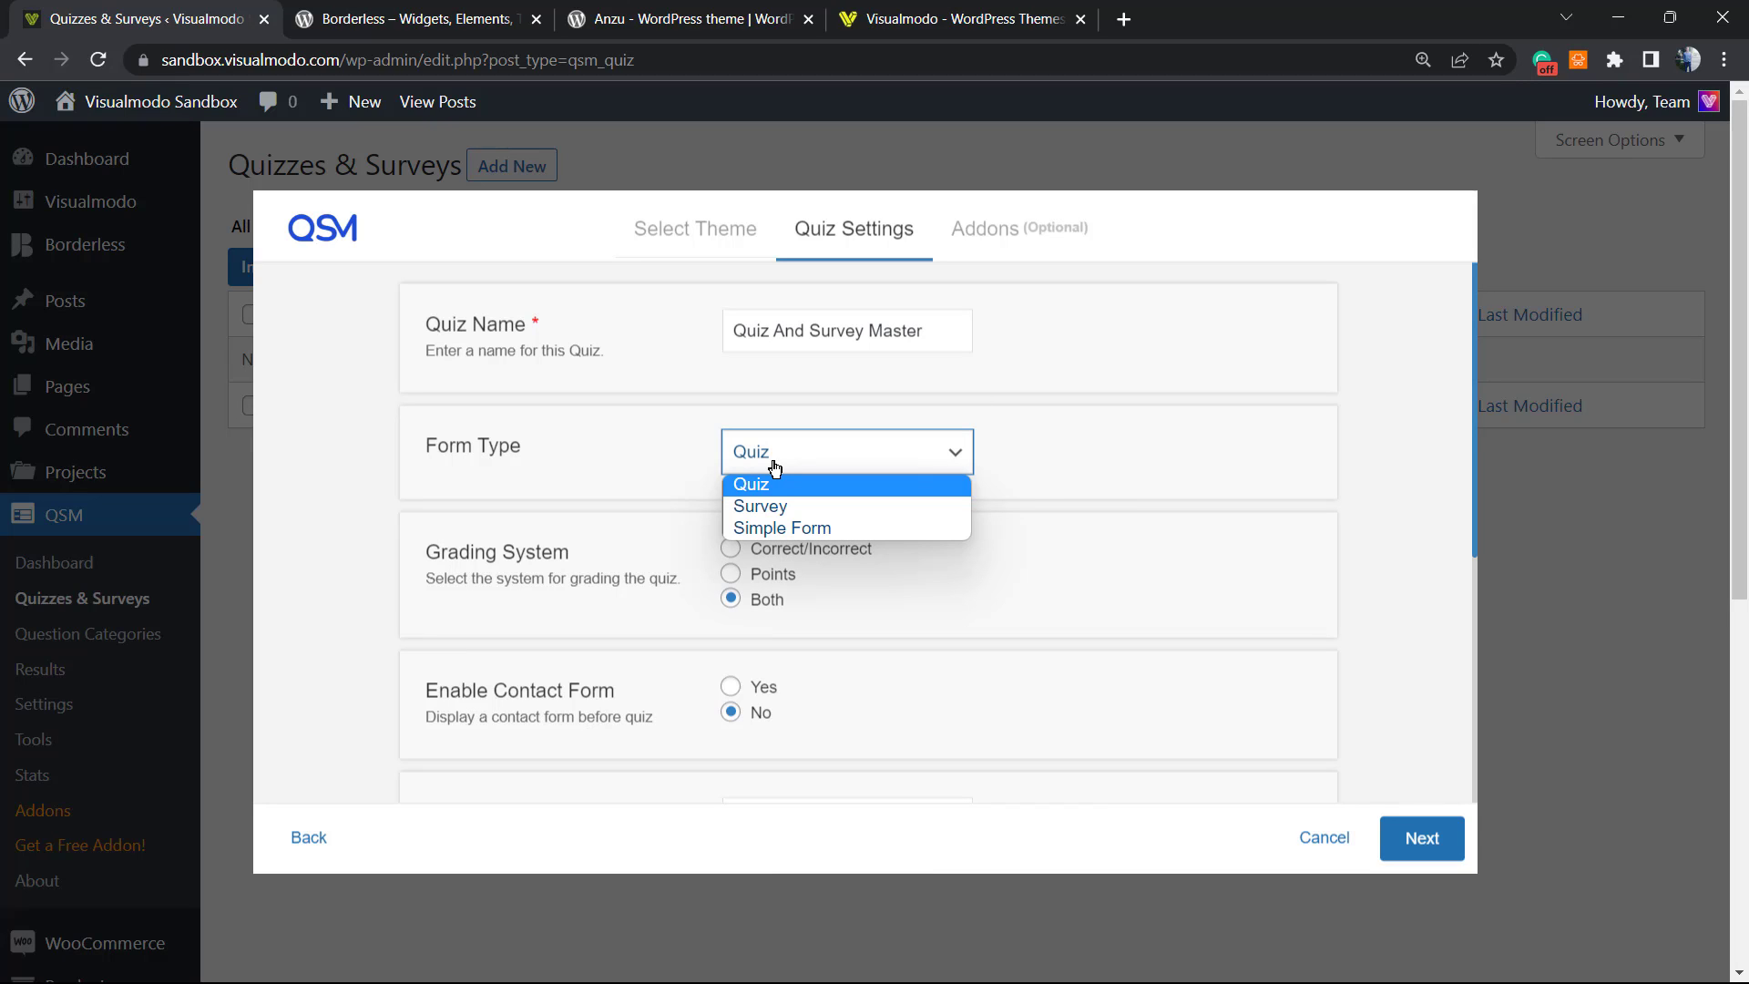
{"action": "mouse_move", "coordinate": [799, 411]}
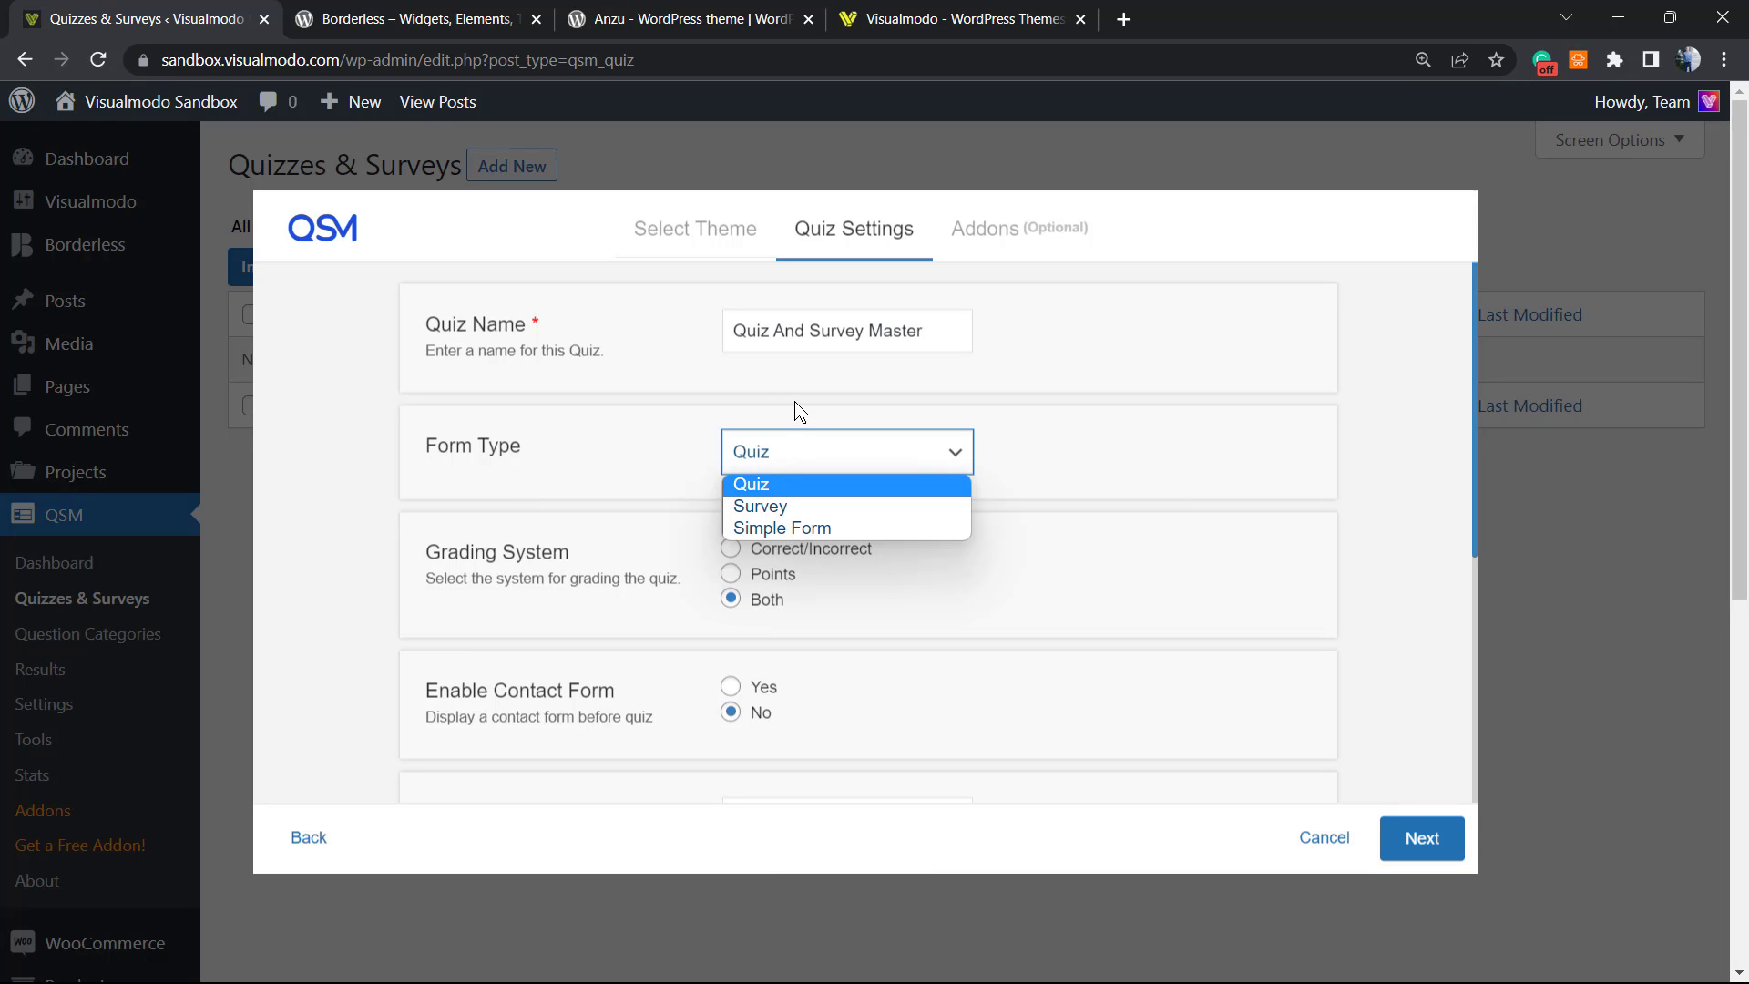
{"action": "mouse_move", "coordinate": [804, 434]}
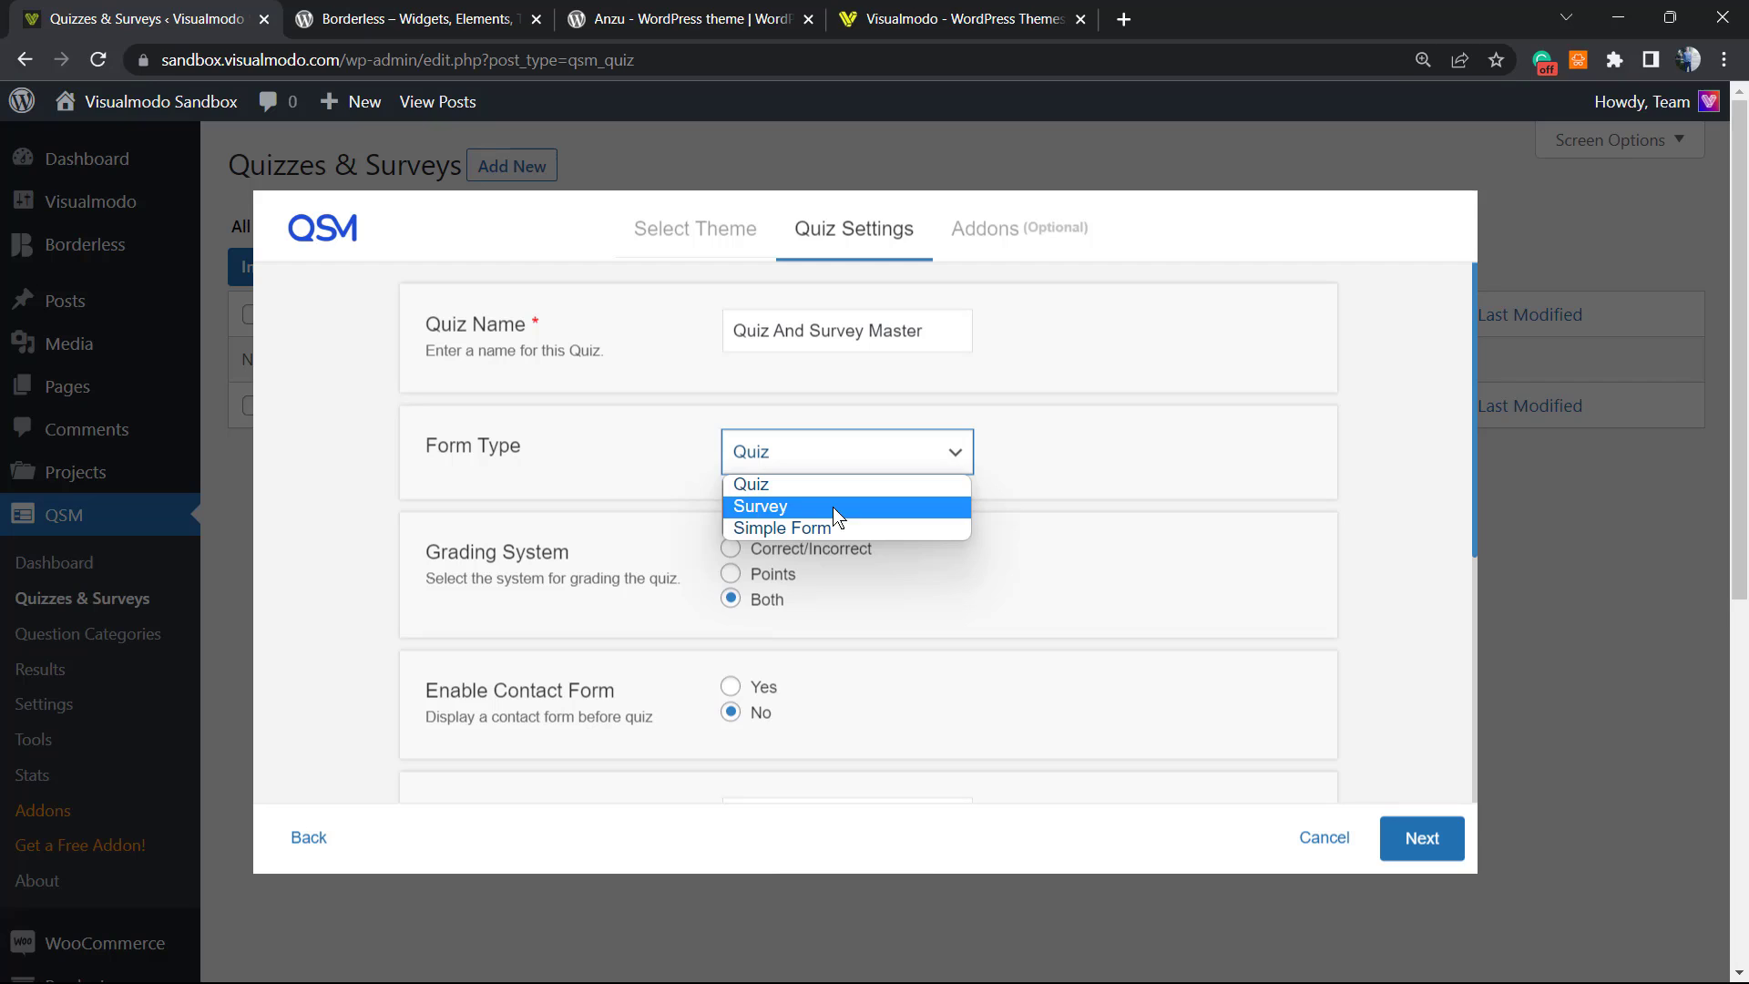
{"action": "left_click", "coordinate": [760, 505]}
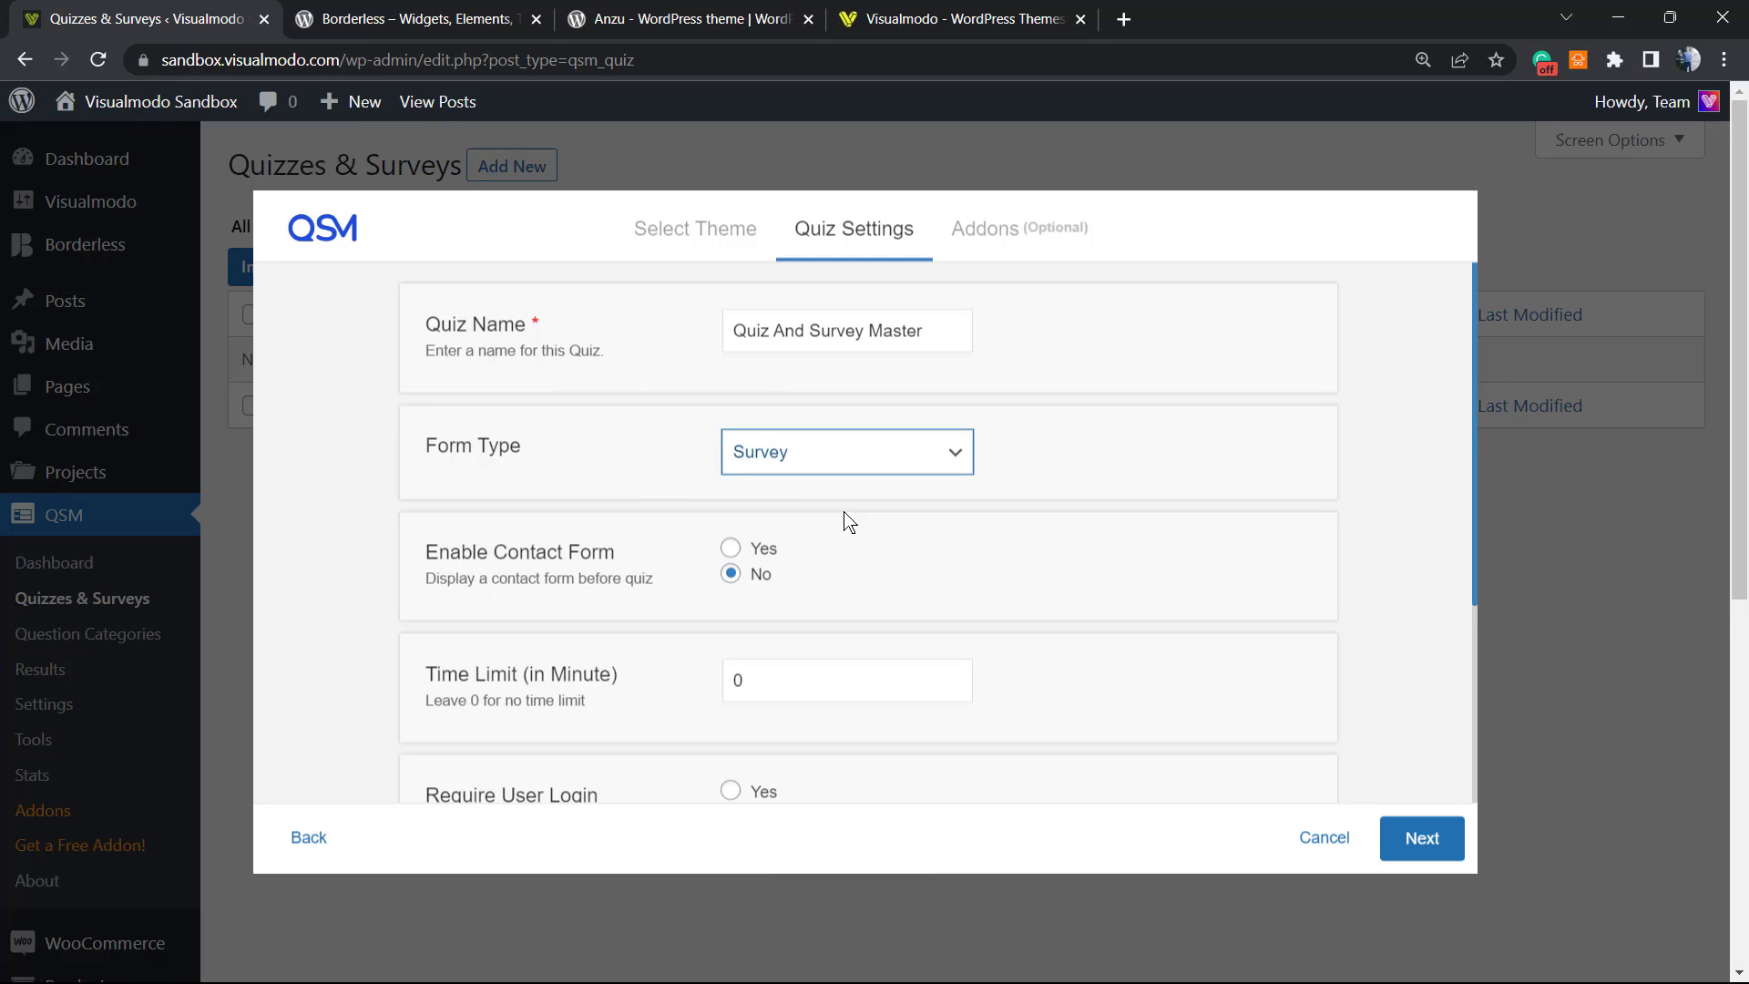
{"action": "mouse_move", "coordinate": [594, 585]}
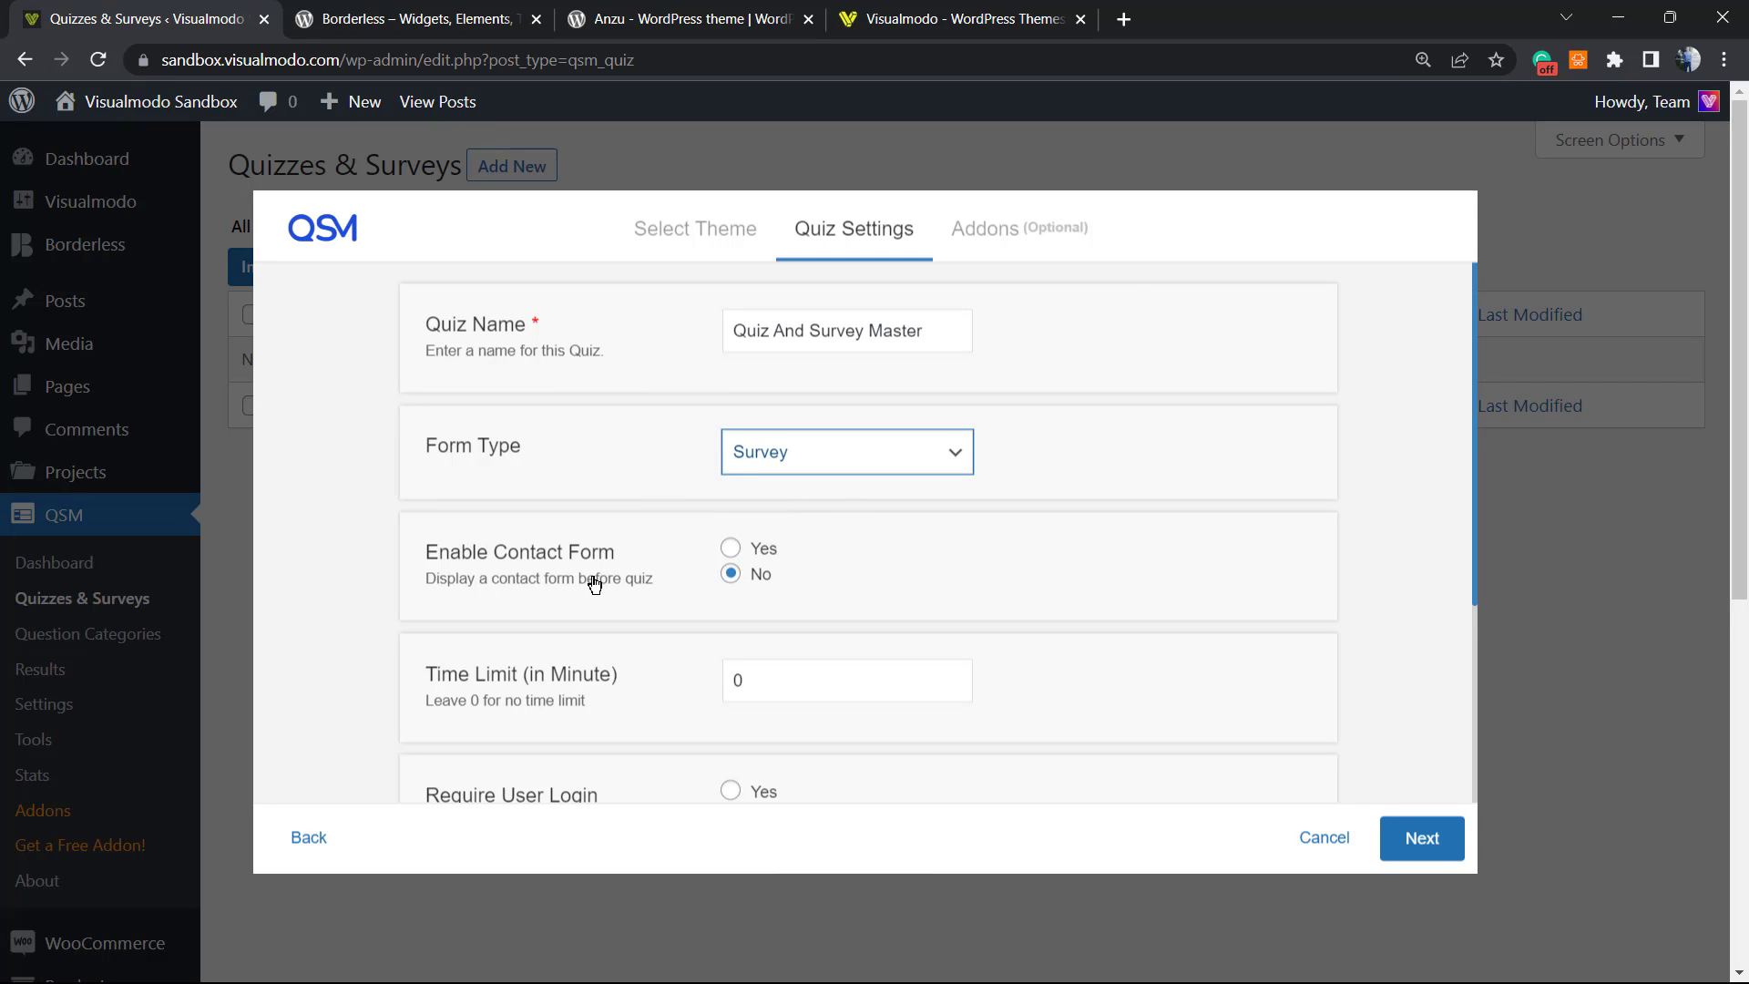
Step: Review the remaining quiz settings, leaving contact form, time limit, login and comments at defaults
{"action": "scroll", "scroll_direction": "down", "scroll_amount": 3}
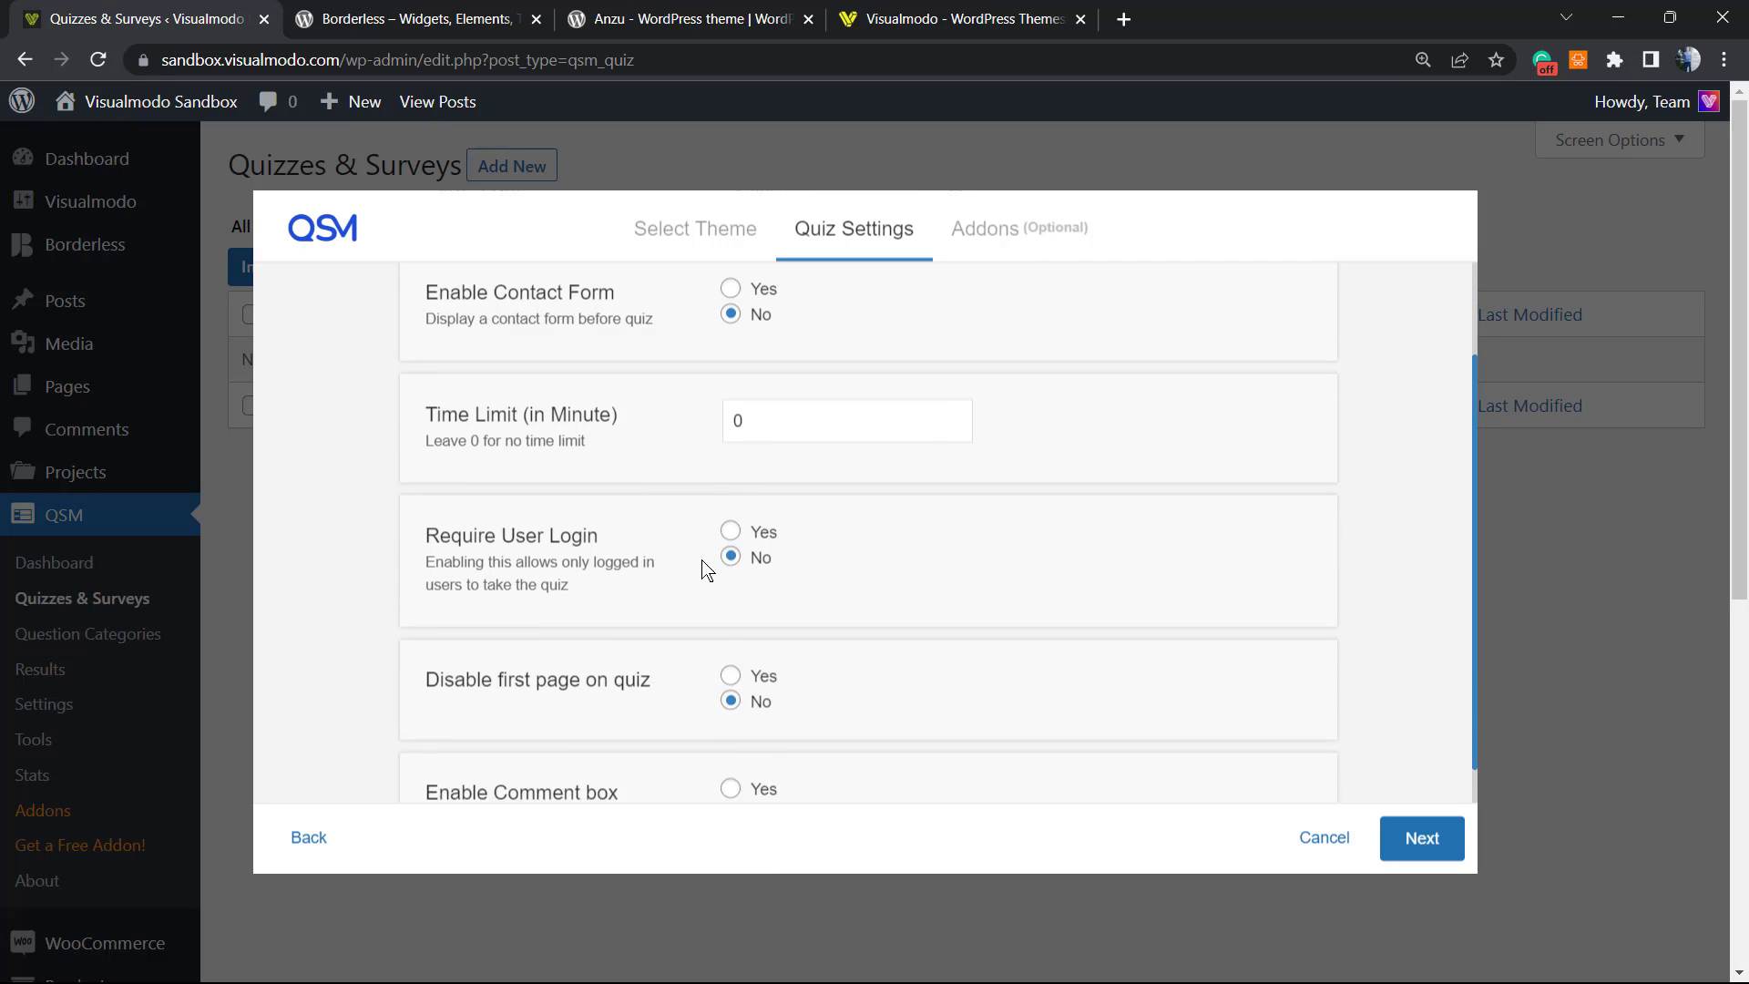
{"action": "scroll", "scroll_direction": "down", "scroll_amount": 3}
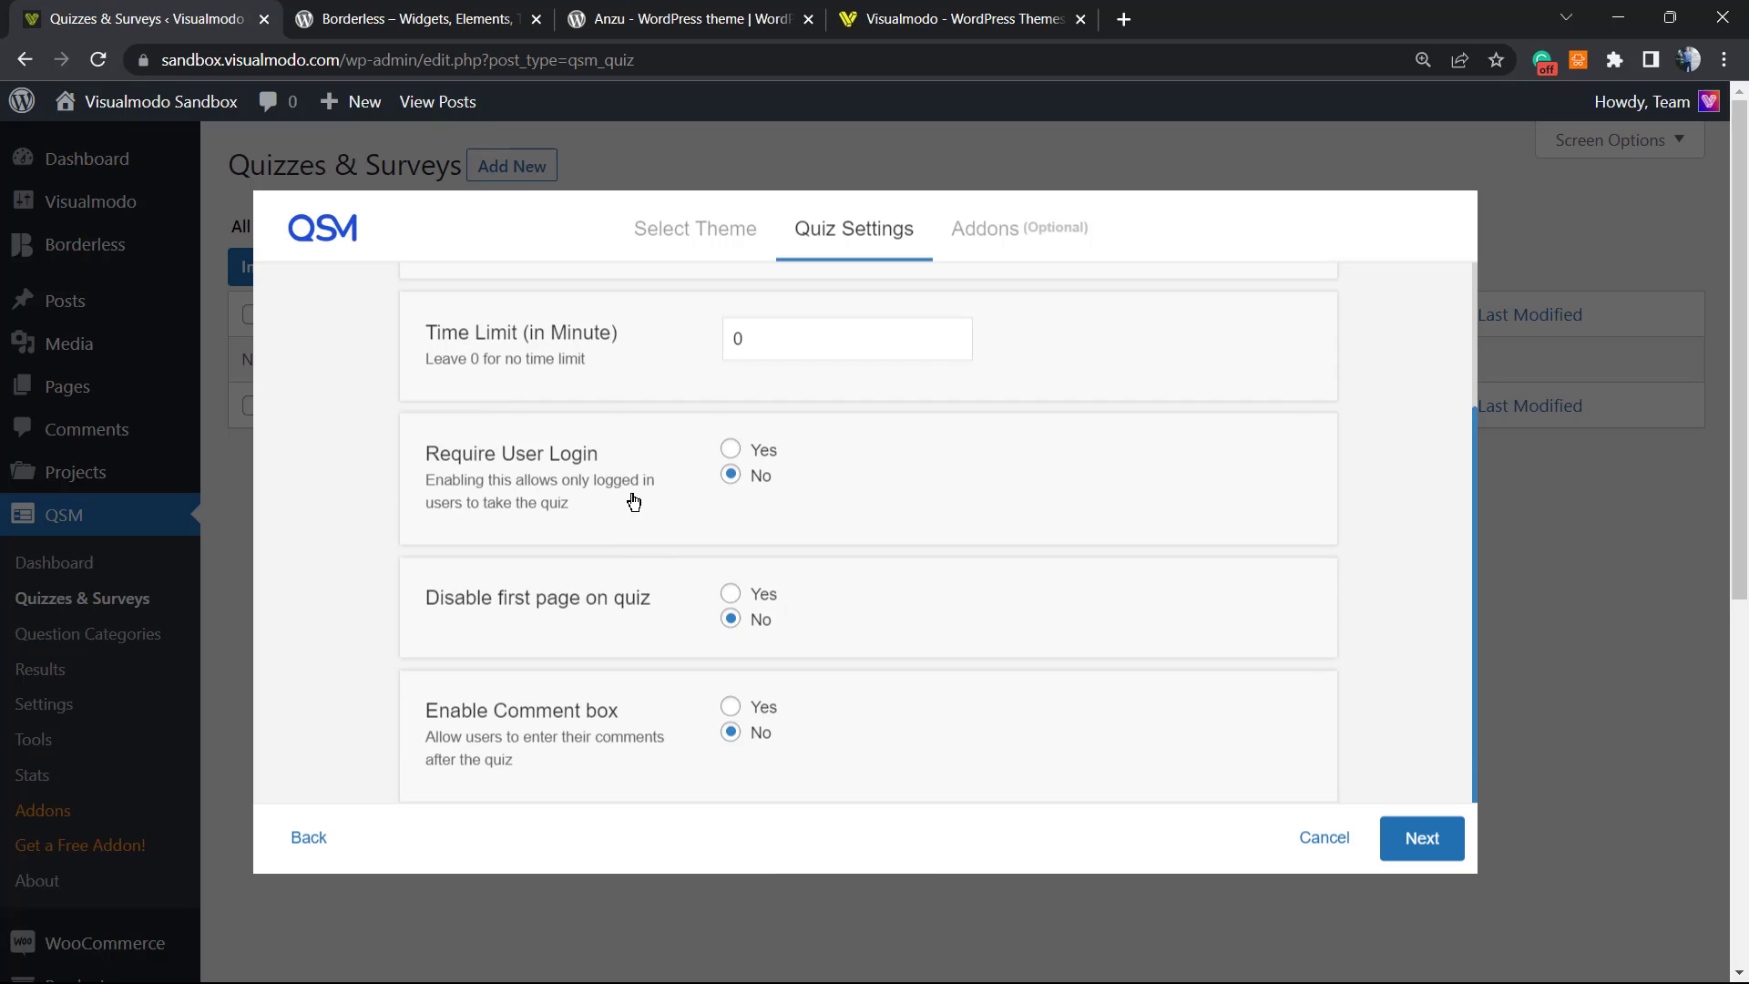
{"action": "mouse_move", "coordinate": [632, 545]}
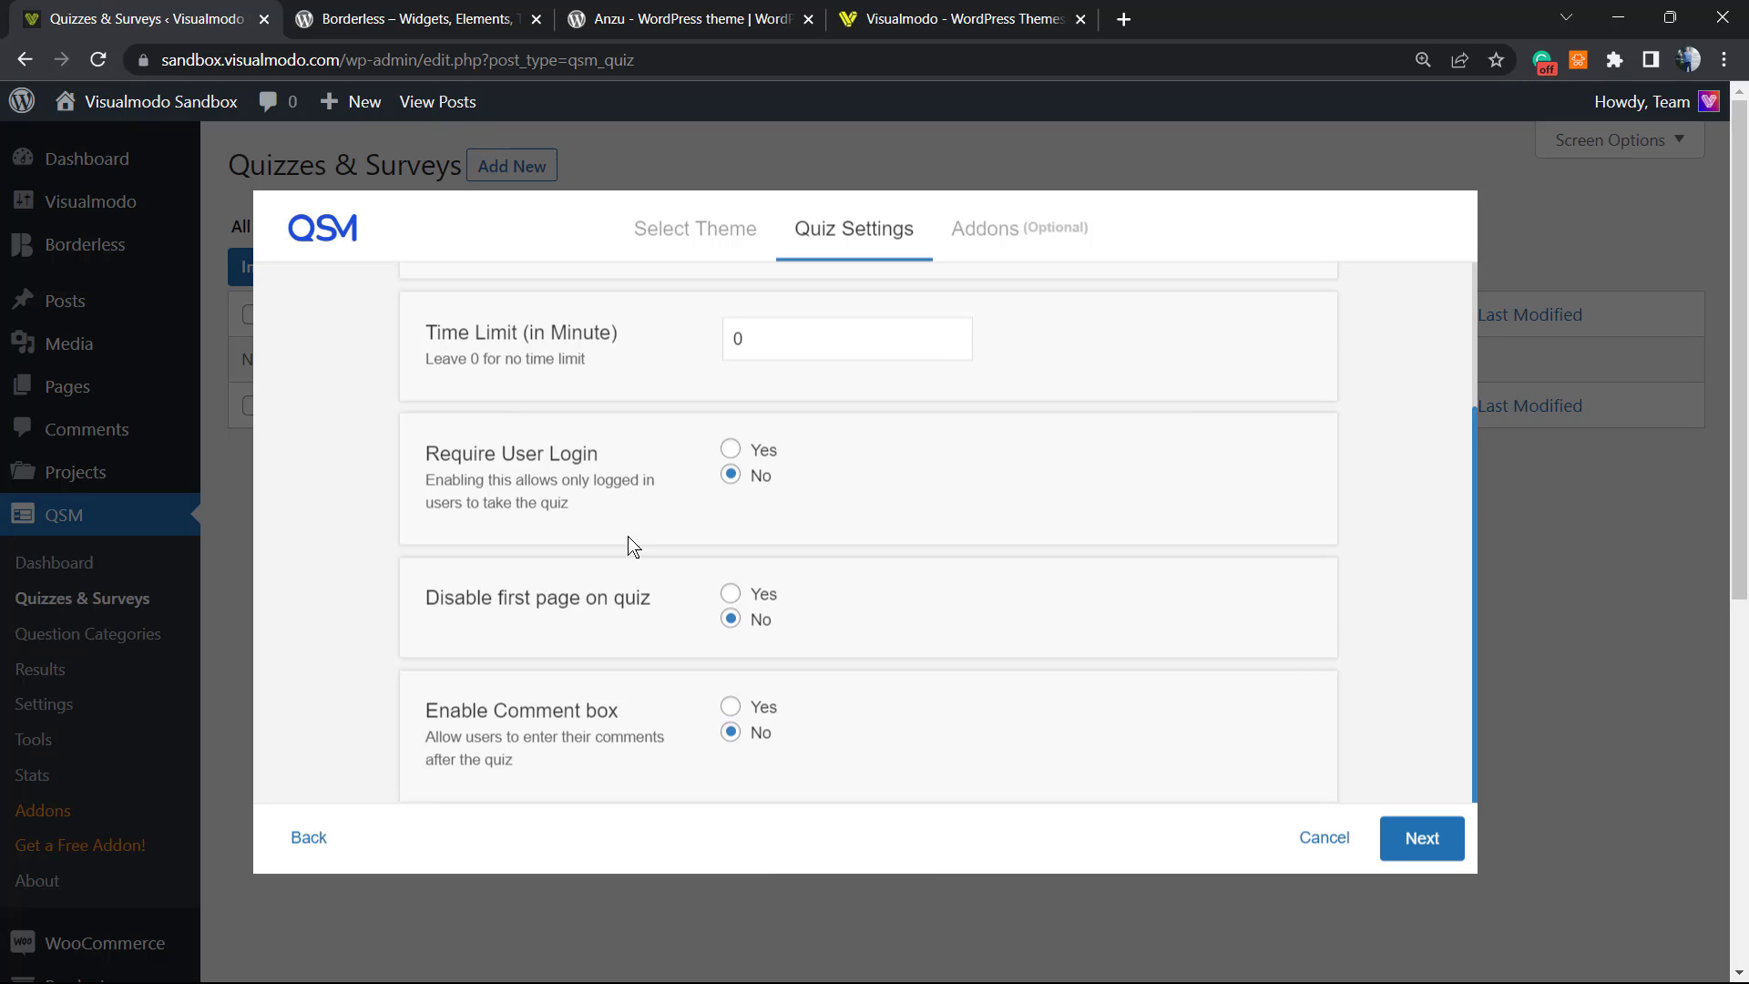
{"action": "scroll", "scroll_direction": "down", "scroll_amount": 3}
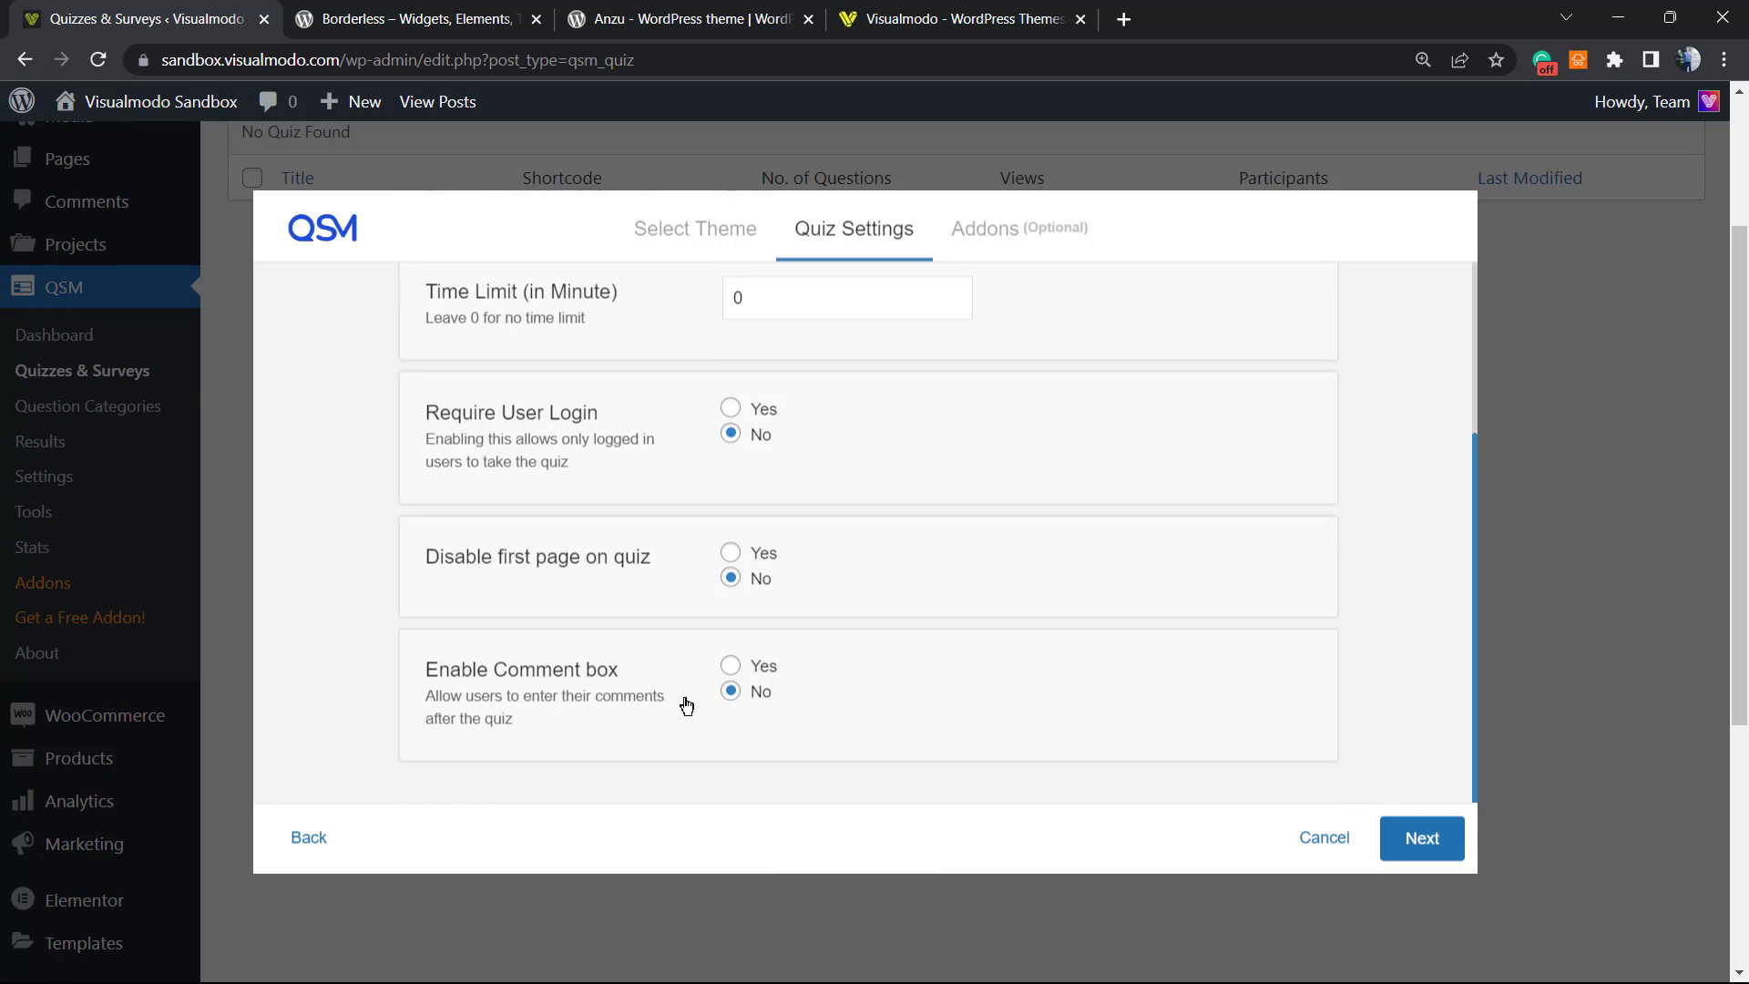
{"action": "mouse_move", "coordinate": [1352, 798]}
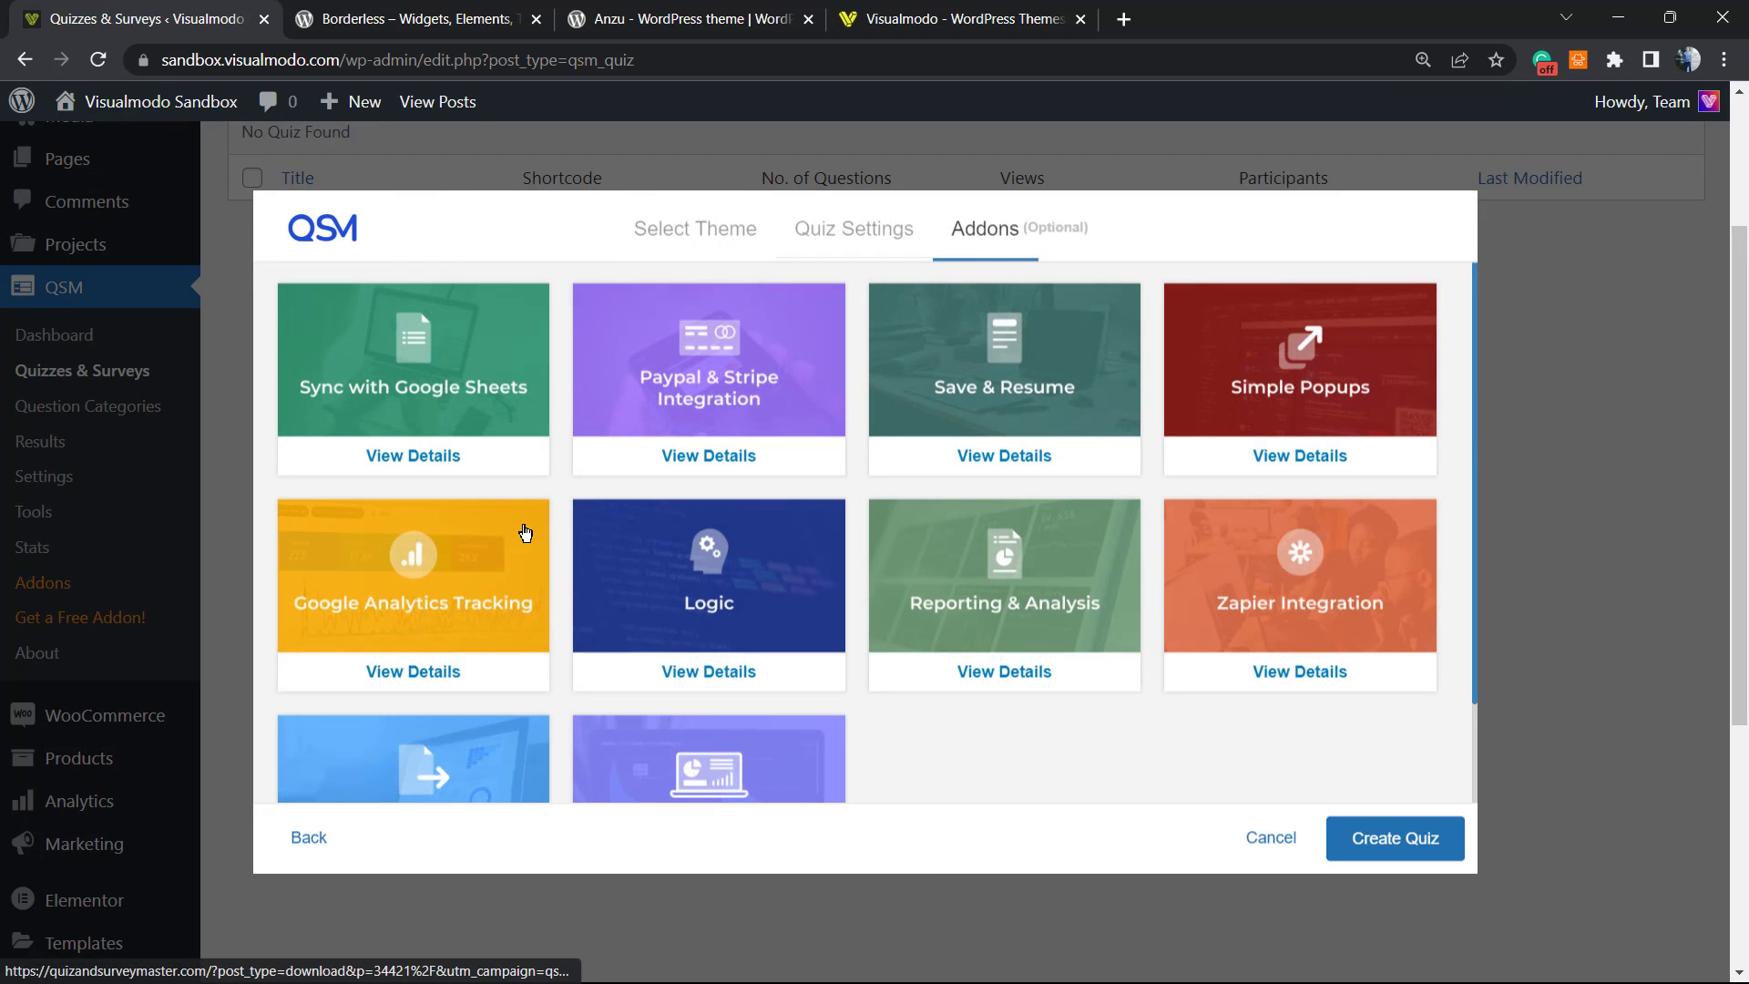
{"action": "mouse_move", "coordinate": [792, 550]}
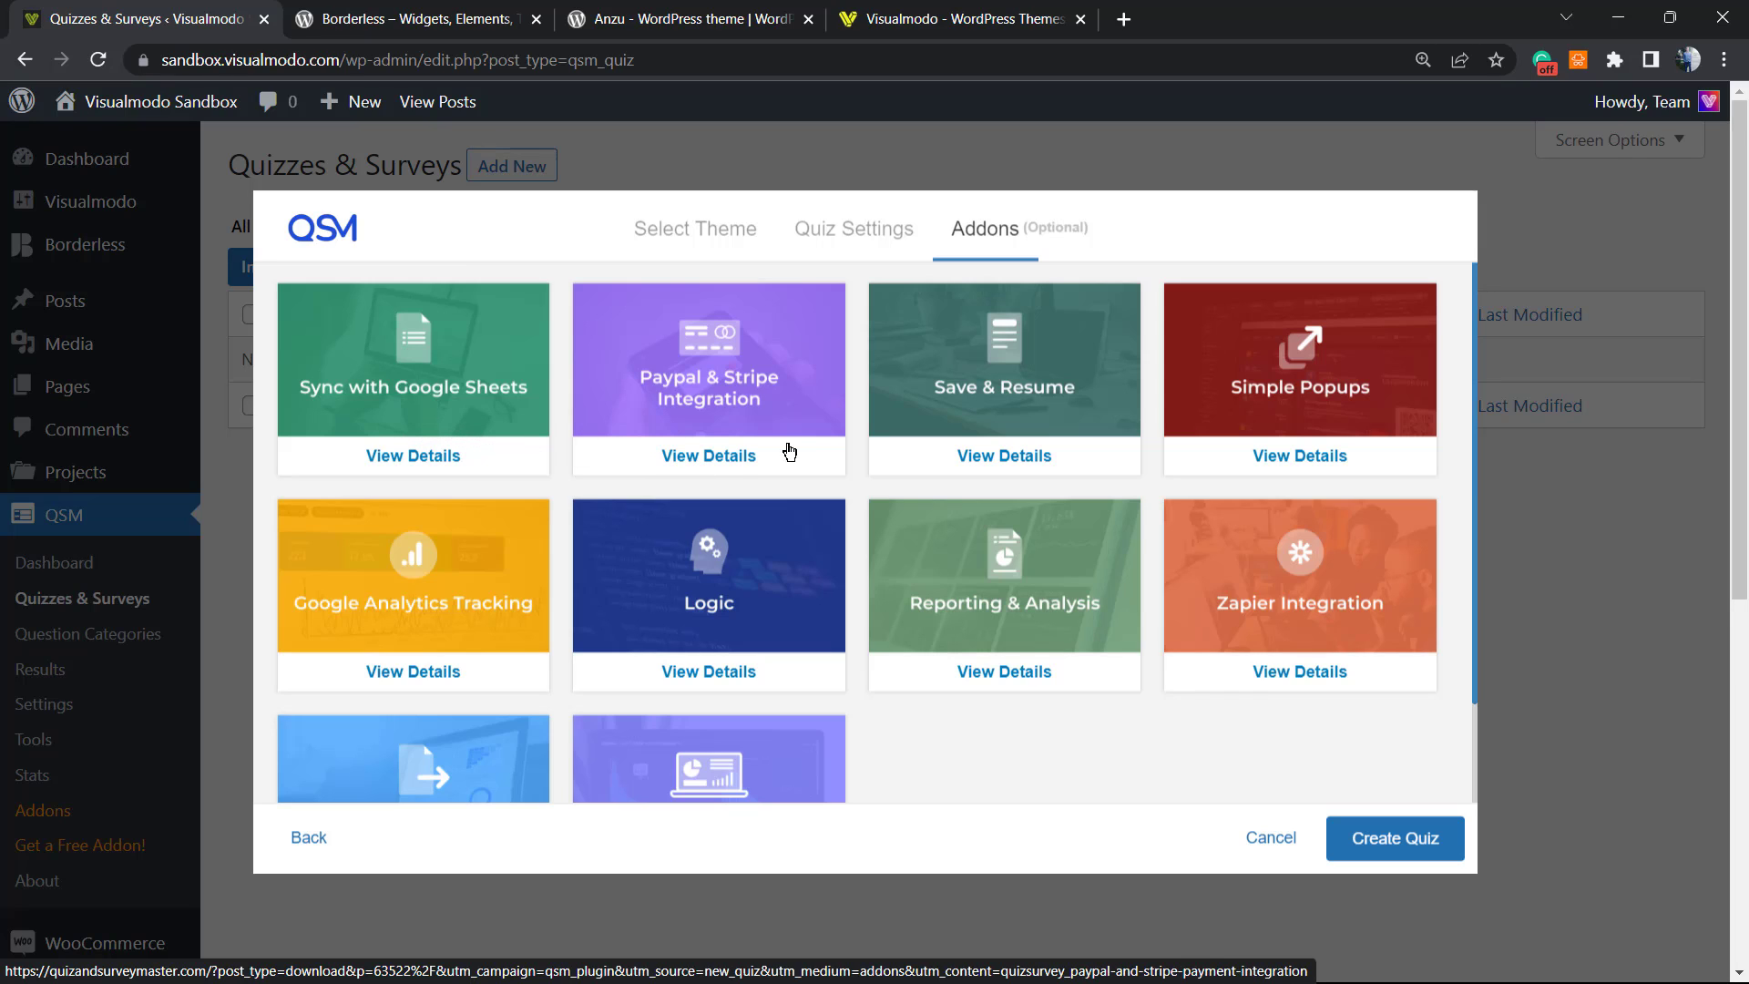
{"action": "mouse_move", "coordinate": [913, 404]}
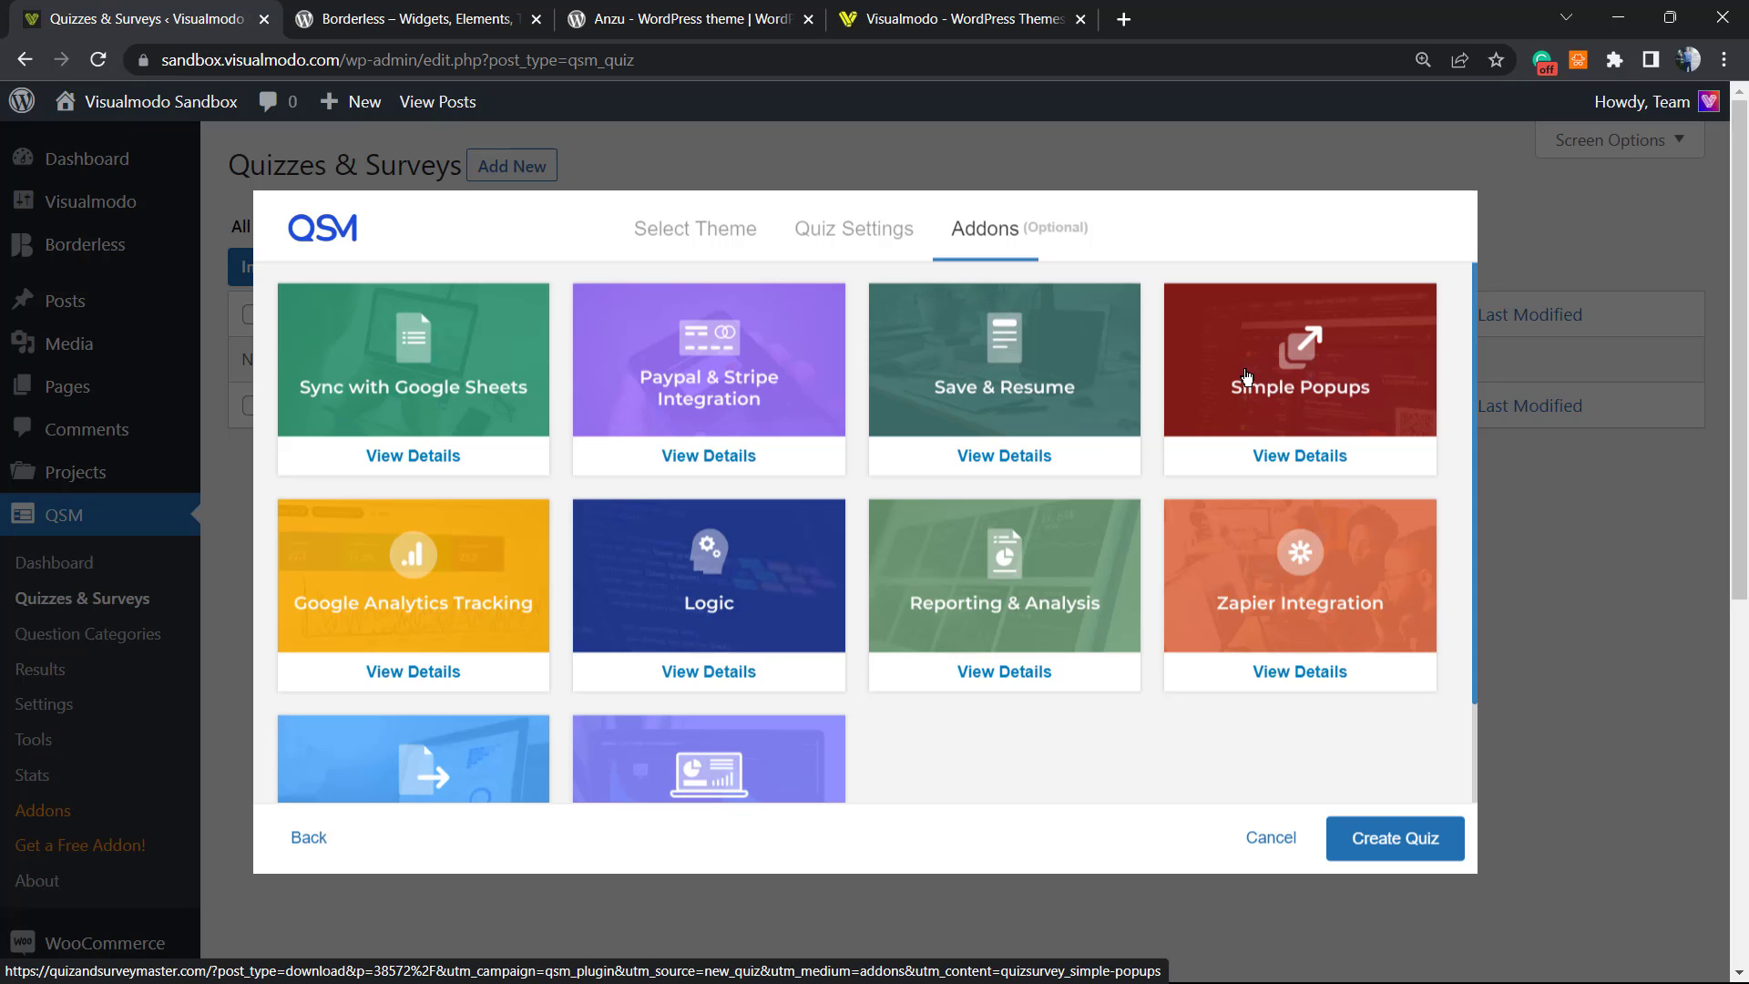
{"action": "mouse_move", "coordinate": [657, 348]}
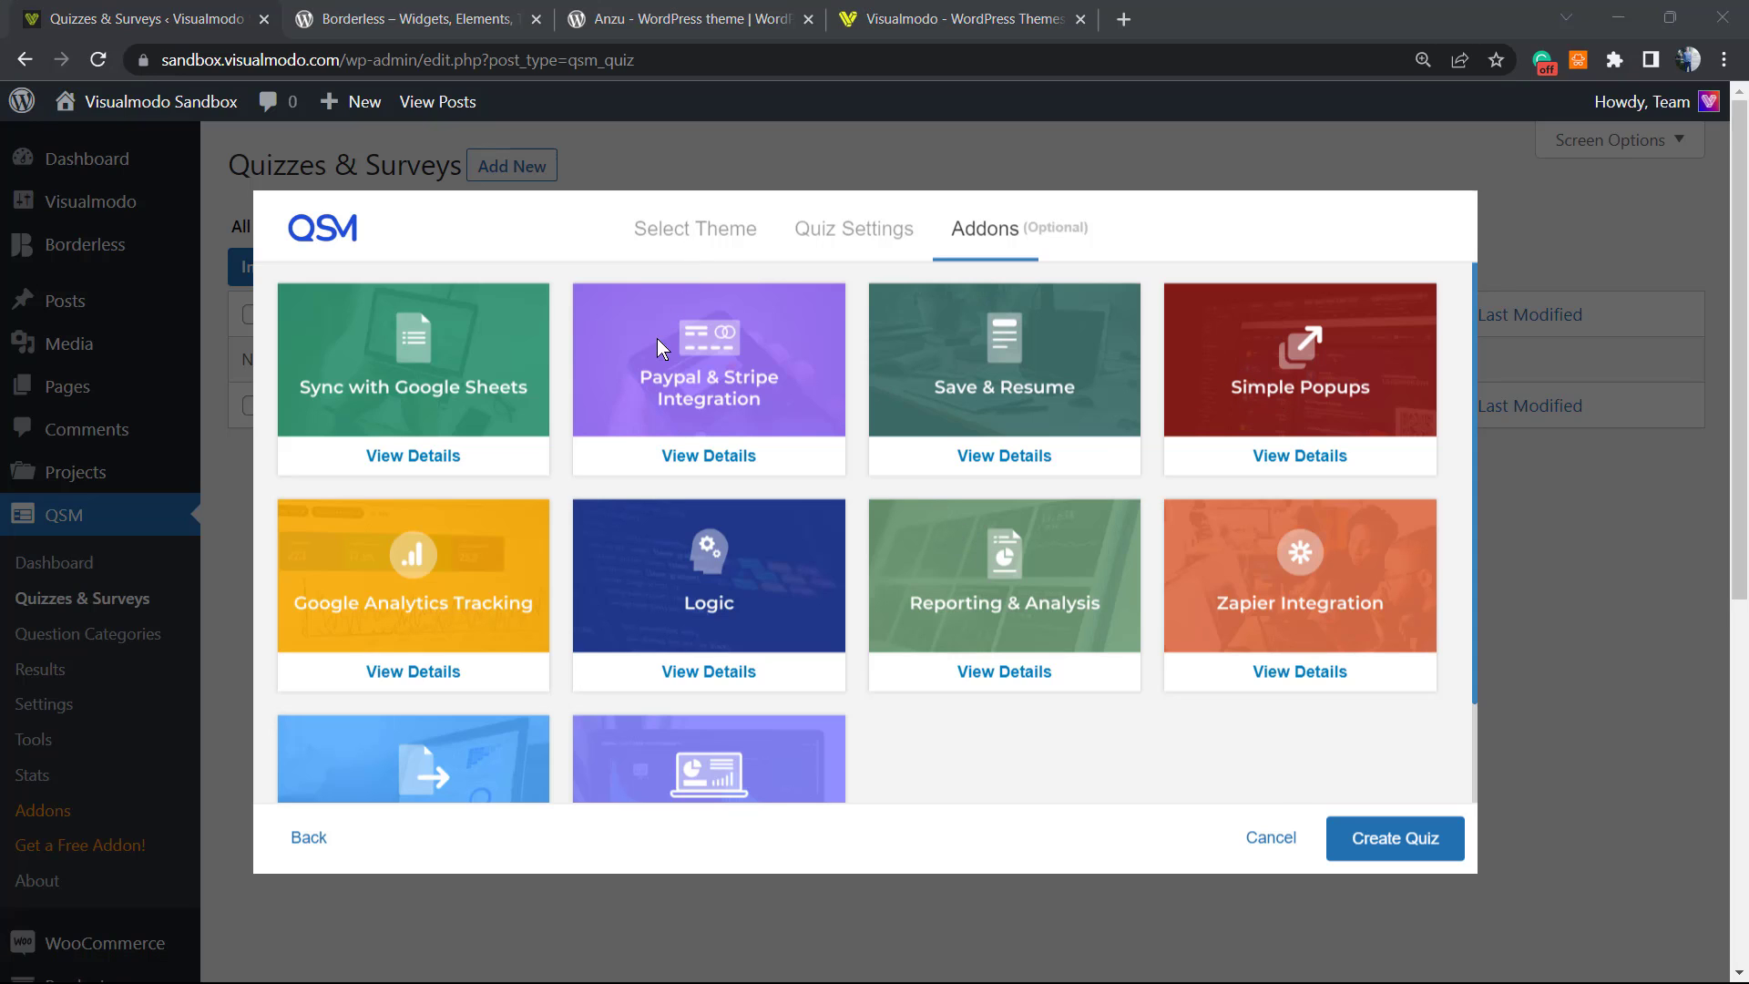
Step: Scroll through the optional add-ons list including Logic, Export Results and User Dashboard
{"action": "scroll", "scroll_direction": "down", "scroll_amount": 3}
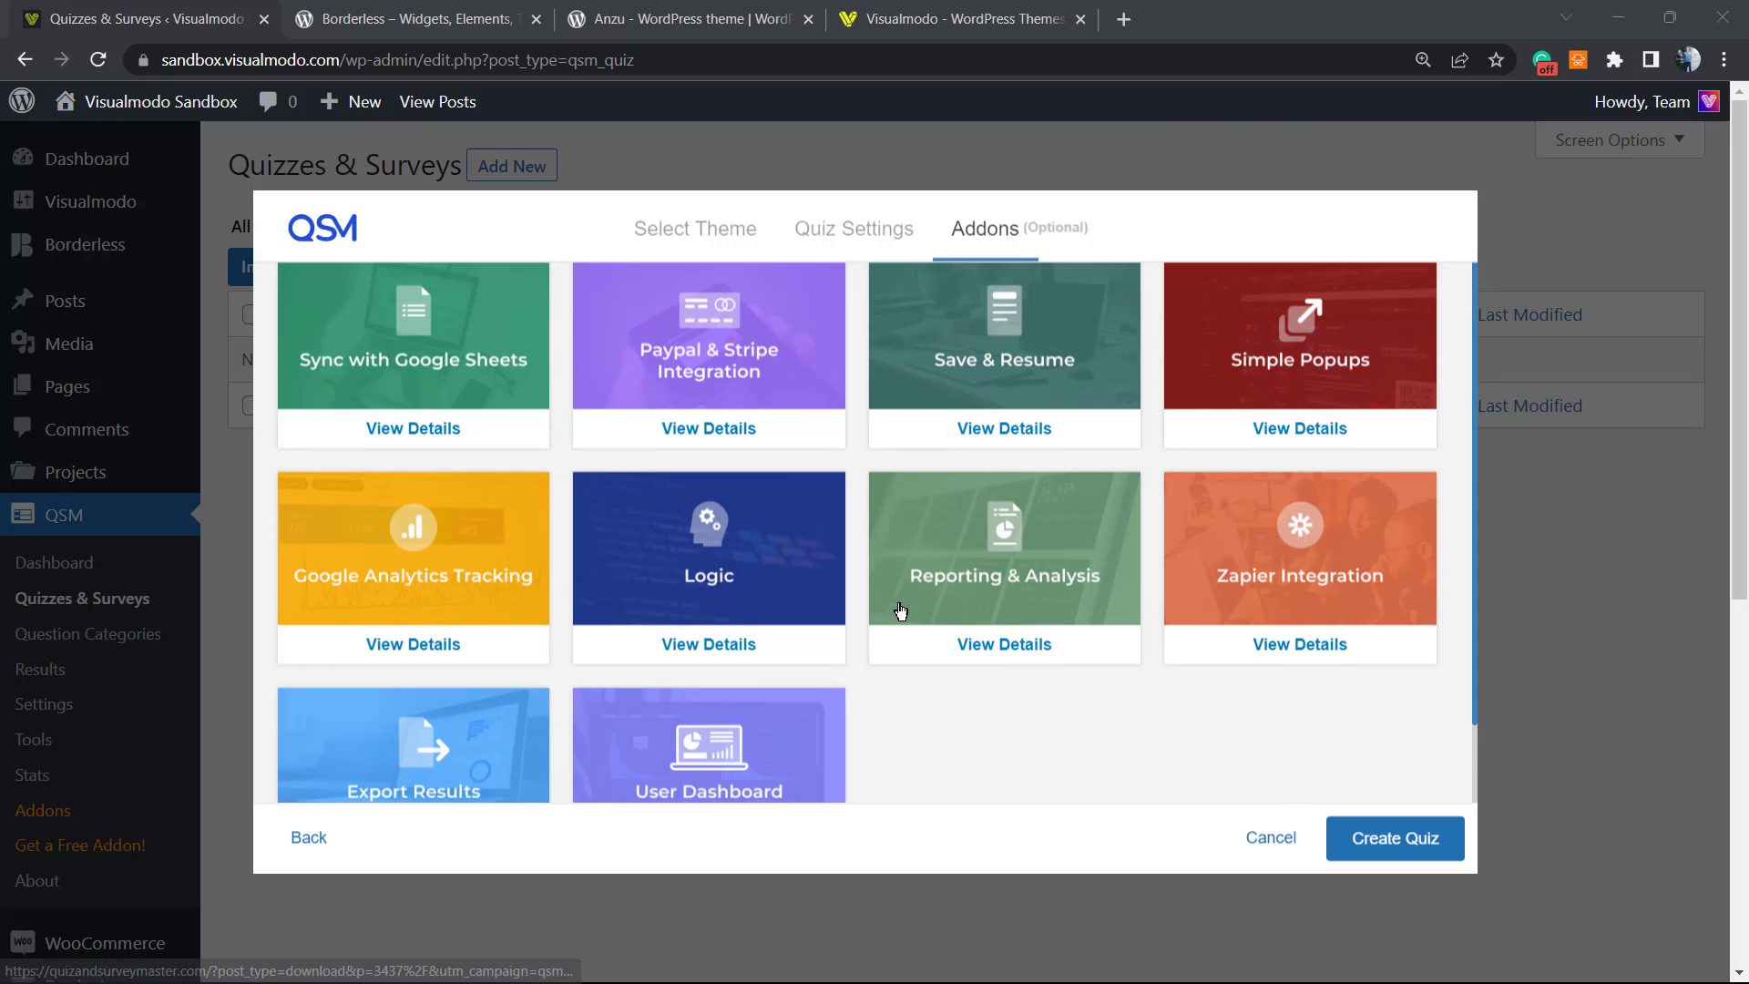
{"action": "scroll", "scroll_direction": "down", "scroll_amount": 3}
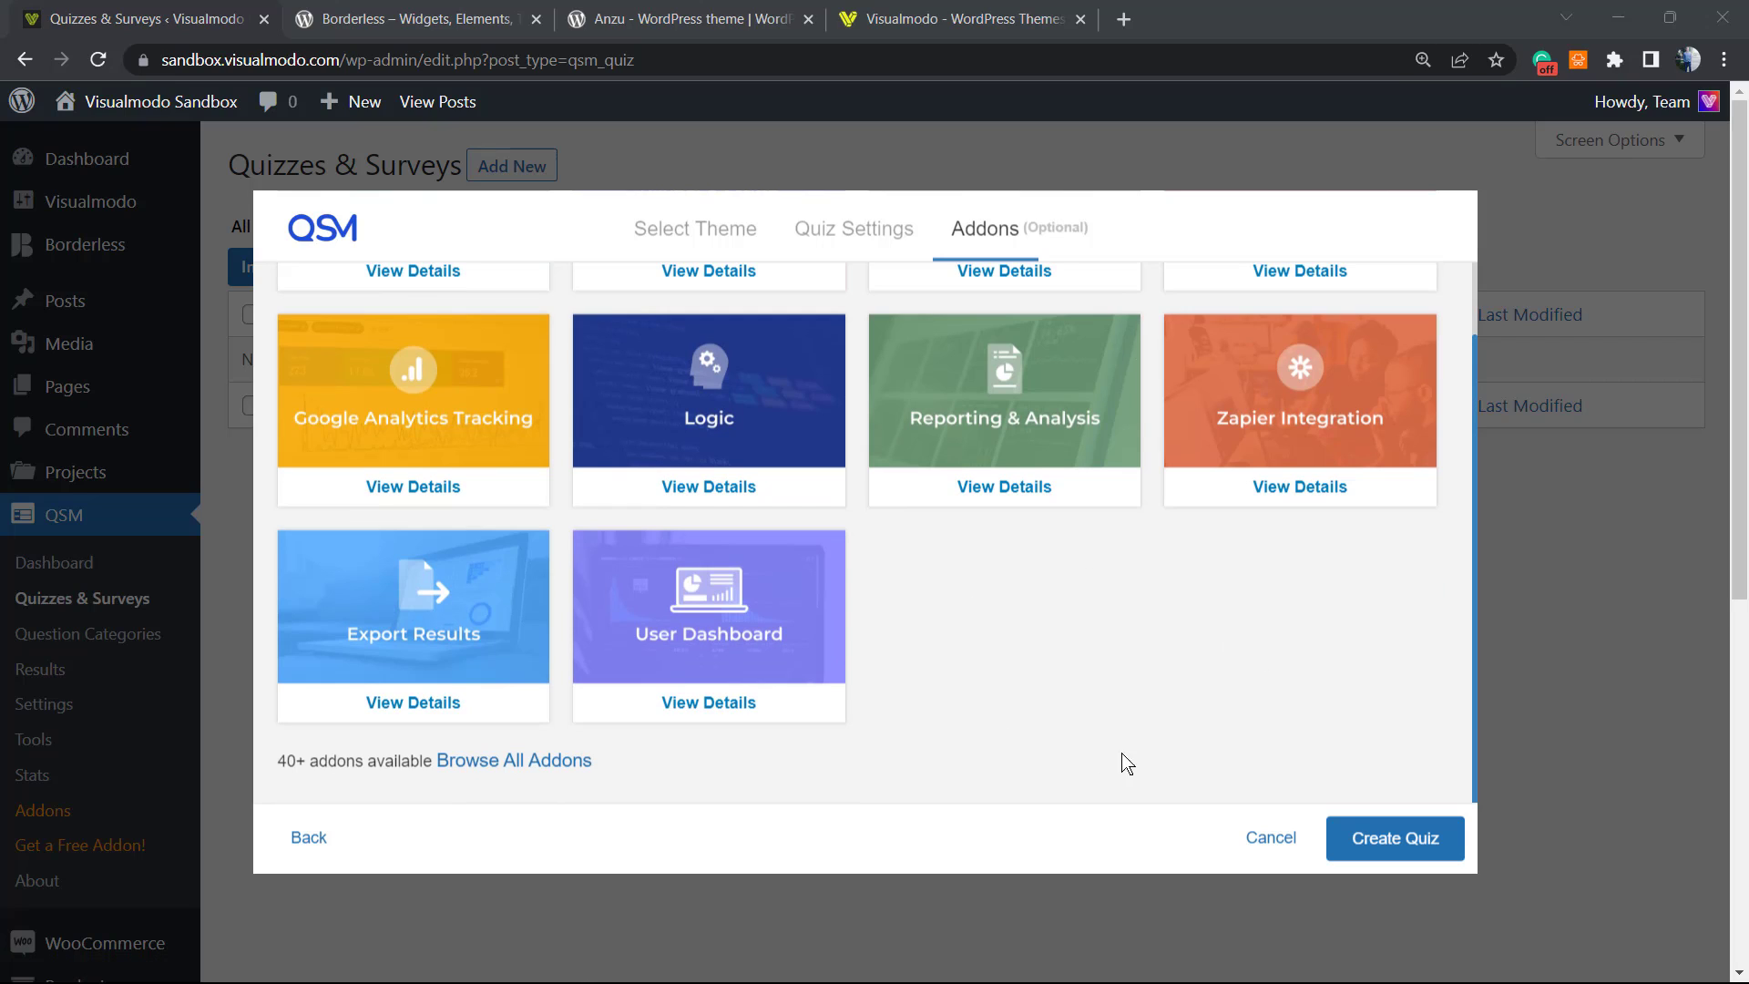
{"action": "mouse_move", "coordinate": [1394, 839]}
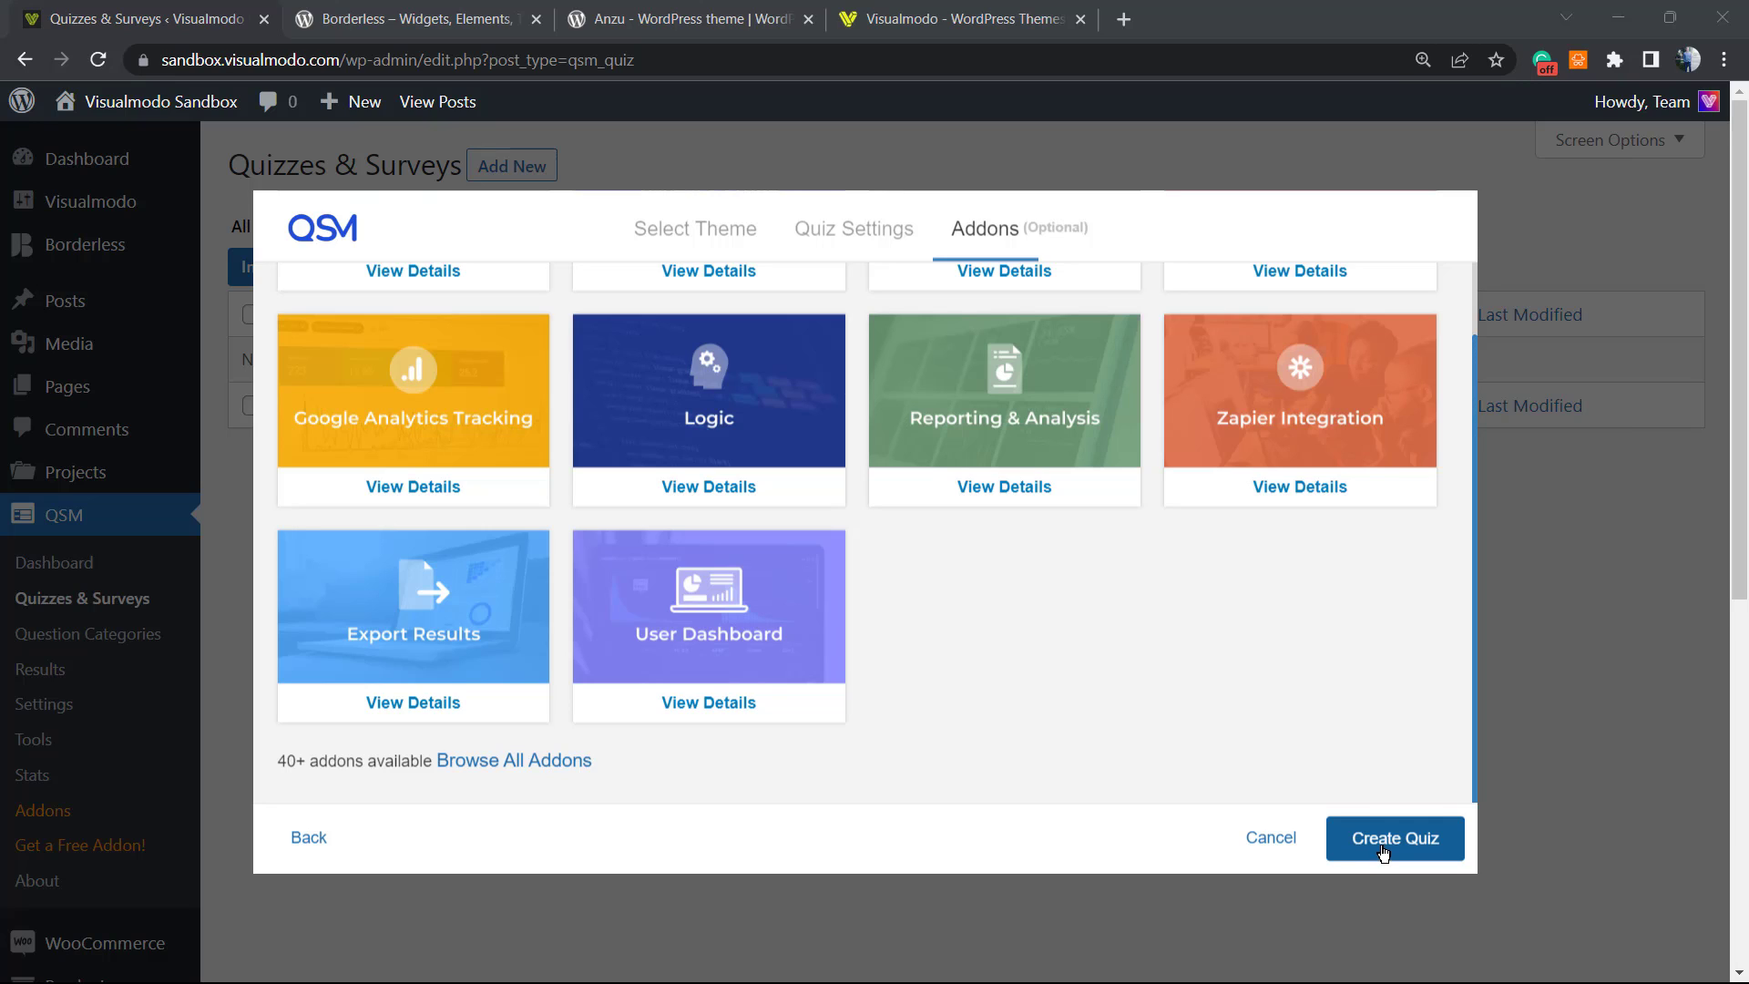
Step: Create the survey and reach its blank multiple-choice question on Page 1 in the editor
{"action": "left_click", "coordinate": [1394, 838]}
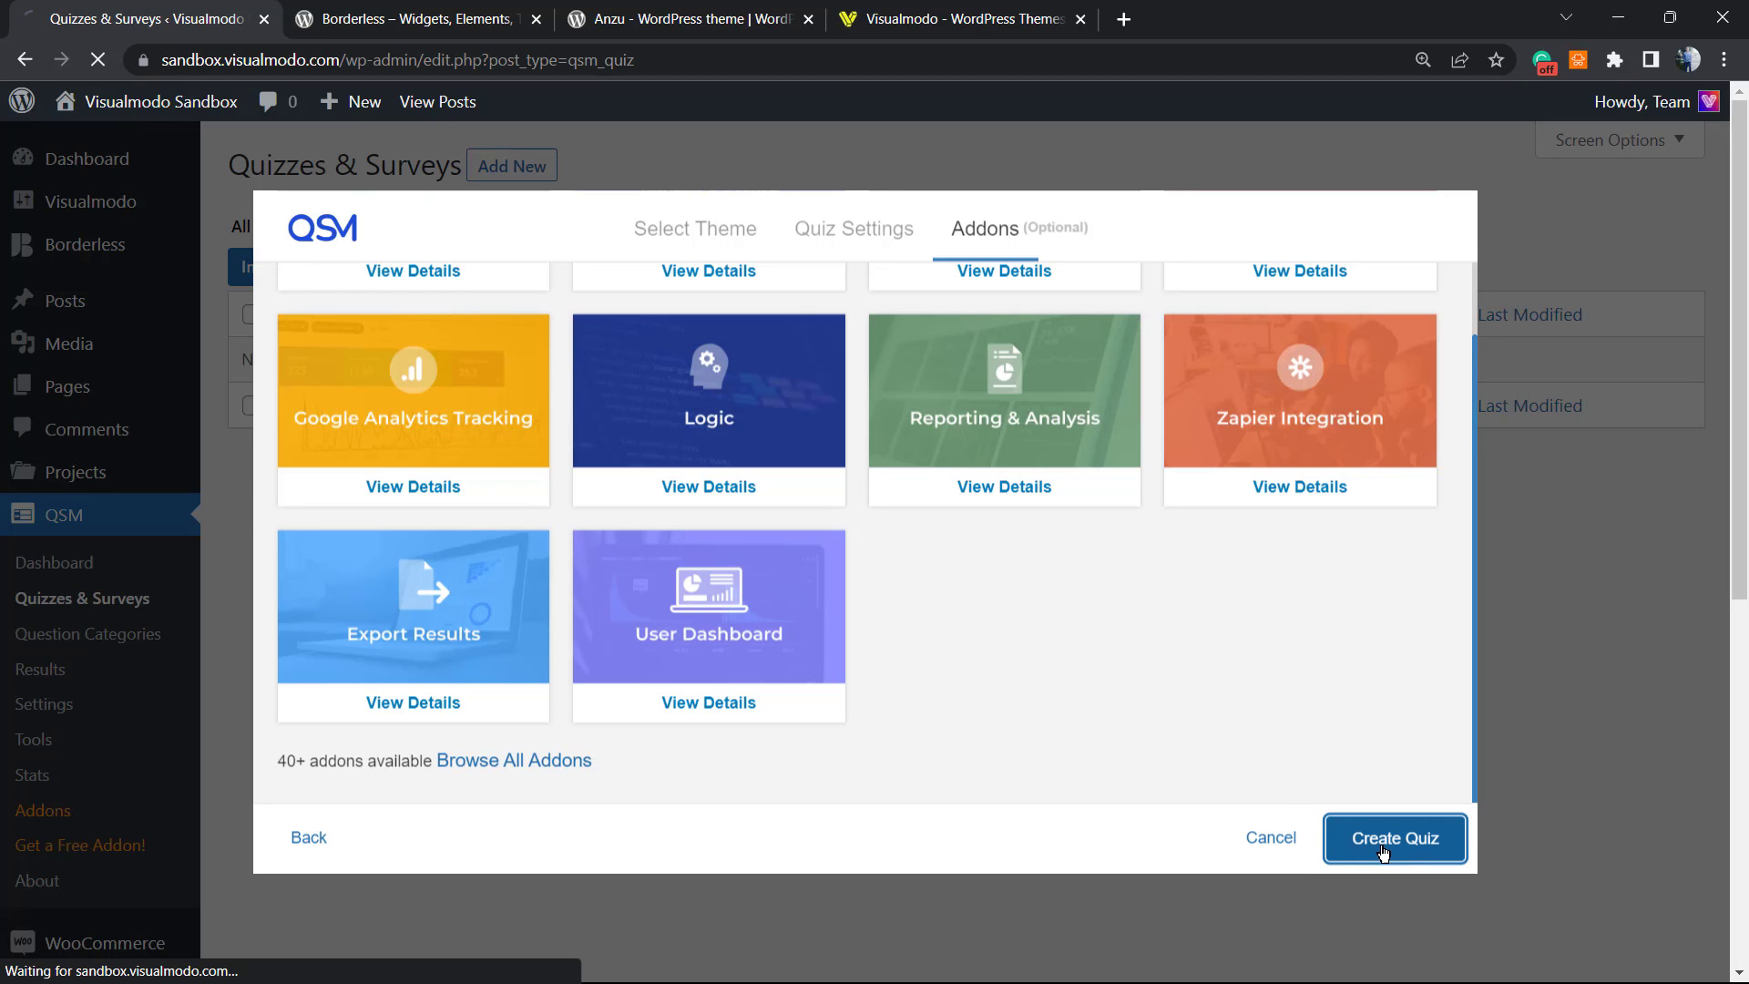
{"action": "mouse_move", "coordinate": [1075, 627]}
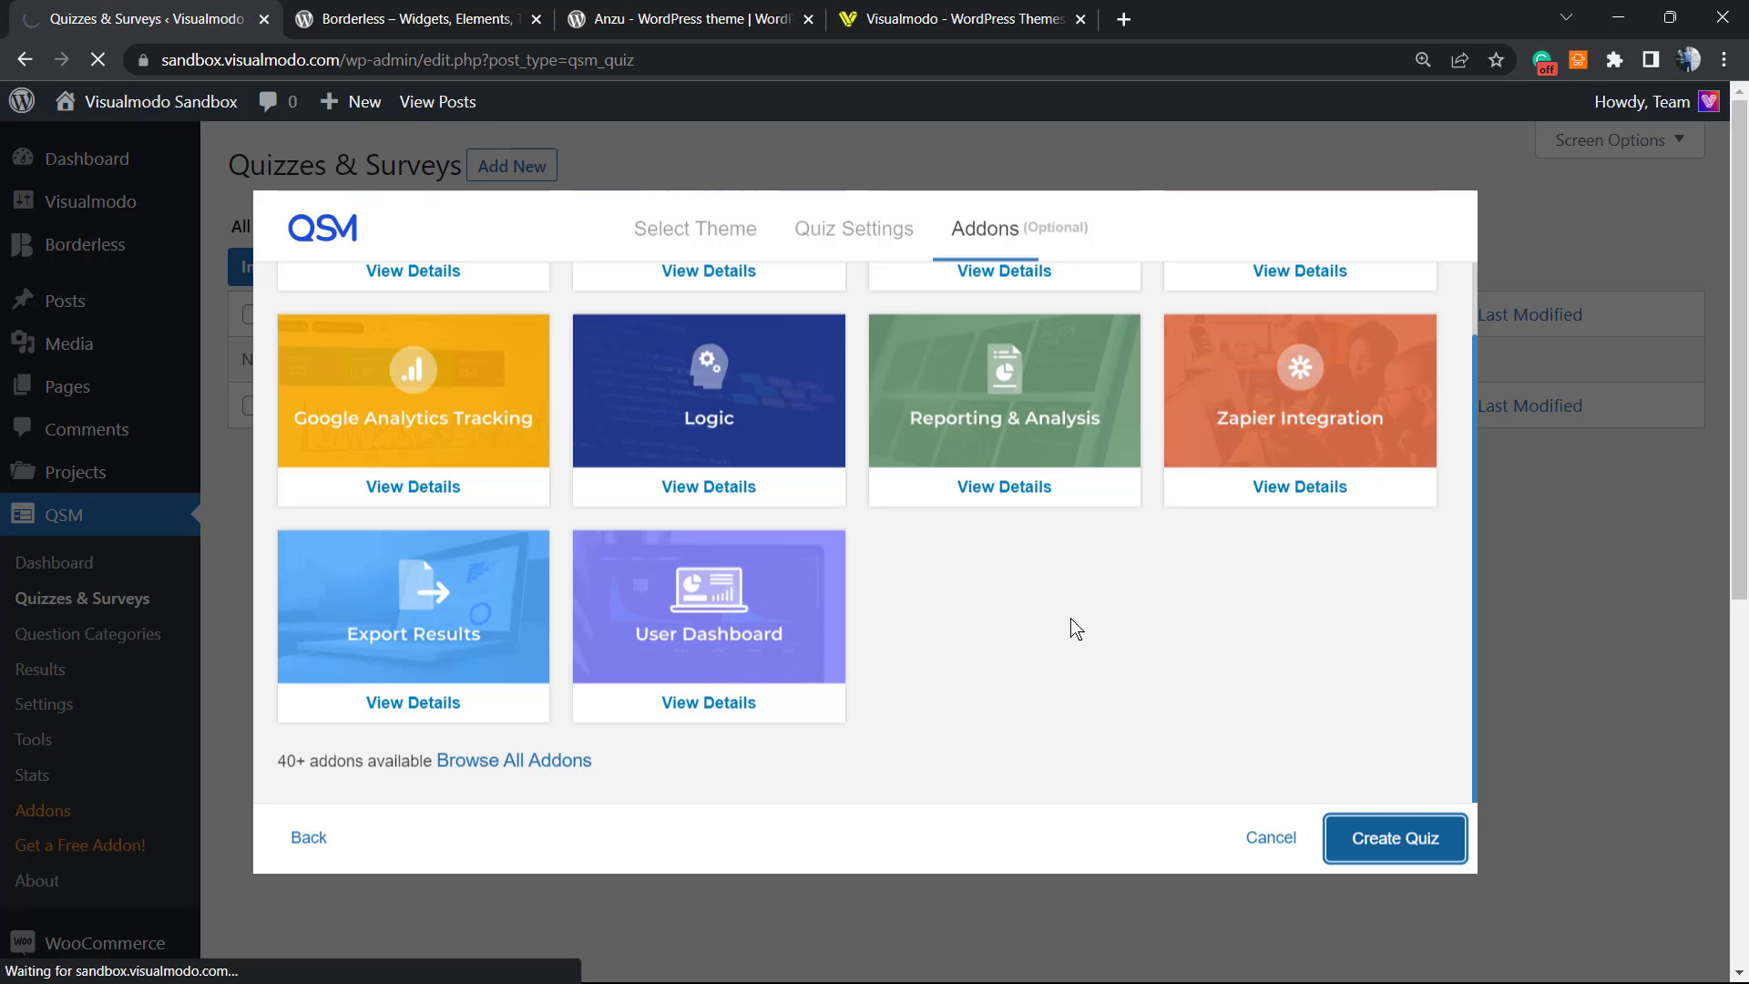
{"action": "left_click", "coordinate": [1394, 838]}
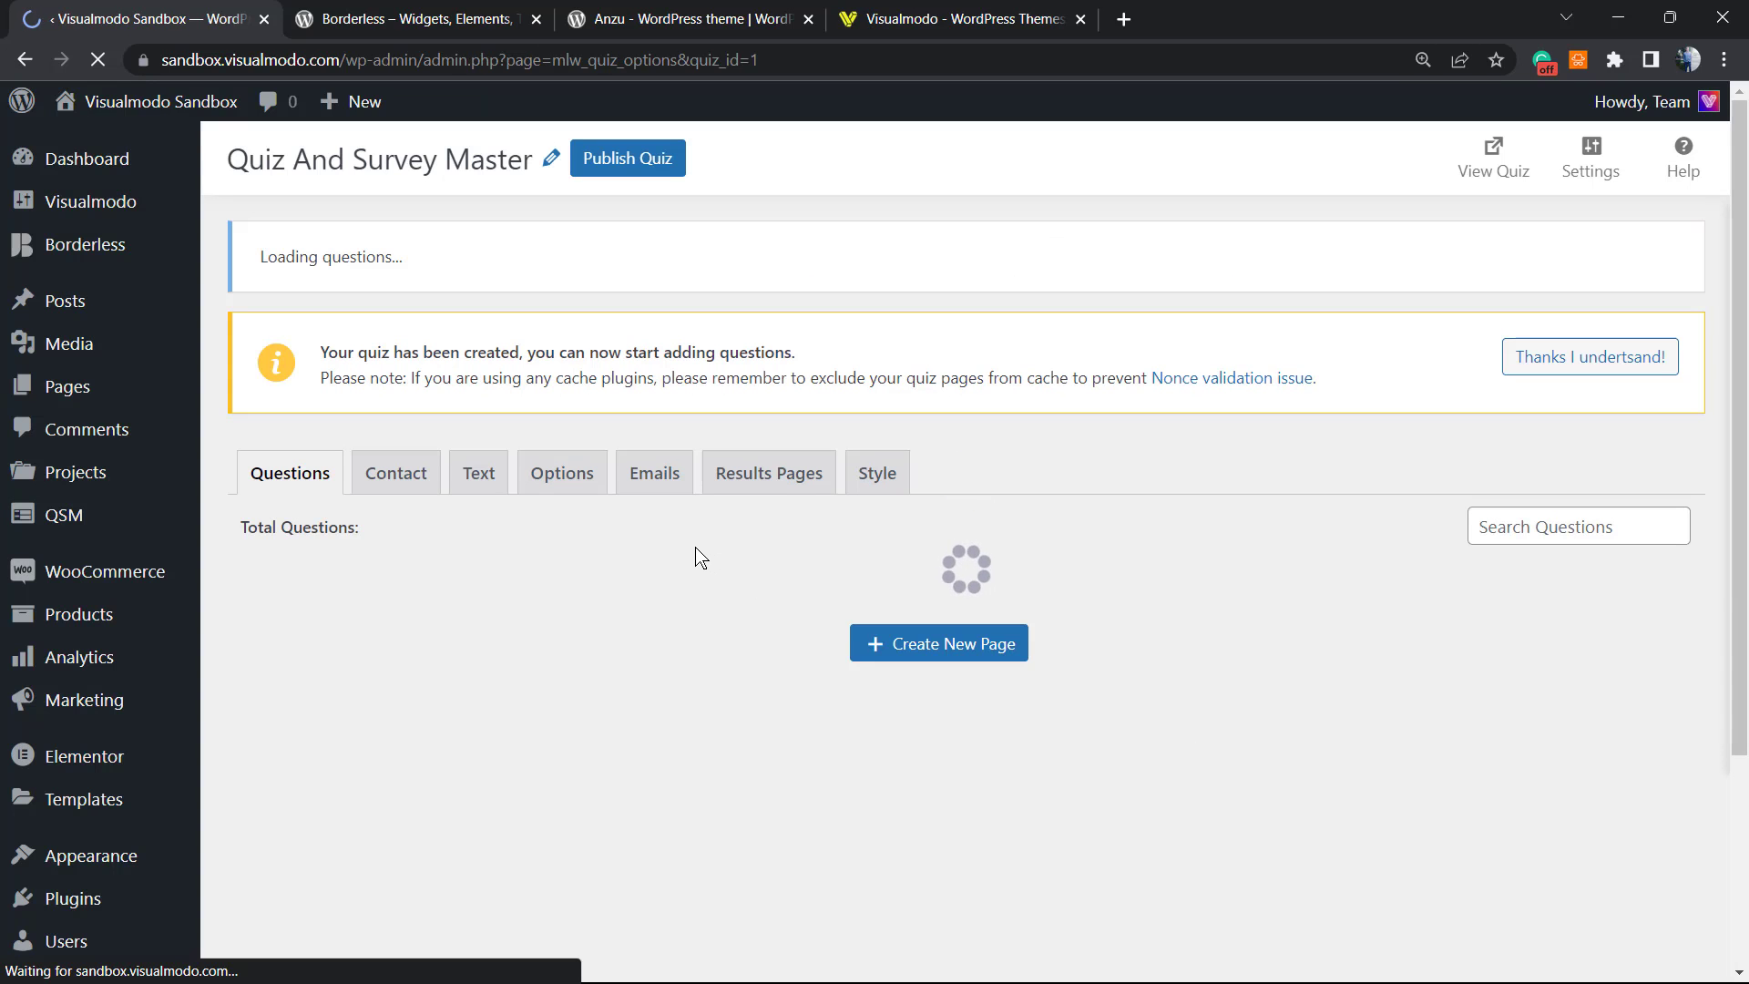
{"action": "left_click", "coordinate": [939, 643]}
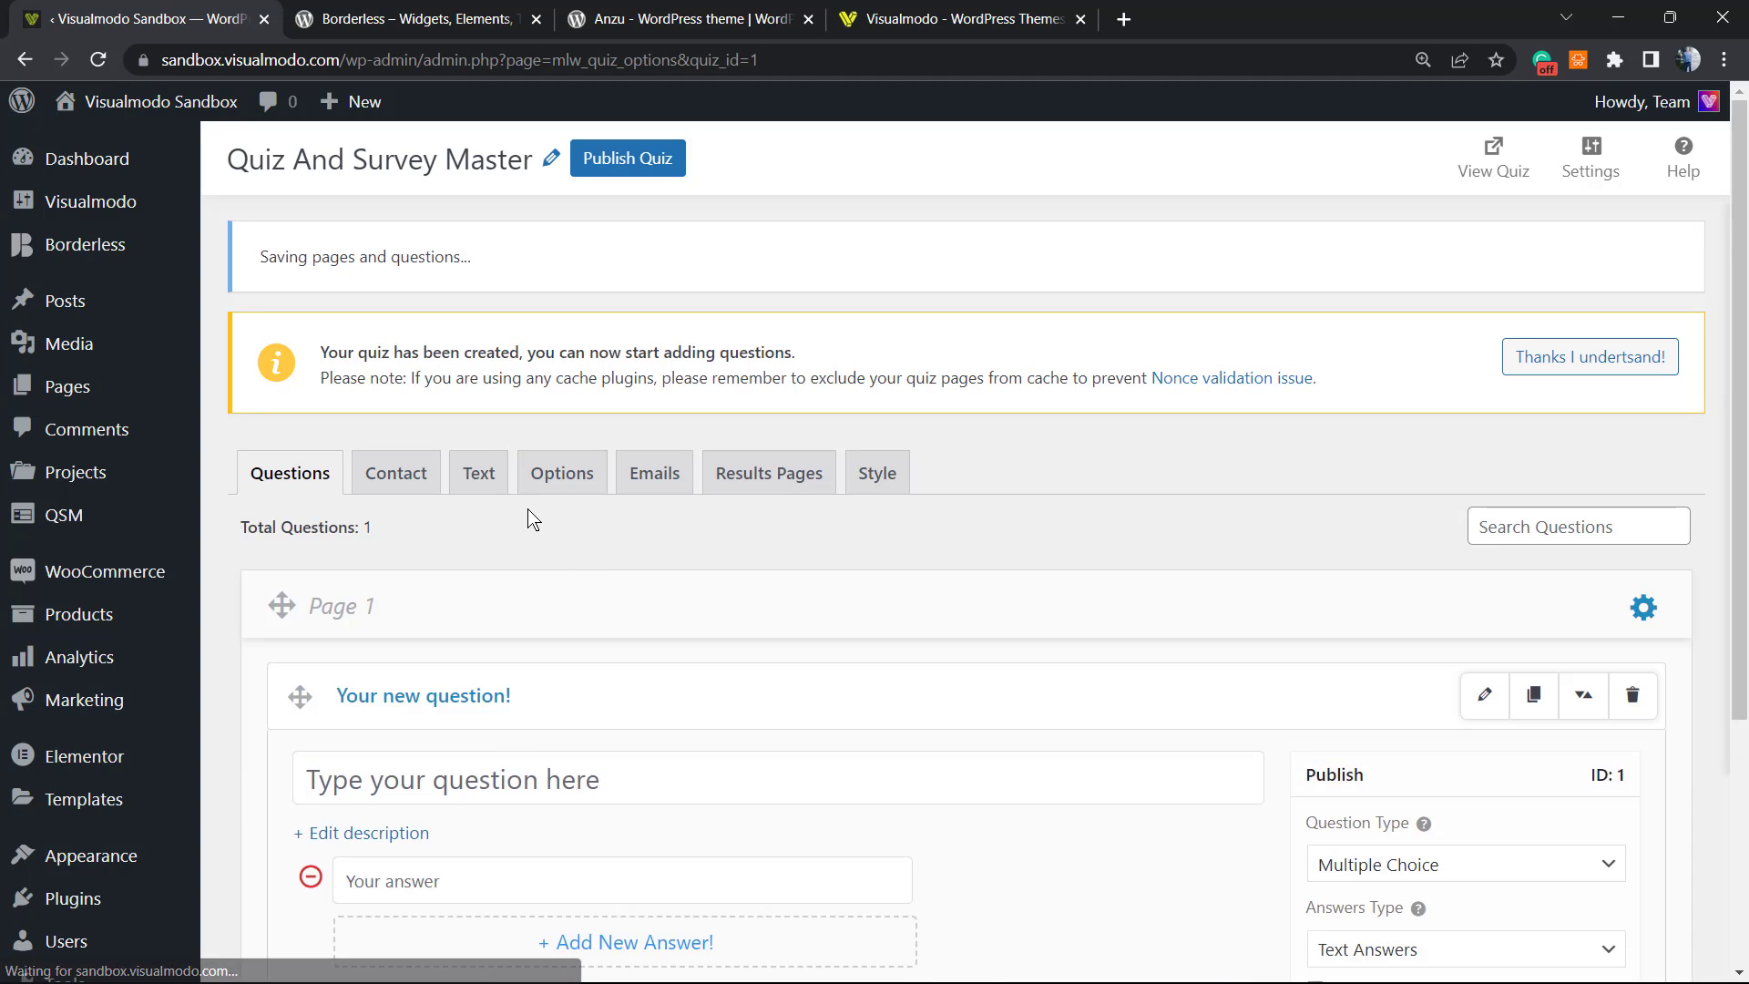
{"action": "scroll", "scroll_direction": "down", "scroll_amount": 3}
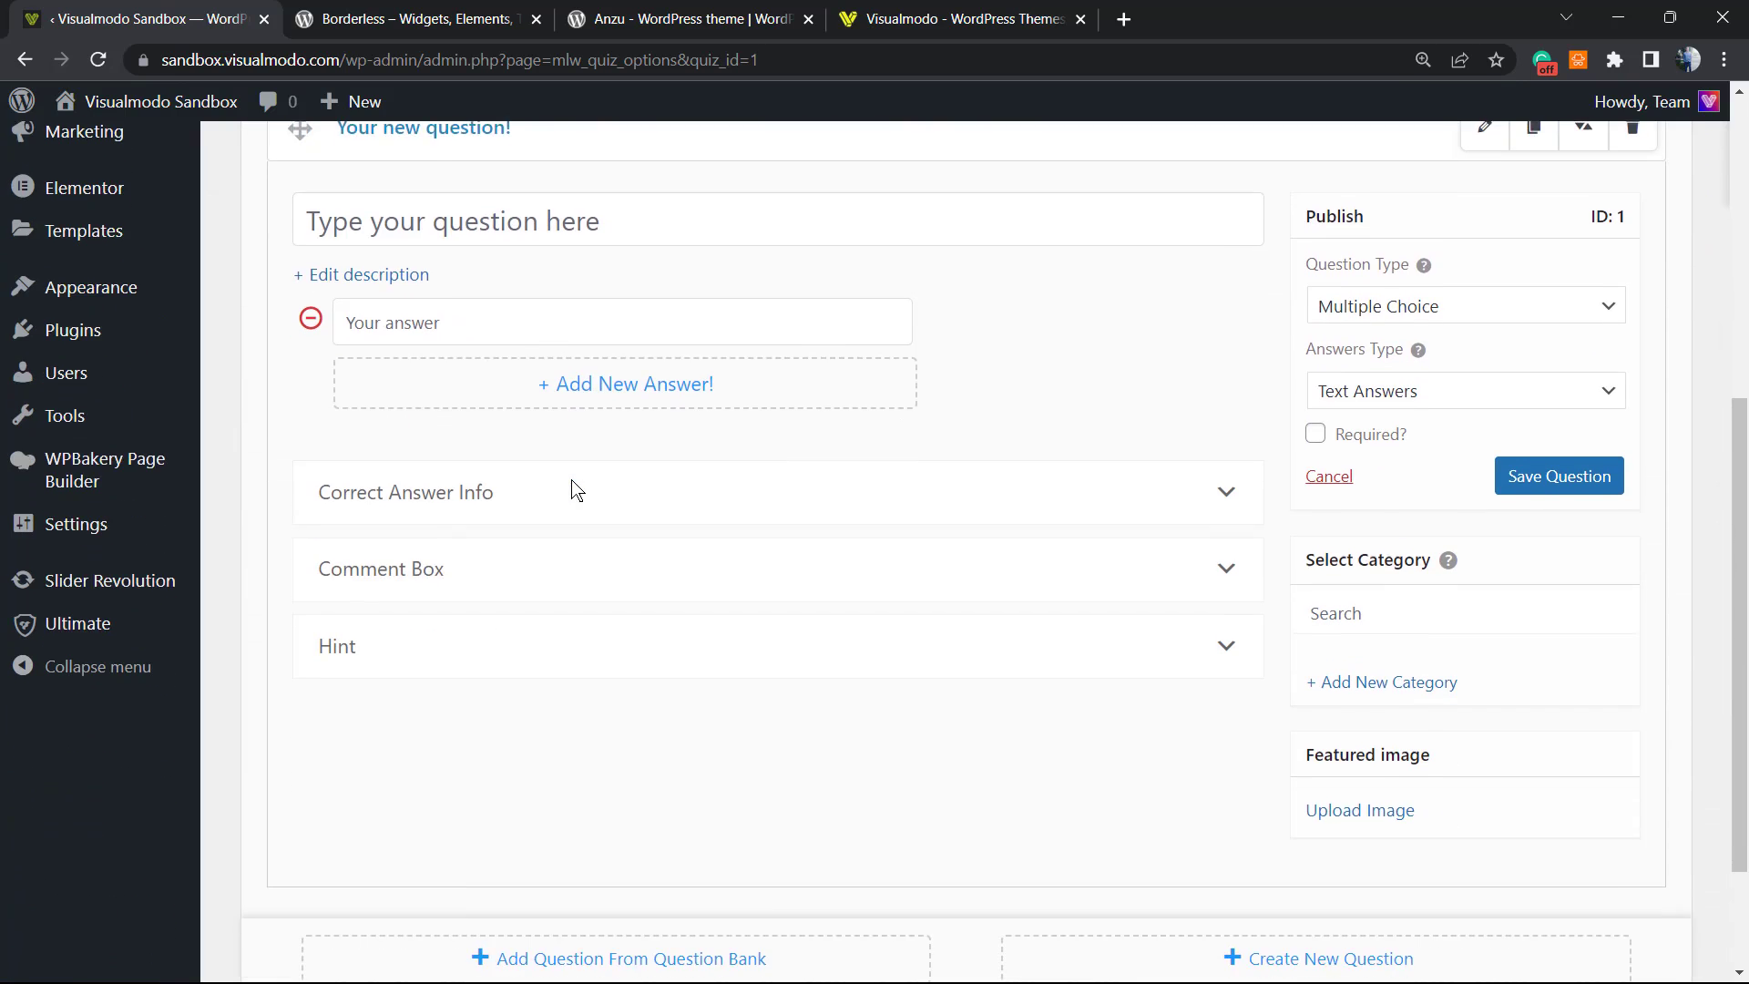
{"action": "scroll", "scroll_direction": "down", "scroll_amount": 3}
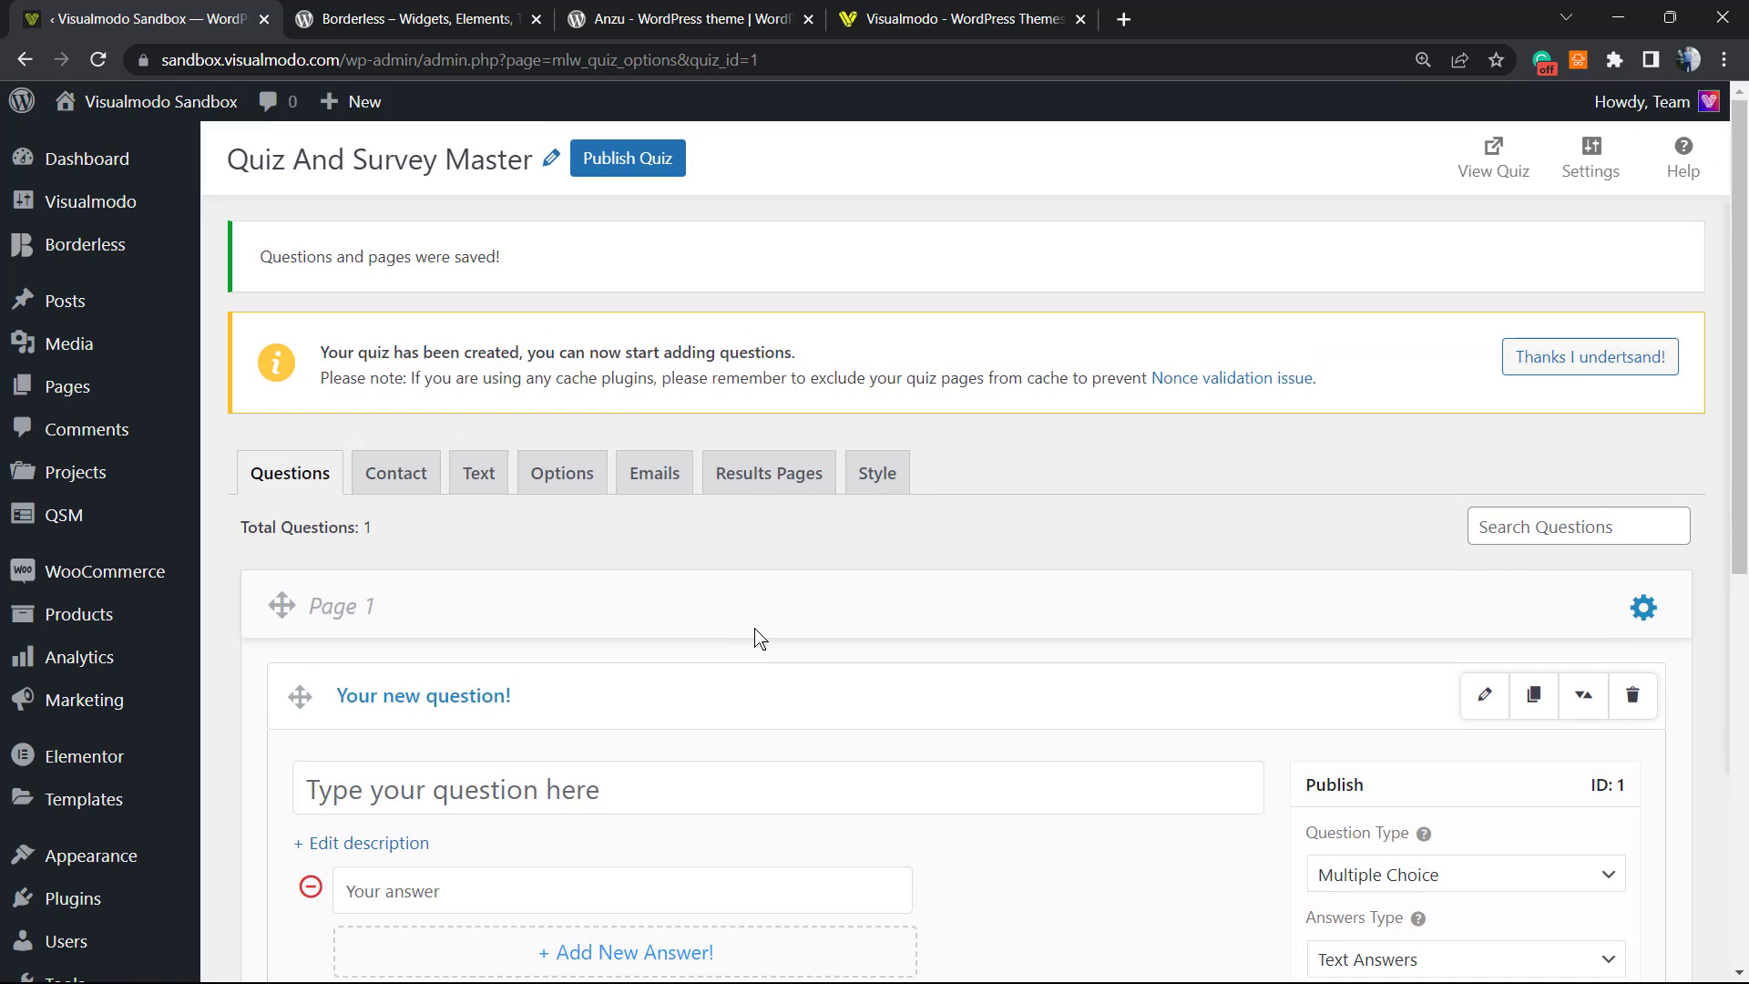
{"action": "scroll", "scroll_direction": "down", "scroll_amount": 3}
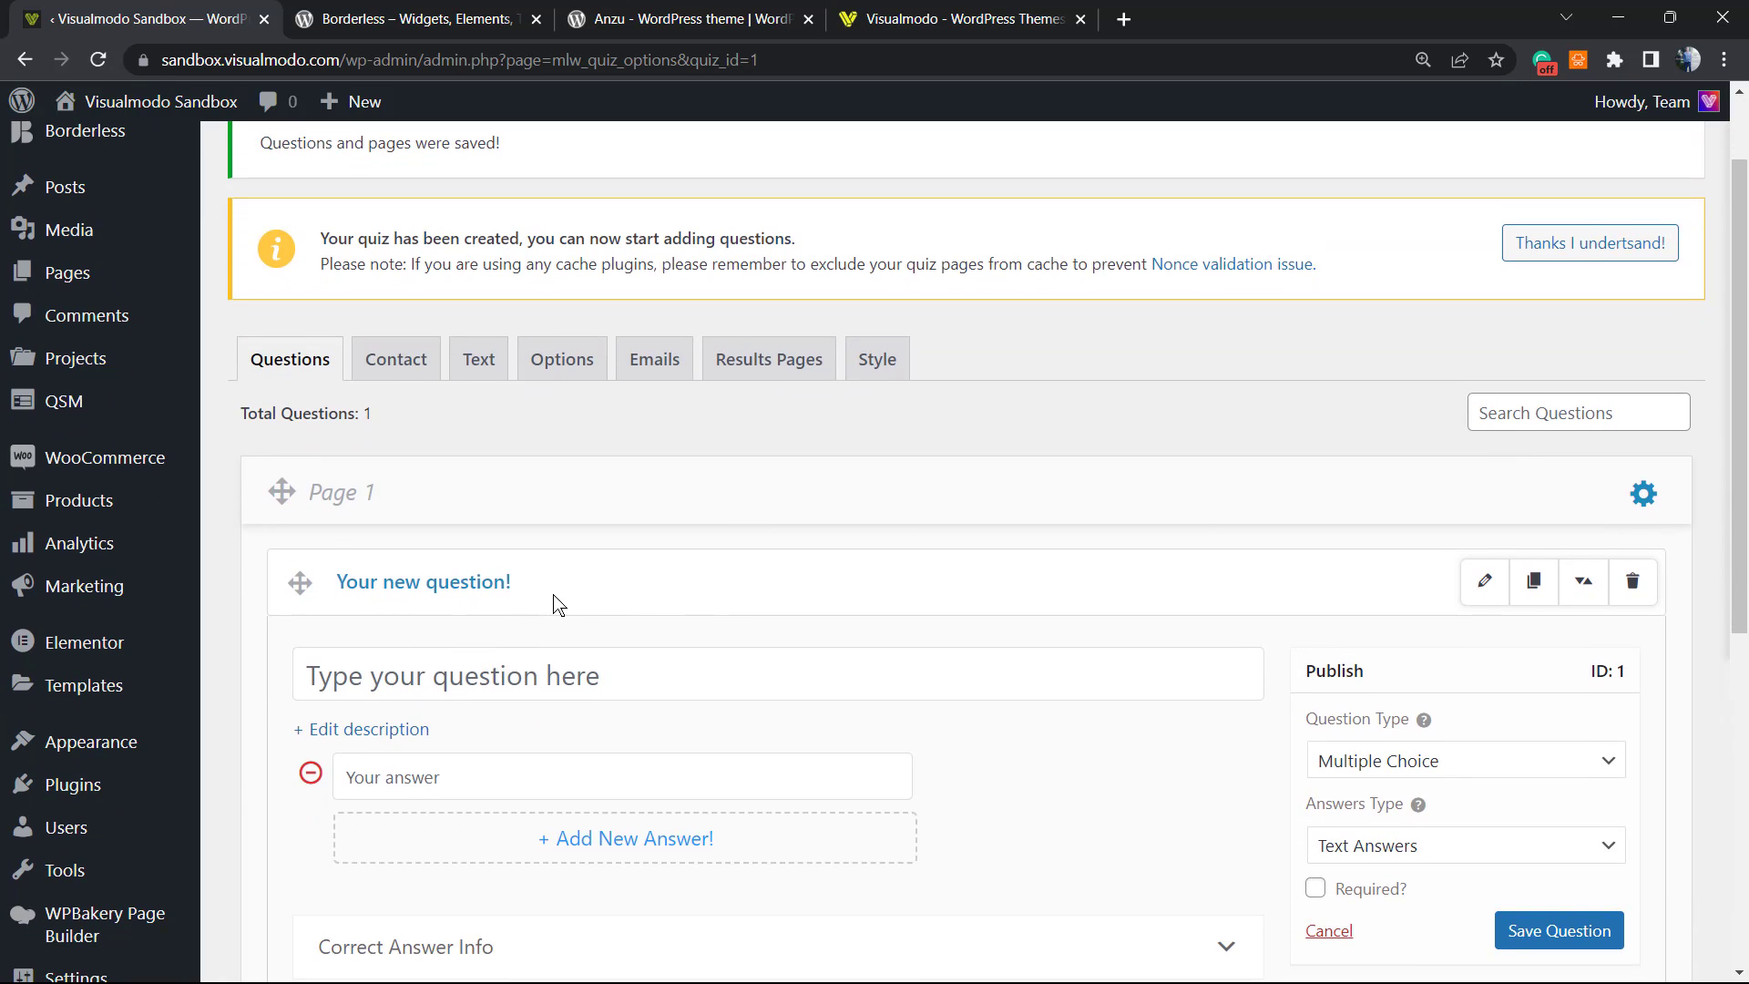
{"action": "mouse_move", "coordinate": [441, 589]}
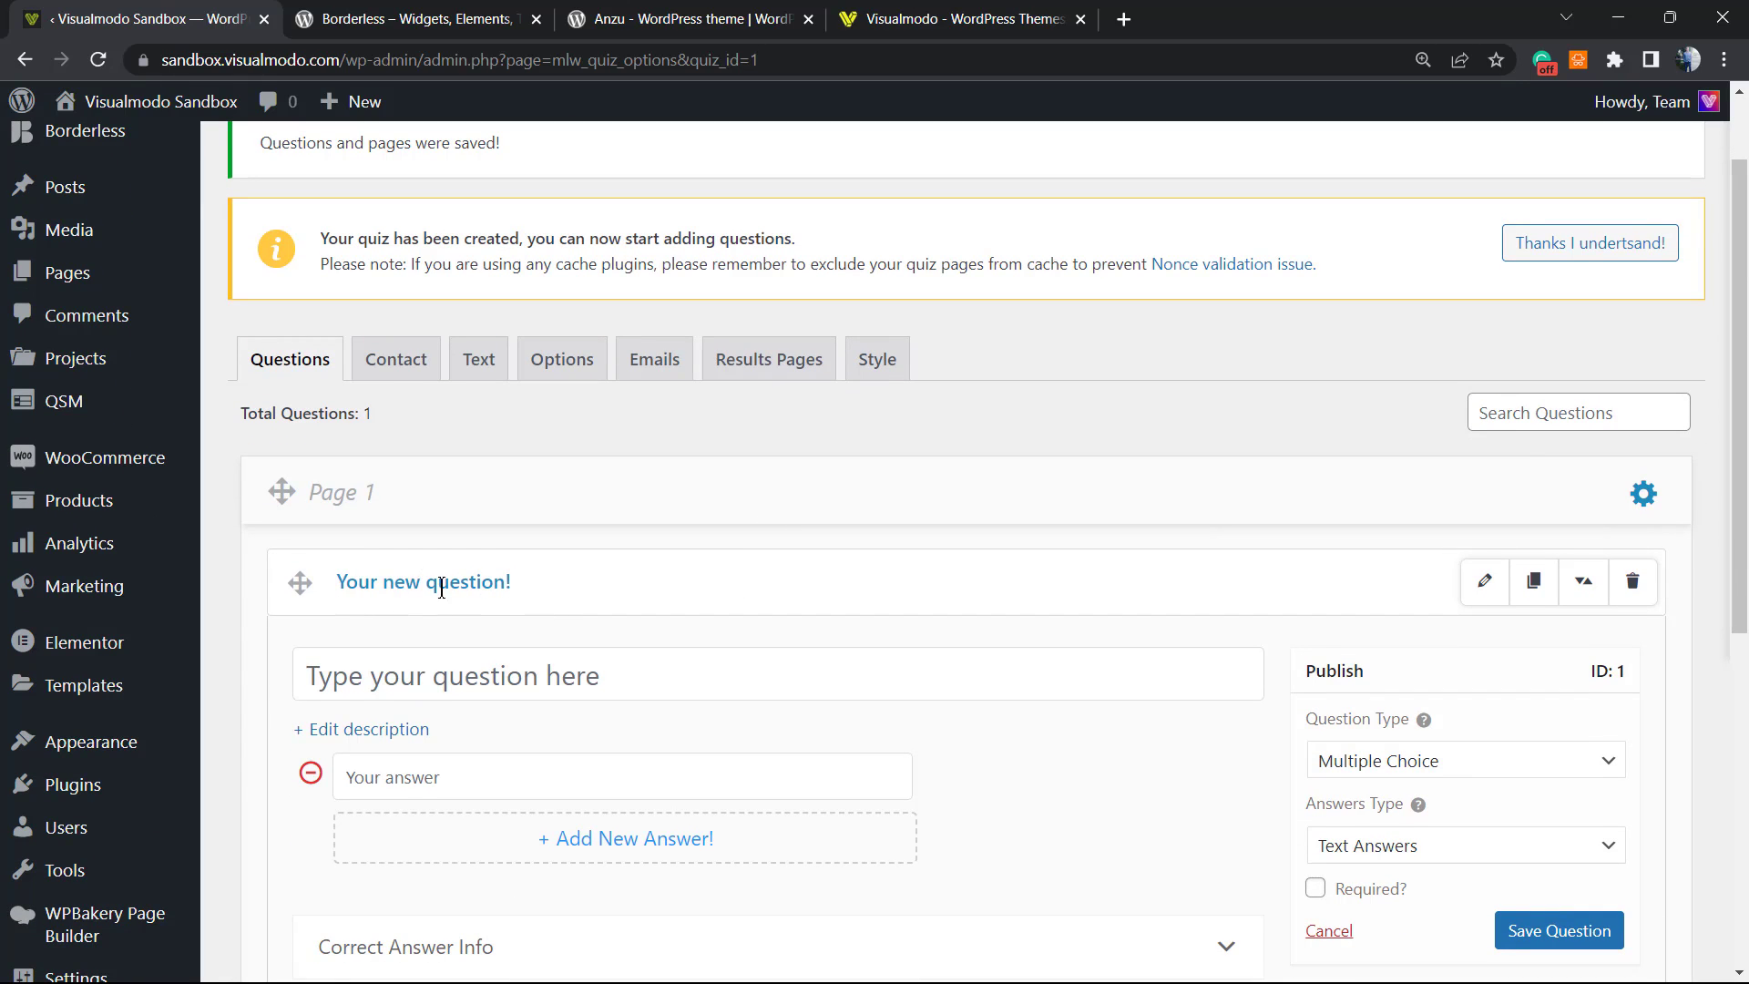
{"action": "scroll", "scroll_direction": "down", "scroll_amount": 3}
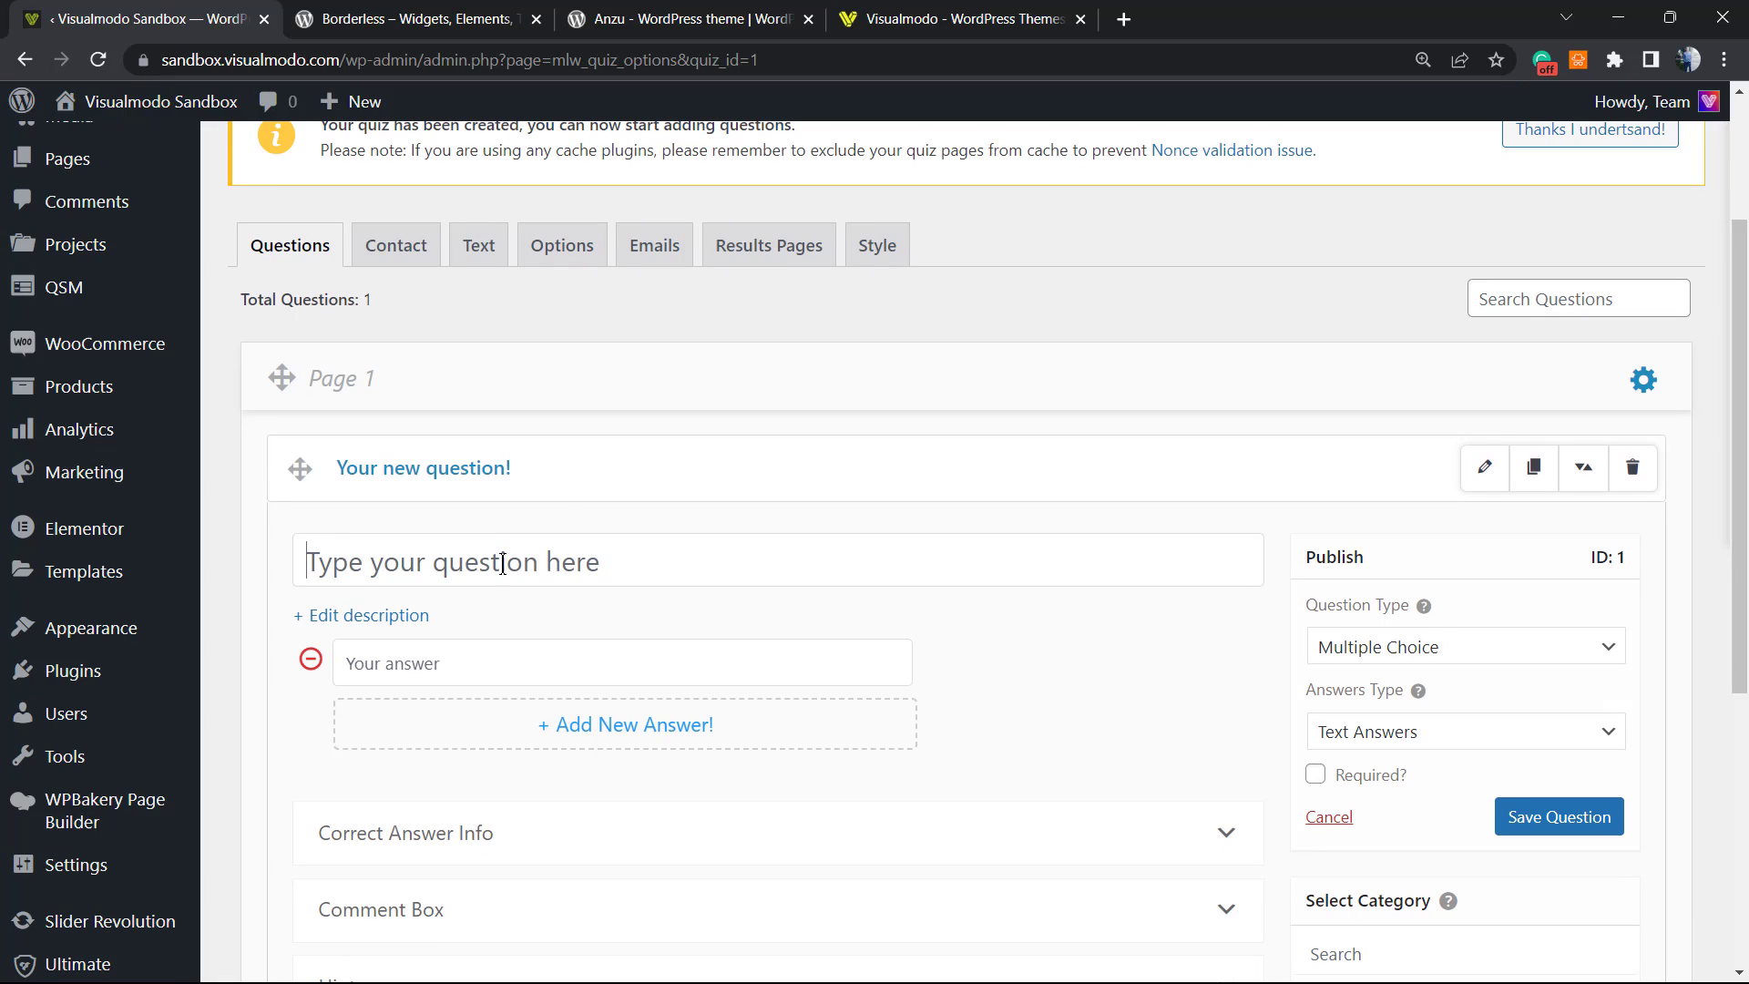
Step: Title the question 'How old are you?' and add the description 'Type your age'
{"action": "type", "text": "How old are you?"}
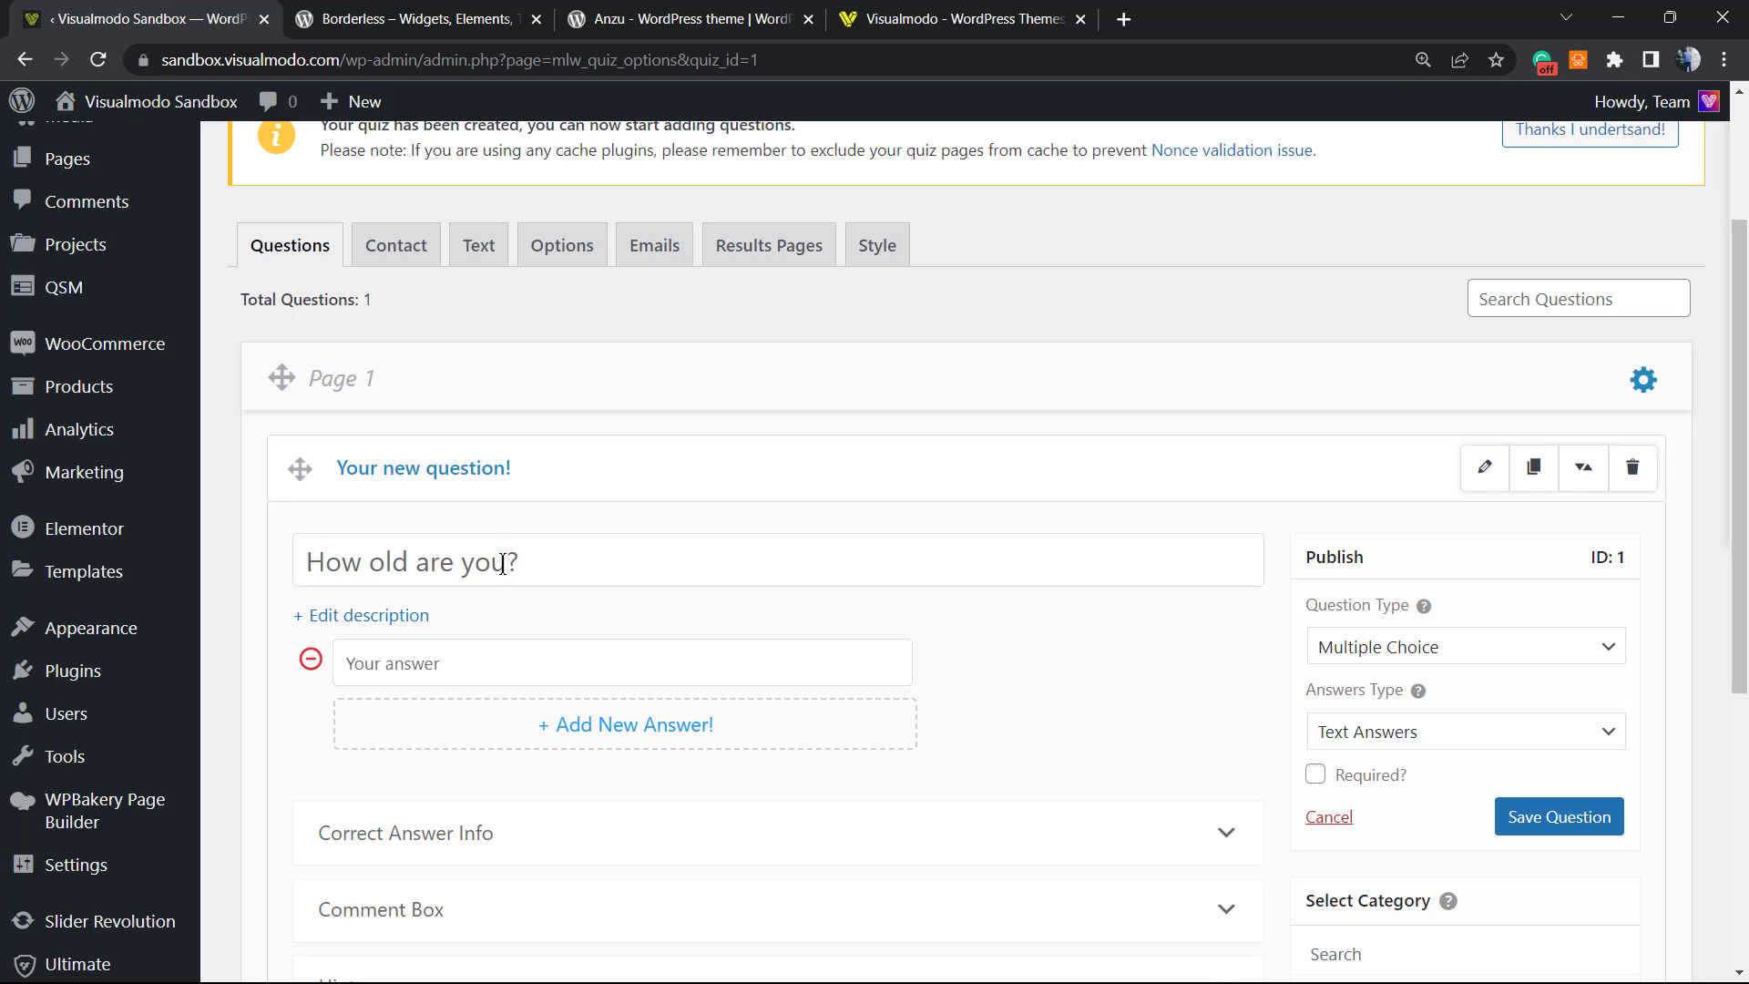
{"action": "mouse_move", "coordinate": [472, 643]}
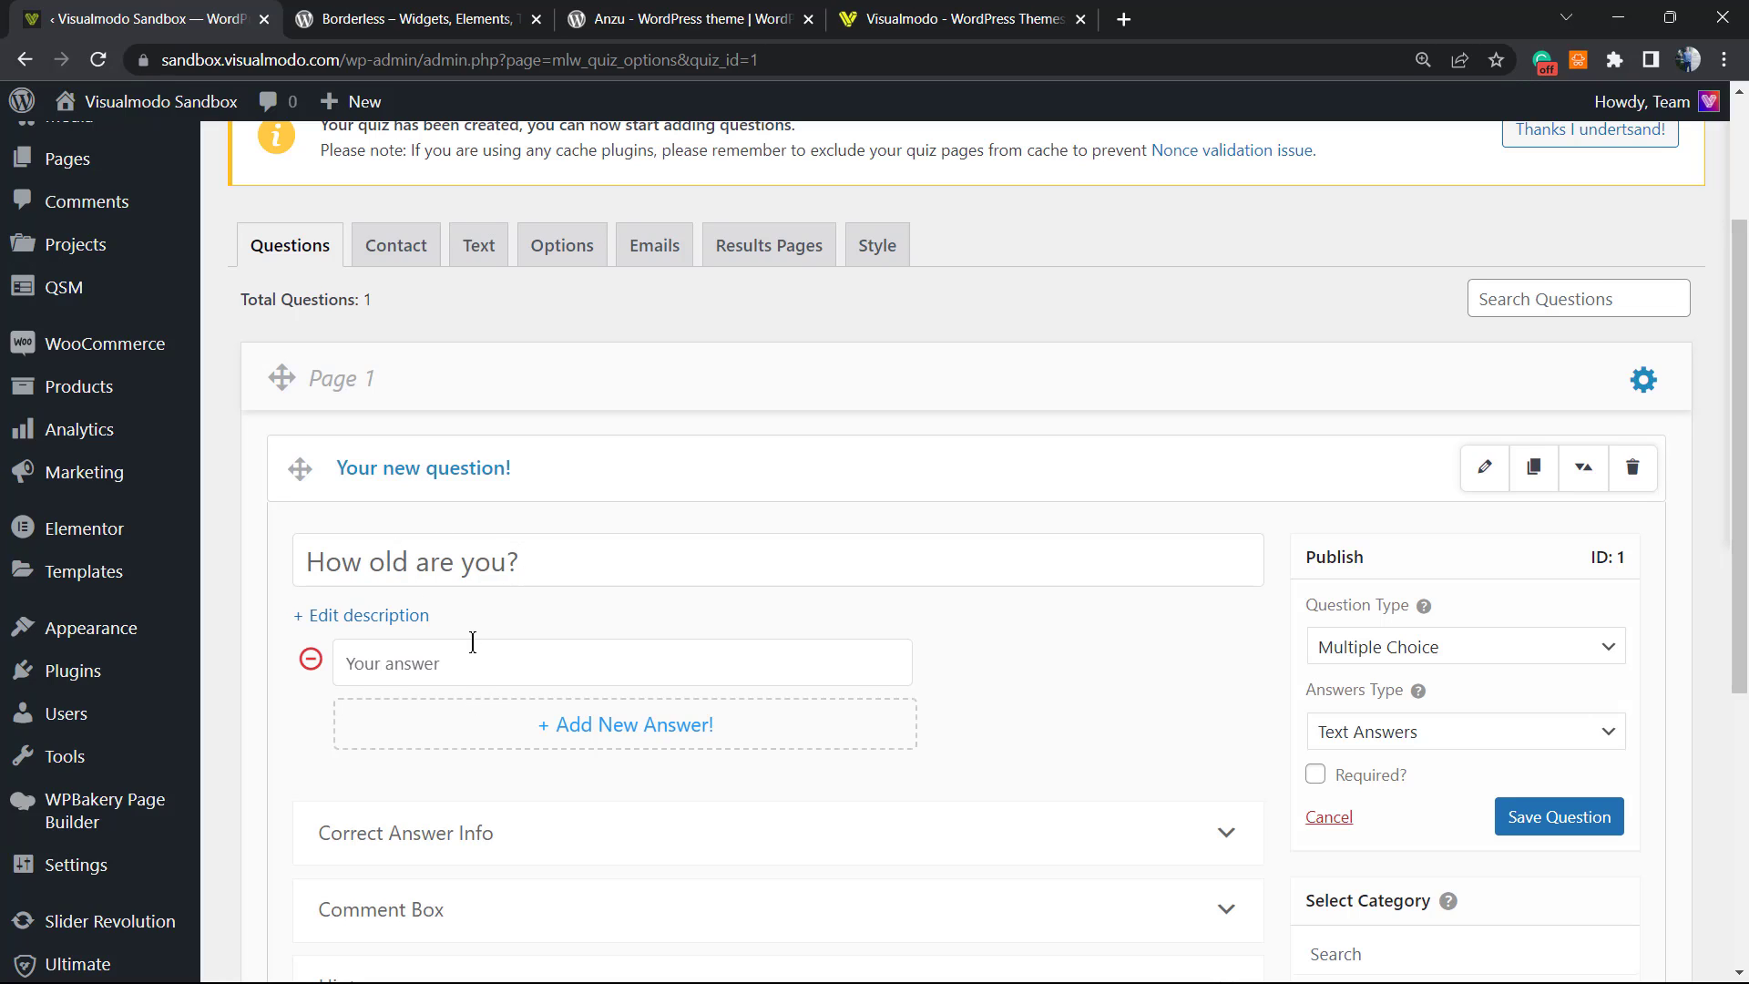
{"action": "scroll", "scroll_direction": "down", "scroll_amount": 3}
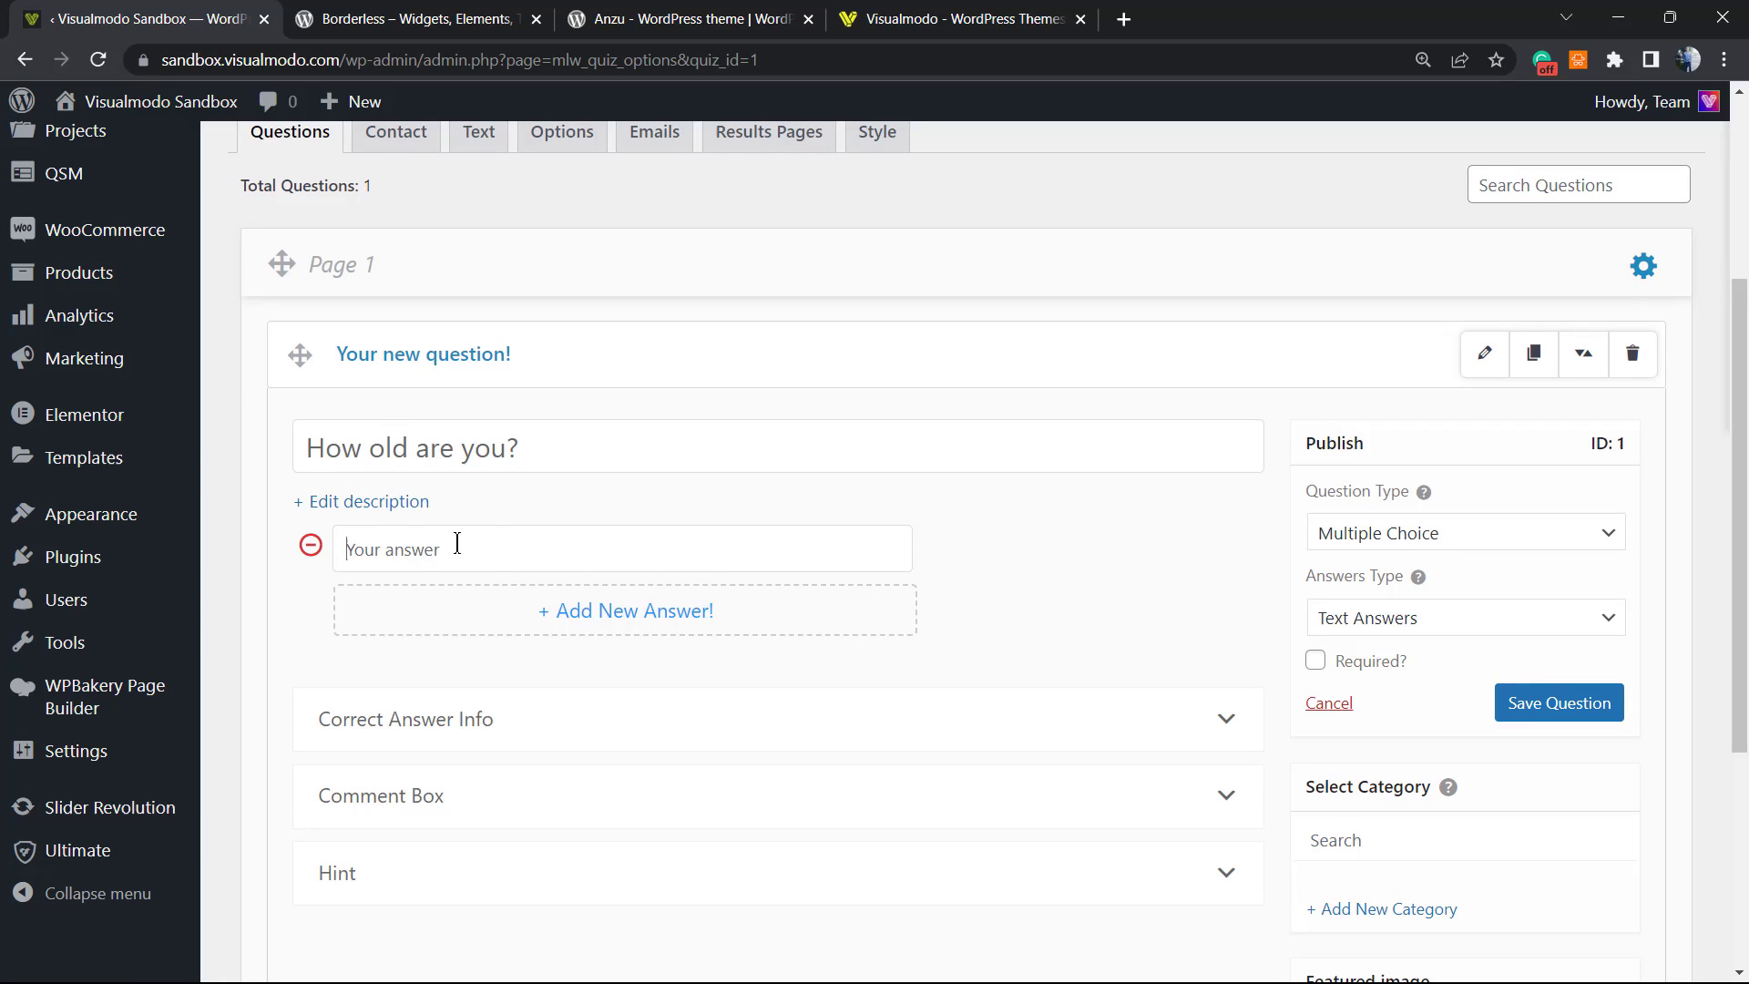
{"action": "left_click", "coordinate": [368, 501]}
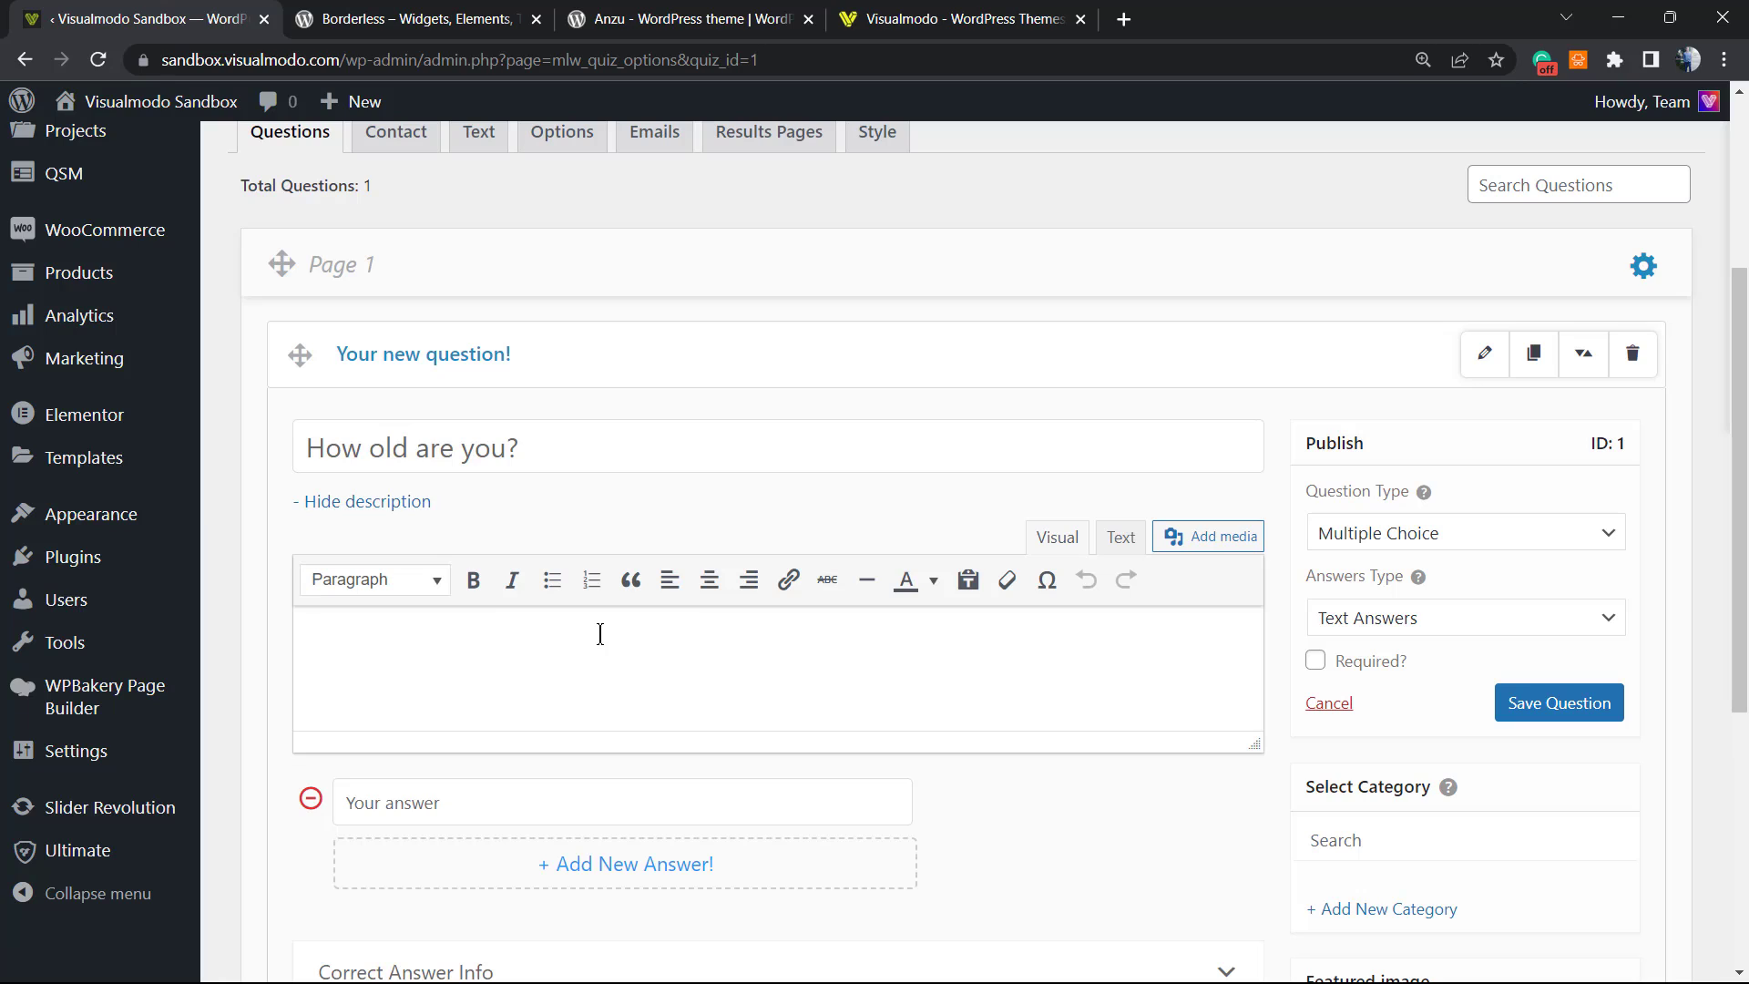
{"action": "type", "text": "Type yo"}
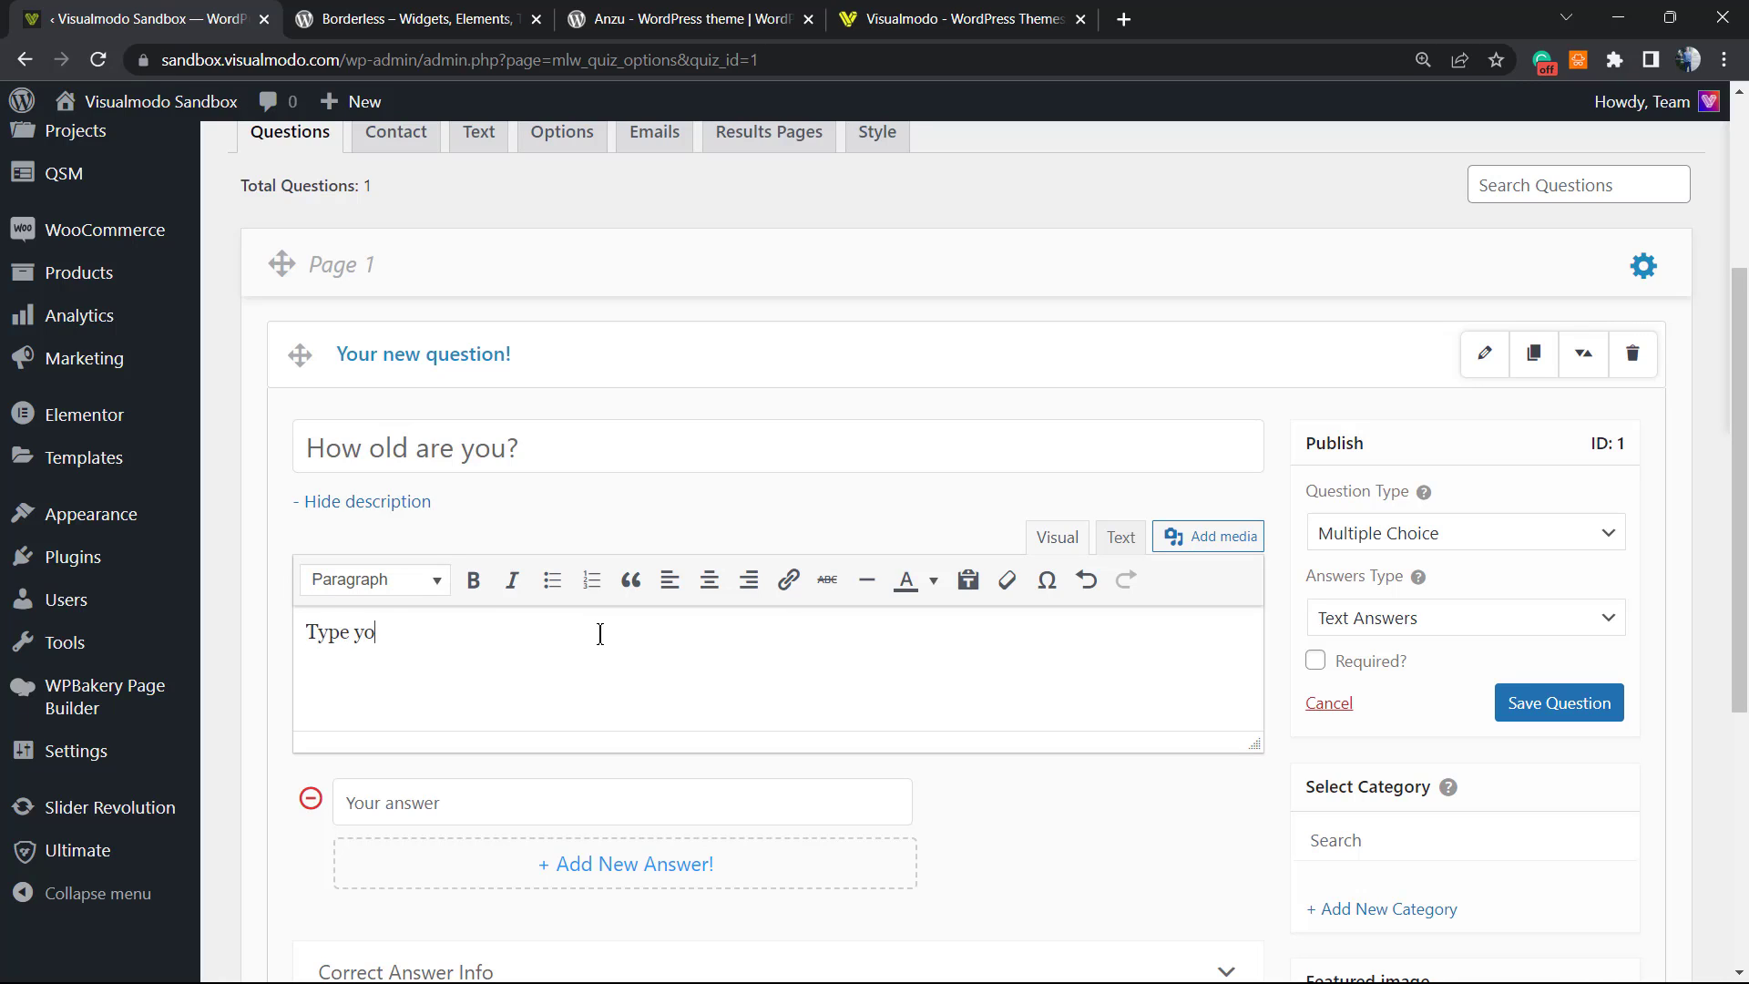
{"action": "type", "text": "ur age"}
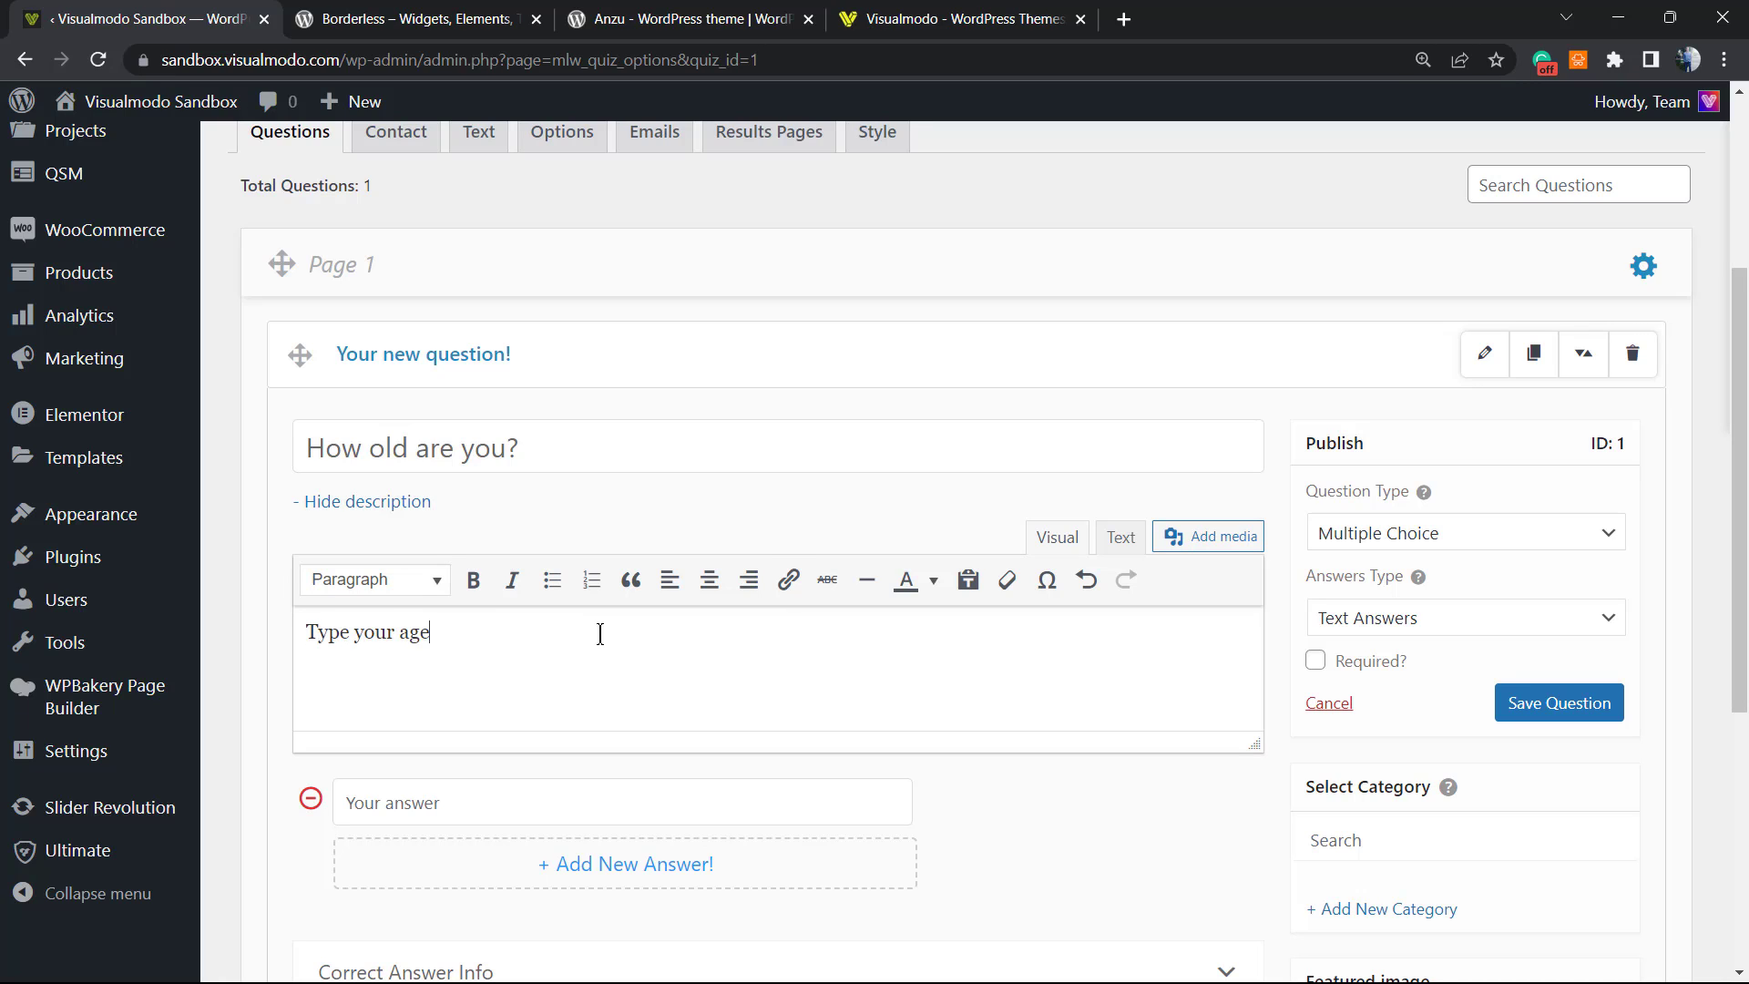
Step: Expand the correct answer info section and move down to the answer field
{"action": "scroll", "scroll_direction": "down", "scroll_amount": 3}
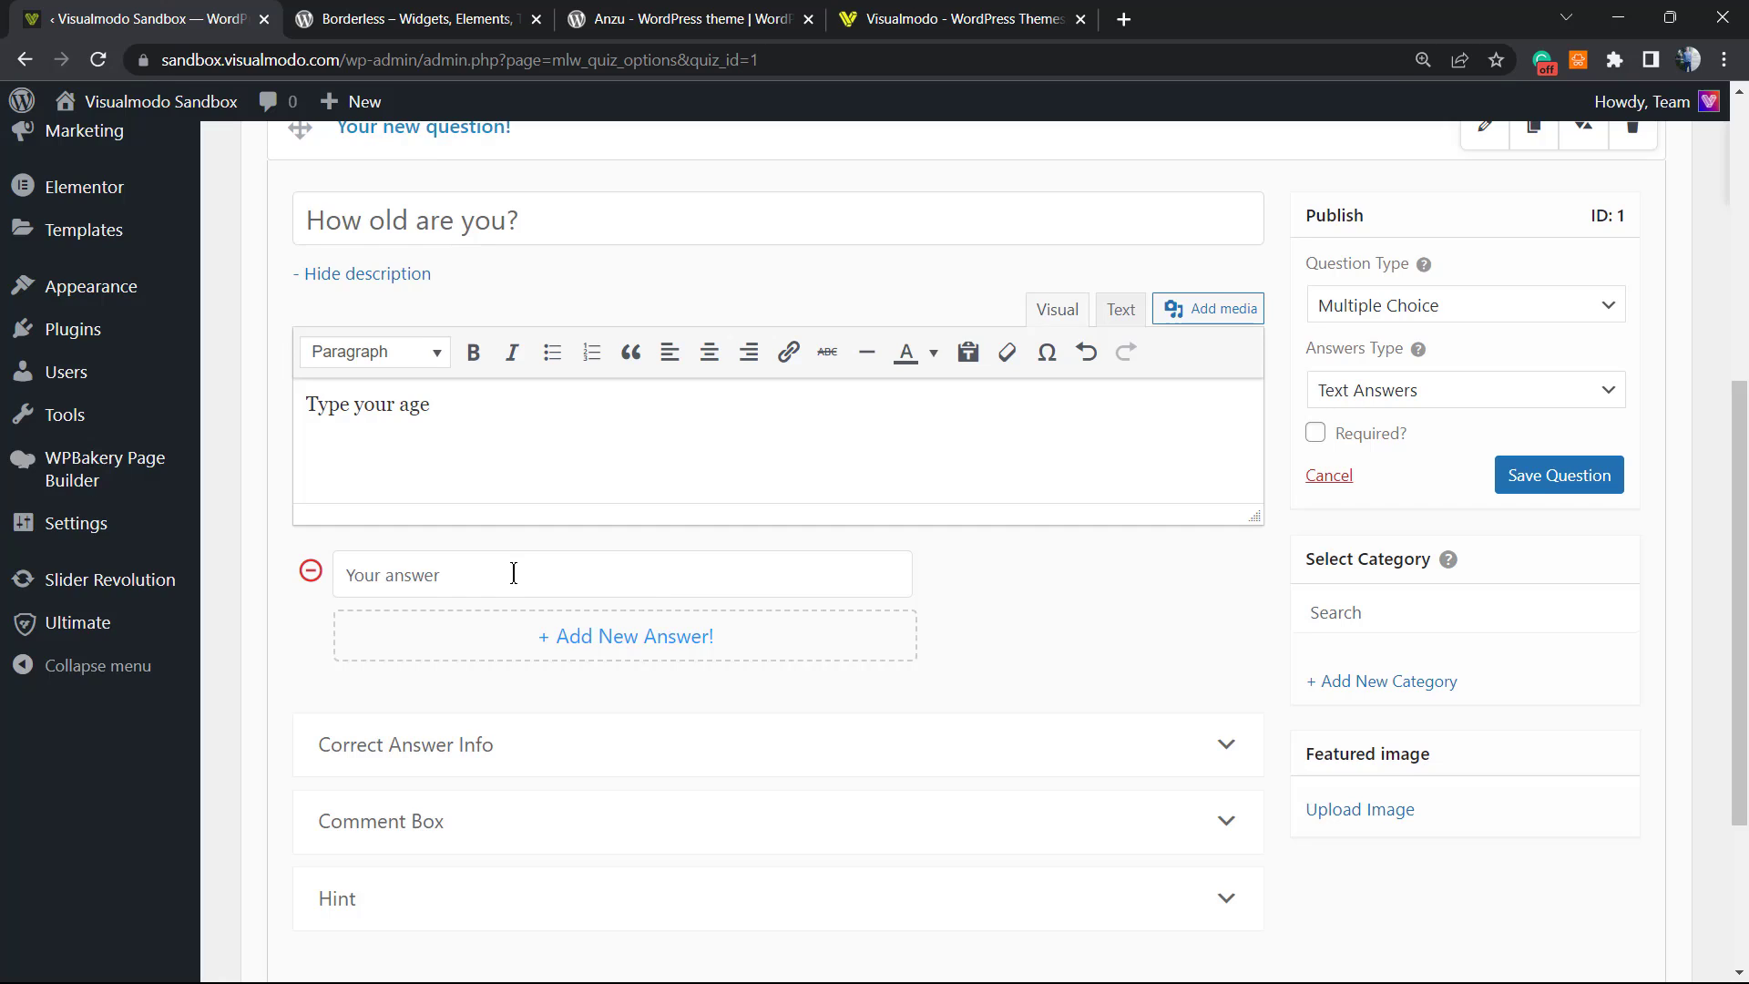
{"action": "left_click", "coordinate": [404, 744]}
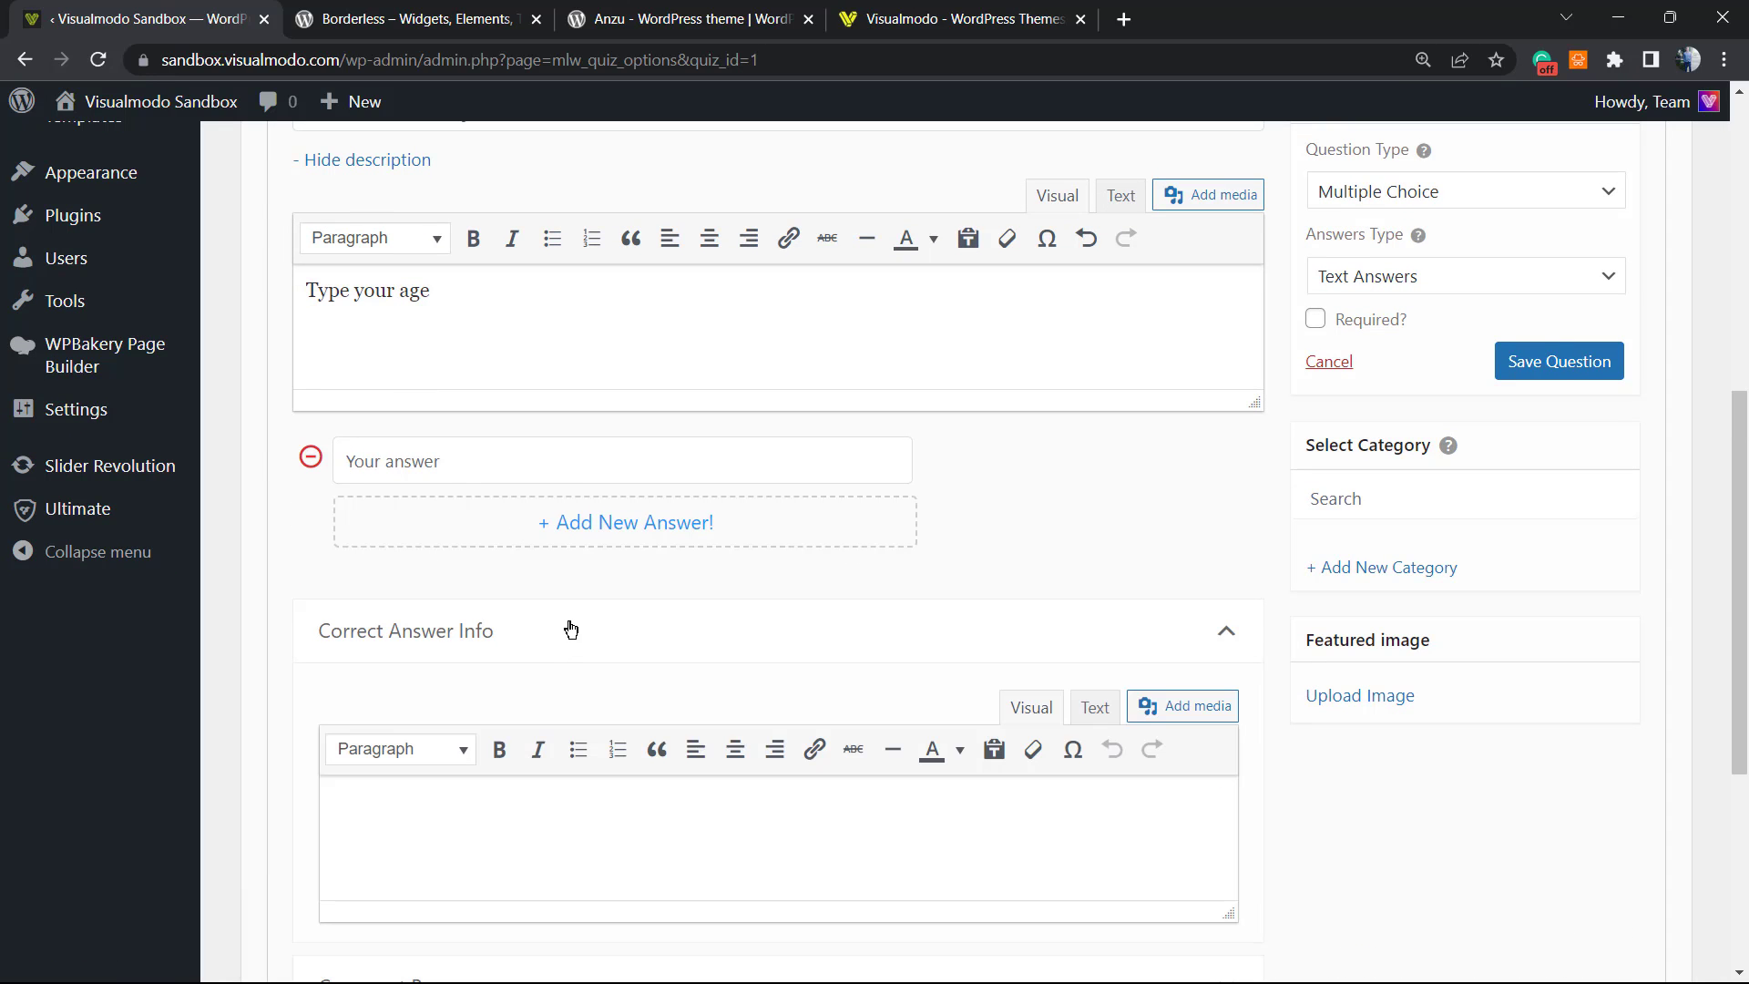
{"action": "scroll", "scroll_direction": "down", "scroll_amount": 3}
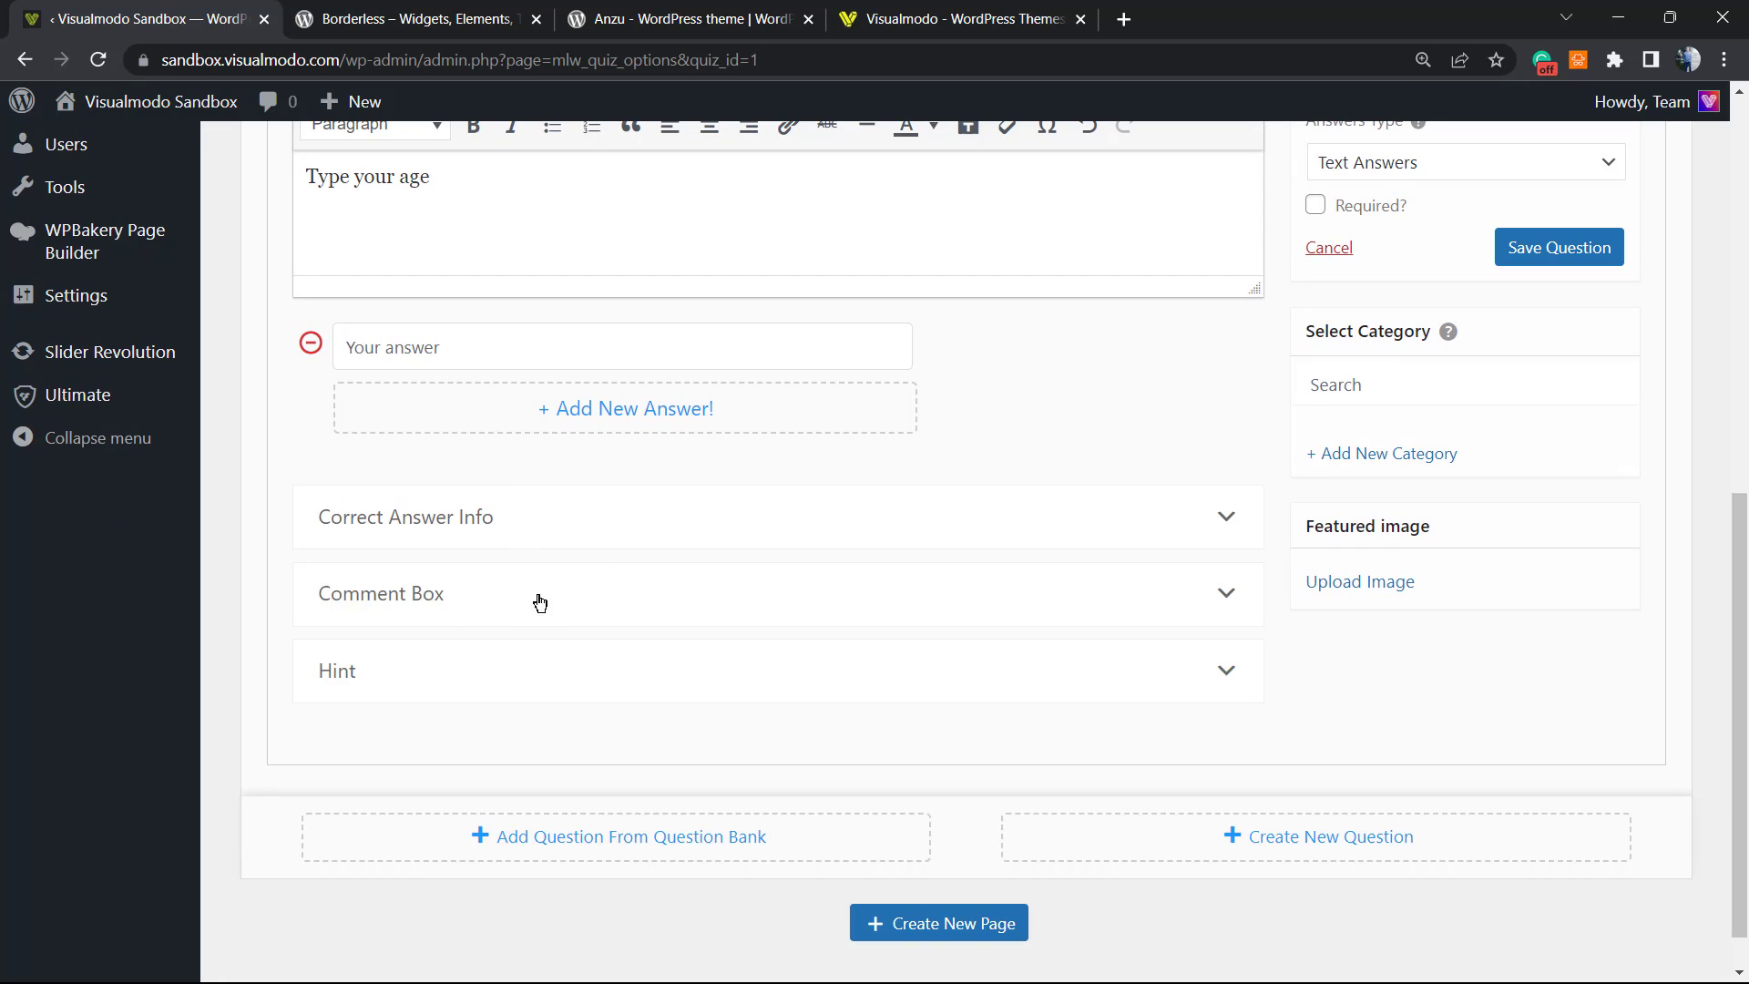
{"action": "left_click", "coordinate": [380, 592]}
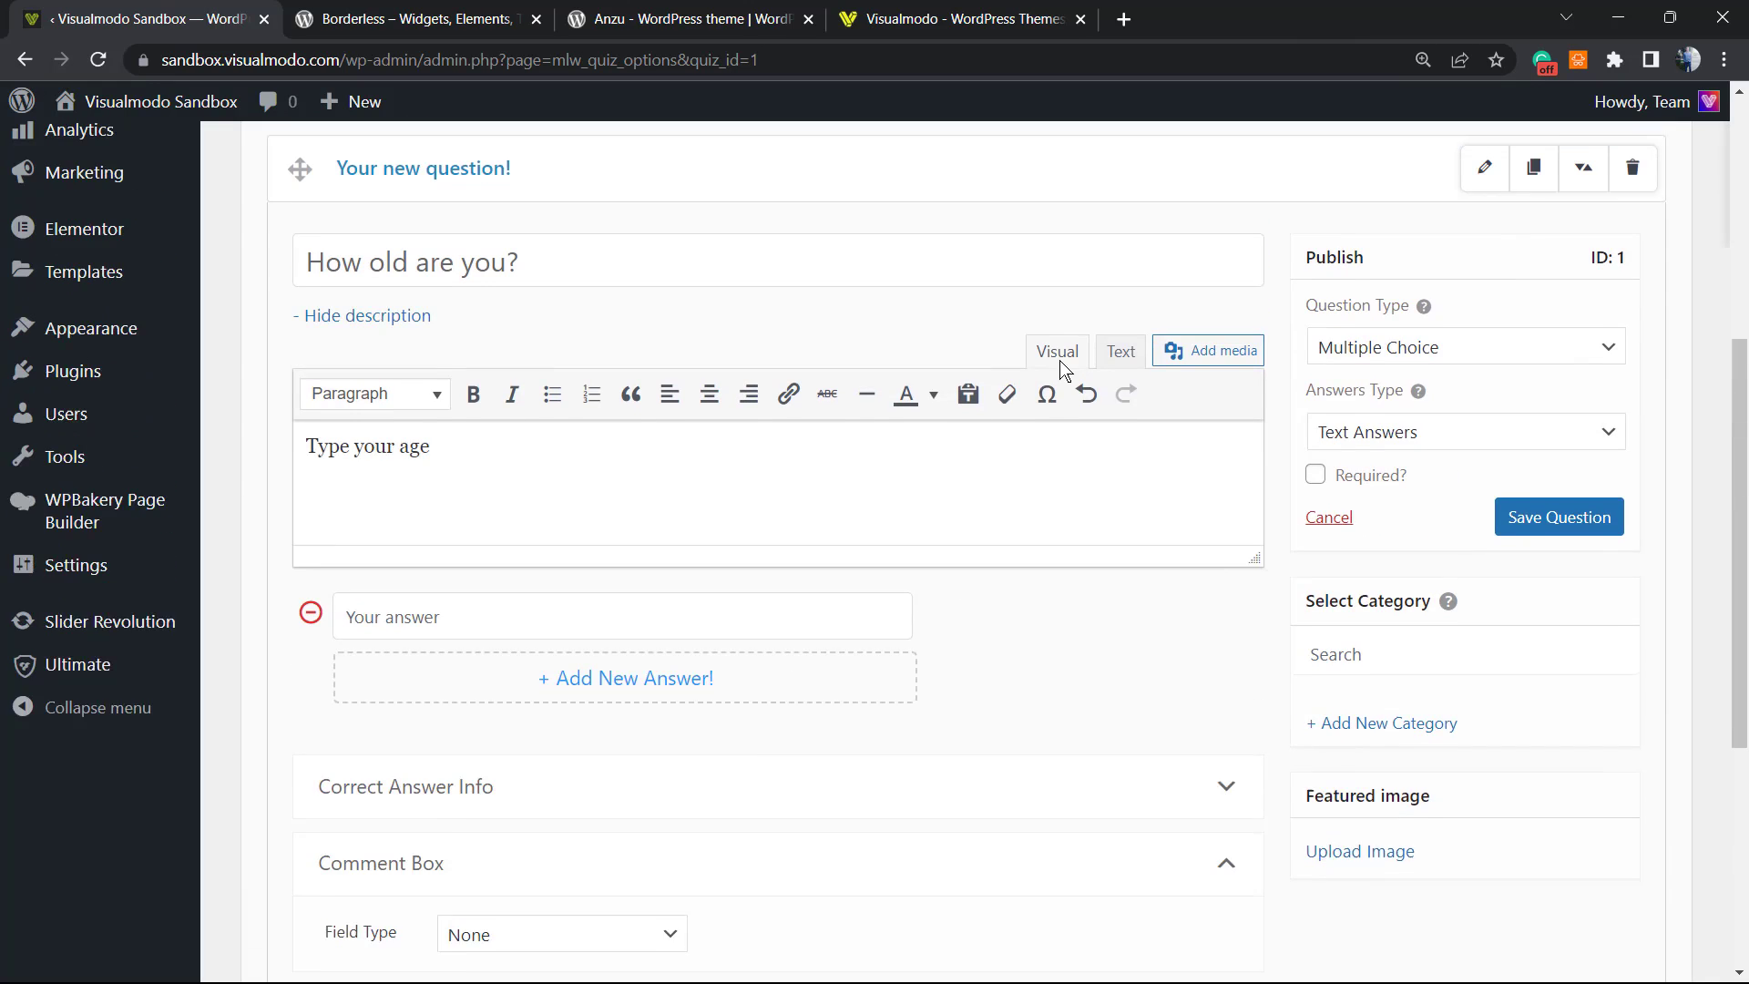
{"action": "scroll", "scroll_direction": "down", "scroll_amount": 3}
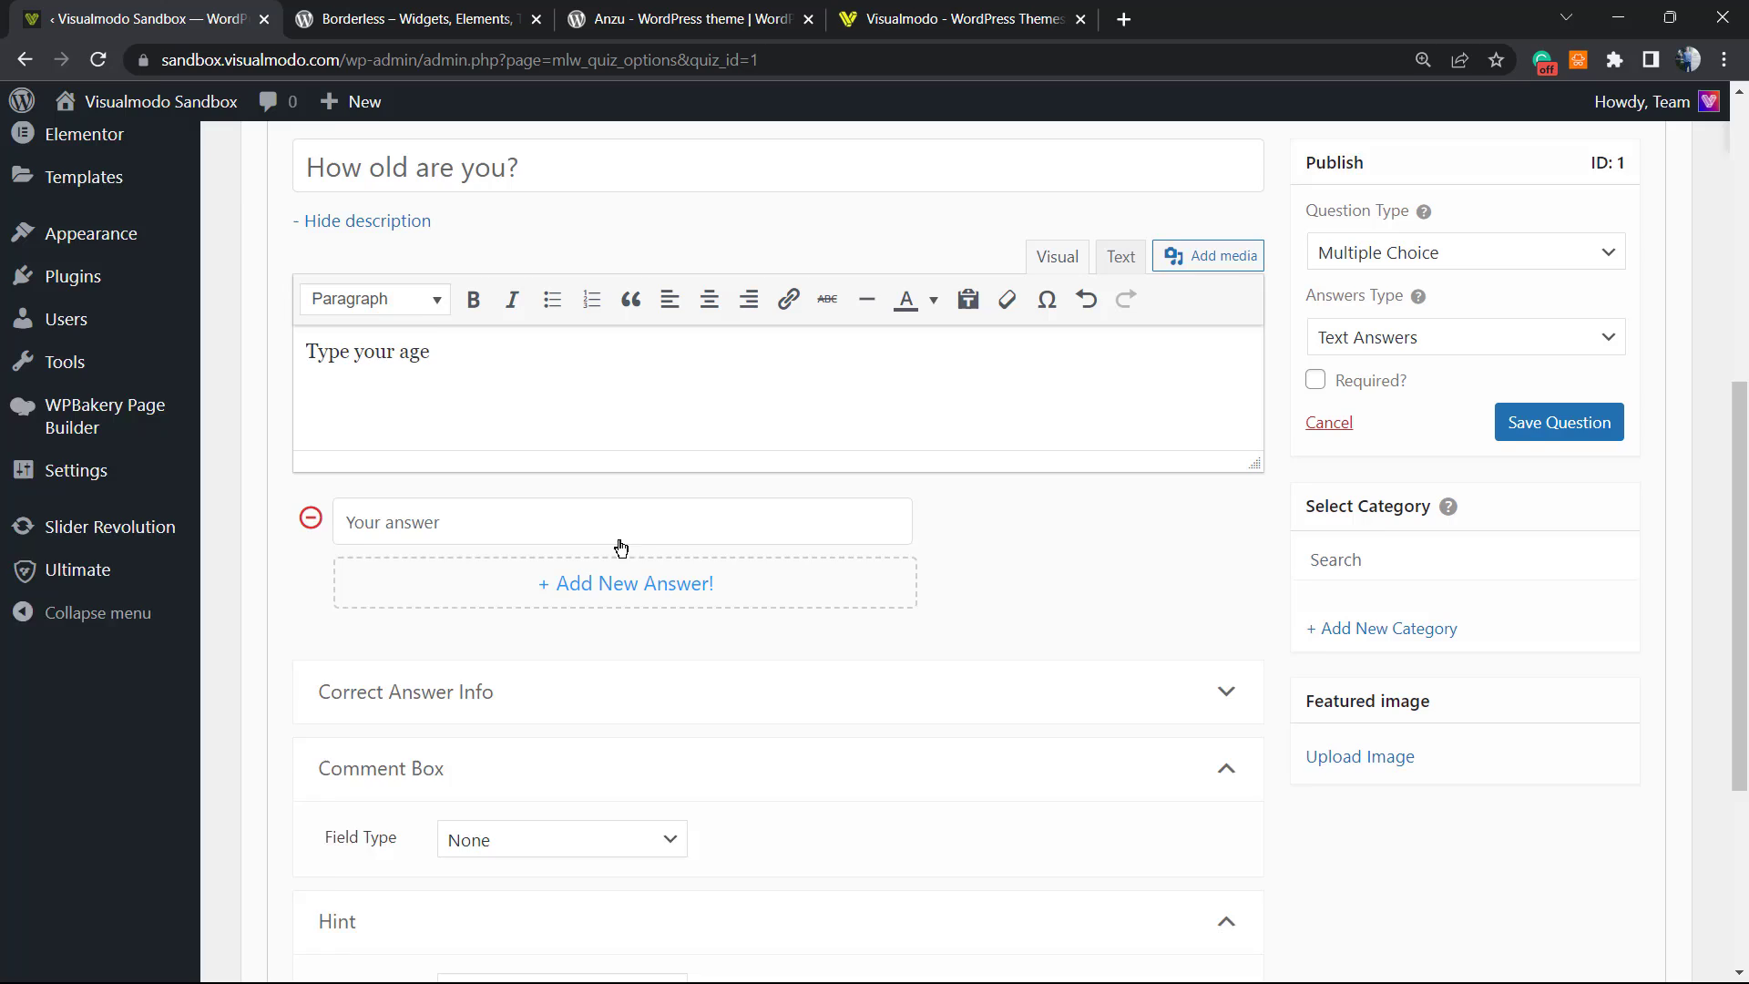
{"action": "scroll", "scroll_direction": "down", "scroll_amount": 3}
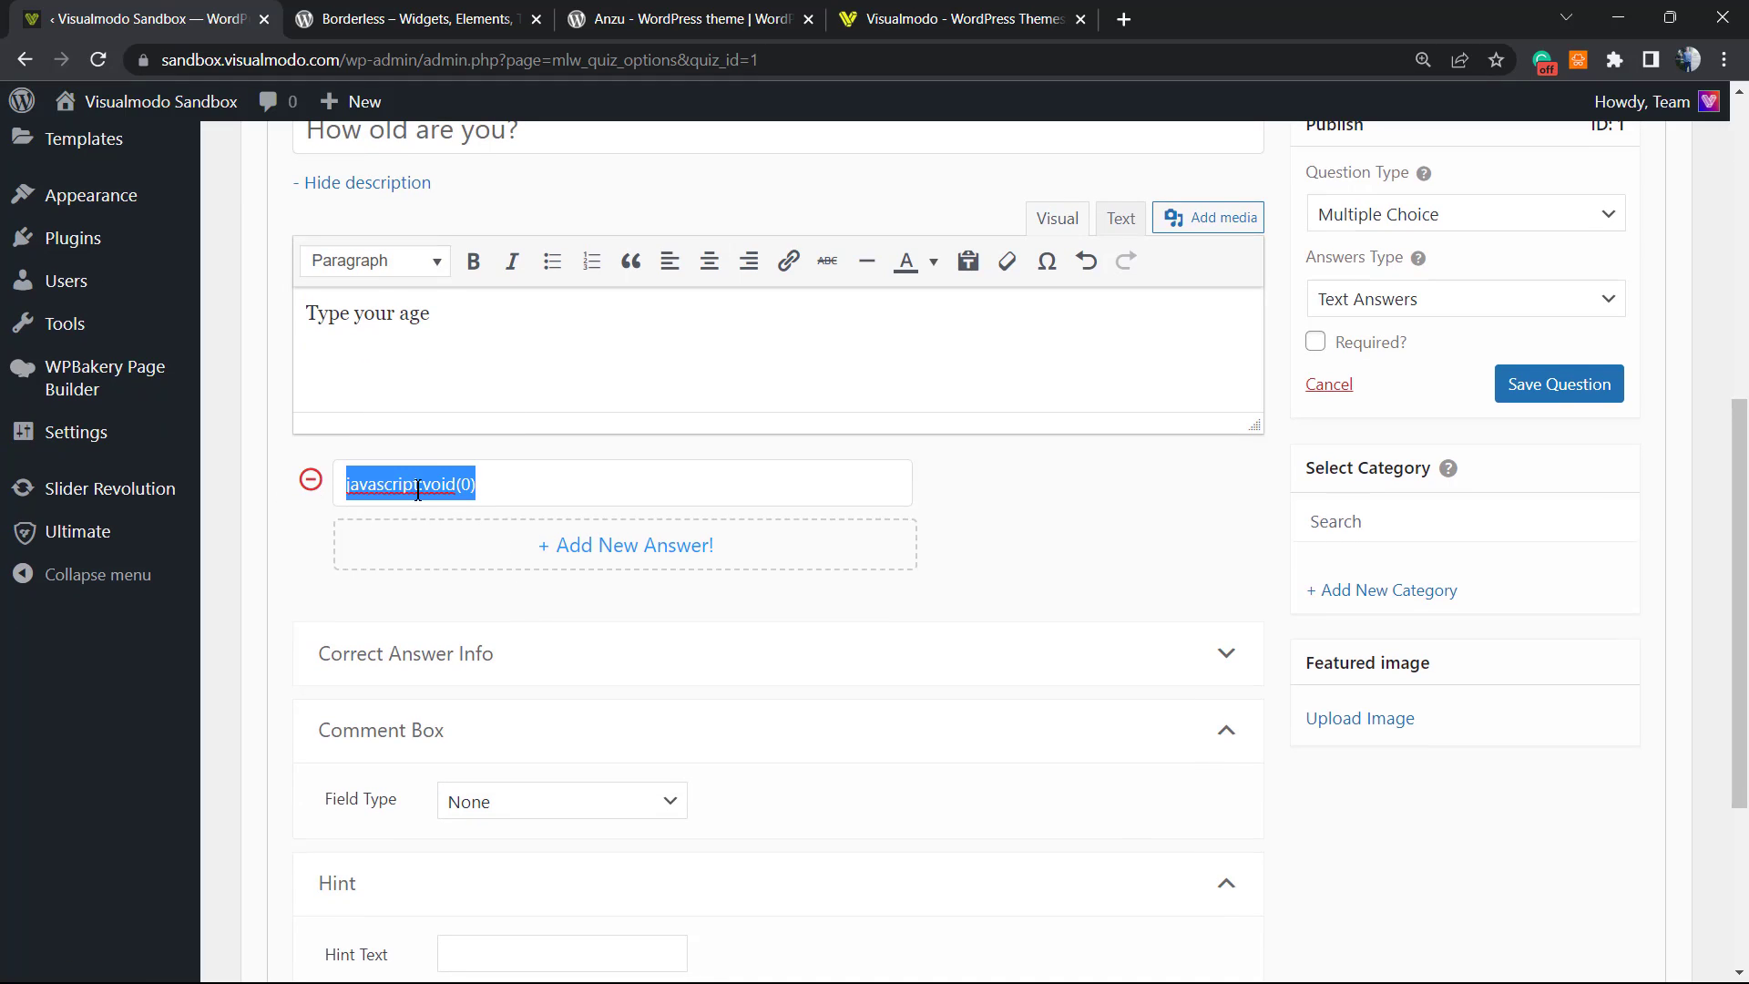
Step: Enter the first two age answers -25 and -35, adding a second answer slot
{"action": "type", "text": "18"}
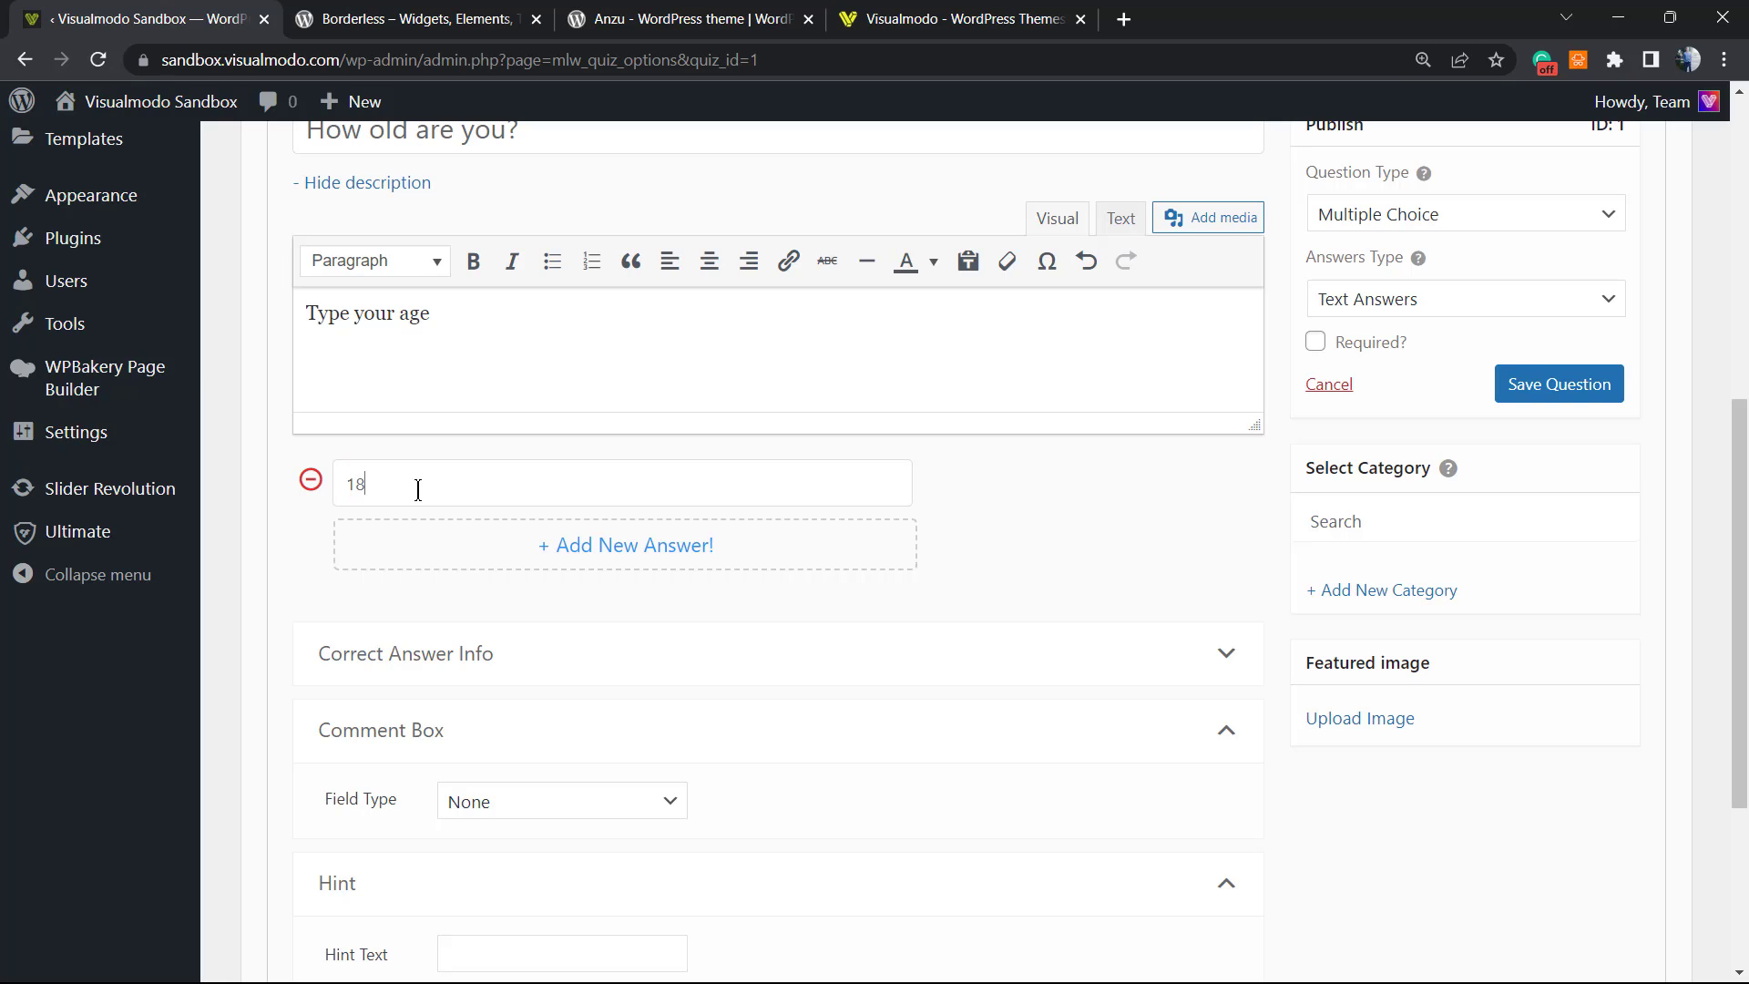
{"action": "left_click", "coordinate": [624, 545]}
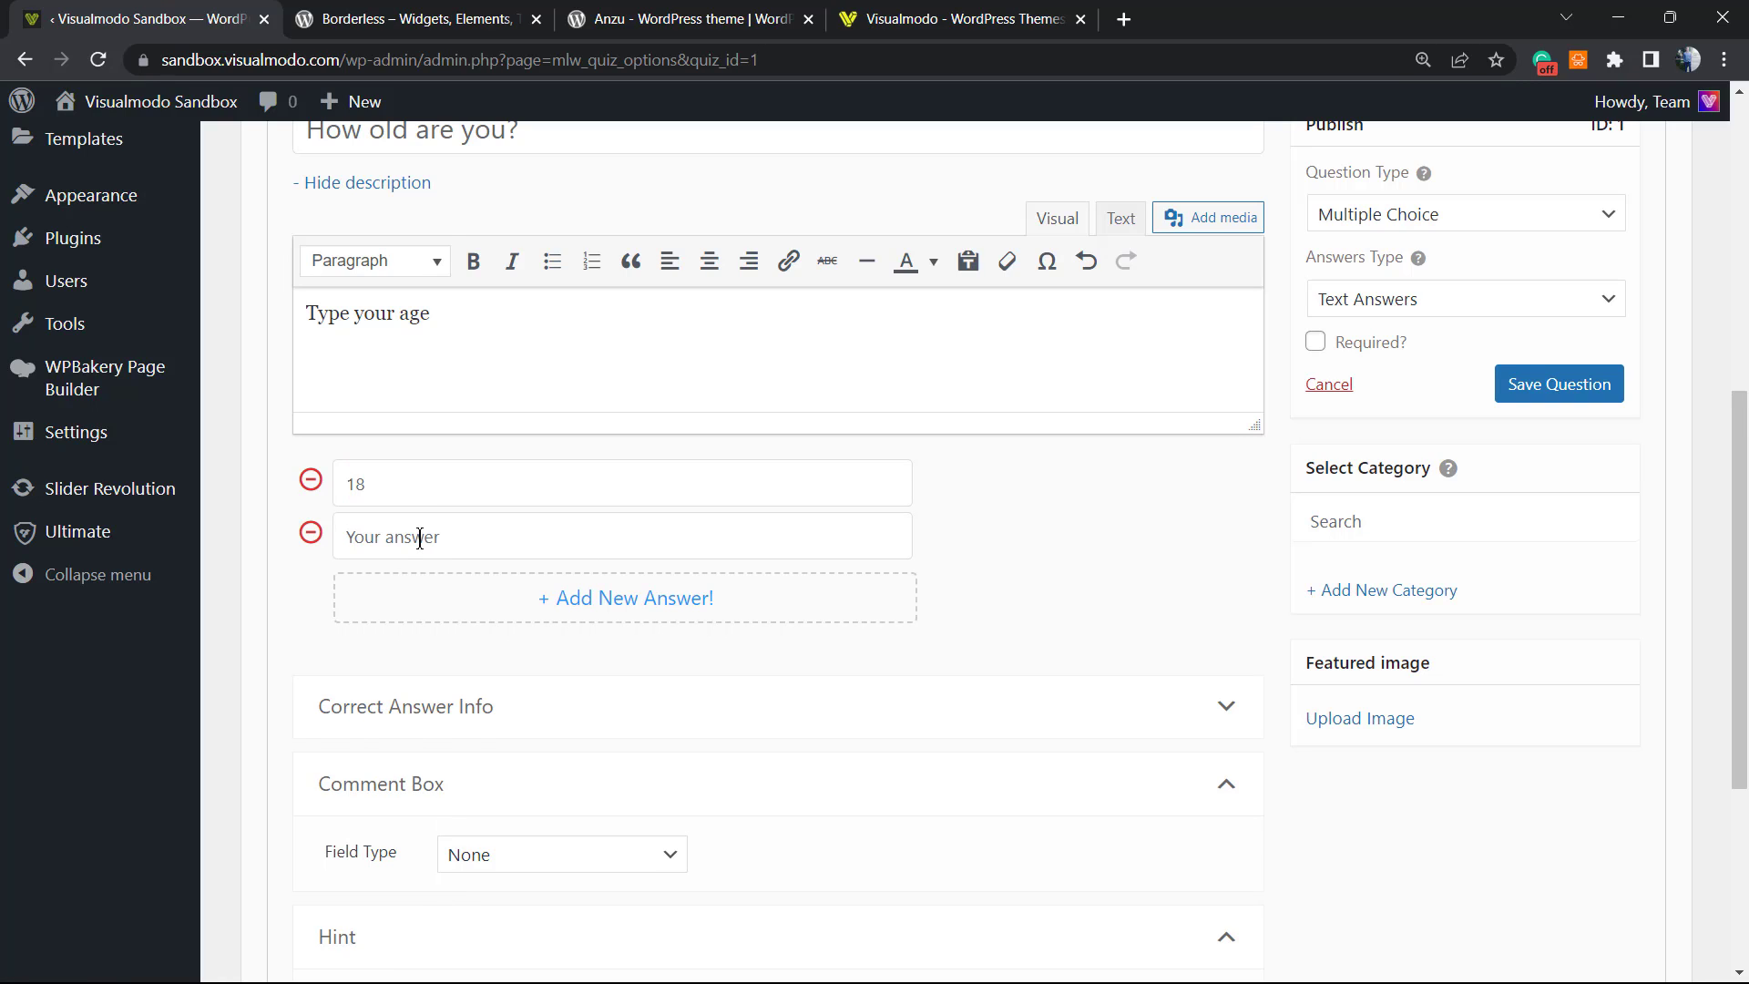
{"action": "type", "text": "20"}
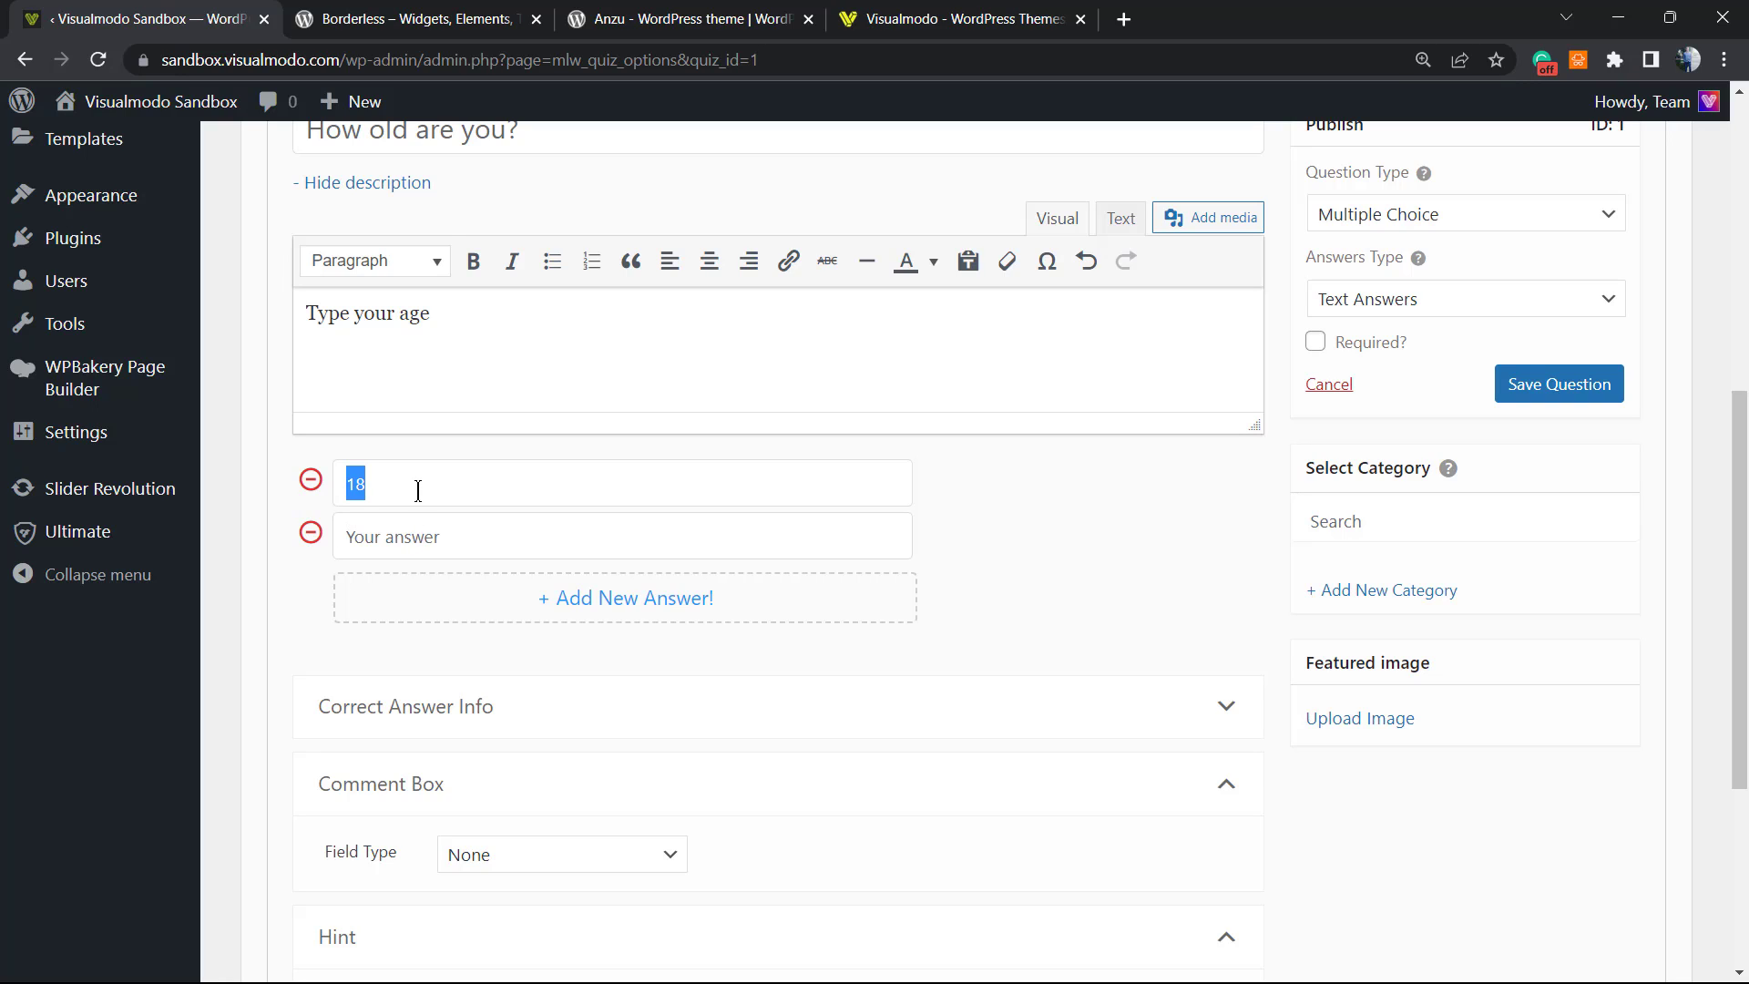
{"action": "type", "text": "_25"}
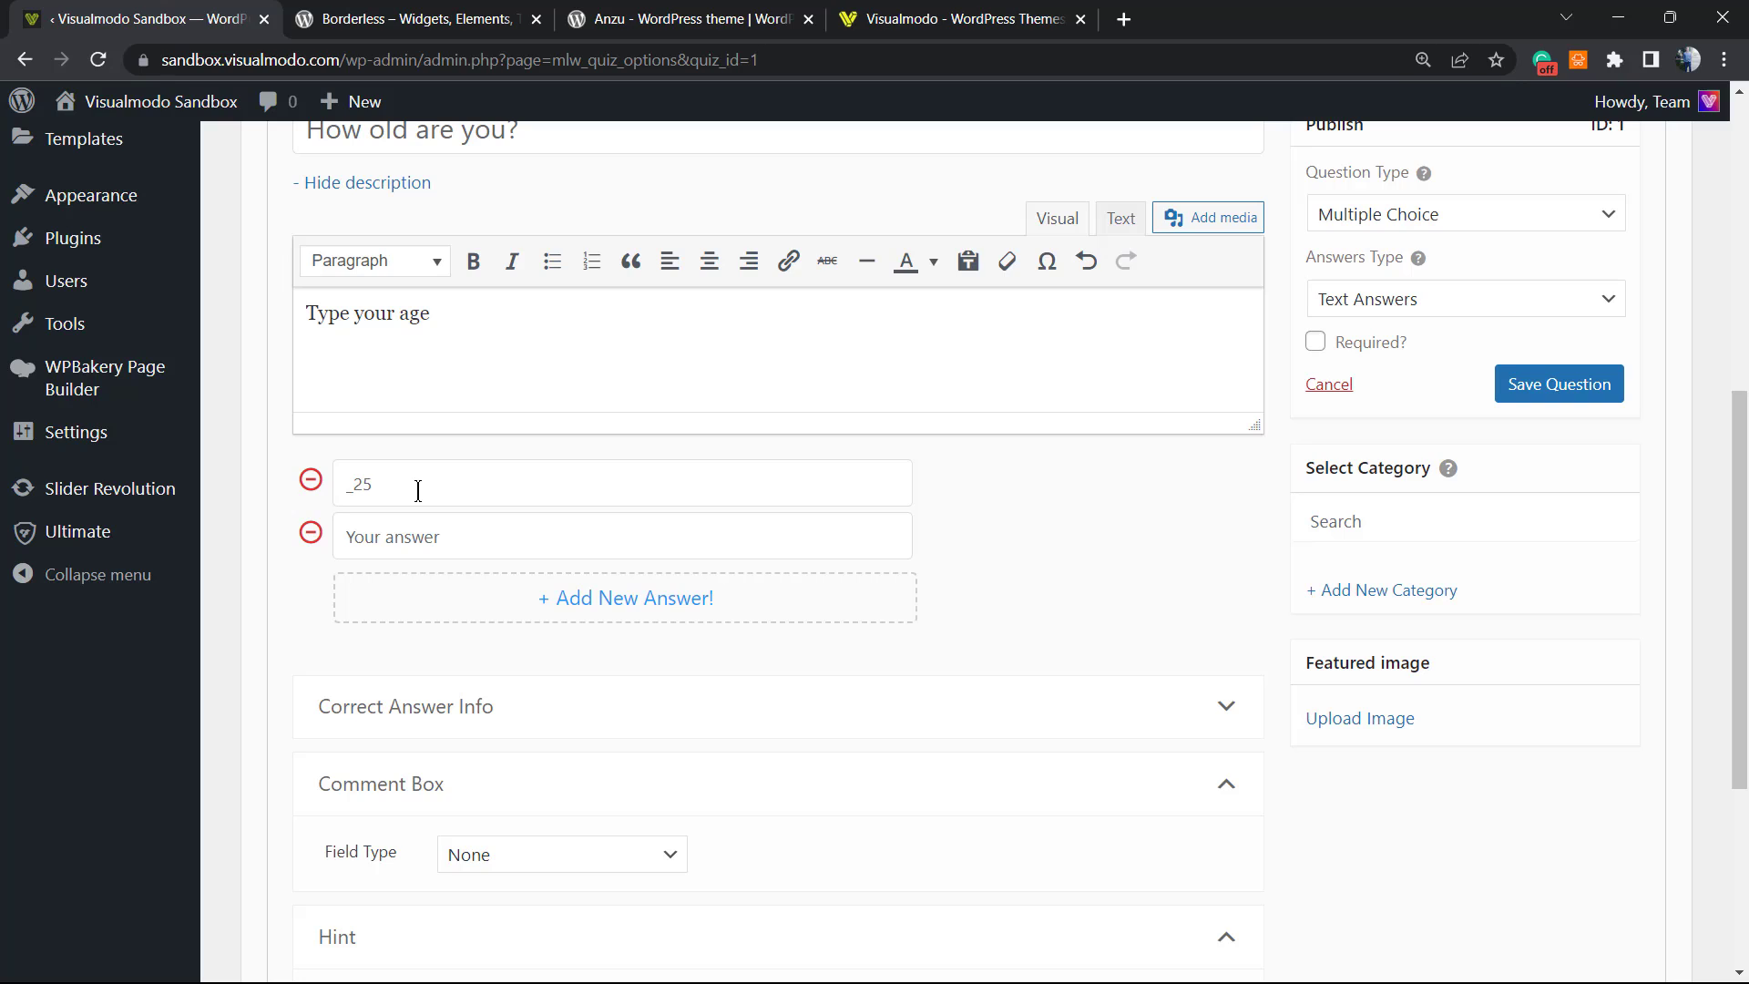
{"action": "key", "text": "Backspace"}
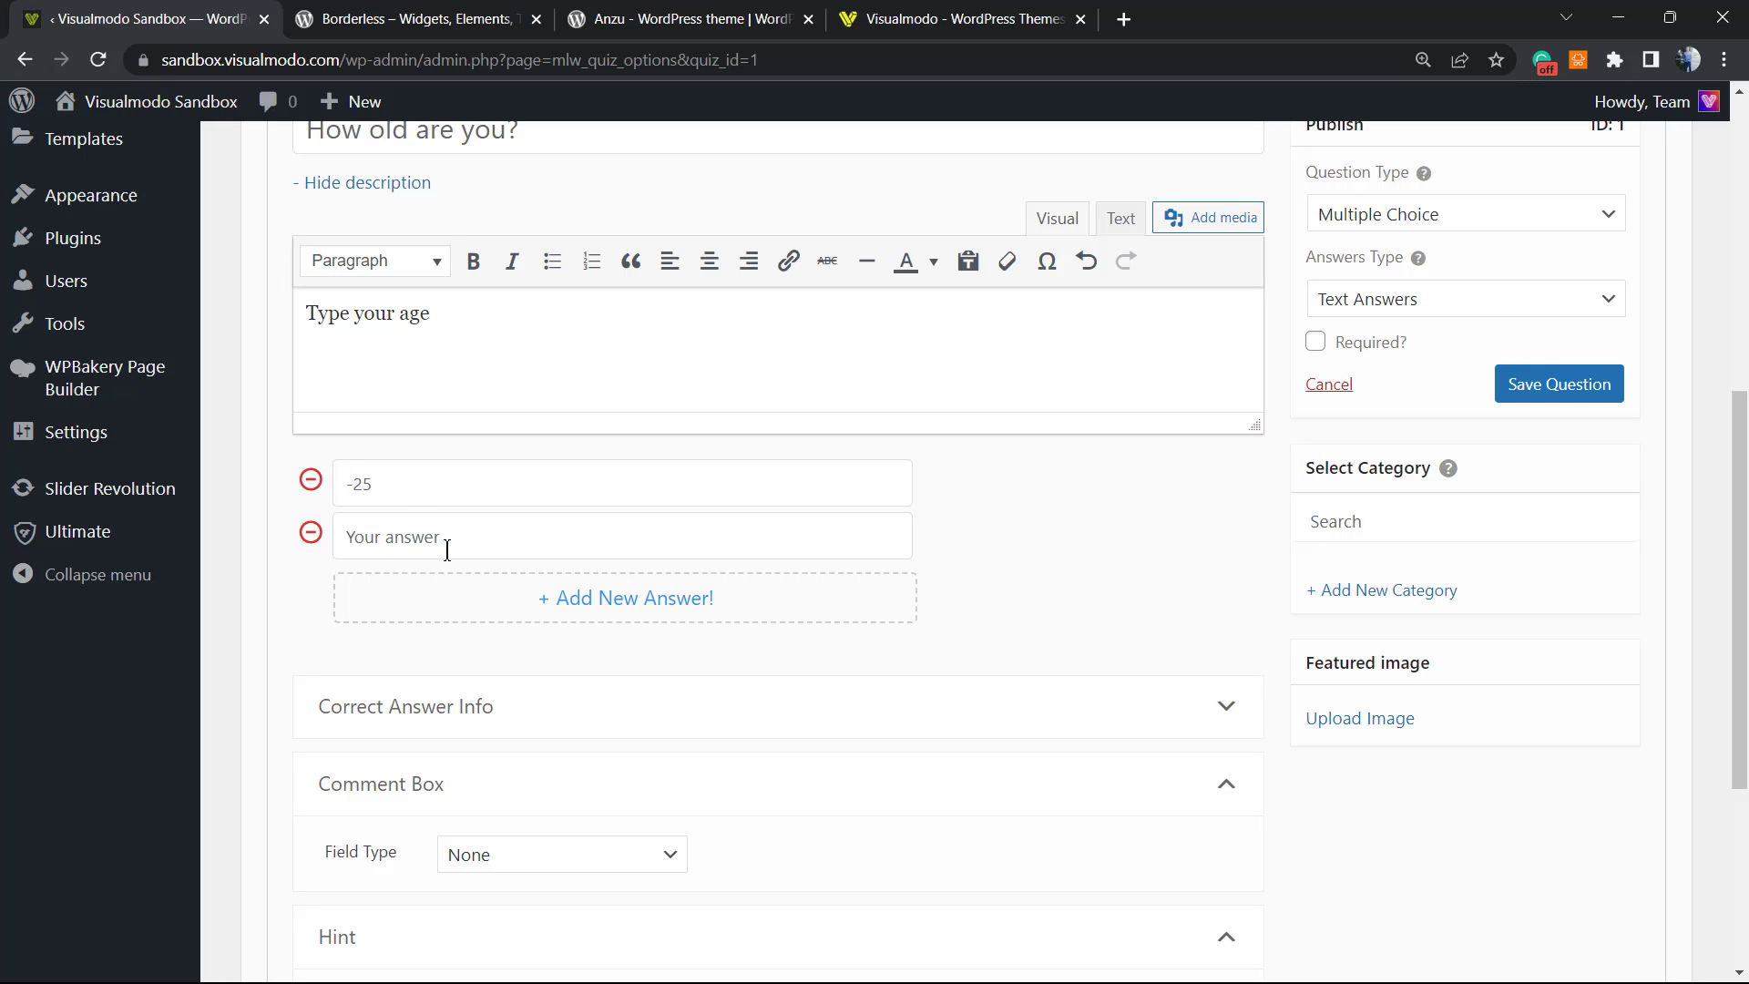
{"action": "type", "text": "-35"}
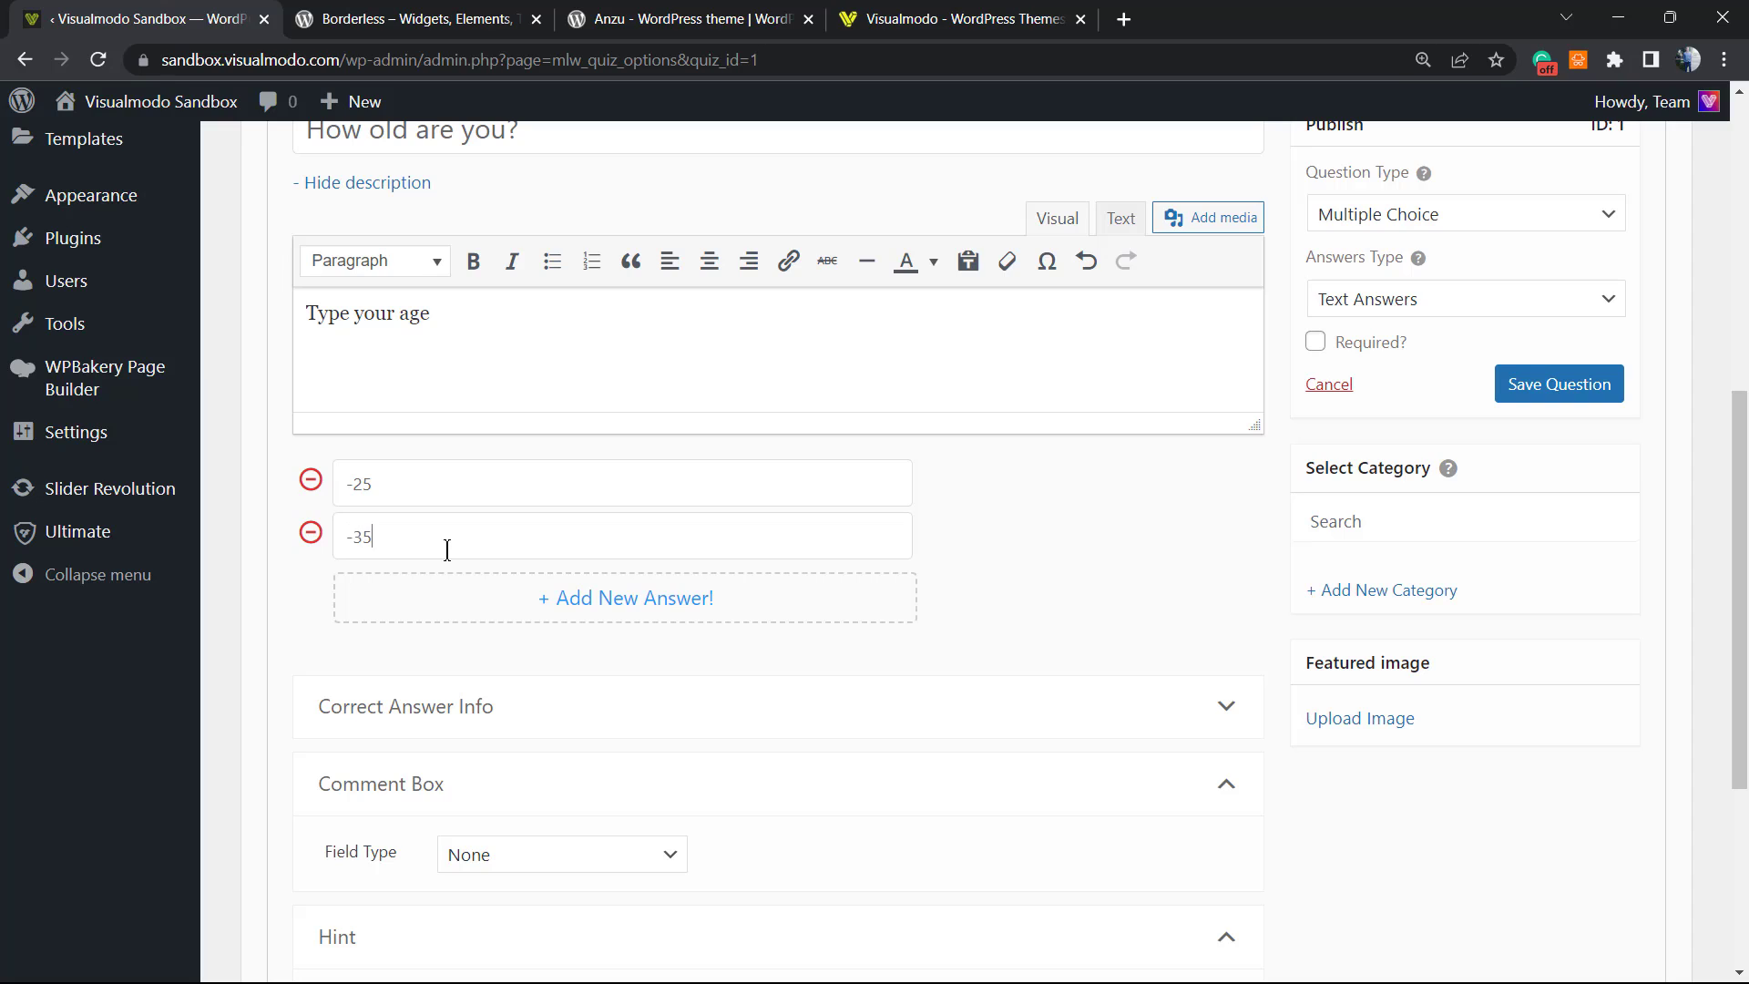
Step: Add the remaining answers -45 and -55 and review the question settings below
{"action": "left_click", "coordinate": [623, 597]}
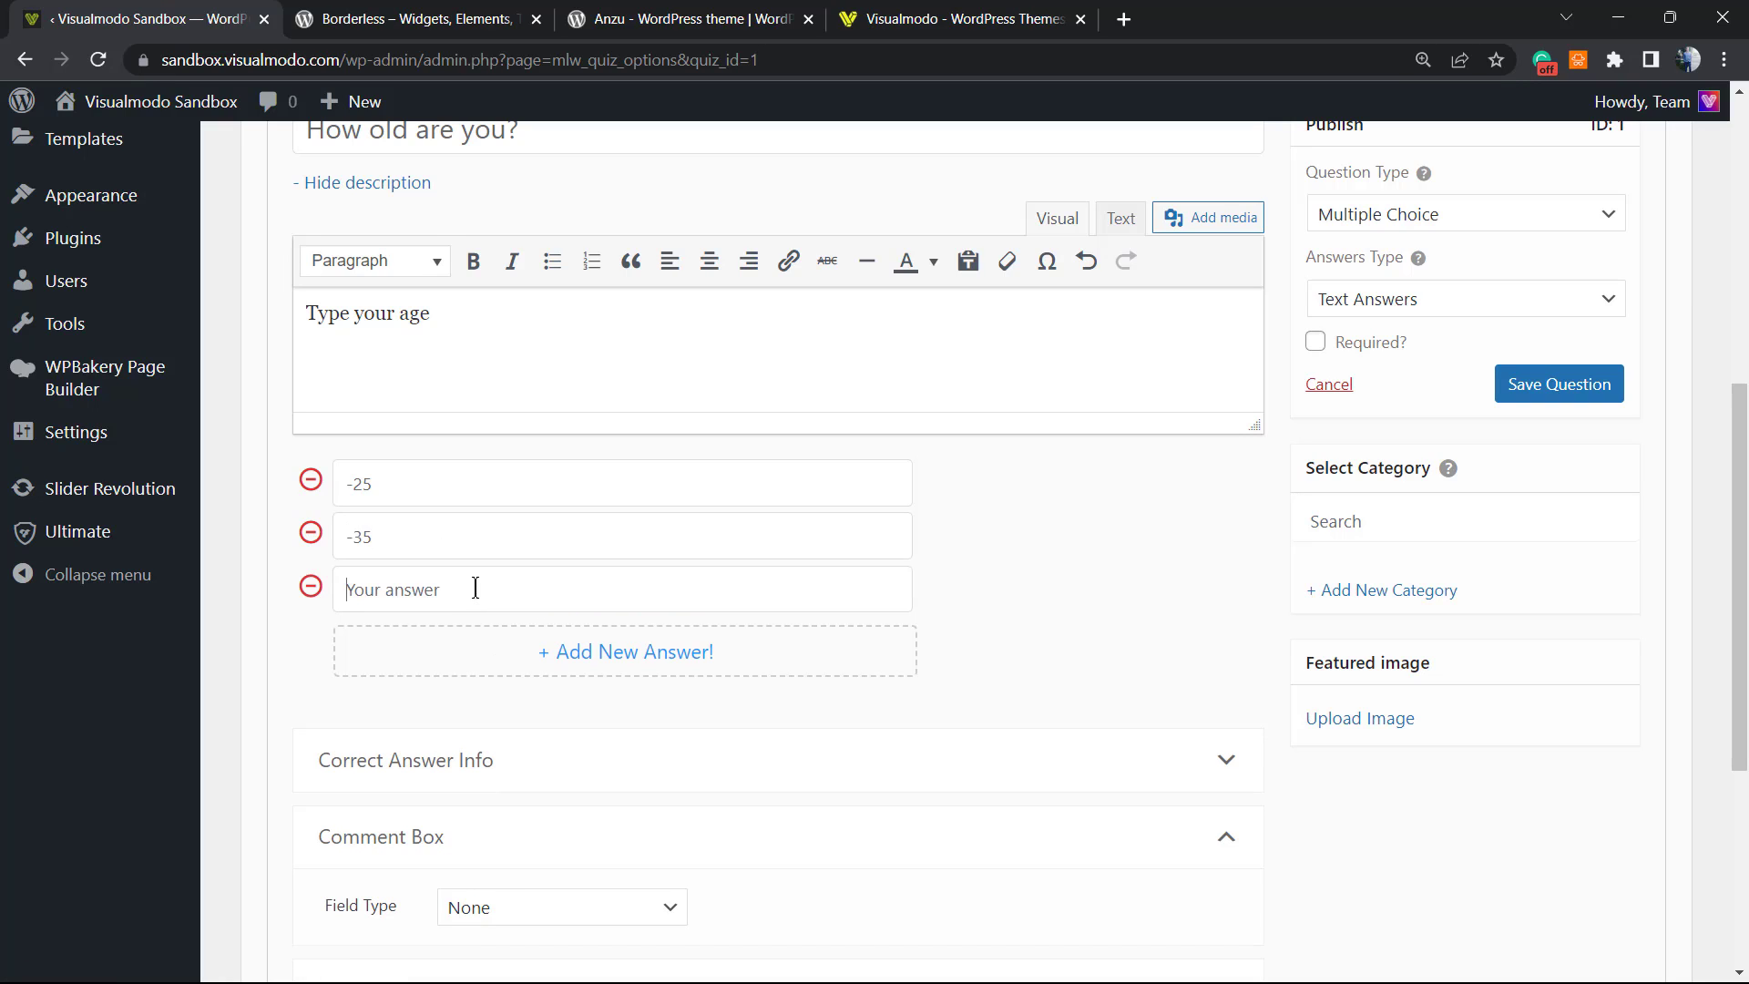
{"action": "type", "text": "-45"}
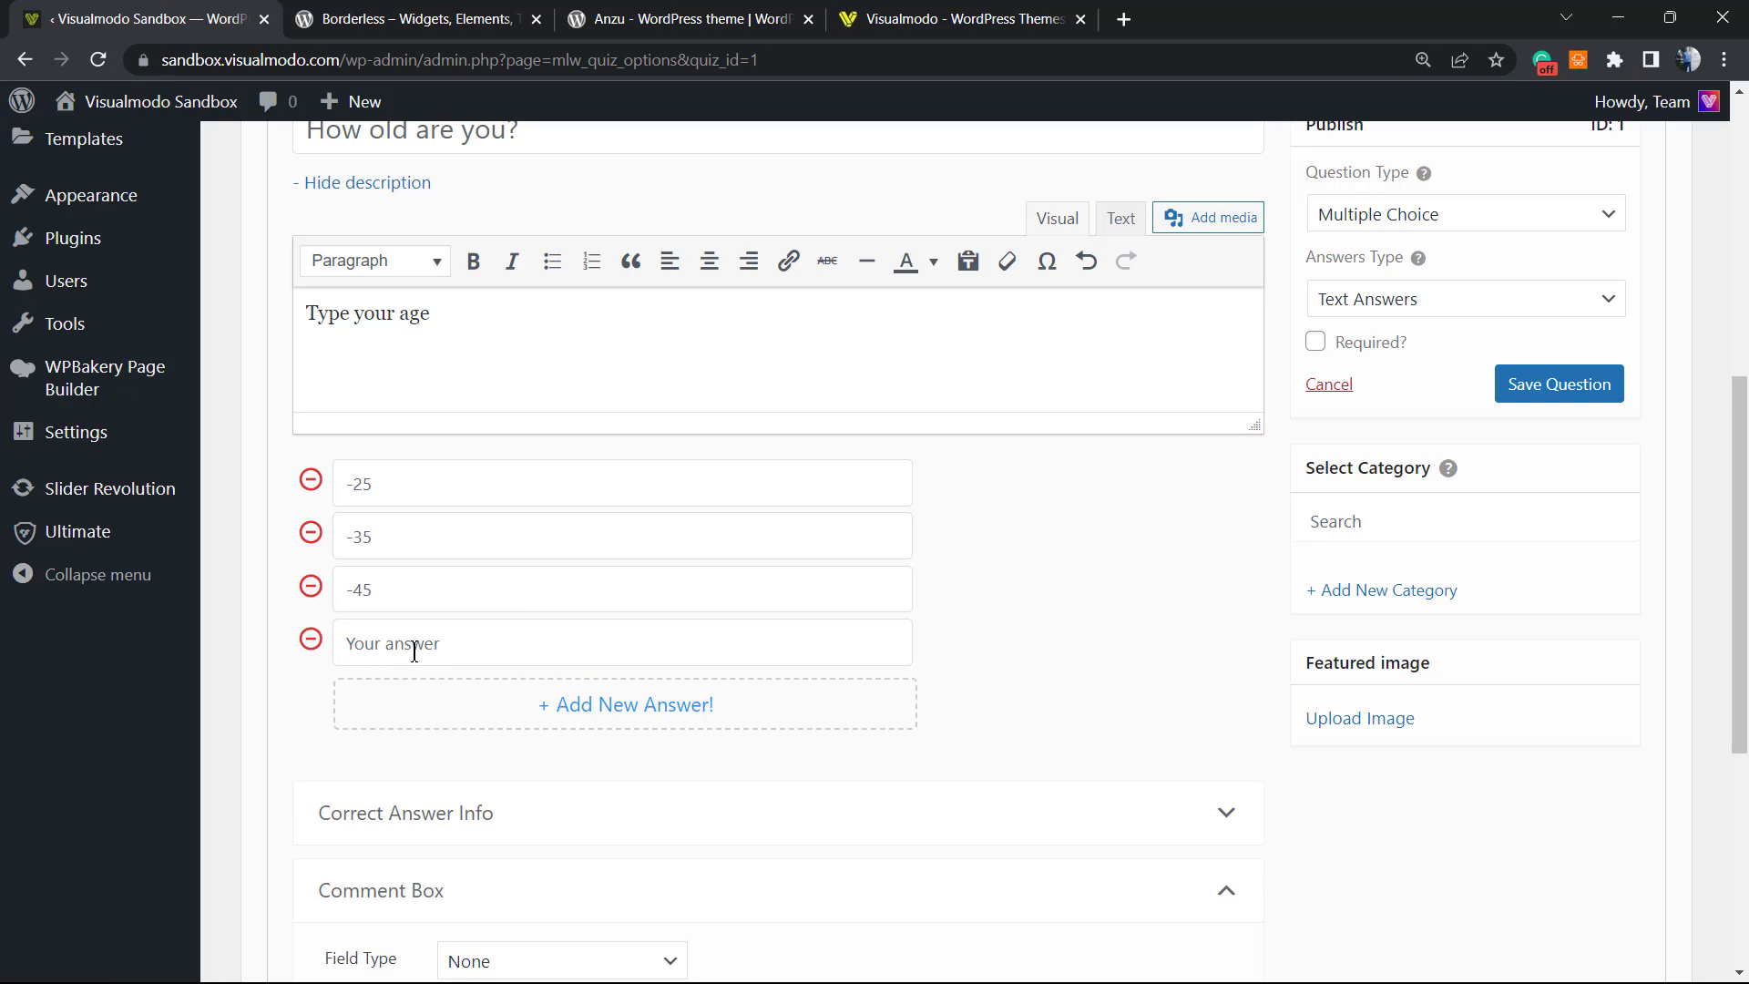
{"action": "type", "text": "-5"}
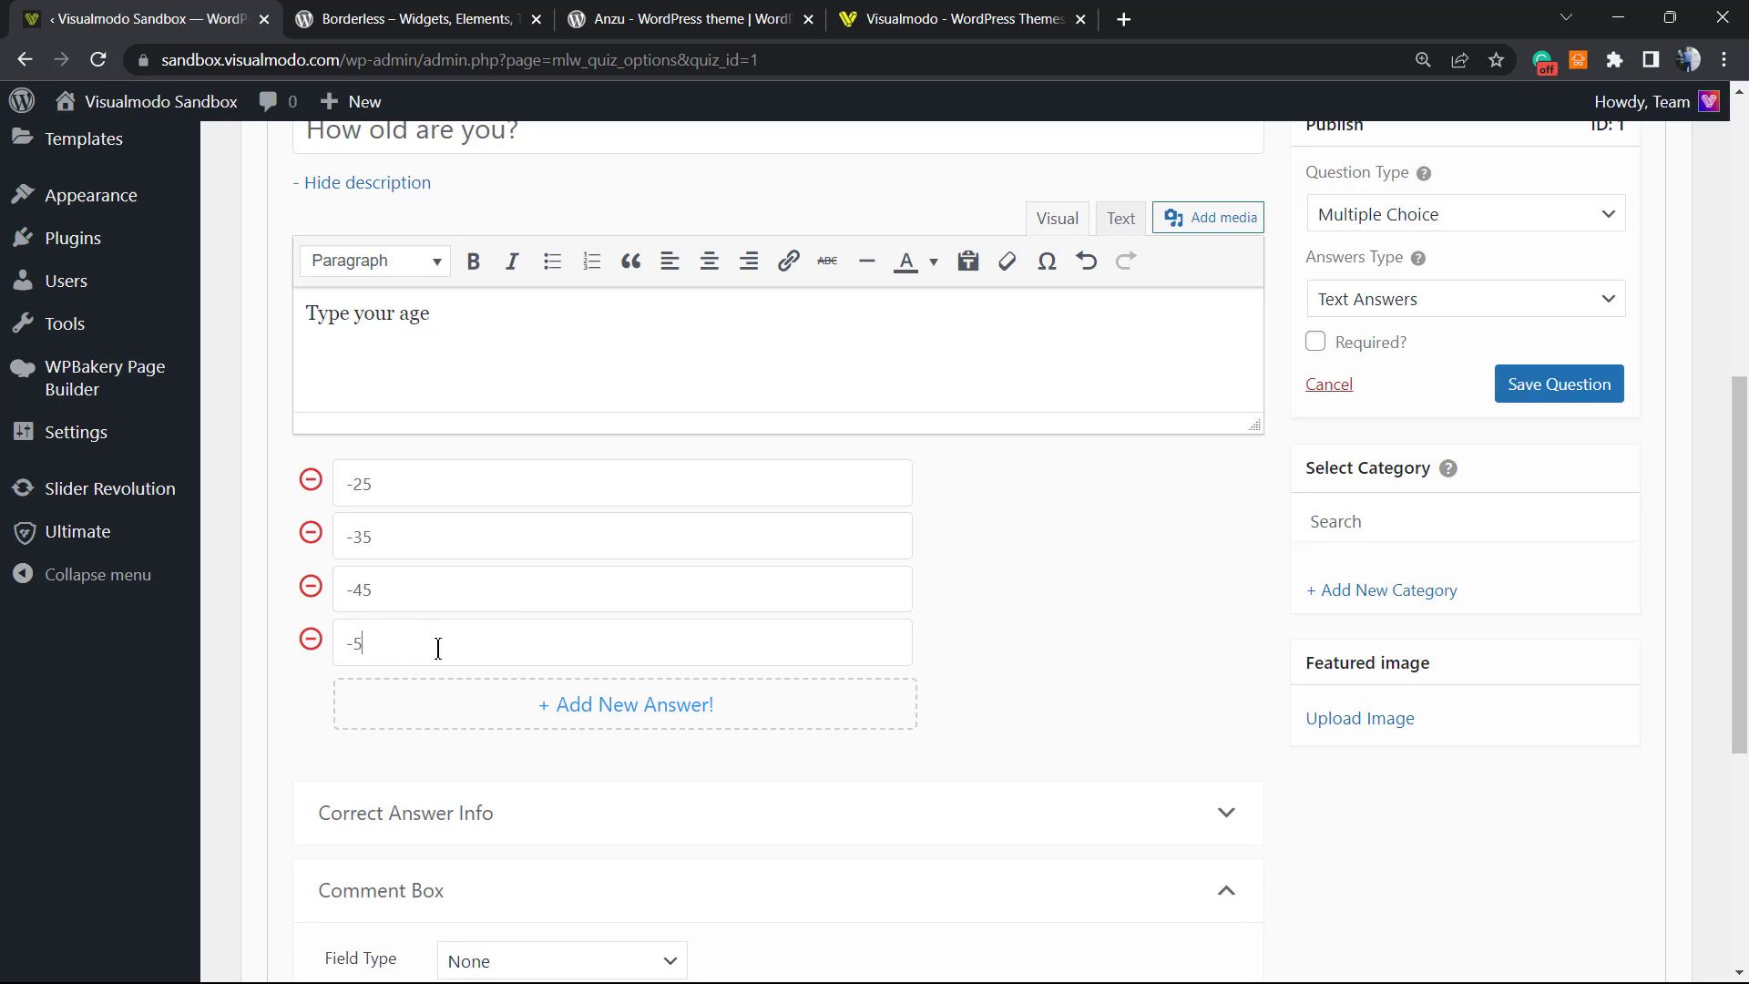
{"action": "type", "text": "5"}
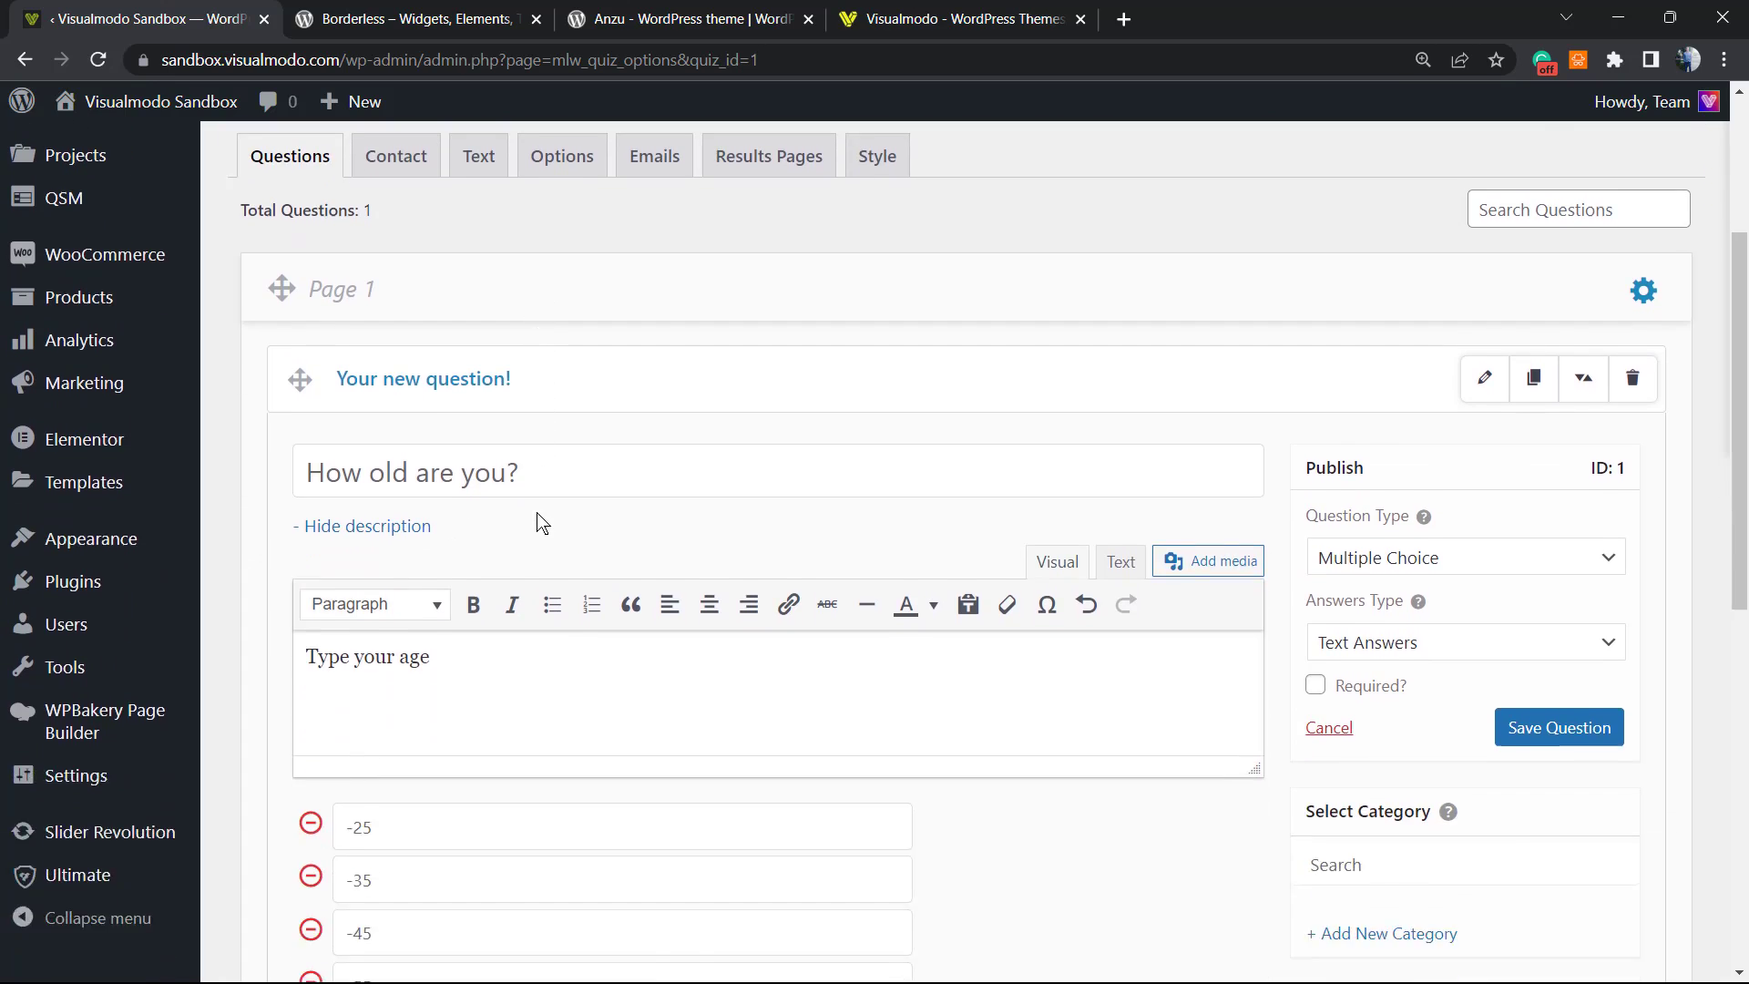
{"action": "scroll", "scroll_direction": "down", "scroll_amount": 3}
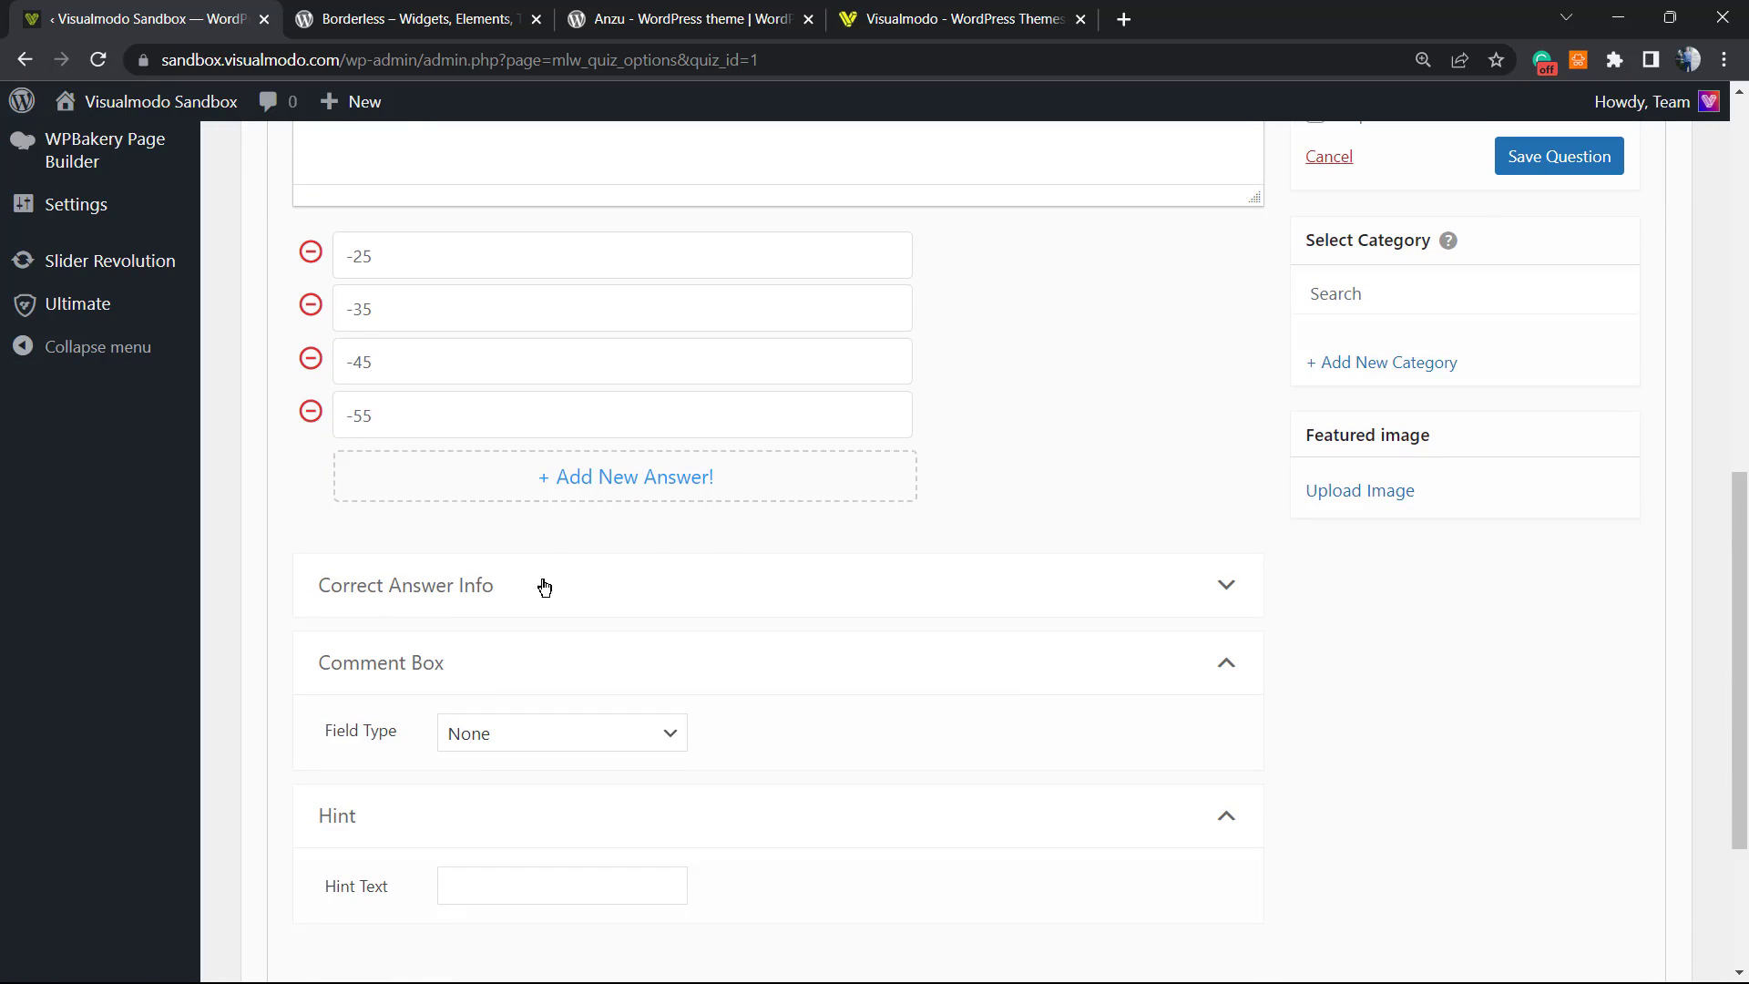
{"action": "scroll", "scroll_direction": "down", "scroll_amount": 3}
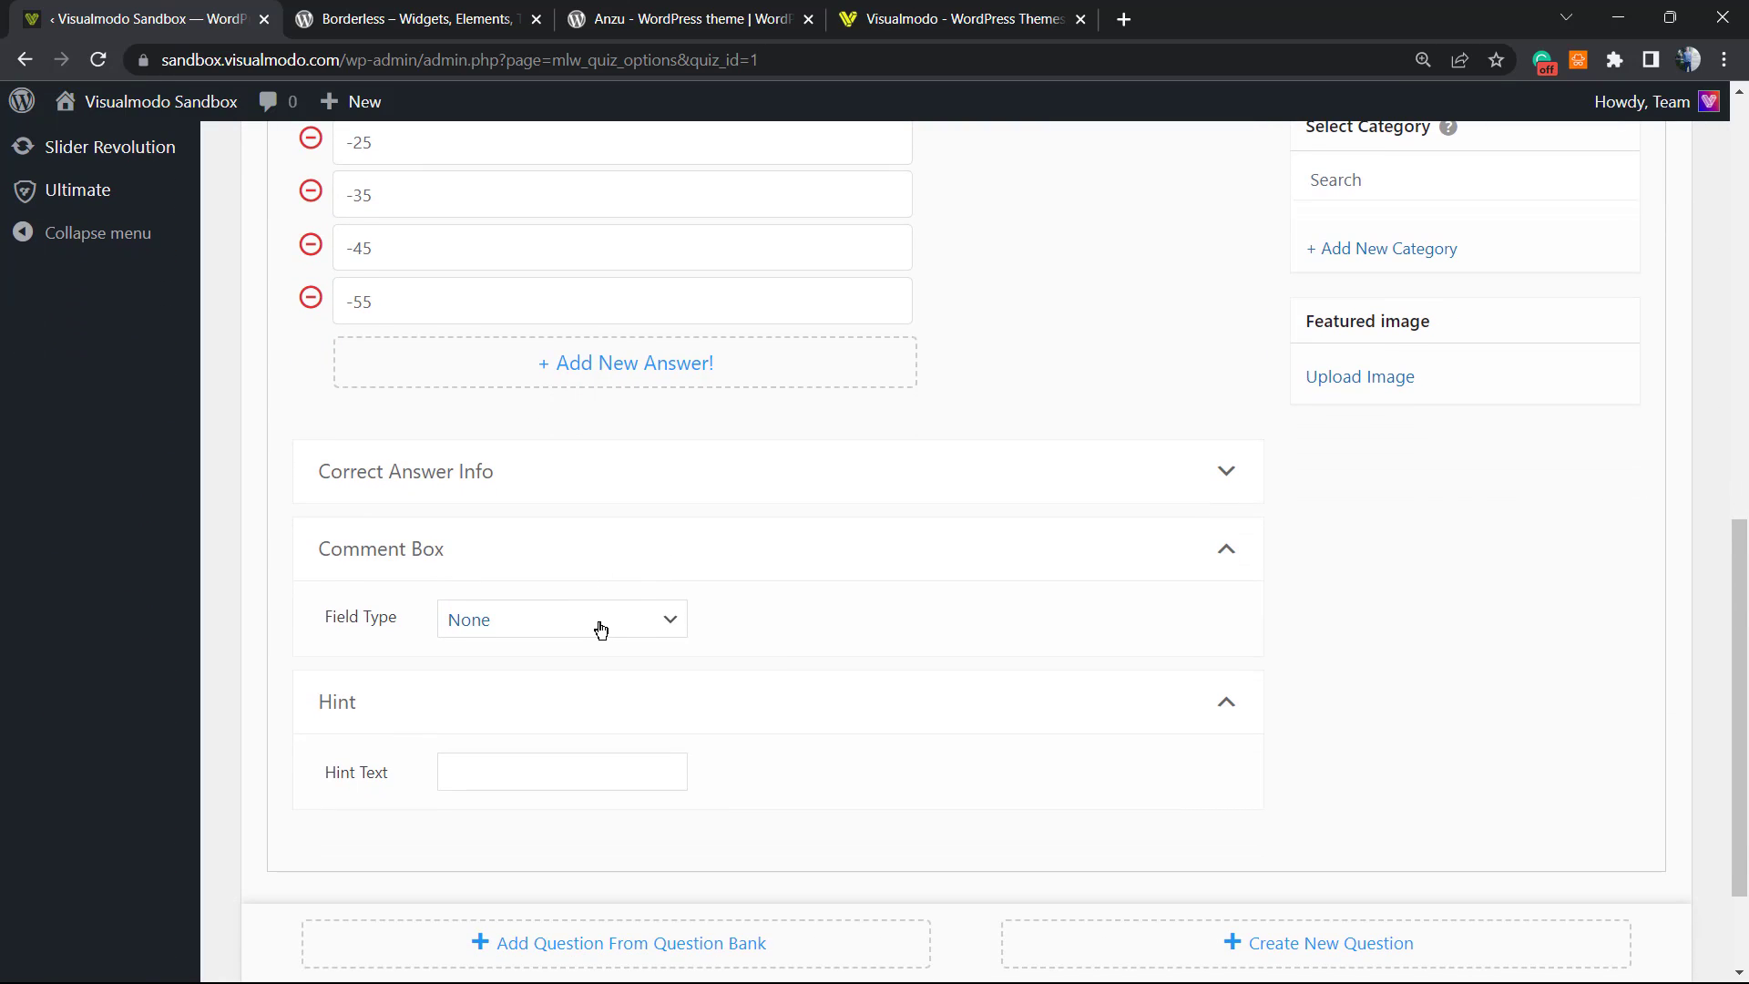
{"action": "scroll", "scroll_direction": "down", "scroll_amount": 3}
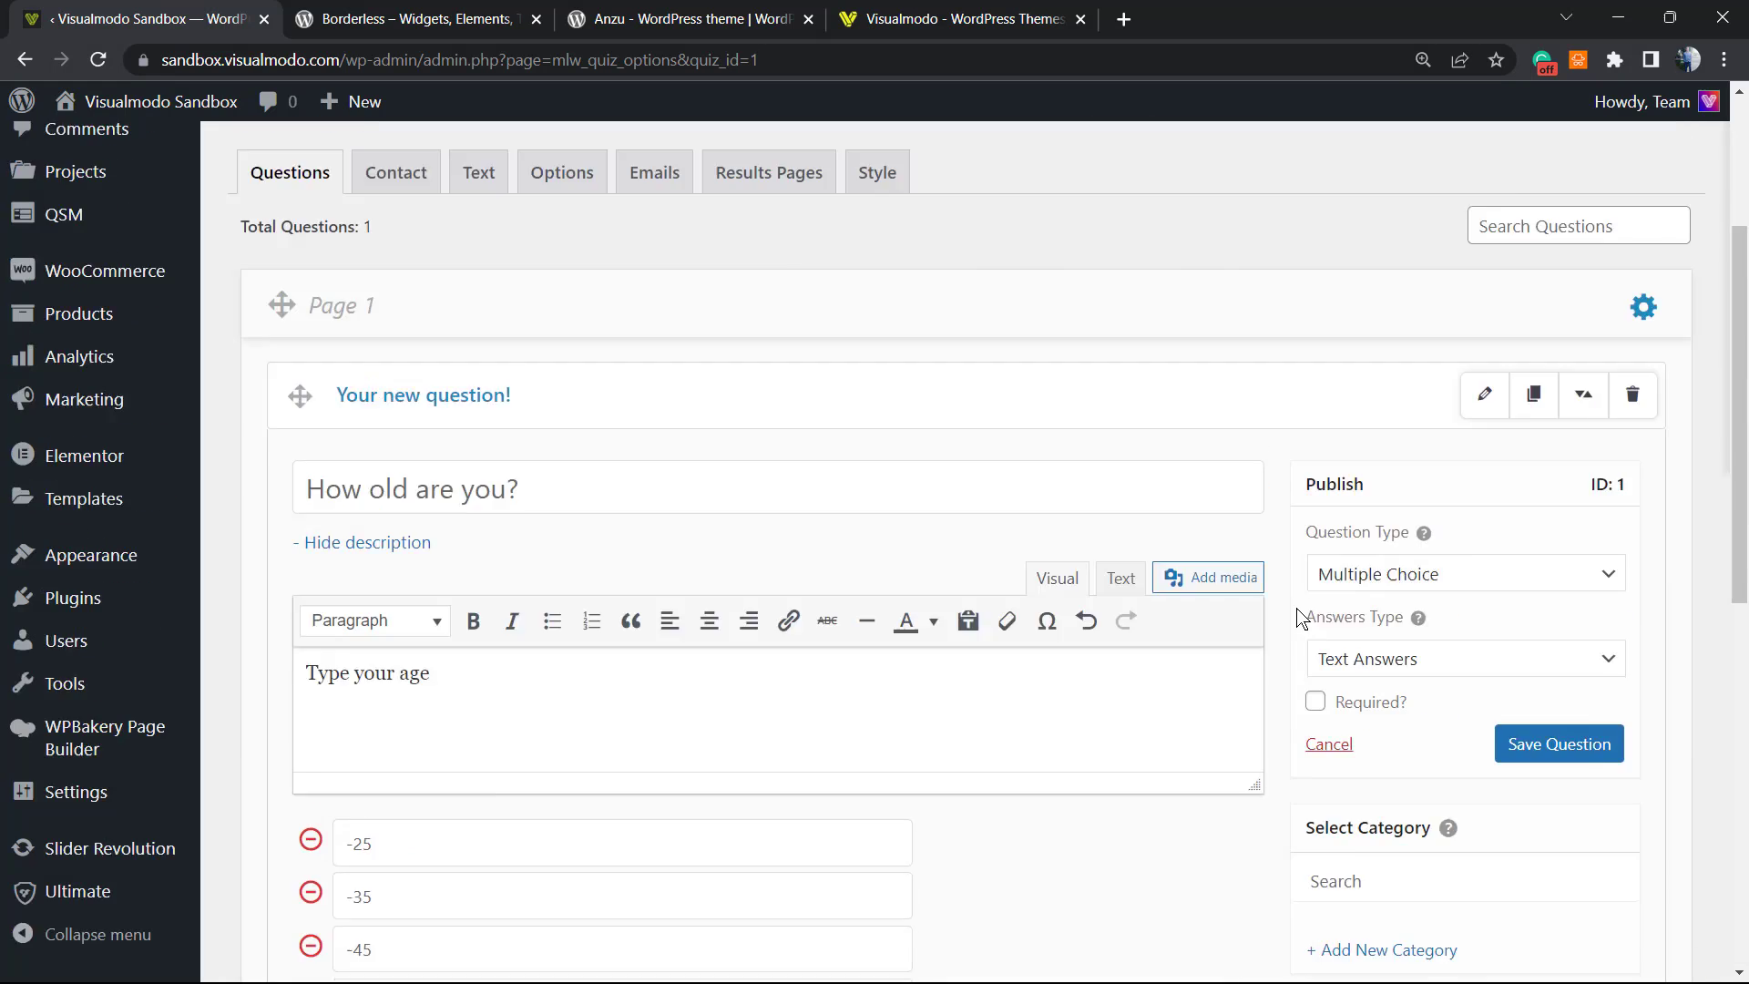
Step: Keep Multiple Choice question type with text answers, dismissing the answer reset warning
{"action": "scroll", "scroll_direction": "down", "scroll_amount": 3}
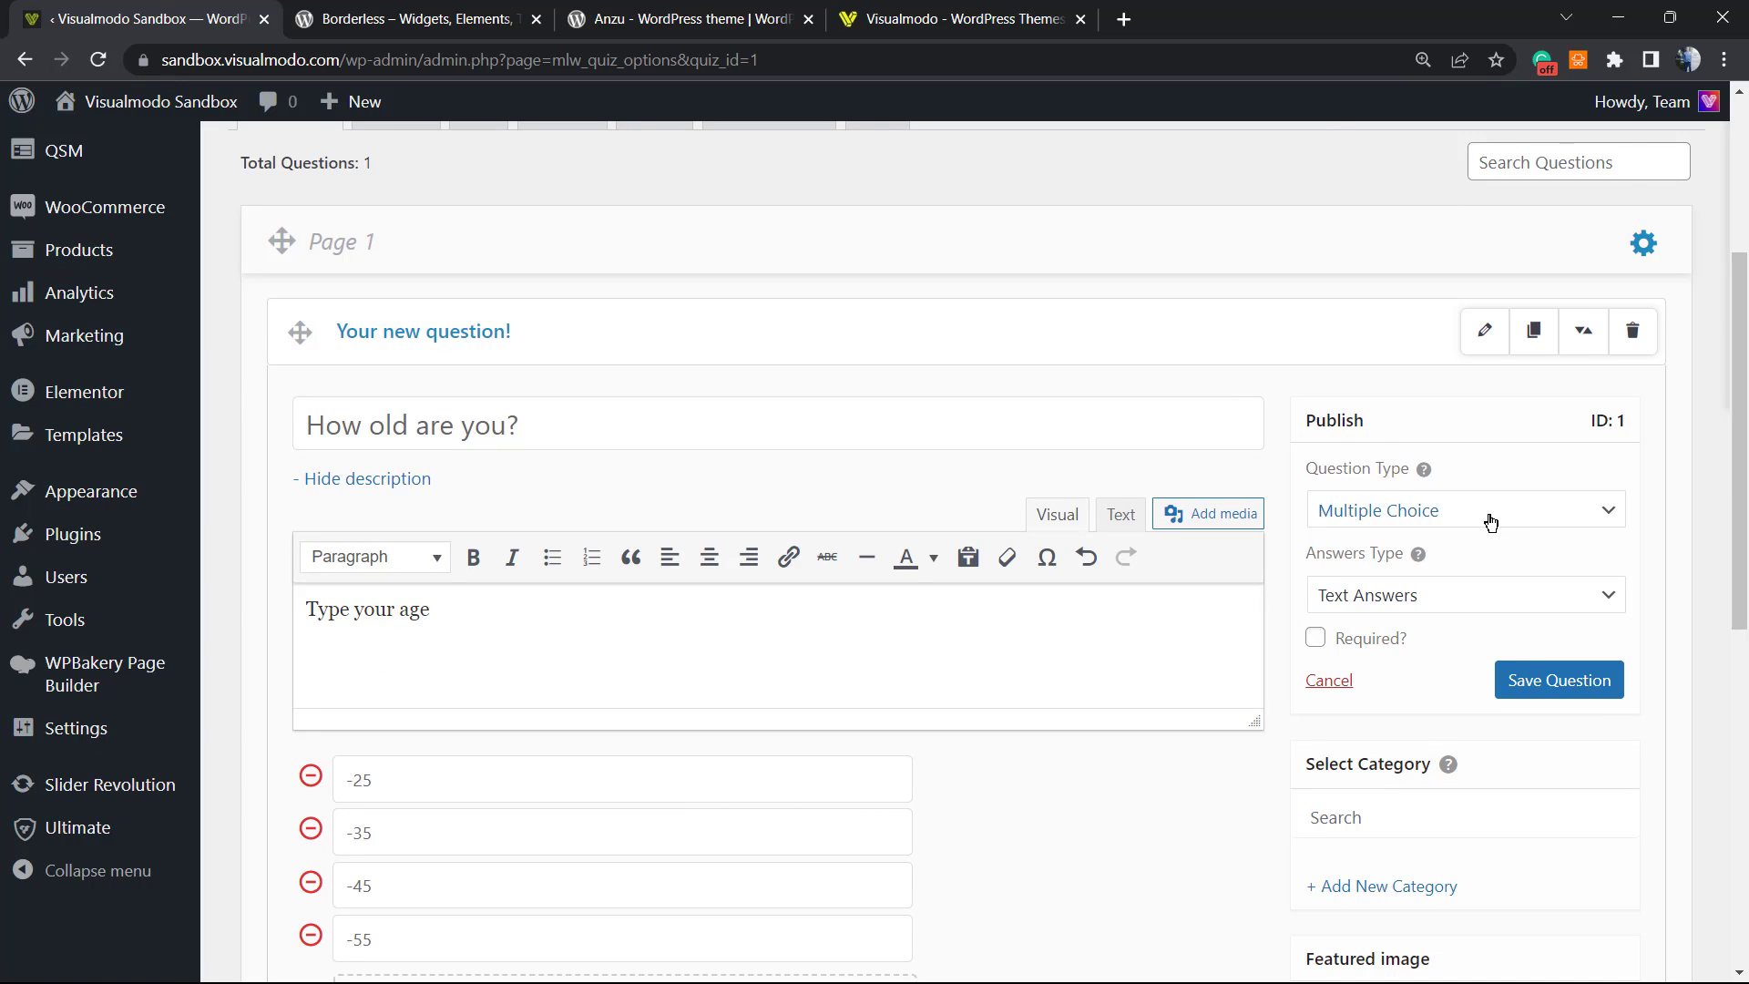
{"action": "left_click", "coordinate": [1463, 510]}
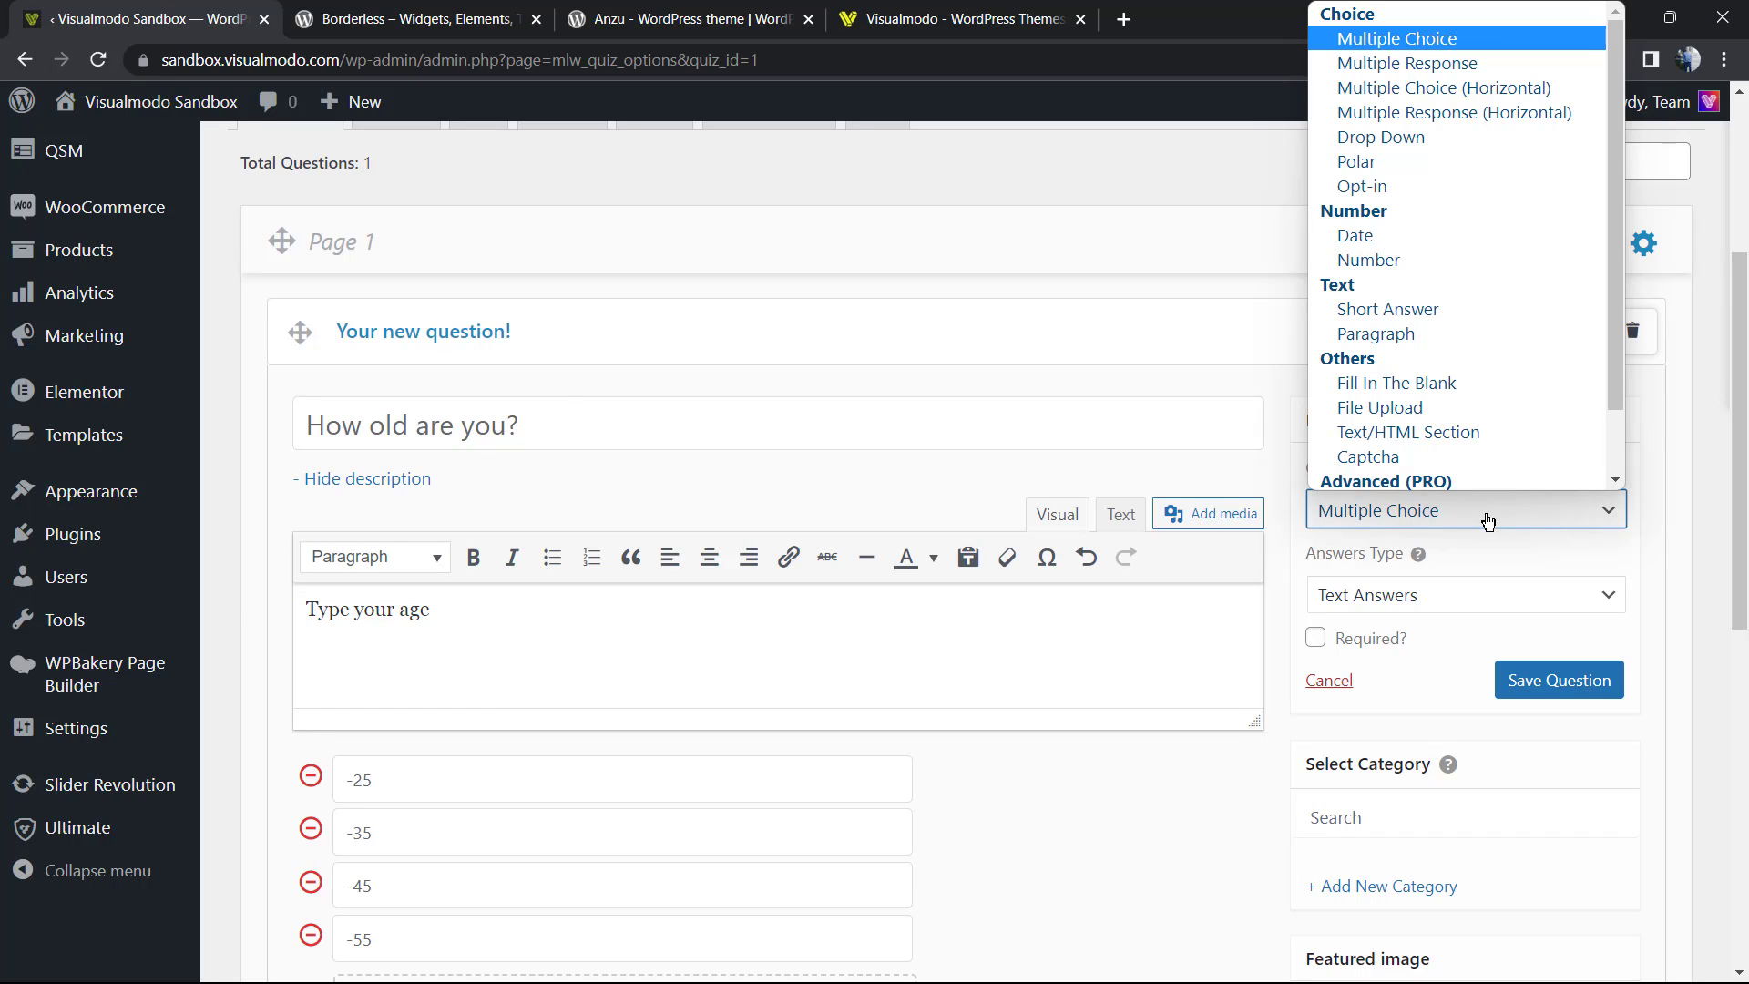
{"action": "left_click", "coordinate": [1463, 594]}
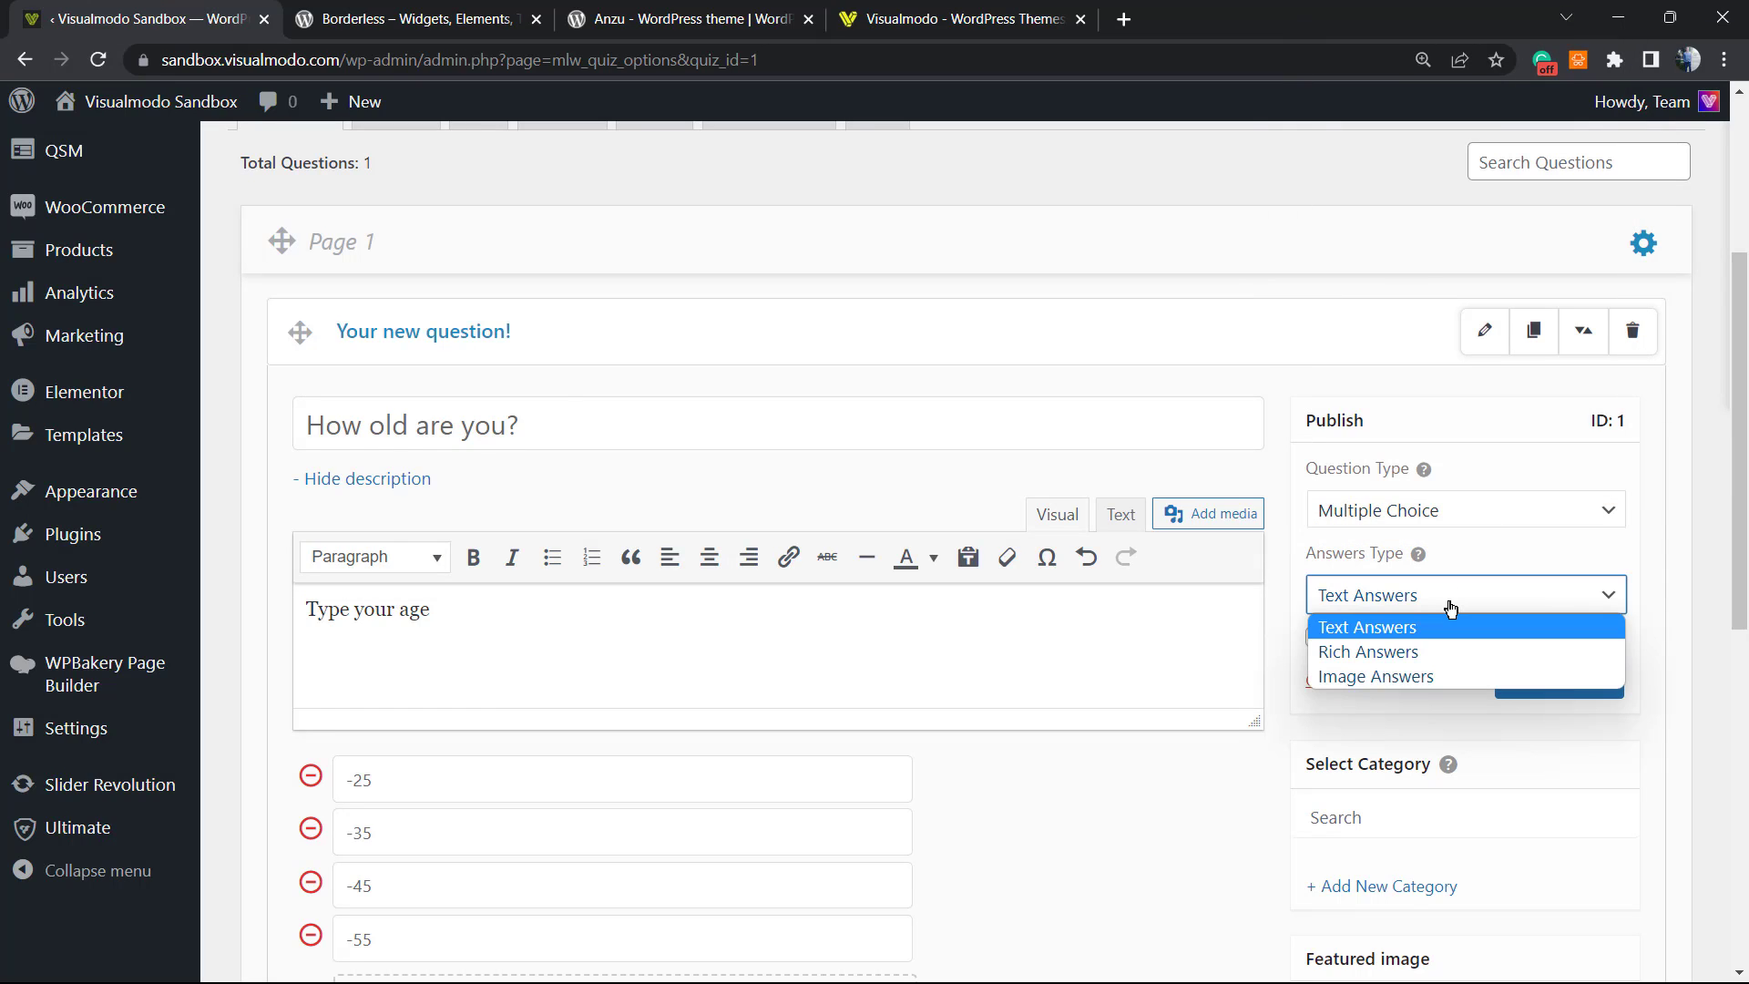
{"action": "mouse_move", "coordinate": [1472, 652]}
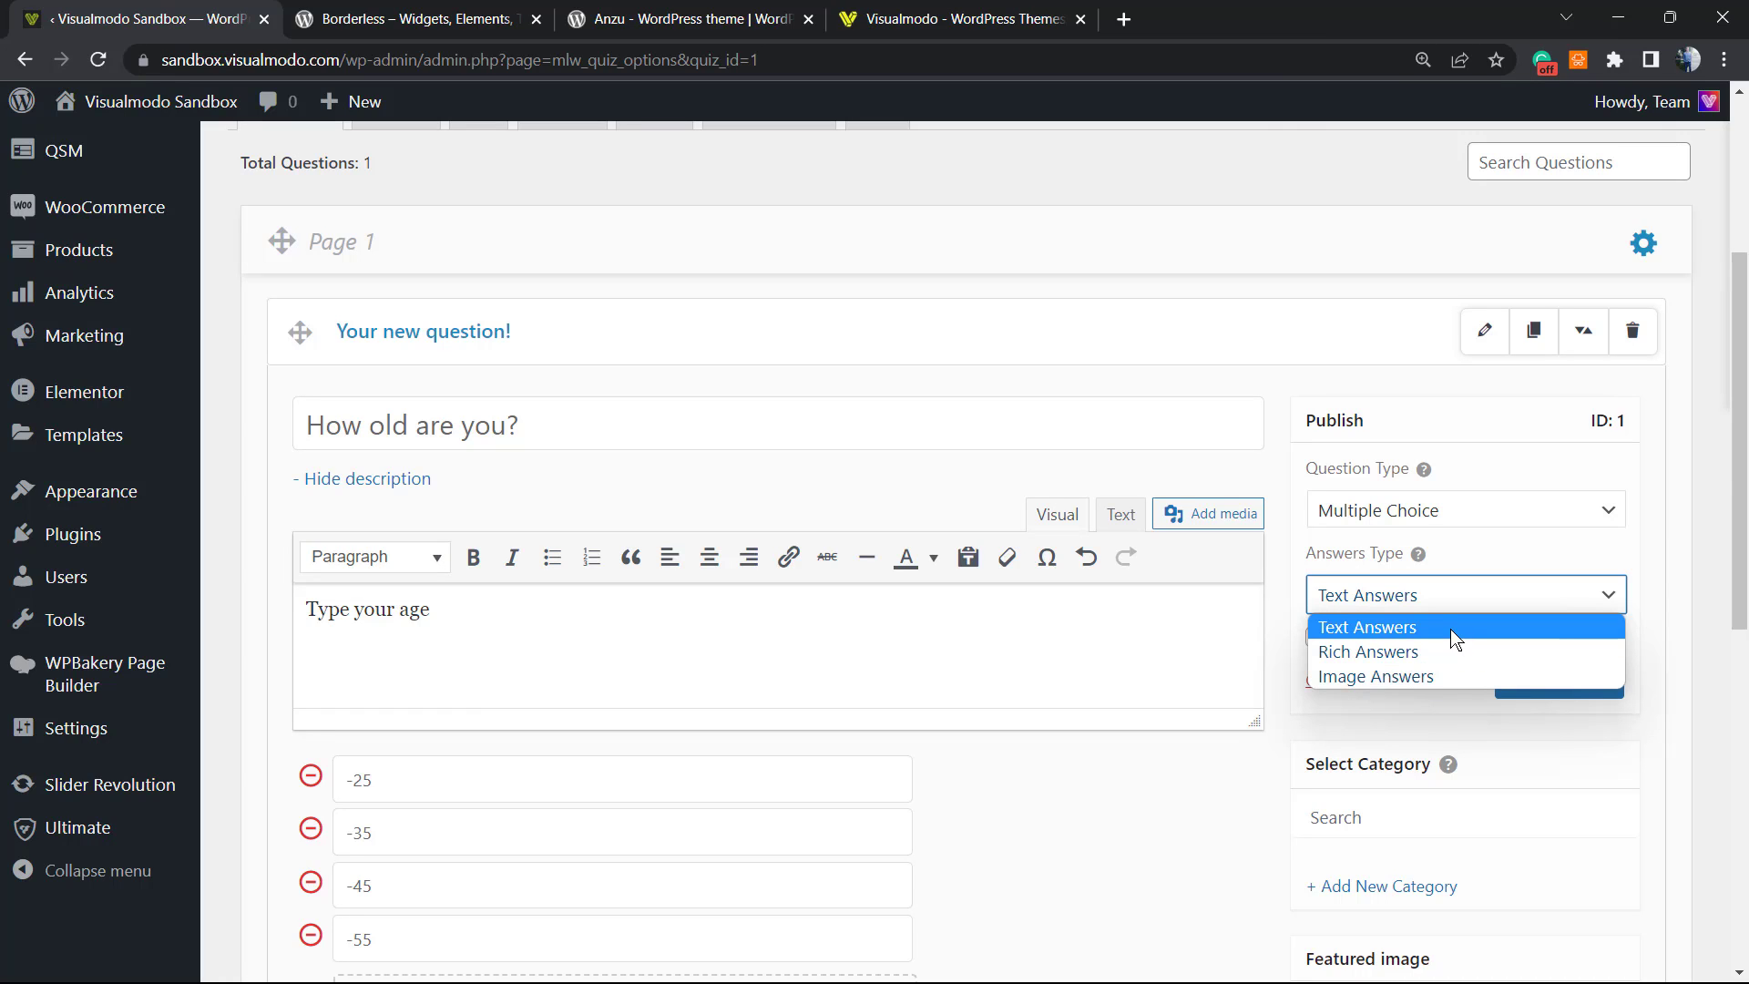
{"action": "mouse_move", "coordinate": [1443, 623]}
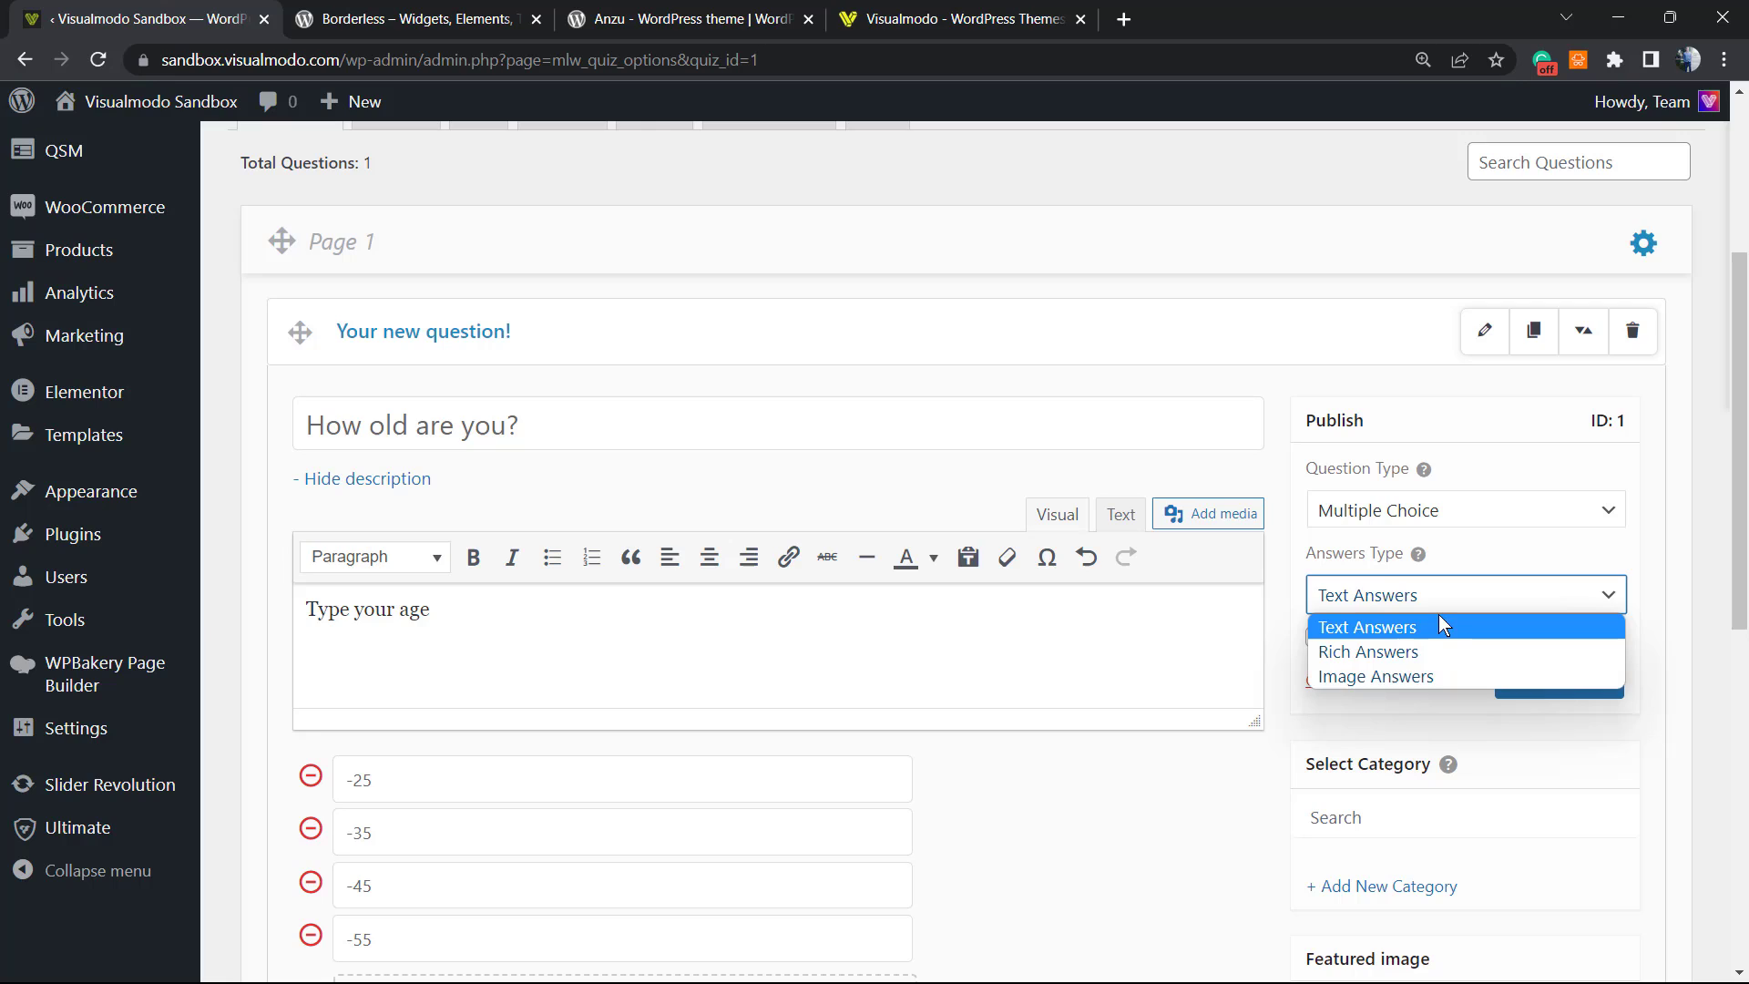
{"action": "left_click", "coordinate": [1364, 625]}
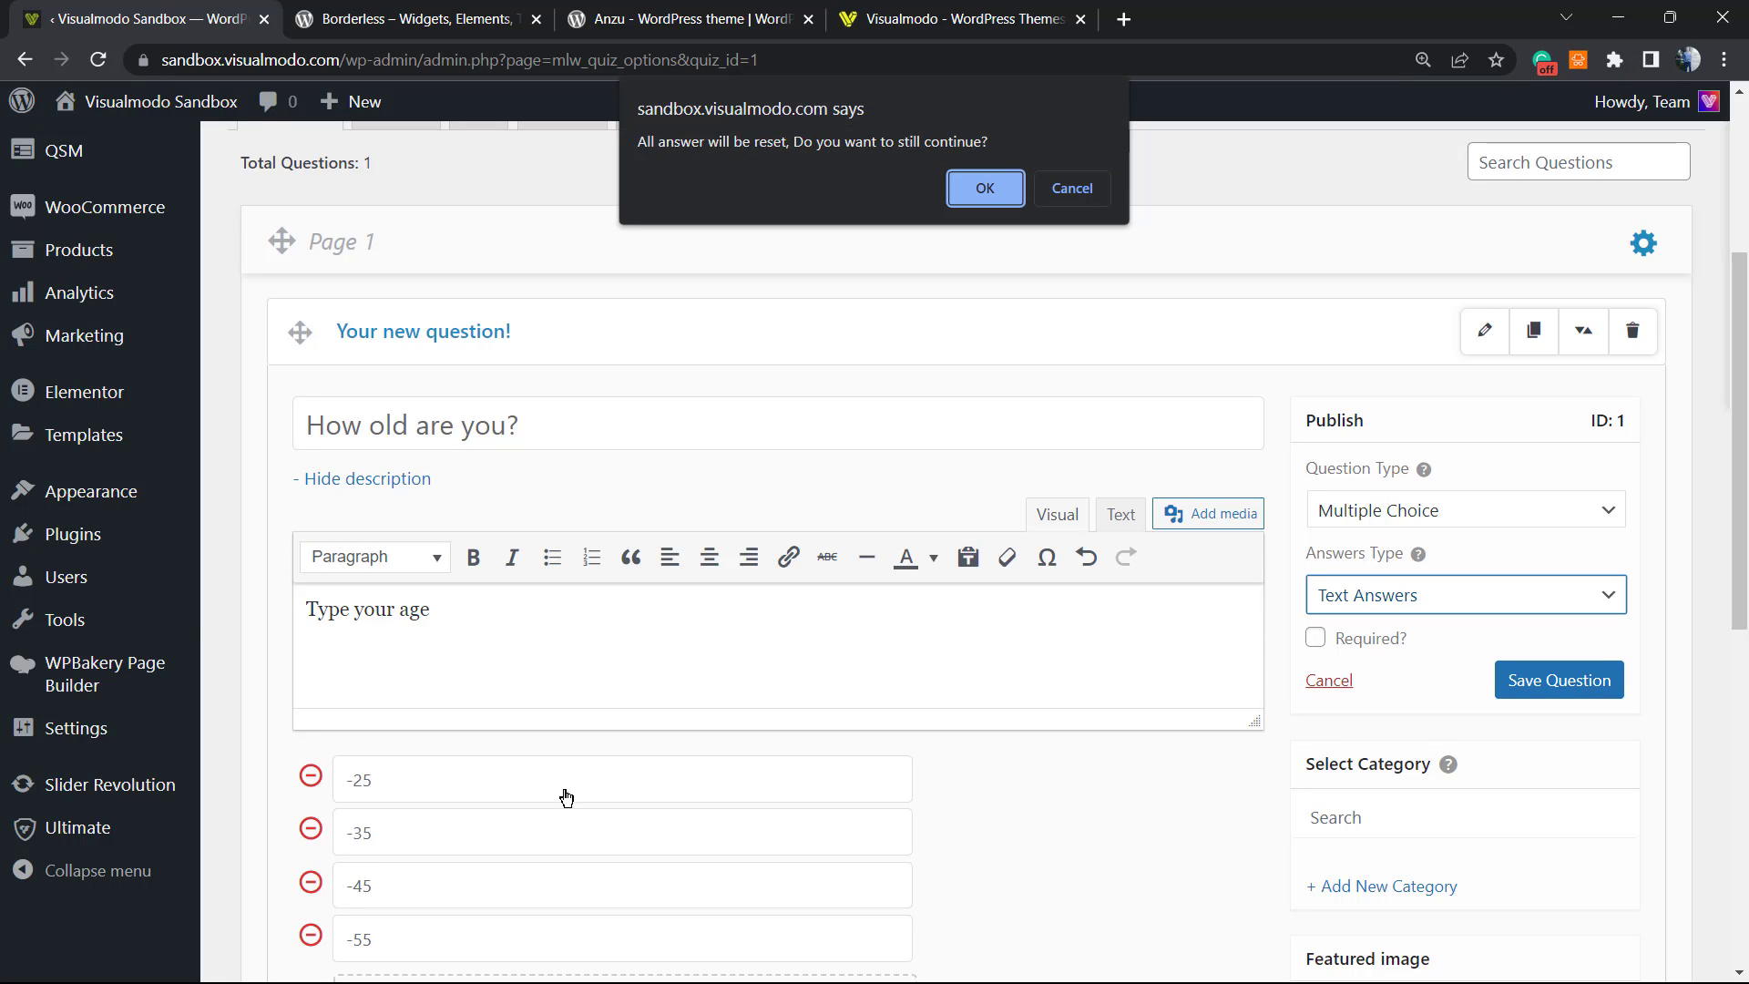
{"action": "mouse_move", "coordinate": [1406, 521]}
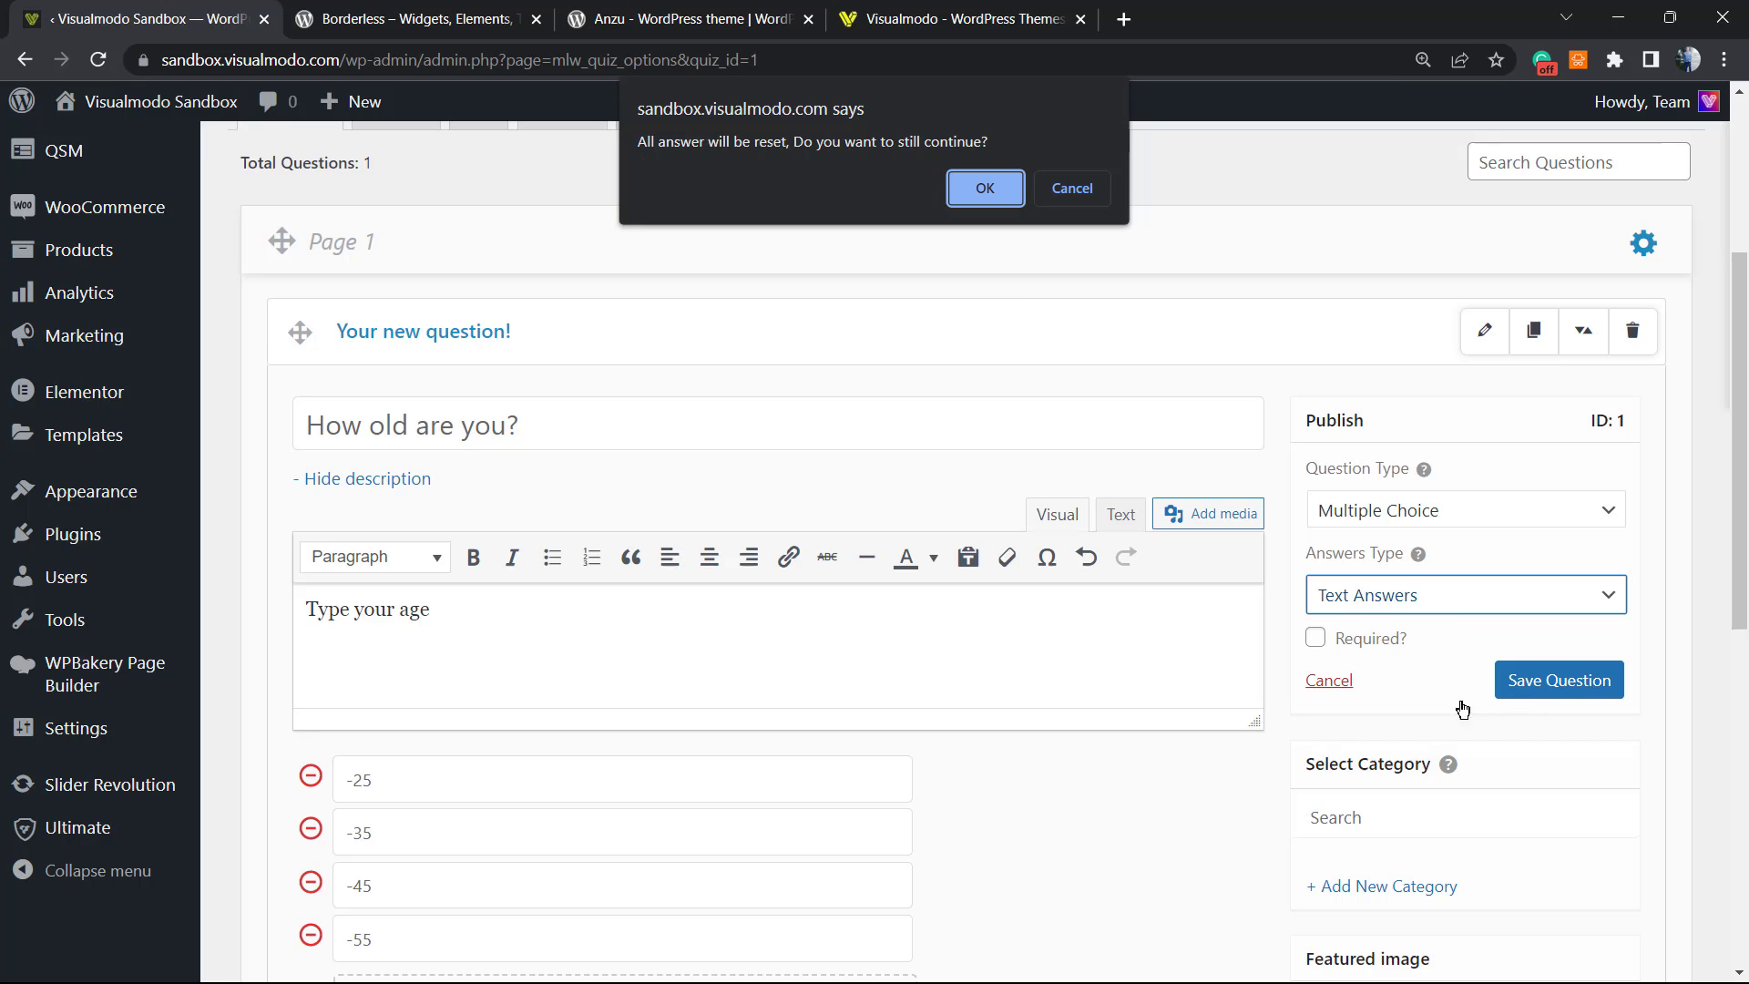
{"action": "left_click", "coordinate": [982, 188]}
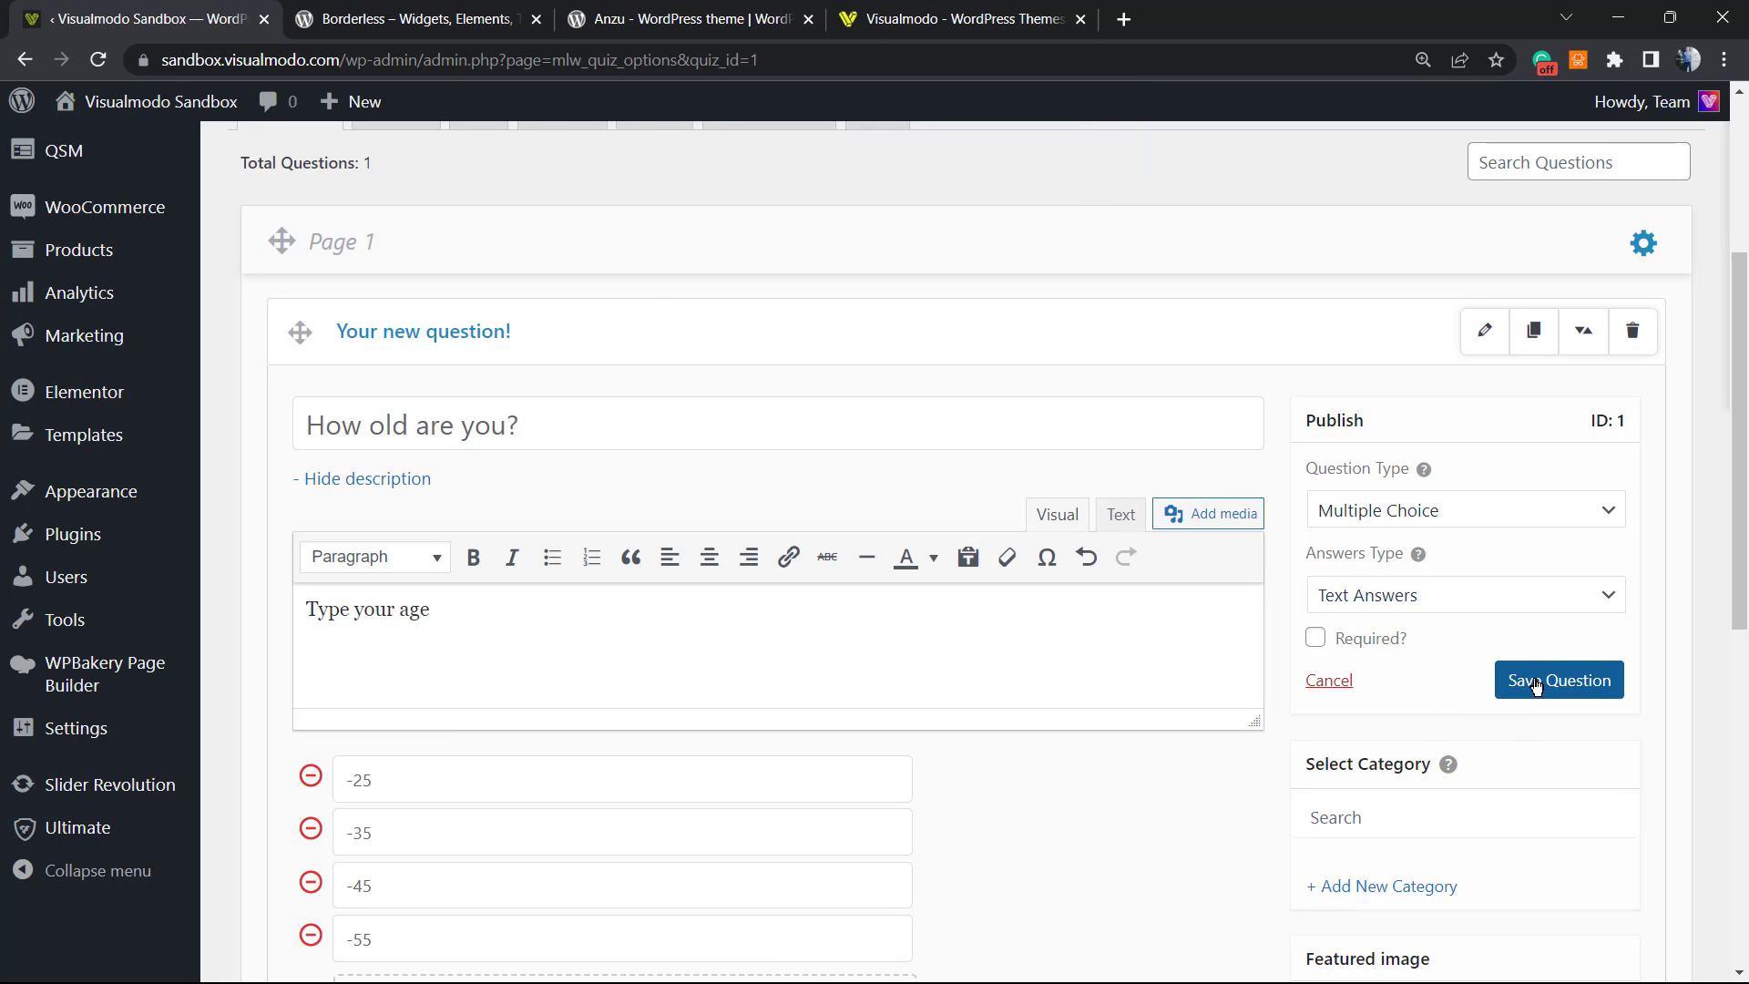
Step: Save the age question and confirm questions and pages were saved
{"action": "left_click", "coordinate": [1557, 680]}
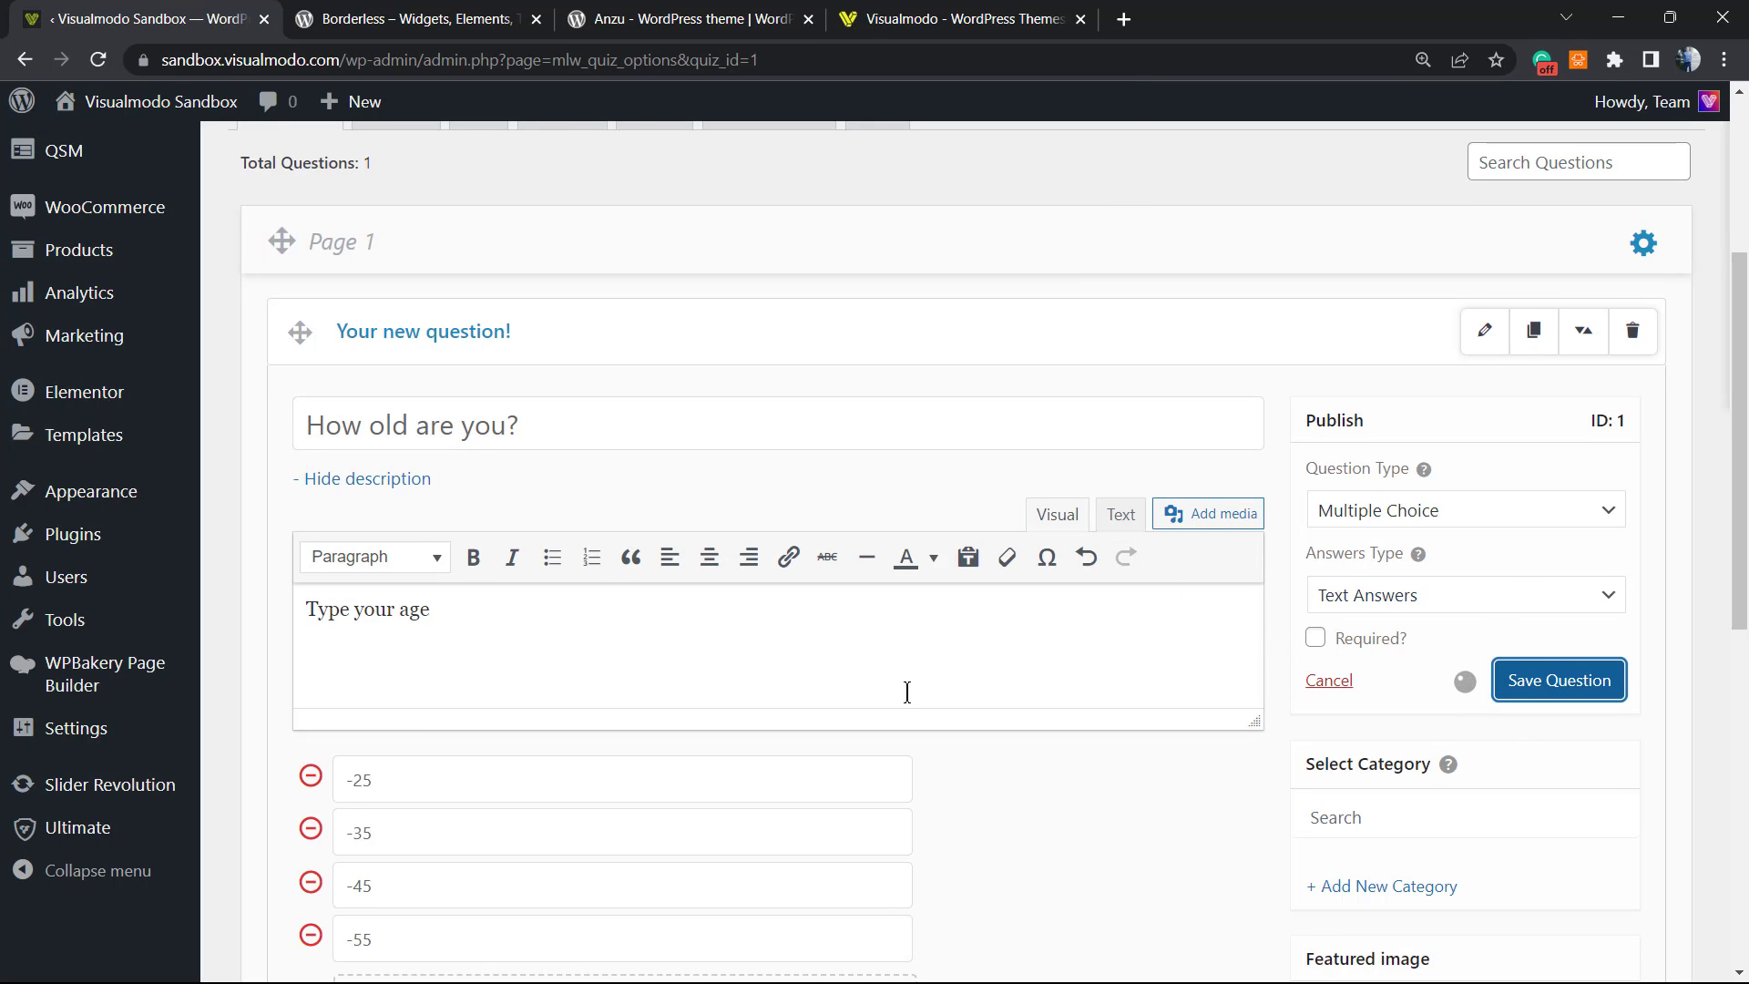
{"action": "scroll", "scroll_direction": "down", "scroll_amount": 3}
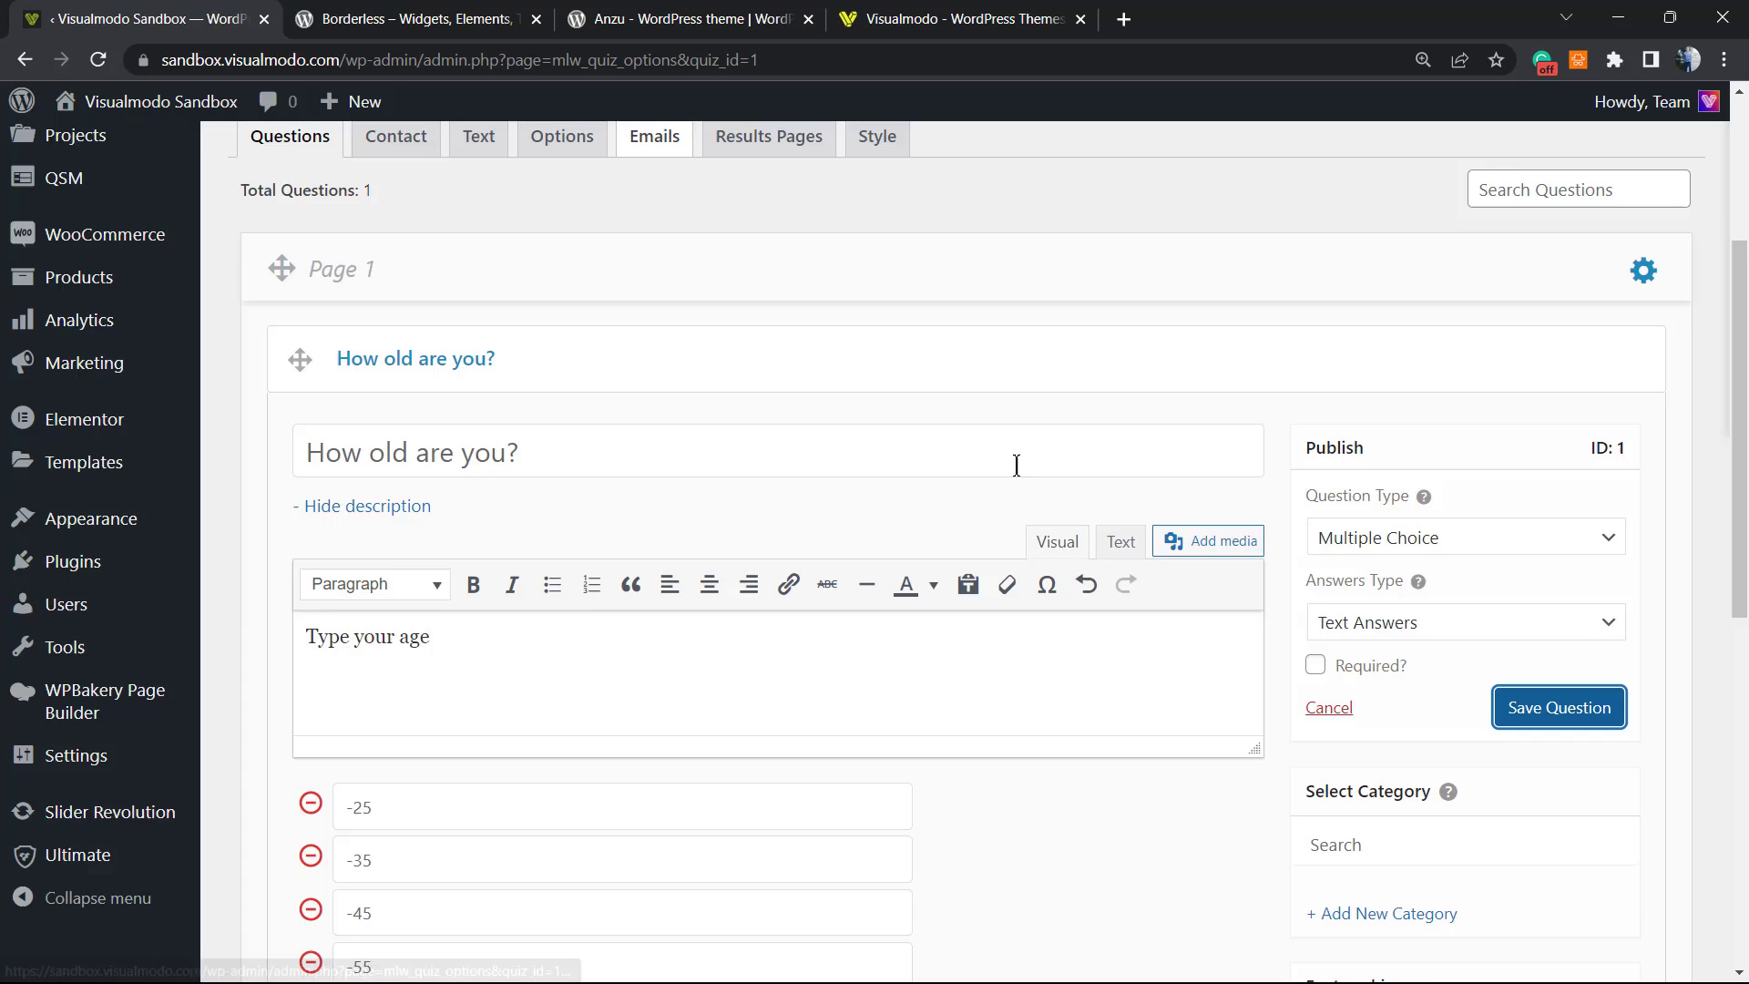
{"action": "left_click", "coordinate": [1558, 707]}
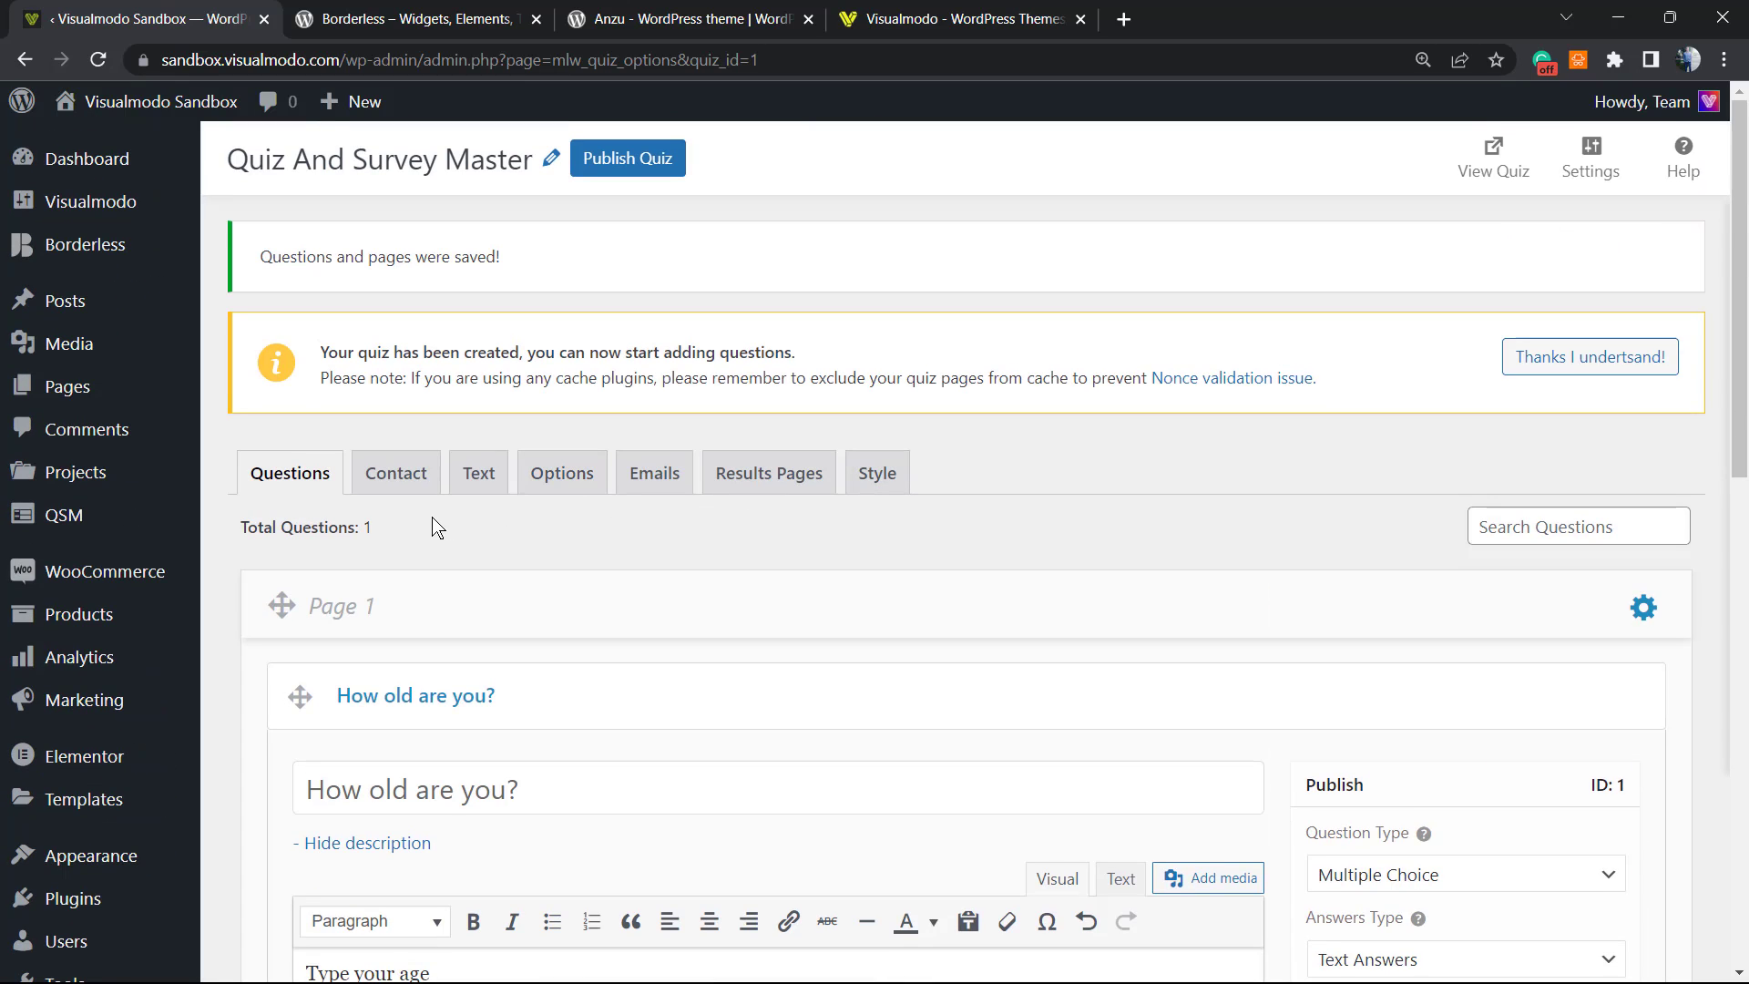
{"action": "scroll", "scroll_direction": "down", "scroll_amount": 3}
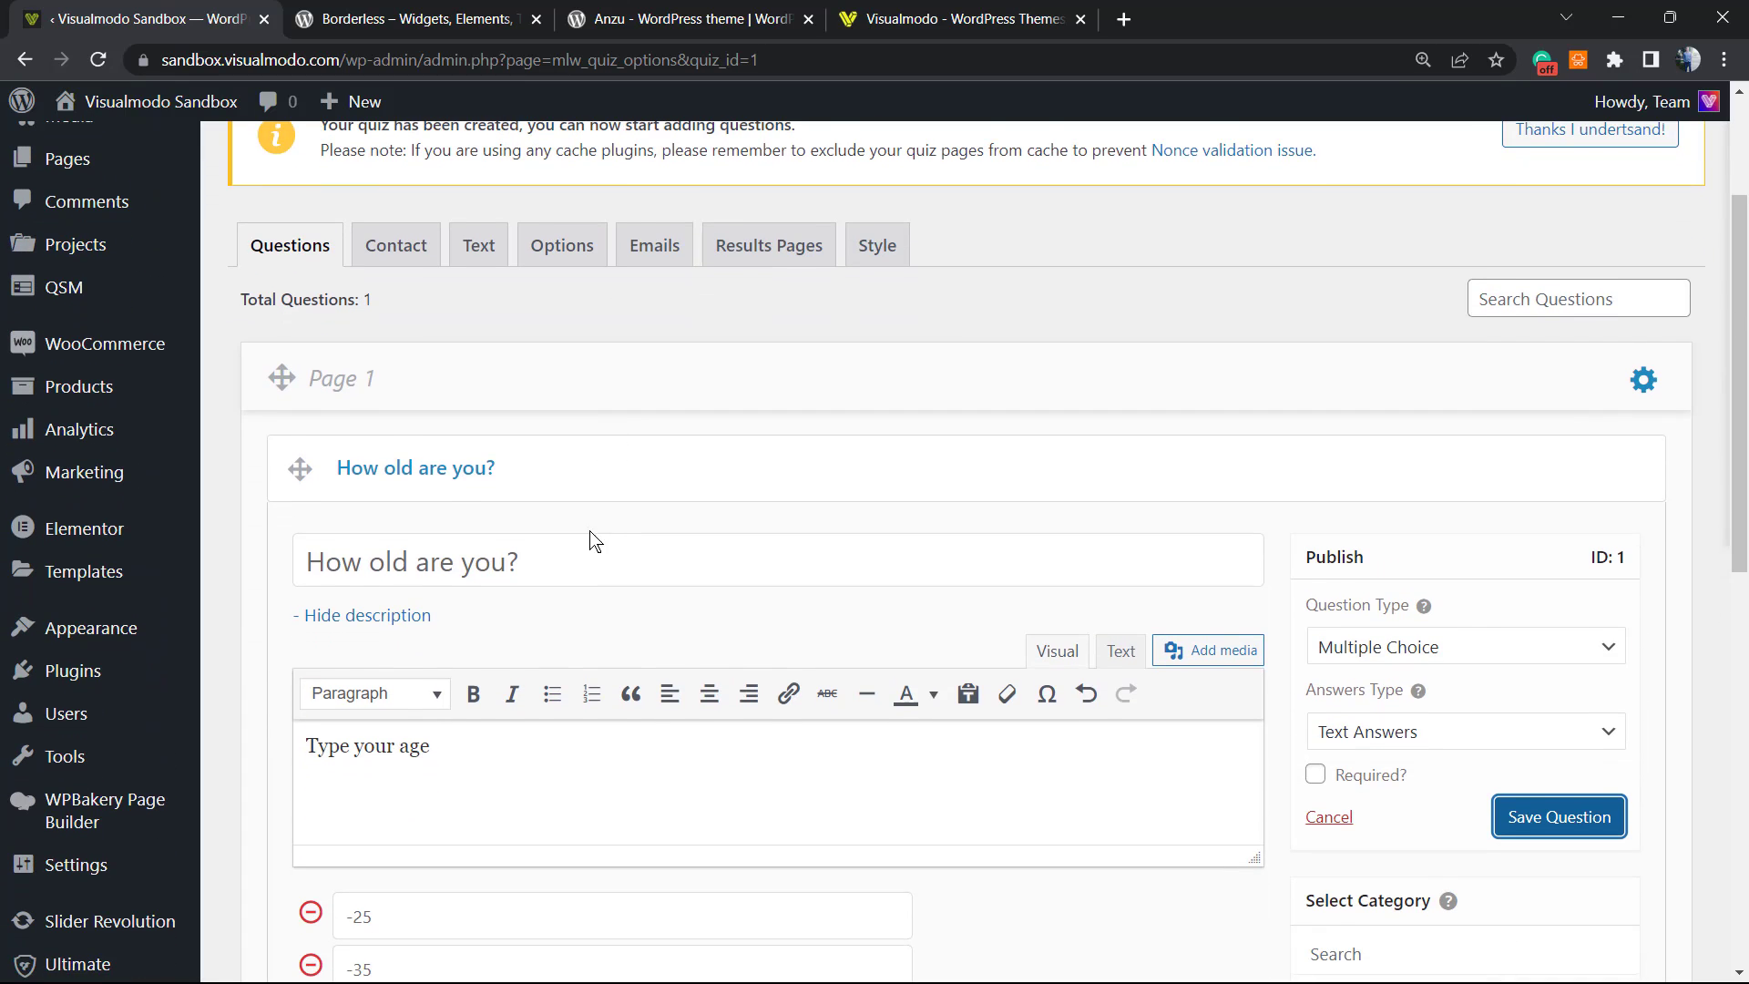
{"action": "left_click", "coordinate": [1558, 816]}
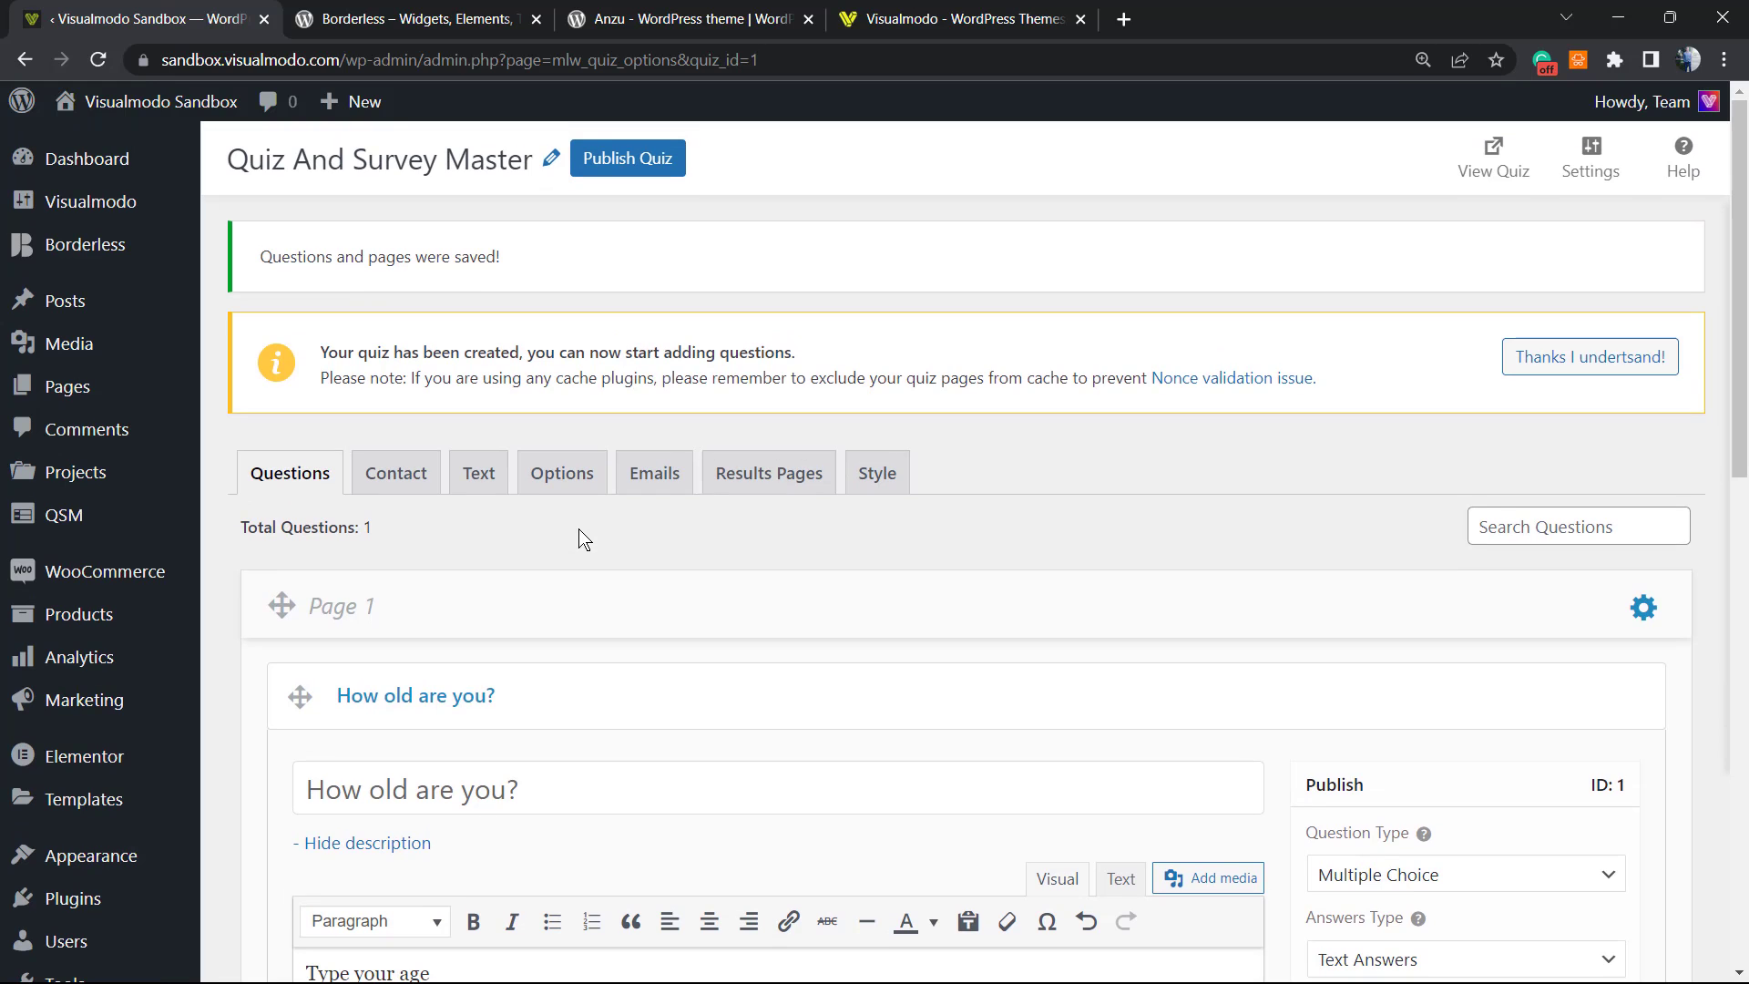
Step: Scroll to the bottom of the Questions tab below the saved age question
{"action": "scroll", "scroll_direction": "down", "scroll_amount": 3}
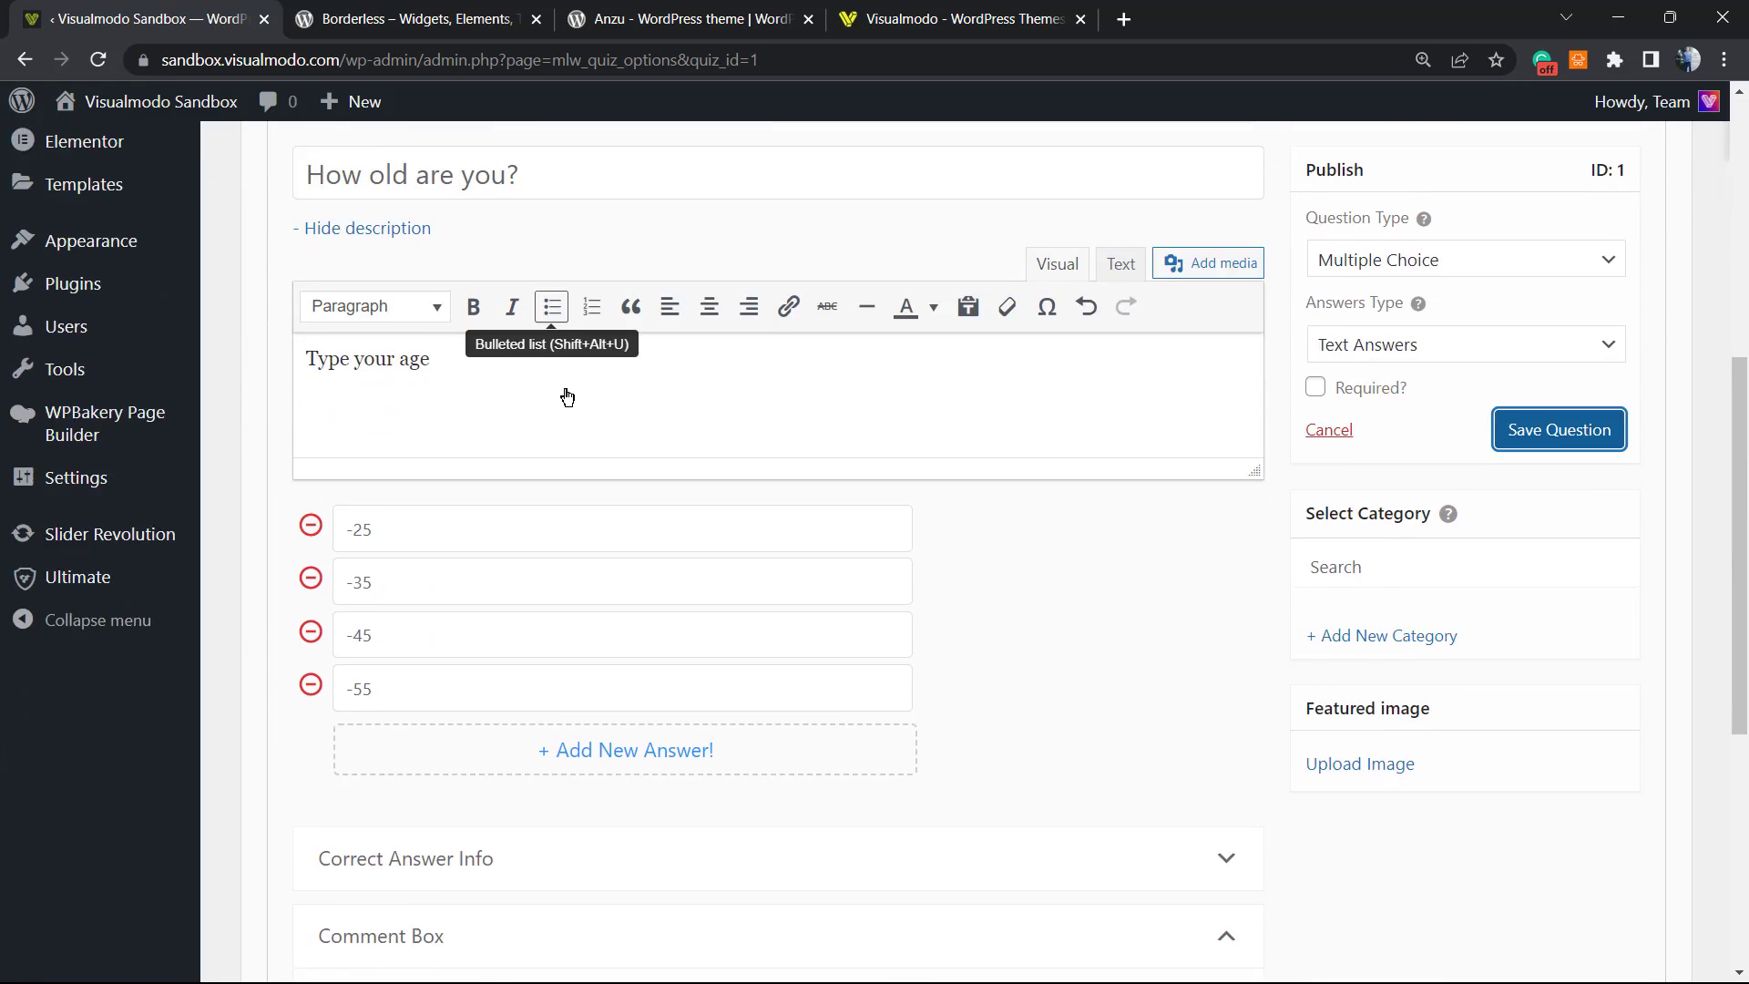
{"action": "scroll", "scroll_direction": "down", "scroll_amount": 3}
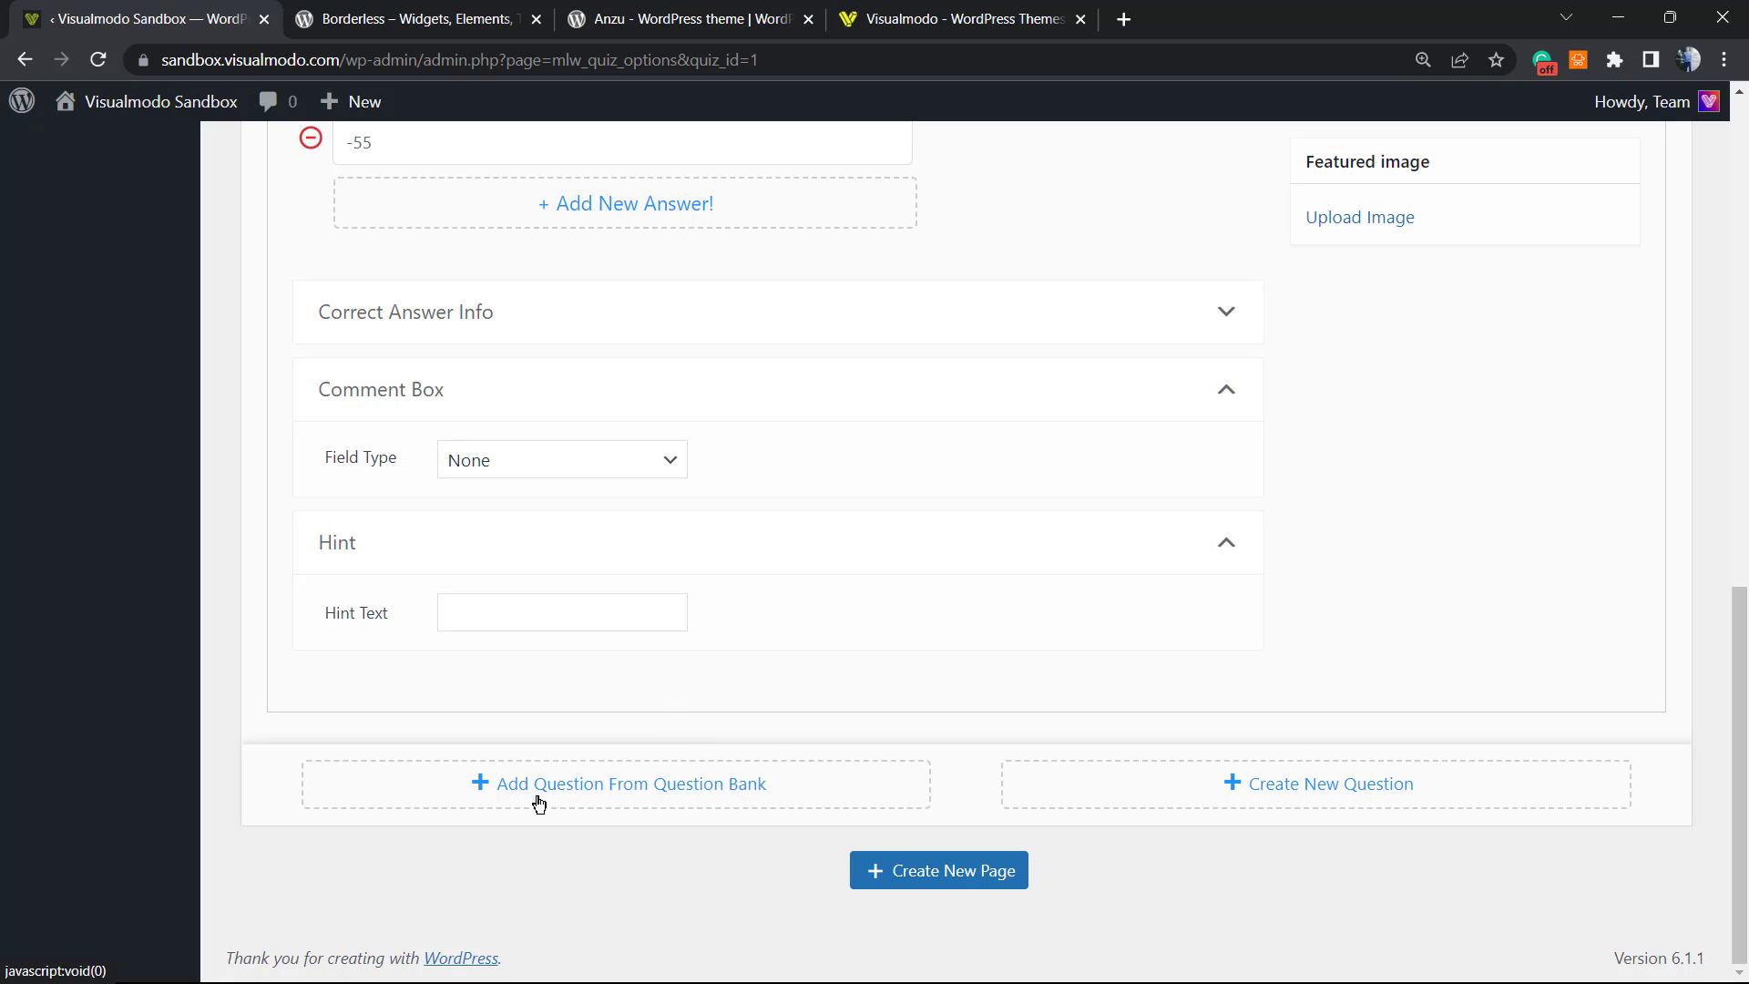
{"action": "mouse_move", "coordinate": [556, 796]}
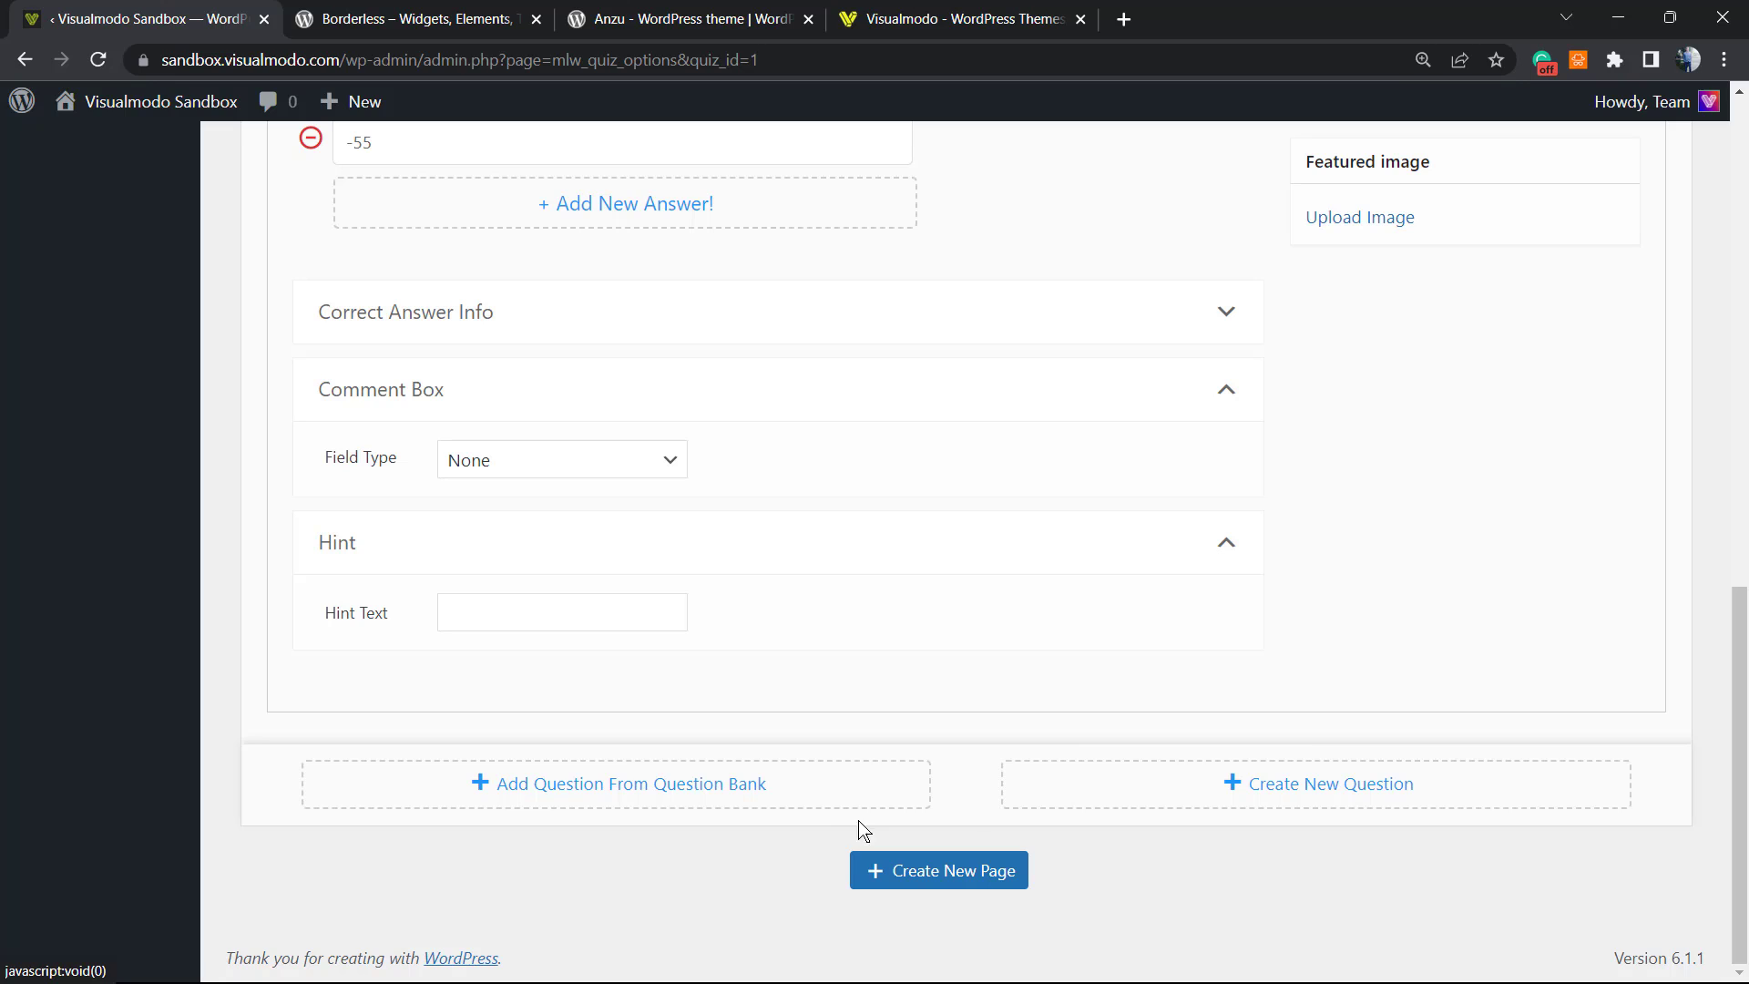
{"action": "mouse_move", "coordinate": [572, 800]}
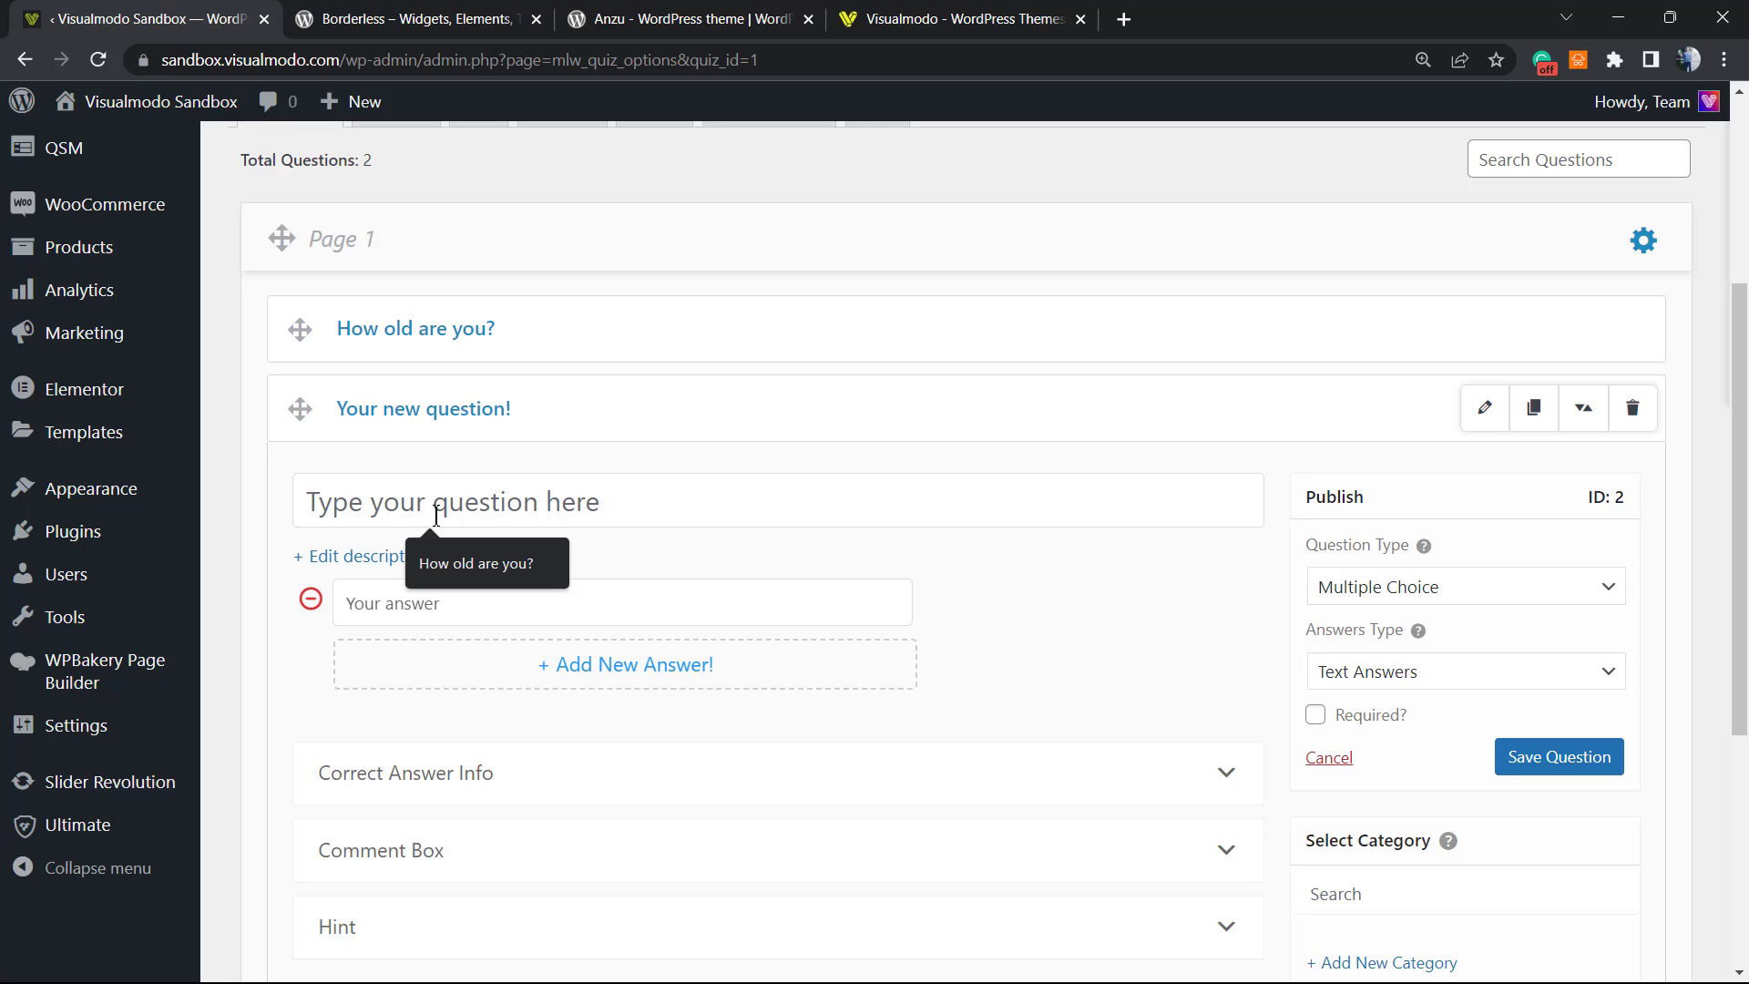
Step: Title the second question 'Do you have a car?' and enter Yes as its first answer
{"action": "type", "text": "Do you have a ca"}
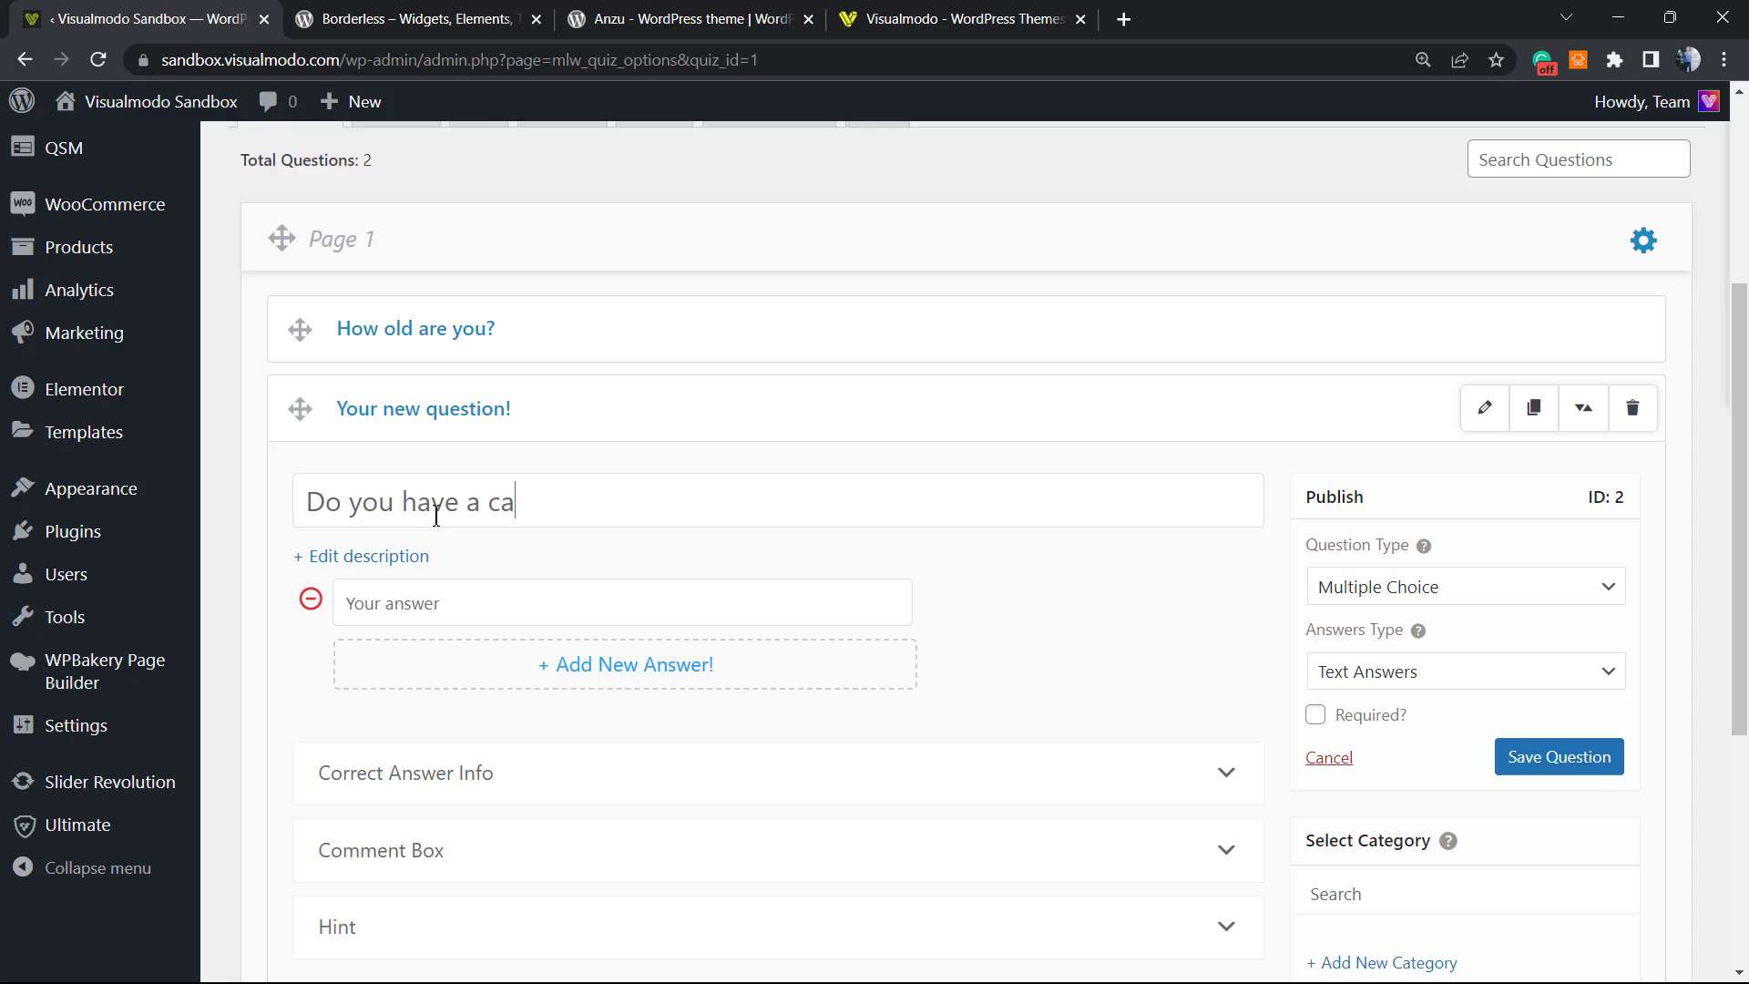
{"action": "type", "text": "r?"}
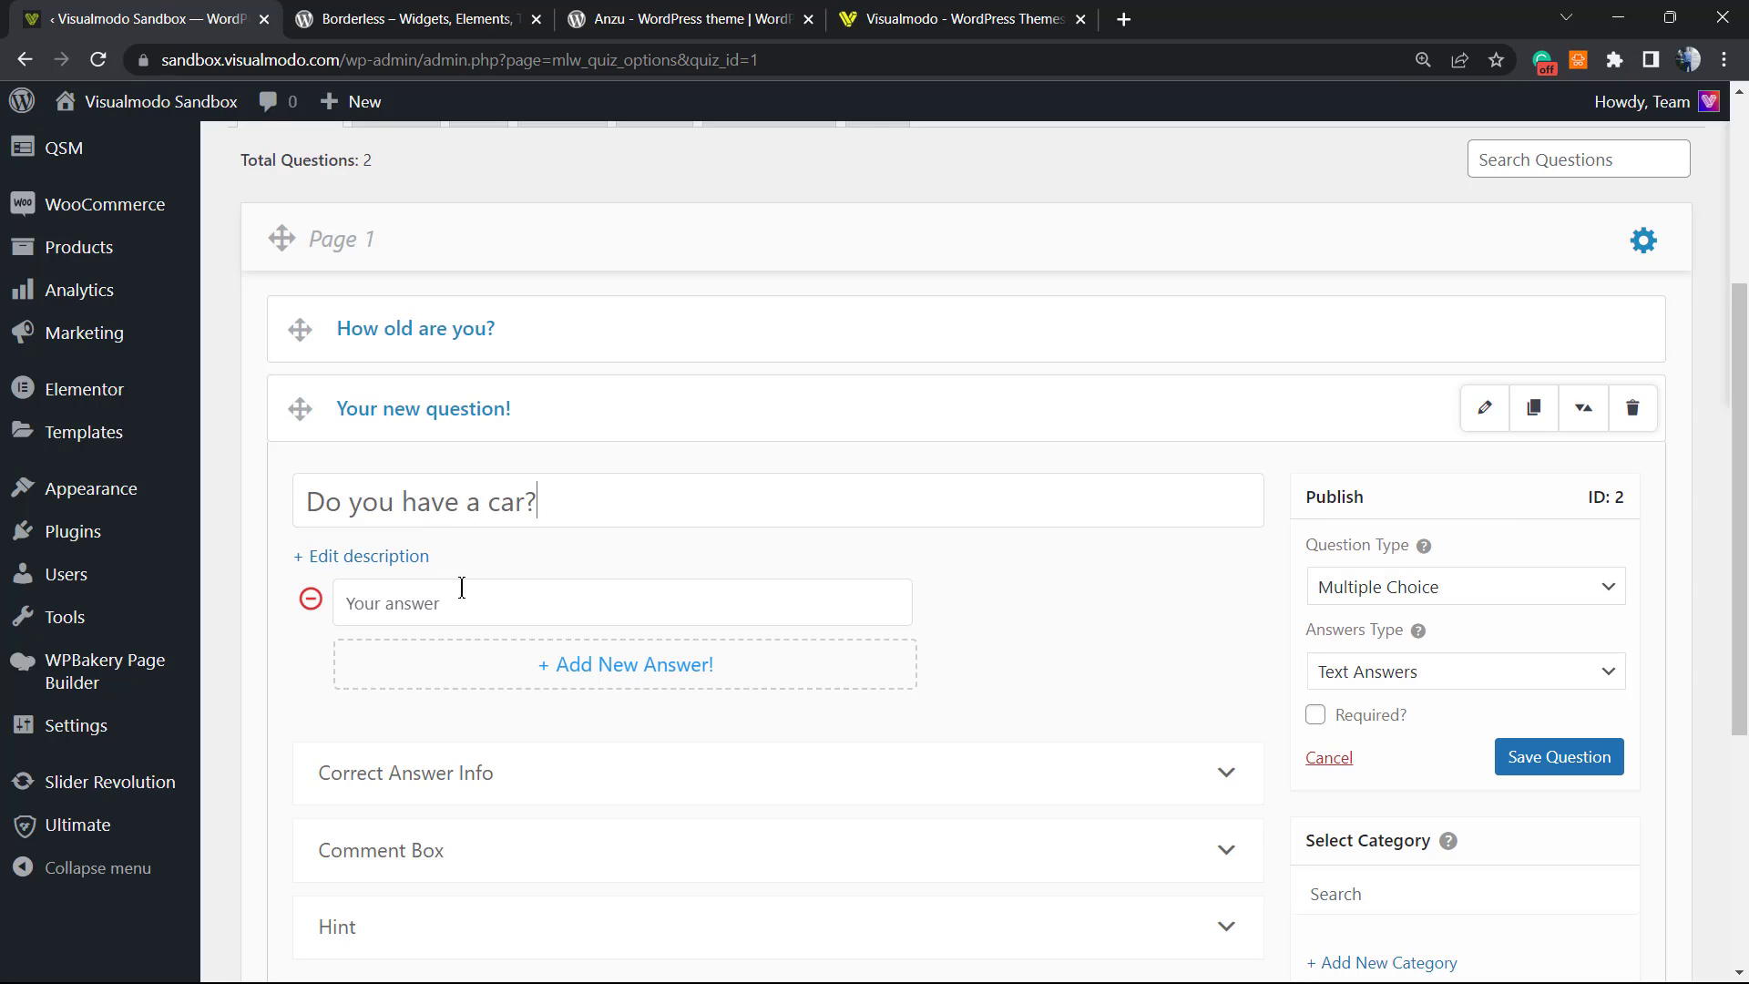
{"action": "type", "text": "Yes"}
{"action": "type", "text": "No"}
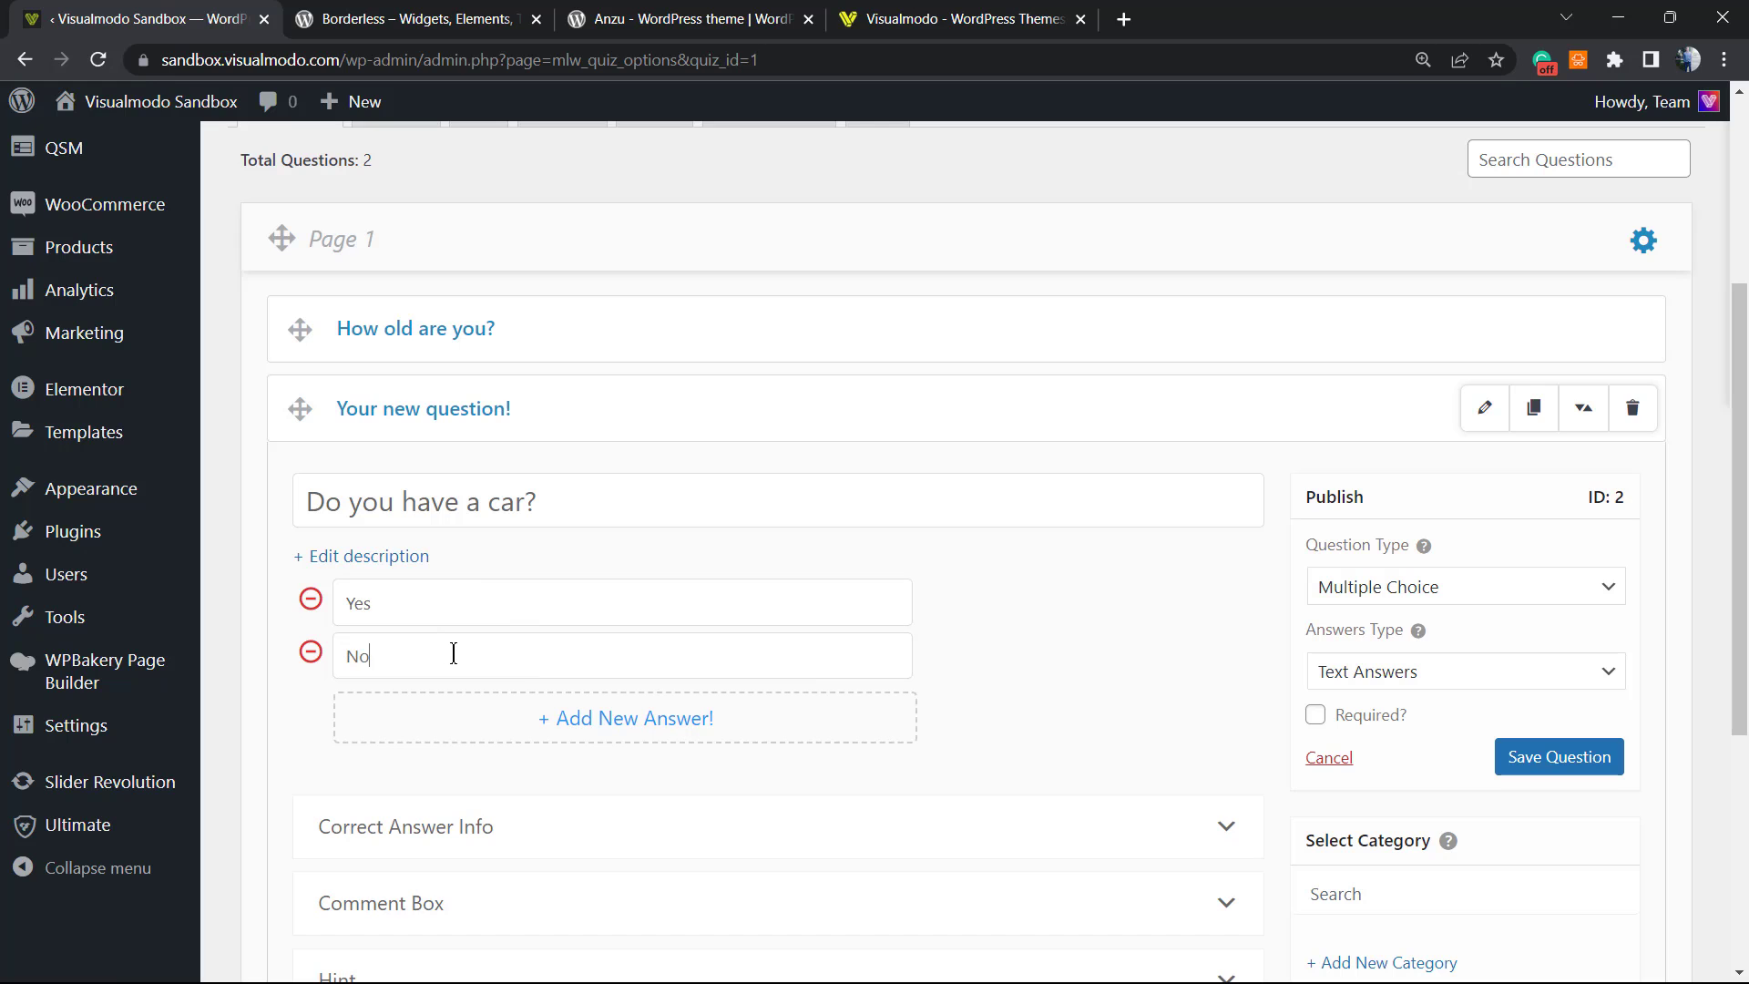
{"action": "scroll", "scroll_direction": "down", "scroll_amount": 3}
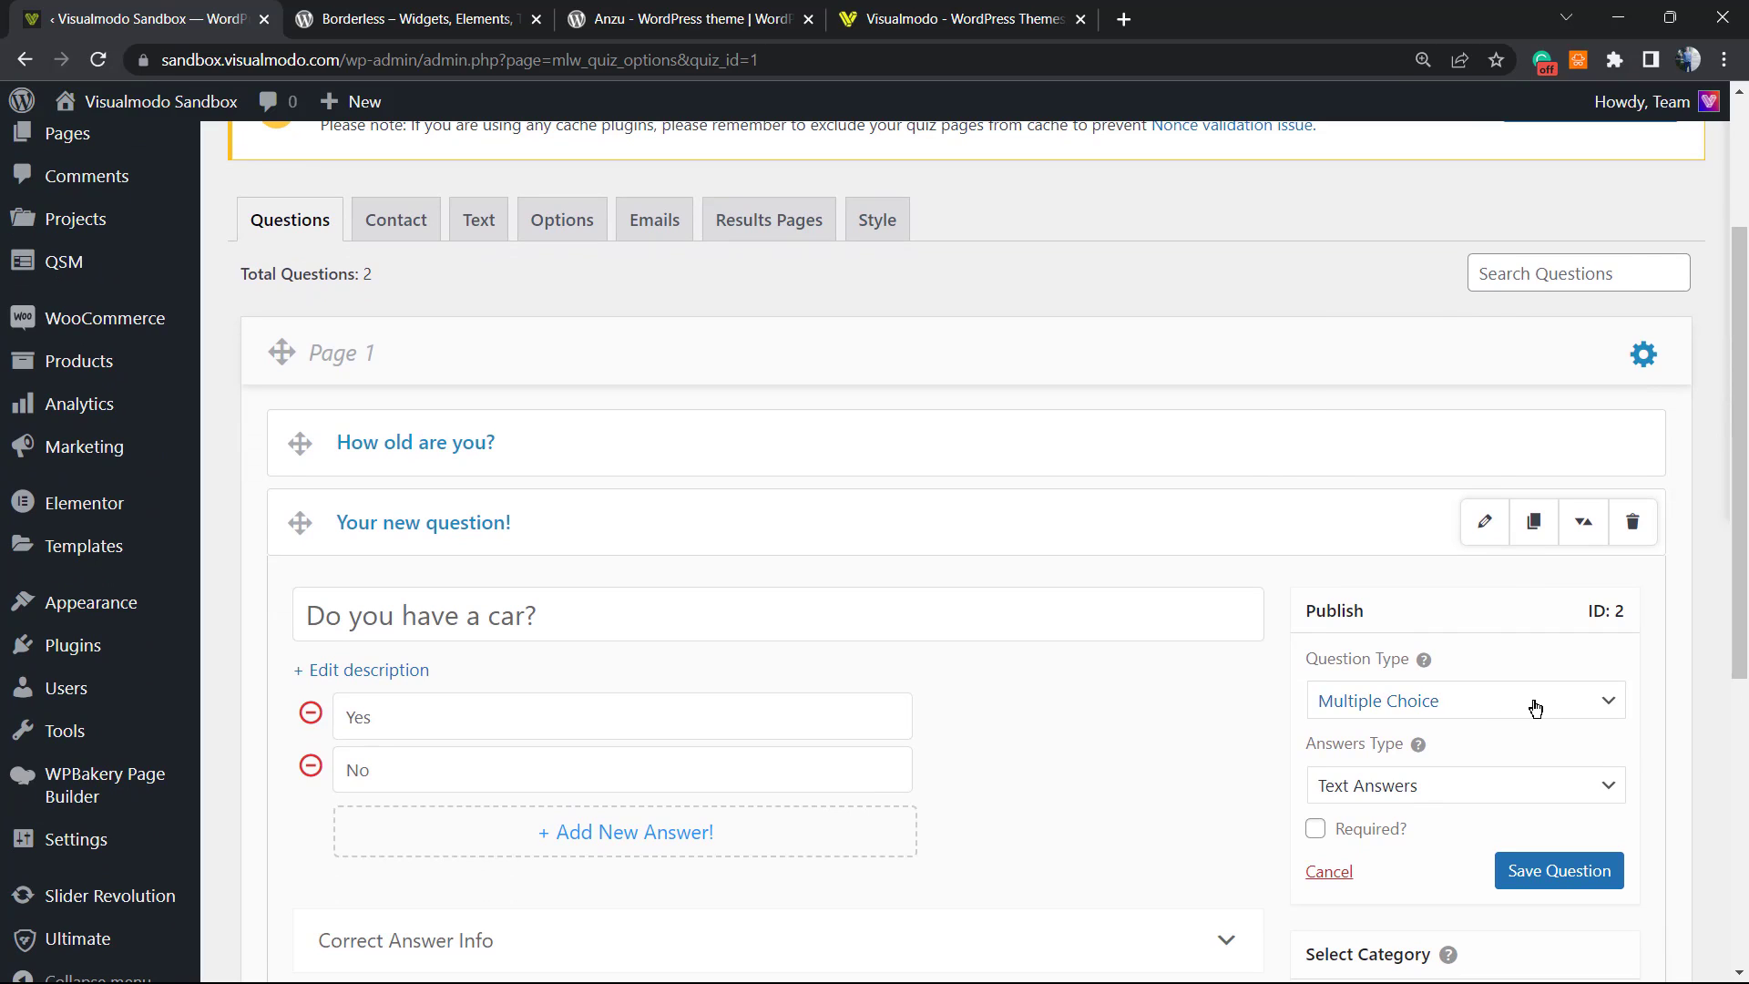
Step: Make "Do you have a car?" a Short Answer question and save it
{"action": "left_click", "coordinate": [1463, 700]}
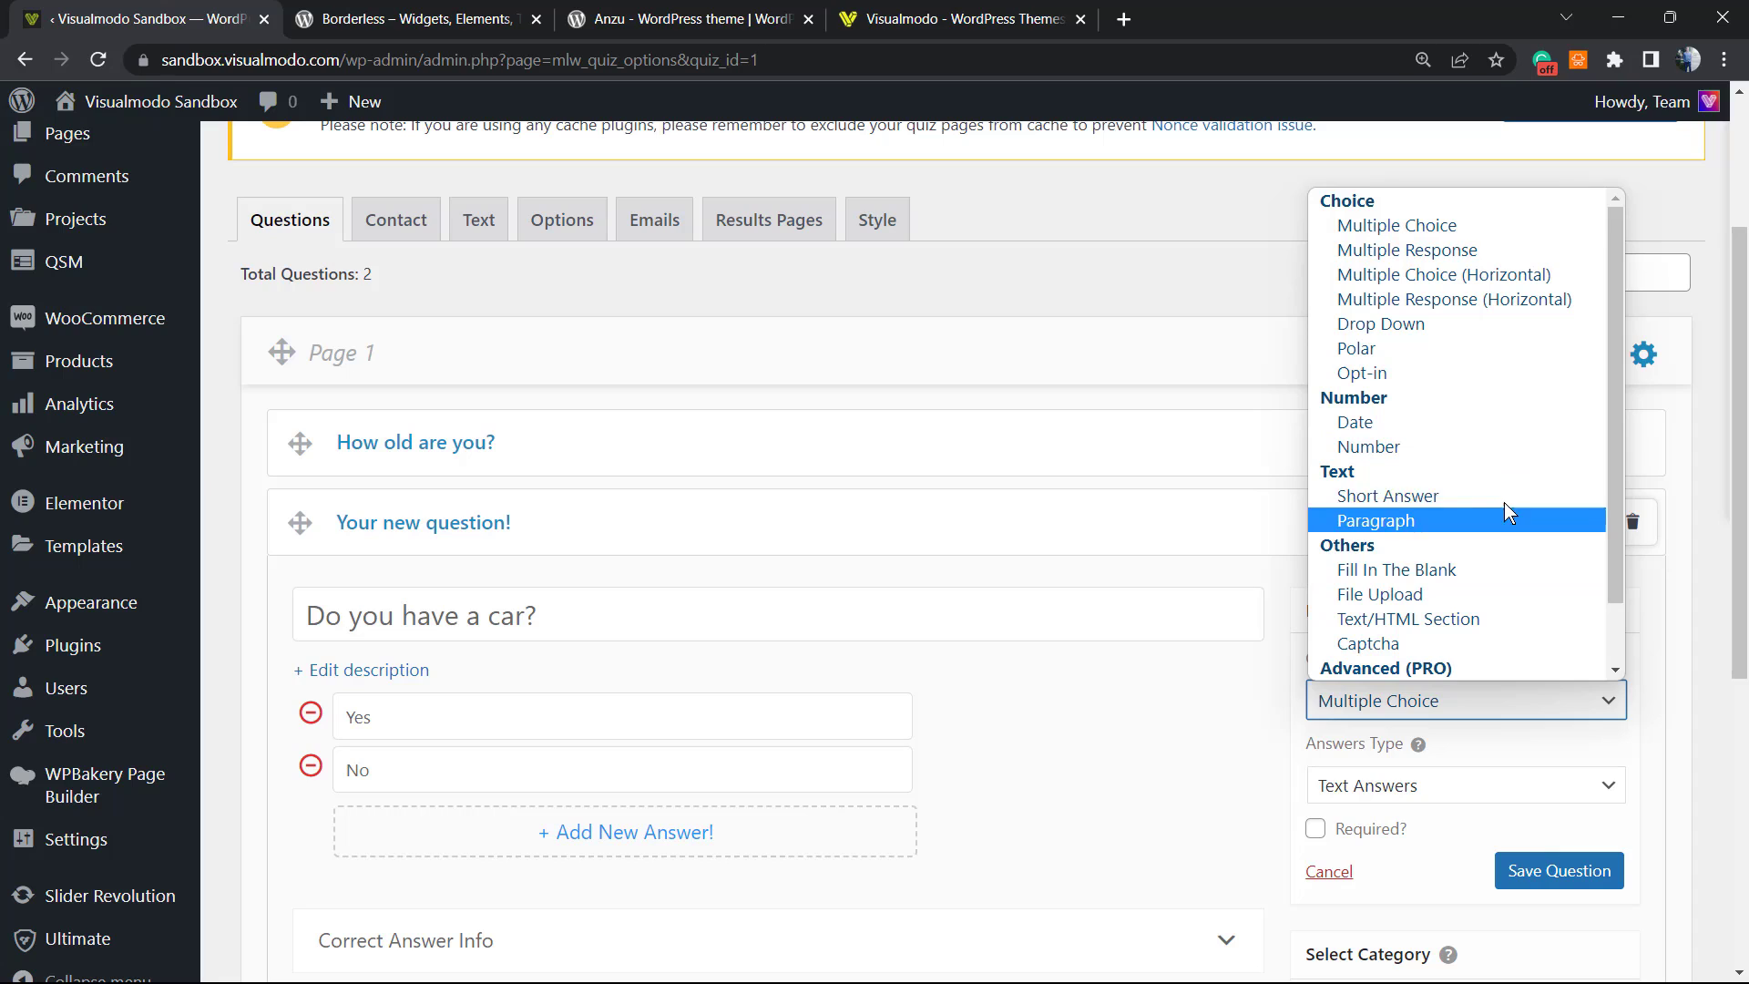
{"action": "mouse_move", "coordinate": [1388, 496]}
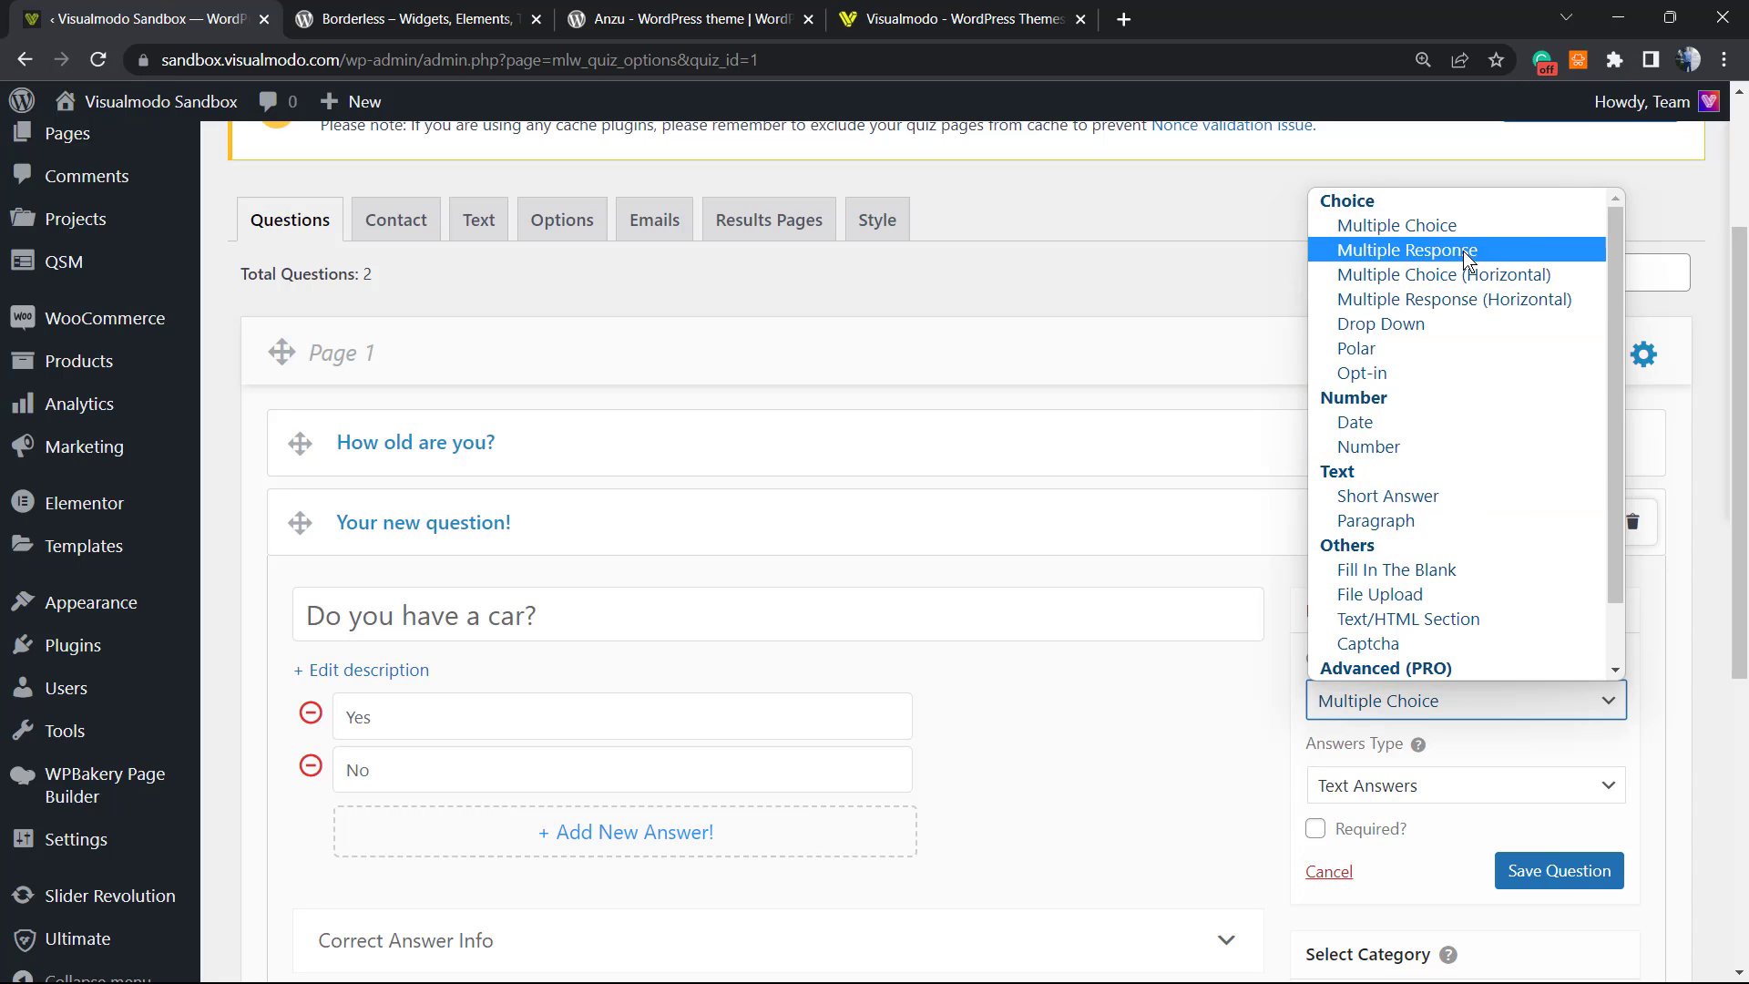
{"action": "mouse_move", "coordinate": [1465, 372]}
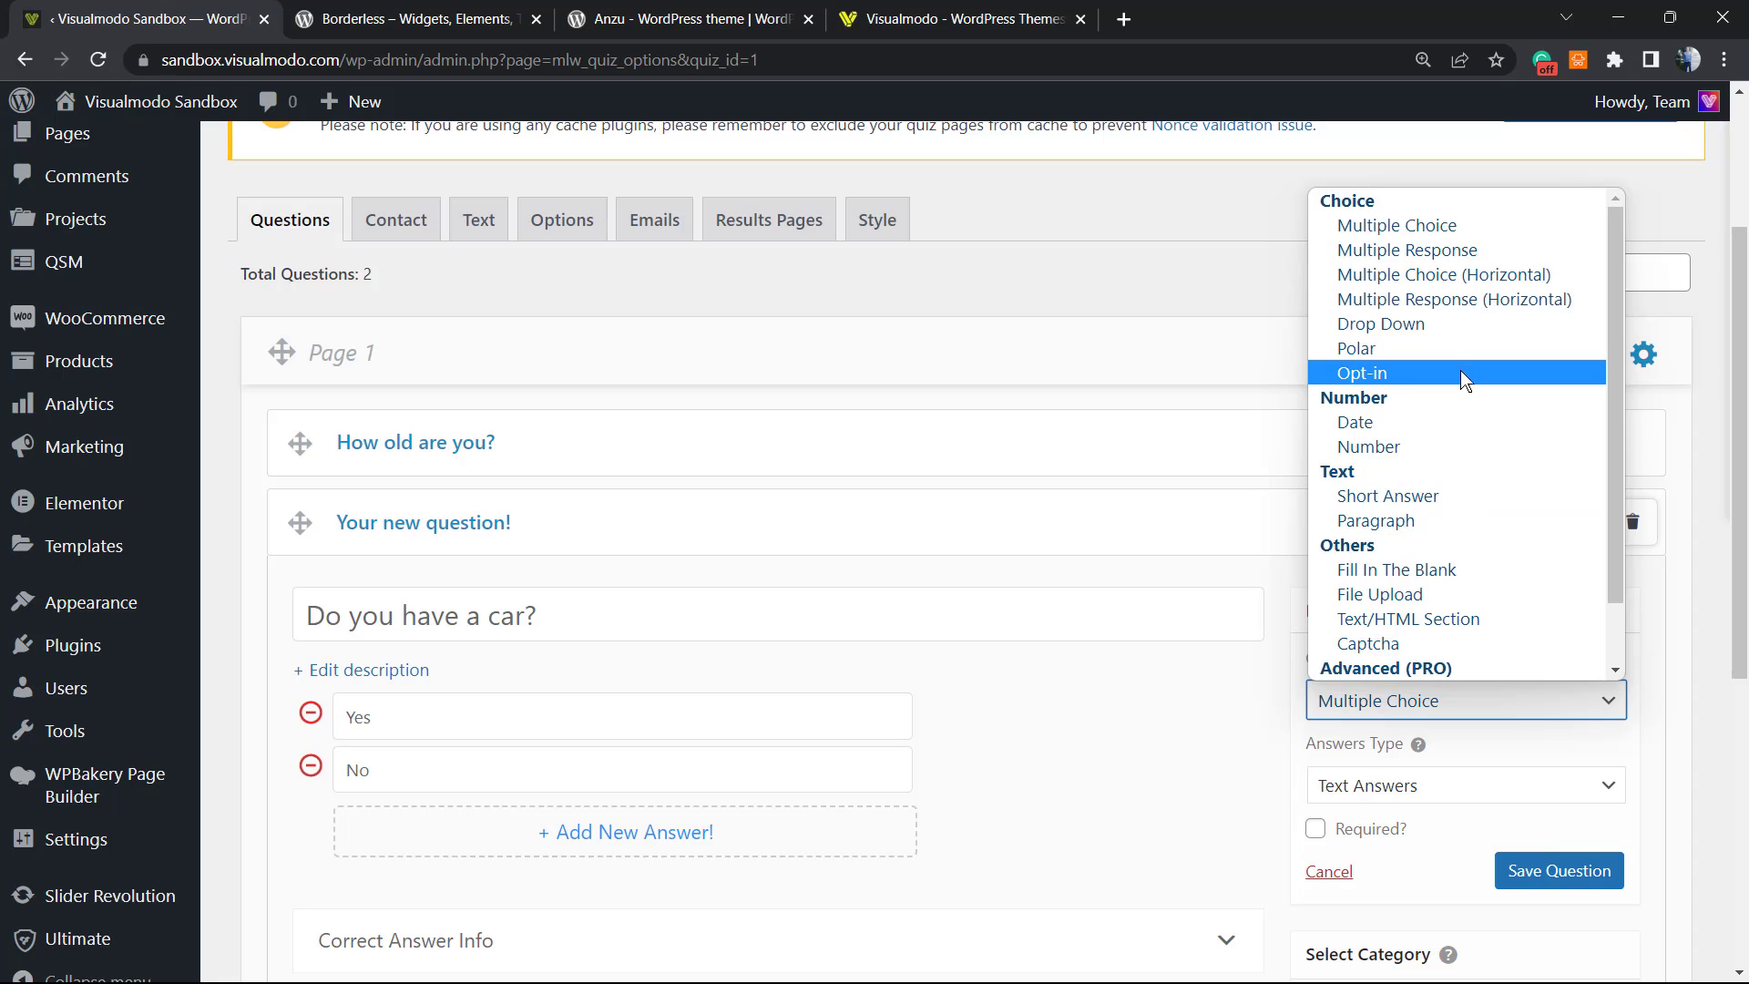
{"action": "mouse_move", "coordinate": [1430, 306]}
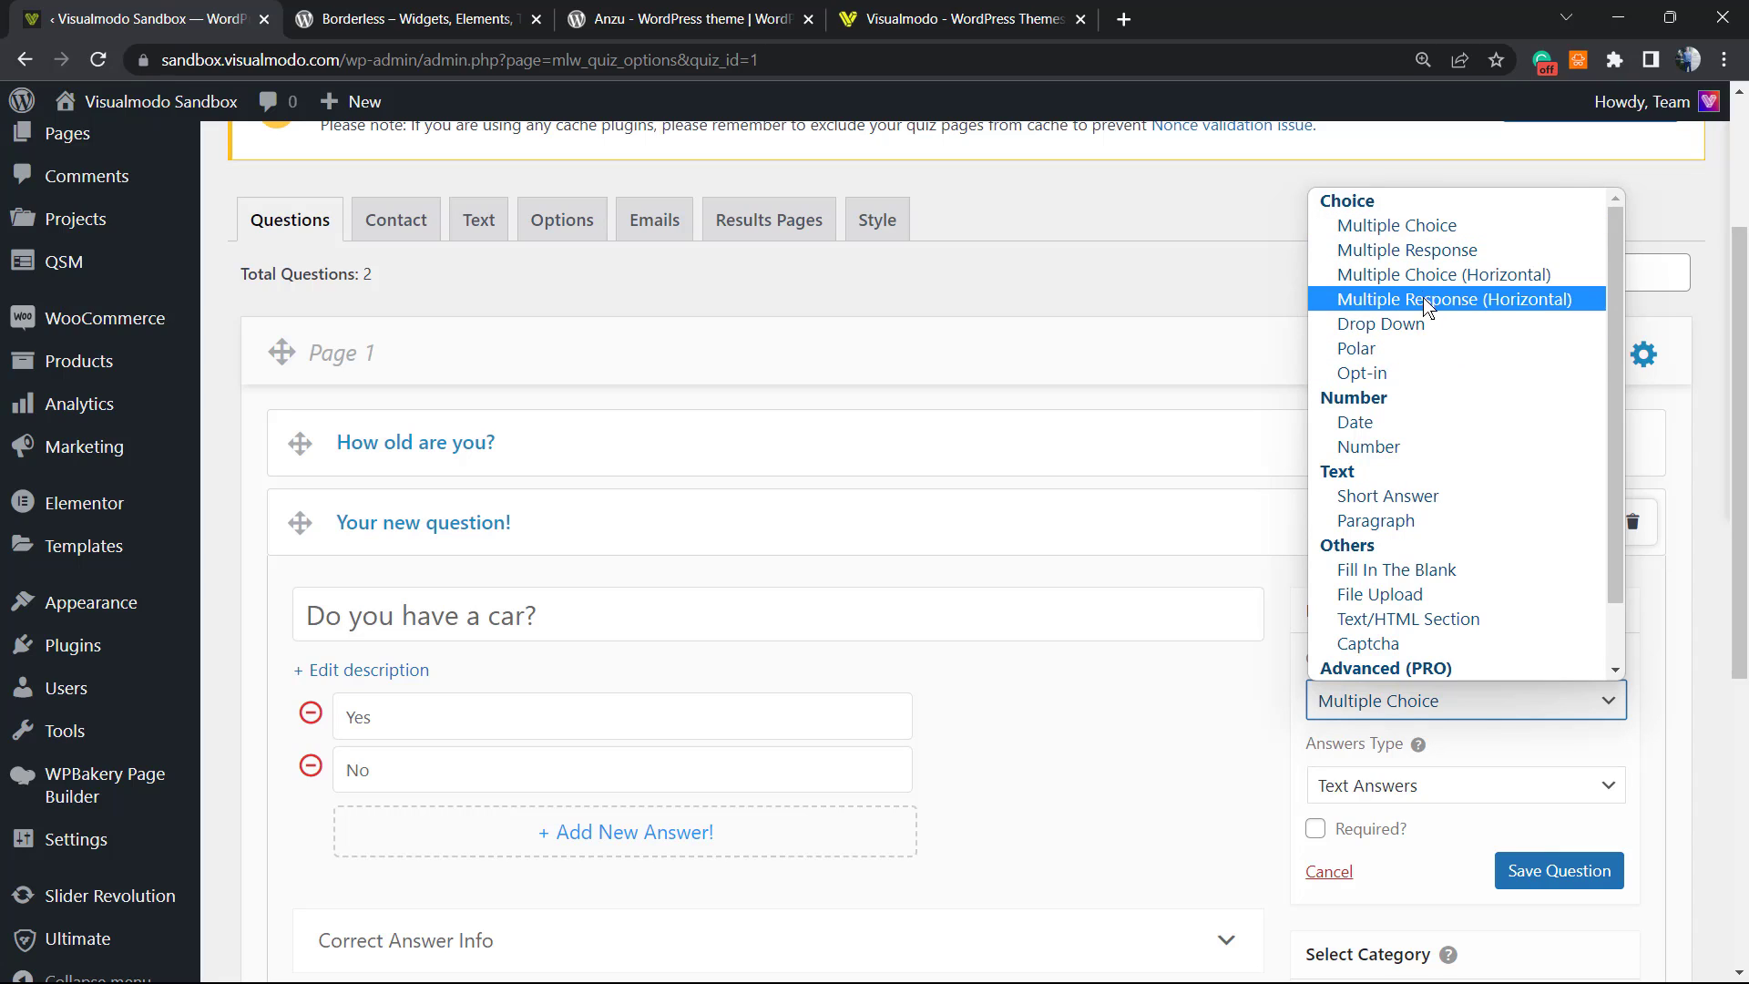
{"action": "mouse_move", "coordinate": [1443, 275]}
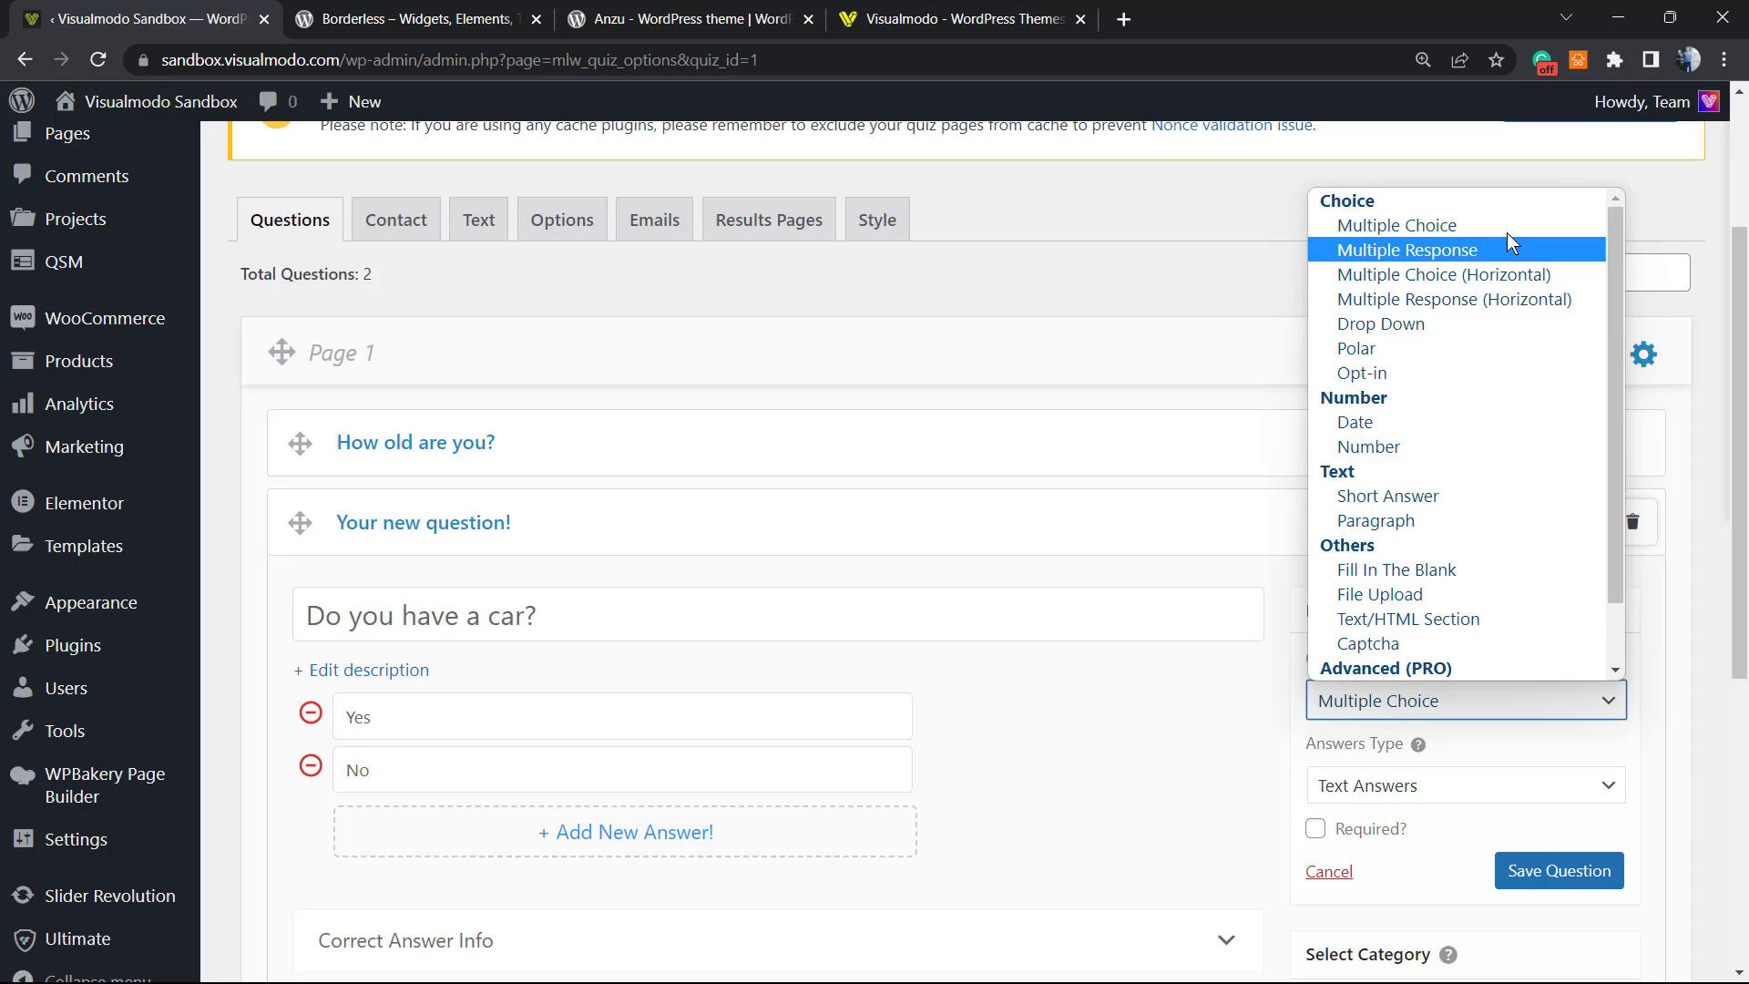
{"action": "scroll", "scroll_direction": "down", "scroll_amount": 3}
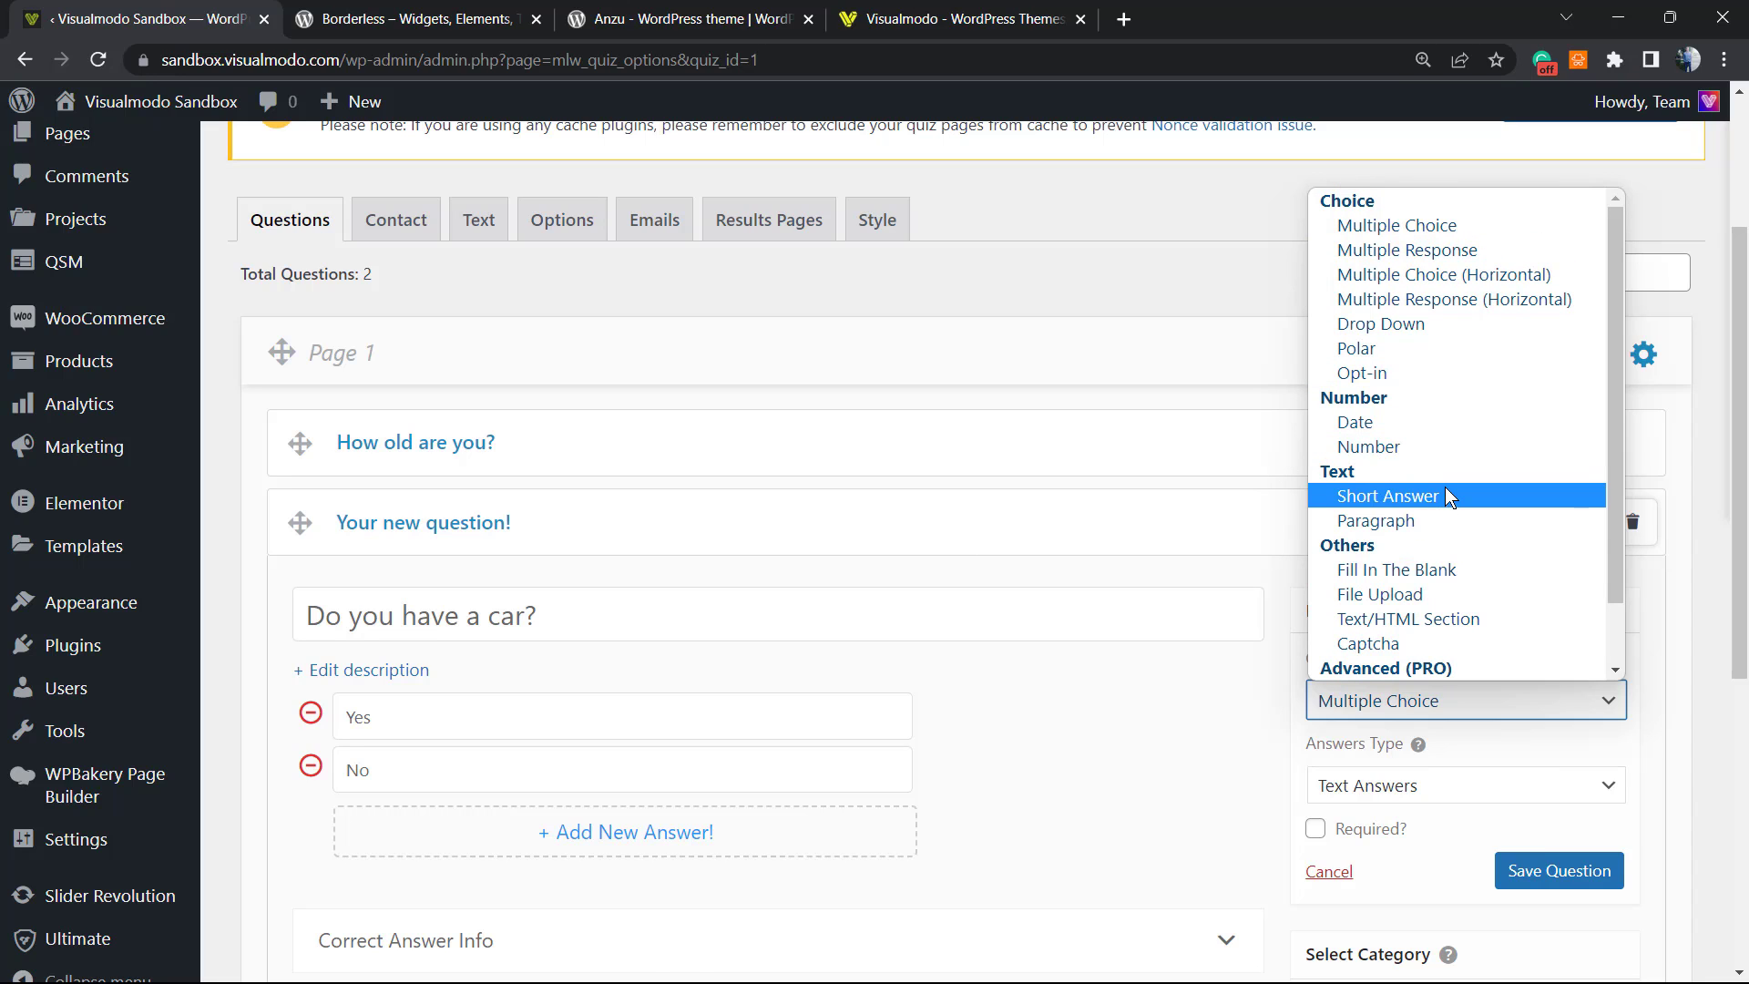
{"action": "left_click", "coordinate": [1388, 495]}
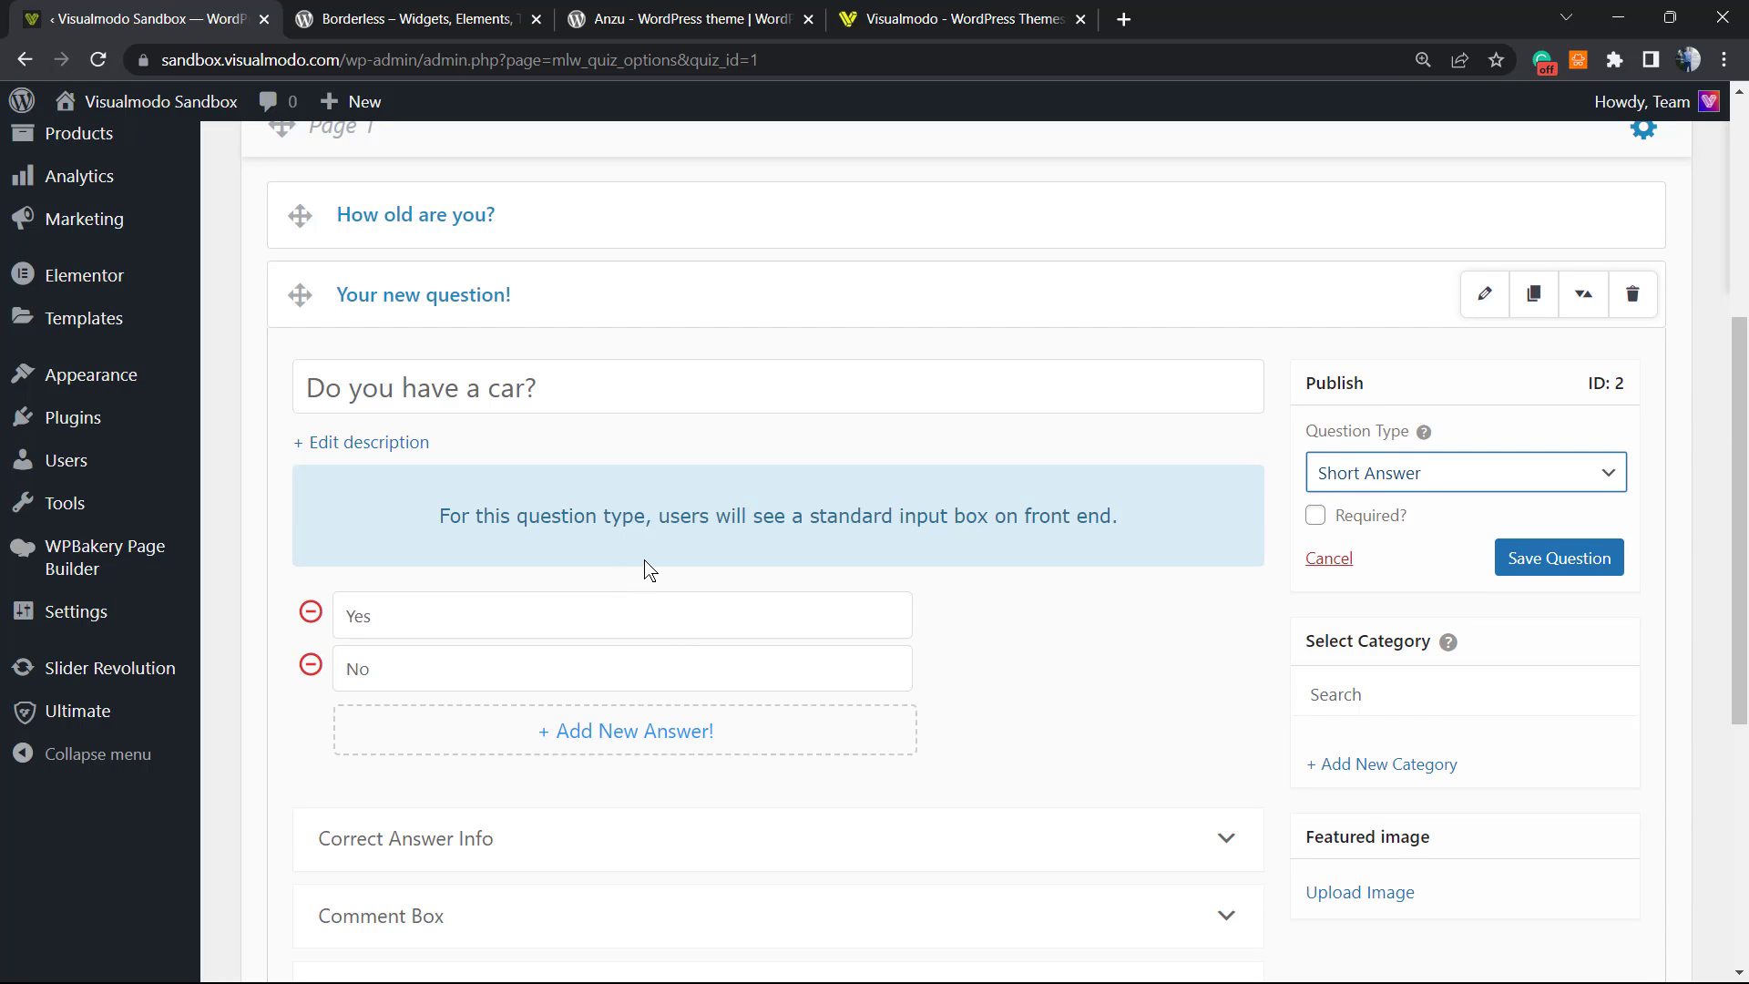
{"action": "scroll", "scroll_direction": "down", "scroll_amount": 3}
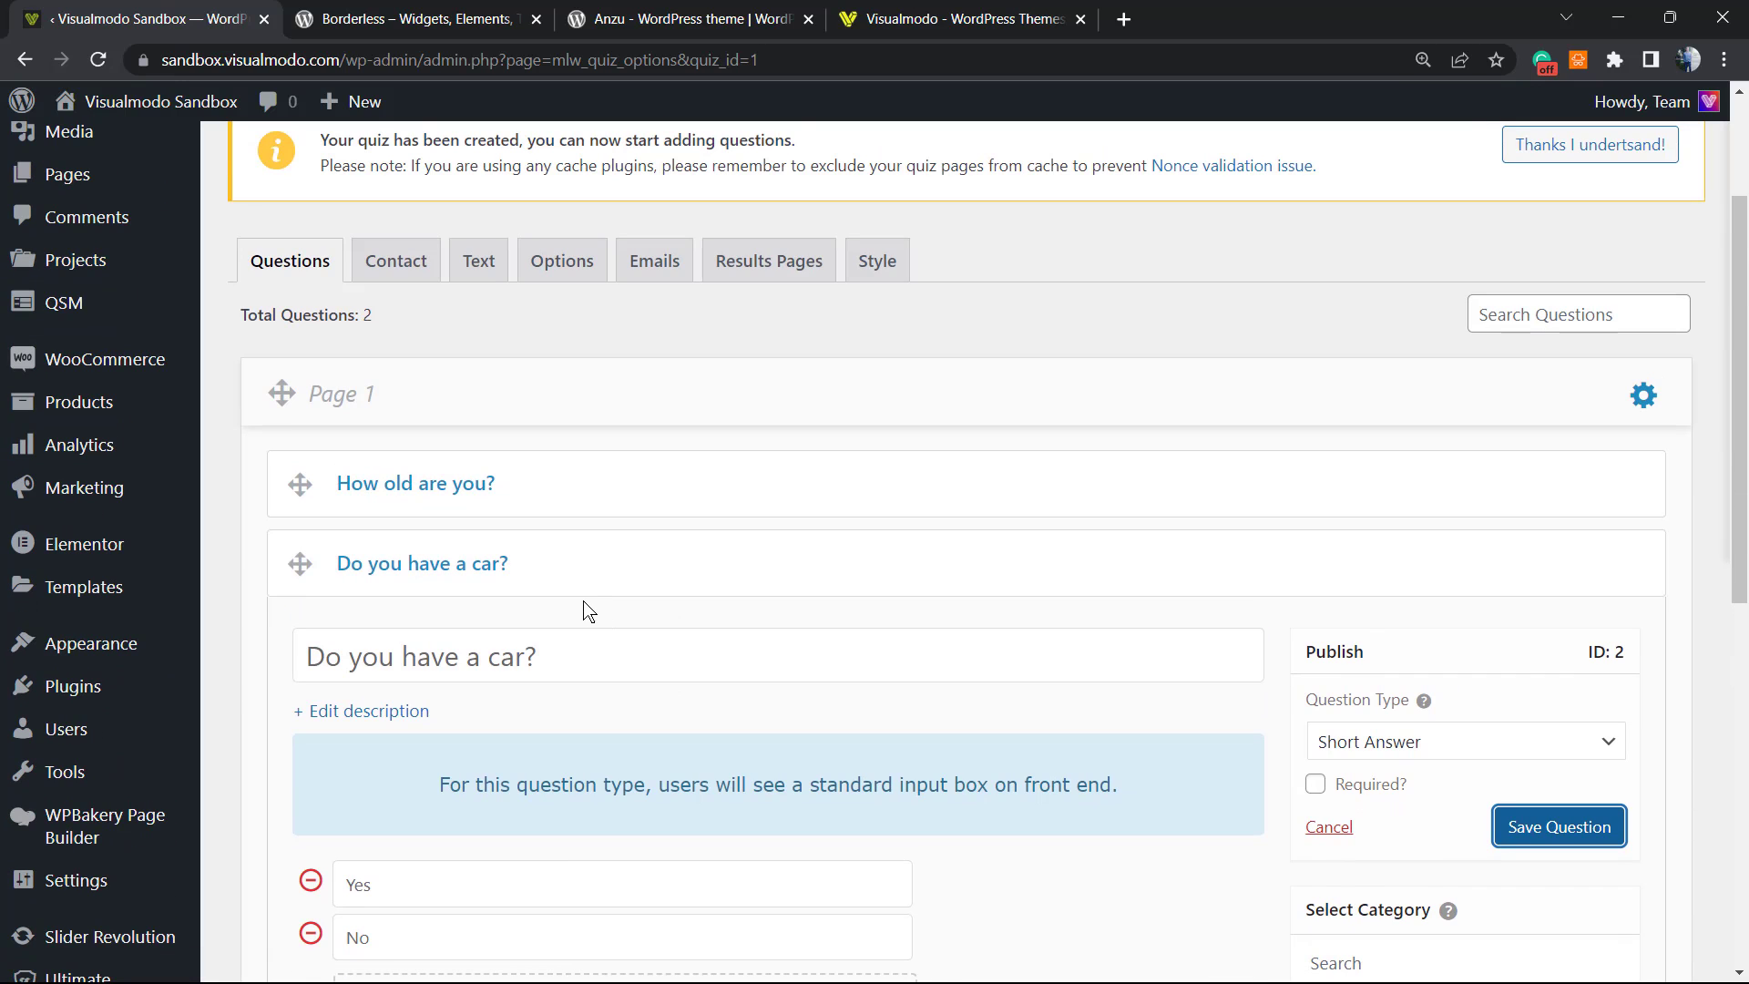
{"action": "mouse_move", "coordinate": [580, 600]}
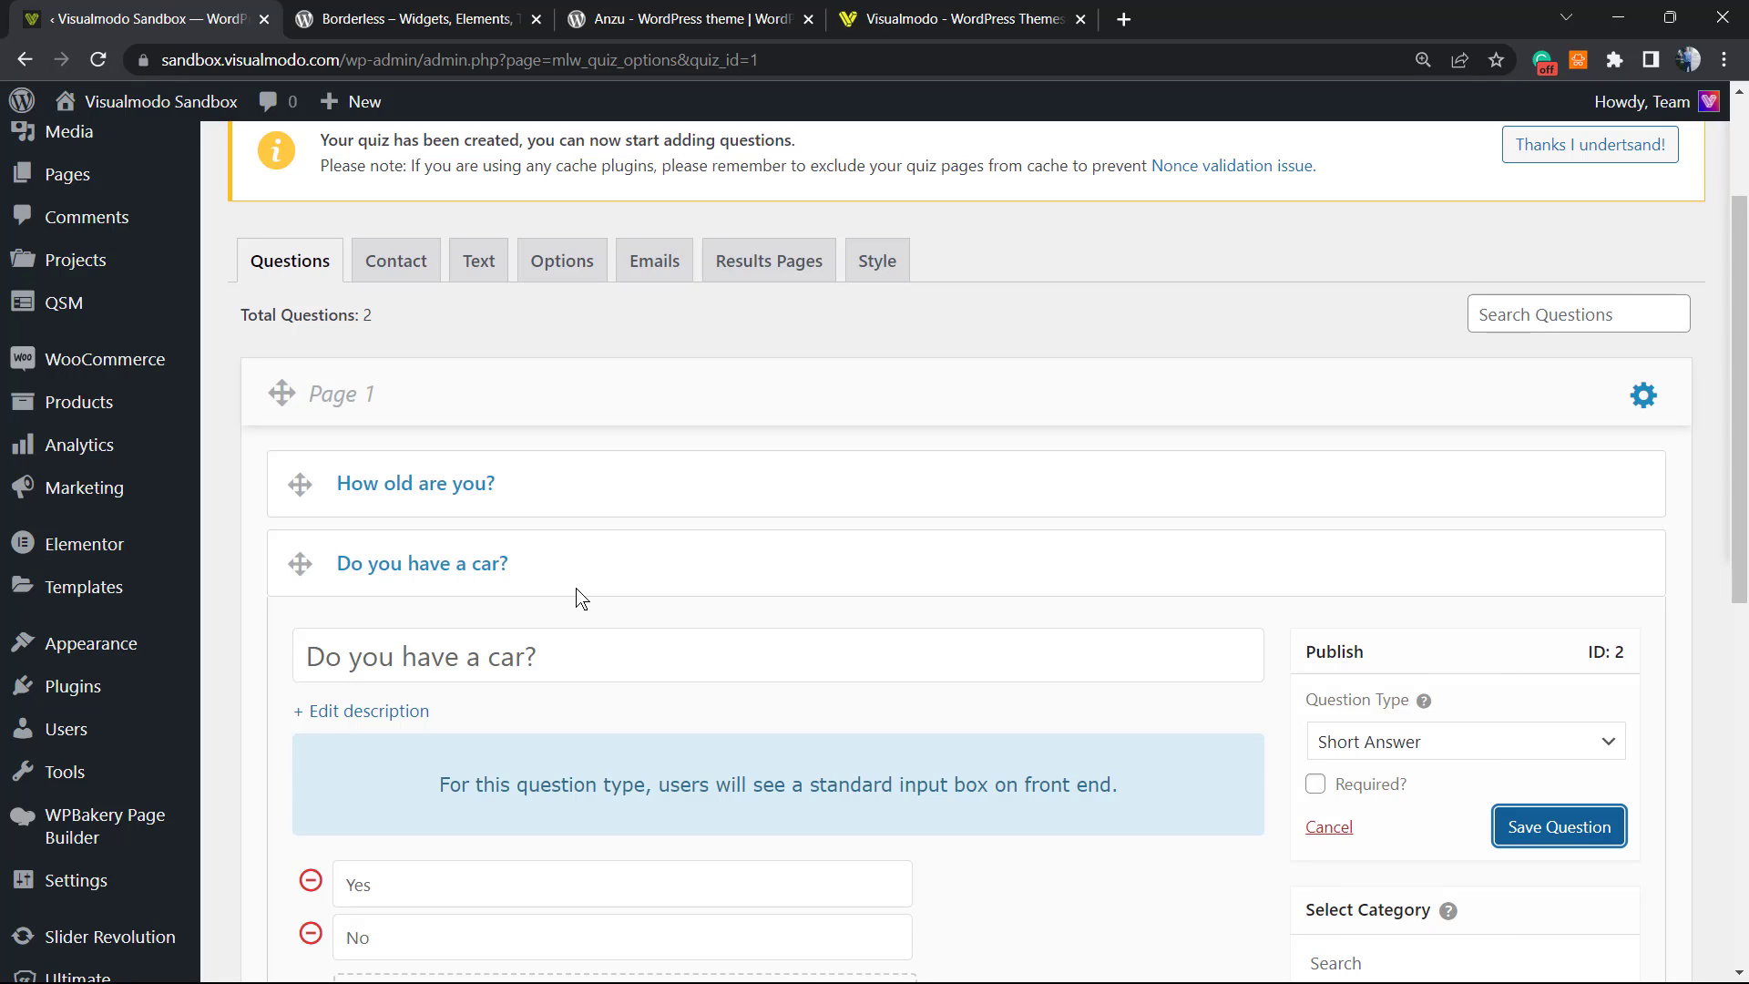
{"action": "left_click", "coordinate": [1558, 825]}
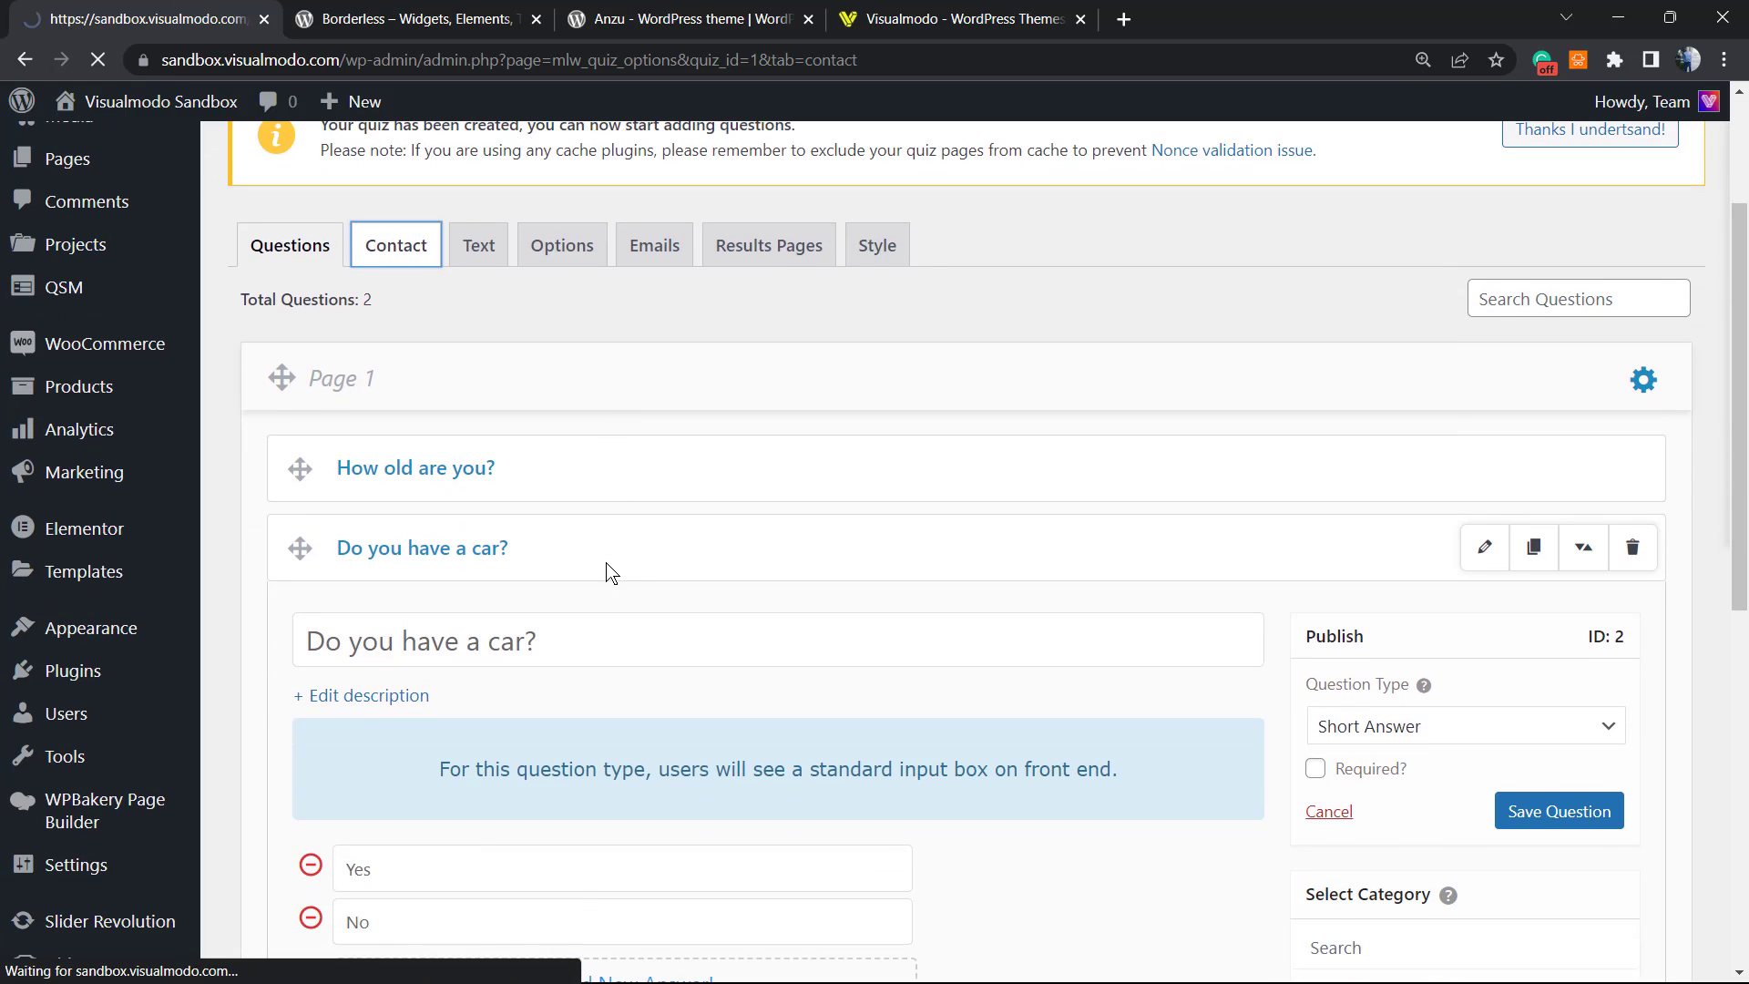
Step: Enable the Name and Email contact form fields and save the contact fields
{"action": "left_click", "coordinate": [395, 245]}
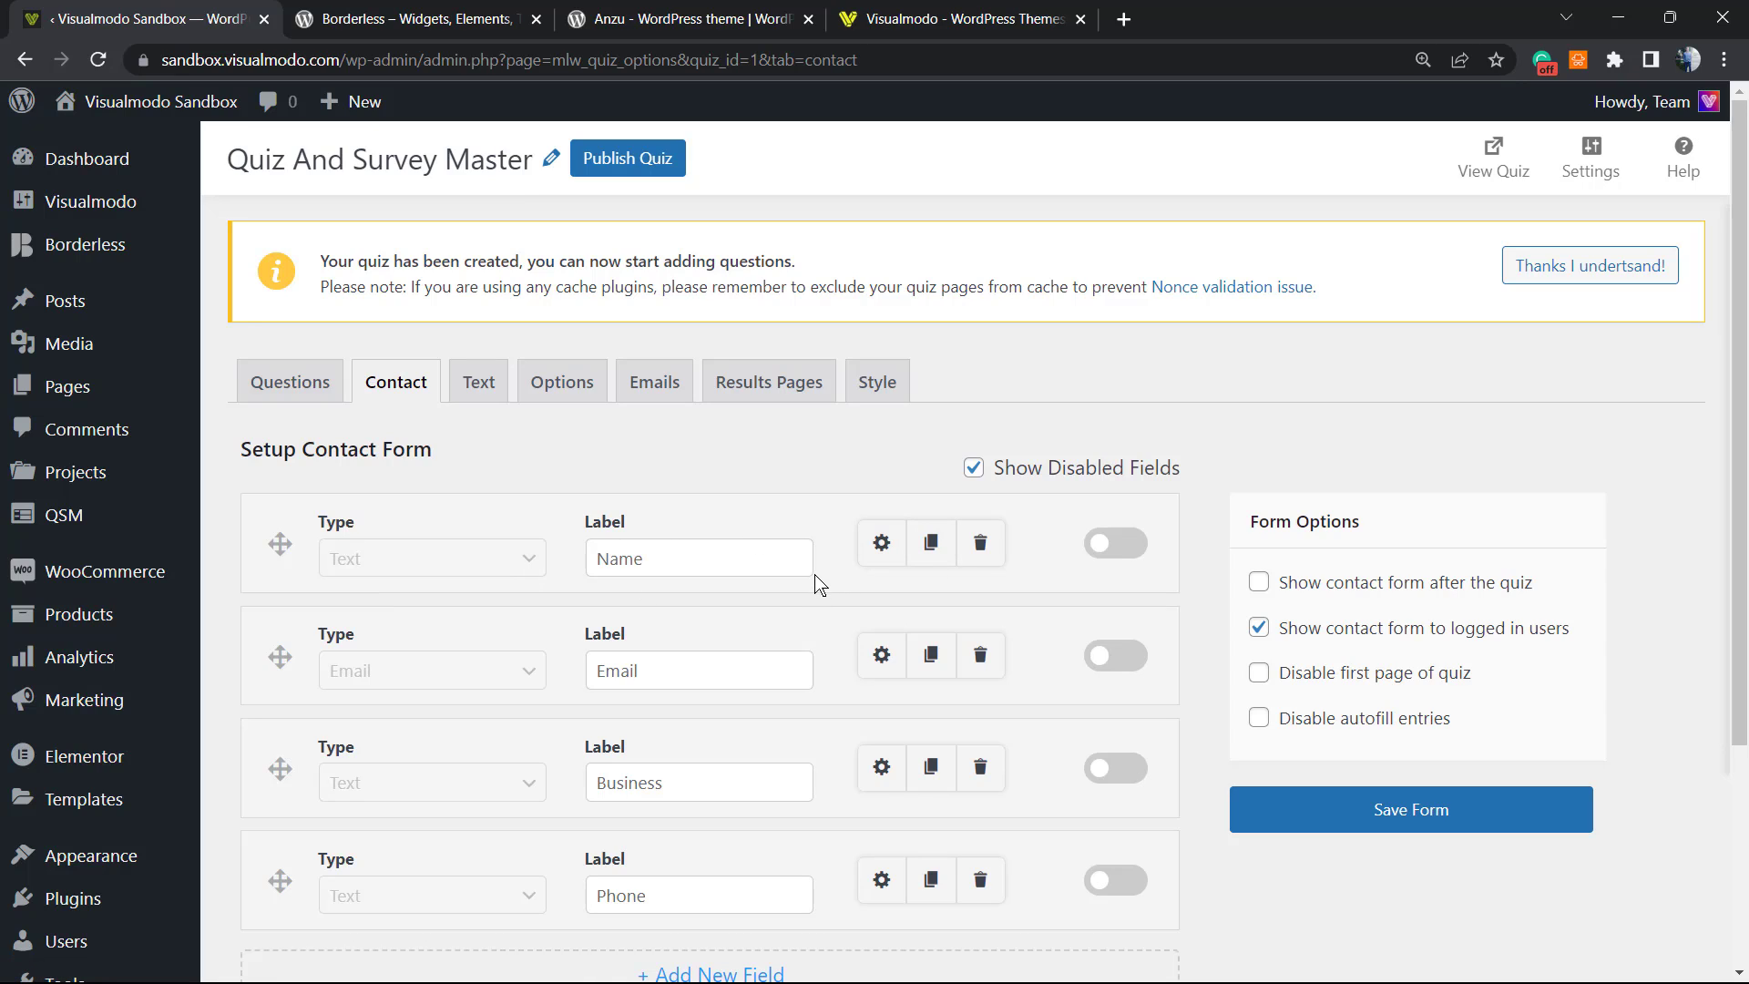
{"action": "mouse_move", "coordinate": [612, 603]}
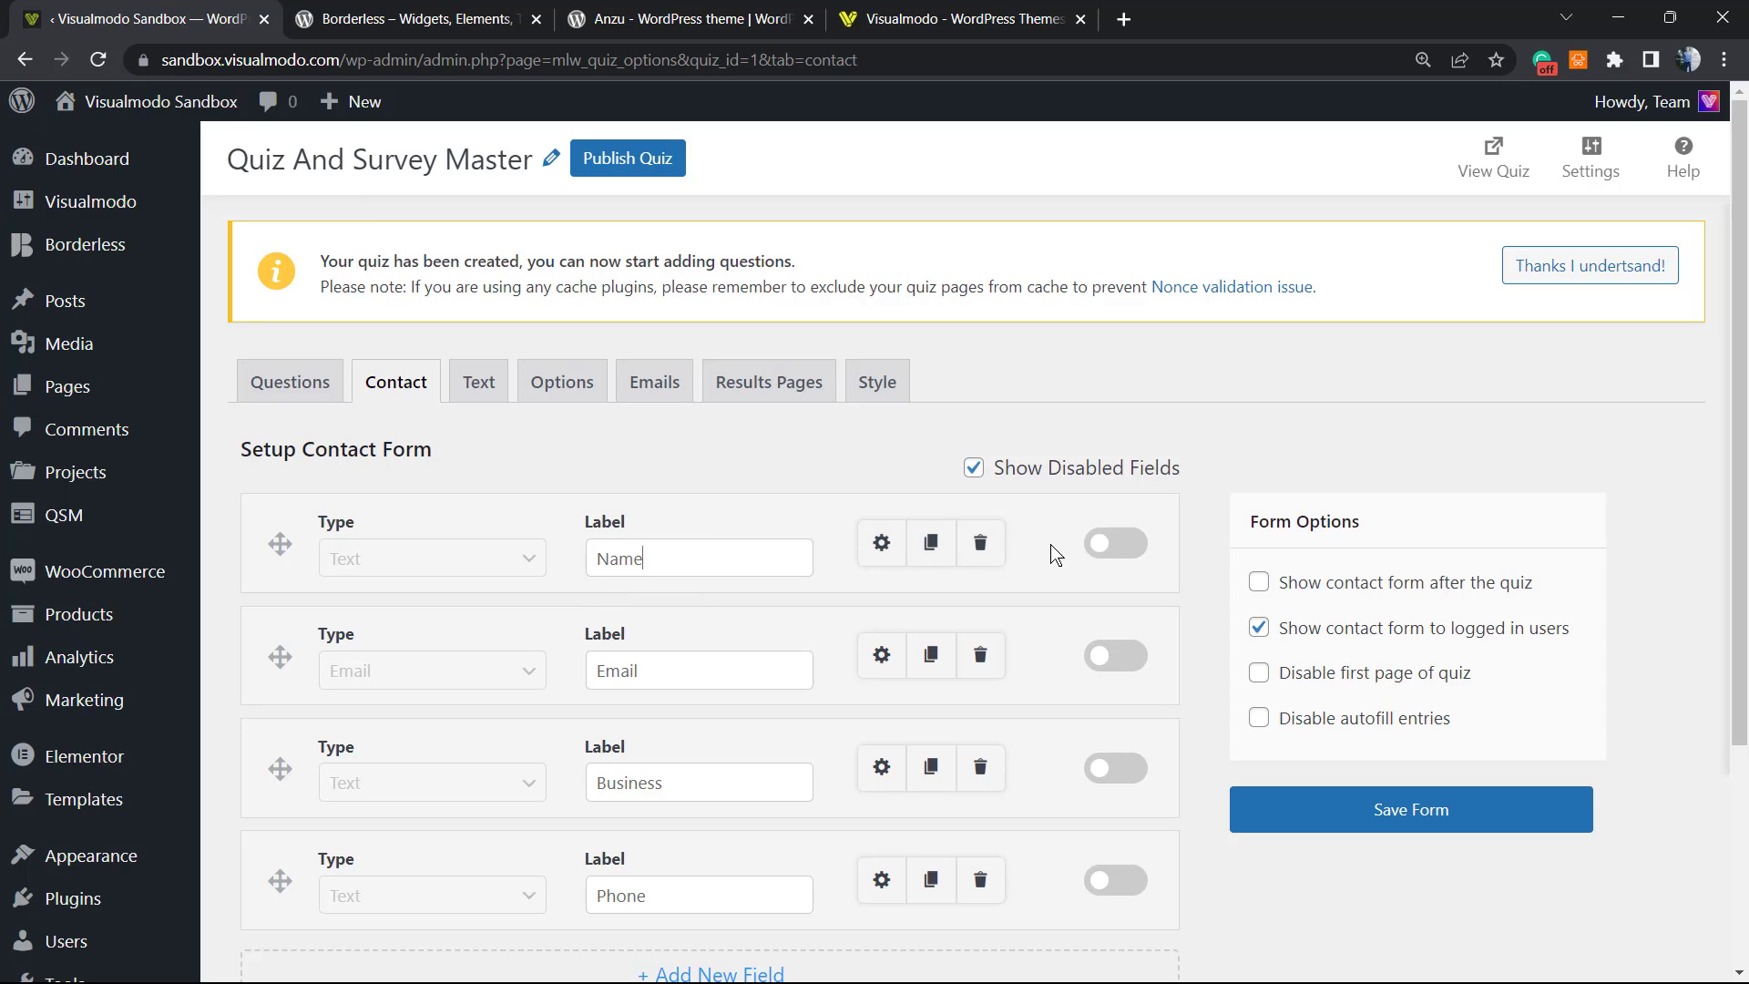
{"action": "left_click", "coordinate": [1115, 543]}
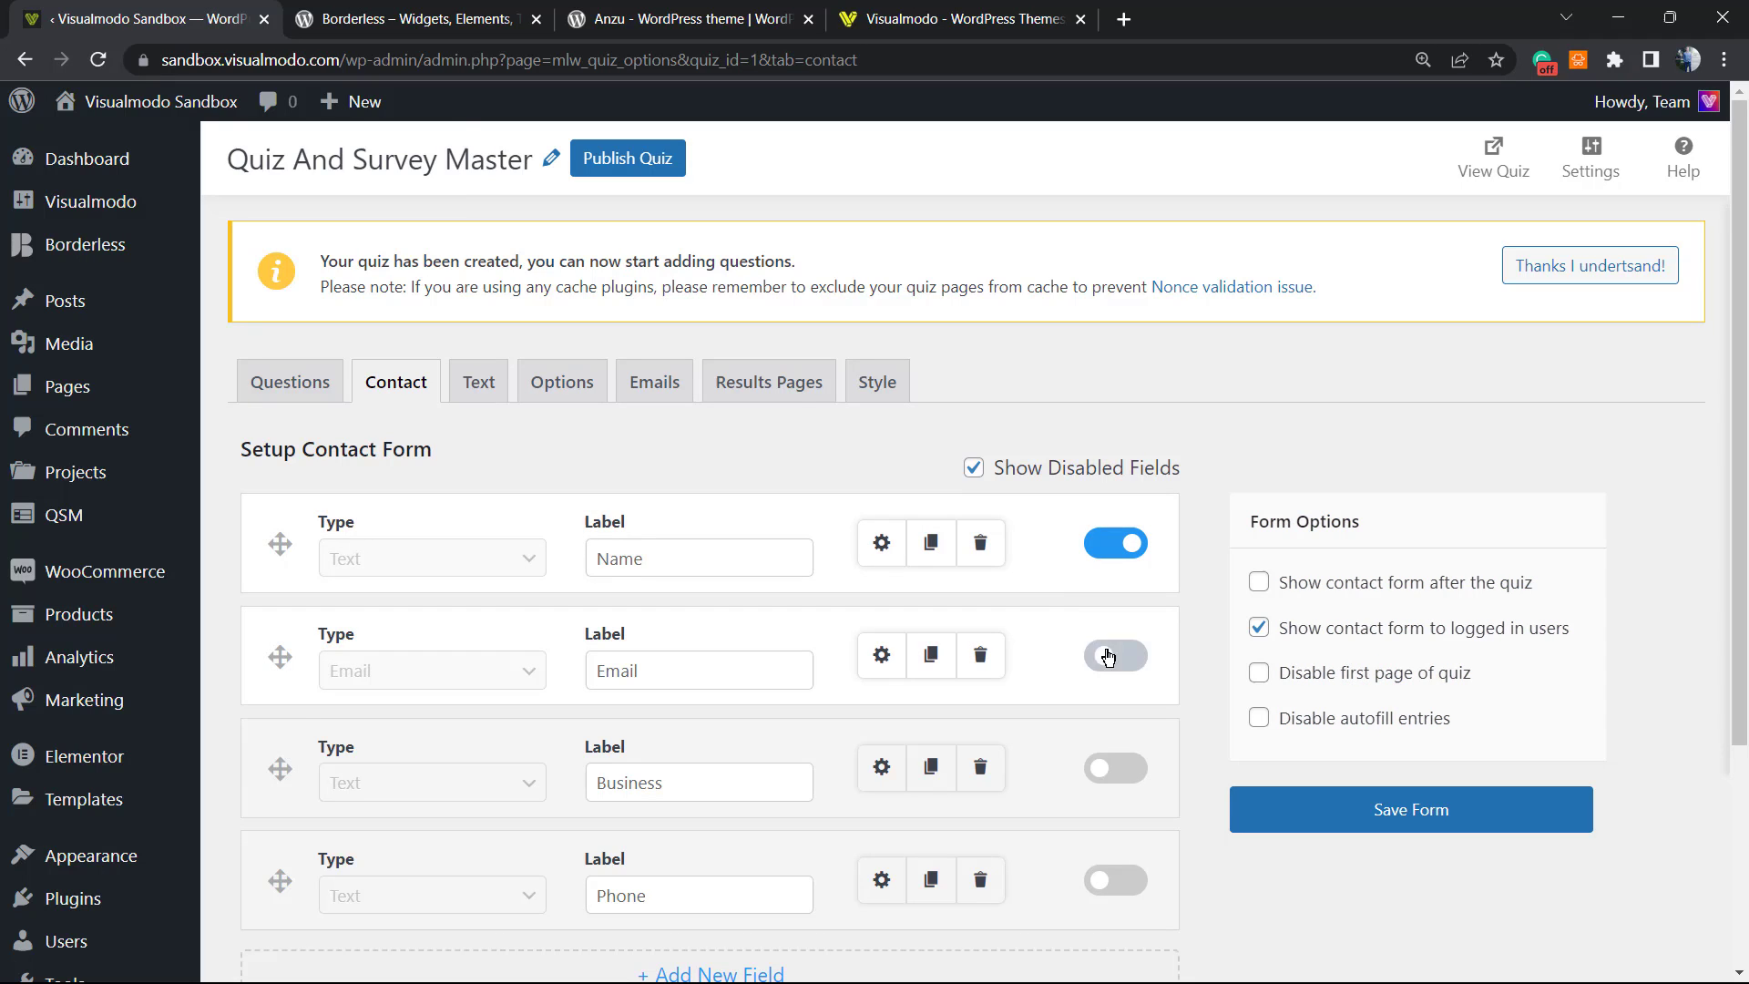
{"action": "left_click", "coordinate": [1114, 654]}
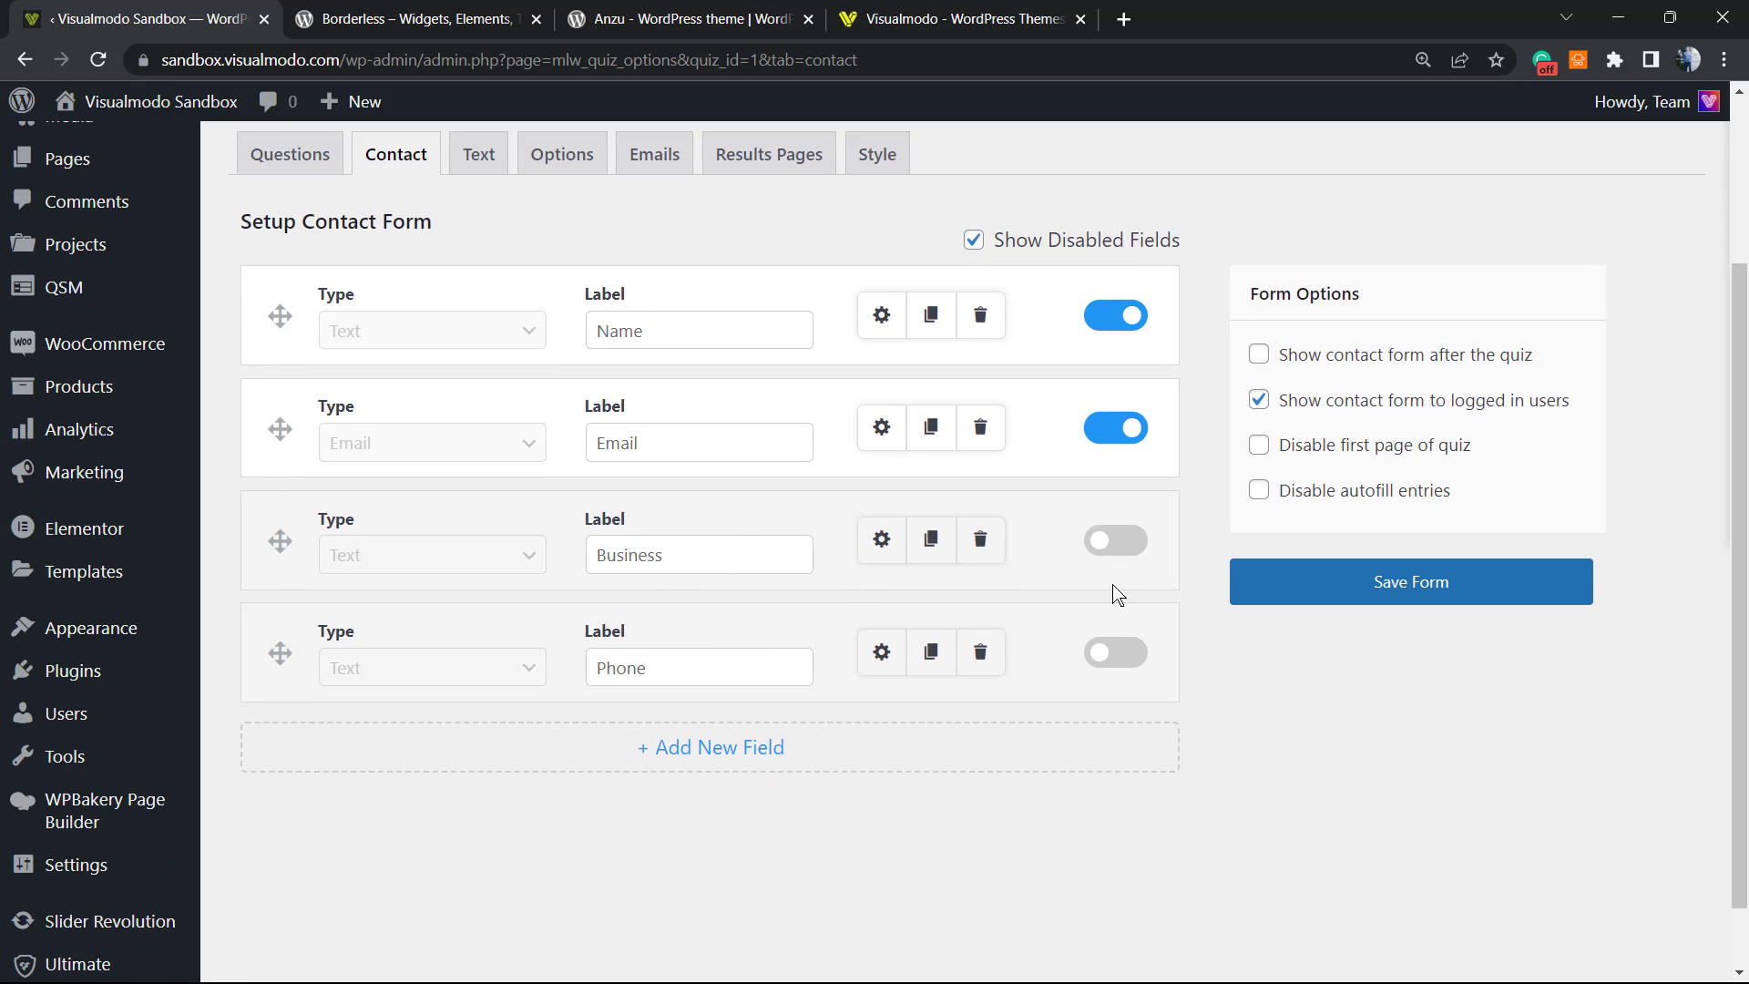
{"action": "left_click", "coordinate": [1410, 581]}
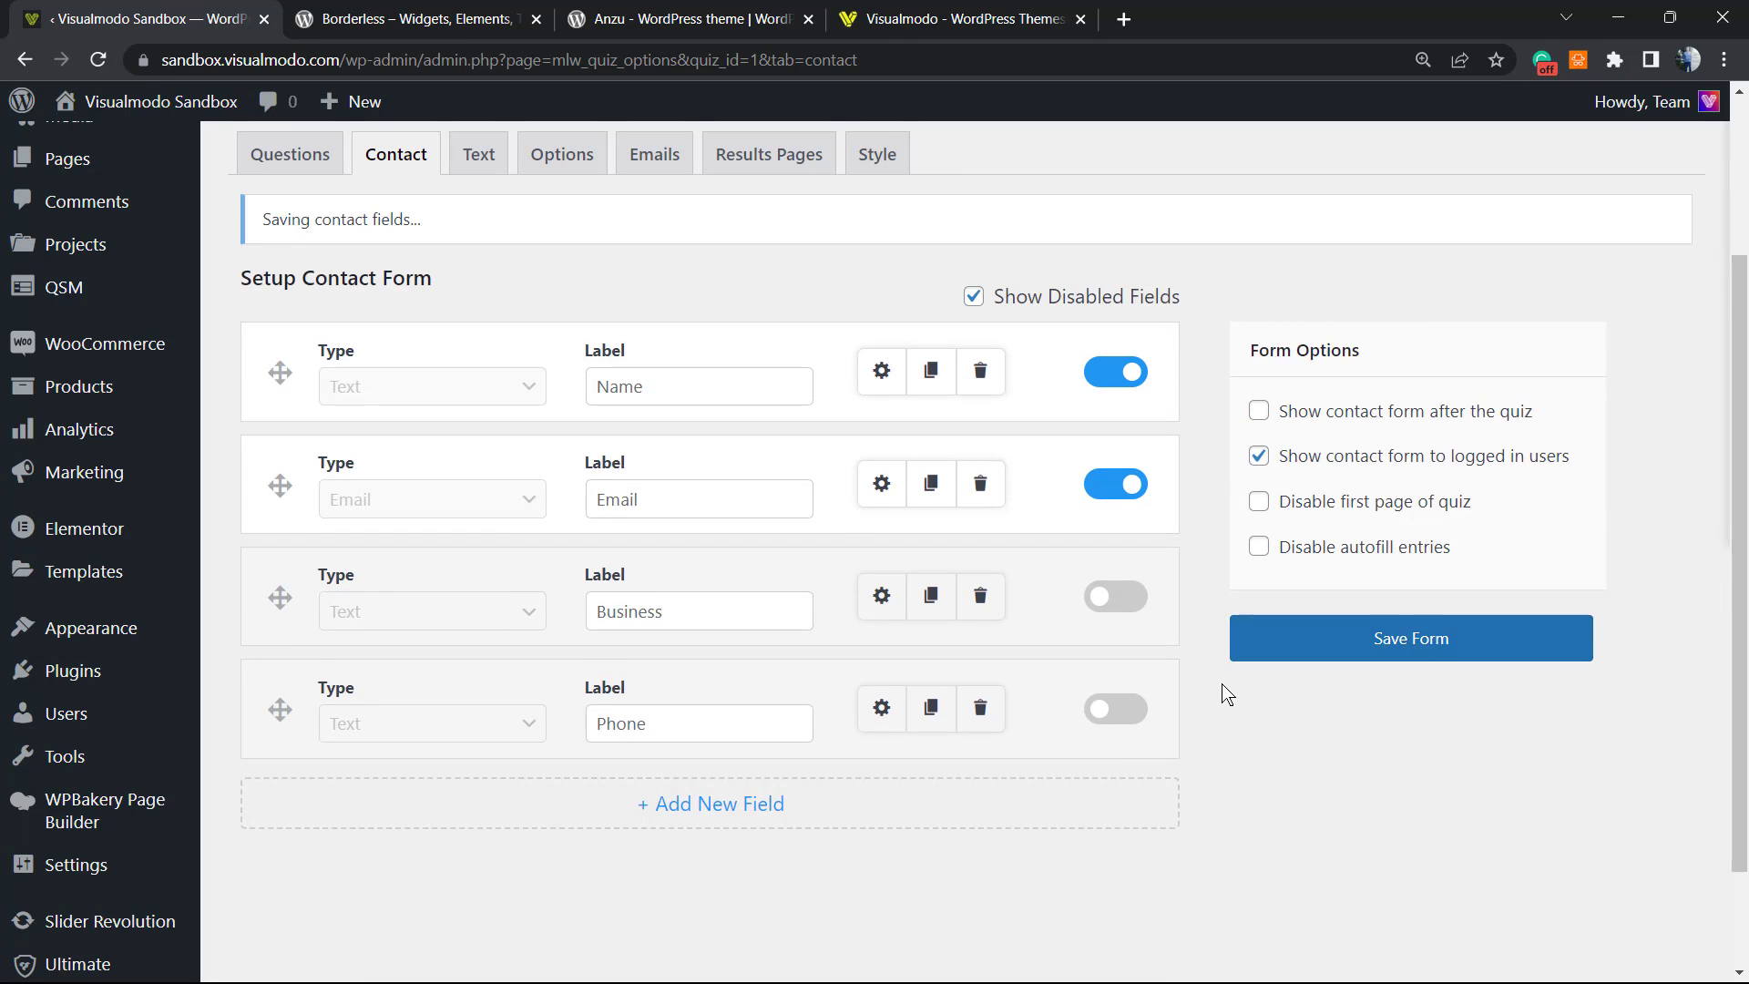
{"action": "left_click", "coordinate": [1409, 637]}
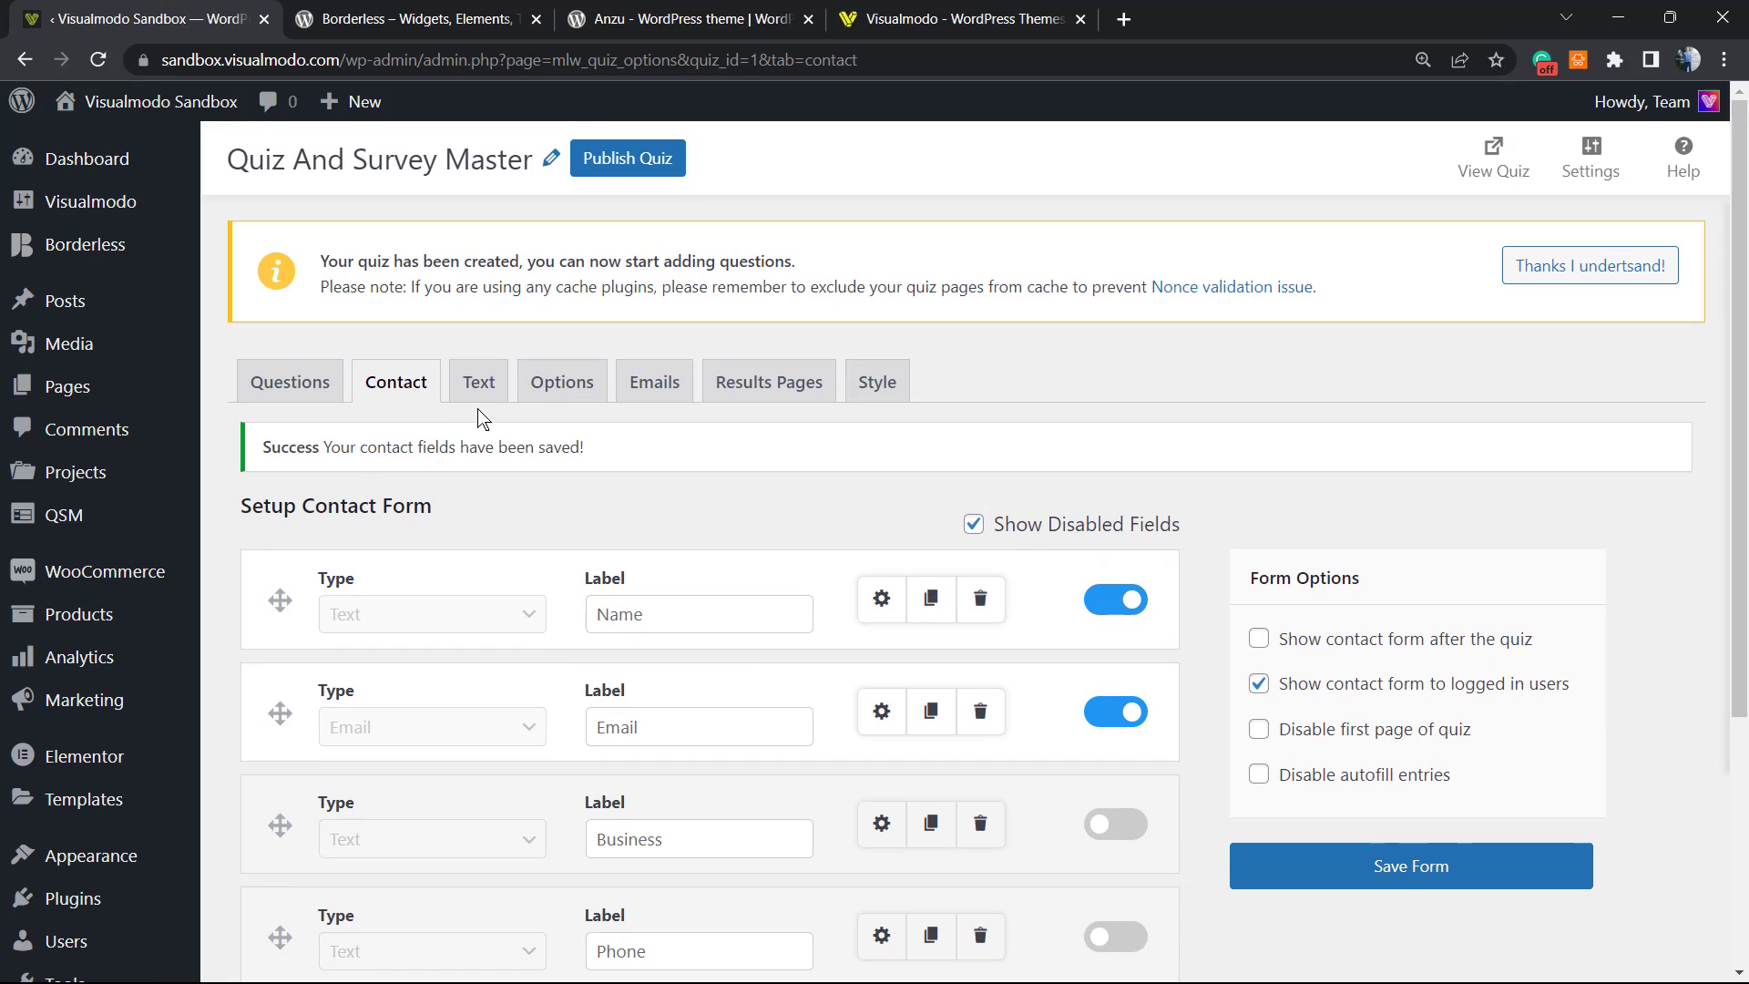
Step: Review the Text settings showing the "Welcome to your %QUIZ_NAME%" Text Before Quiz message
{"action": "left_click", "coordinate": [477, 381]}
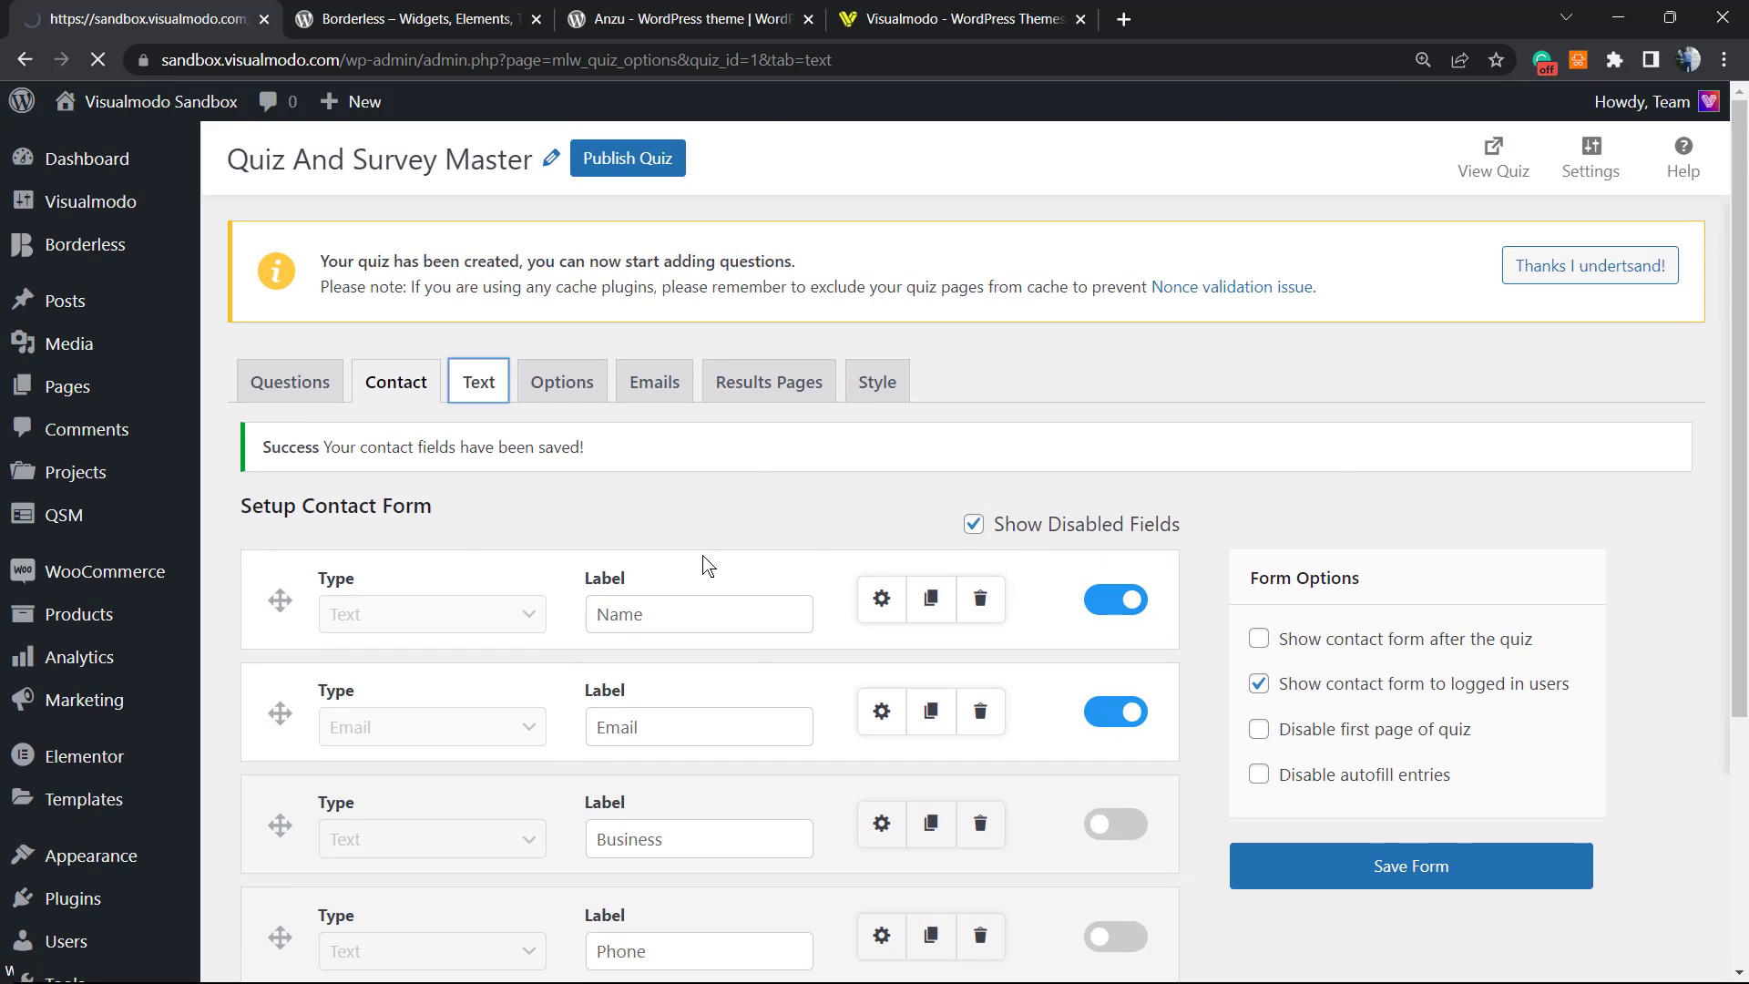
{"action": "left_click", "coordinate": [478, 381]}
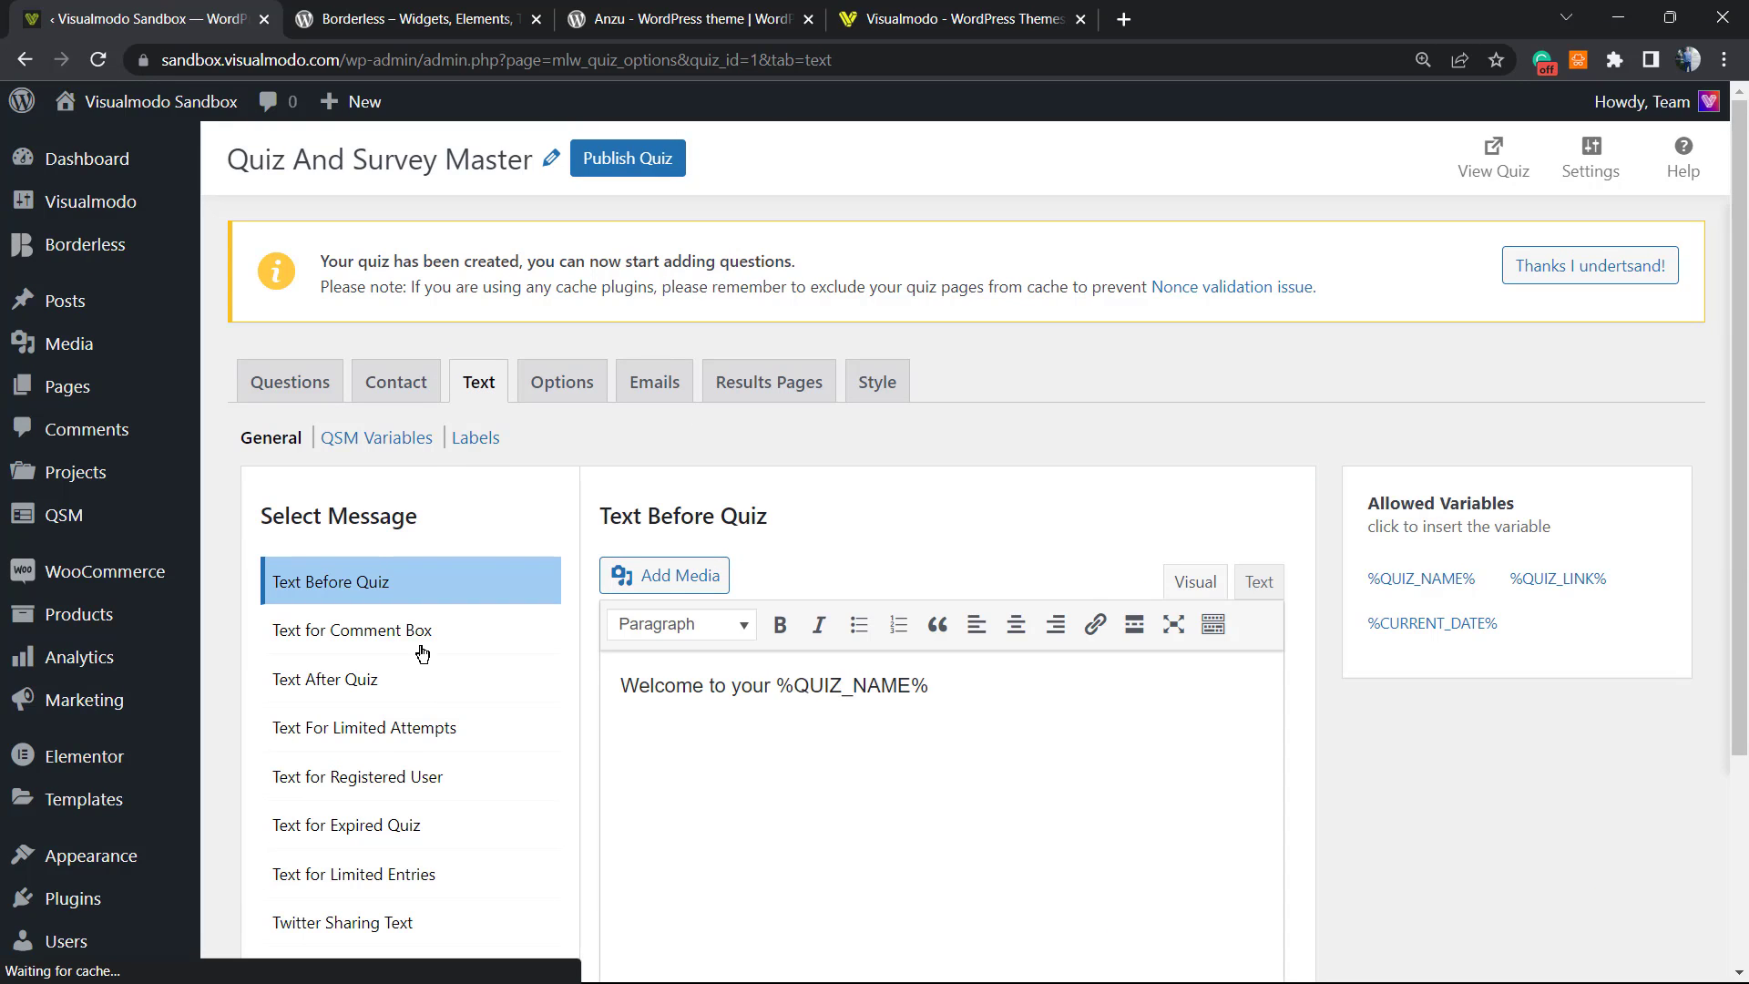
{"action": "scroll", "scroll_direction": "down", "scroll_amount": 3}
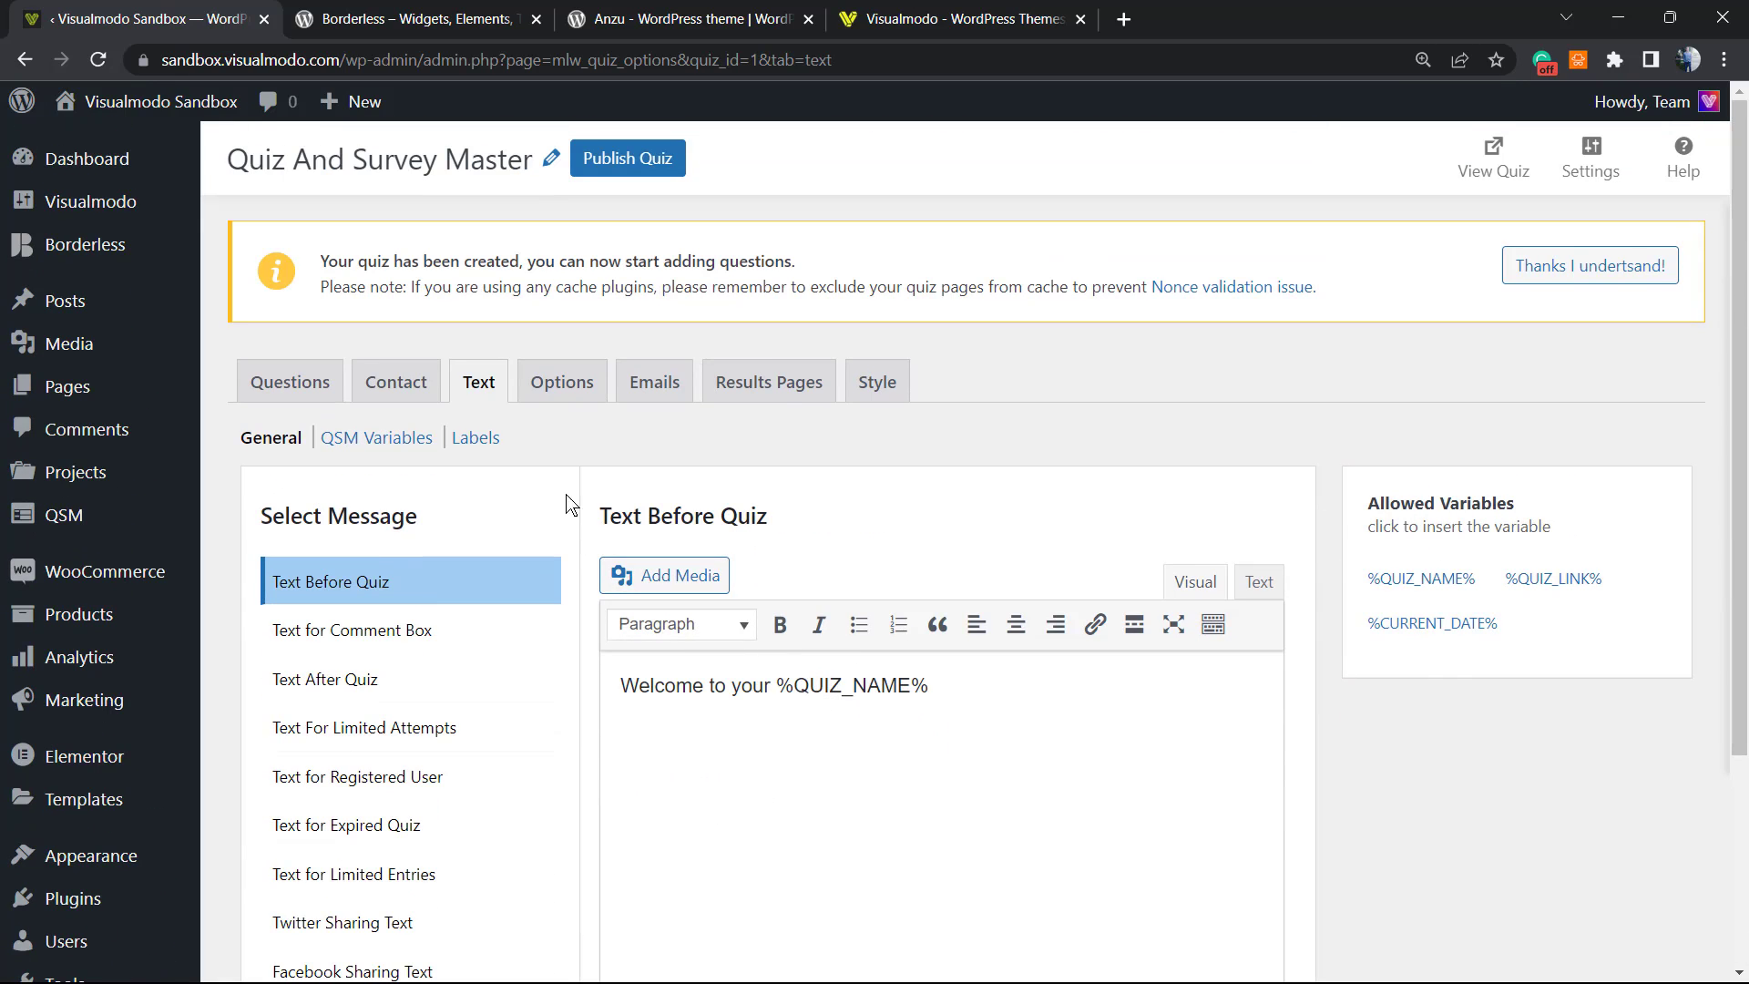
Step: Review the survey's General settings under Options
{"action": "left_click", "coordinate": [563, 381]}
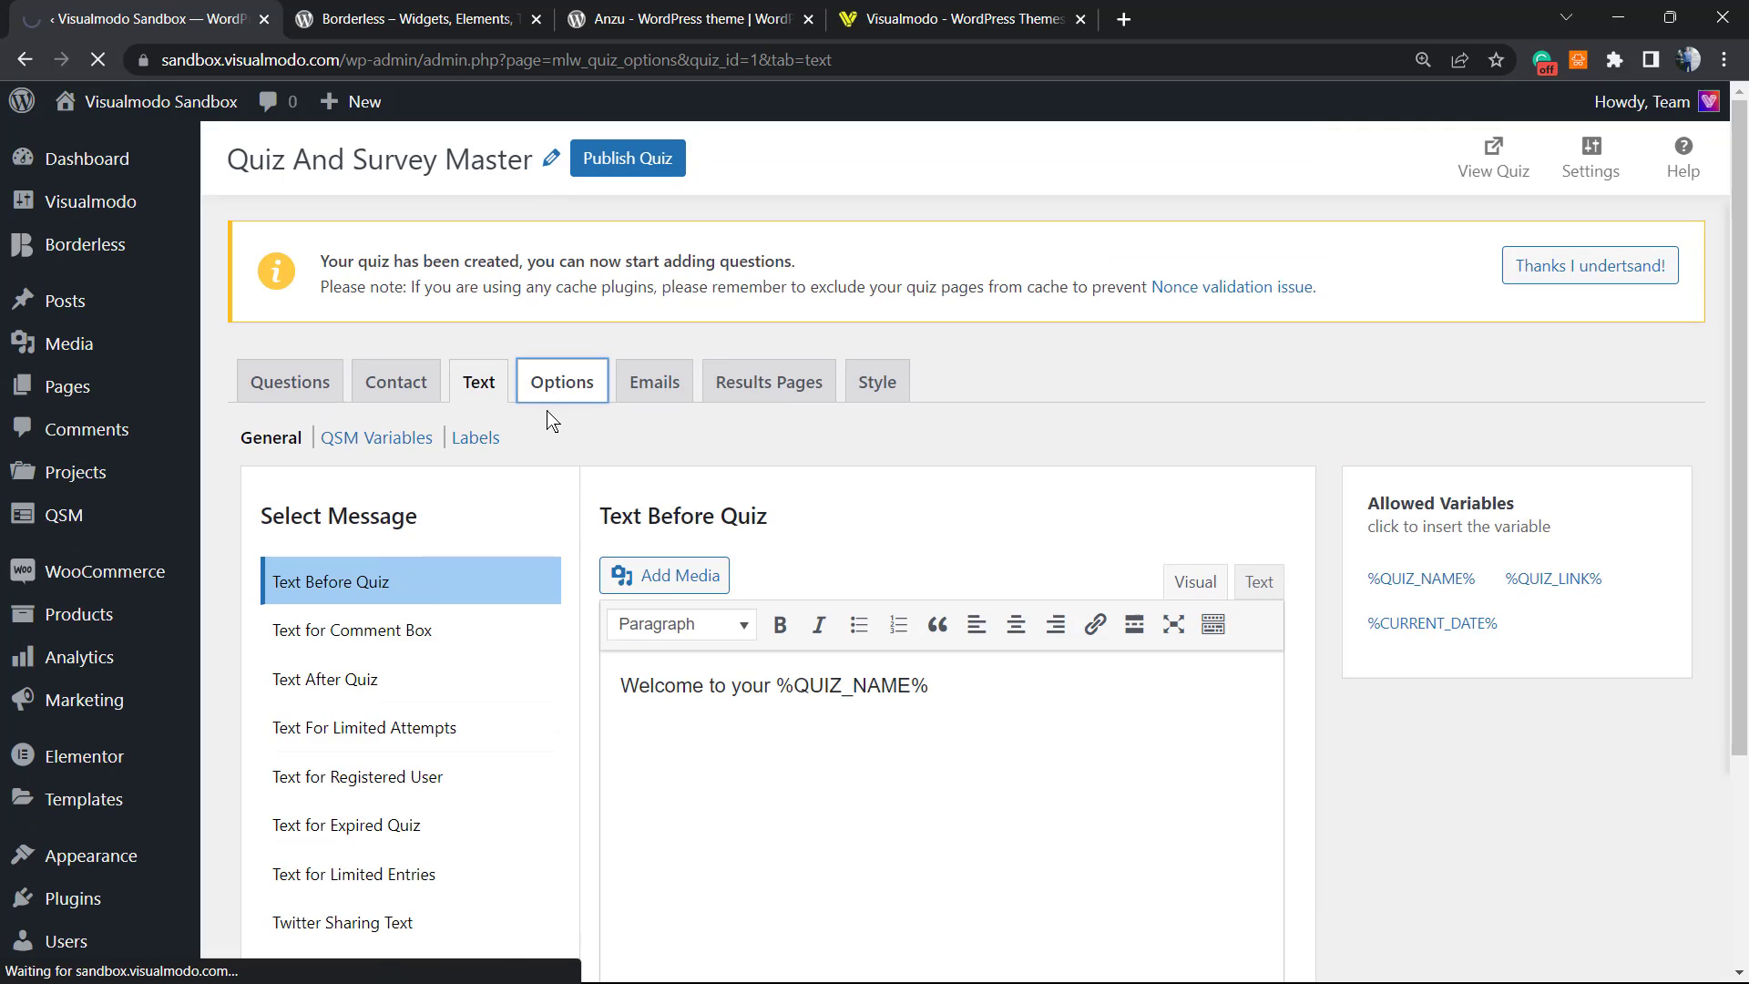
{"action": "left_click", "coordinate": [561, 381]}
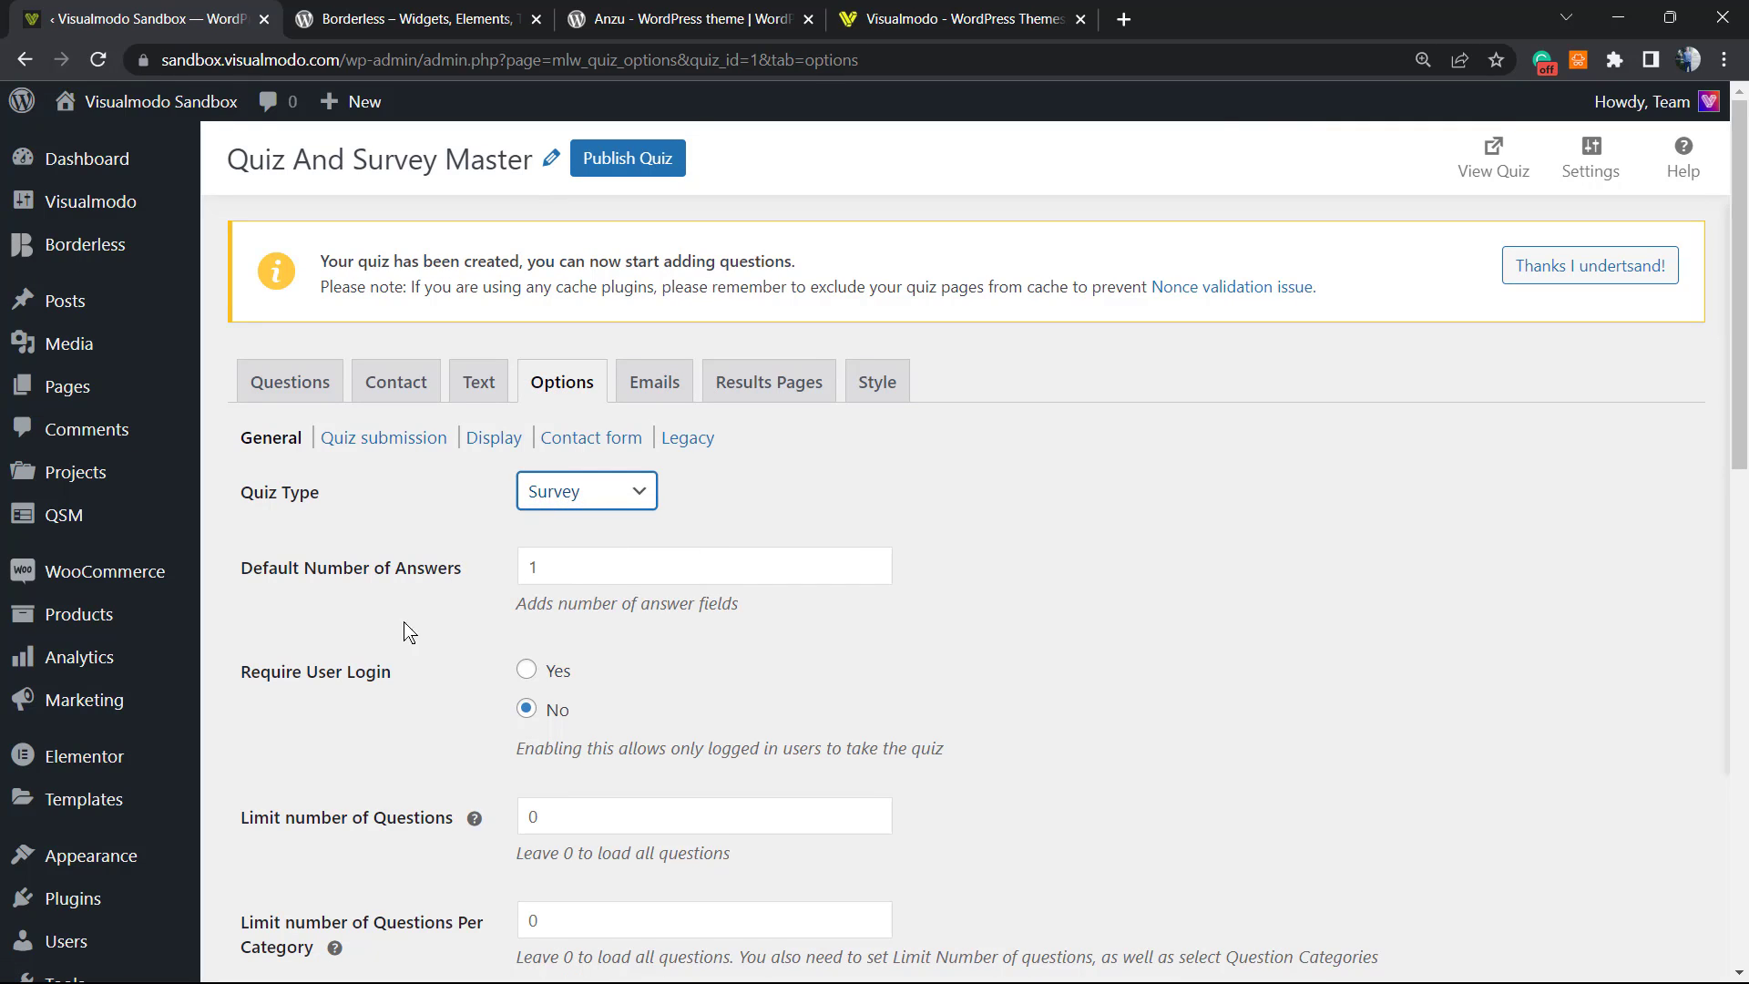
{"action": "scroll", "scroll_direction": "down", "scroll_amount": 3}
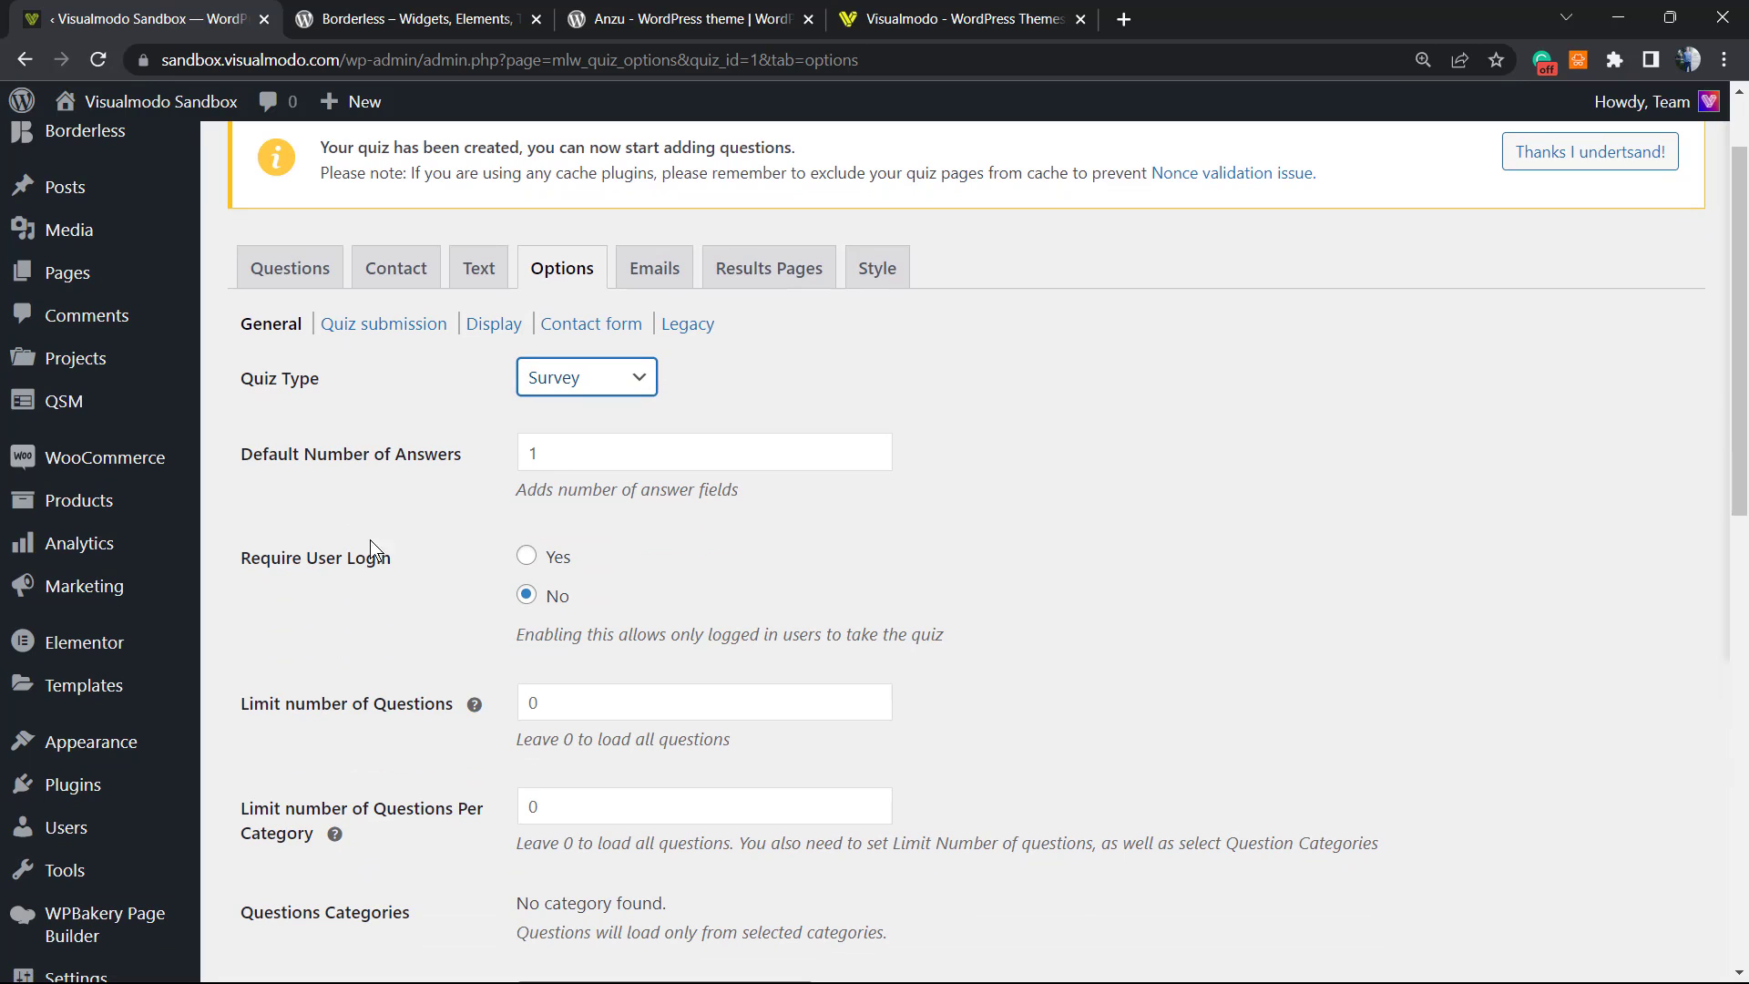
{"action": "scroll", "scroll_direction": "down", "scroll_amount": 3}
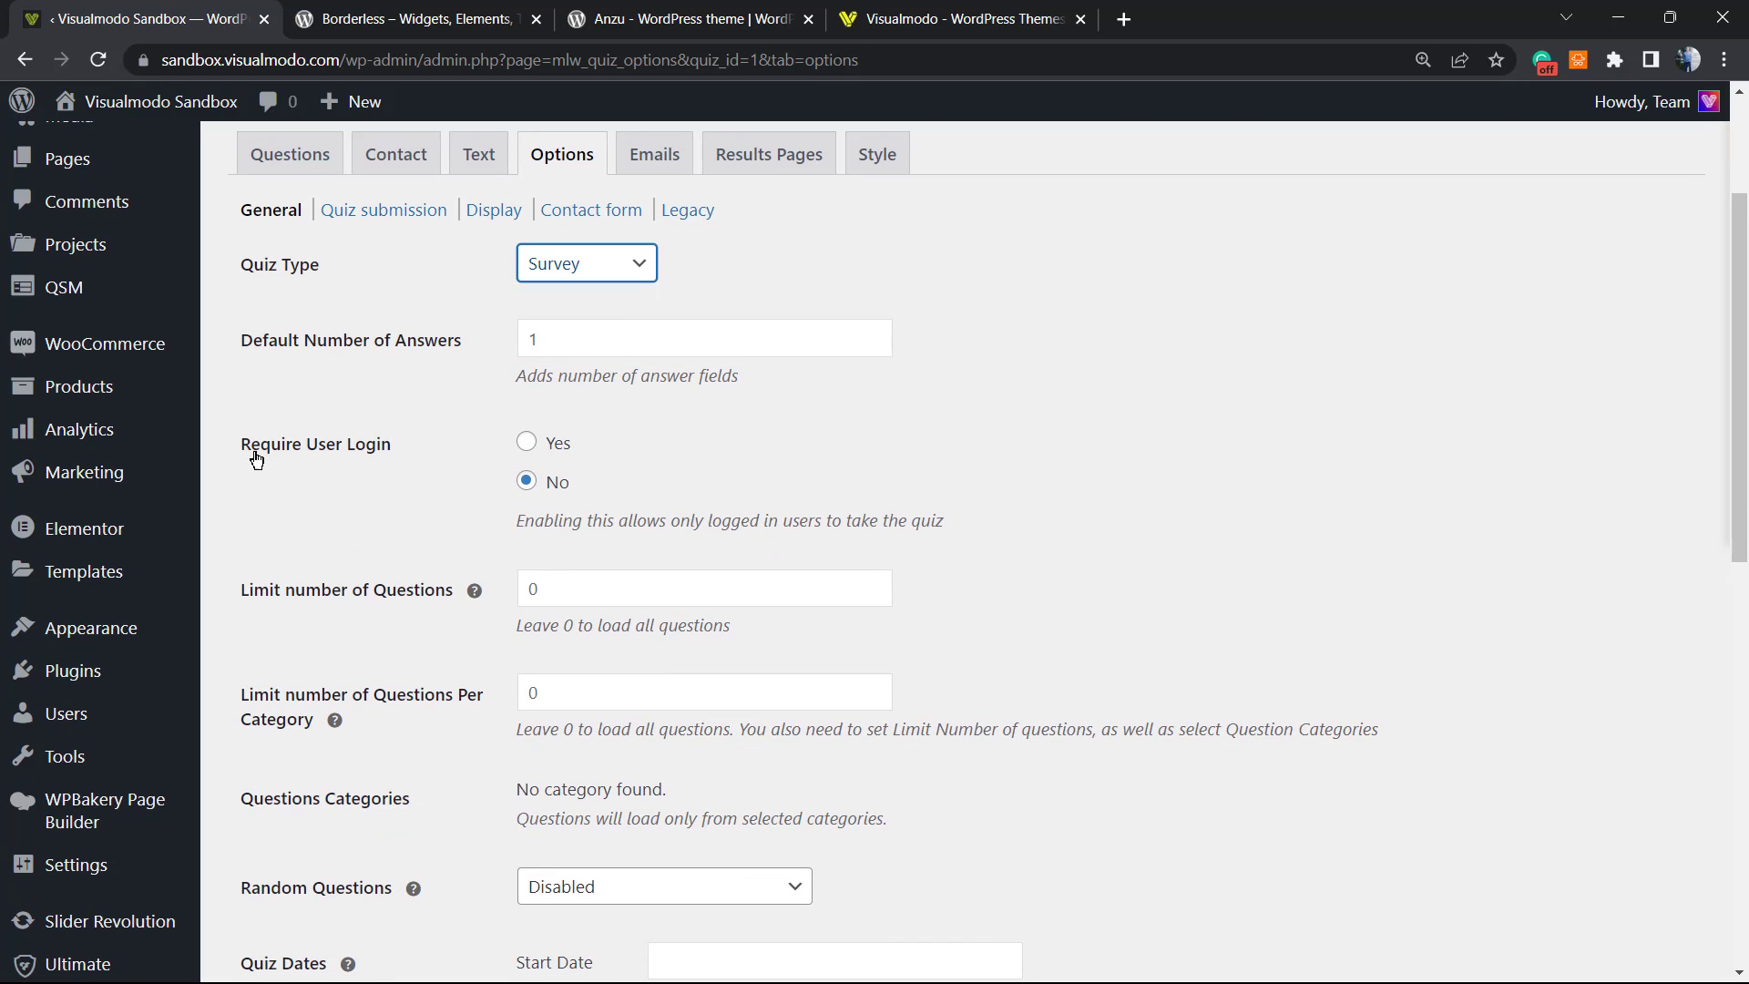
{"action": "scroll", "scroll_direction": "down", "scroll_amount": 3}
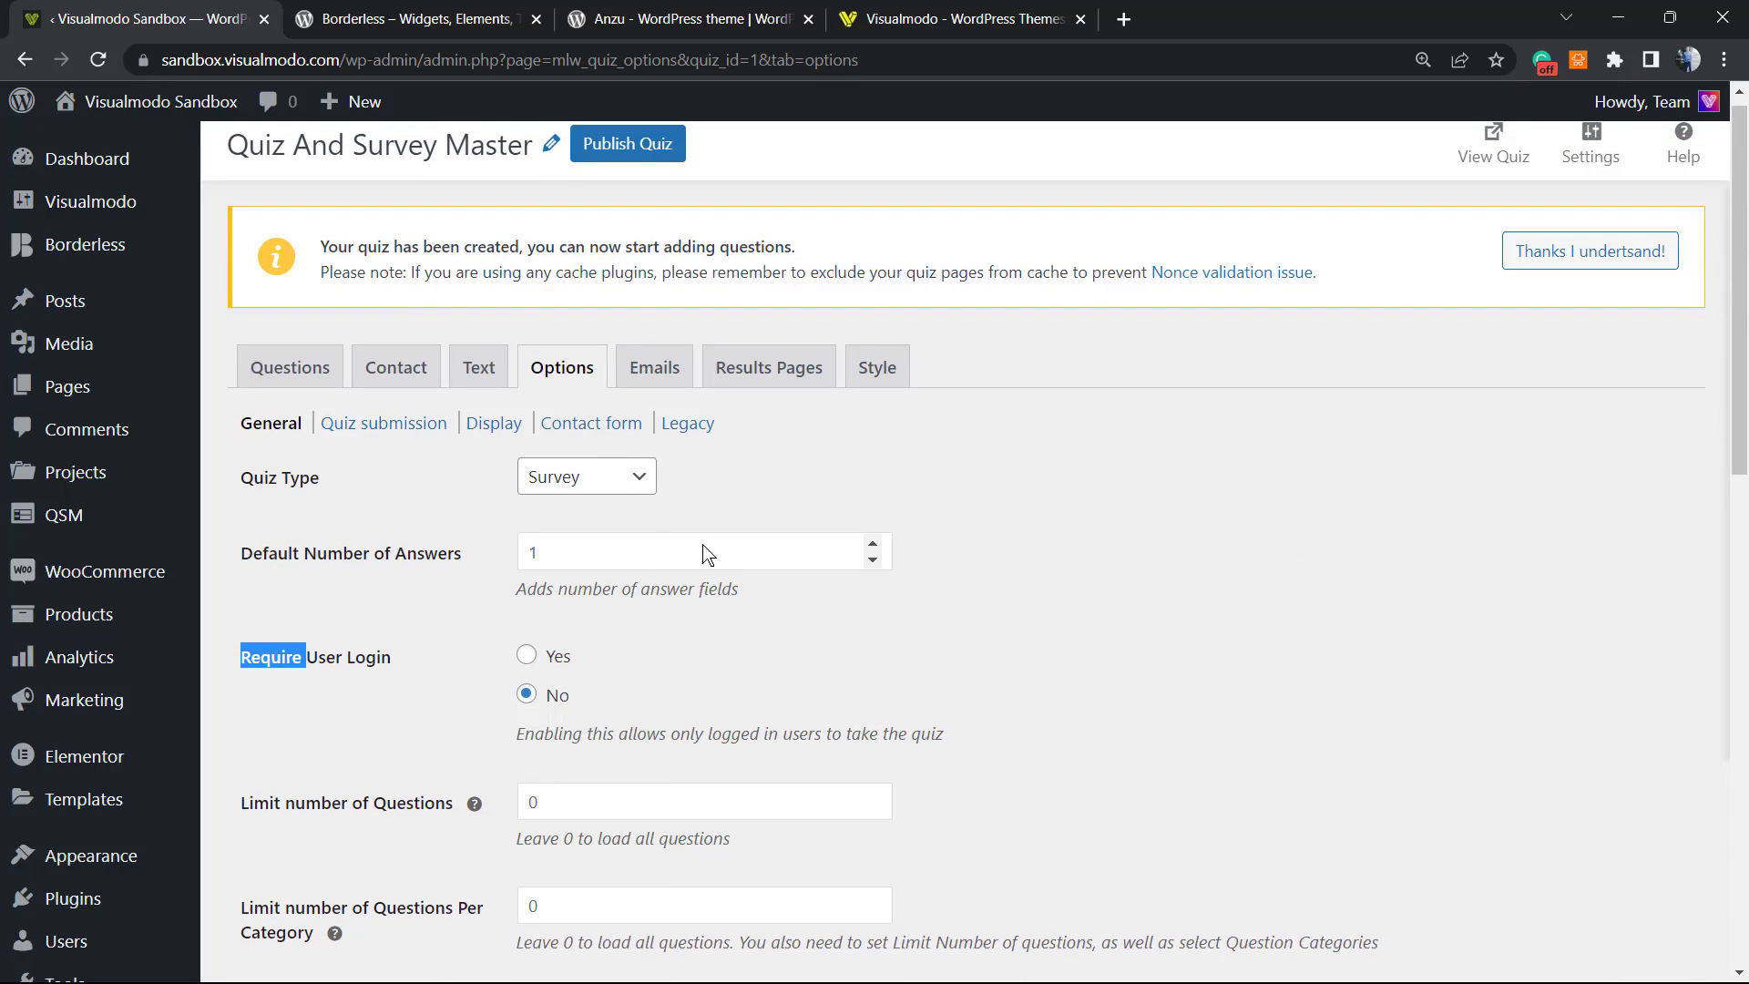
Step: Review the Emails settings with the default email to %USER_EMAIL%
{"action": "left_click", "coordinate": [654, 366]}
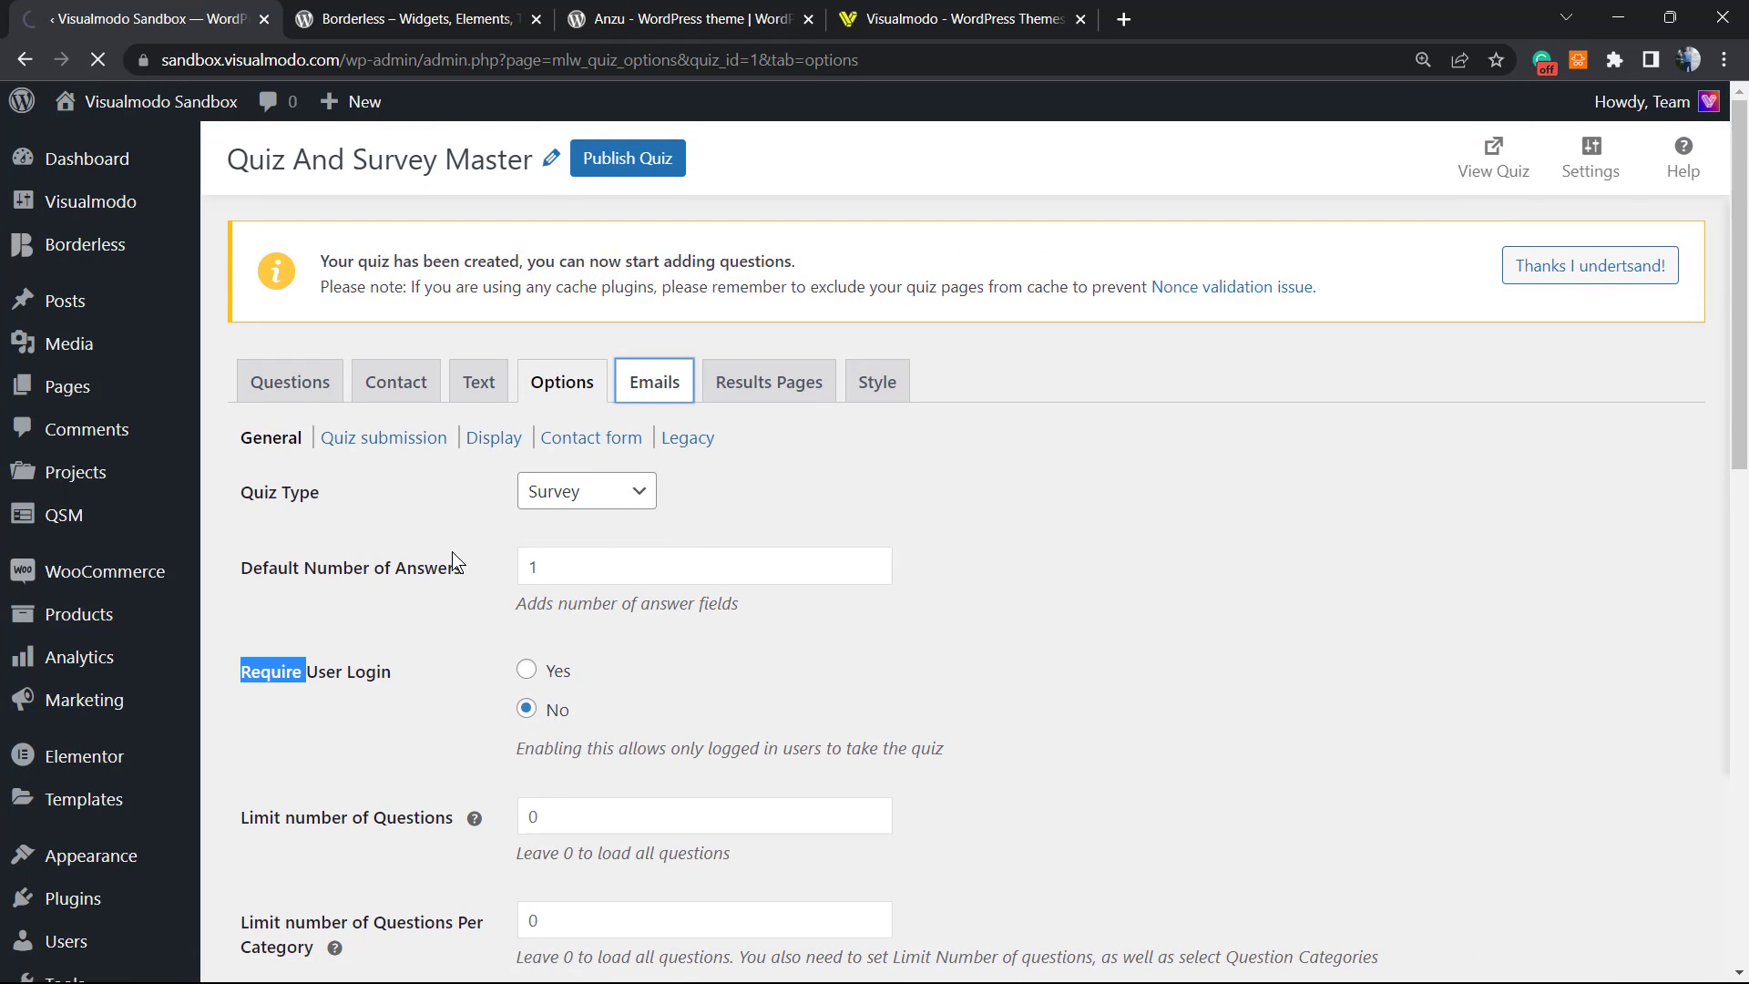
{"action": "left_click", "coordinate": [654, 381]}
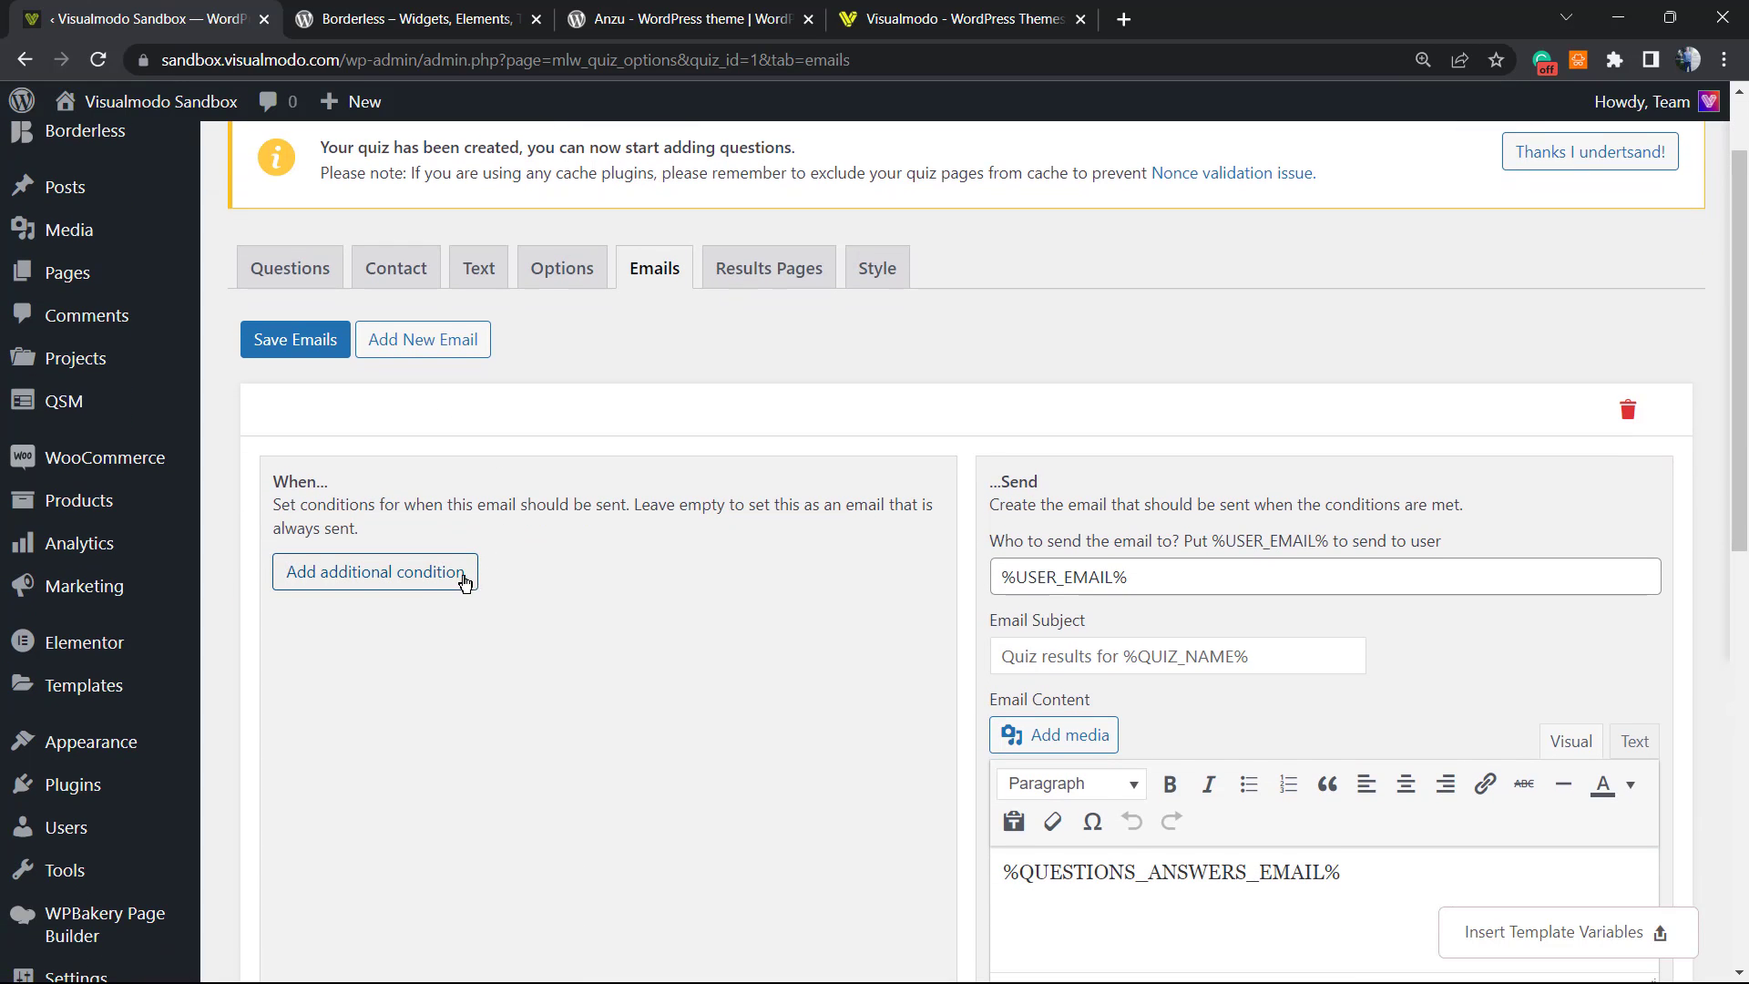
{"action": "mouse_move", "coordinate": [357, 634]}
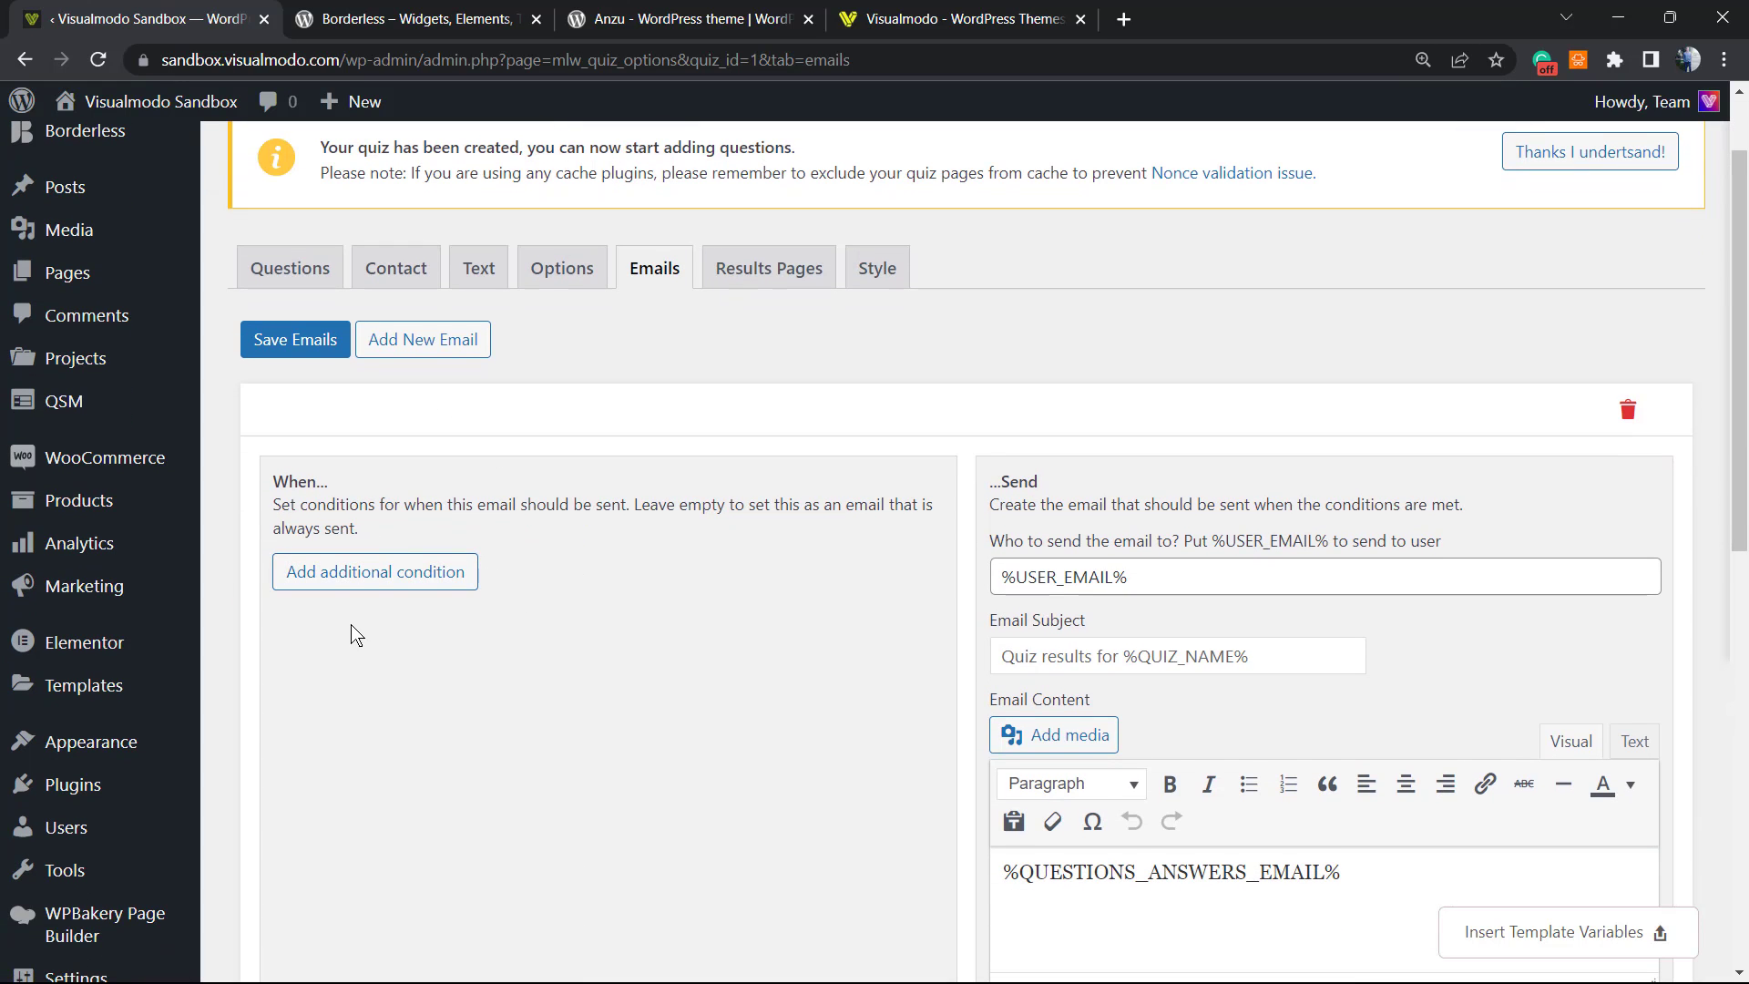
Step: Review the Results Pages settings with the default thank-you message
{"action": "scroll", "scroll_direction": "down", "scroll_amount": 3}
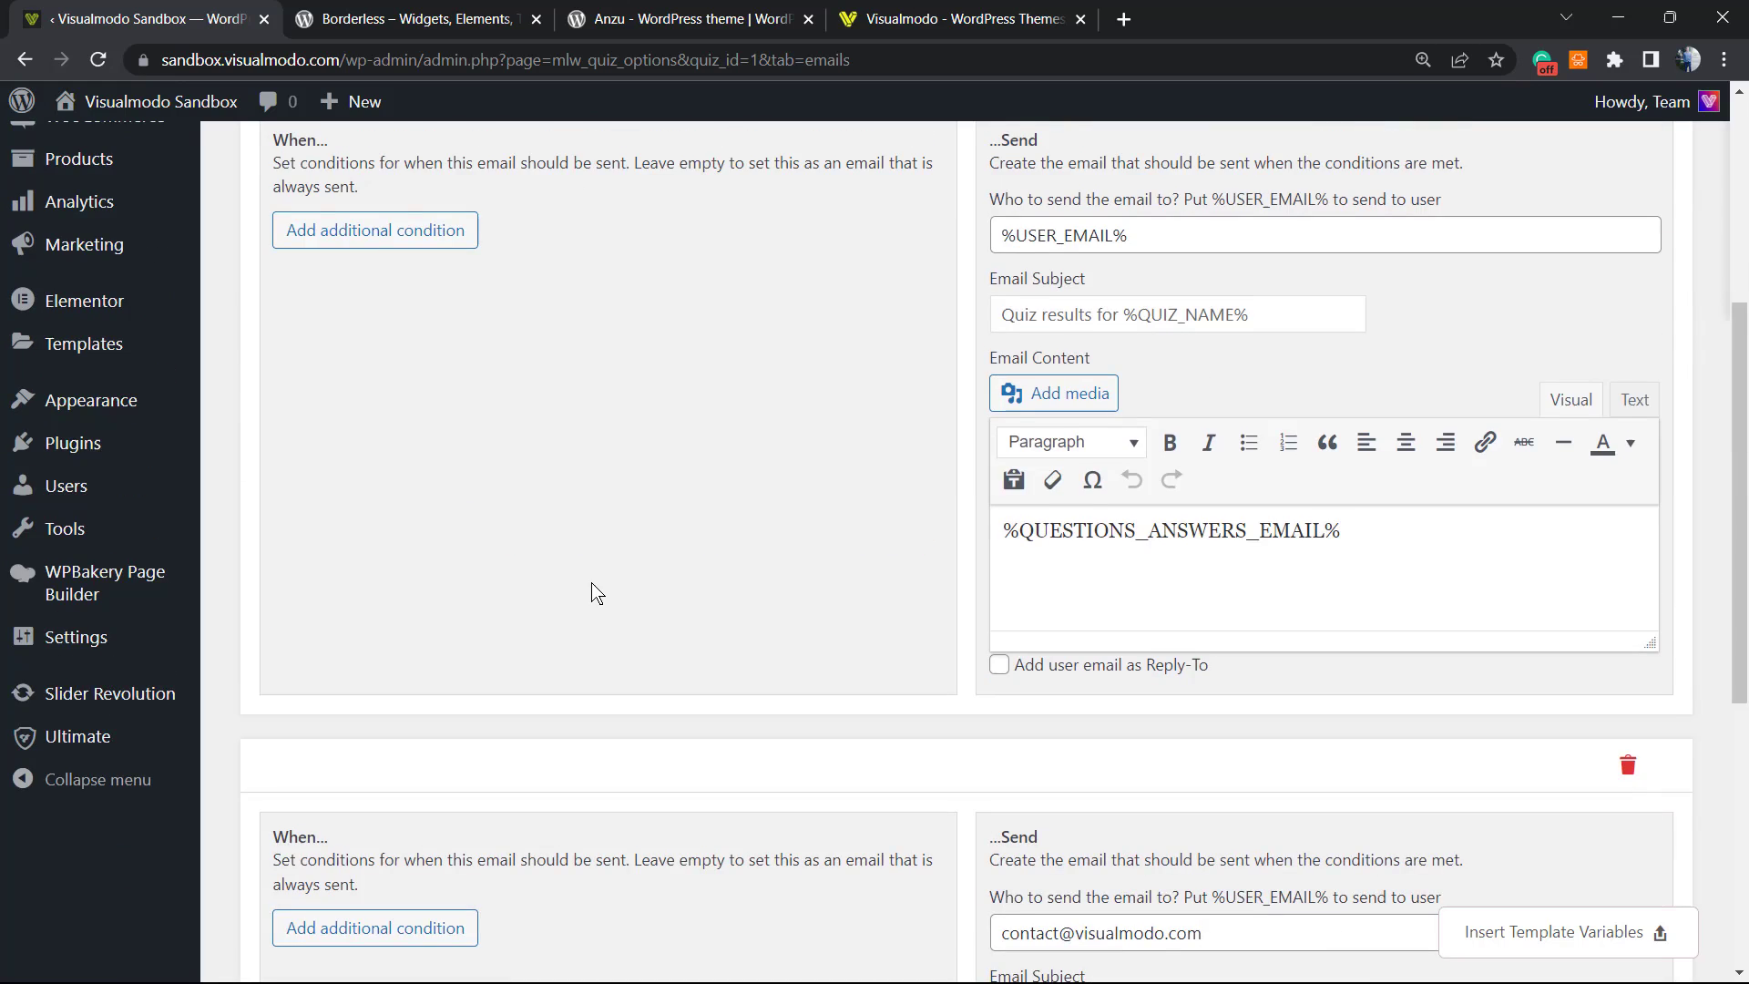
{"action": "scroll", "scroll_direction": "up", "scroll_amount": 3}
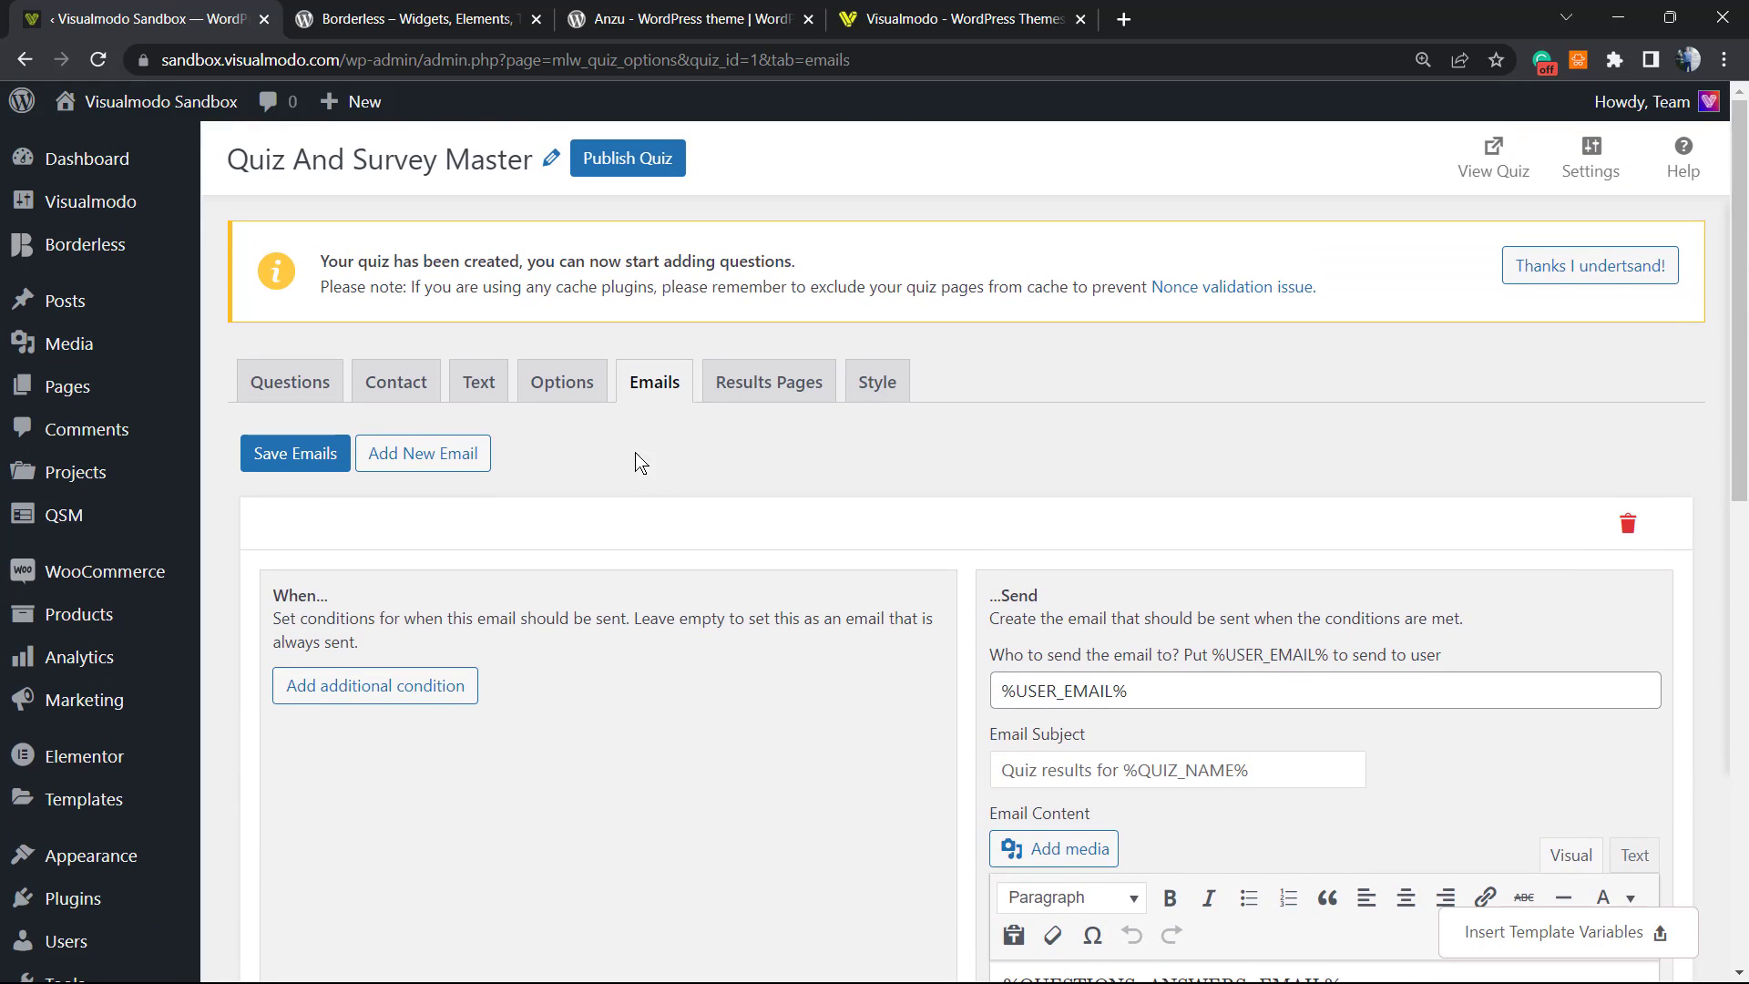
{"action": "left_click", "coordinate": [767, 381]}
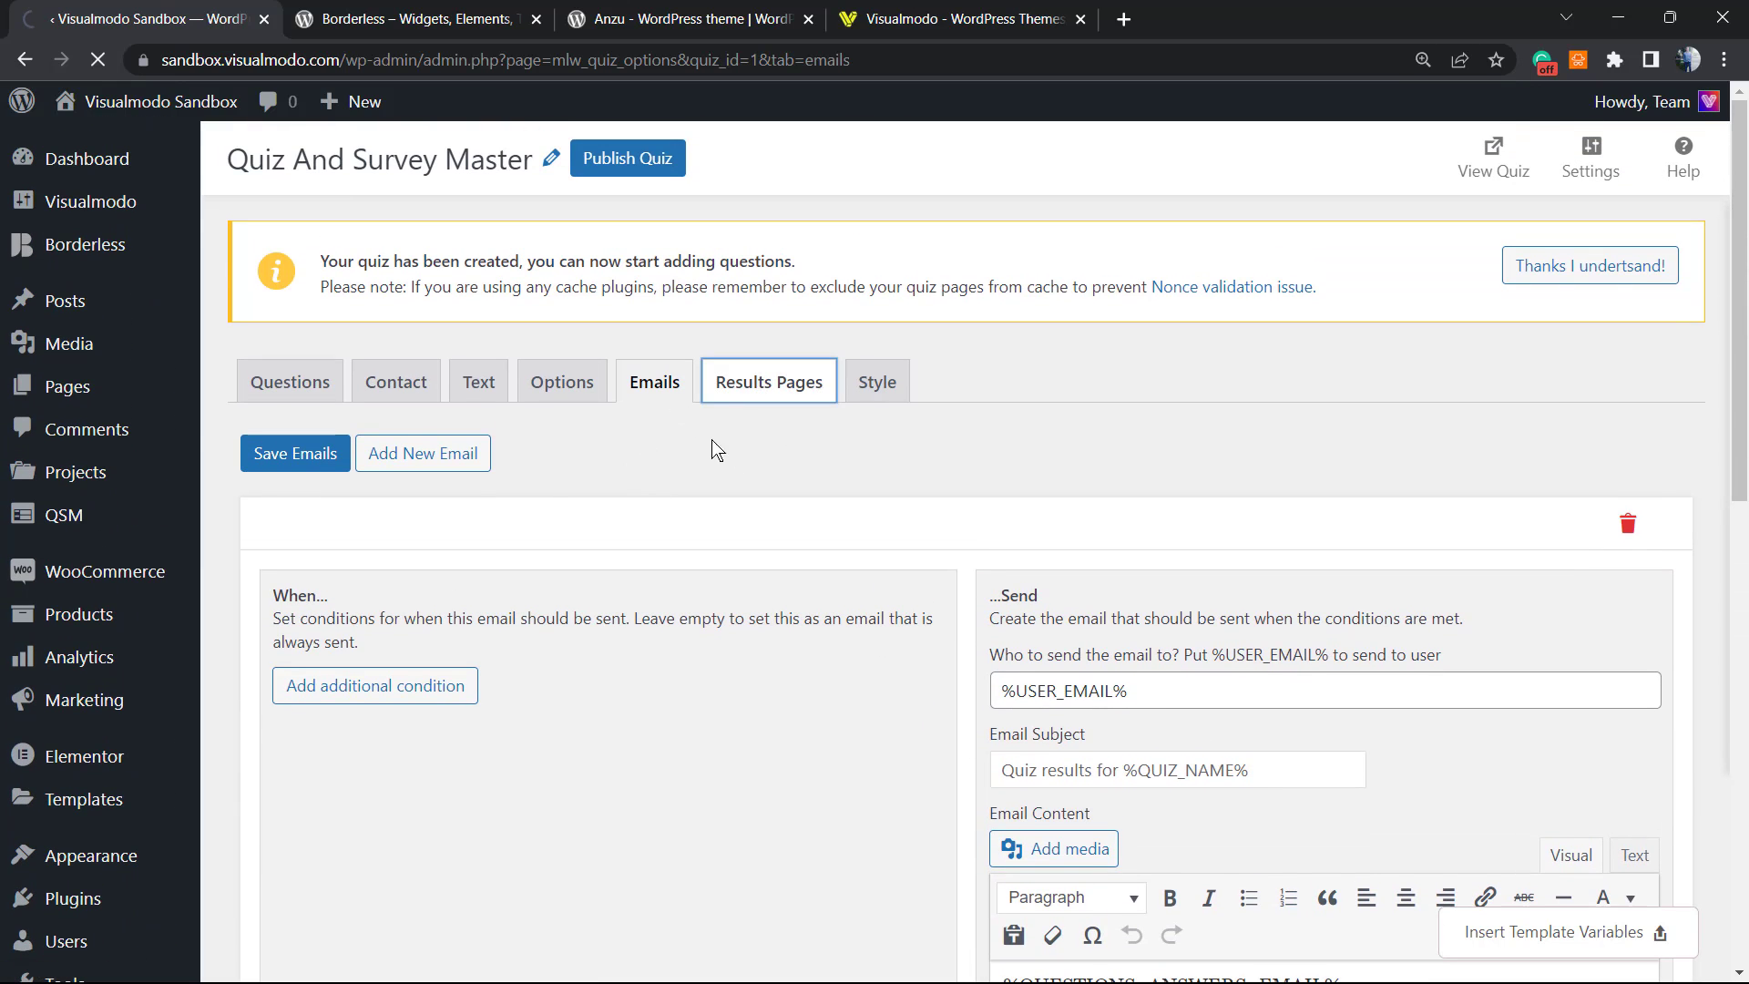
{"action": "left_click", "coordinate": [769, 380]}
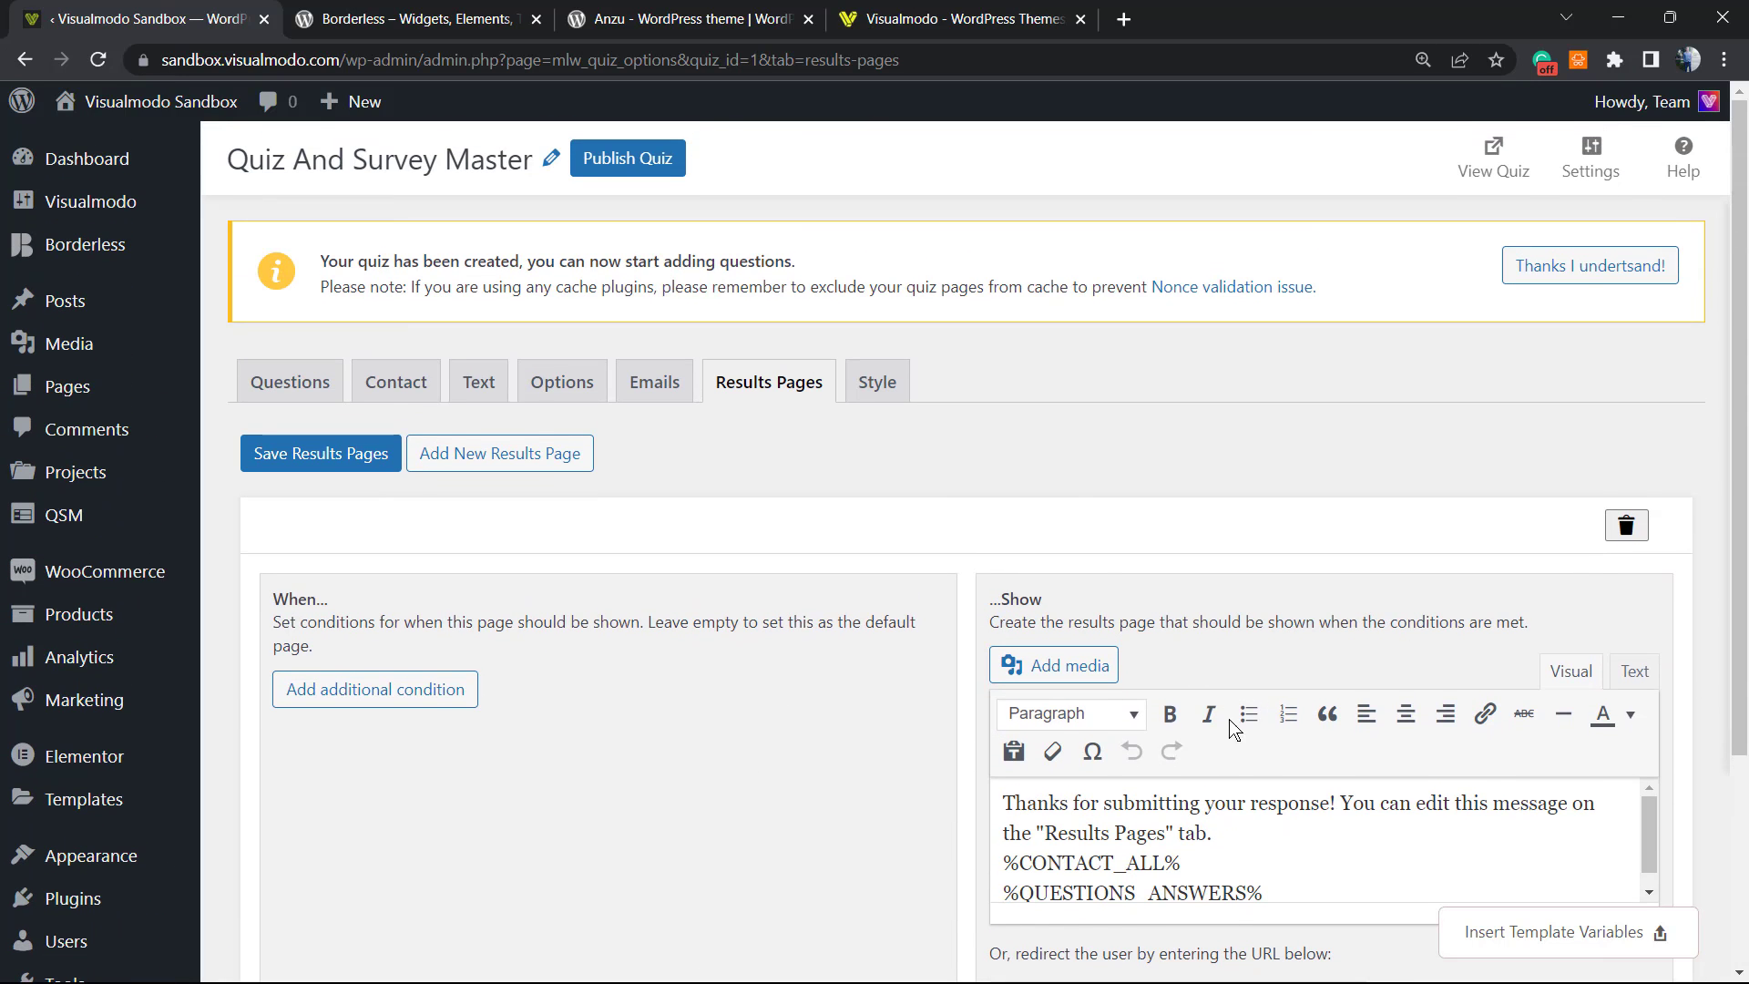
Step: Review the Style themes (Default Theme, Fortune, Sigma) and dismiss the quiz-created notice
{"action": "left_click", "coordinate": [876, 381]}
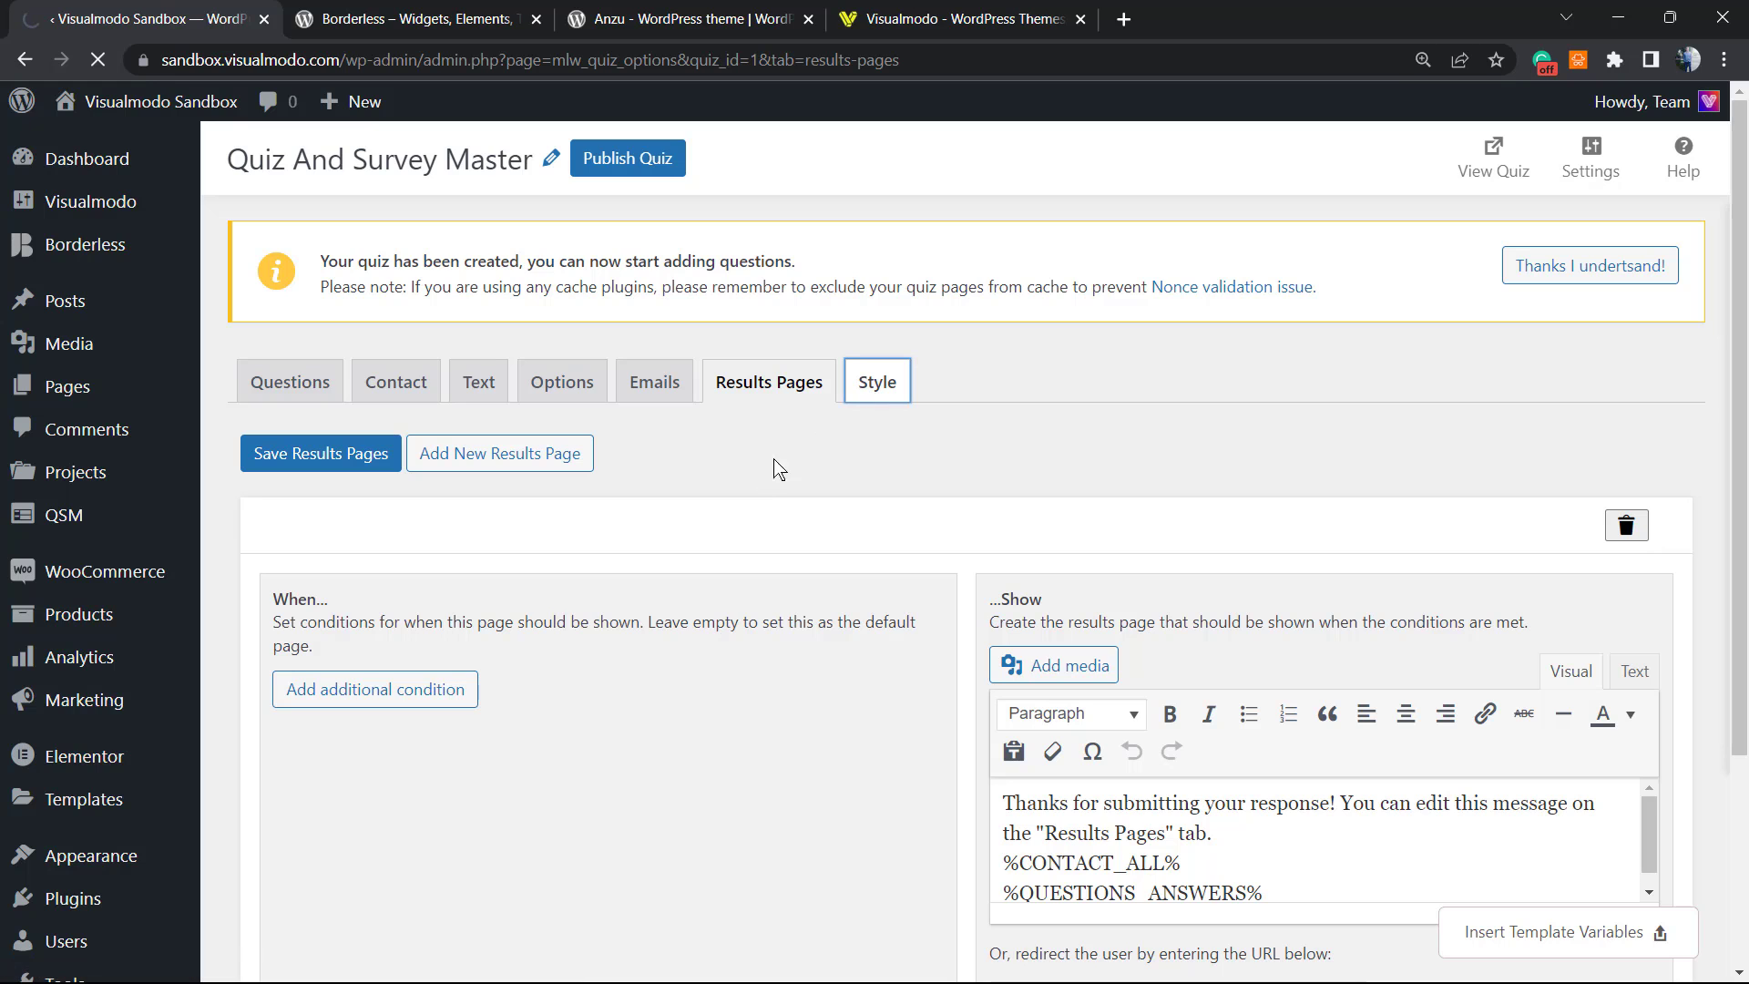
{"action": "left_click", "coordinate": [876, 381]}
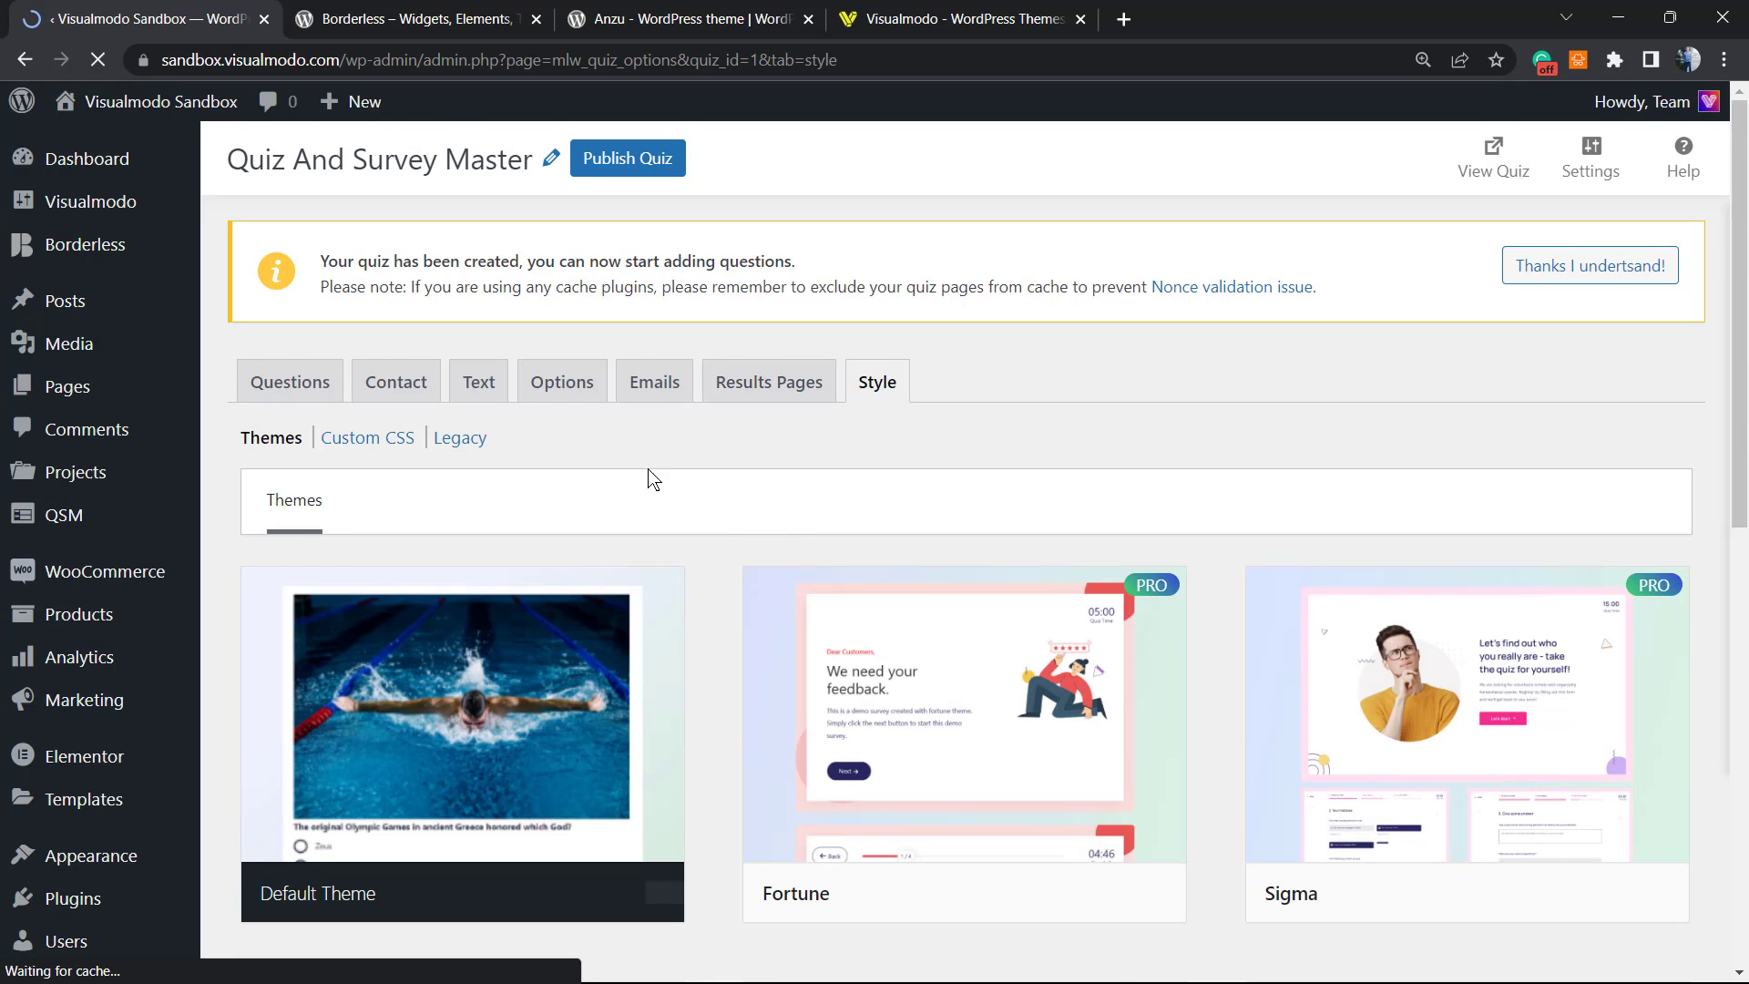
{"action": "scroll", "scroll_direction": "down", "scroll_amount": 3}
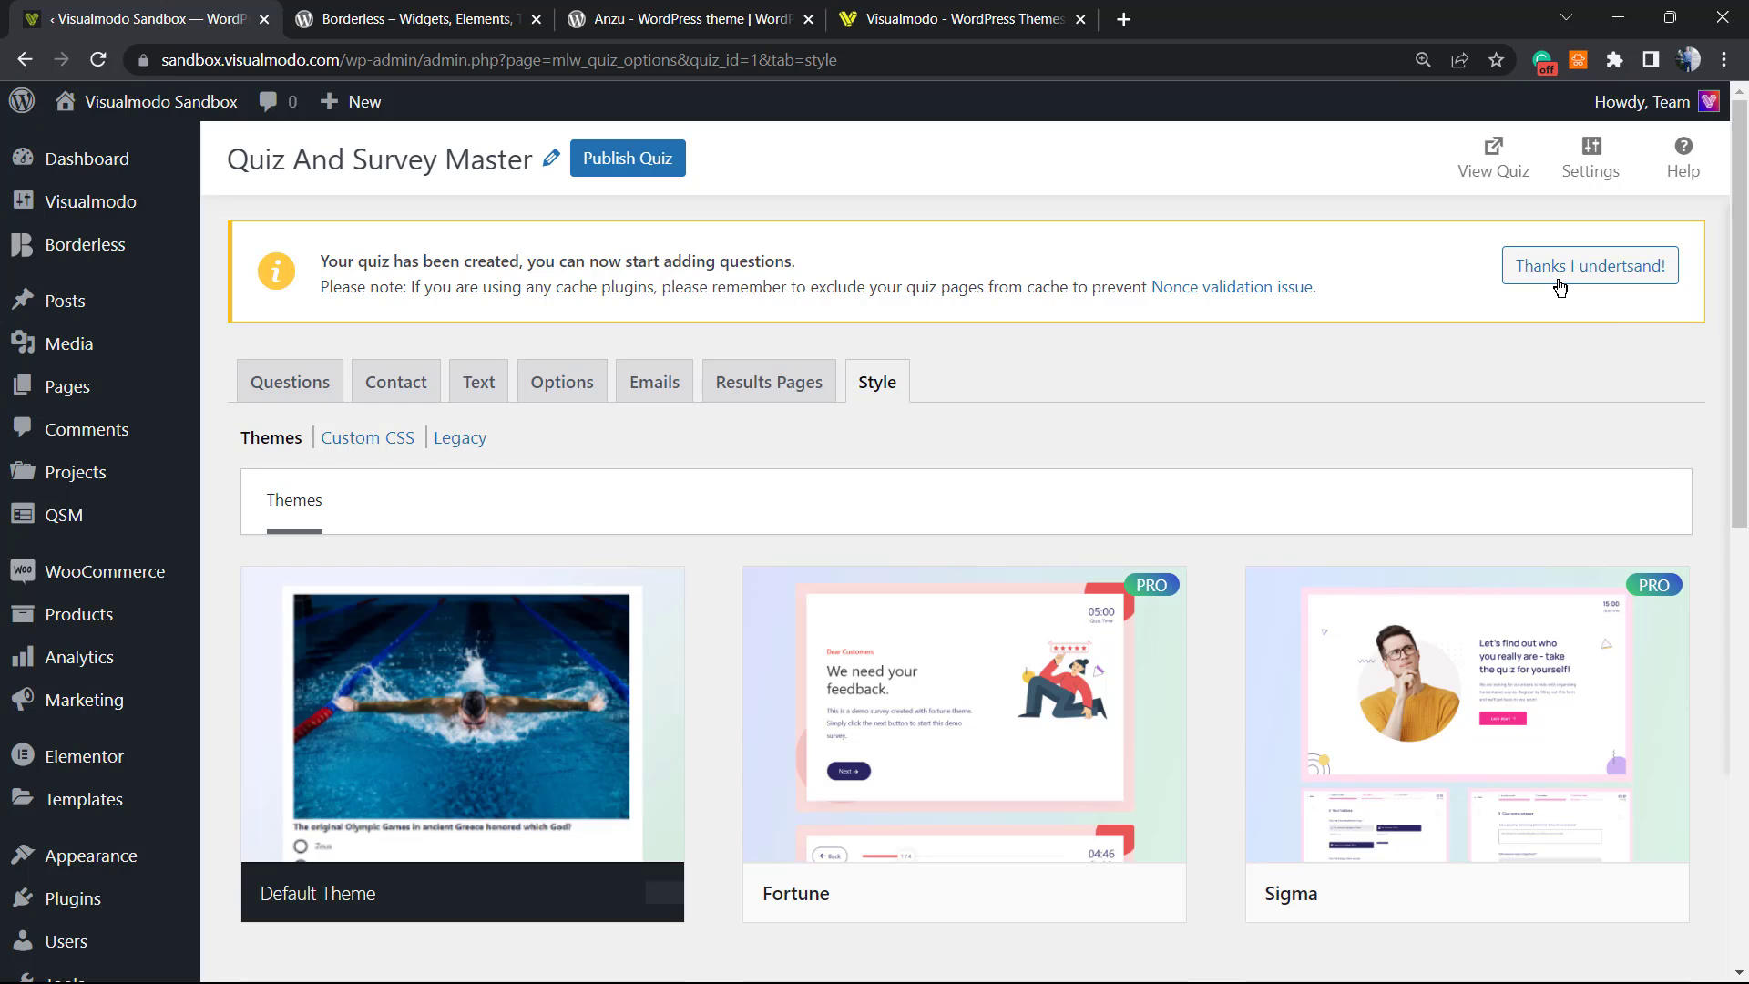
{"action": "left_click", "coordinate": [1588, 266]}
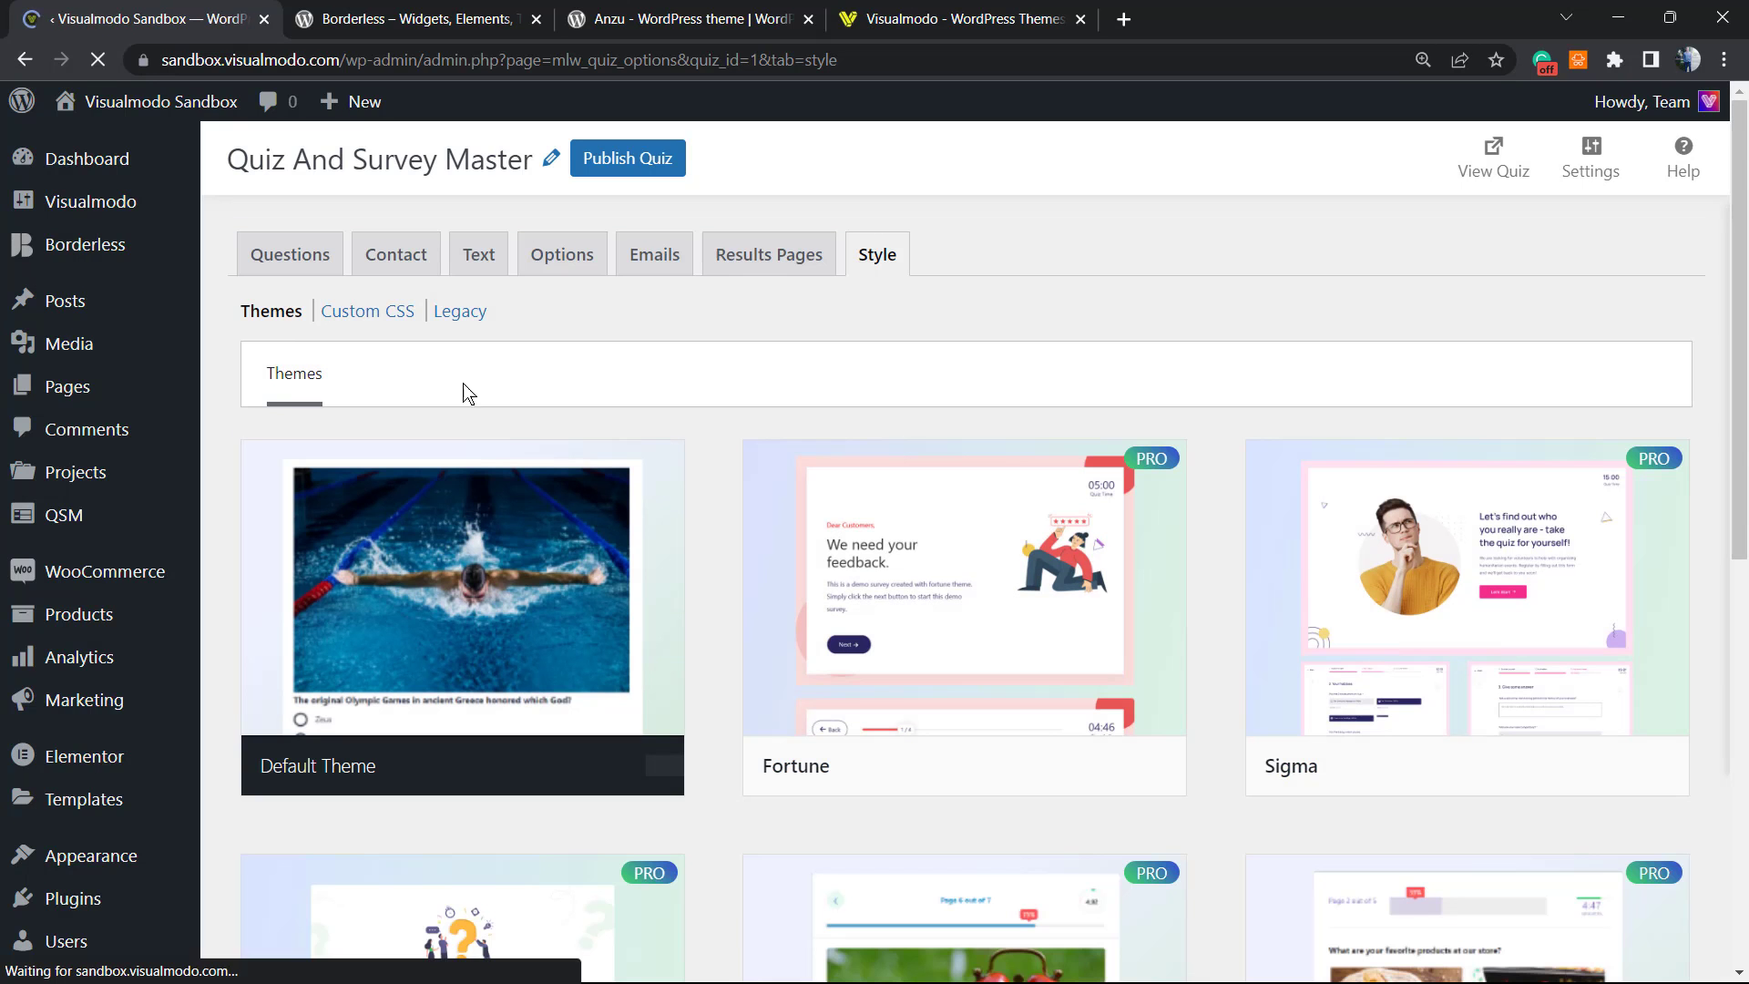
{"action": "left_click", "coordinate": [627, 156]}
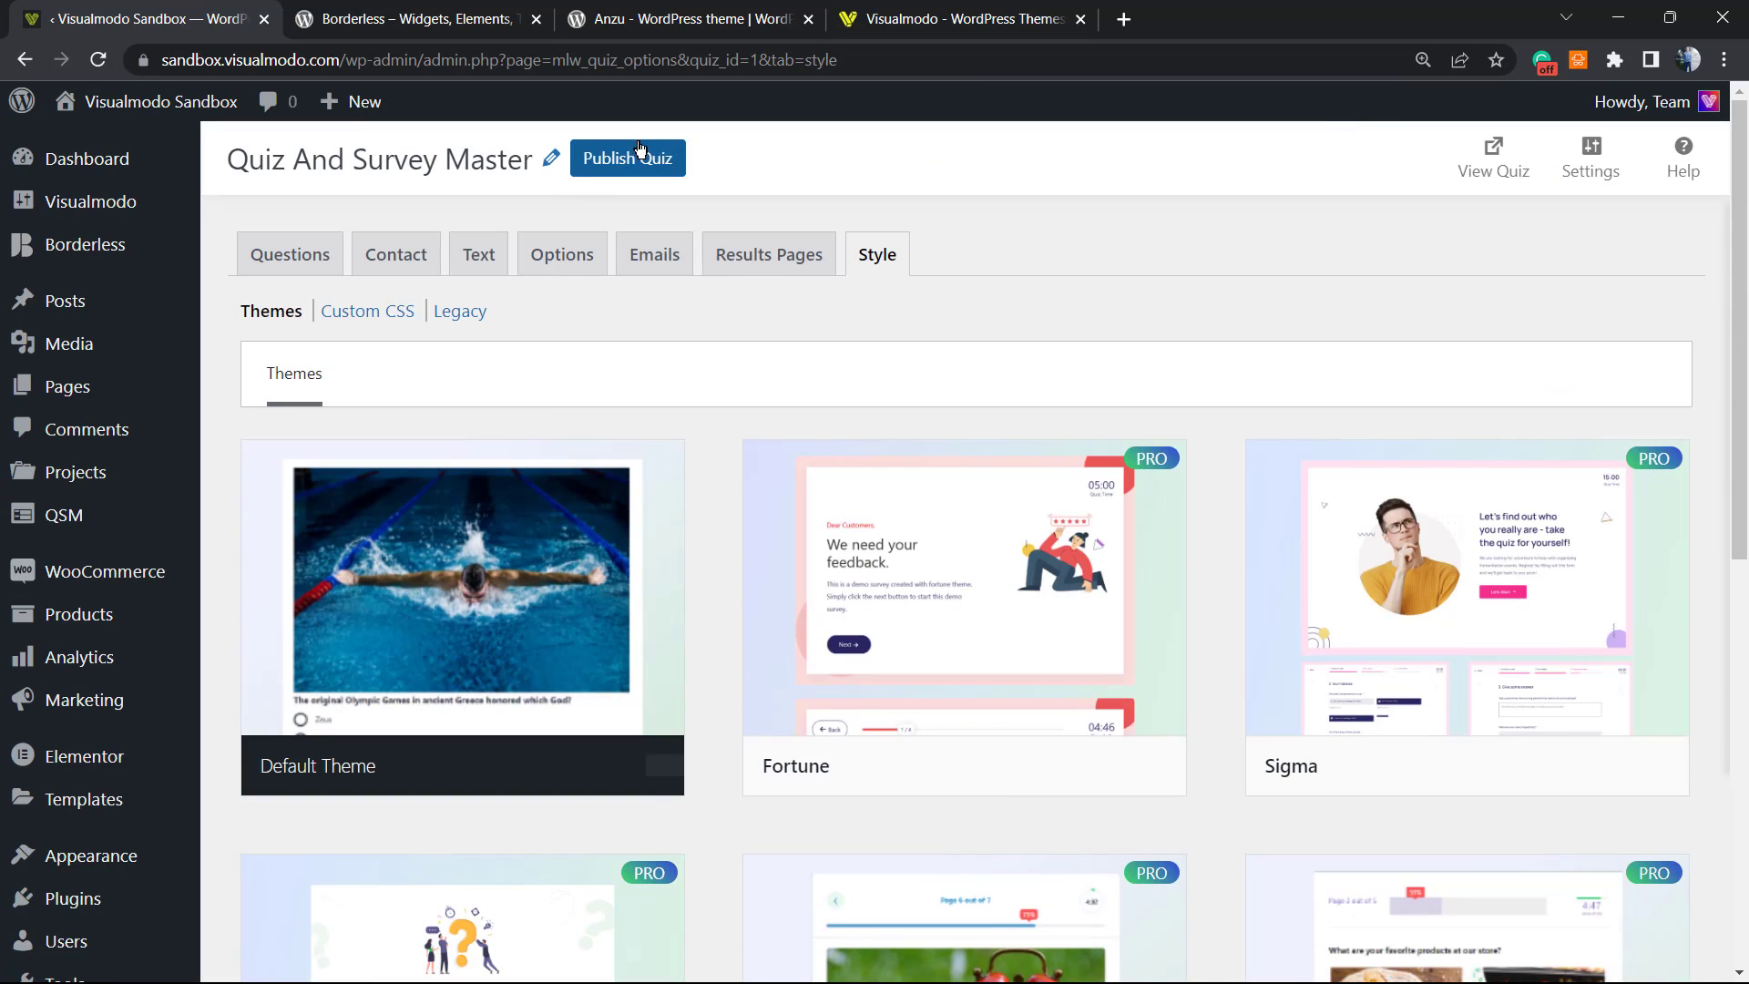
Step: Publish the survey and show it in the QSM Quizzes & Surveys list
{"action": "left_click", "coordinate": [626, 157]}
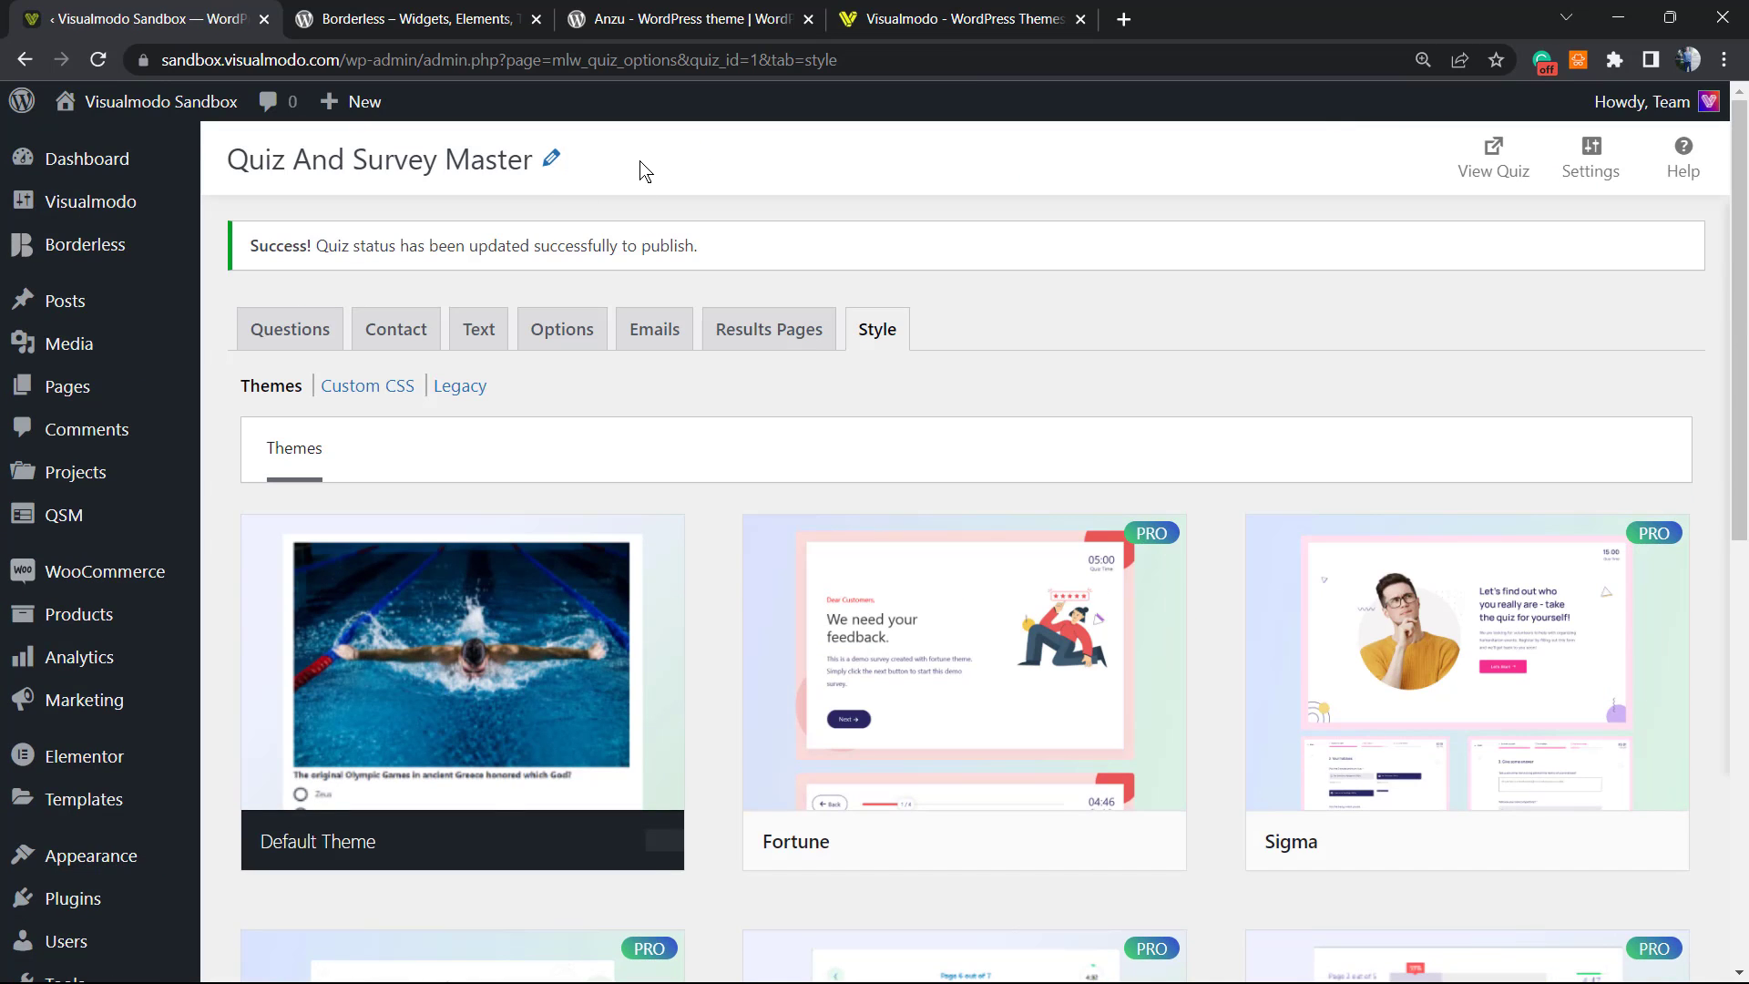
{"action": "triple_click", "coordinate": [468, 245]}
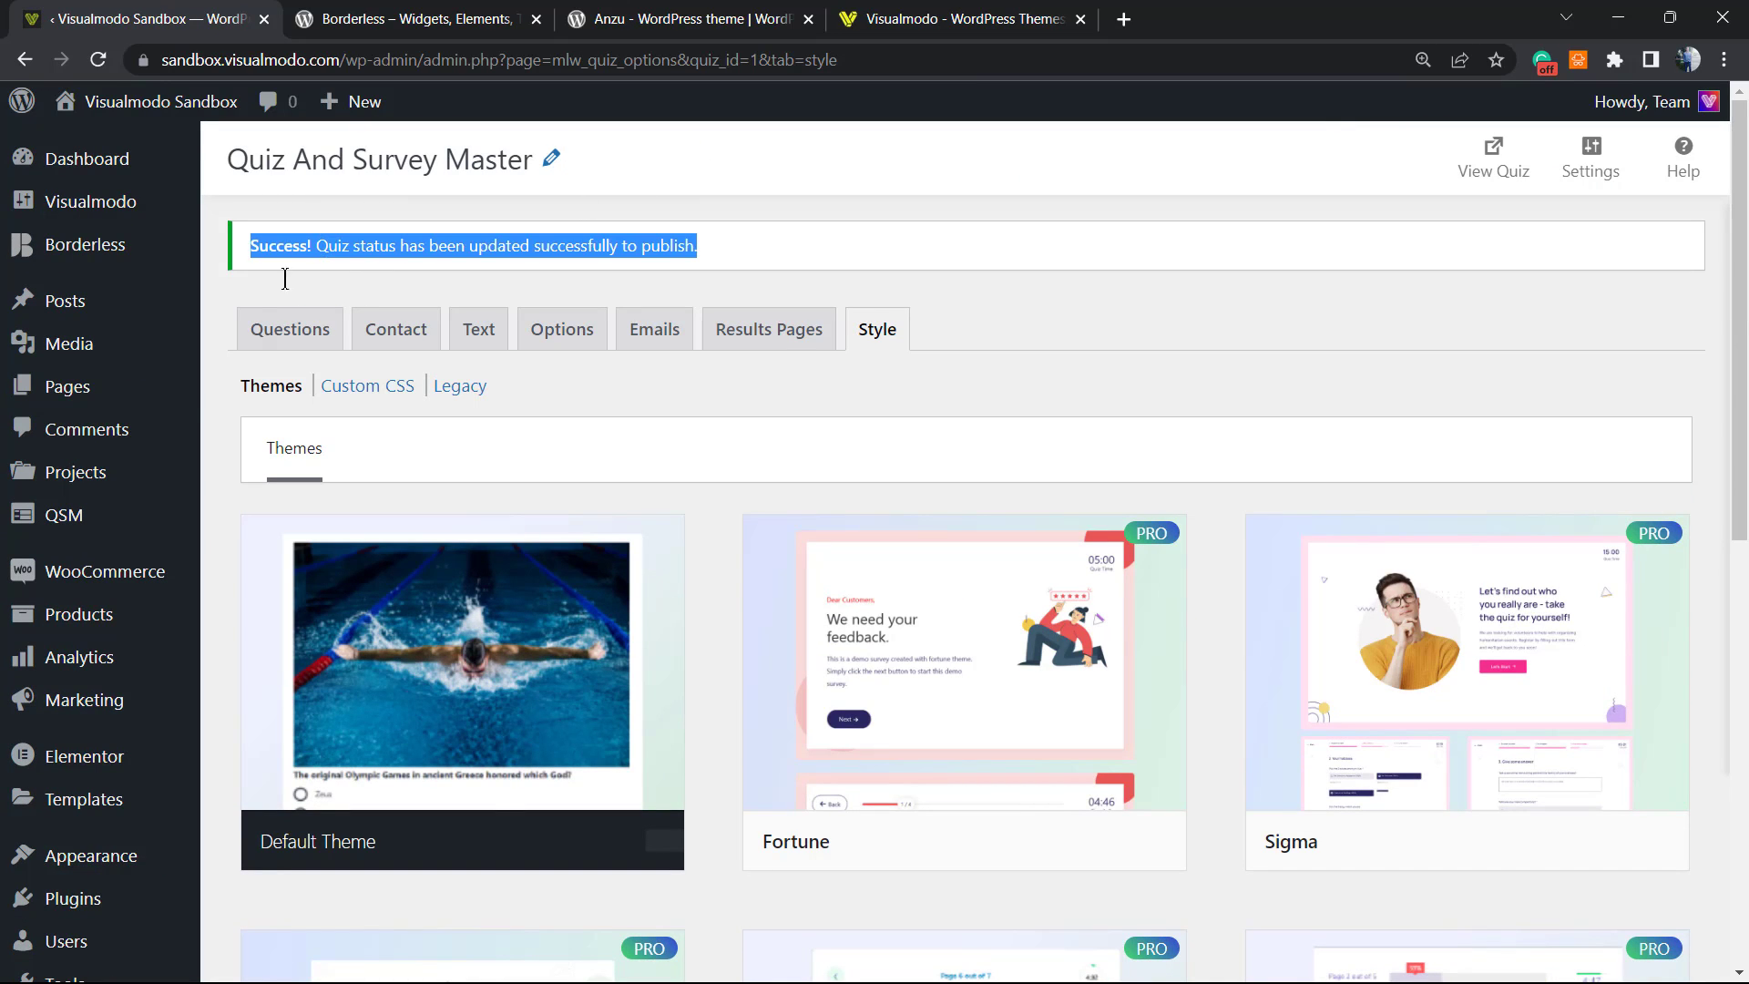
{"action": "mouse_move", "coordinate": [64, 514]}
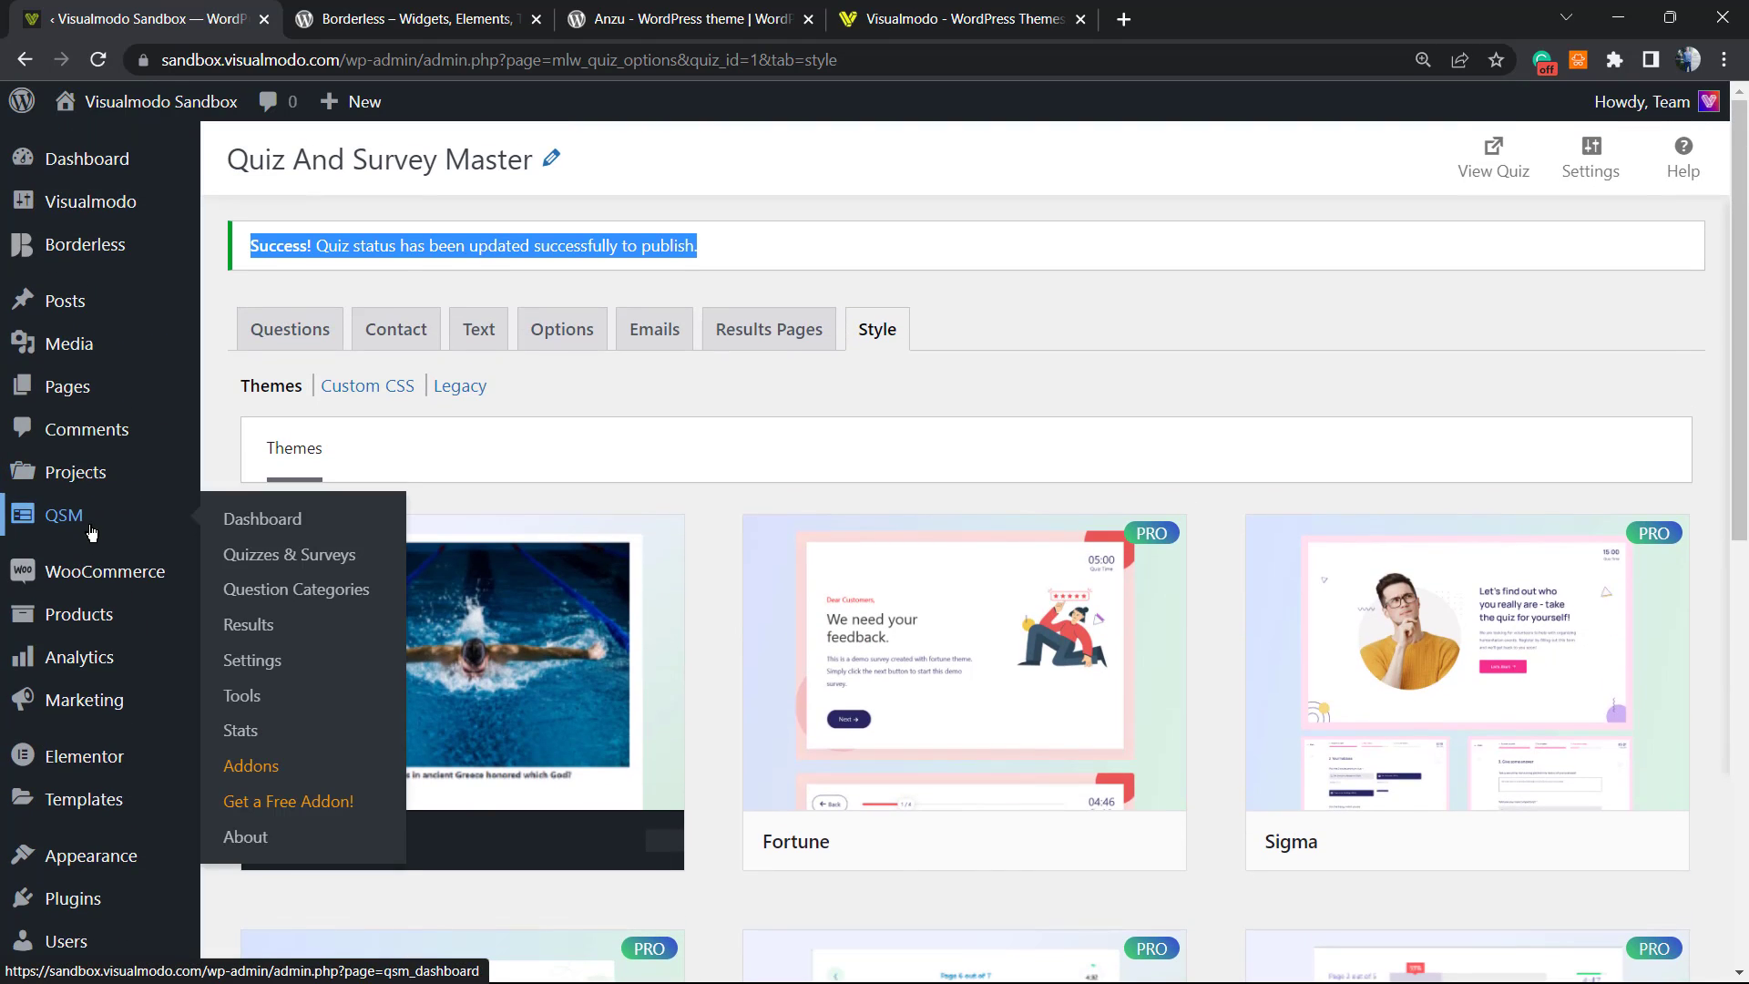
{"action": "left_click", "coordinate": [290, 554]}
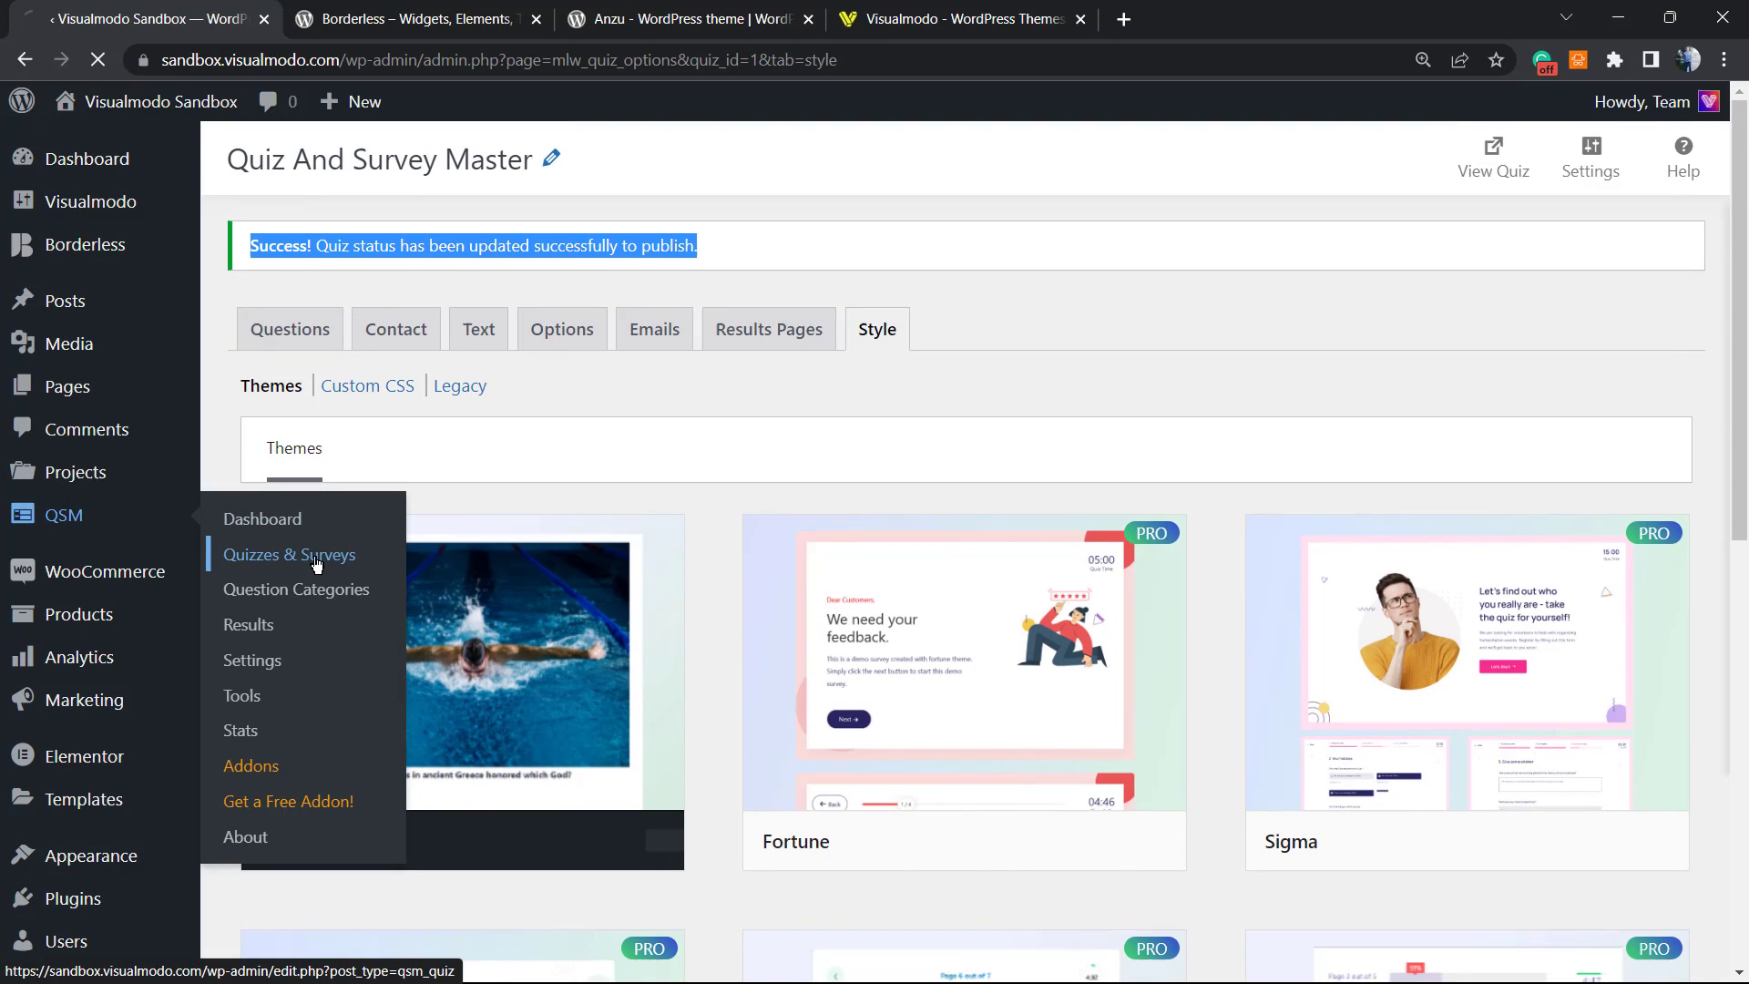
{"action": "left_click", "coordinate": [290, 554]}
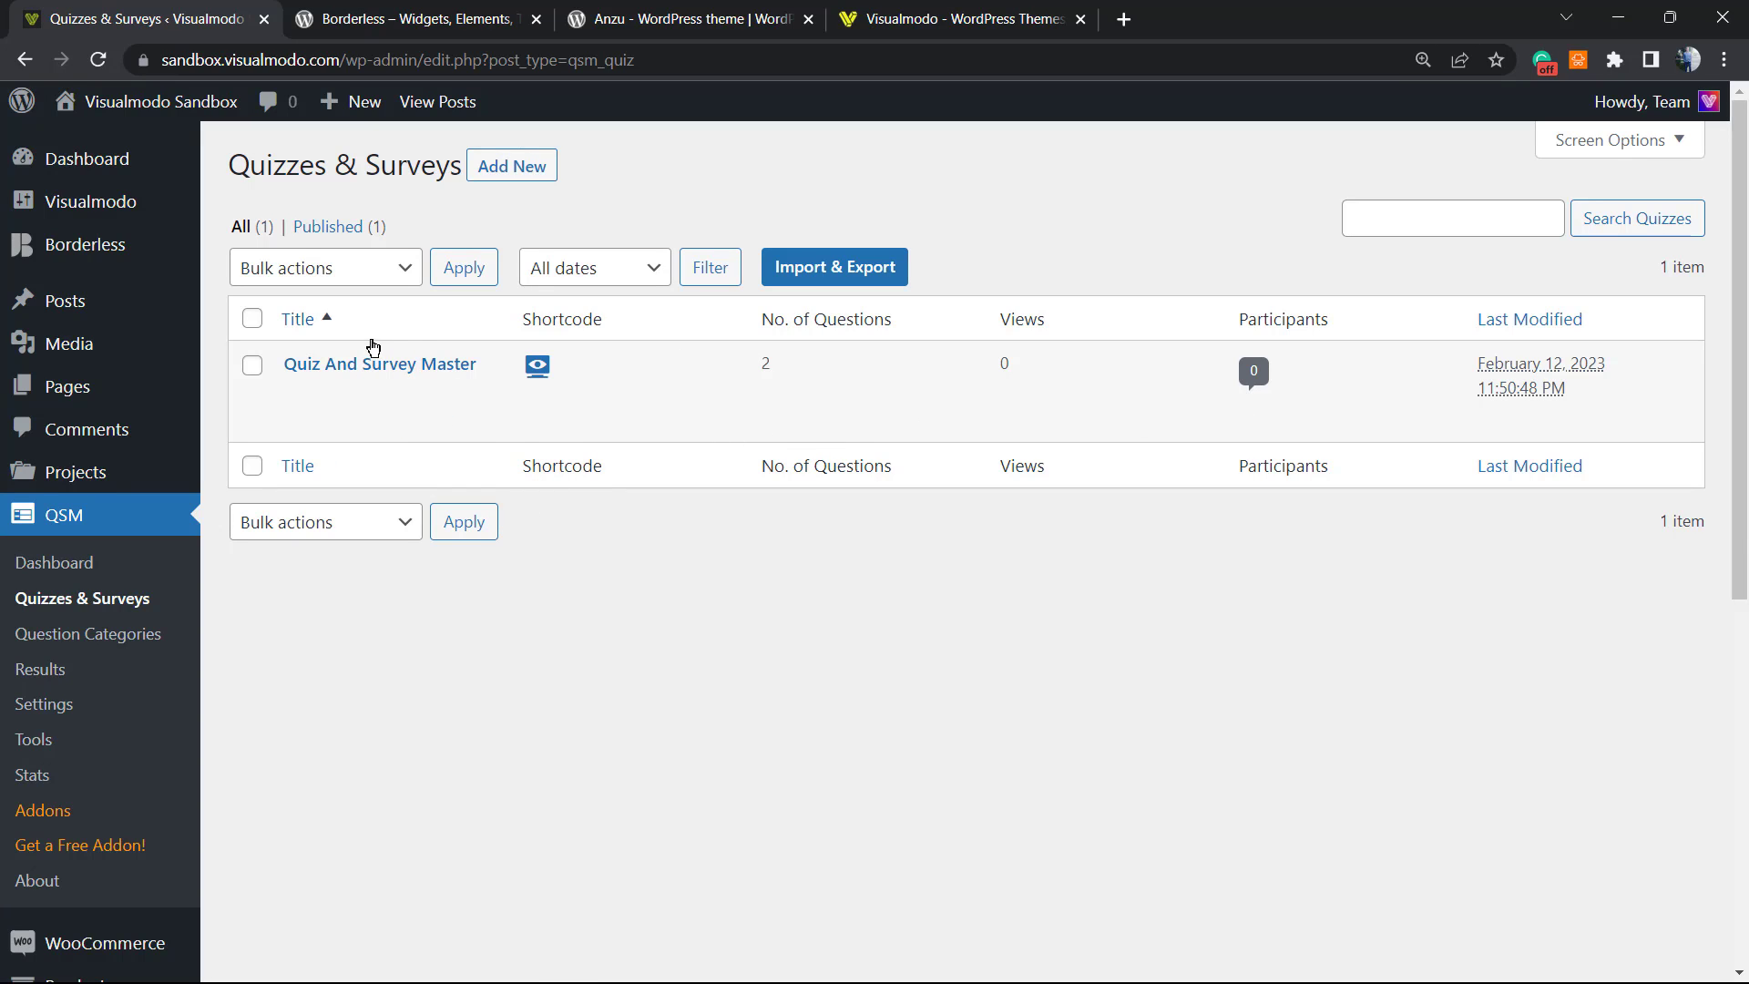
{"action": "left_click", "coordinate": [379, 364]}
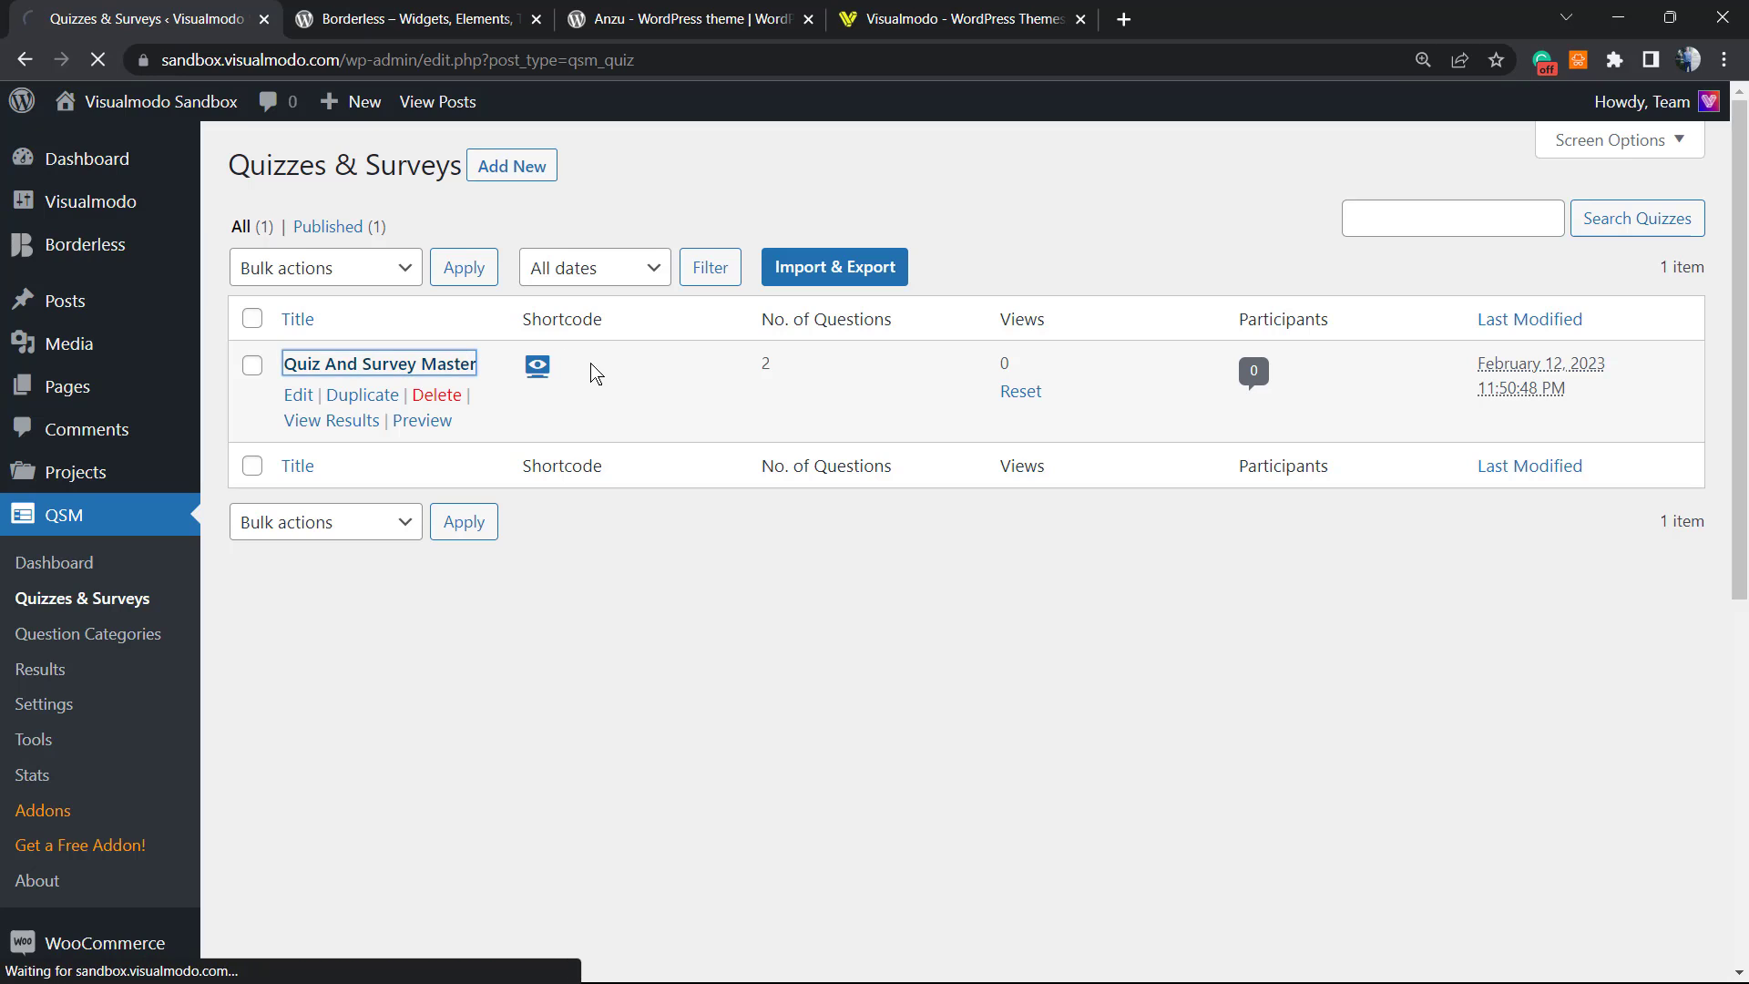
{"action": "left_click", "coordinate": [379, 362]}
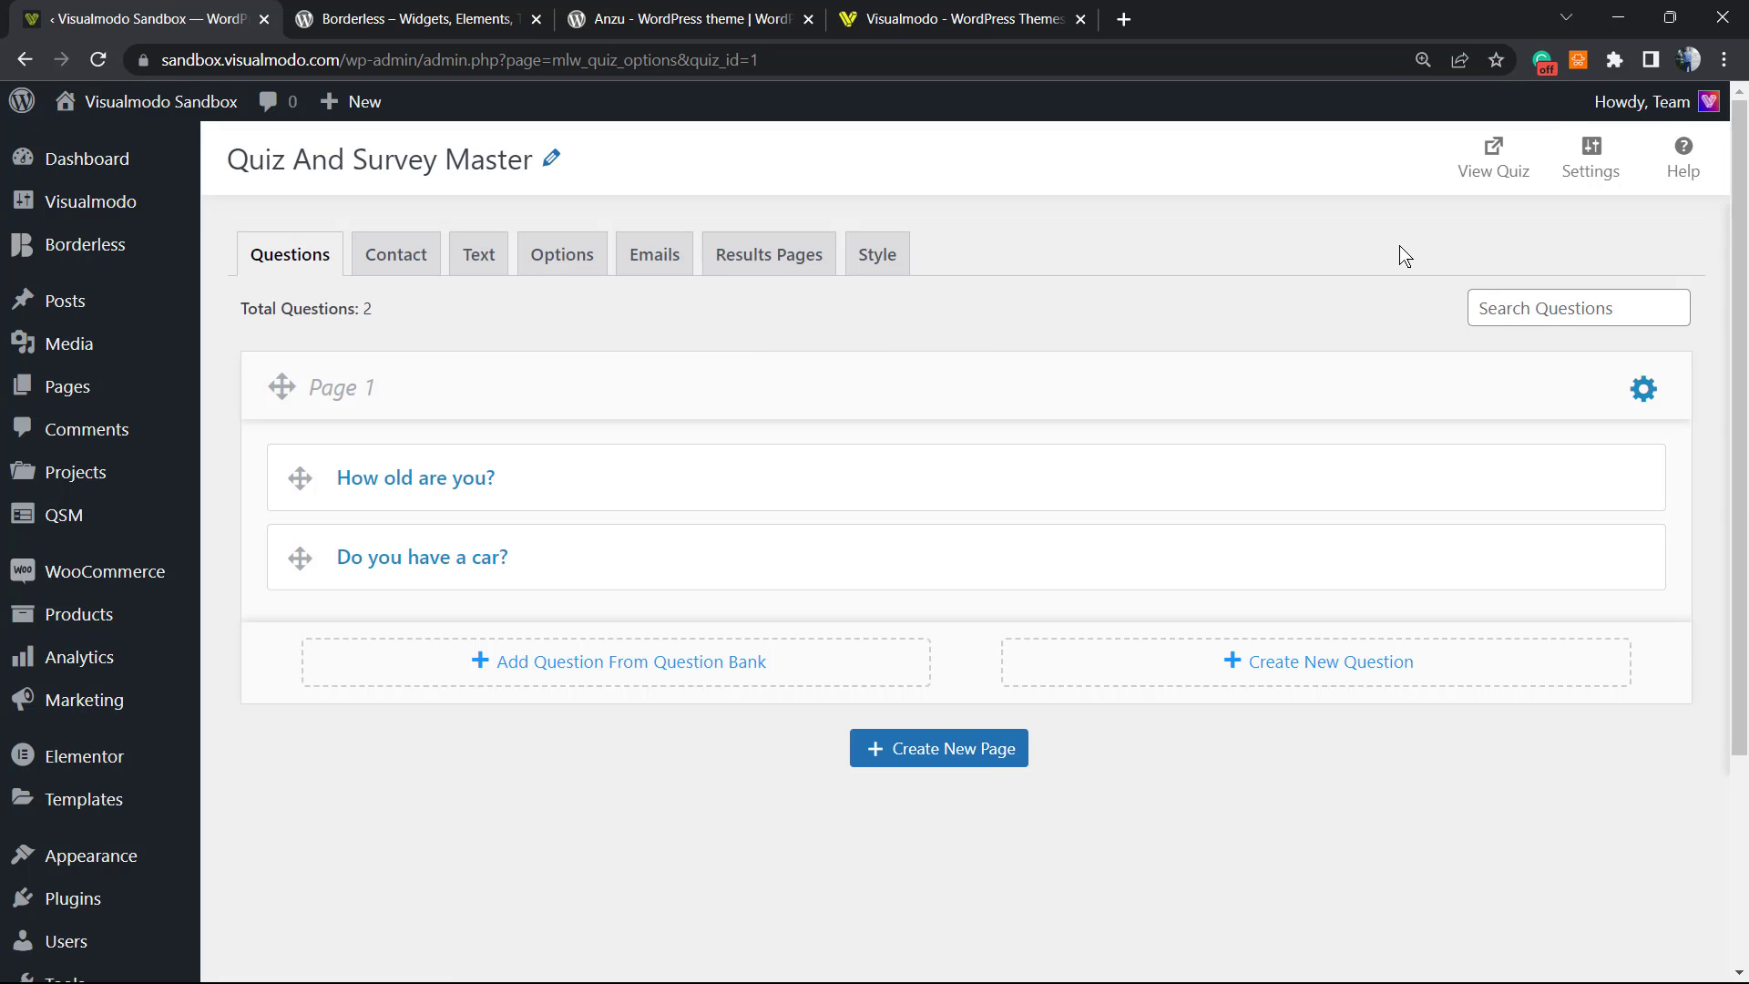
{"action": "mouse_move", "coordinate": [671, 432]}
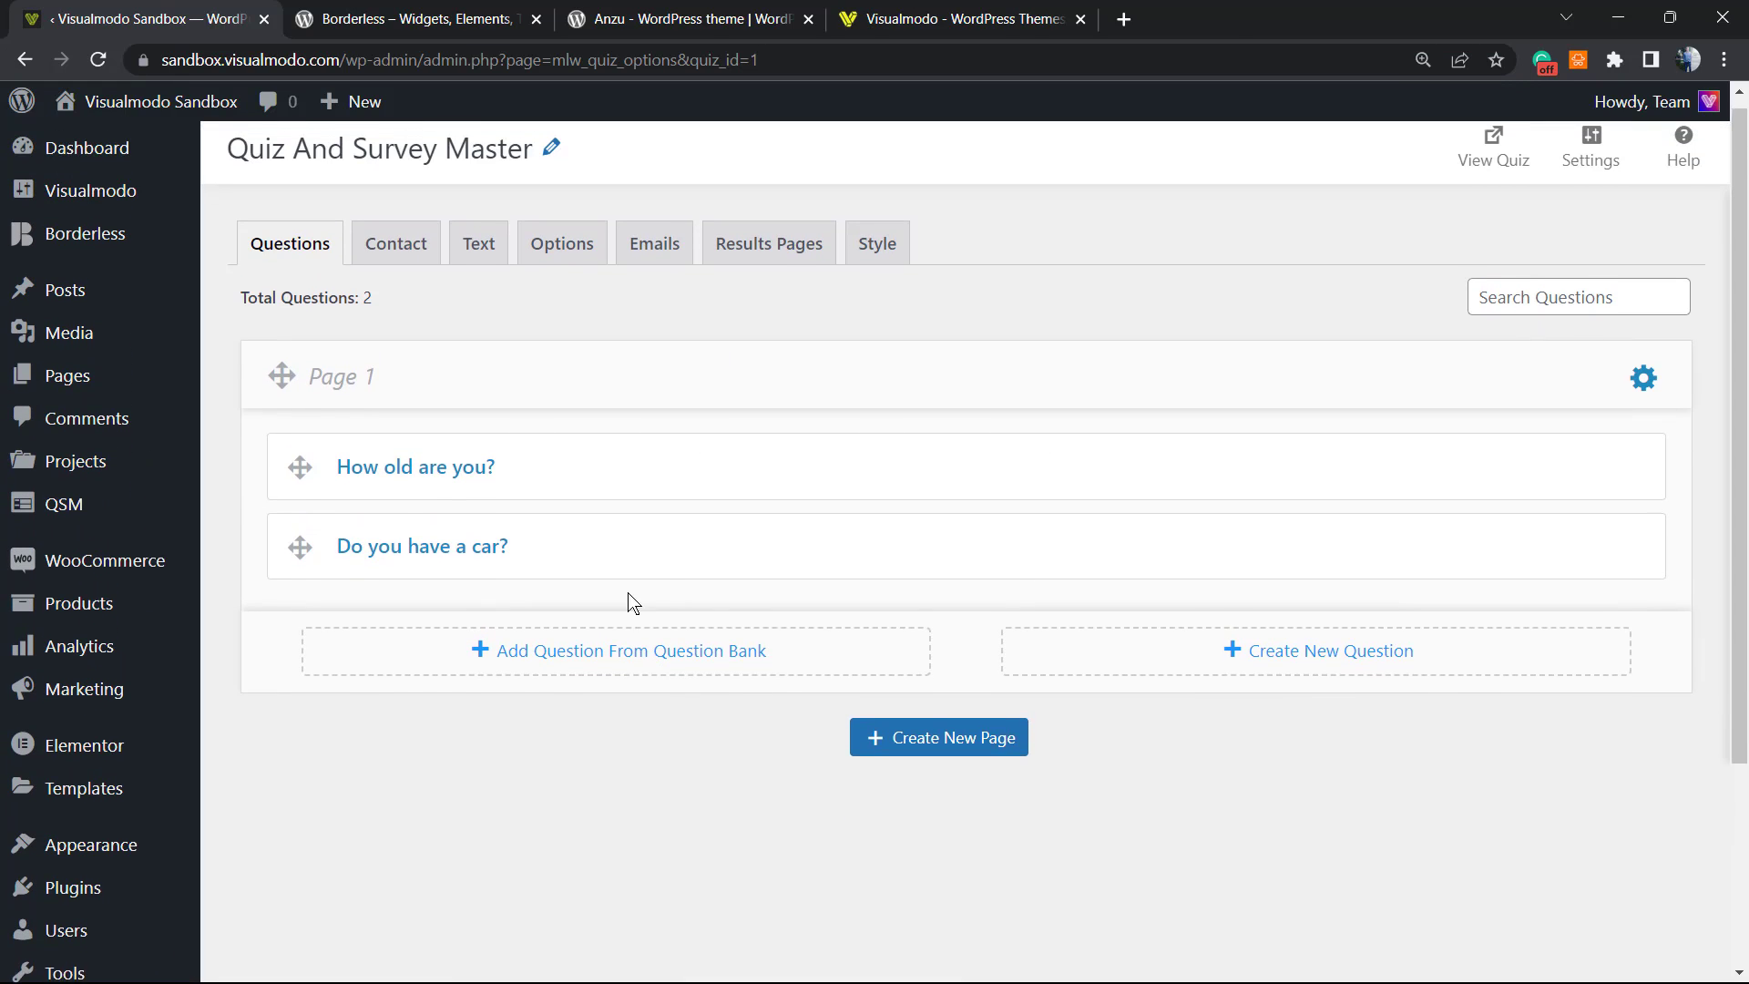
{"action": "left_click", "coordinate": [24, 60]}
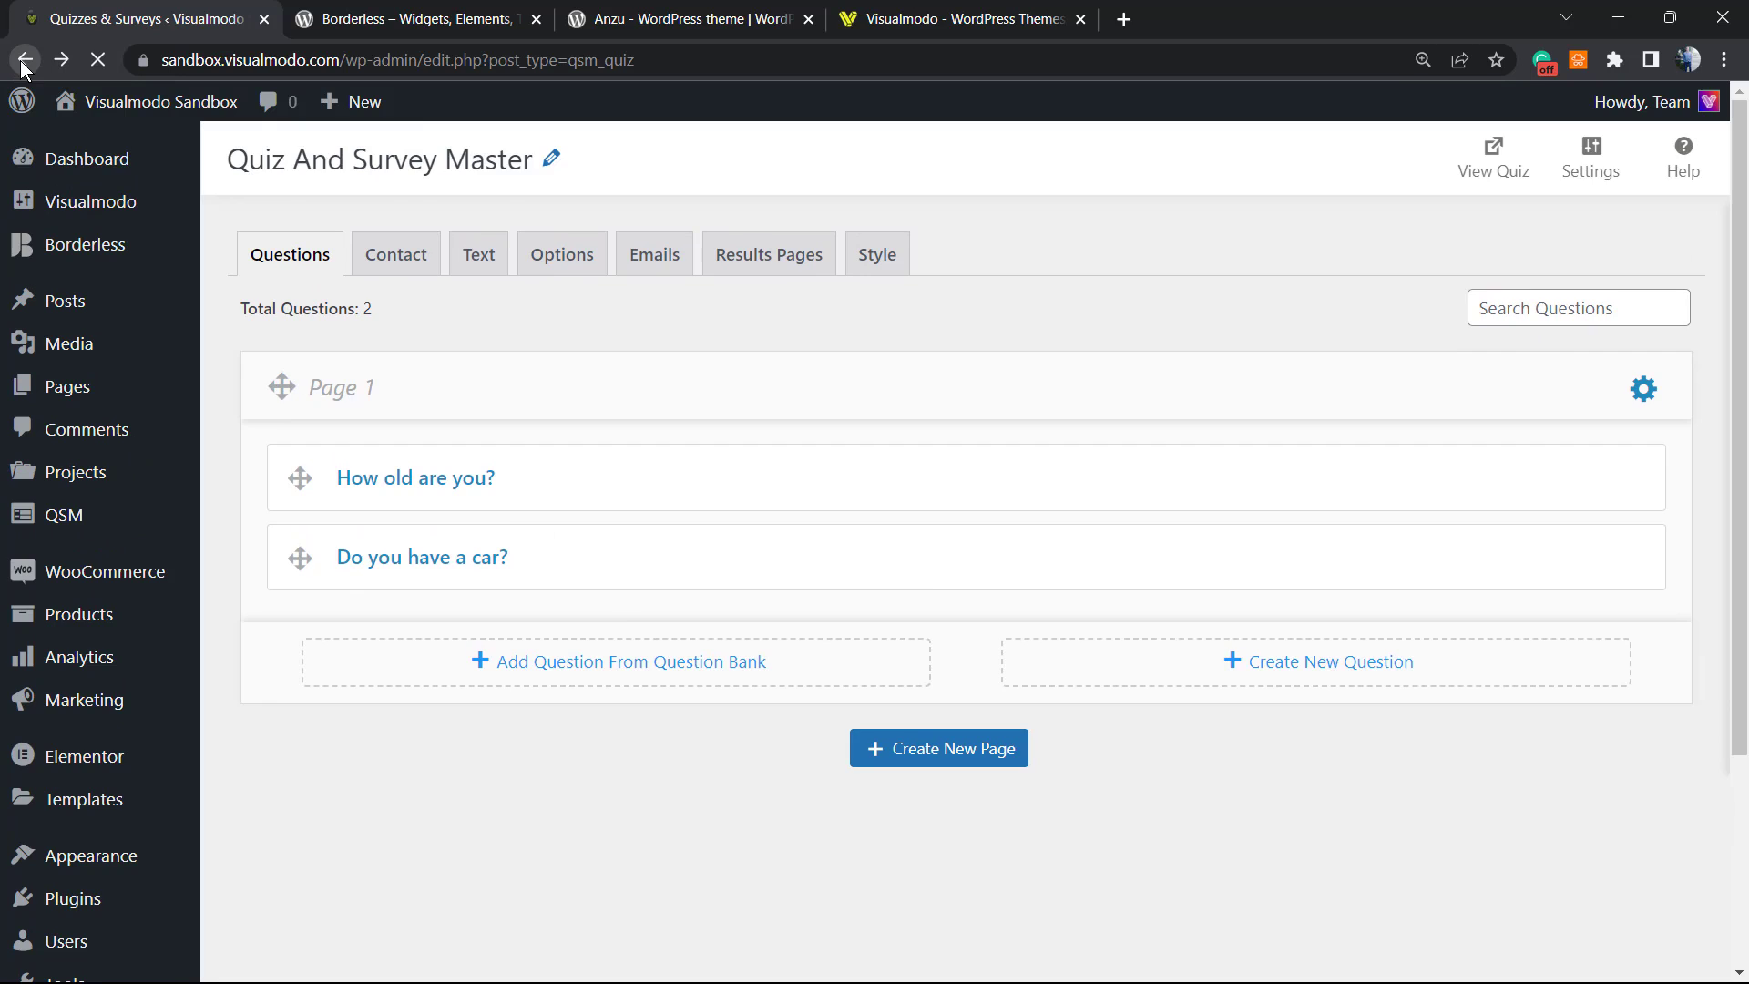
{"action": "left_click", "coordinate": [23, 59]}
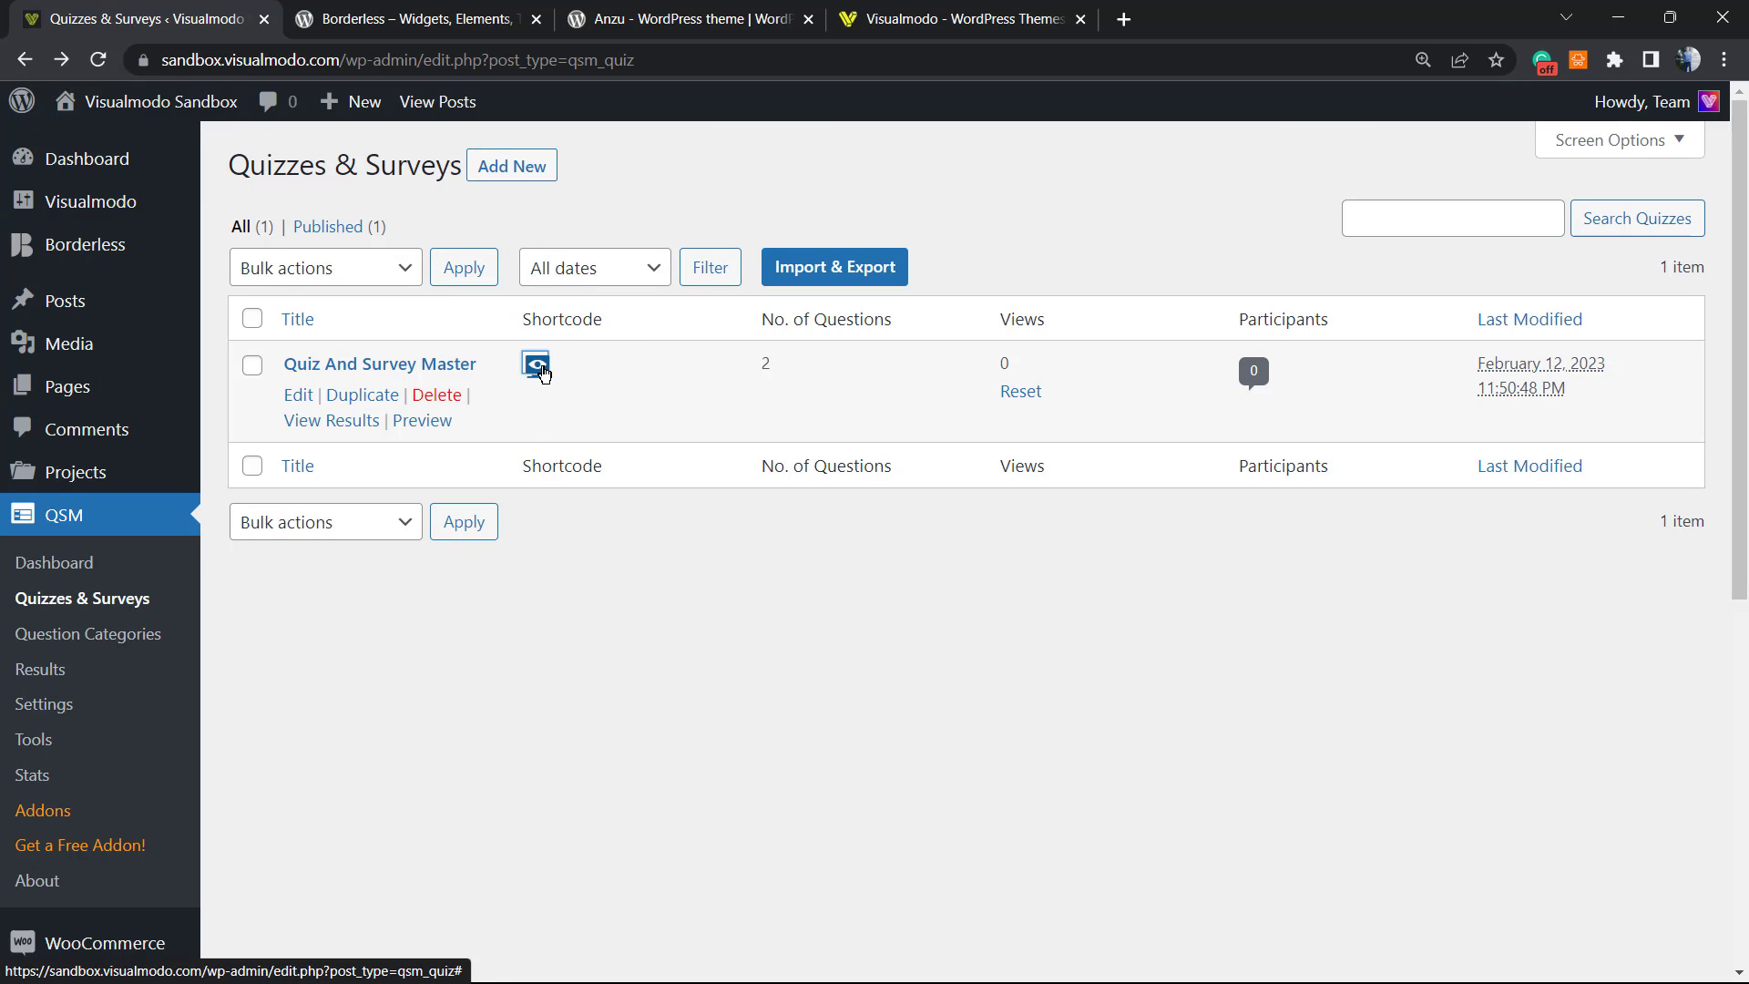
{"action": "left_click", "coordinate": [536, 365]}
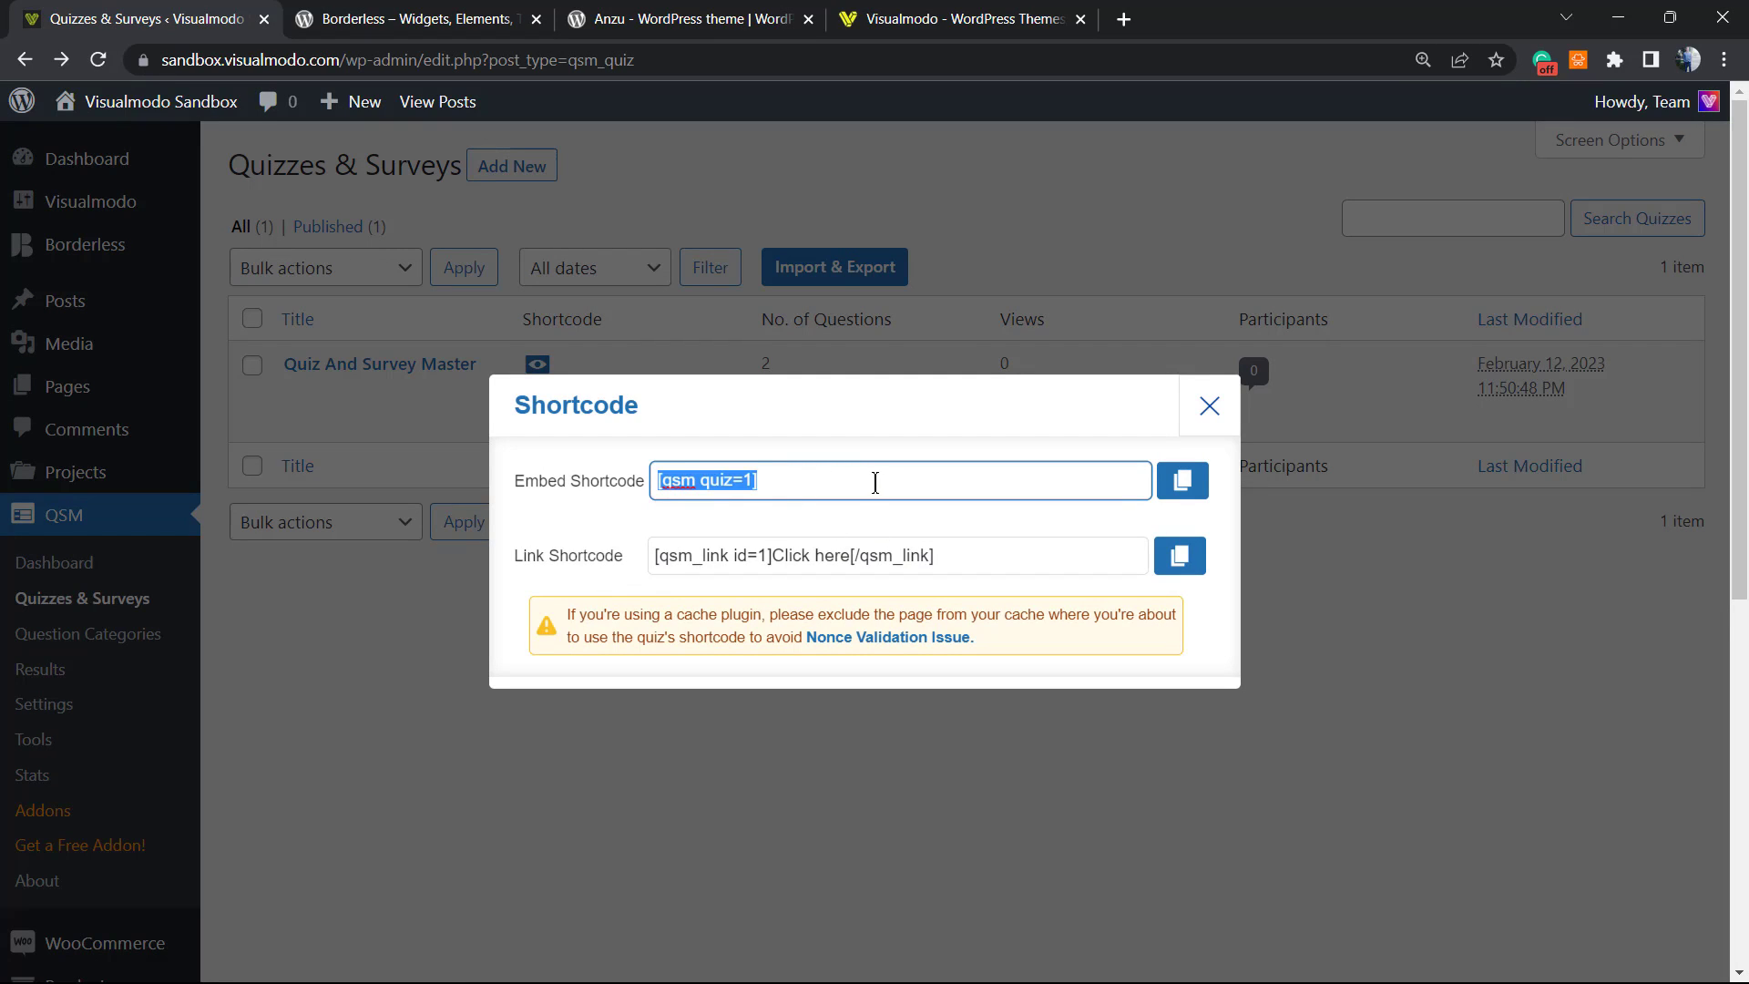
Step: Close the shortcode popup and start a new page in its own browser tab
{"action": "left_click", "coordinate": [1208, 405]}
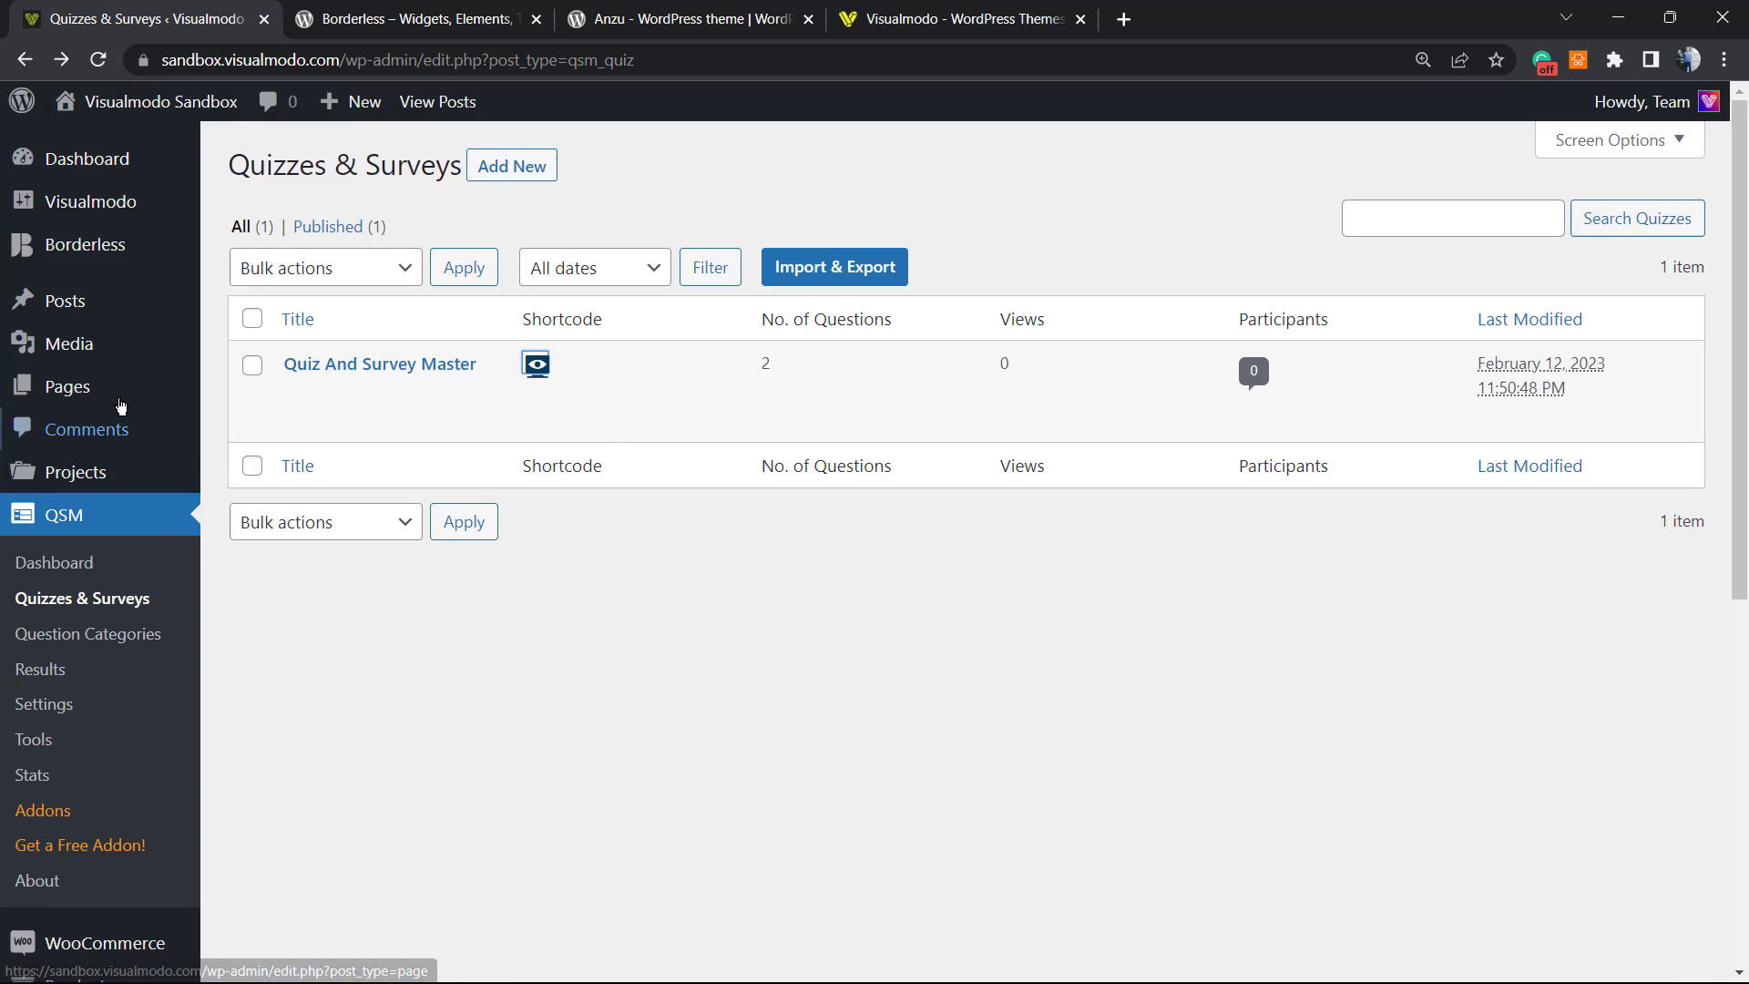
{"action": "right_click", "coordinate": [237, 424]}
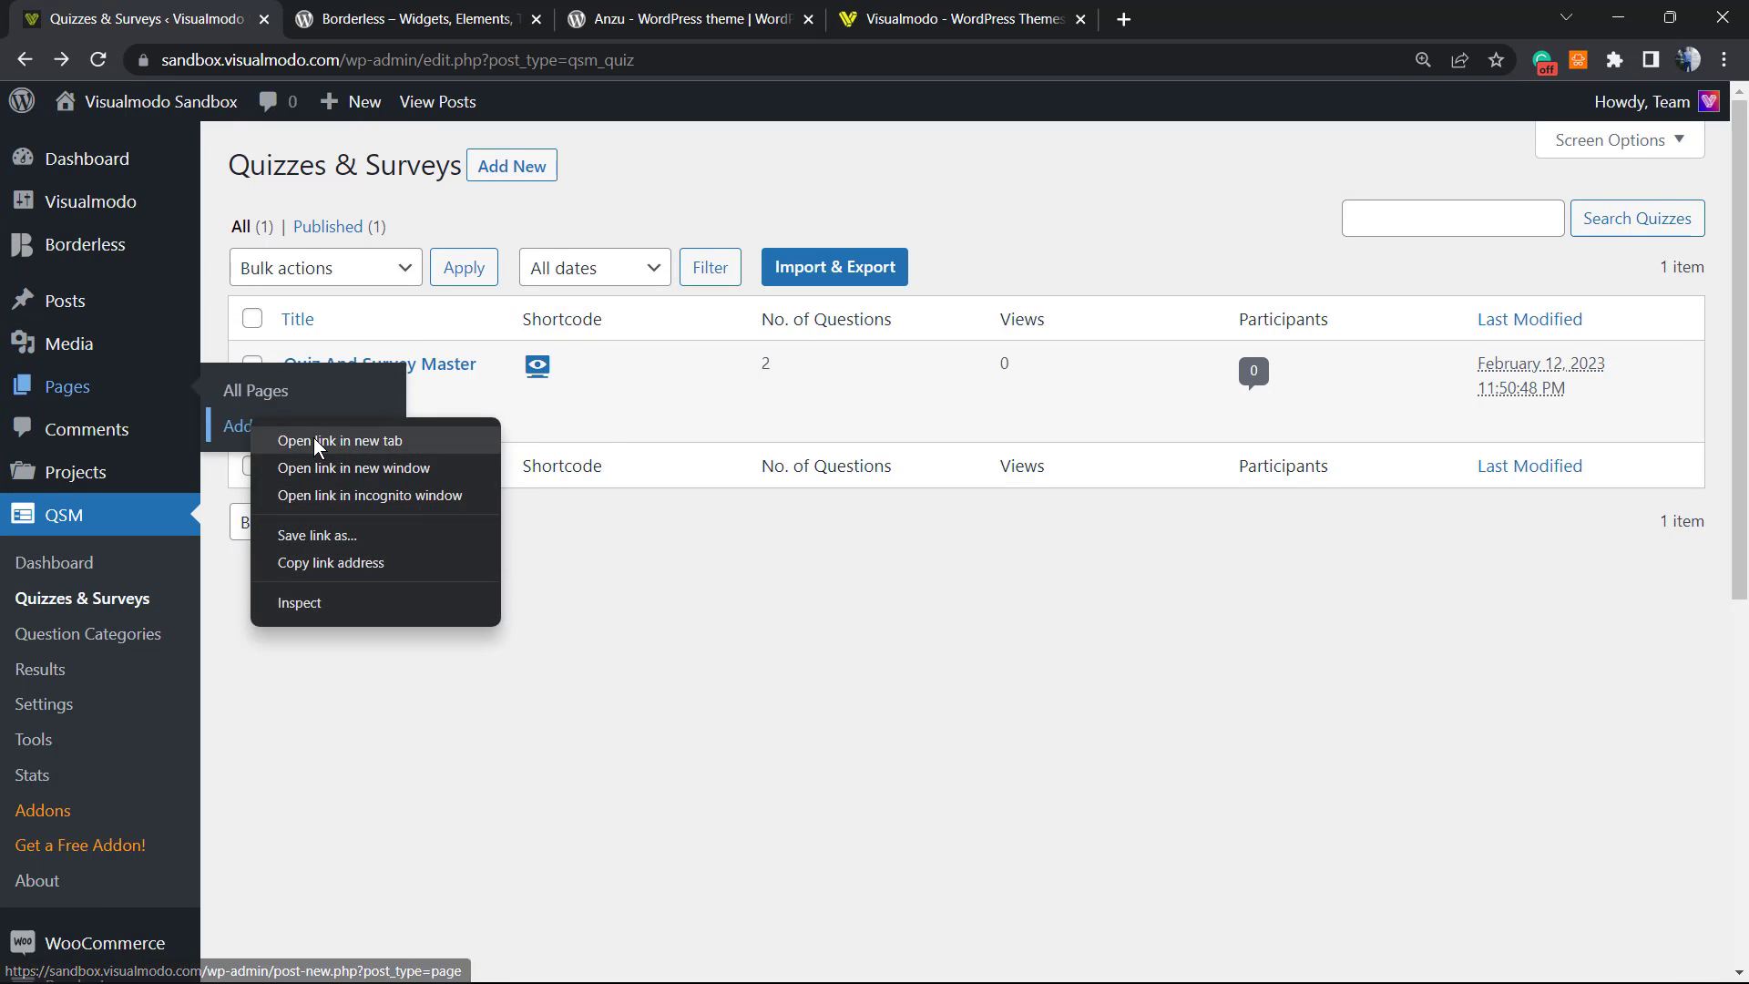
{"action": "left_click", "coordinate": [339, 439]}
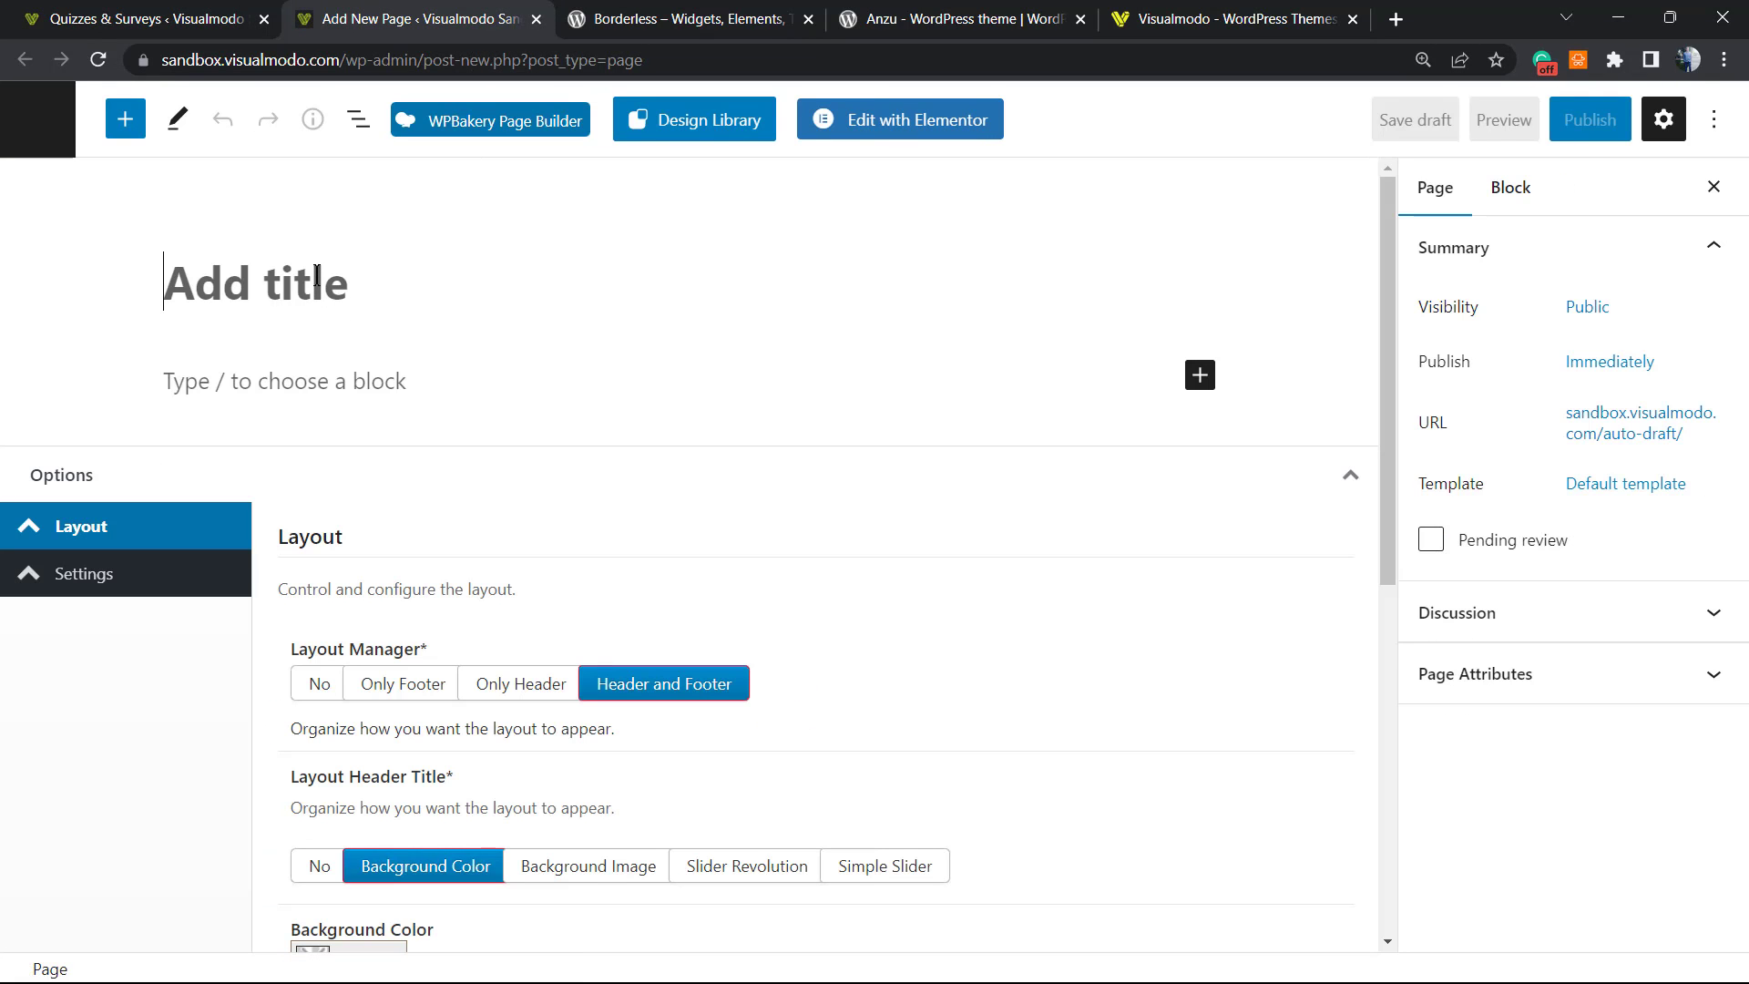
Step: Title the page "Survey" with the [qsm quiz=1] shortcode and publish it
{"action": "type", "text": "S"}
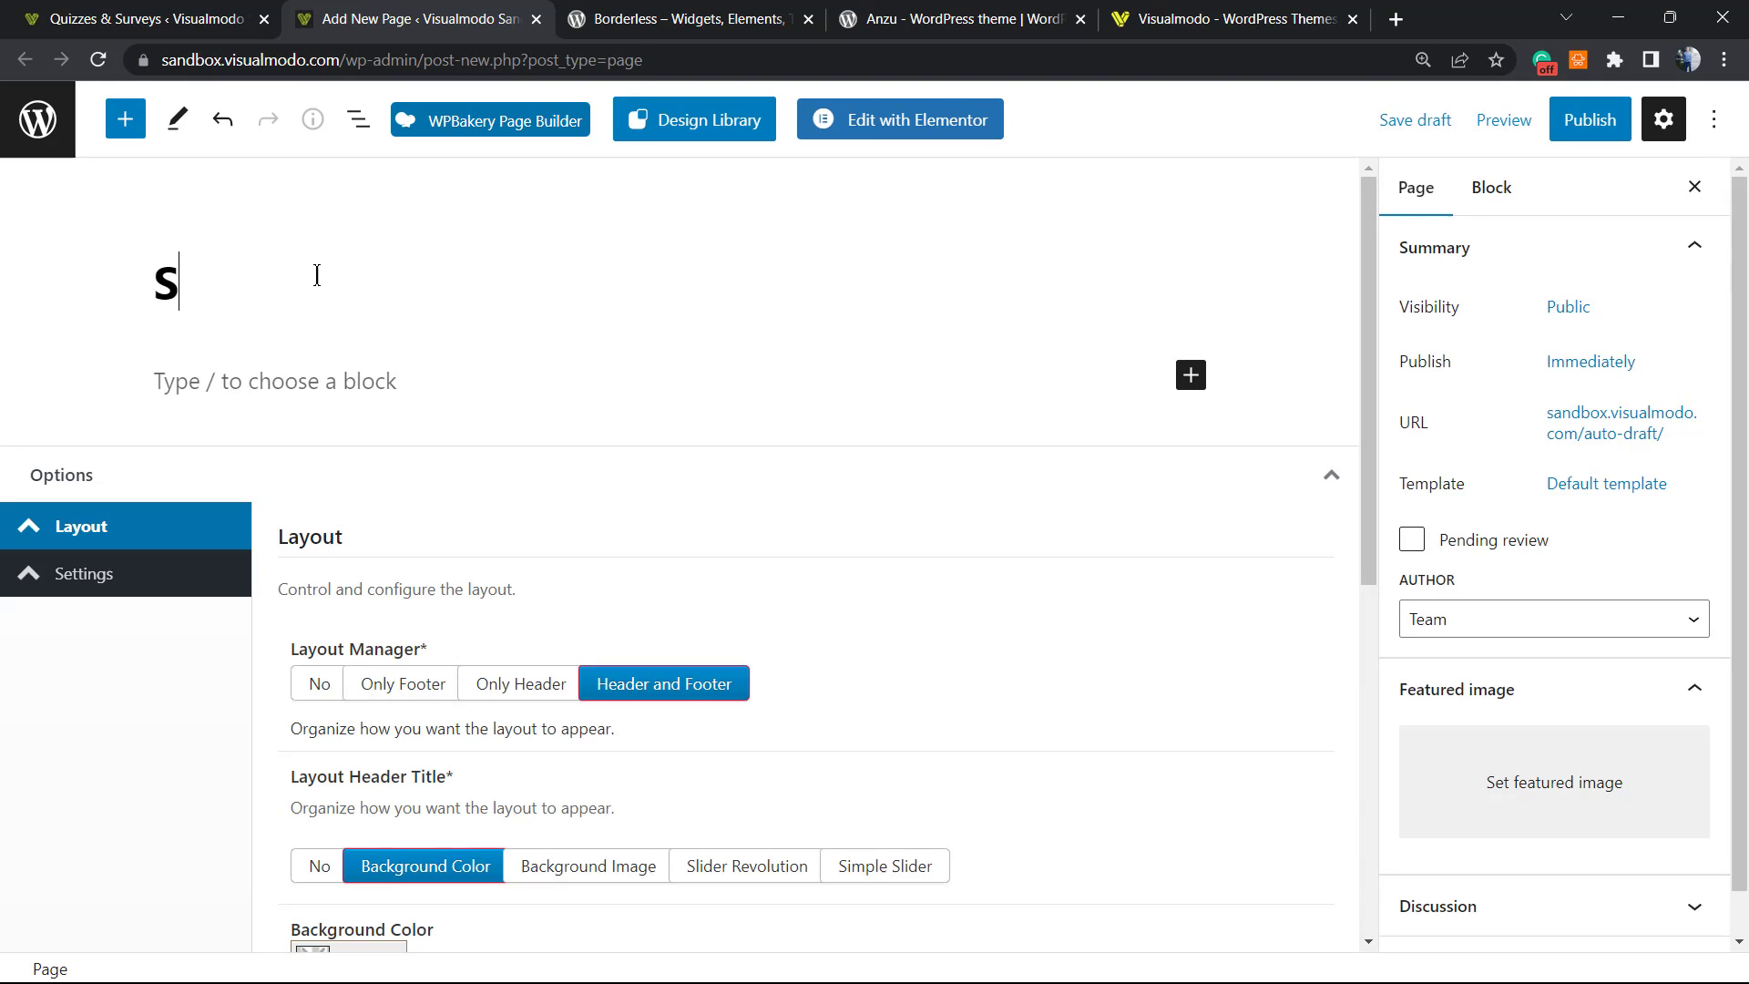
{"action": "type", "text": "urv"}
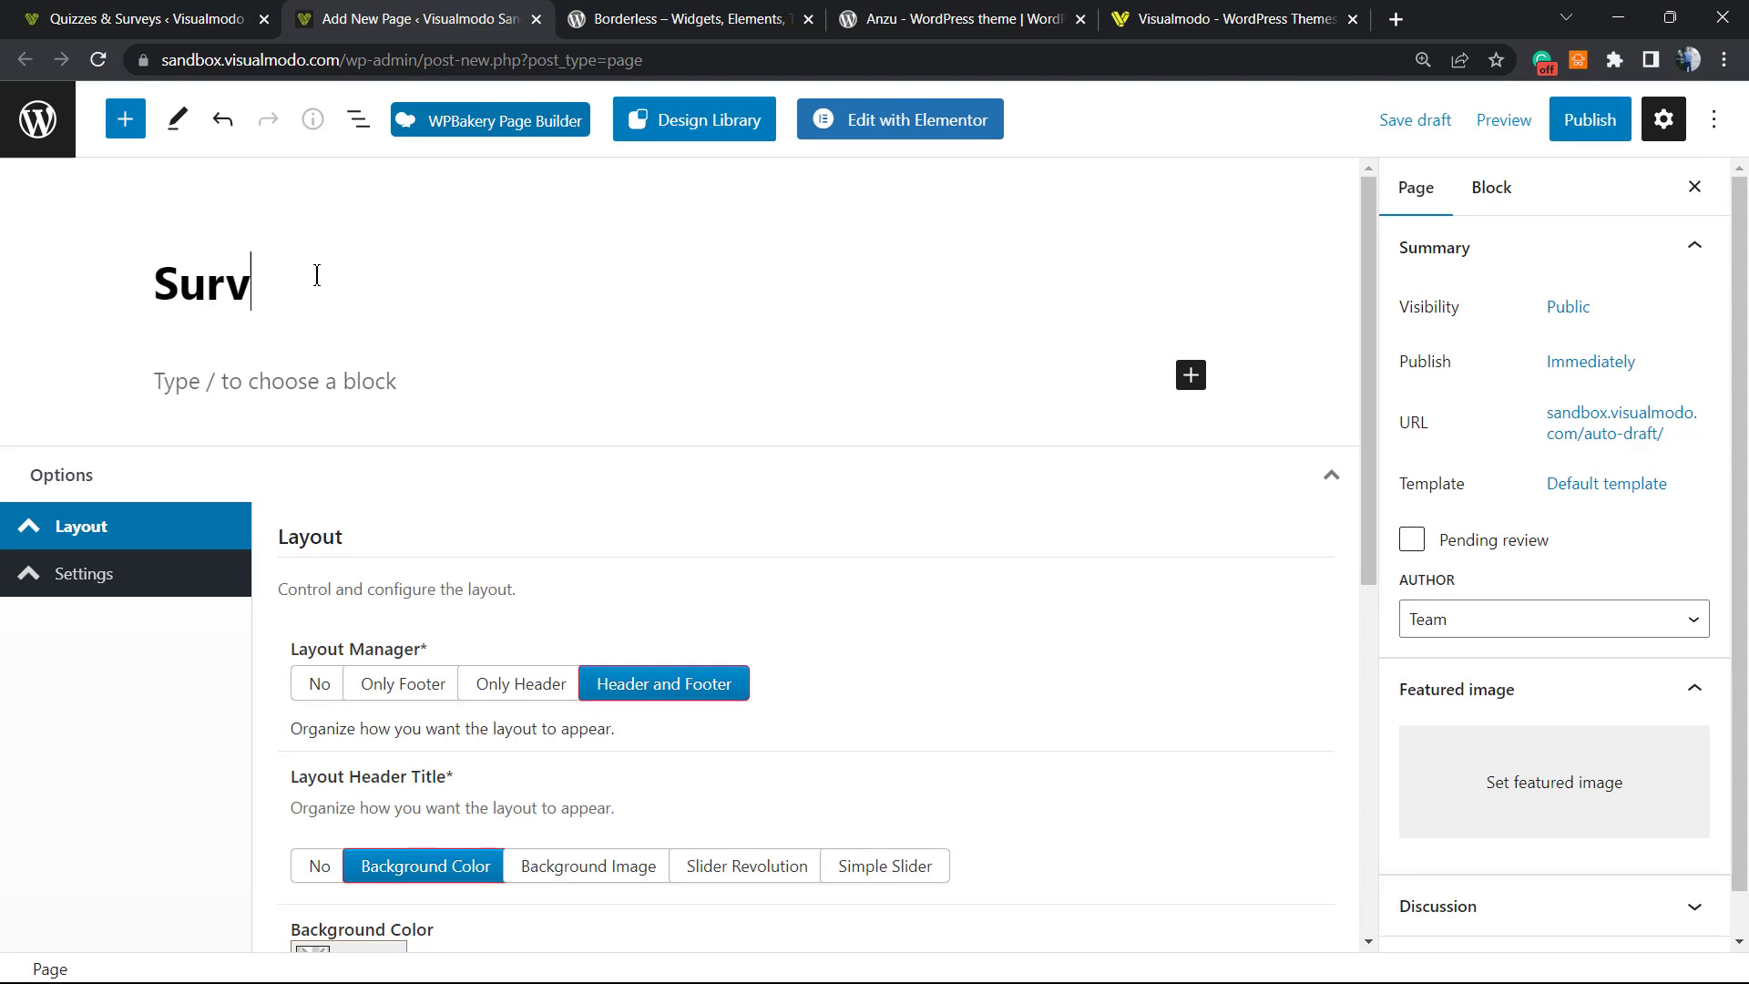
{"action": "type", "text": "ey"}
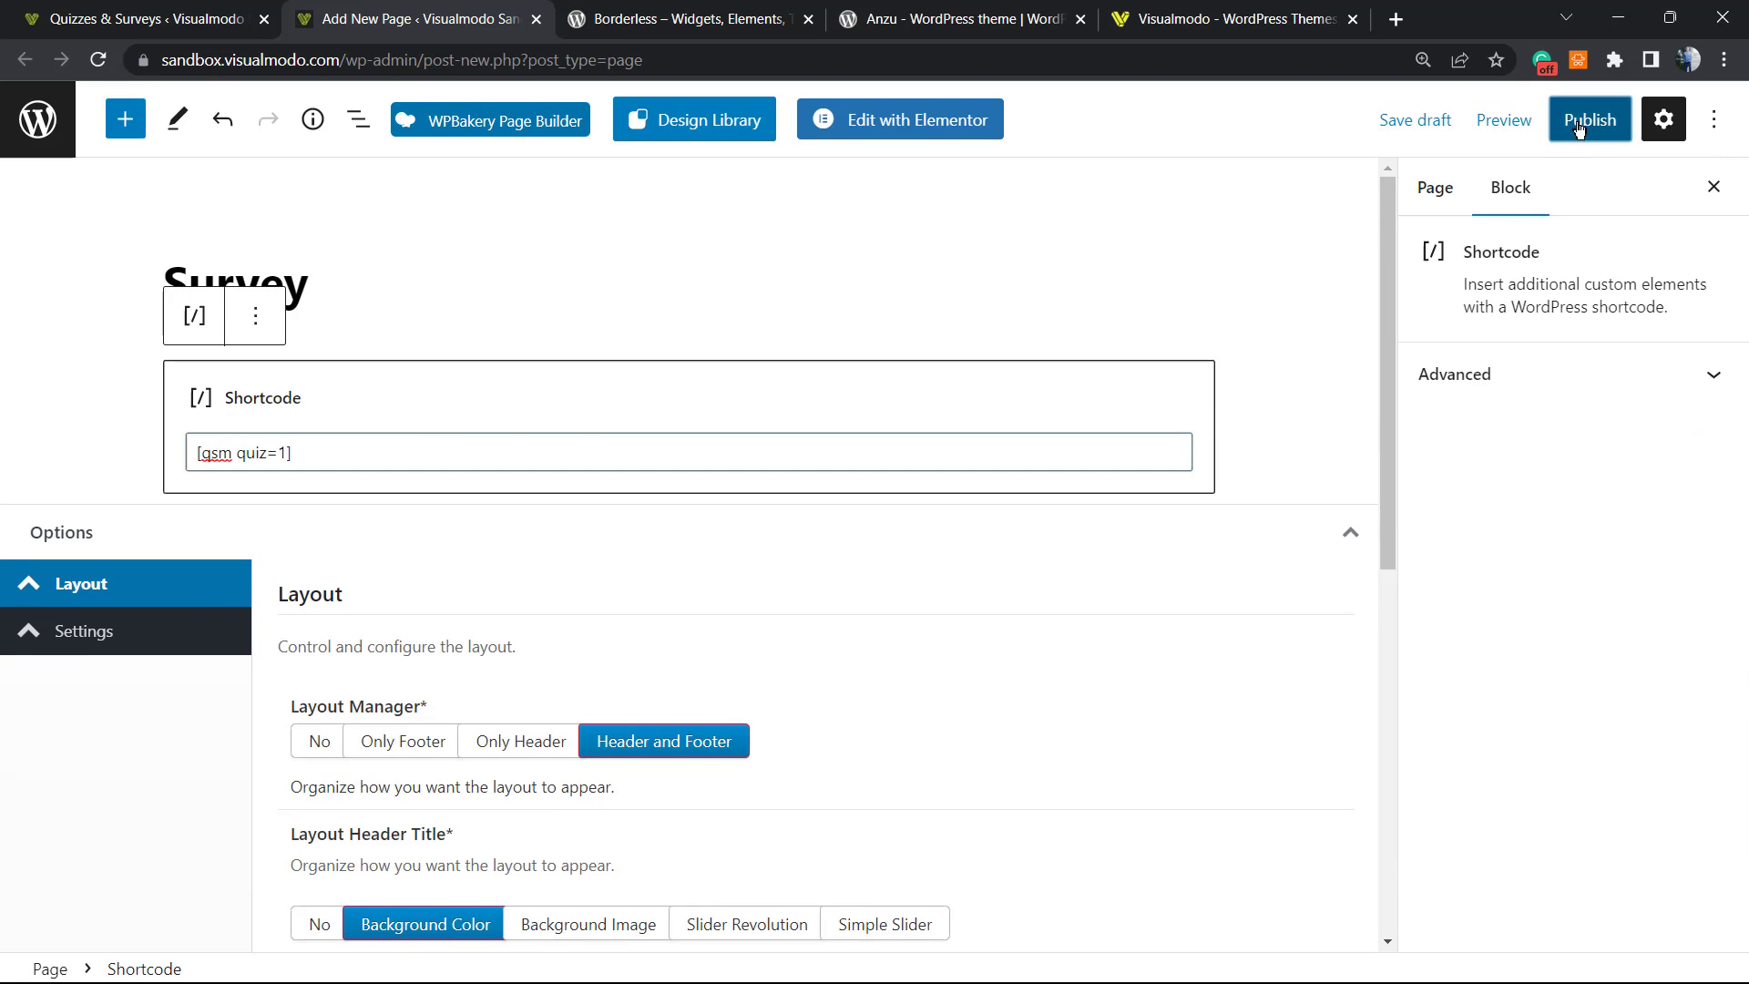
{"action": "left_click", "coordinate": [1587, 120]}
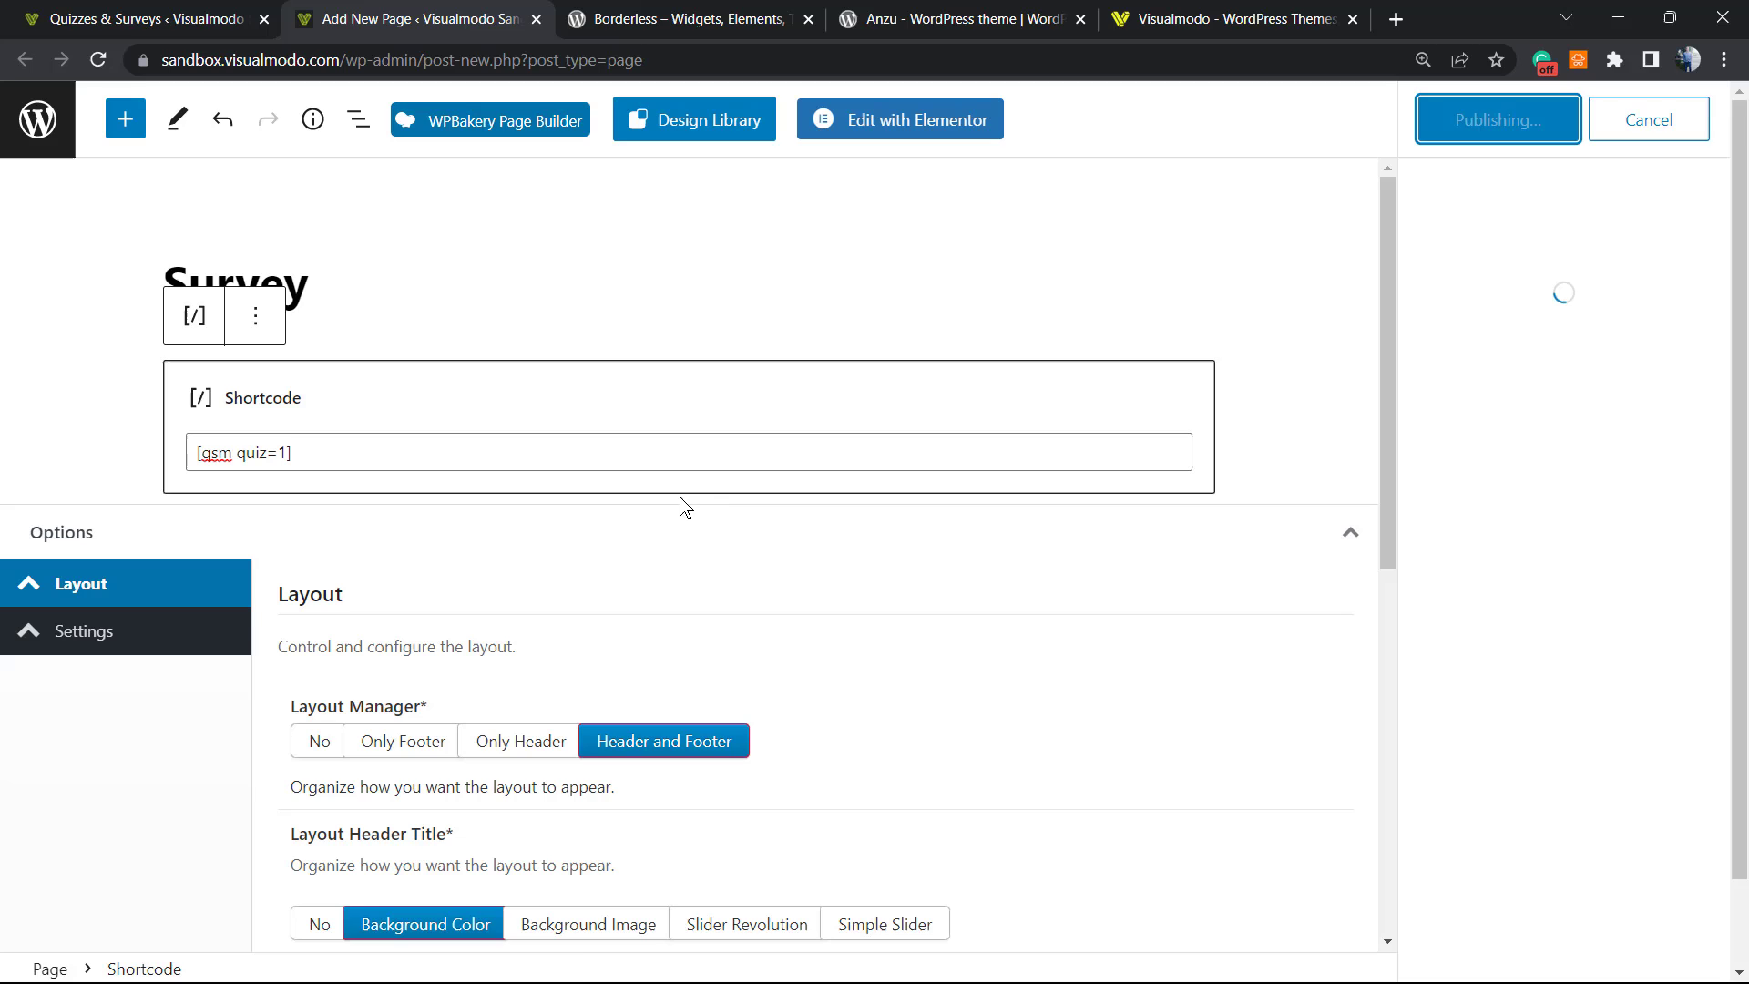
{"action": "left_click", "coordinate": [1498, 121]}
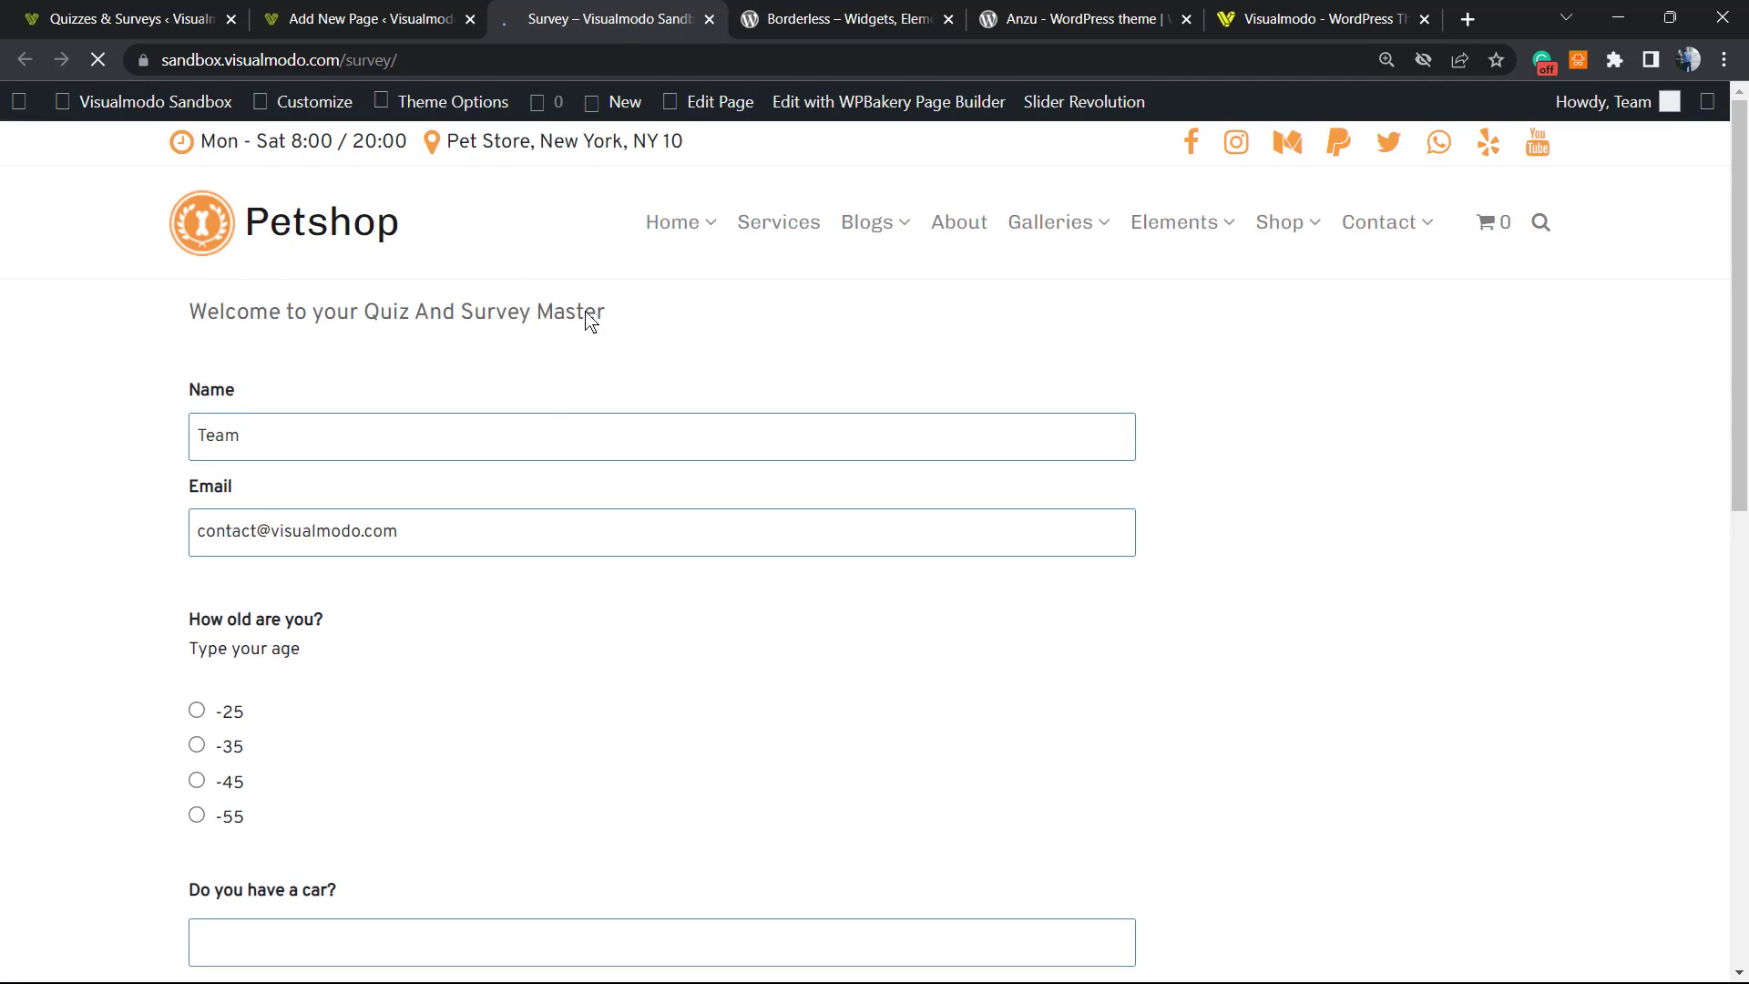
Step: Submit a test response with age -35 and car answer "Yes" and review the thank-you results
{"action": "left_click", "coordinate": [661, 435]}
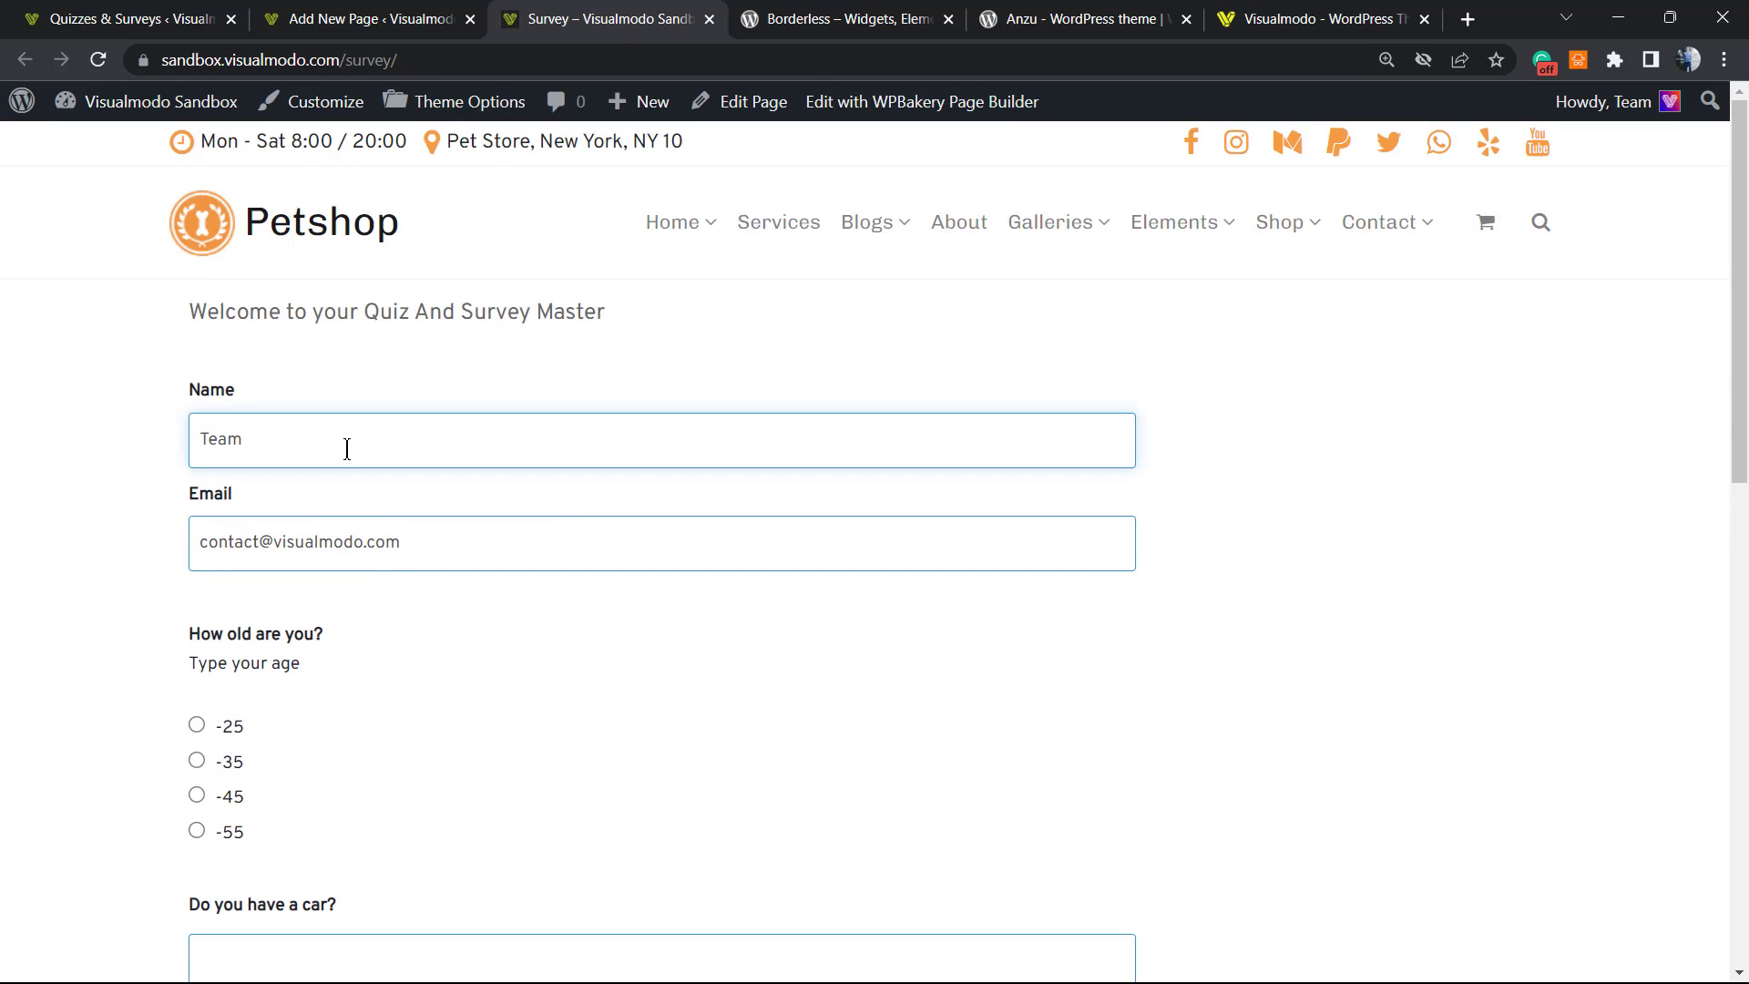
{"action": "mouse_move", "coordinate": [496, 388]}
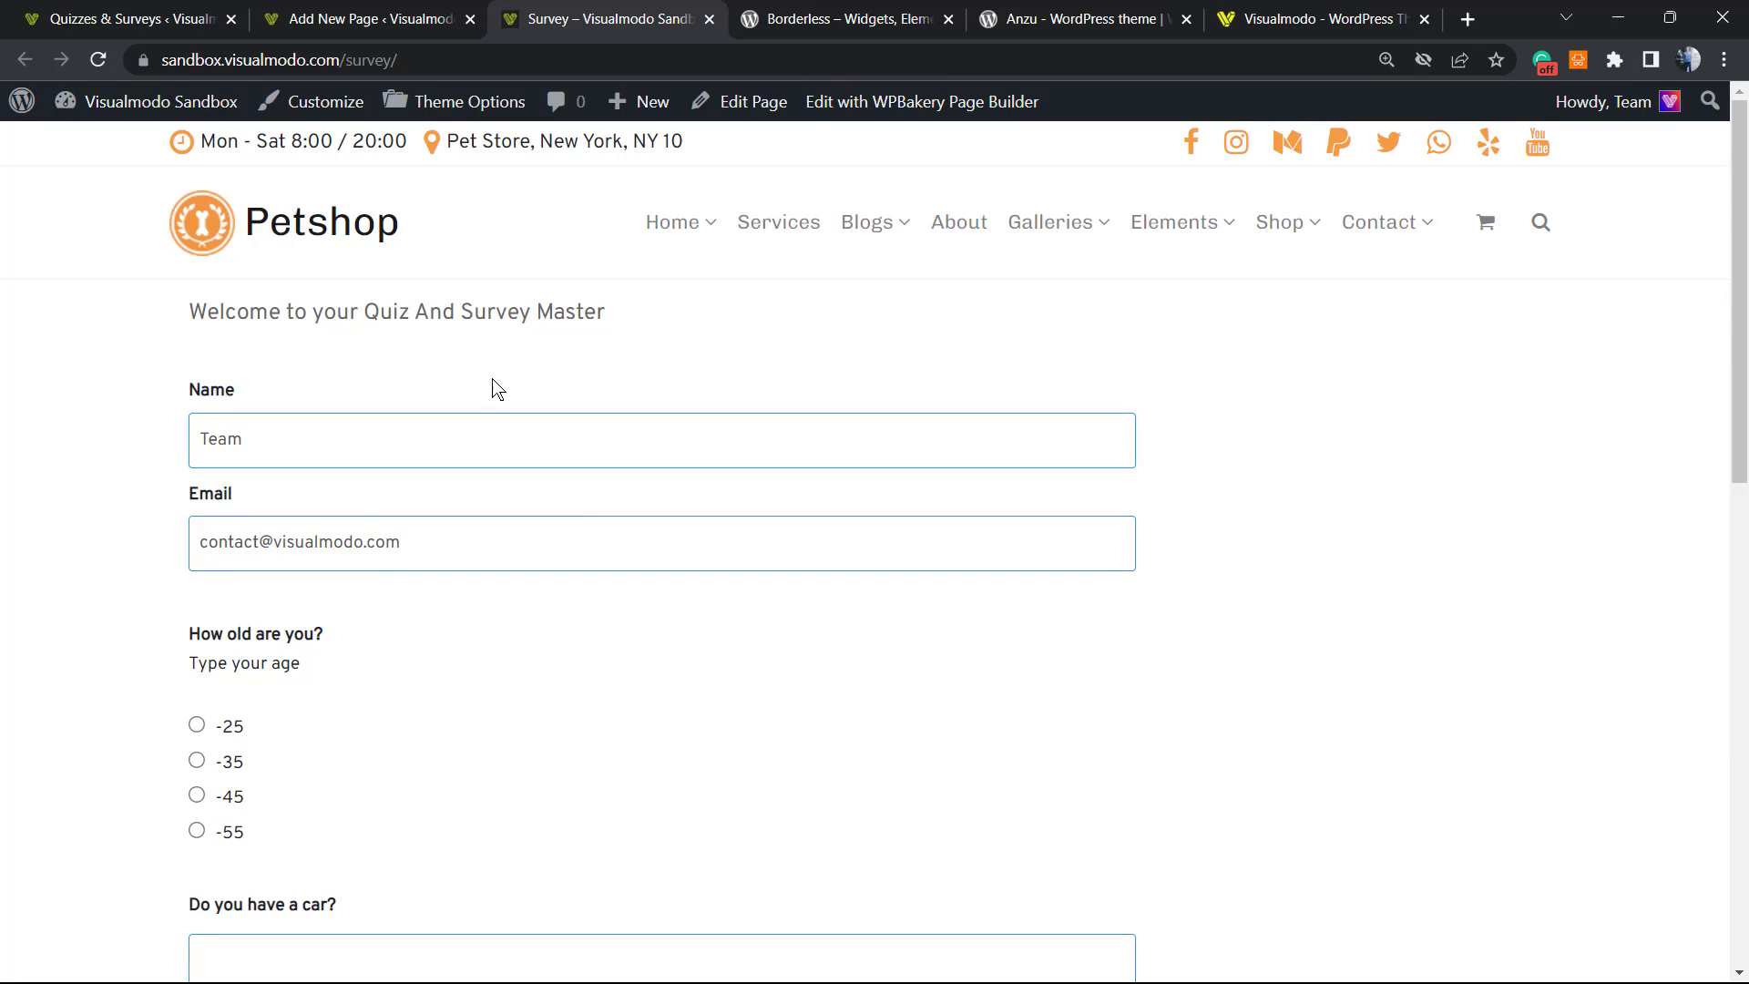
{"action": "scroll", "scroll_direction": "down", "scroll_amount": 3}
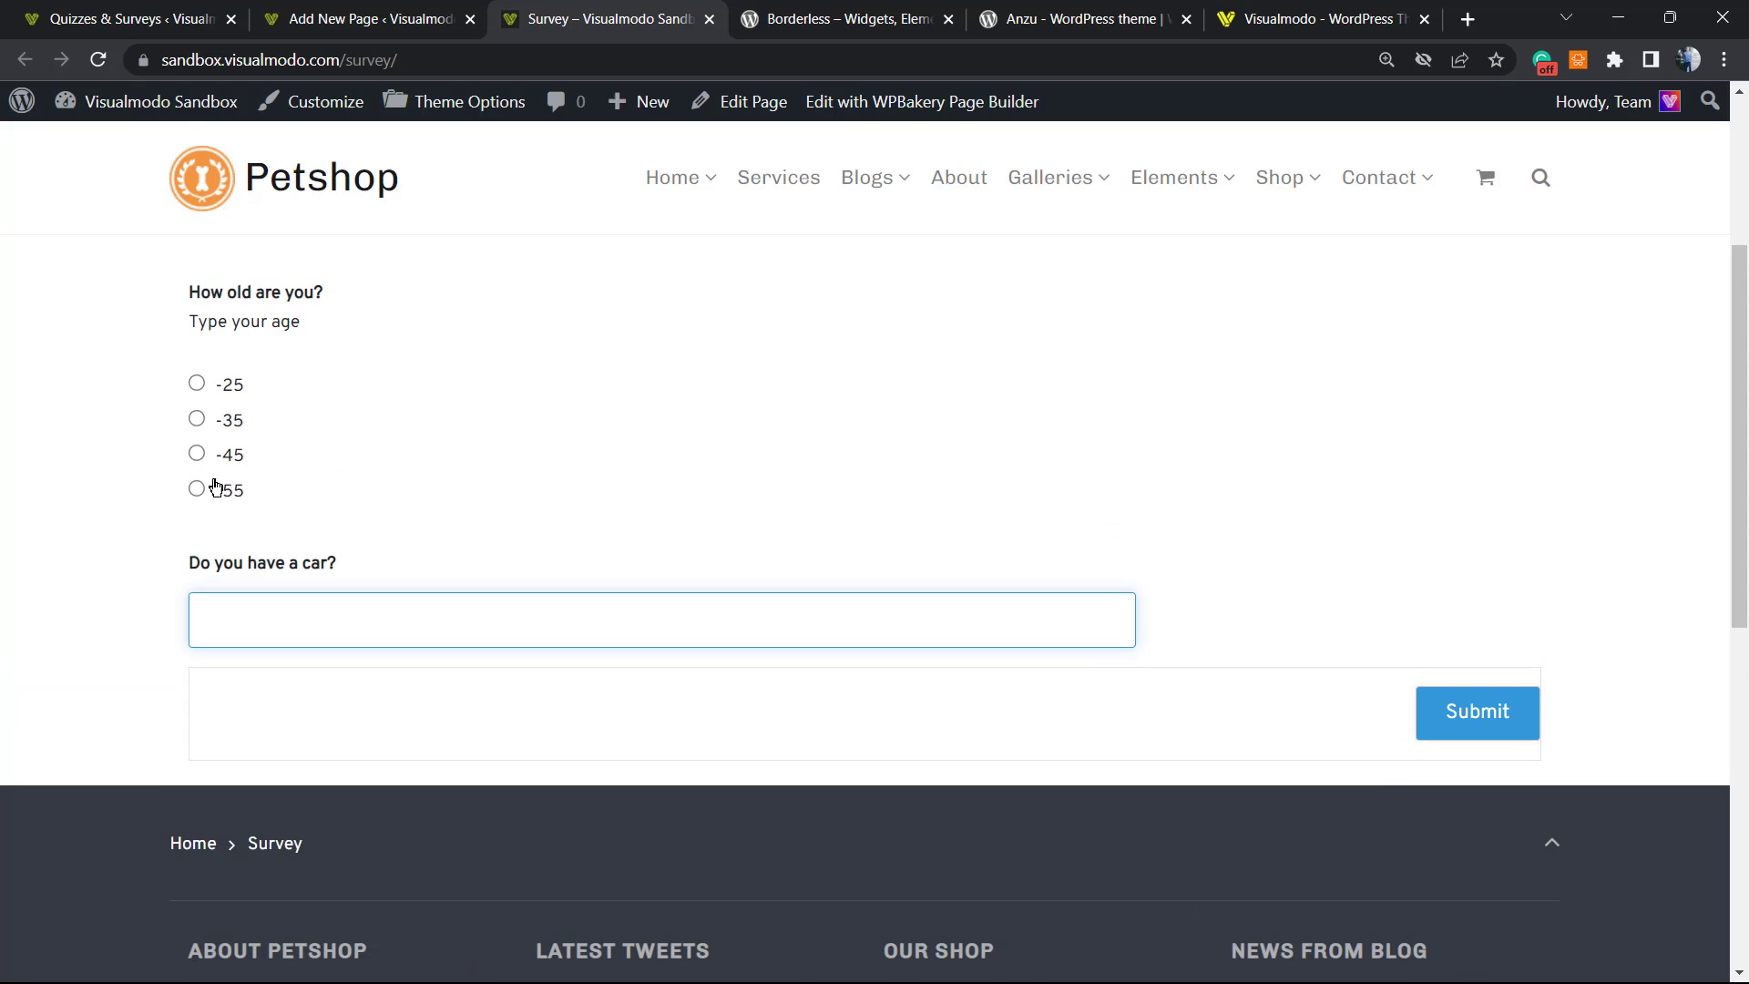
{"action": "left_click", "coordinate": [197, 384]}
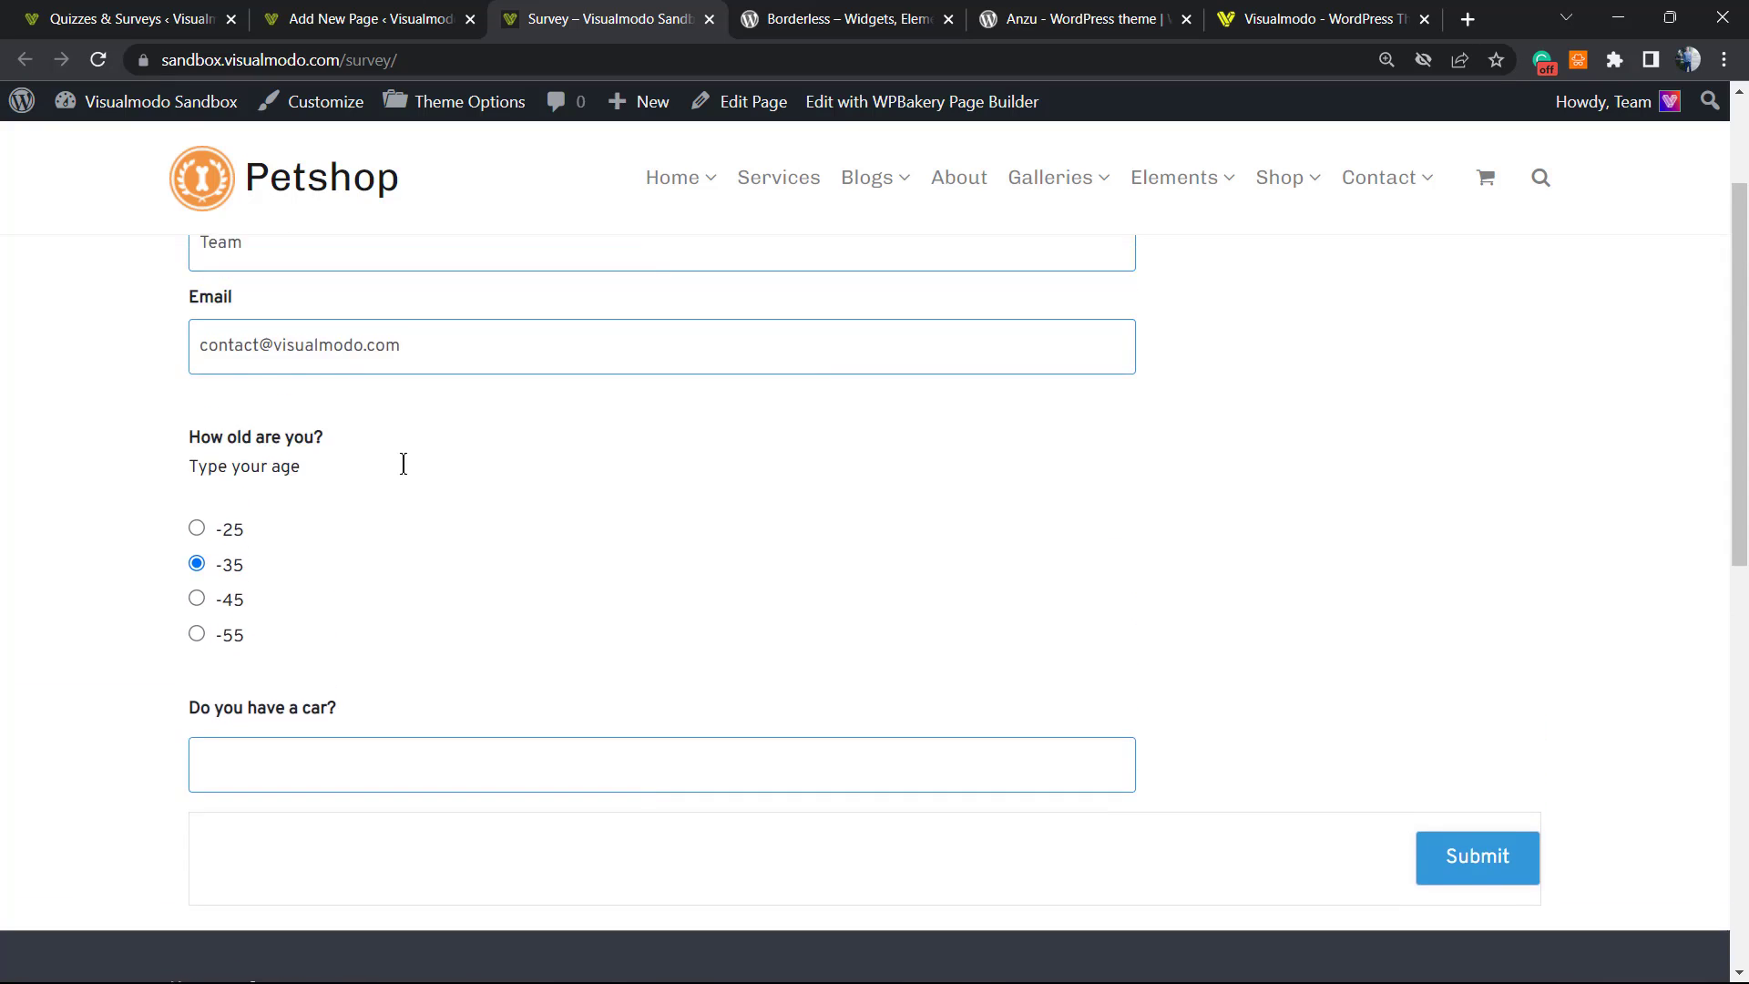
{"action": "left_click", "coordinate": [661, 620]}
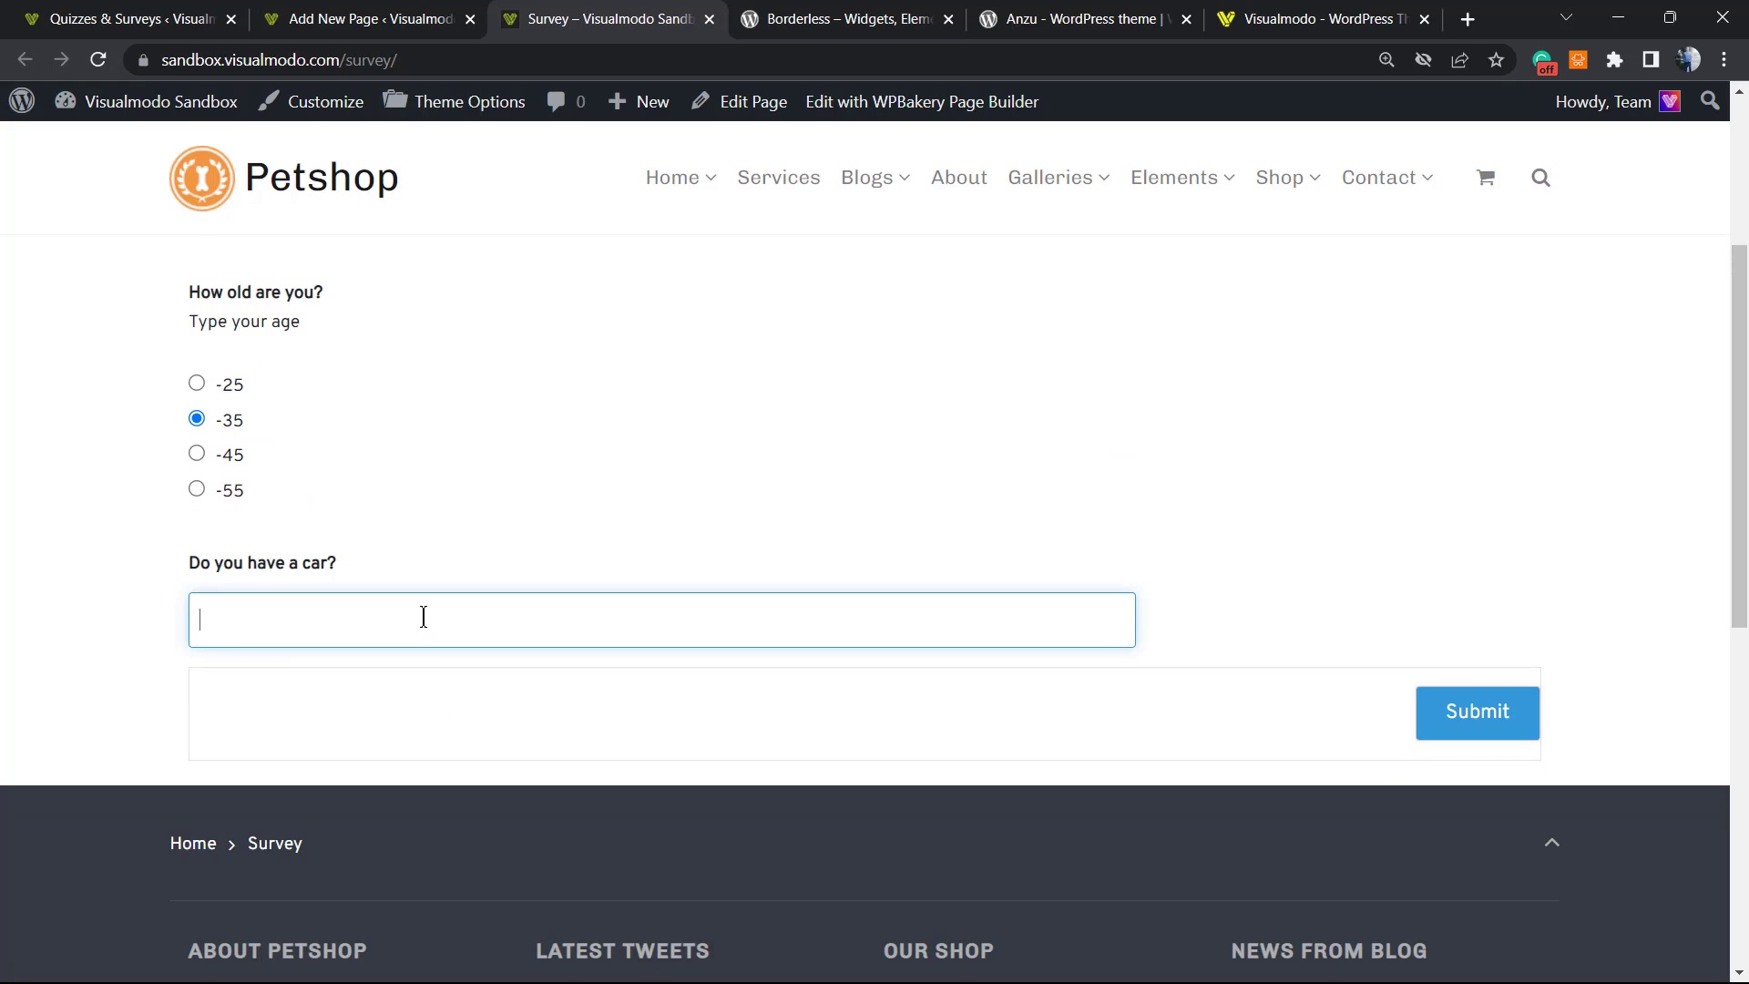
{"action": "type", "text": "Yes"}
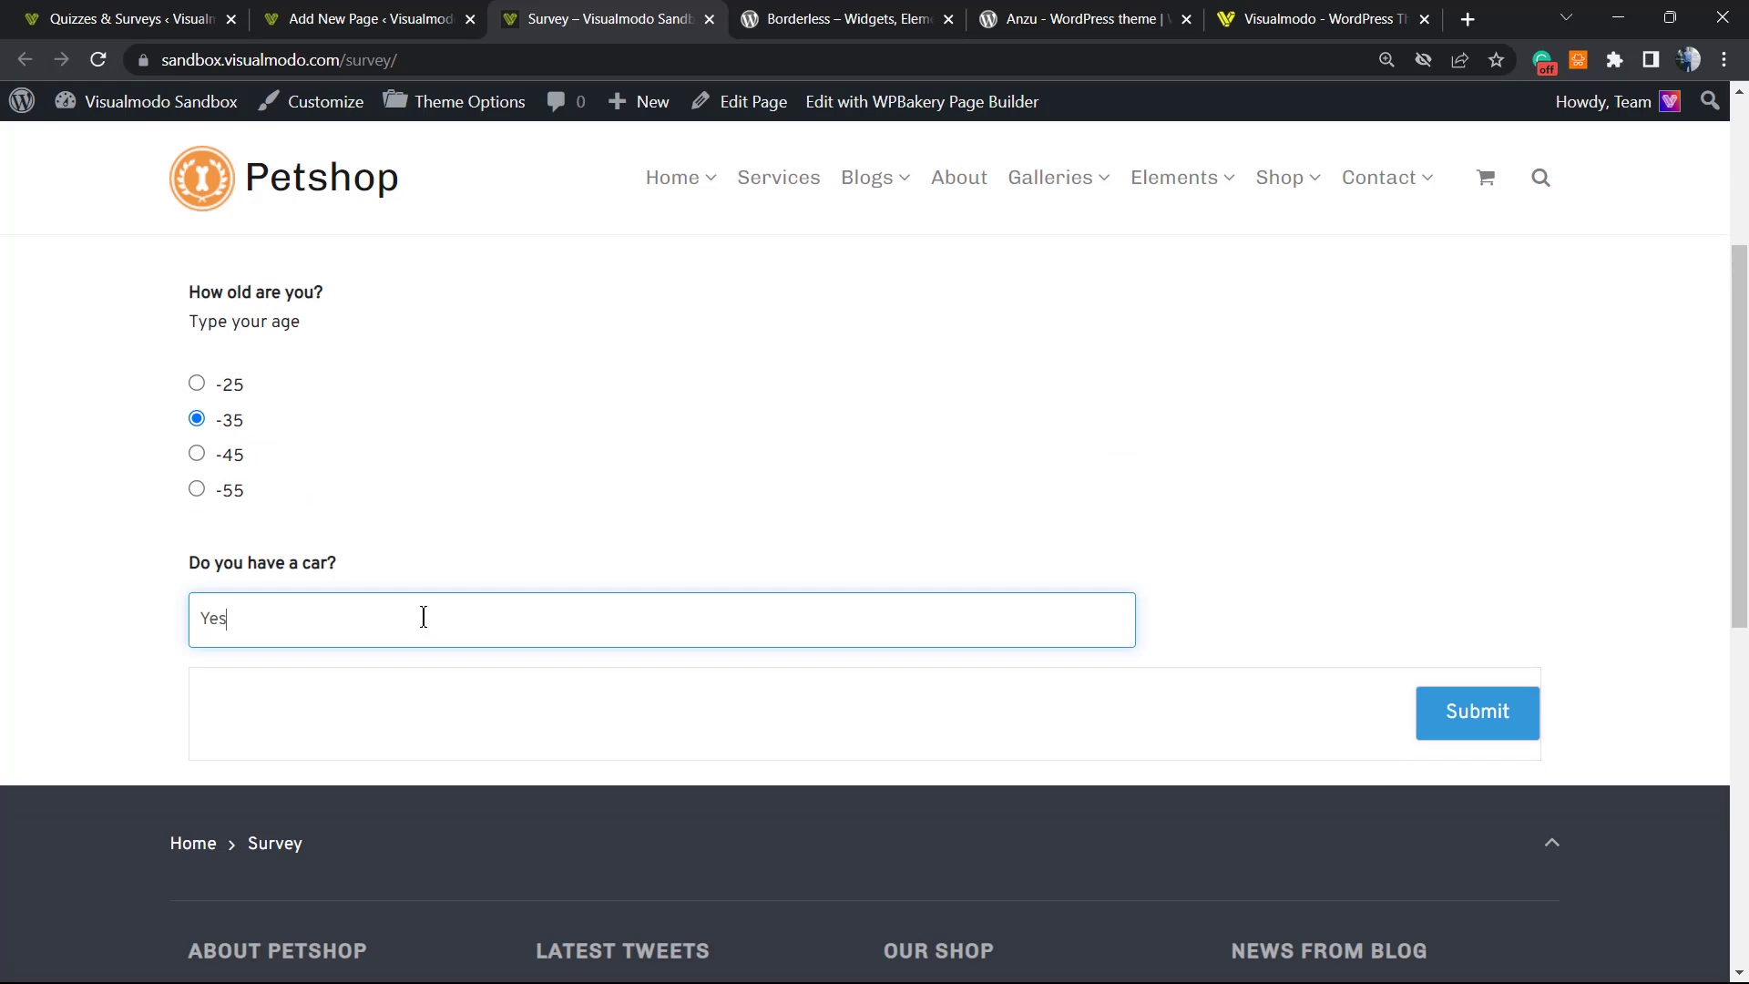
{"action": "scroll", "scroll_direction": "down", "scroll_amount": 3}
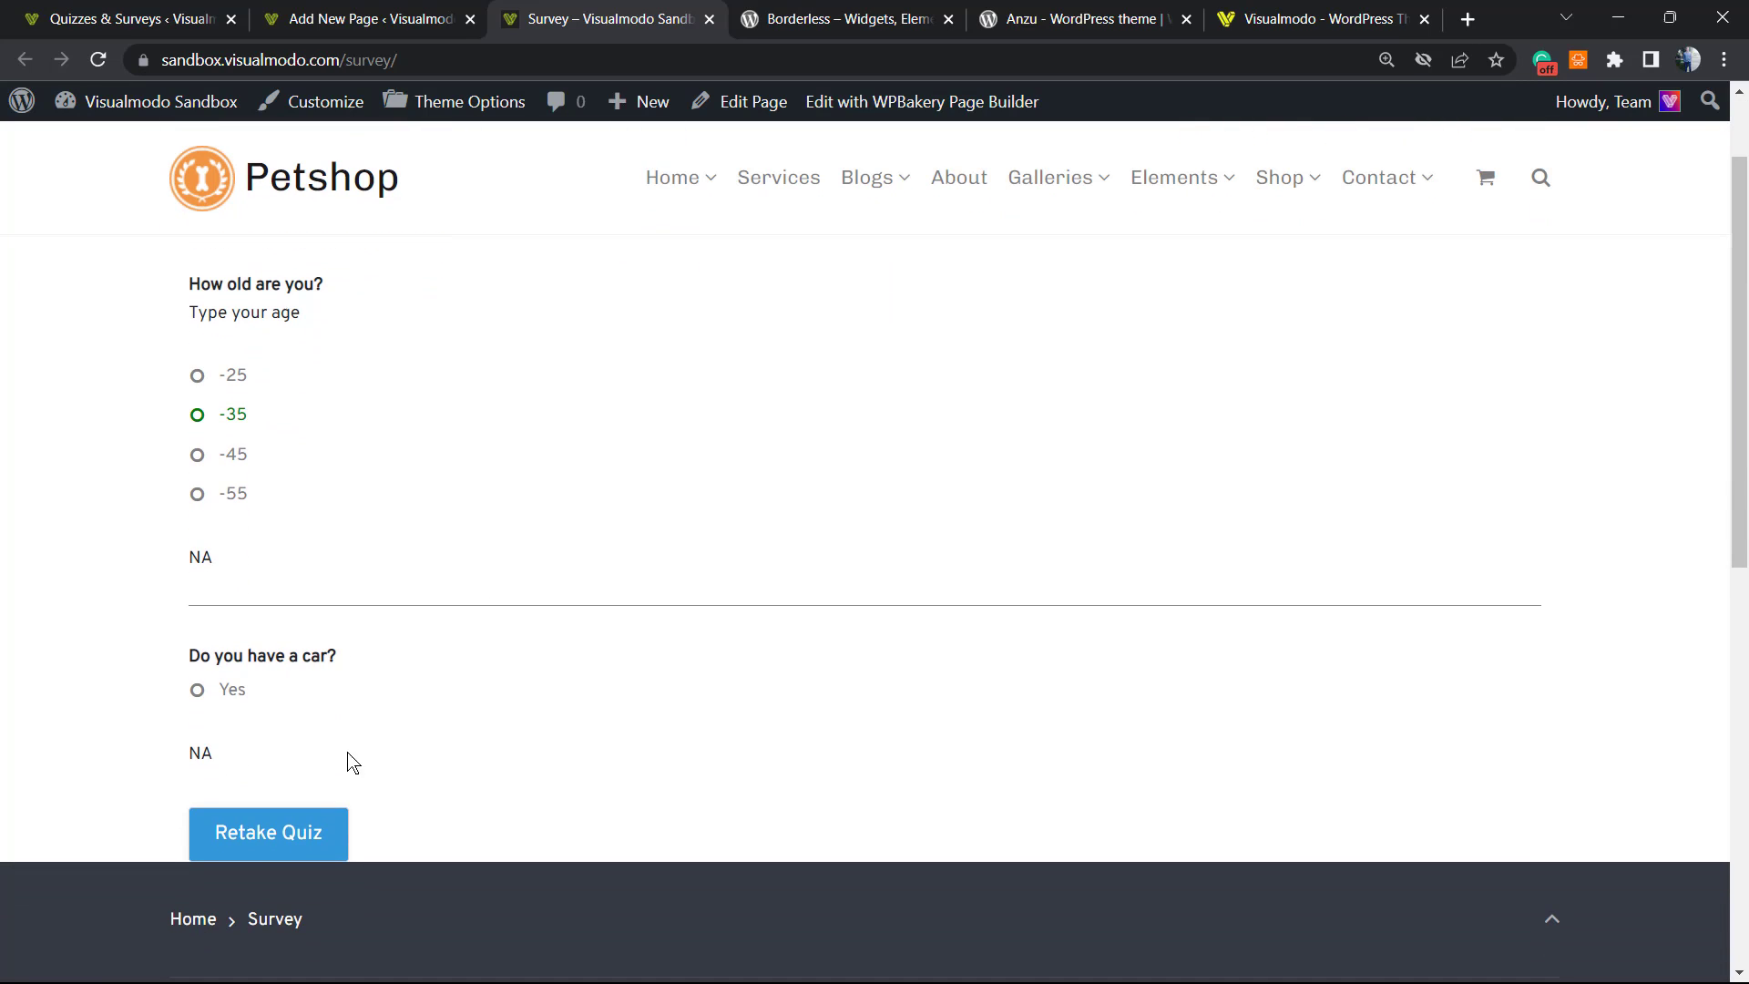
{"action": "scroll", "scroll_direction": "down", "scroll_amount": 3}
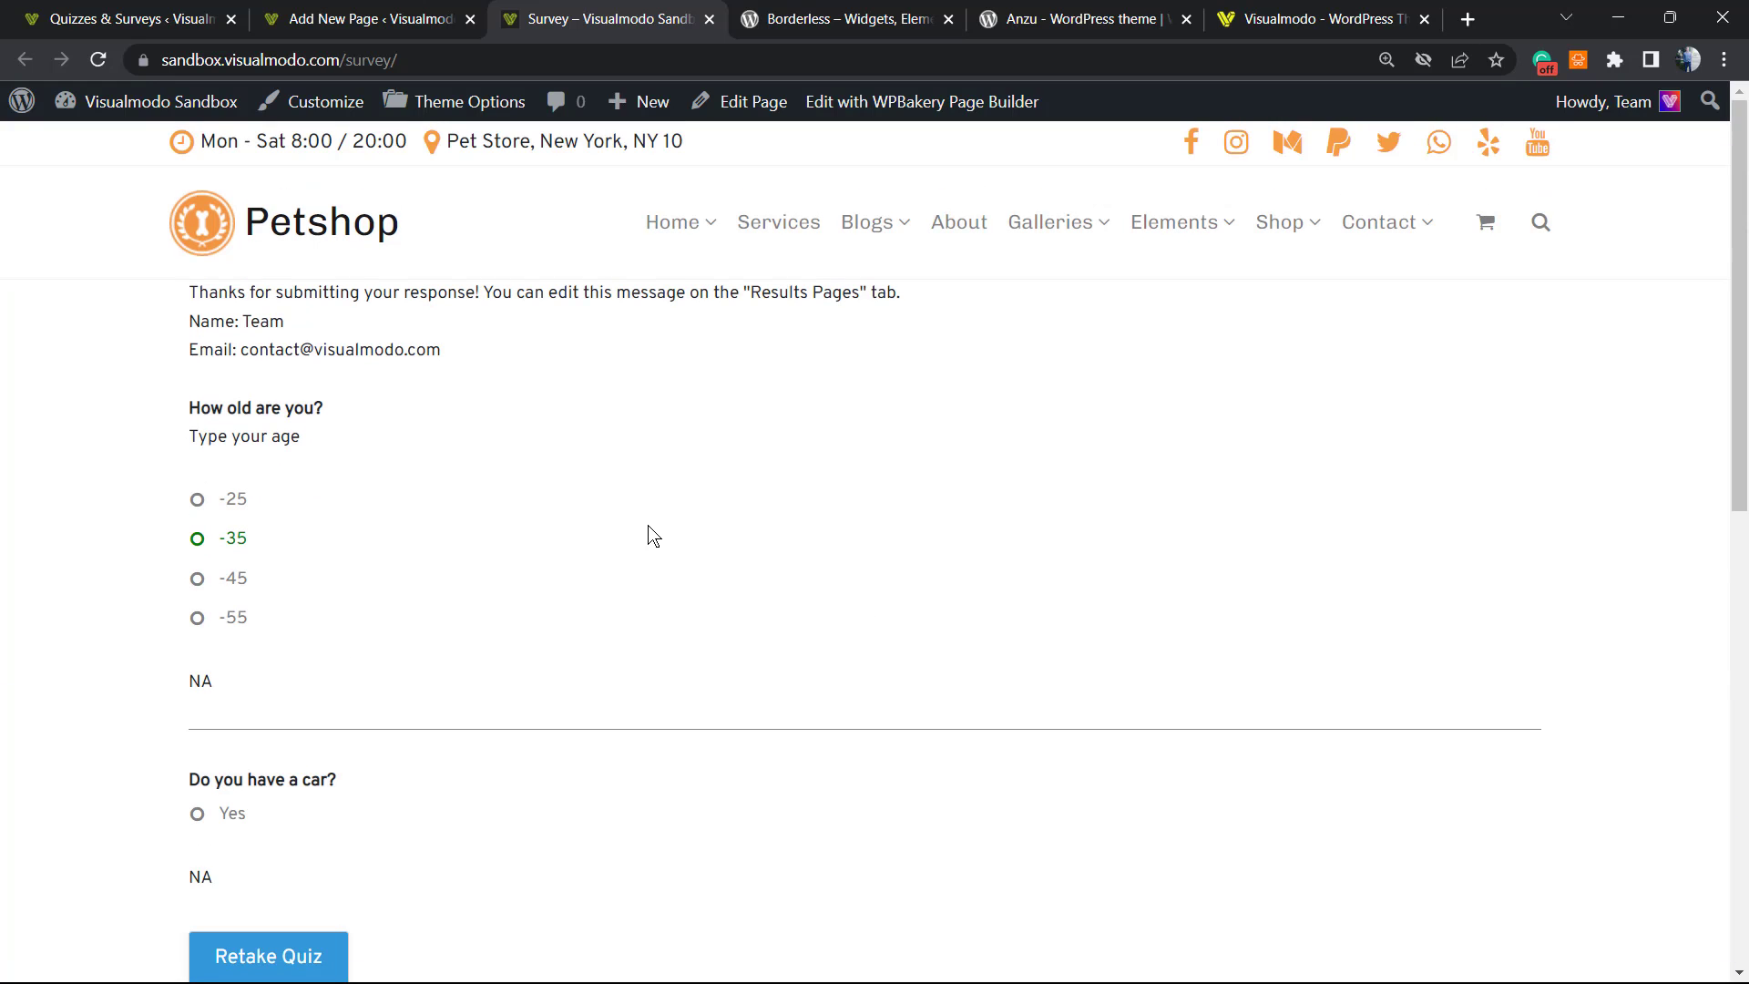
{"action": "scroll", "scroll_direction": "down", "scroll_amount": 3}
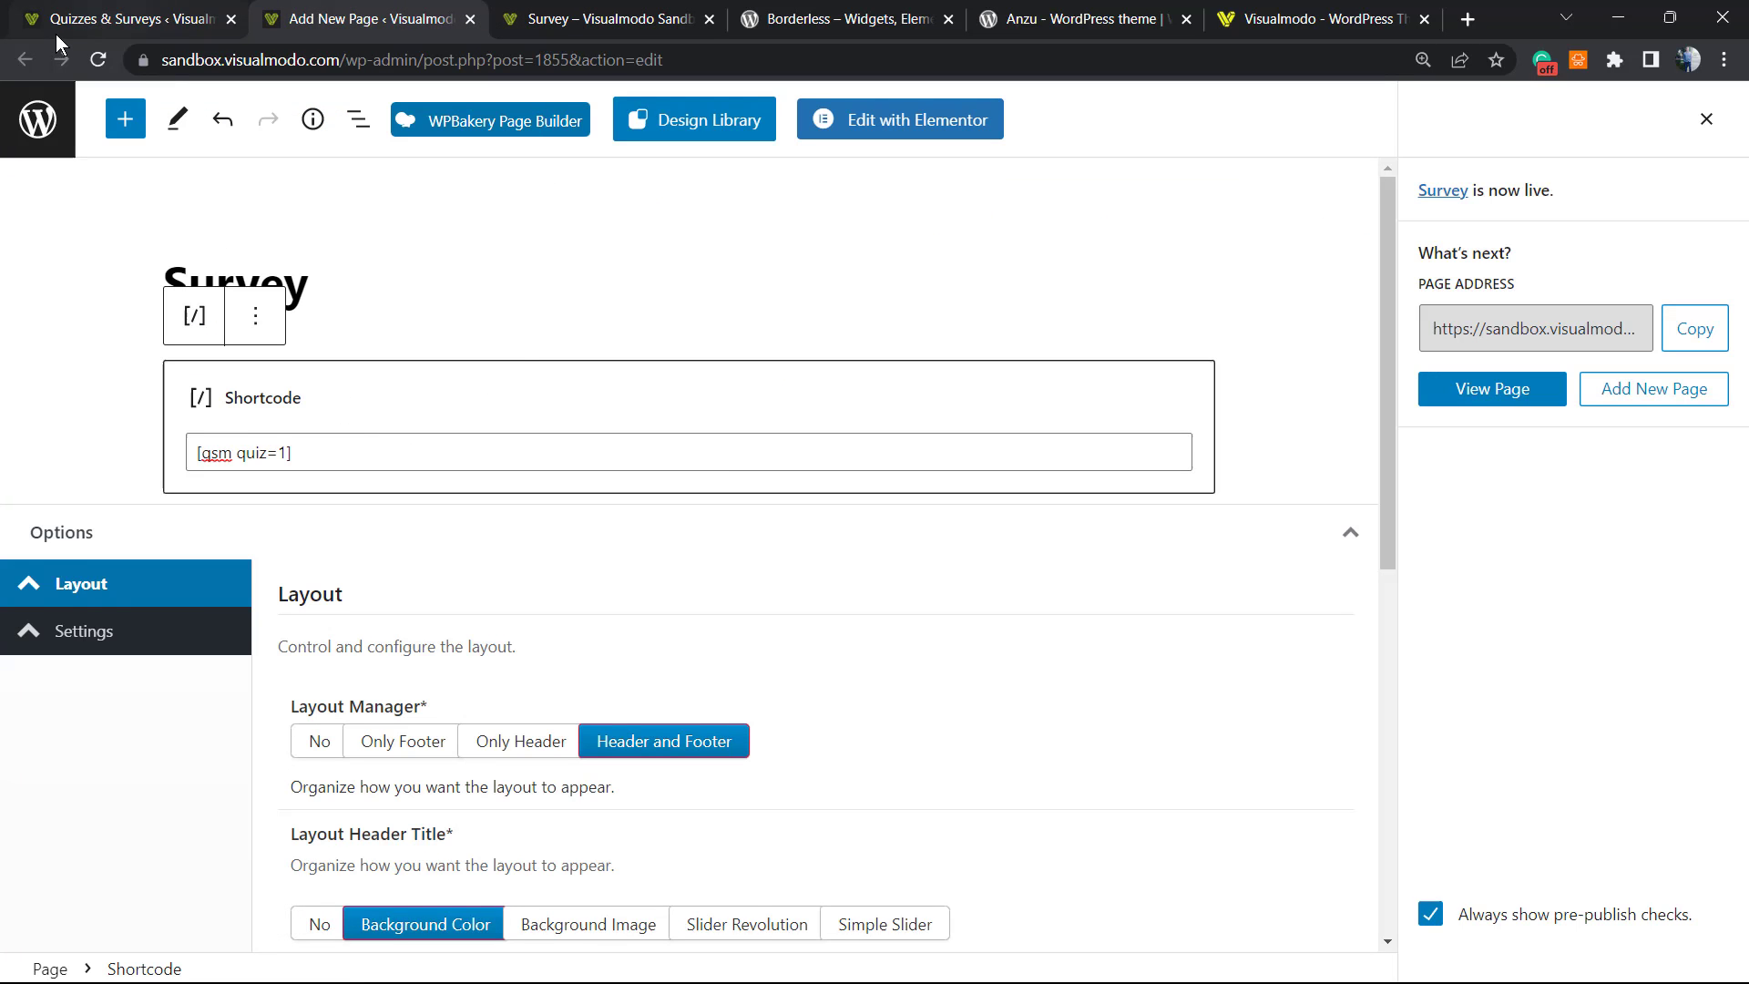
Step: Delete the 'Do you have a car?' question from the survey in the QSM editor
{"action": "left_click", "coordinate": [122, 18]}
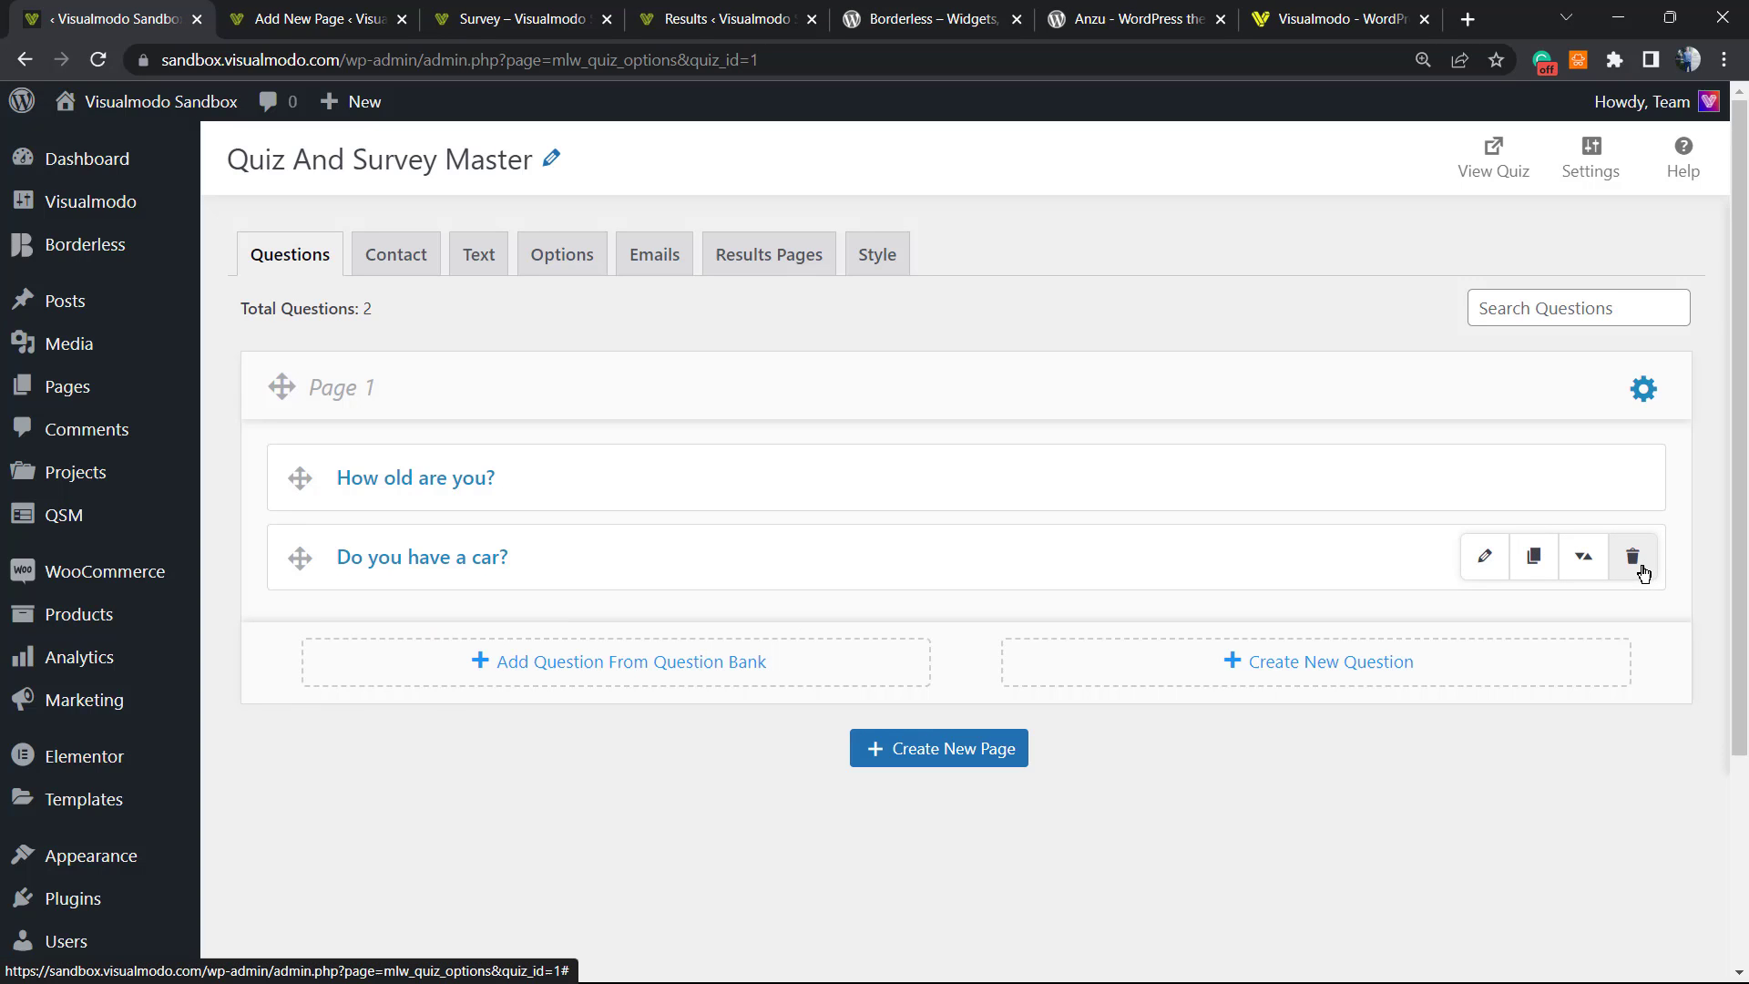
{"action": "left_click", "coordinate": [1632, 557]}
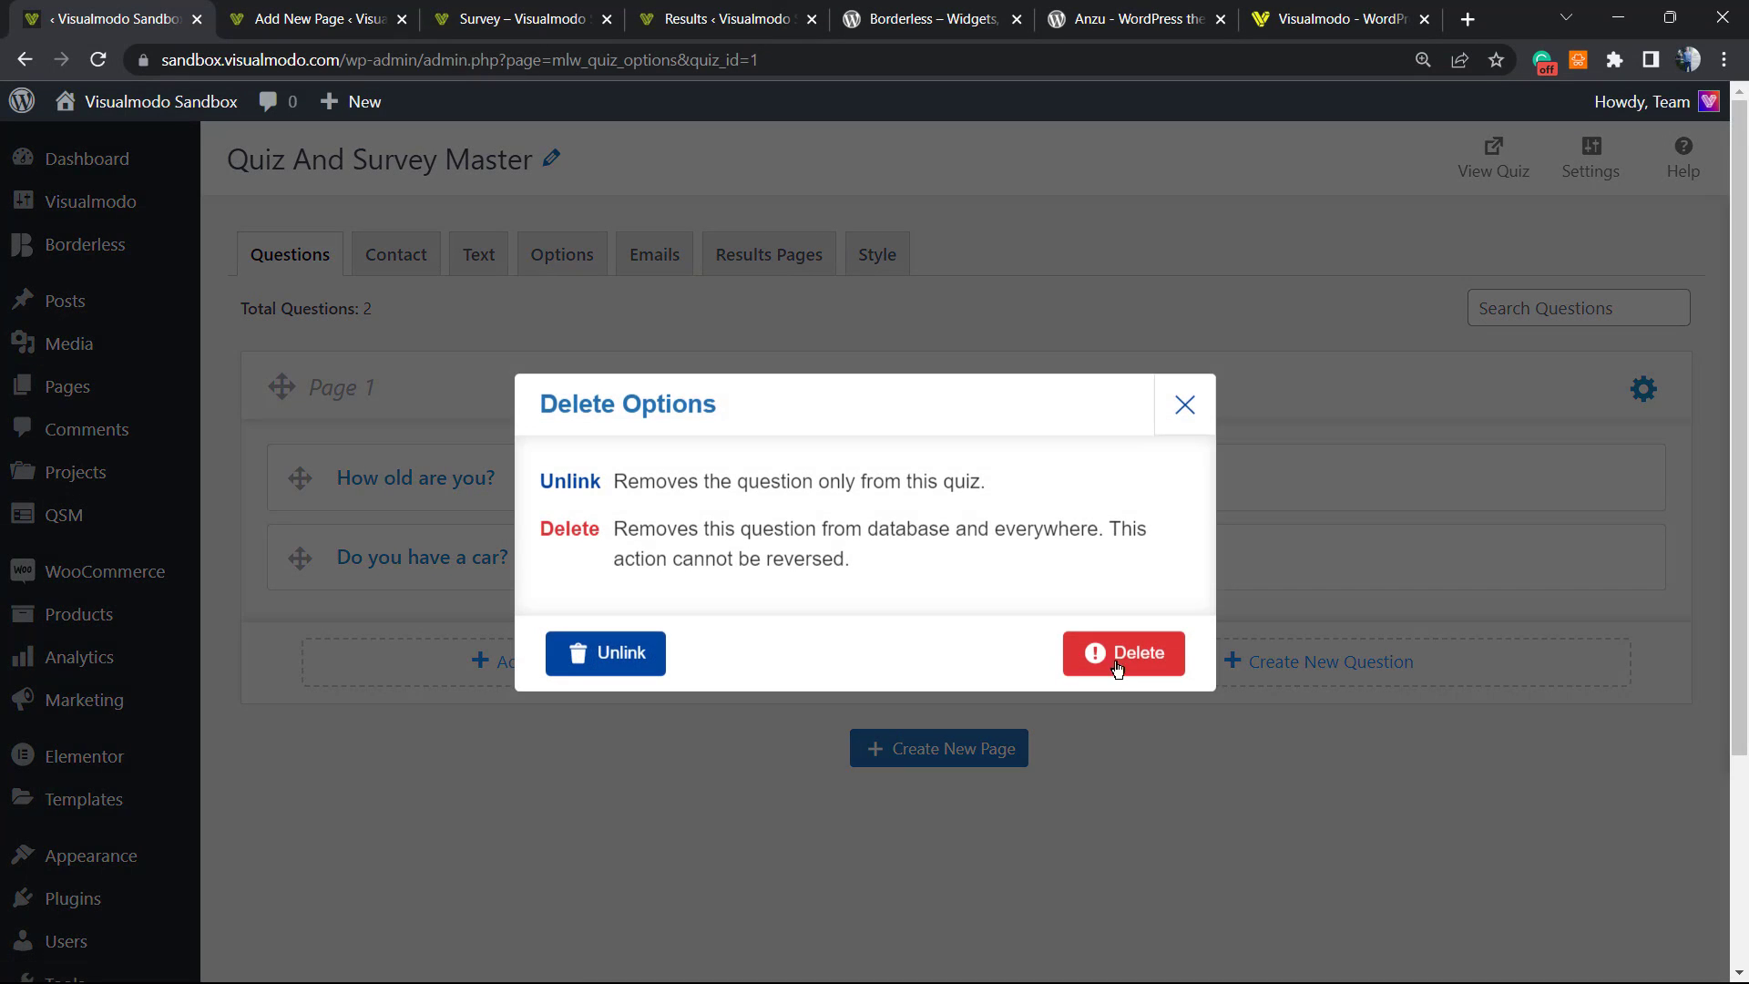
{"action": "left_click", "coordinate": [1124, 652]}
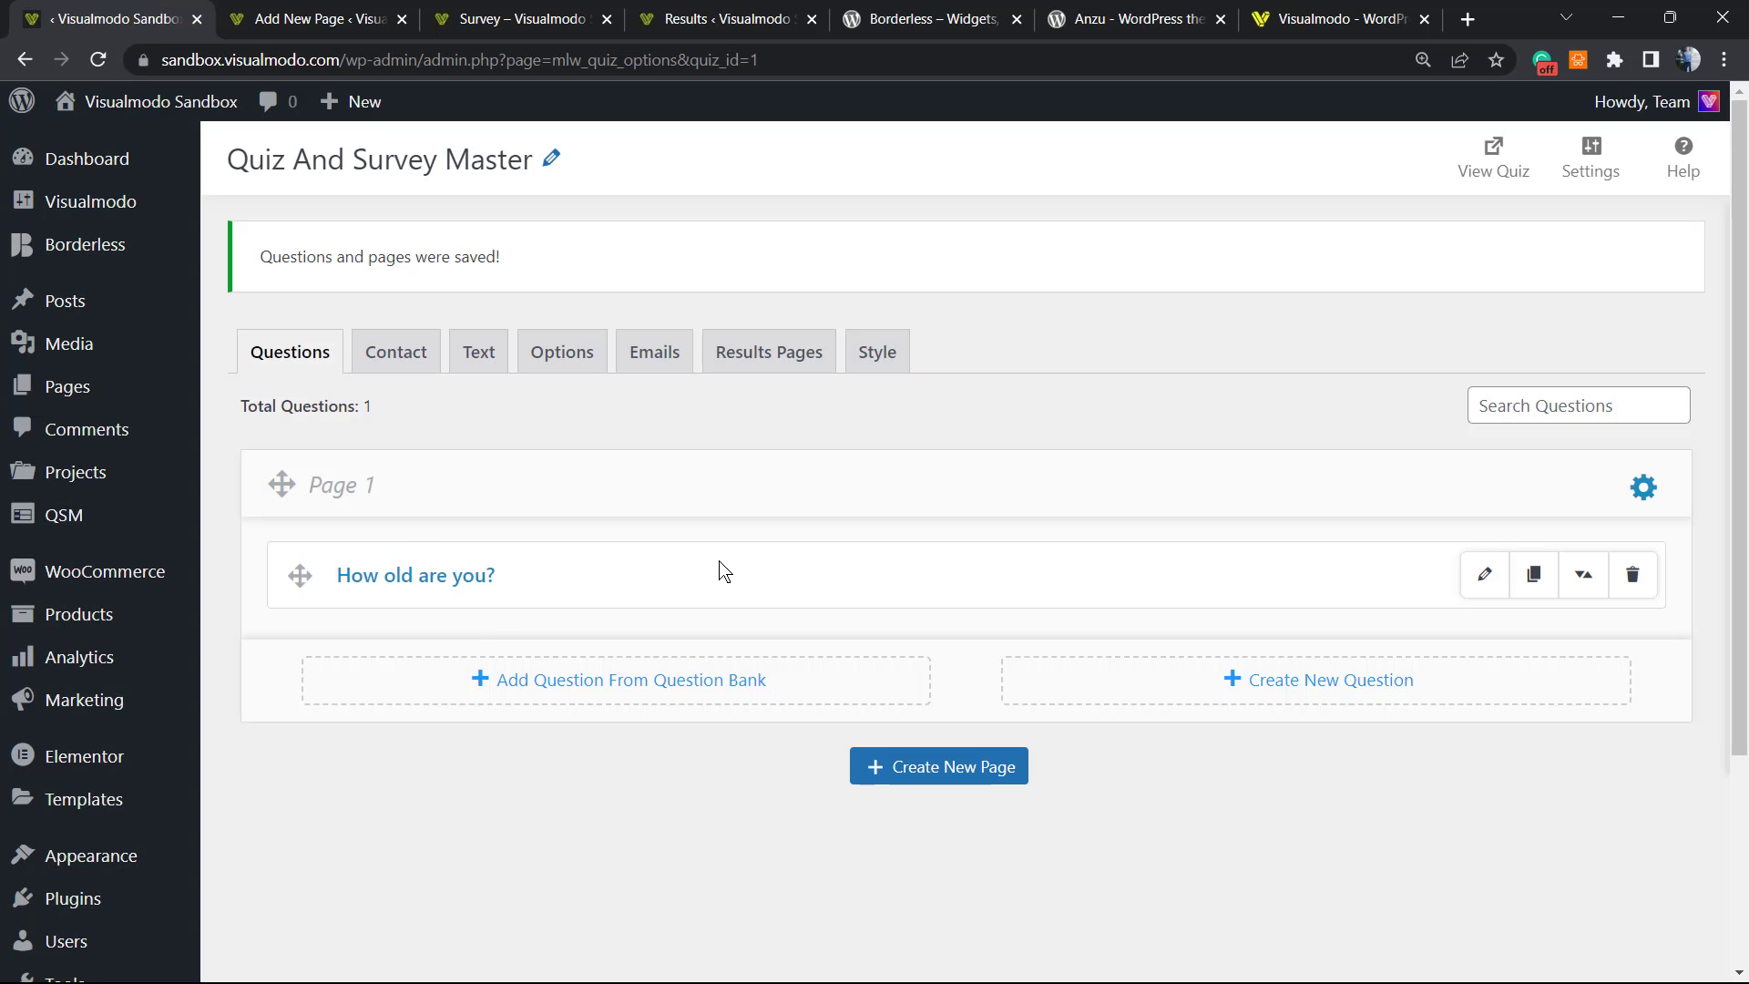
Step: Duplicate the age question and add a new empty Page 2 to the survey
{"action": "left_click", "coordinate": [1532, 574]}
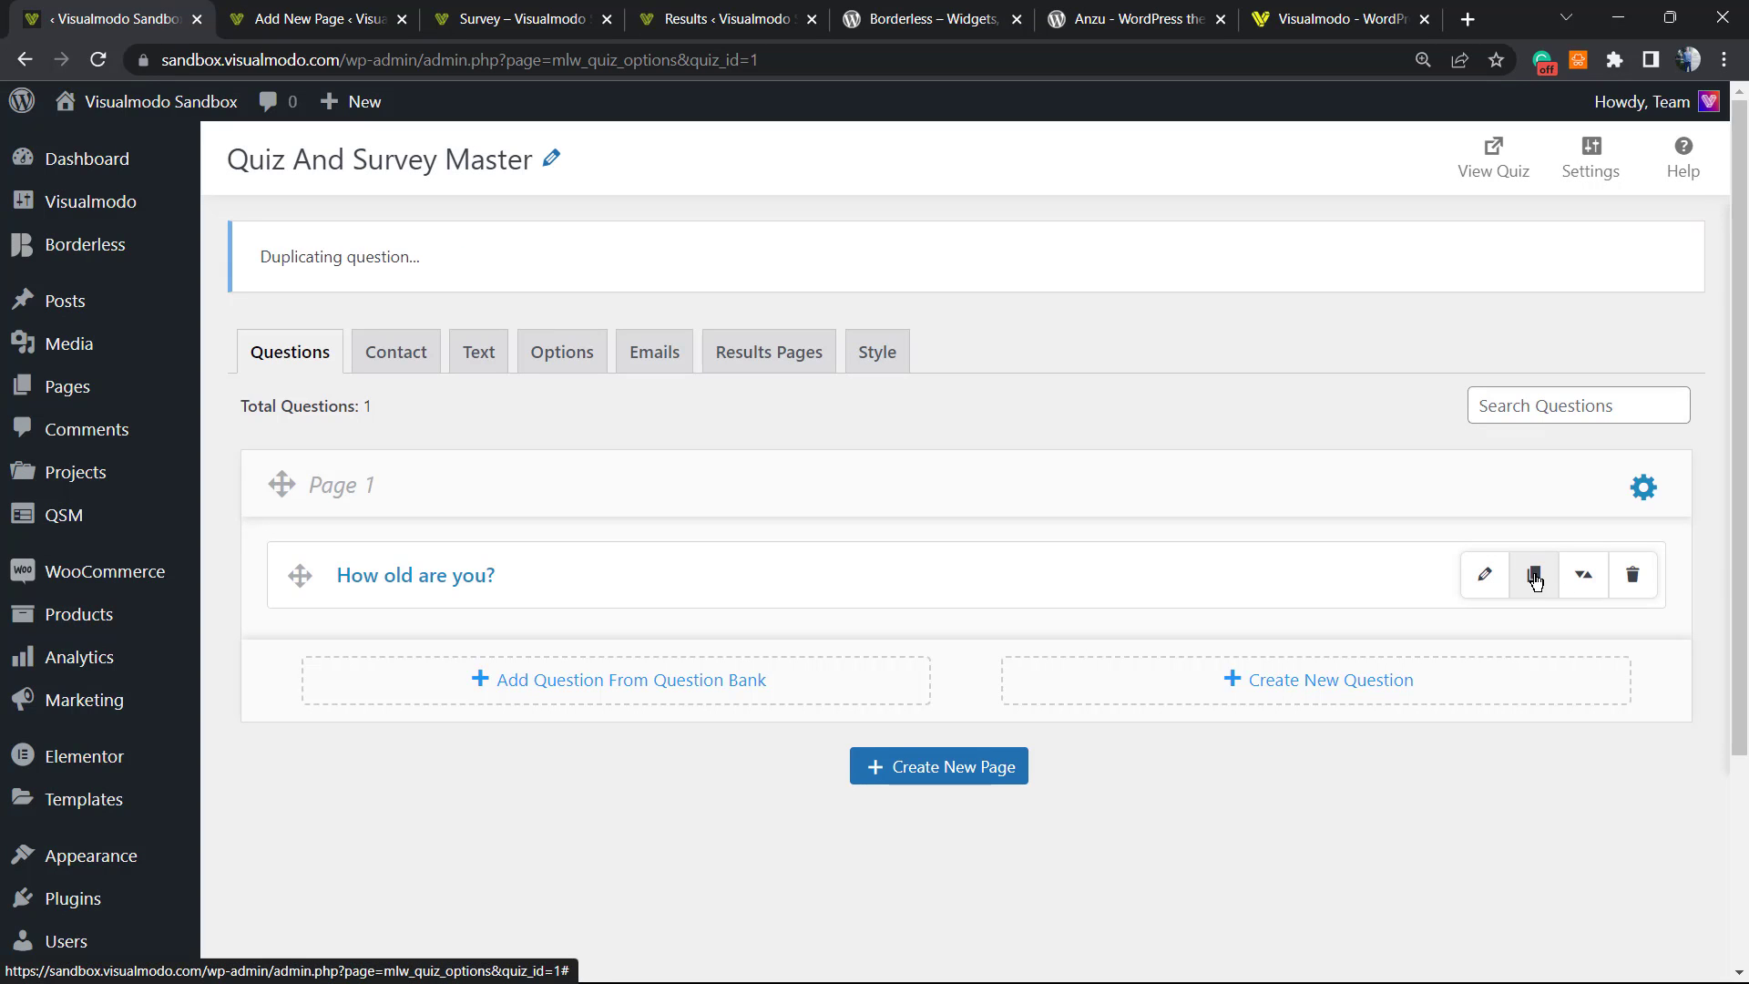
{"action": "left_click", "coordinate": [1533, 574]}
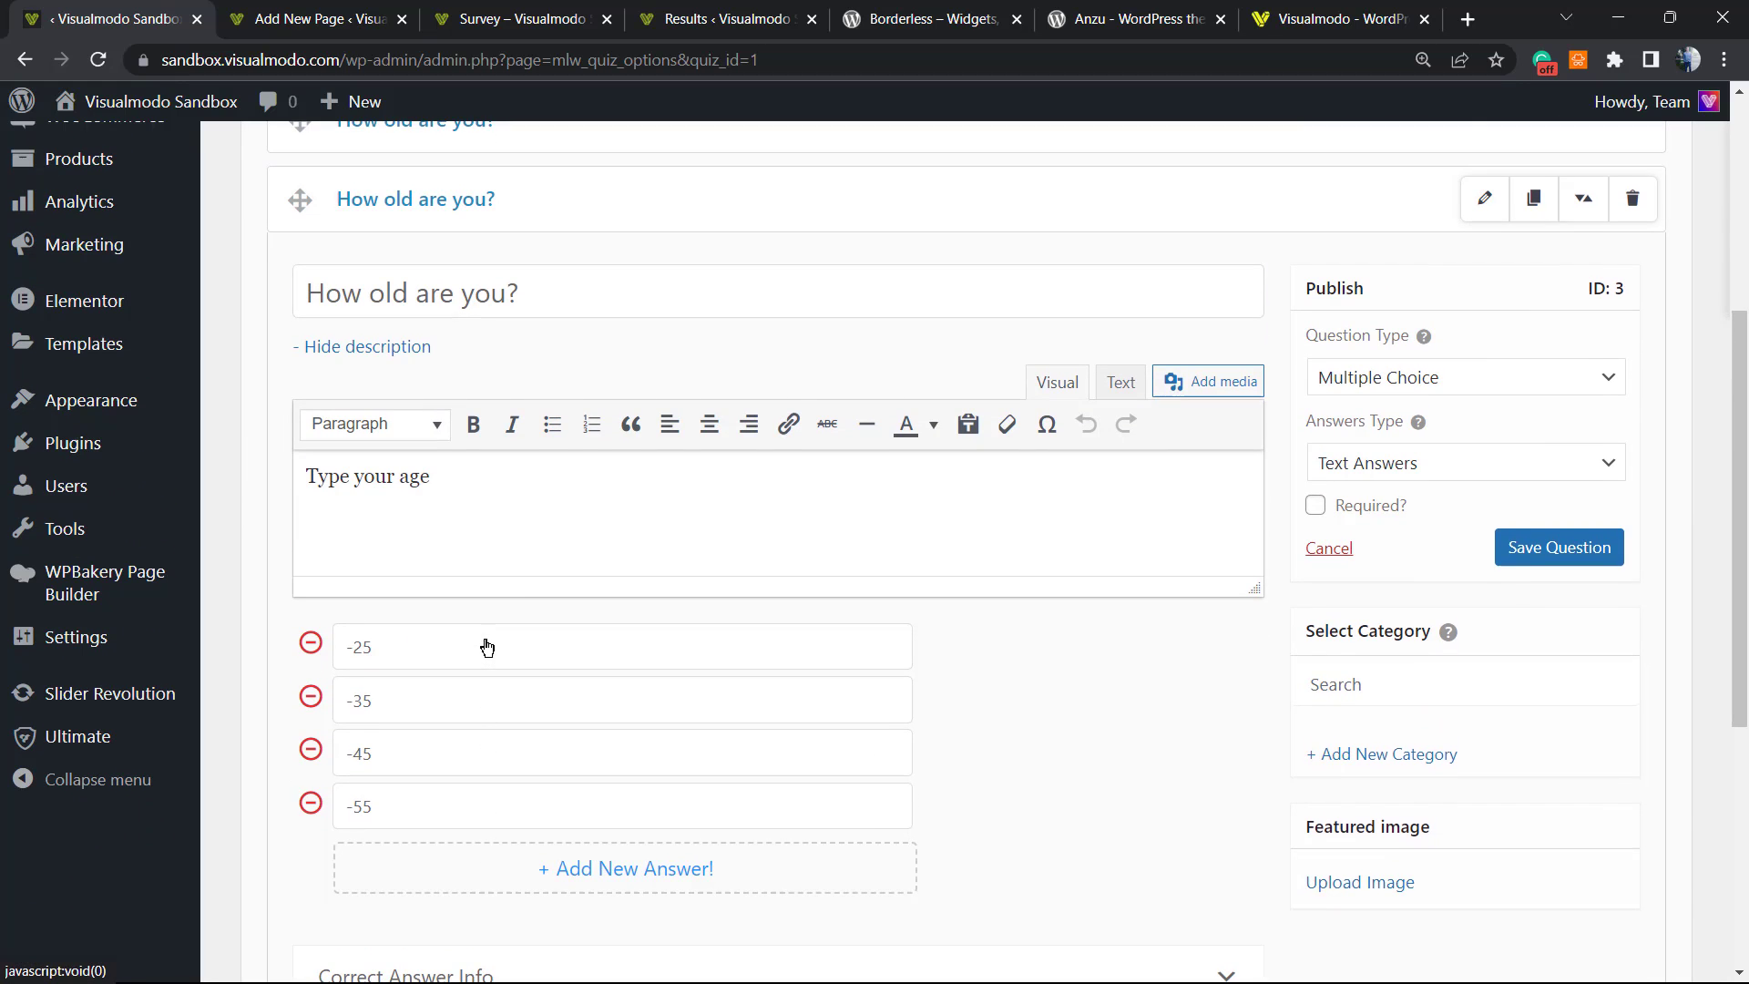
{"action": "scroll", "scroll_direction": "down", "scroll_amount": 3}
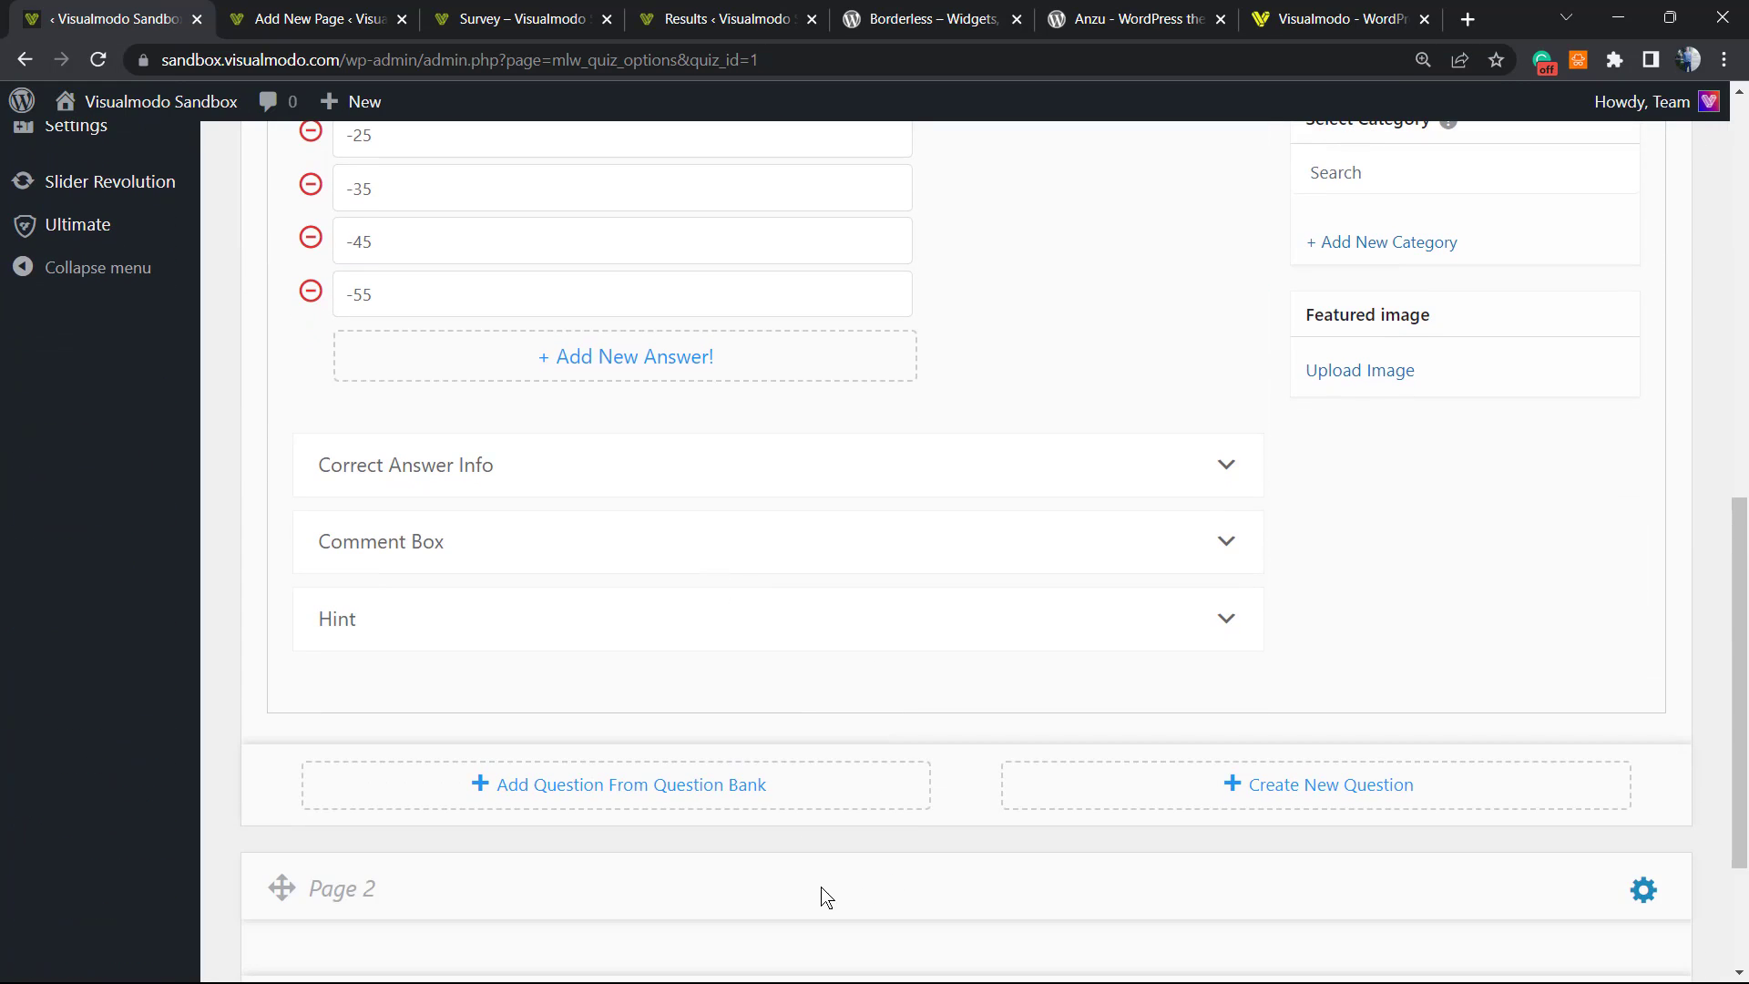
{"action": "scroll", "scroll_direction": "down", "scroll_amount": 3}
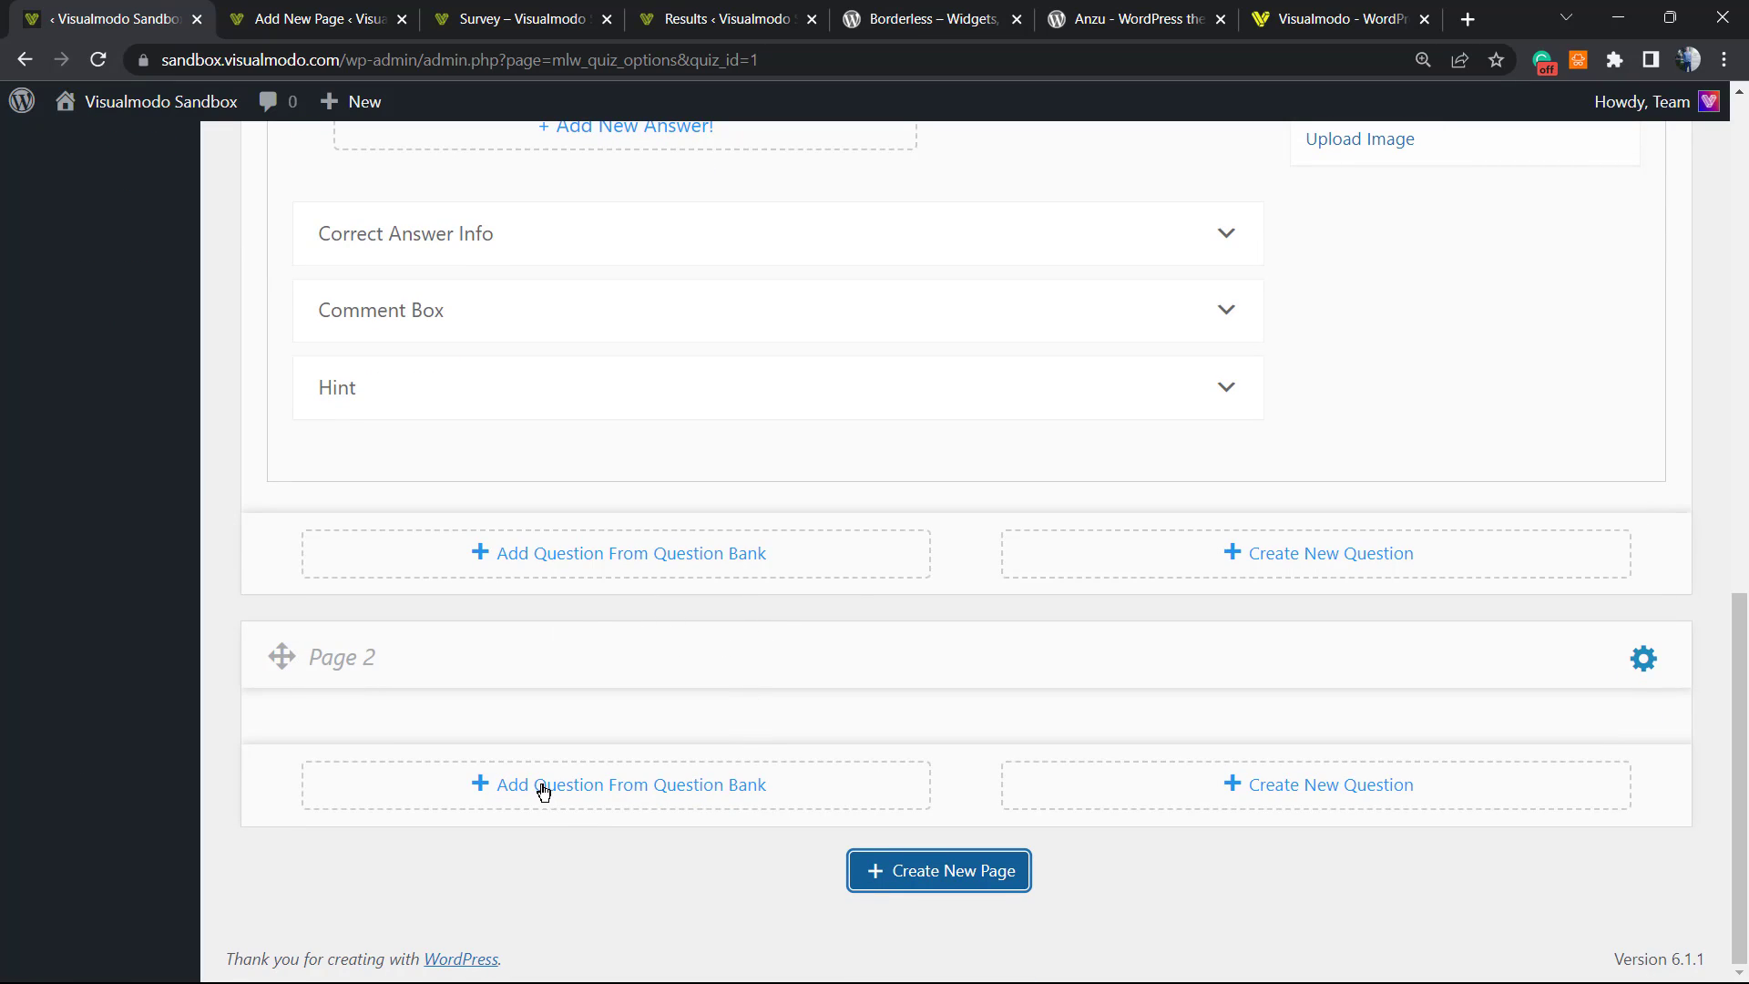
Step: Add the first age question from the question bank to Page 2 and save it
{"action": "left_click", "coordinate": [624, 784]}
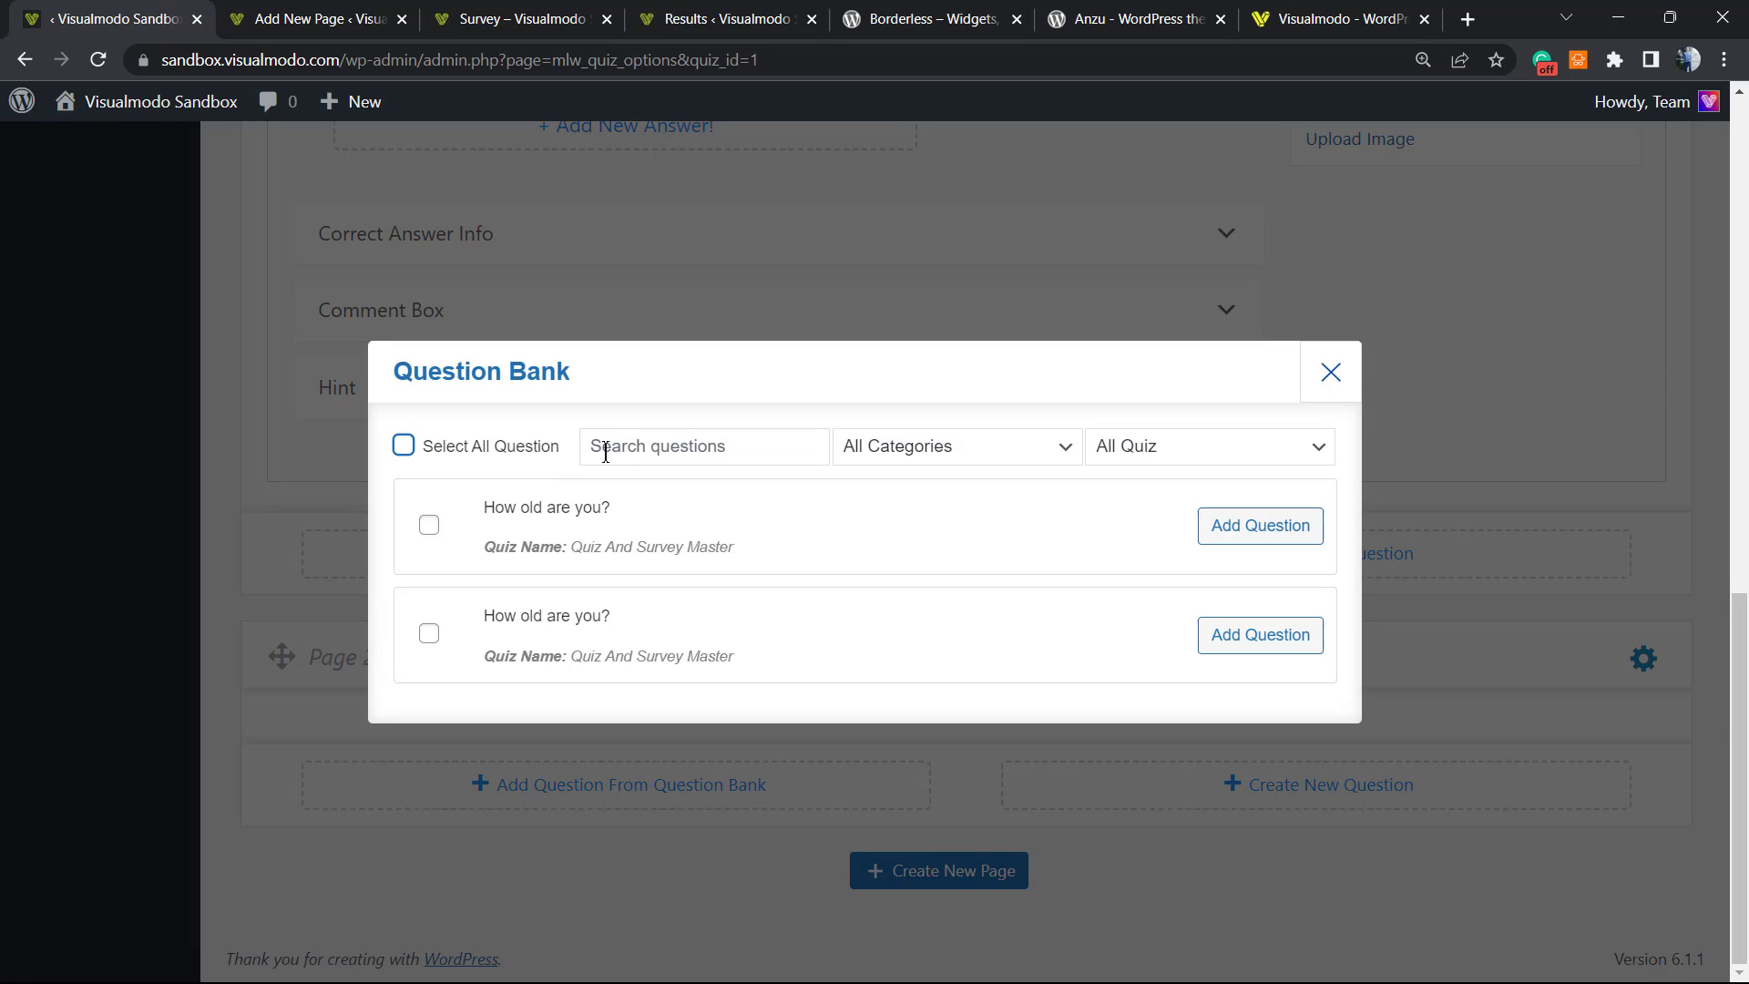
{"action": "mouse_move", "coordinate": [393, 519]}
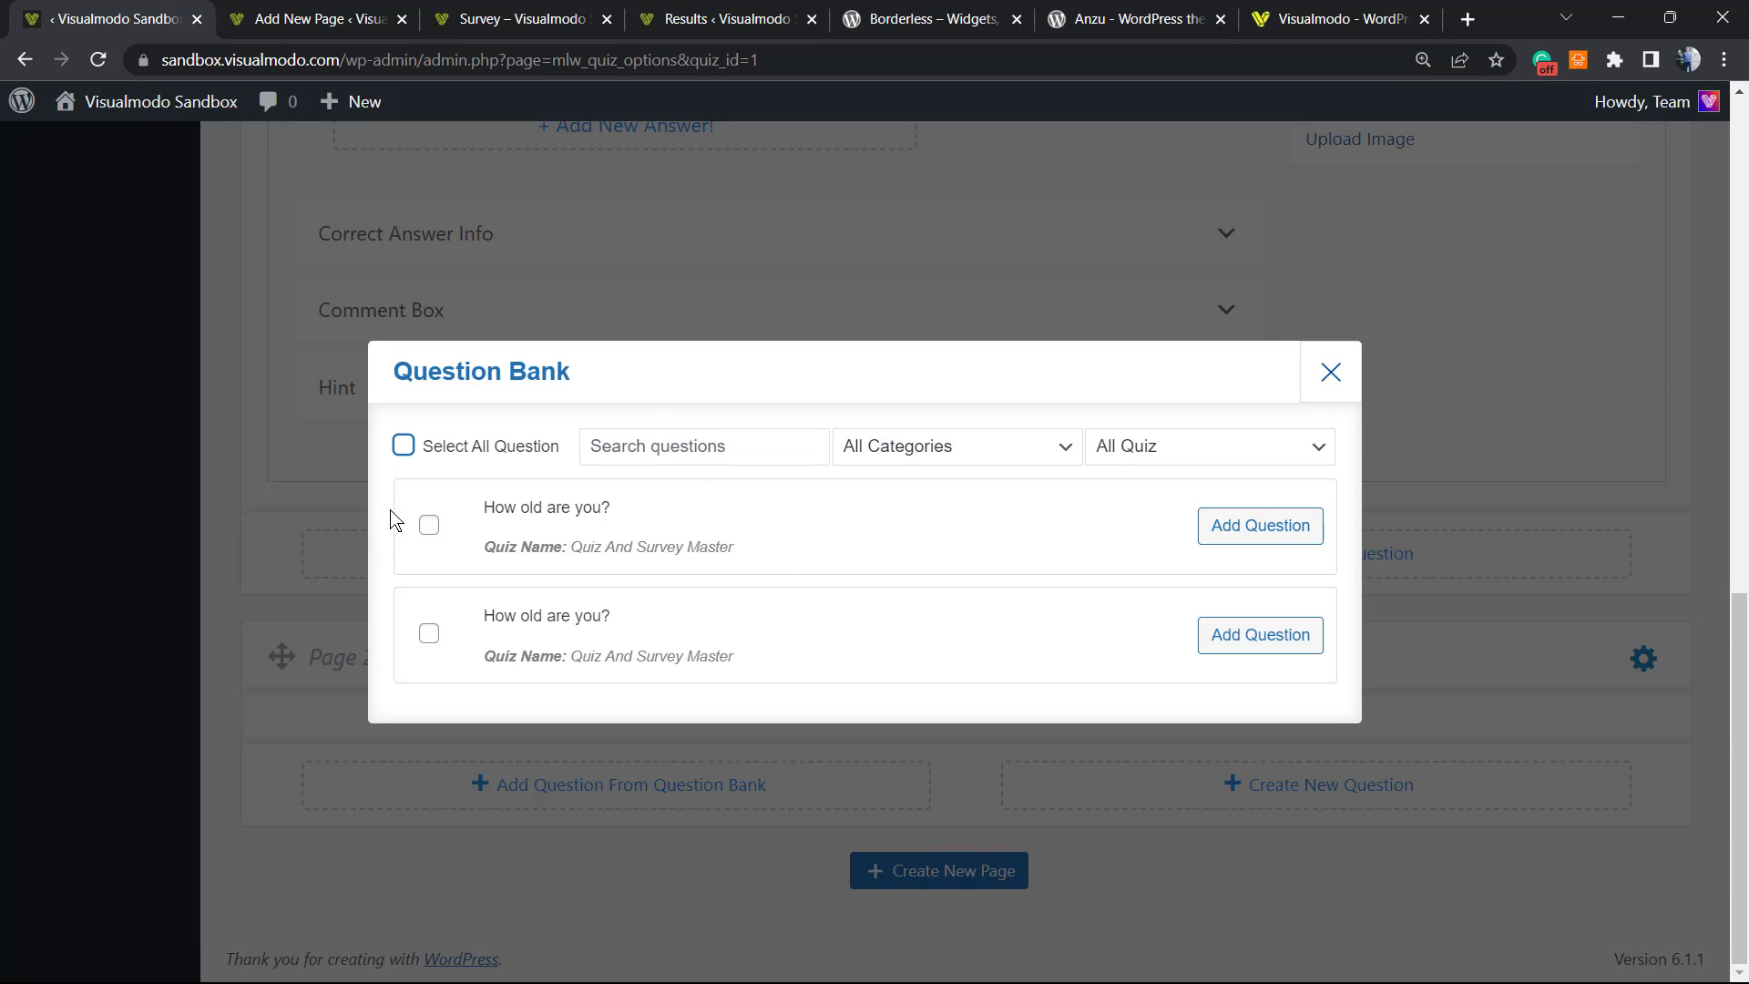
{"action": "left_click", "coordinate": [428, 525]}
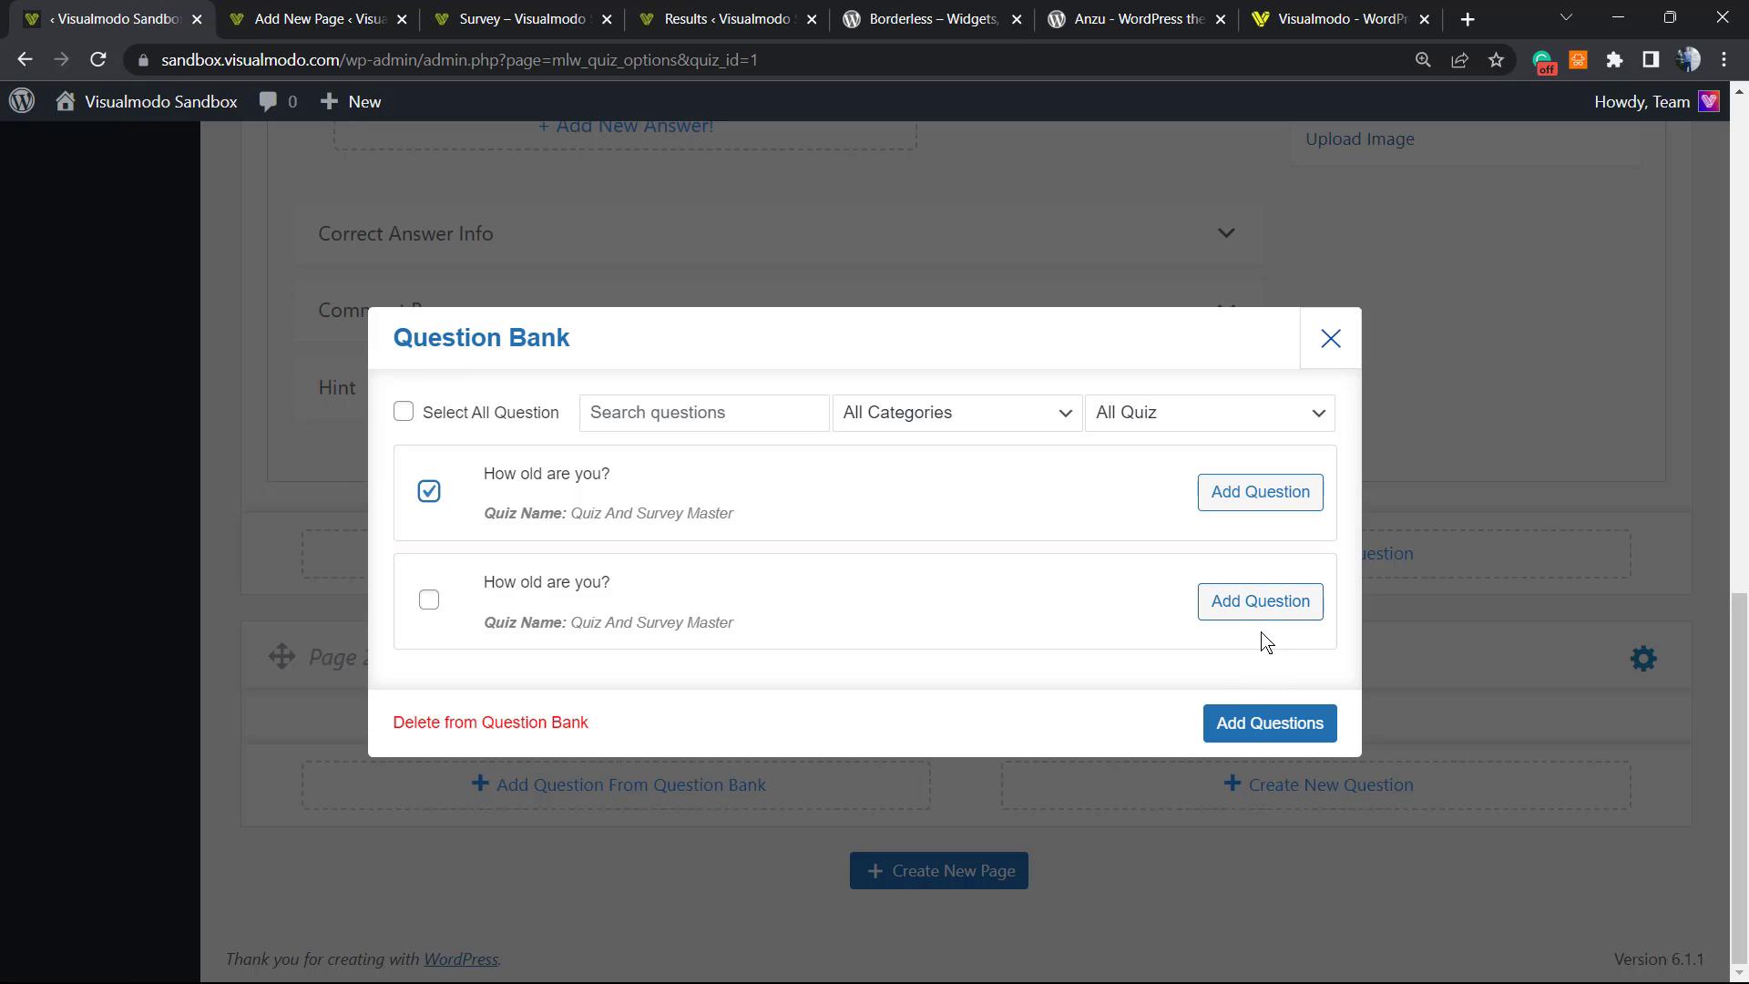
{"action": "left_click", "coordinate": [1268, 723]}
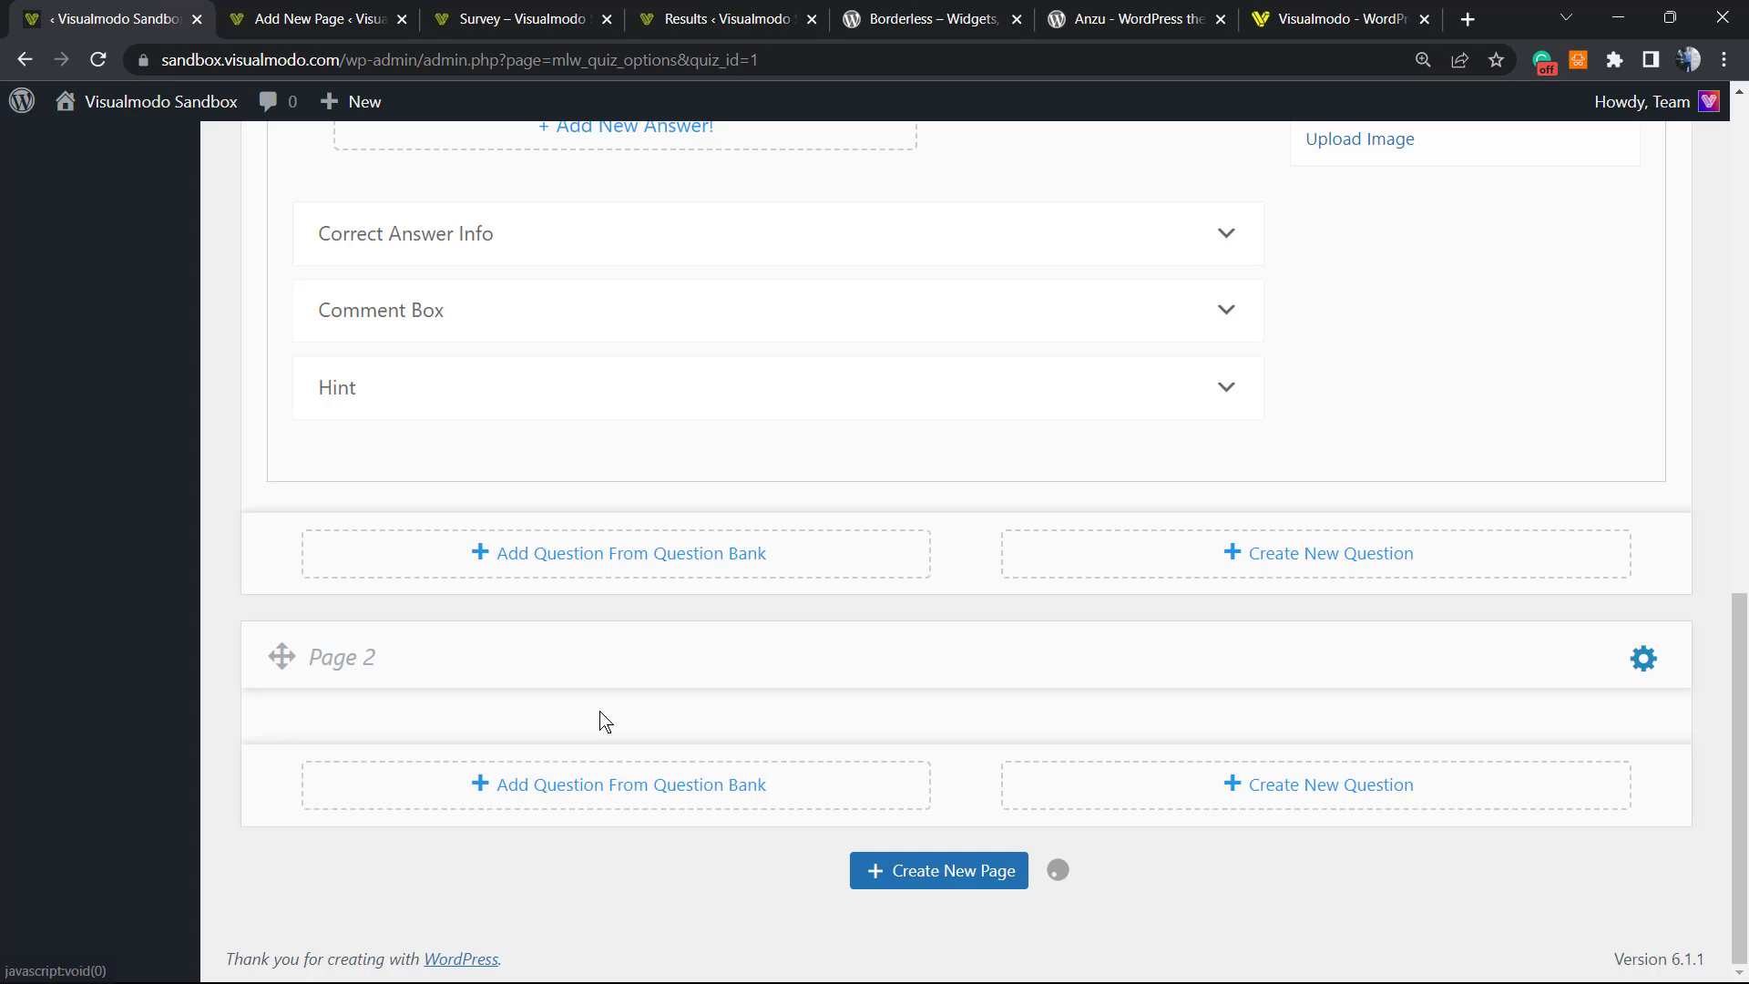
{"action": "left_click", "coordinate": [938, 870]}
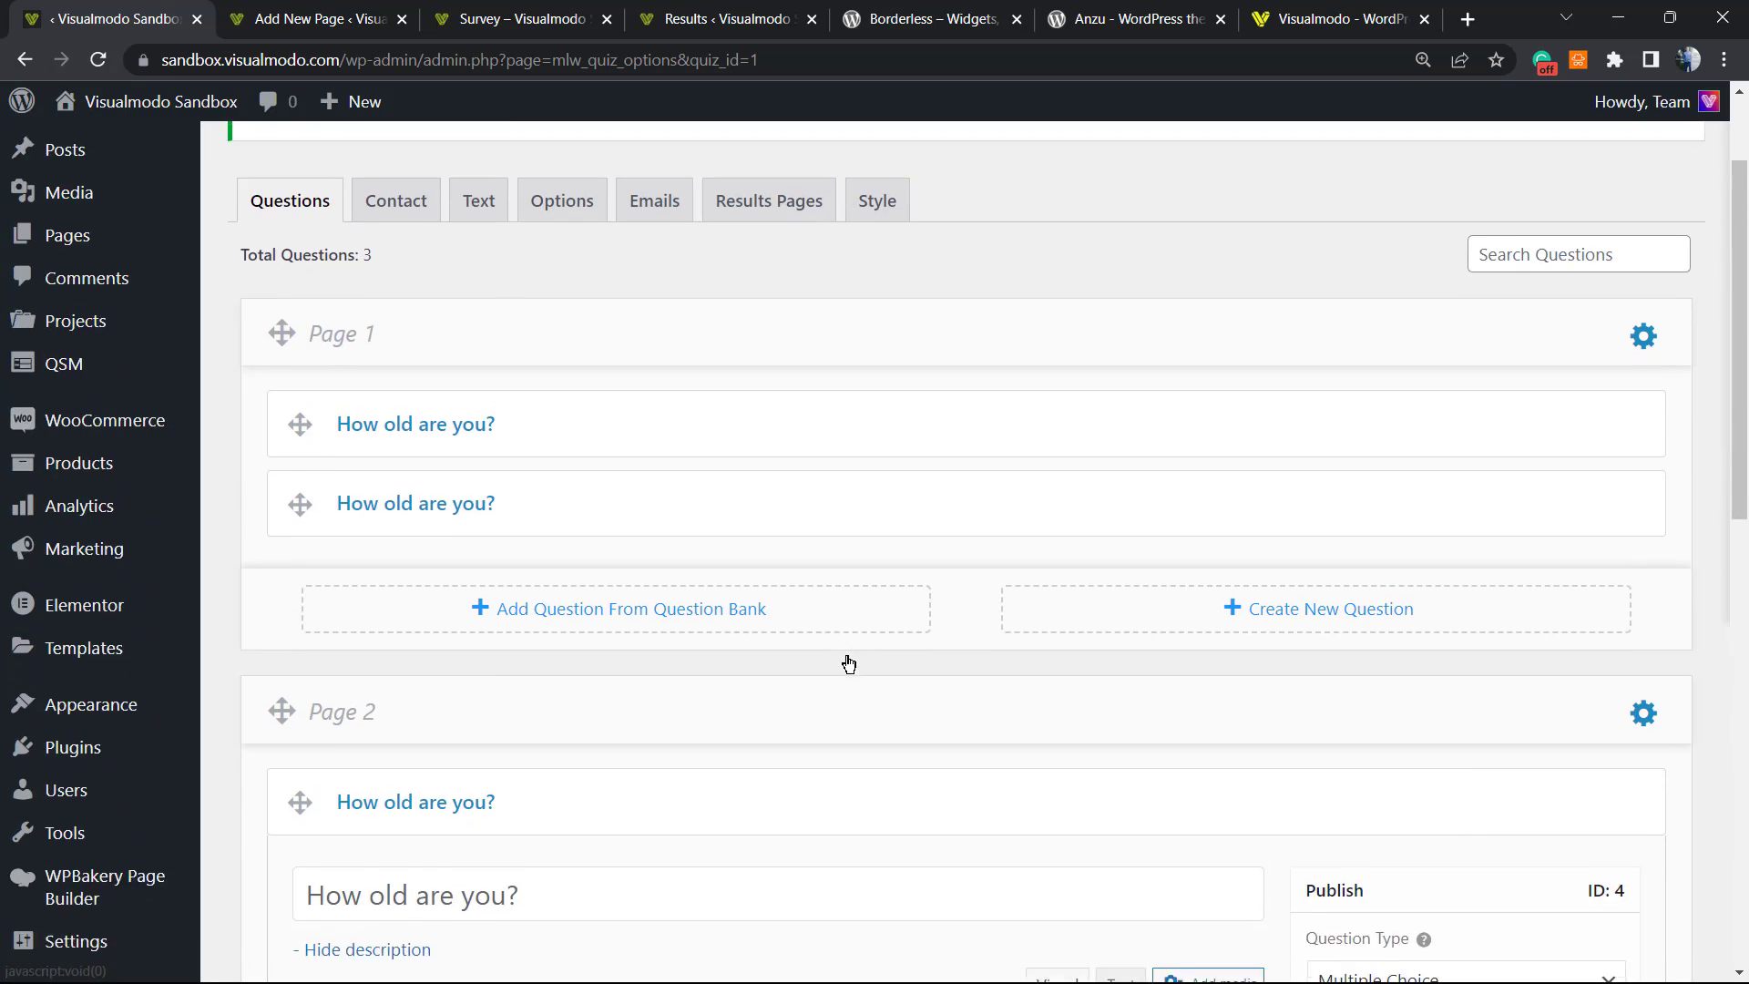
{"action": "scroll", "scroll_direction": "down", "scroll_amount": 3}
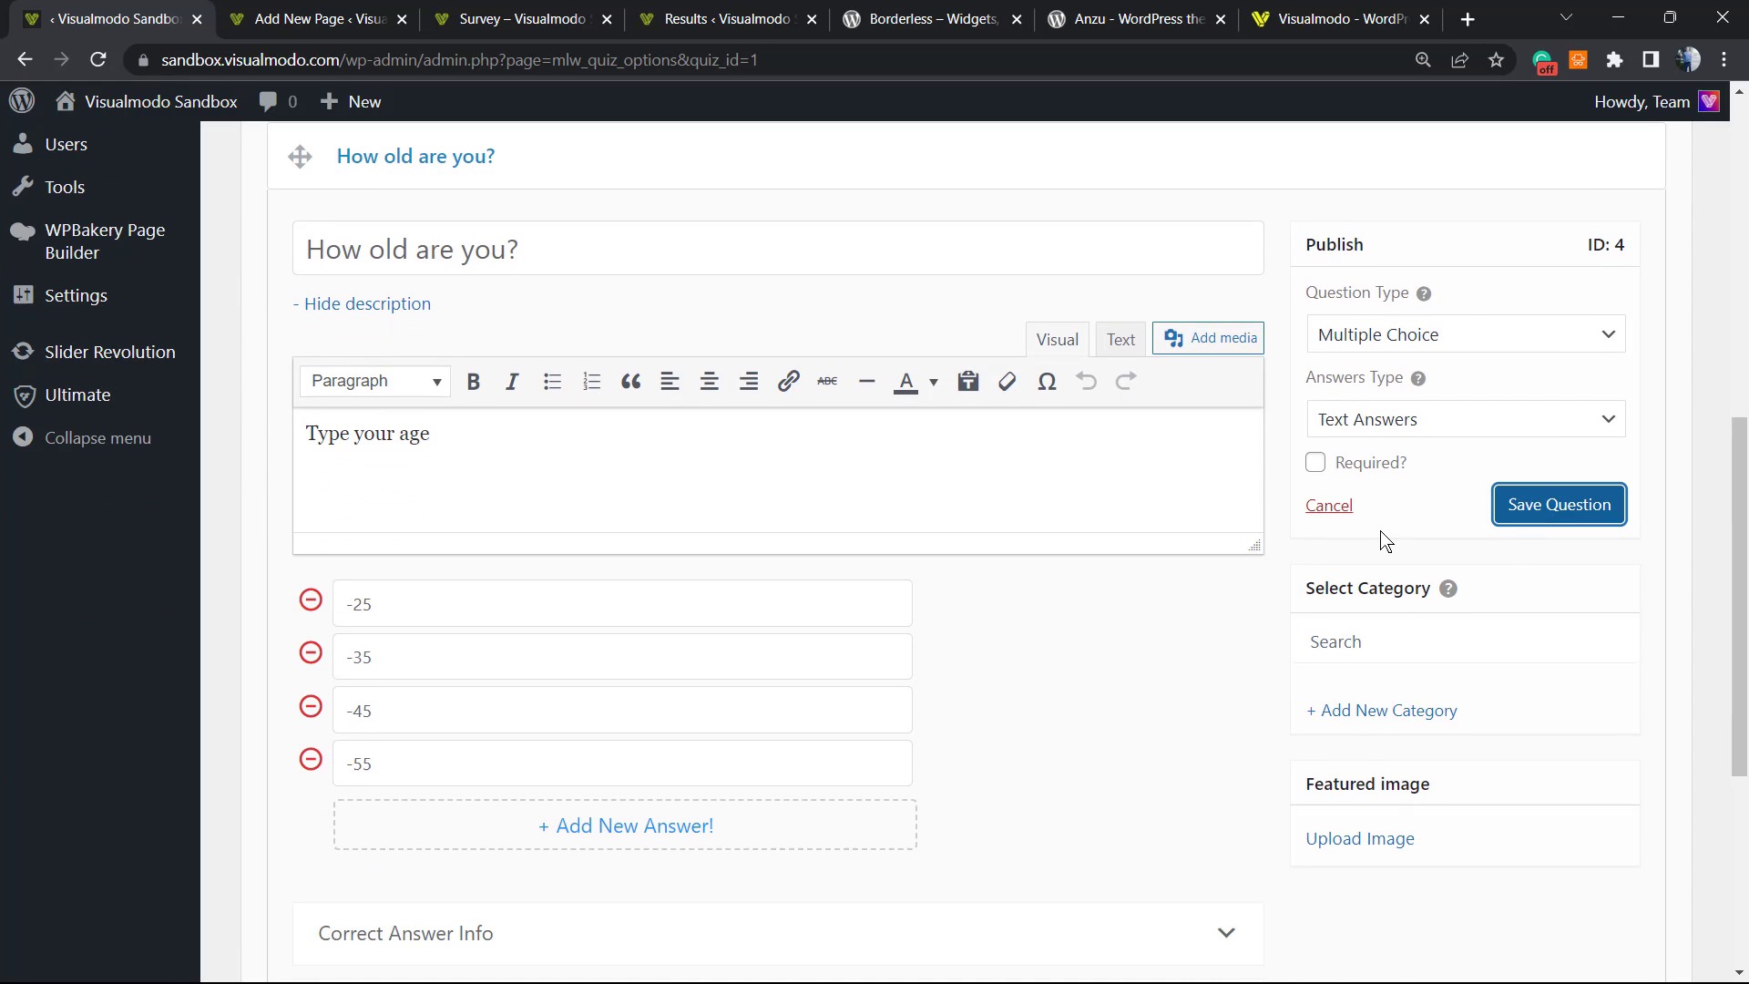
{"action": "left_click", "coordinate": [1557, 504]}
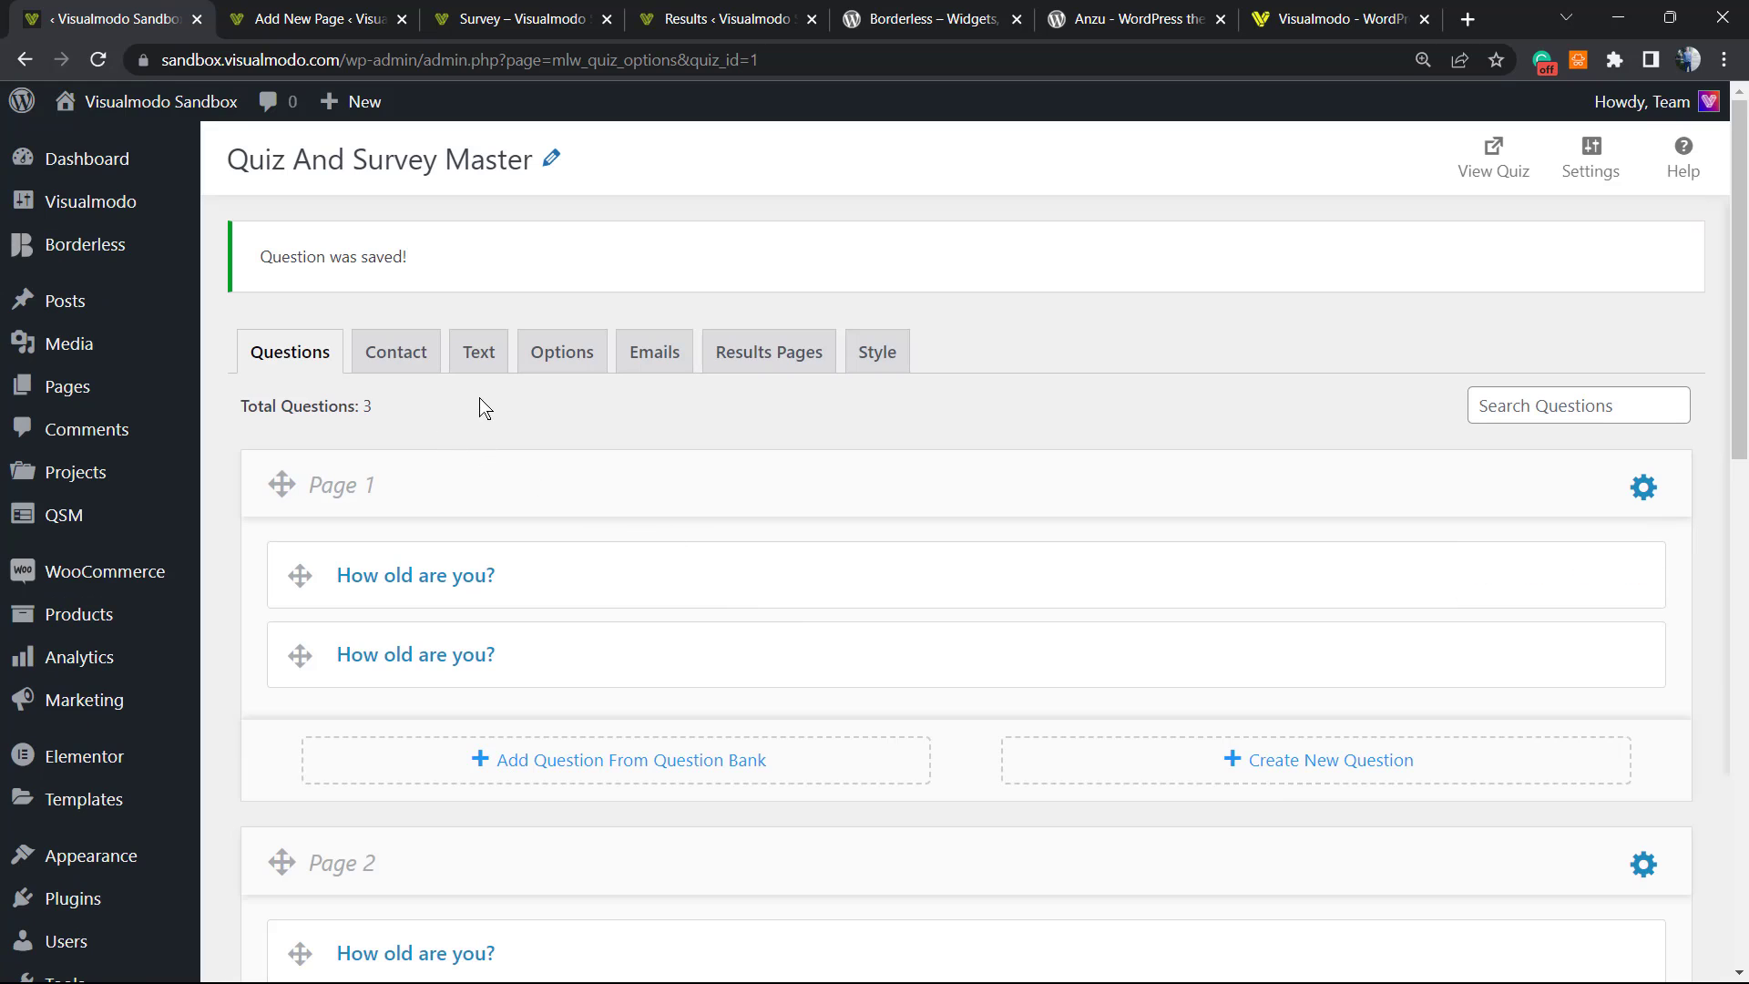
{"action": "mouse_move", "coordinate": [769, 351]}
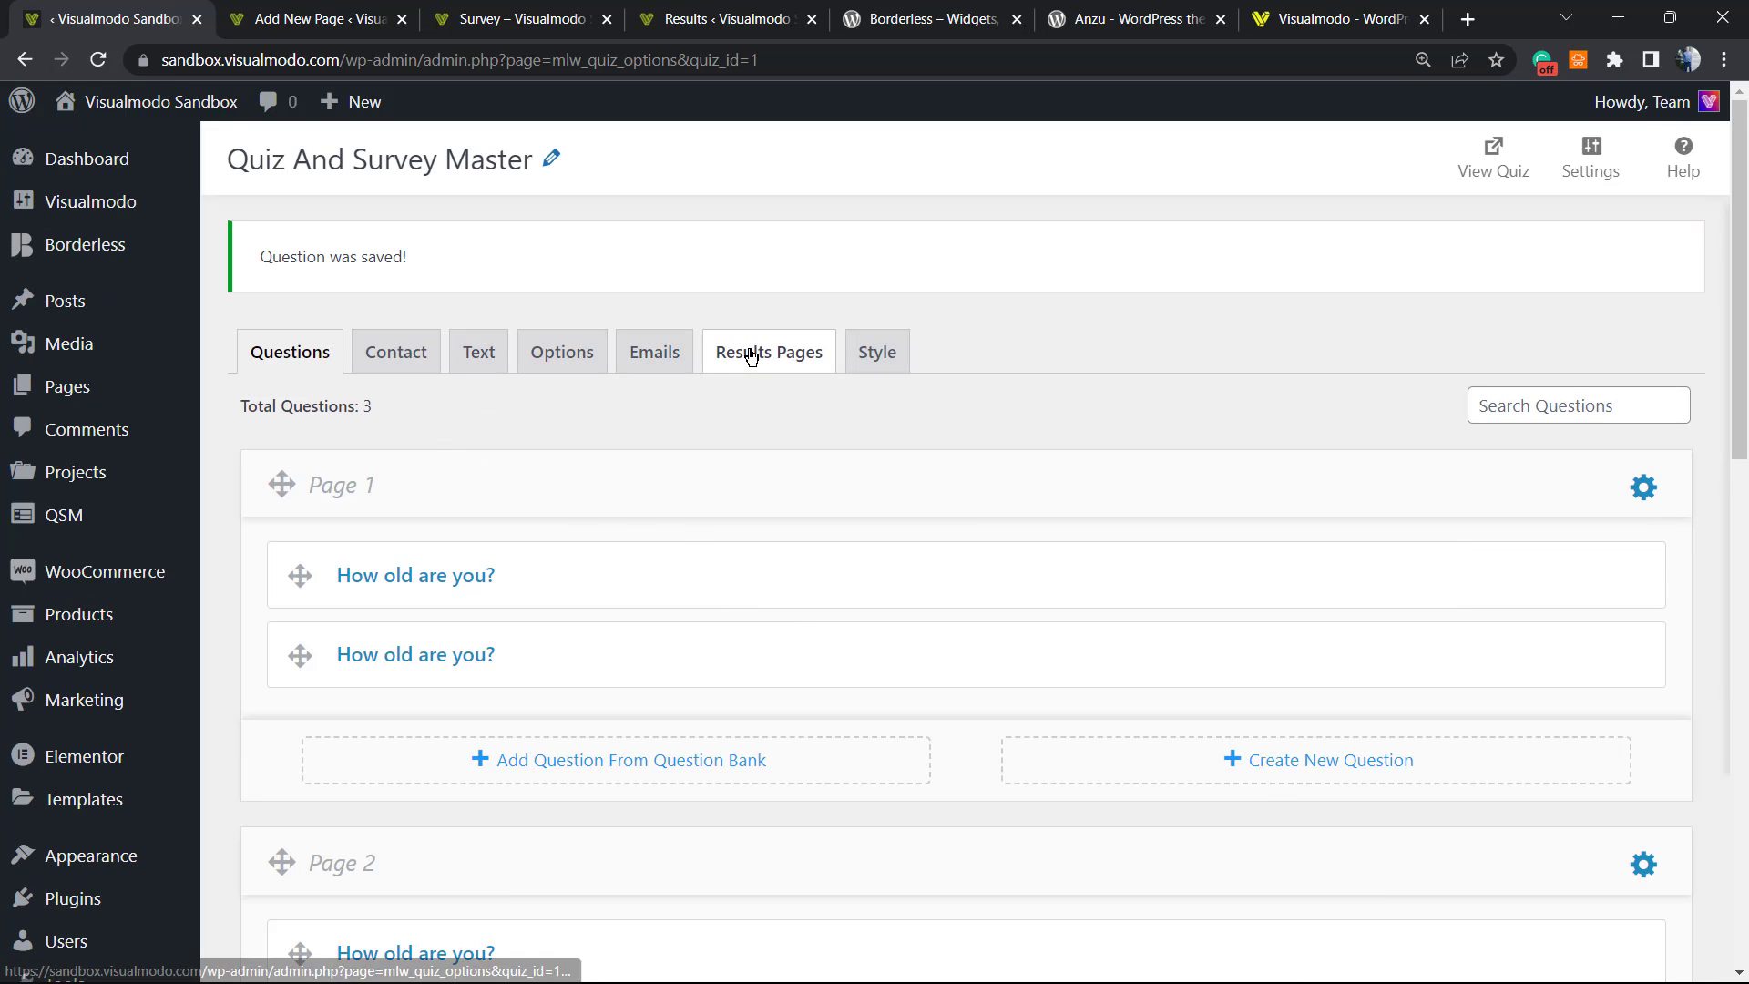
Step: Submit a test response through both survey pages, answering the last age question -35
{"action": "left_click", "coordinate": [416, 574]}
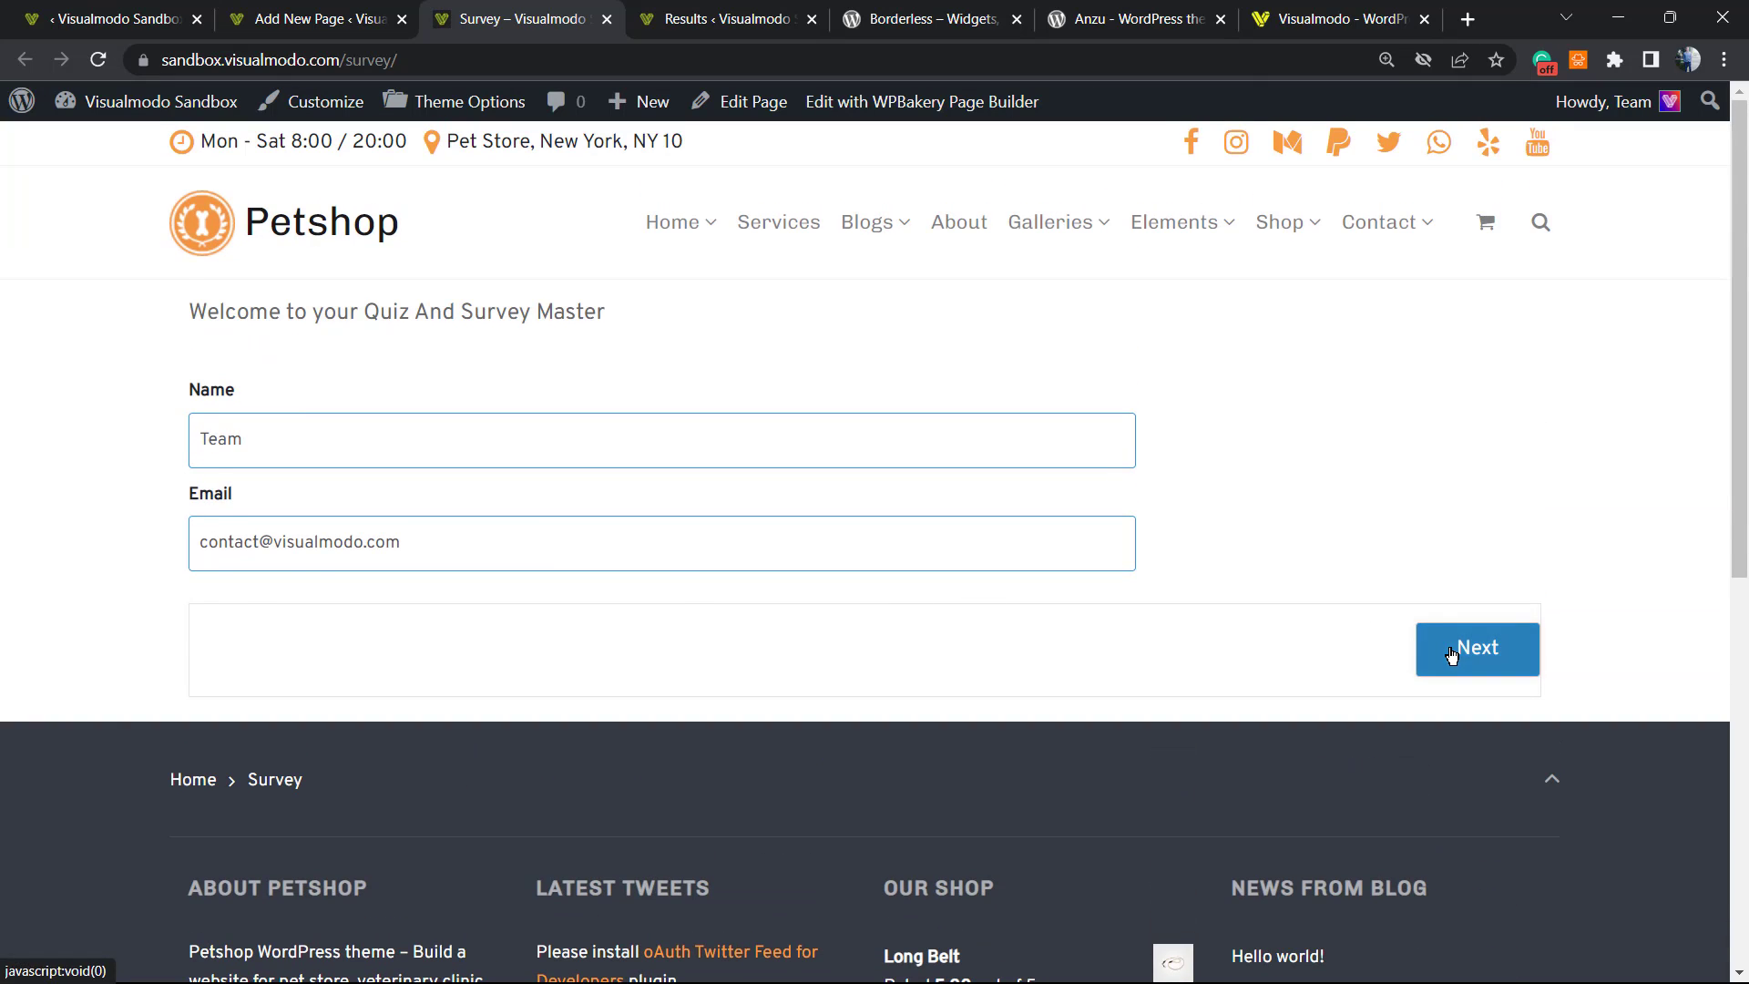
{"action": "left_click", "coordinate": [1476, 649]}
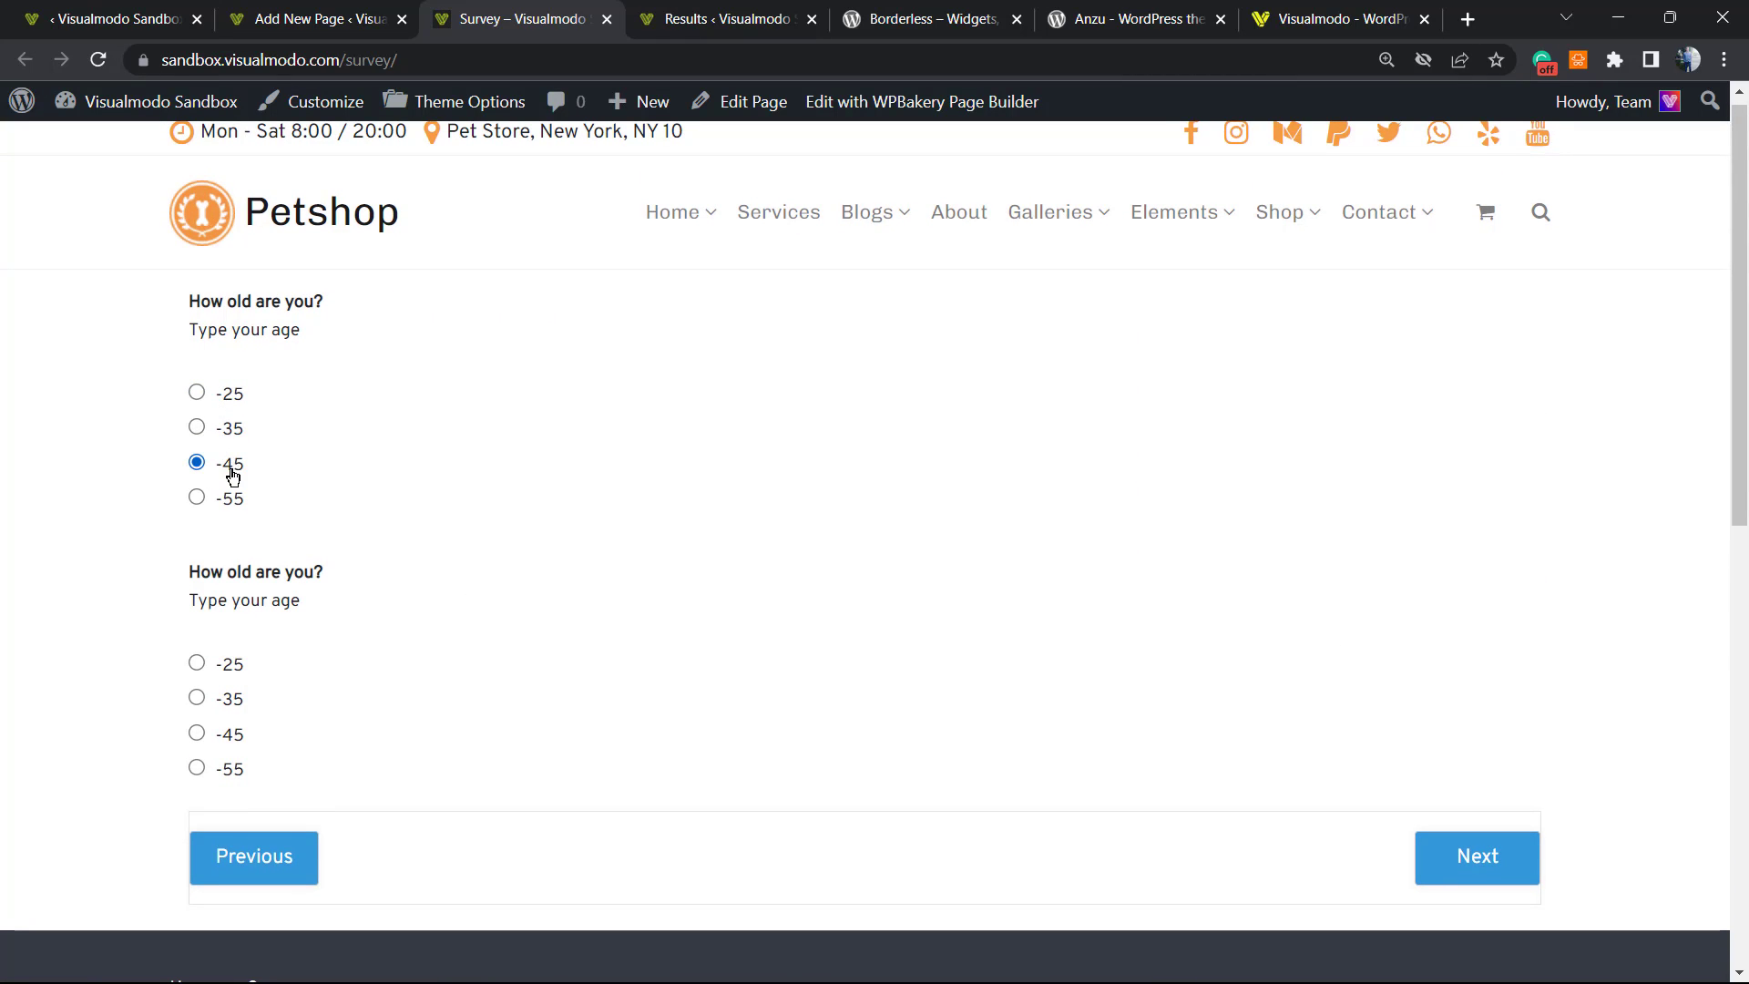
{"action": "left_click", "coordinate": [196, 732]}
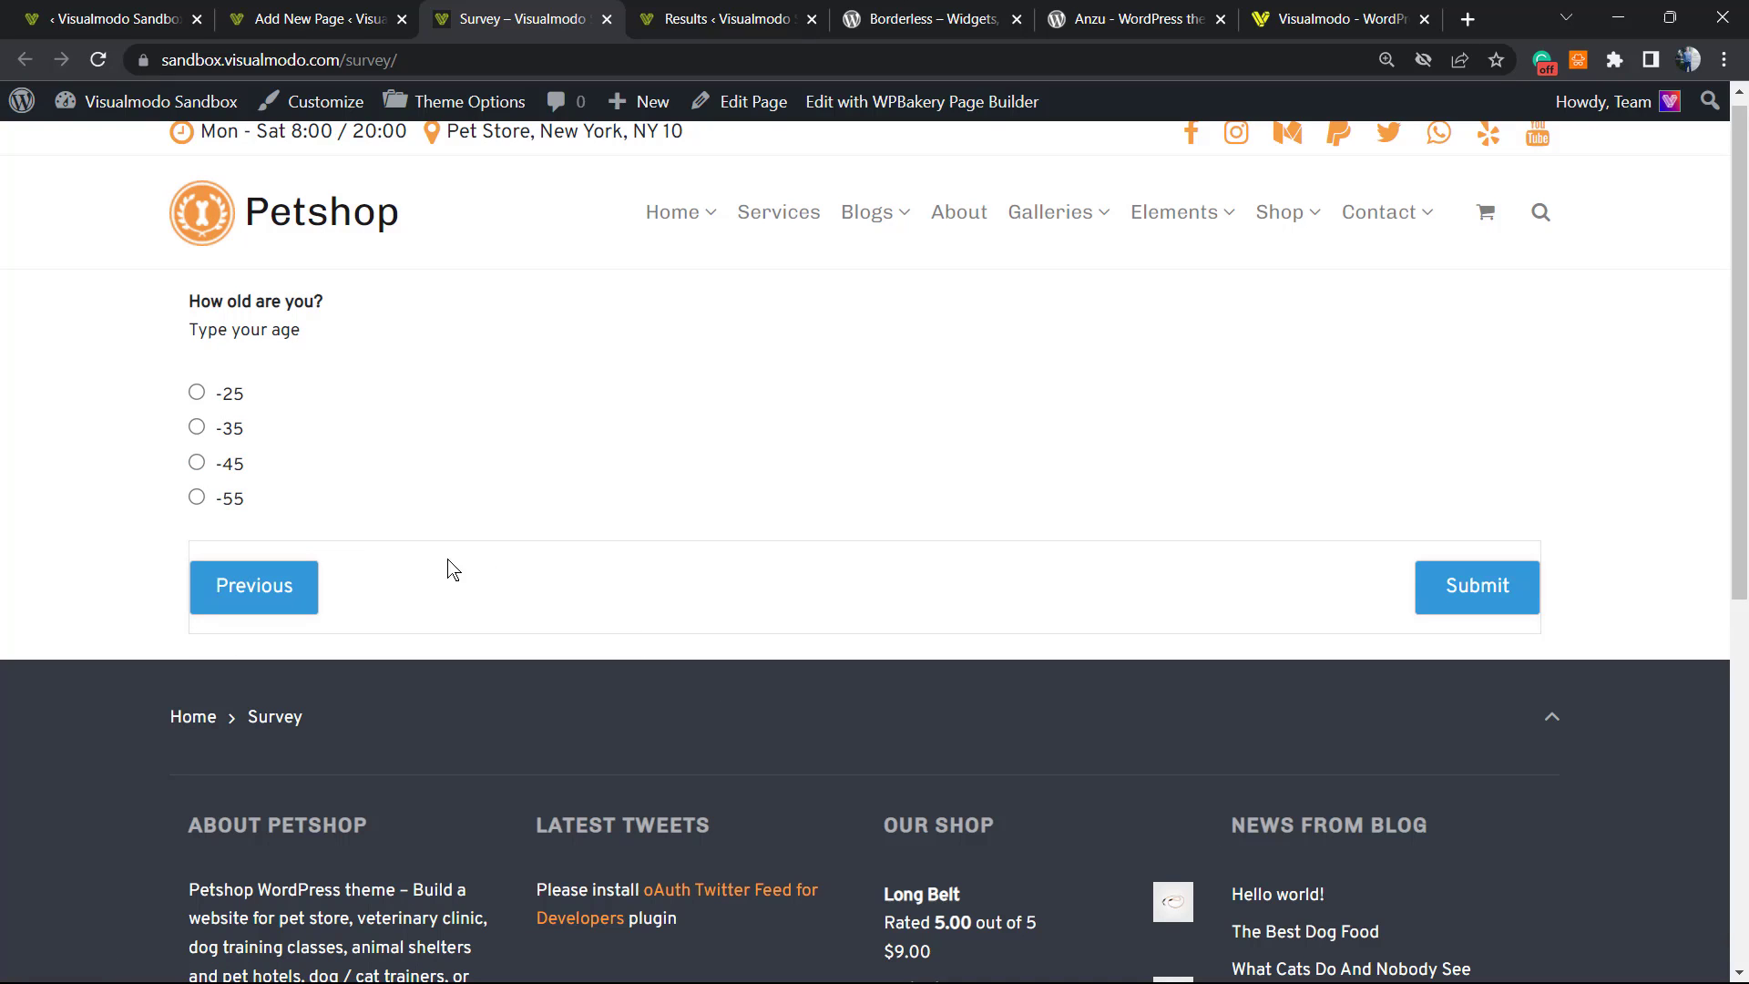
{"action": "left_click", "coordinate": [196, 426]}
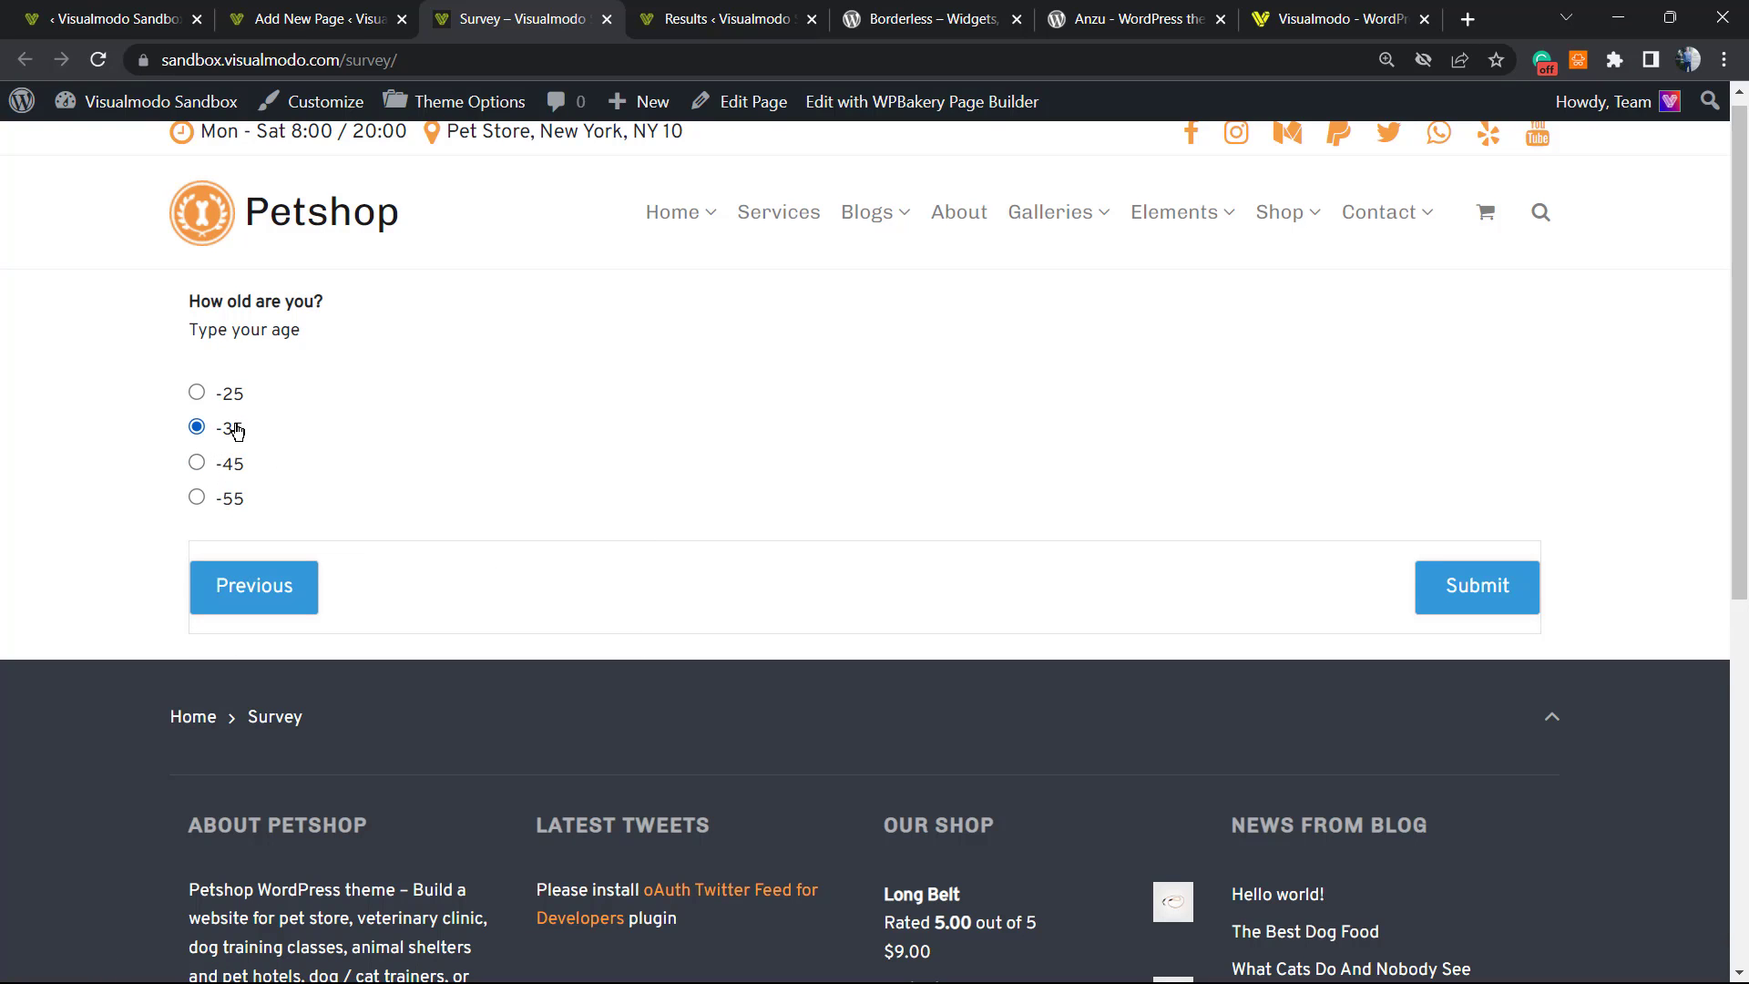
{"action": "left_click", "coordinate": [1474, 587]}
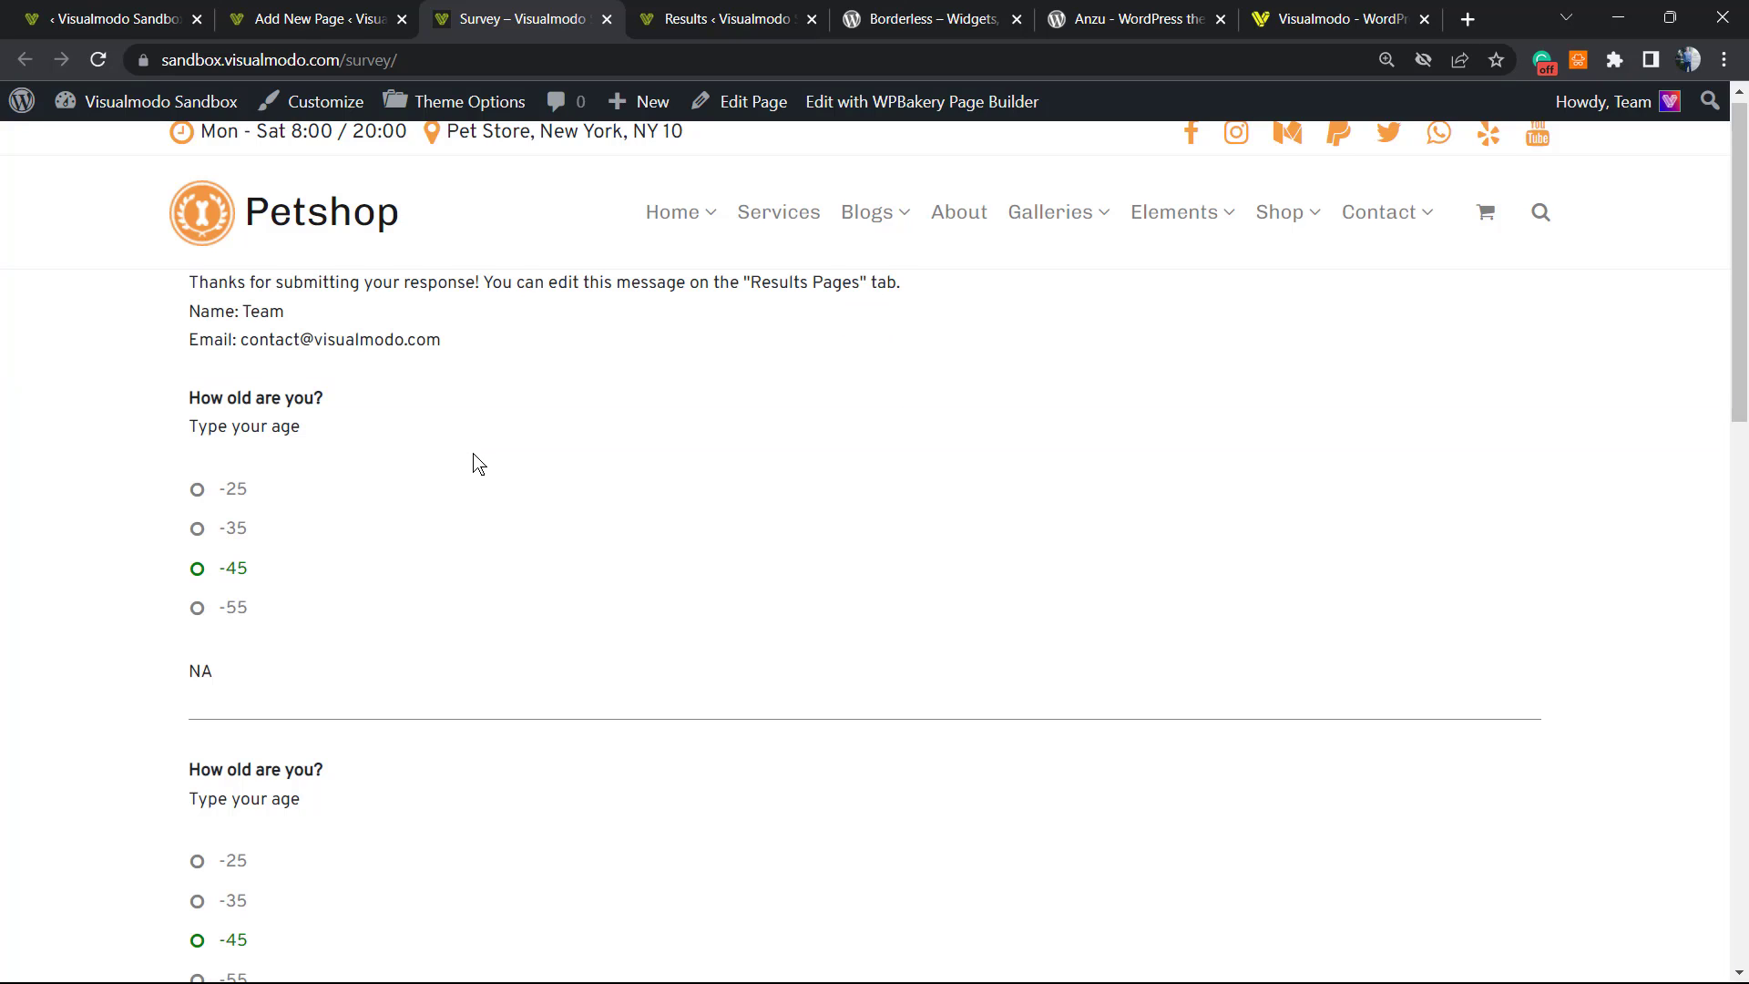
{"action": "scroll", "scroll_direction": "down", "scroll_amount": 3}
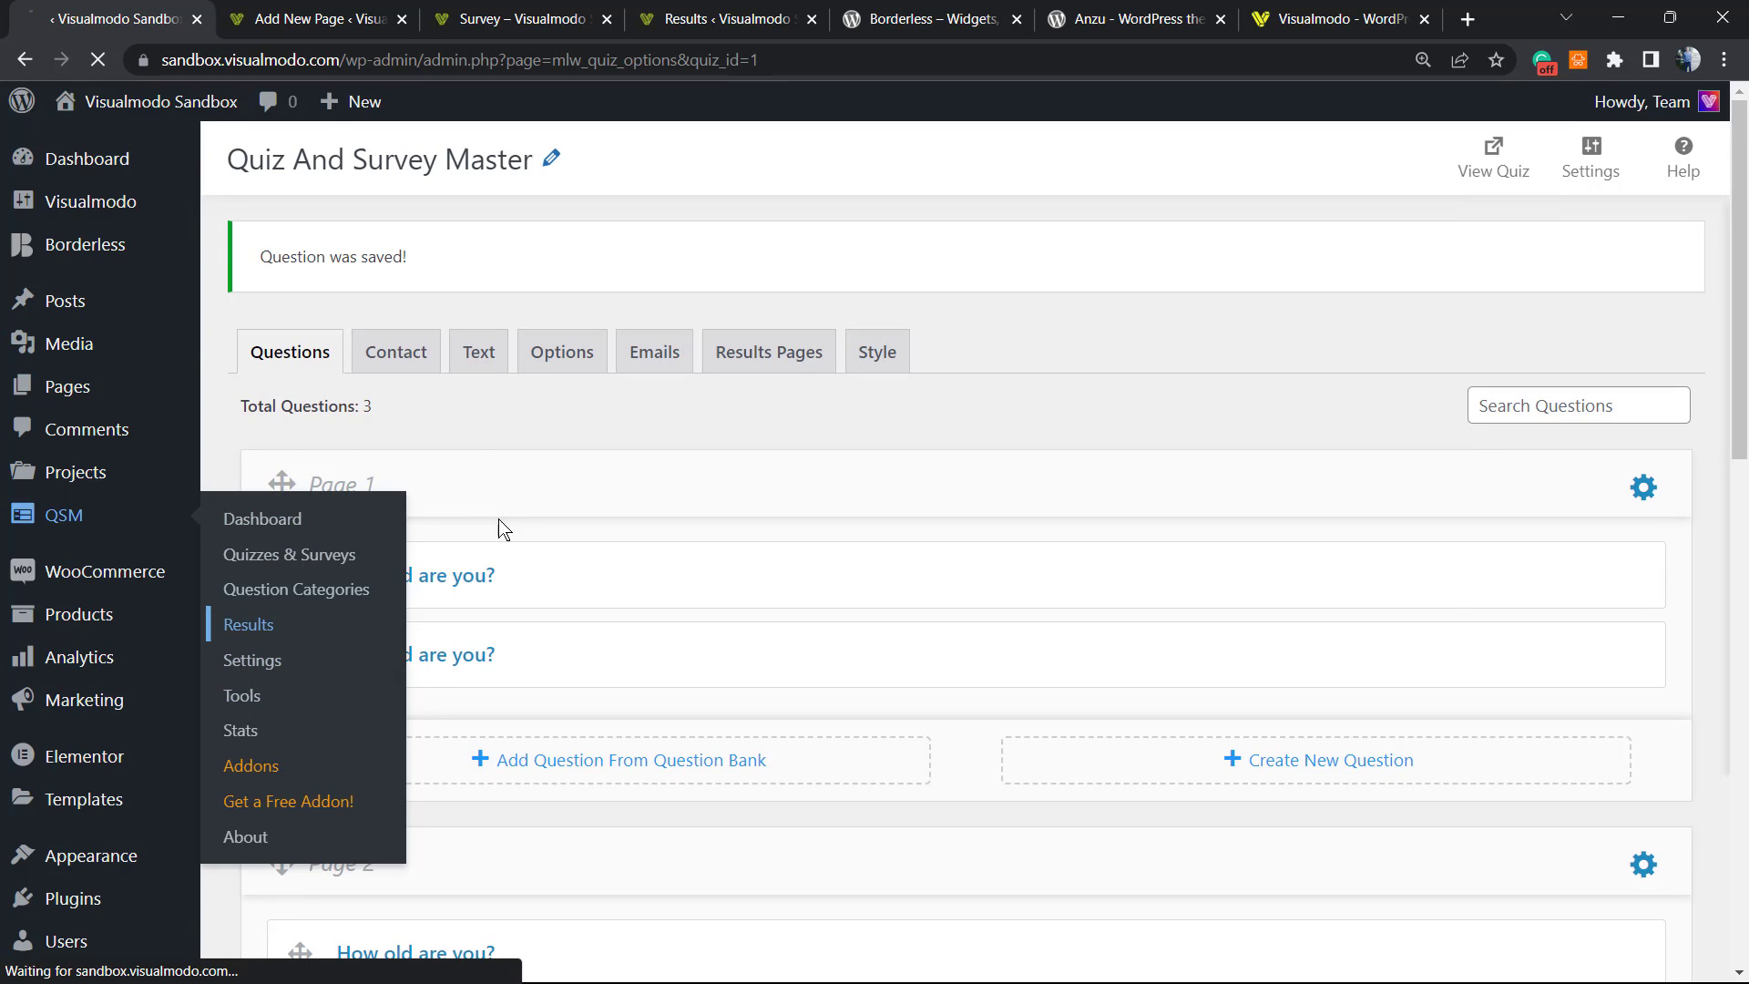
Step: Review the QSM Results list showing two responses each completed in 19 seconds
{"action": "left_click", "coordinate": [250, 623]}
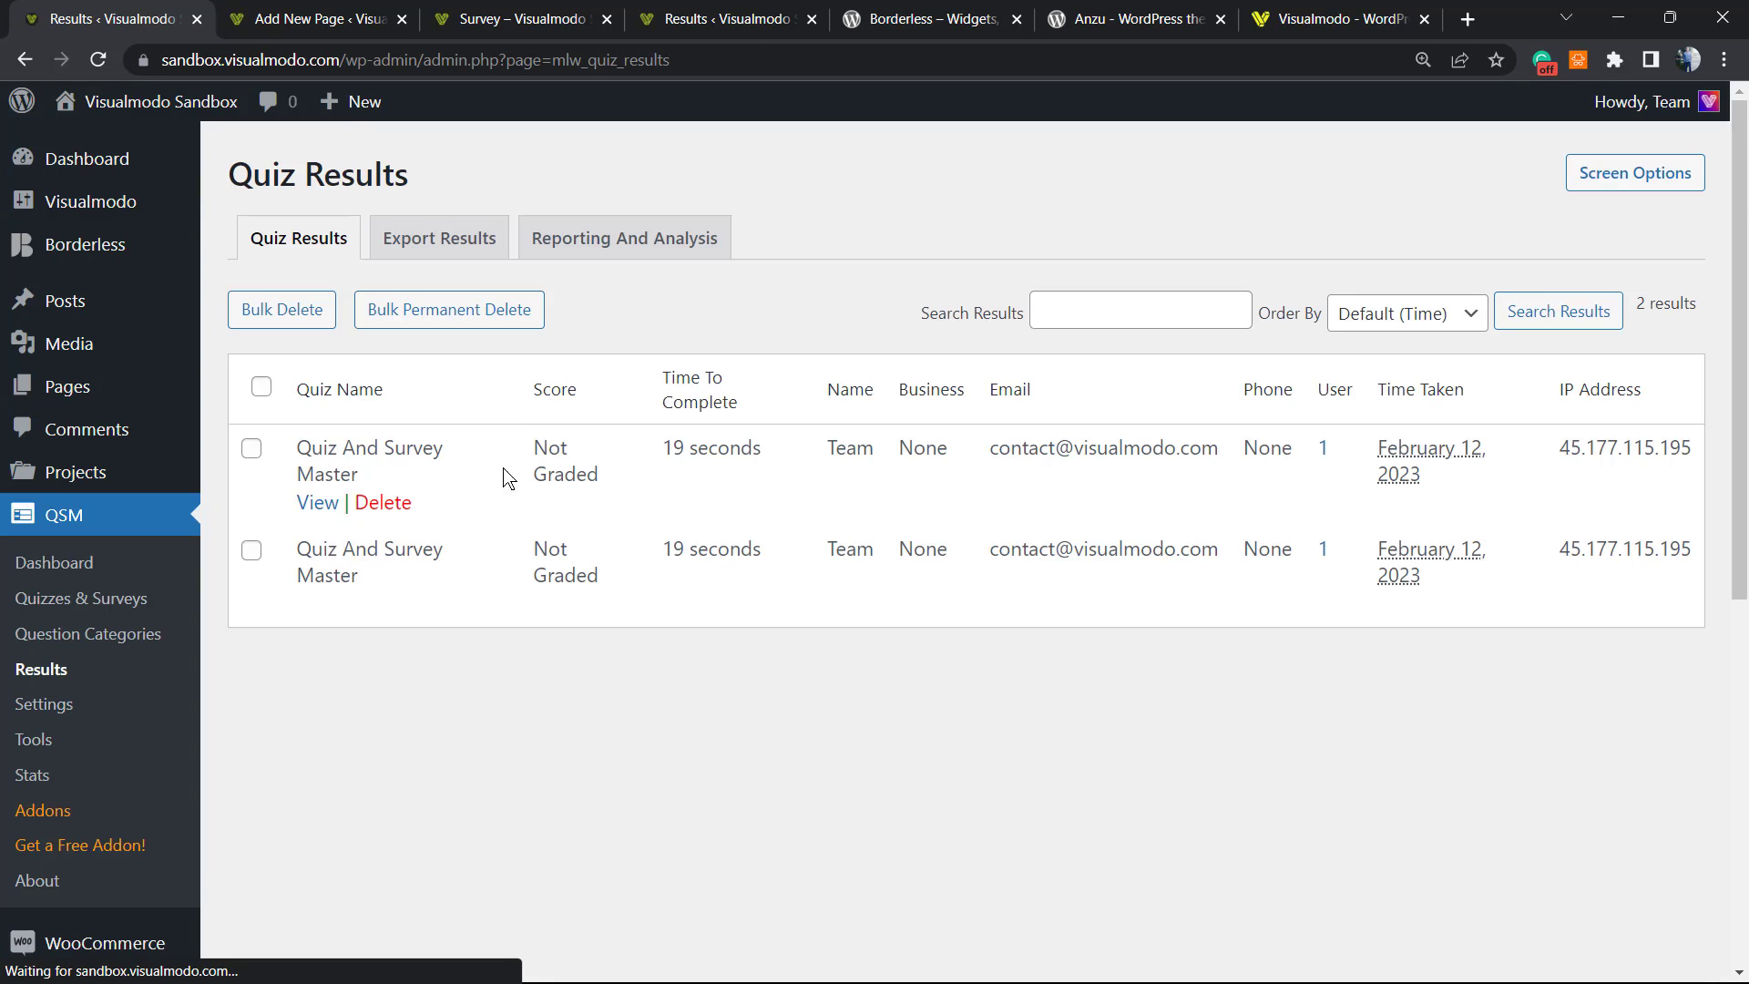
{"action": "mouse_move", "coordinate": [801, 452]}
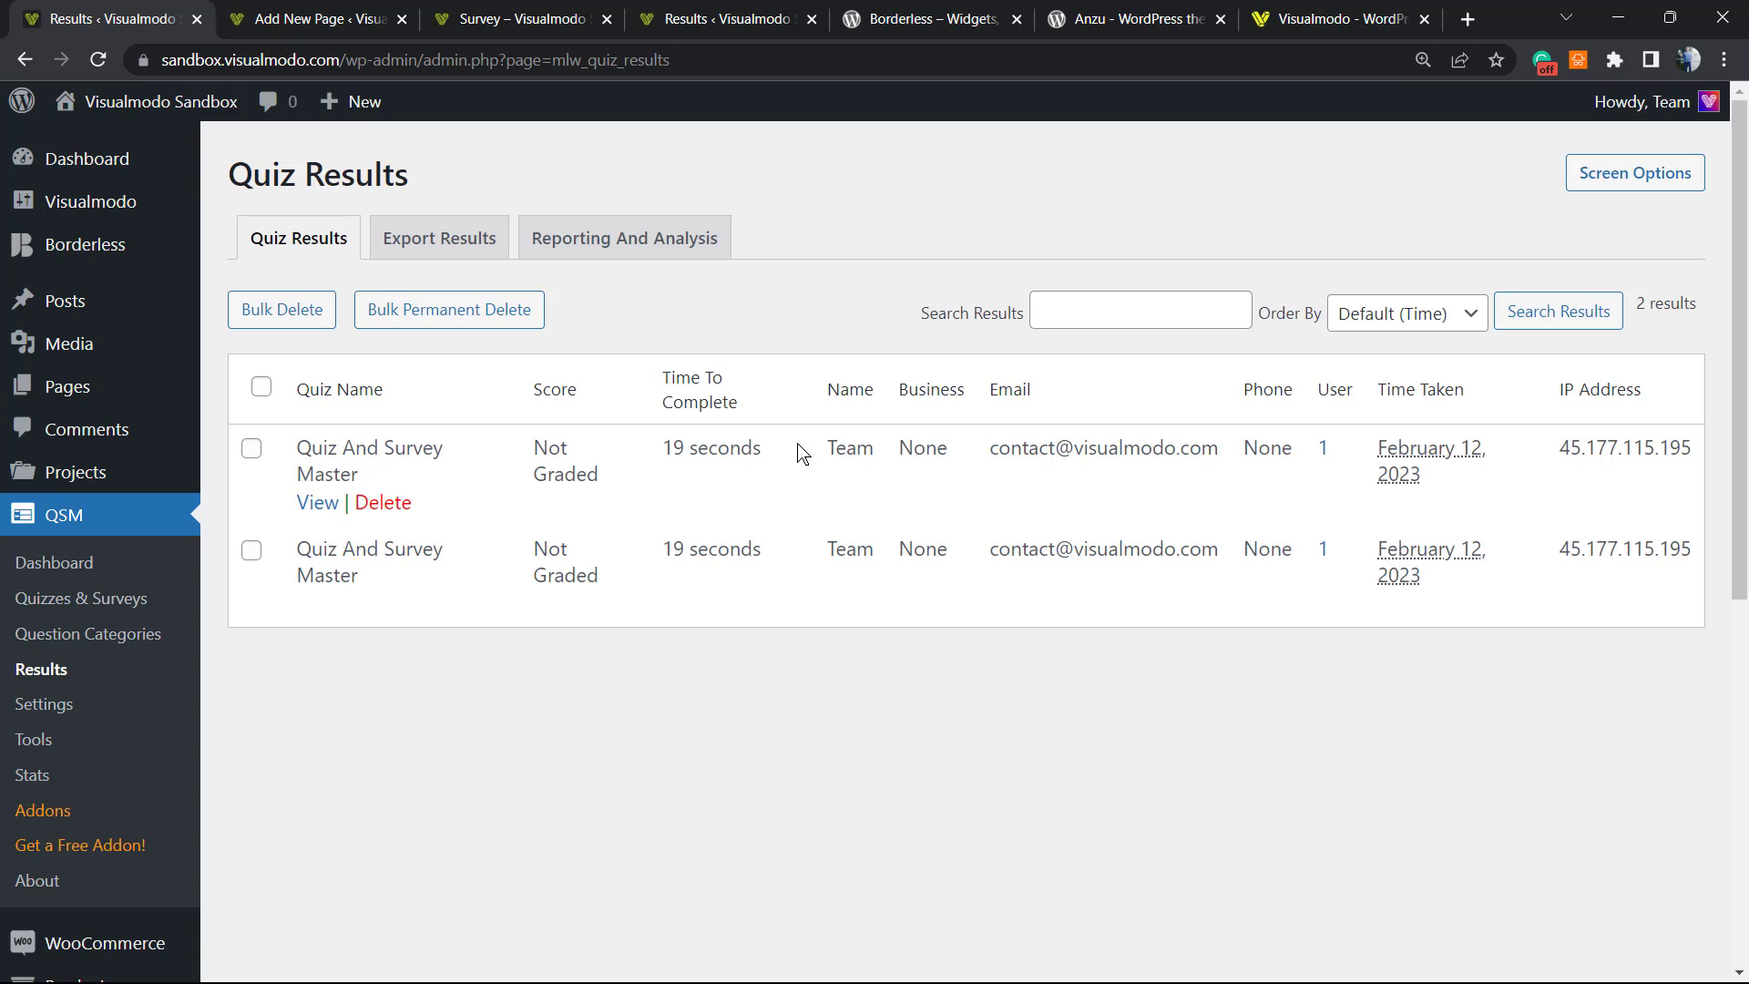
{"action": "mouse_move", "coordinate": [663, 580]}
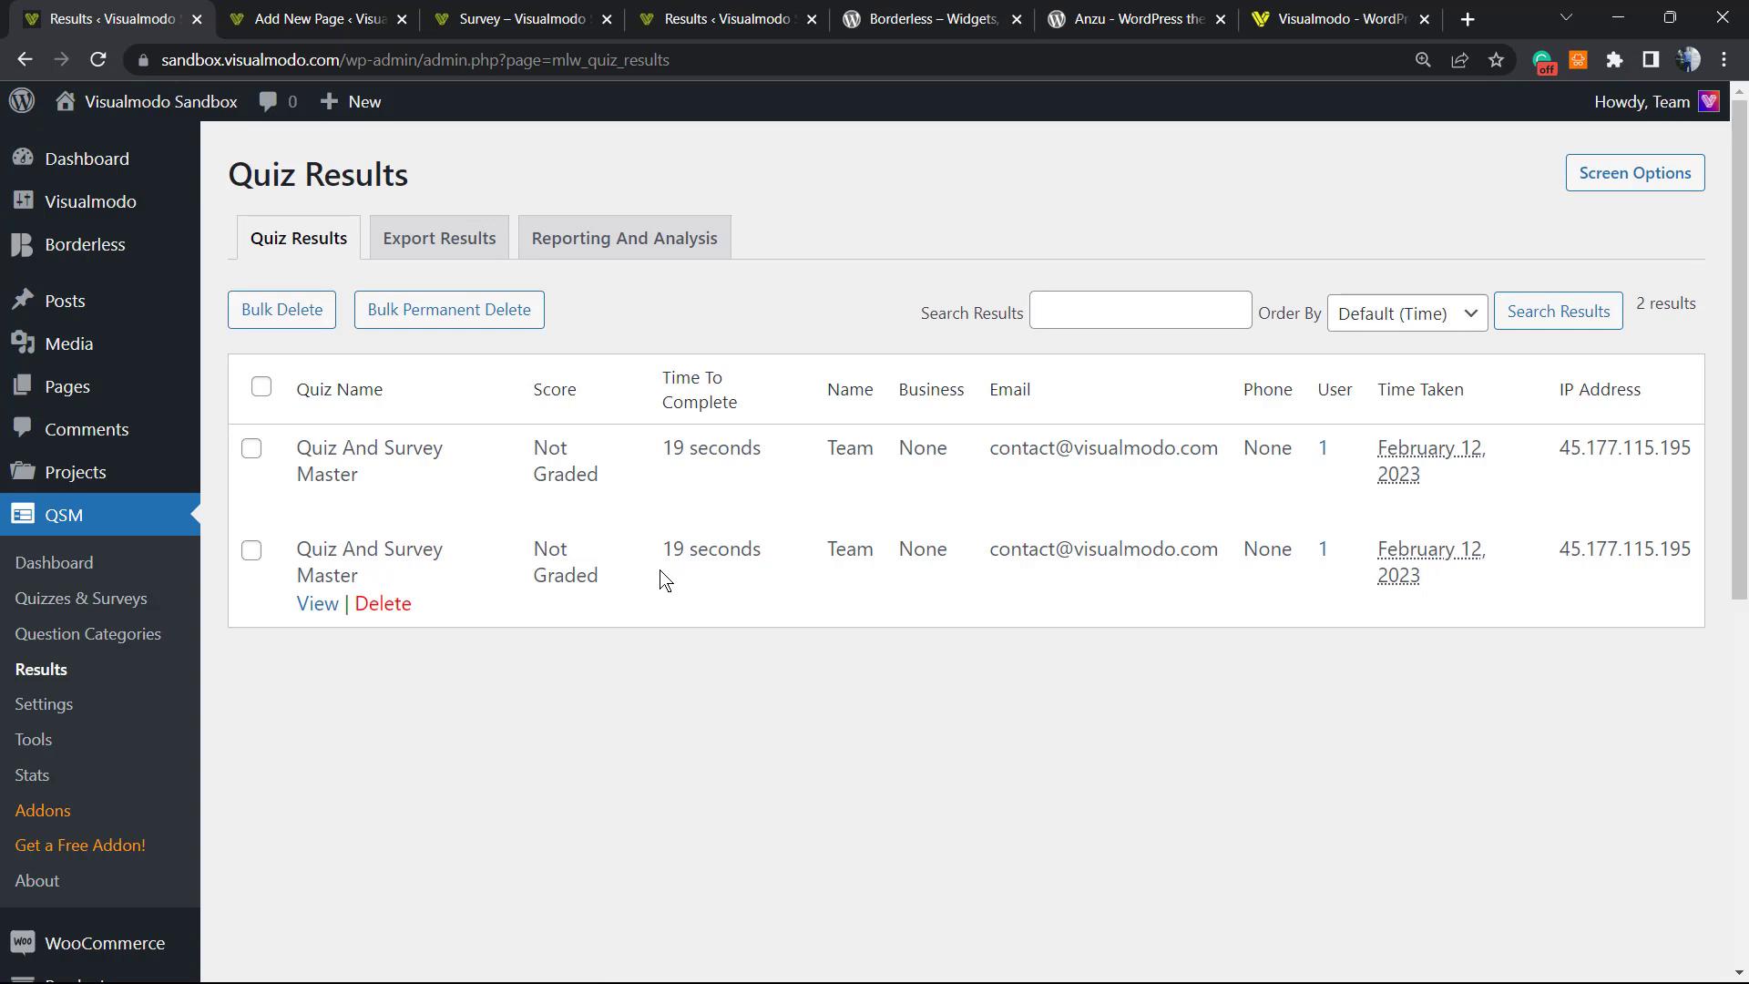
{"action": "double_click", "coordinate": [672, 449]}
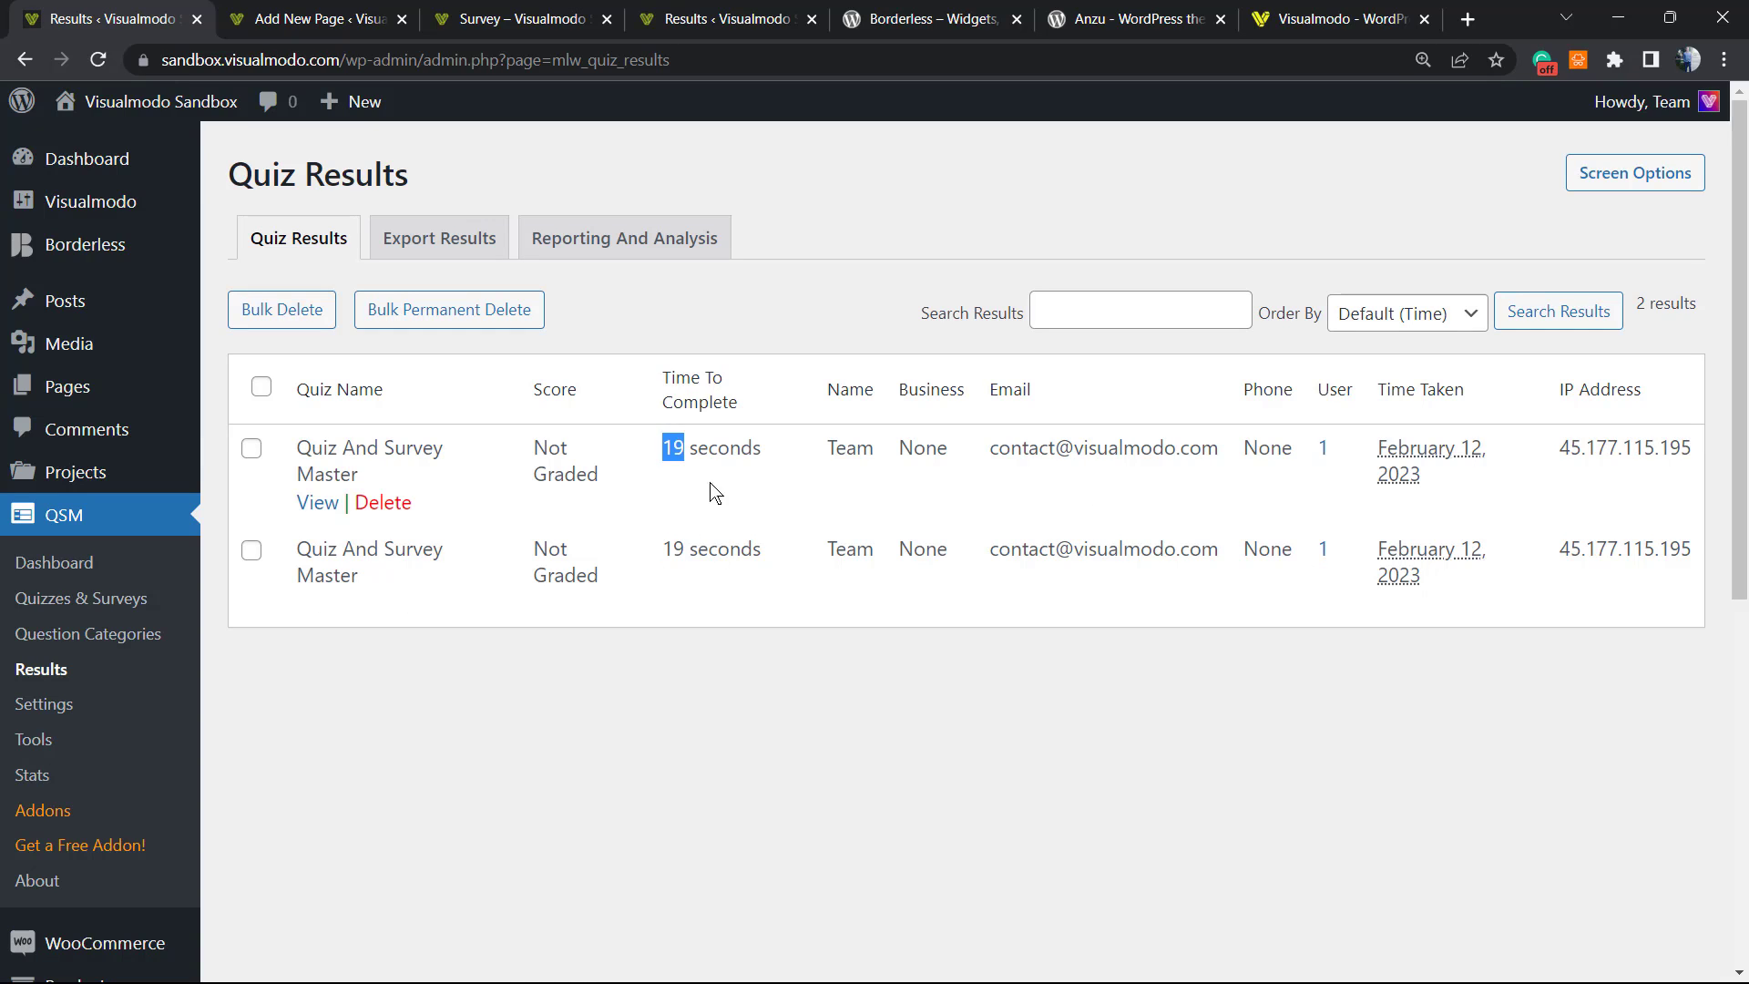
{"action": "left_click", "coordinate": [683, 548]}
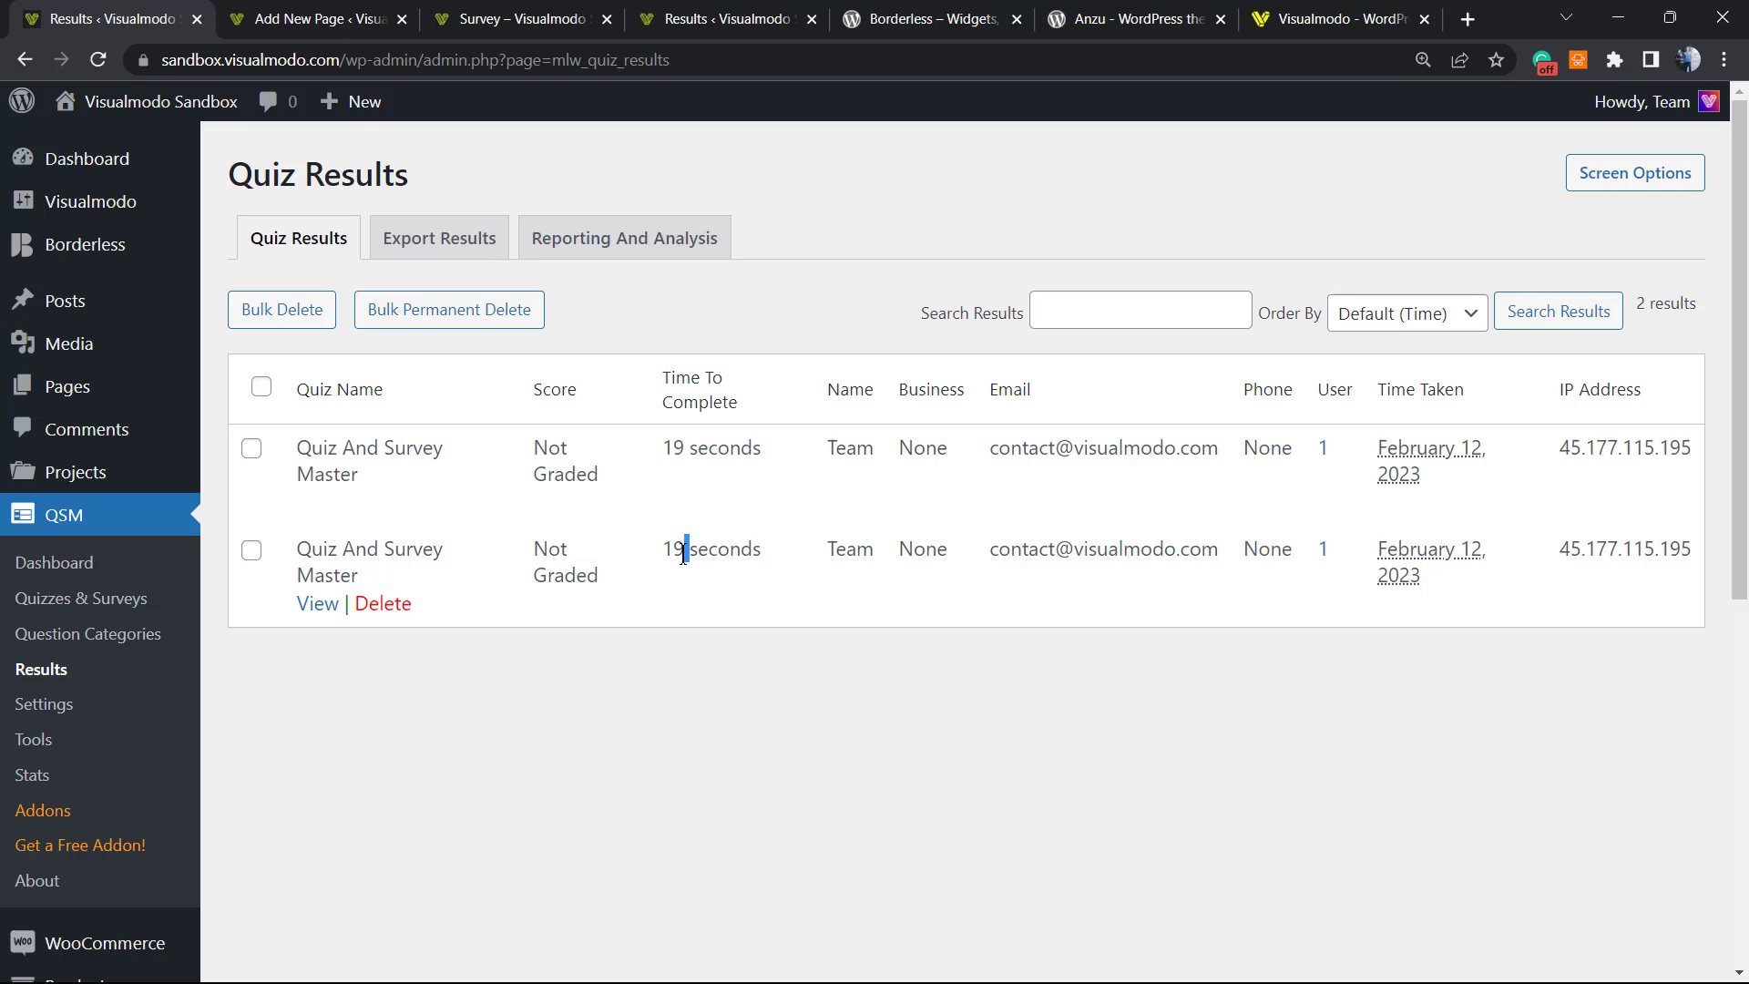
{"action": "left_click", "coordinate": [315, 18]}
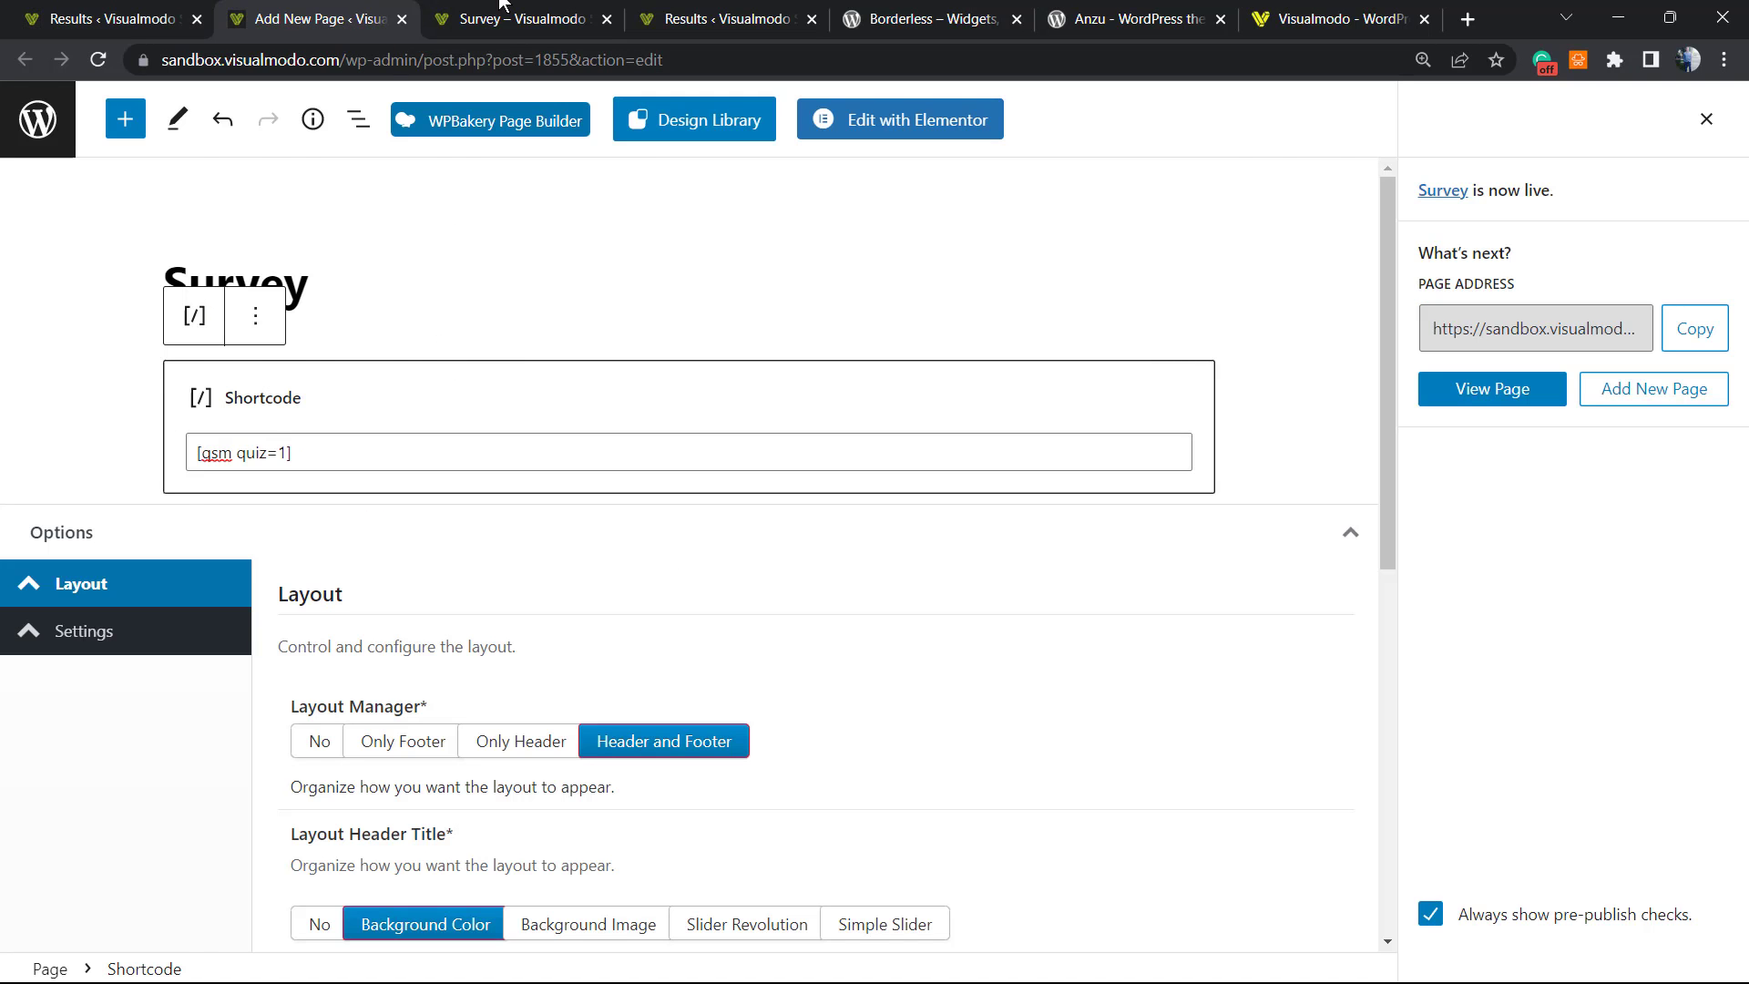
{"action": "left_click", "coordinate": [106, 18]}
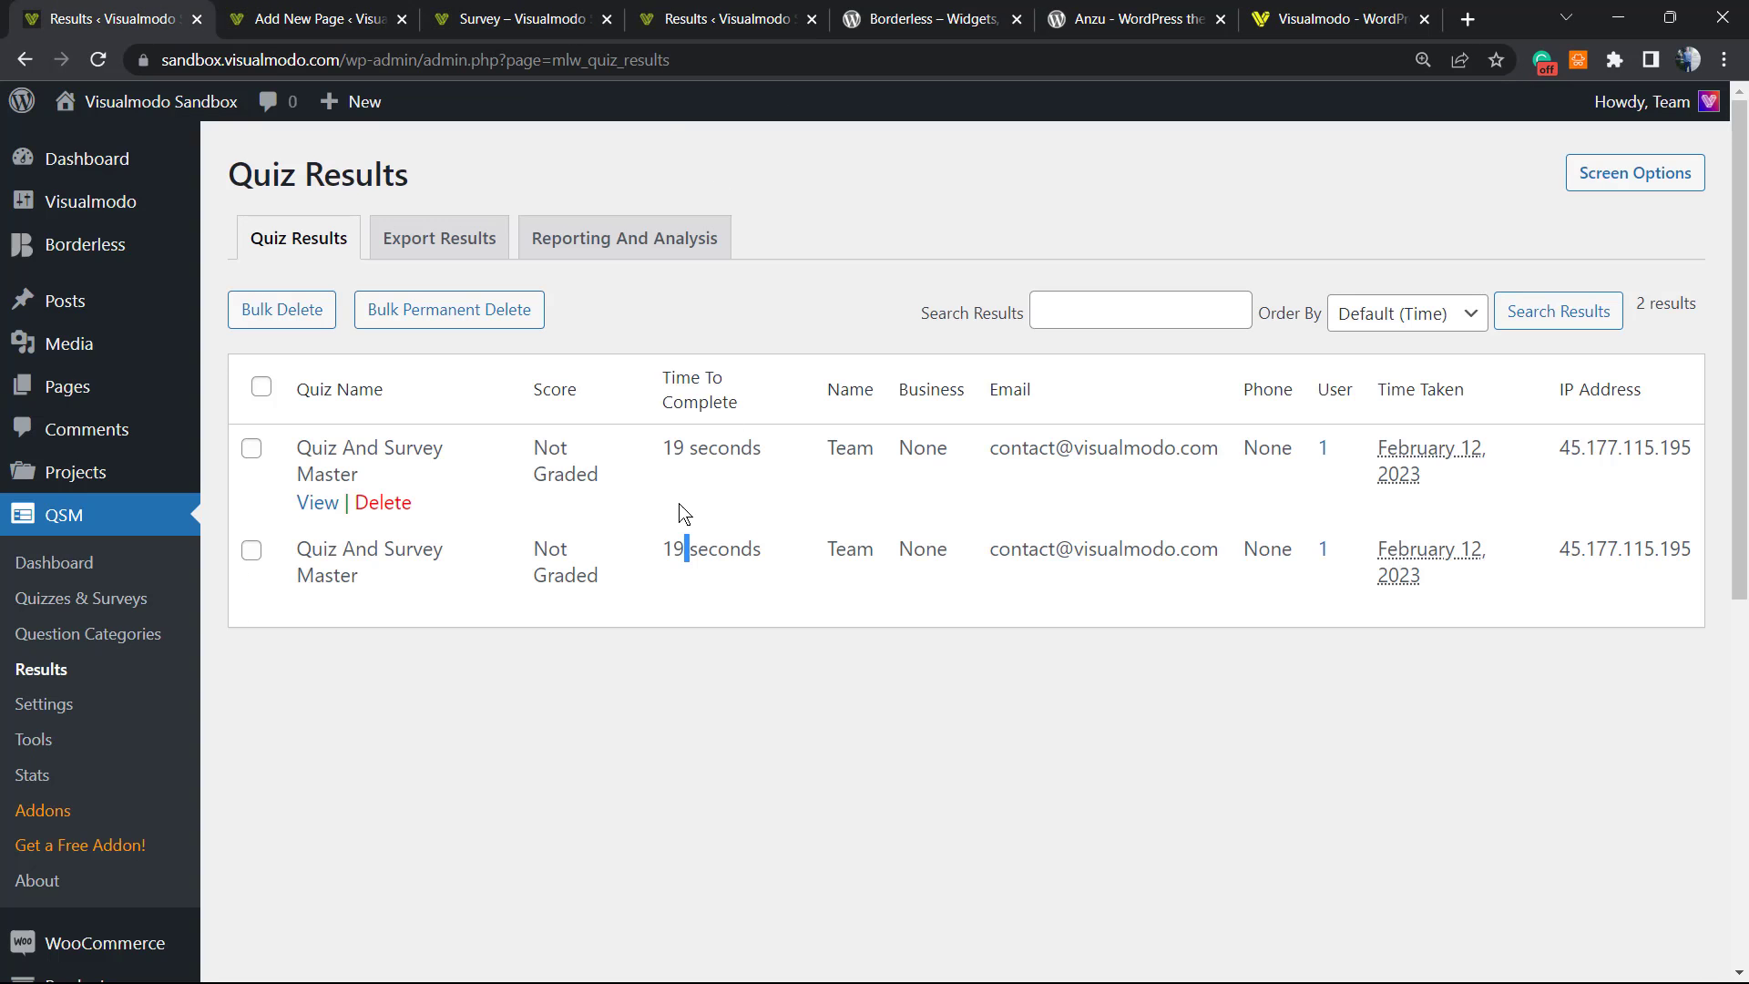
{"action": "mouse_move", "coordinate": [306, 638]}
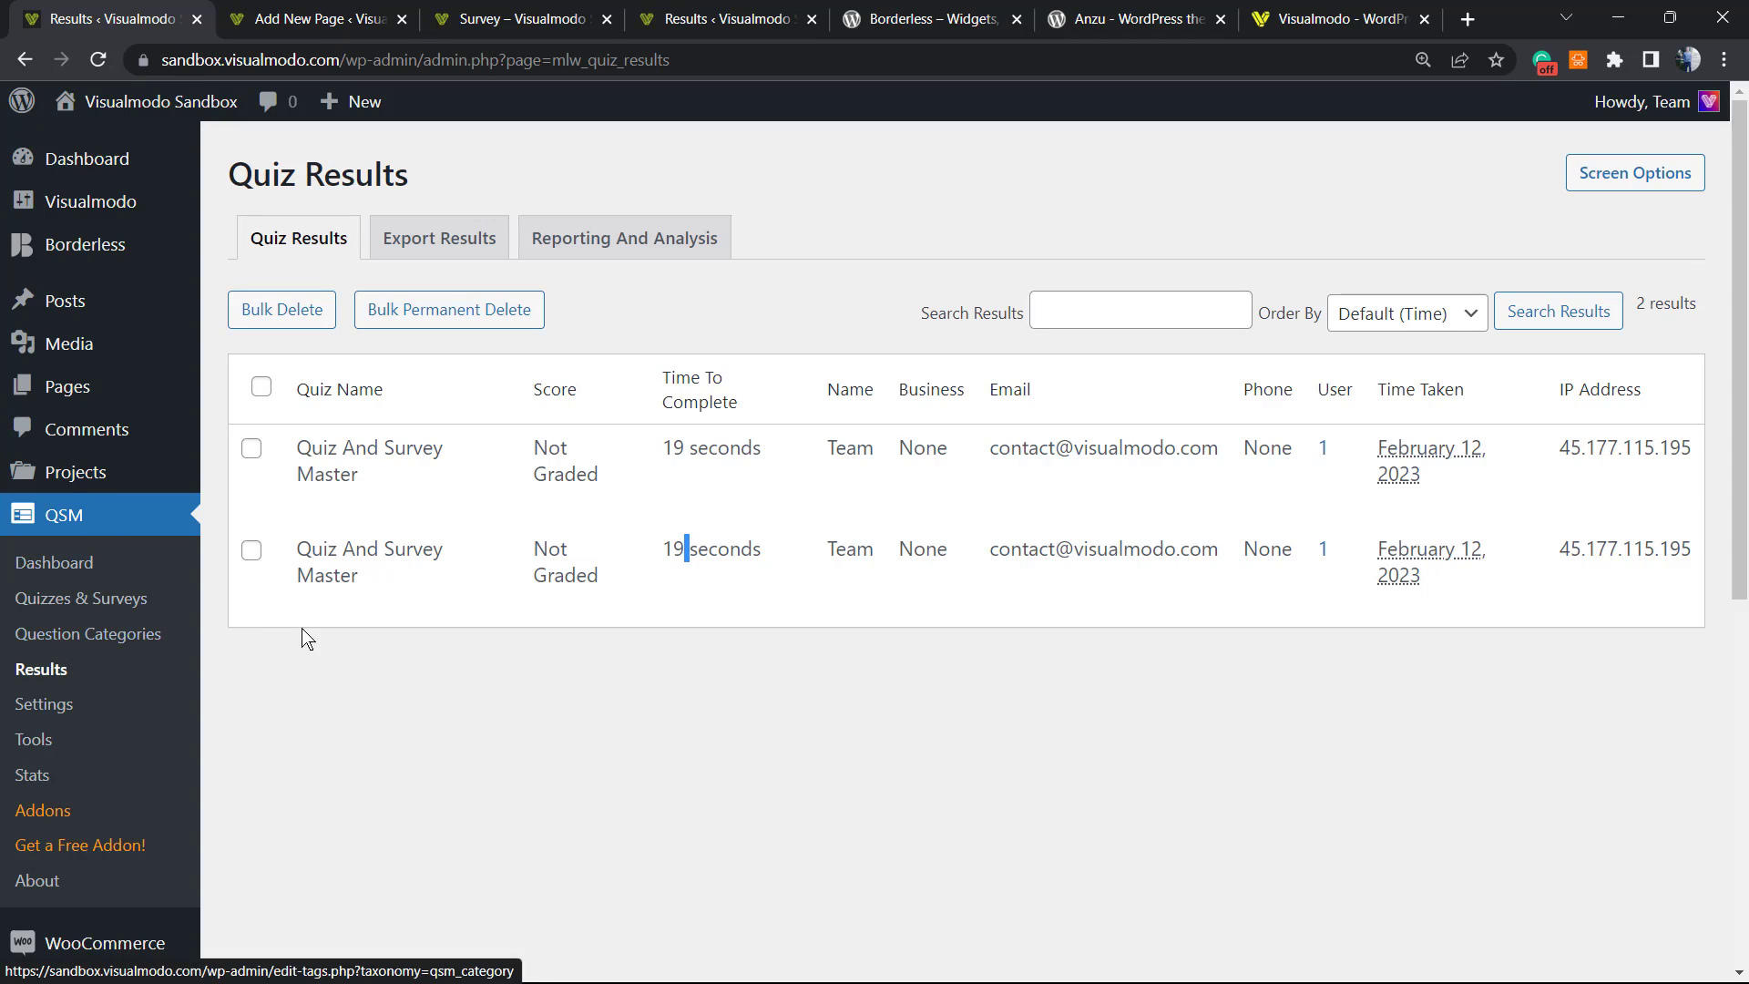
{"action": "mouse_move", "coordinate": [298, 667]}
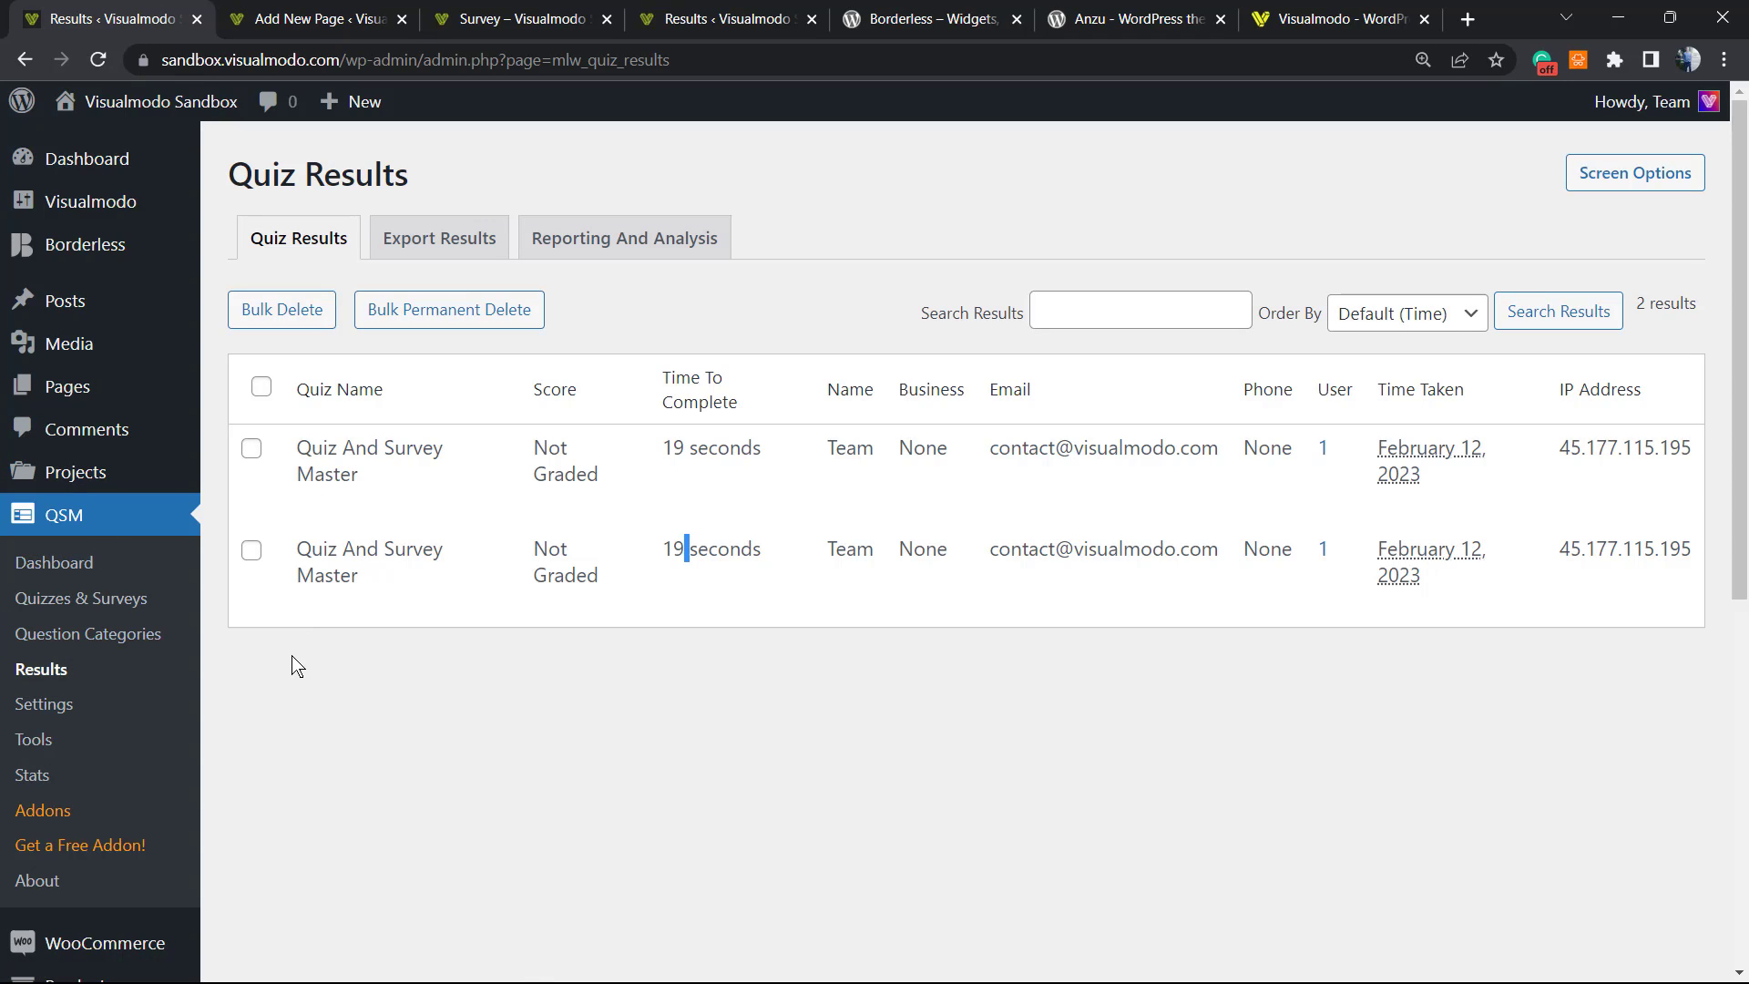
{"action": "mouse_move", "coordinate": [400, 735]}
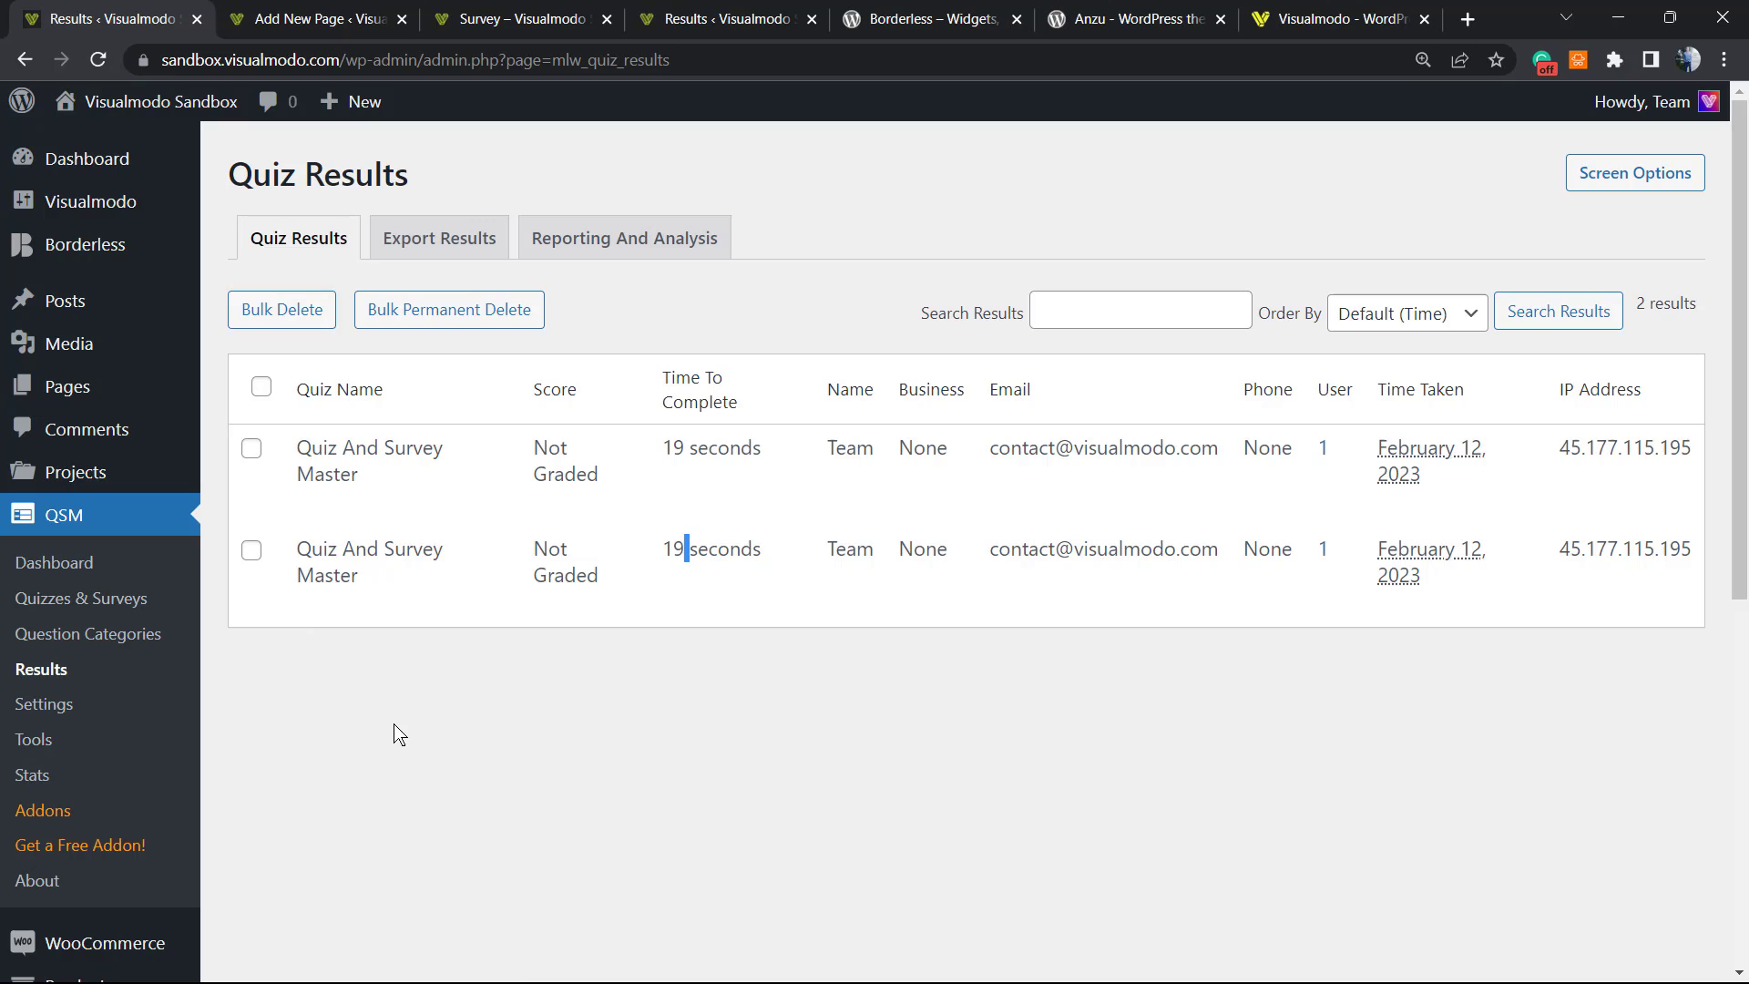
{"action": "mouse_move", "coordinate": [570, 769]}
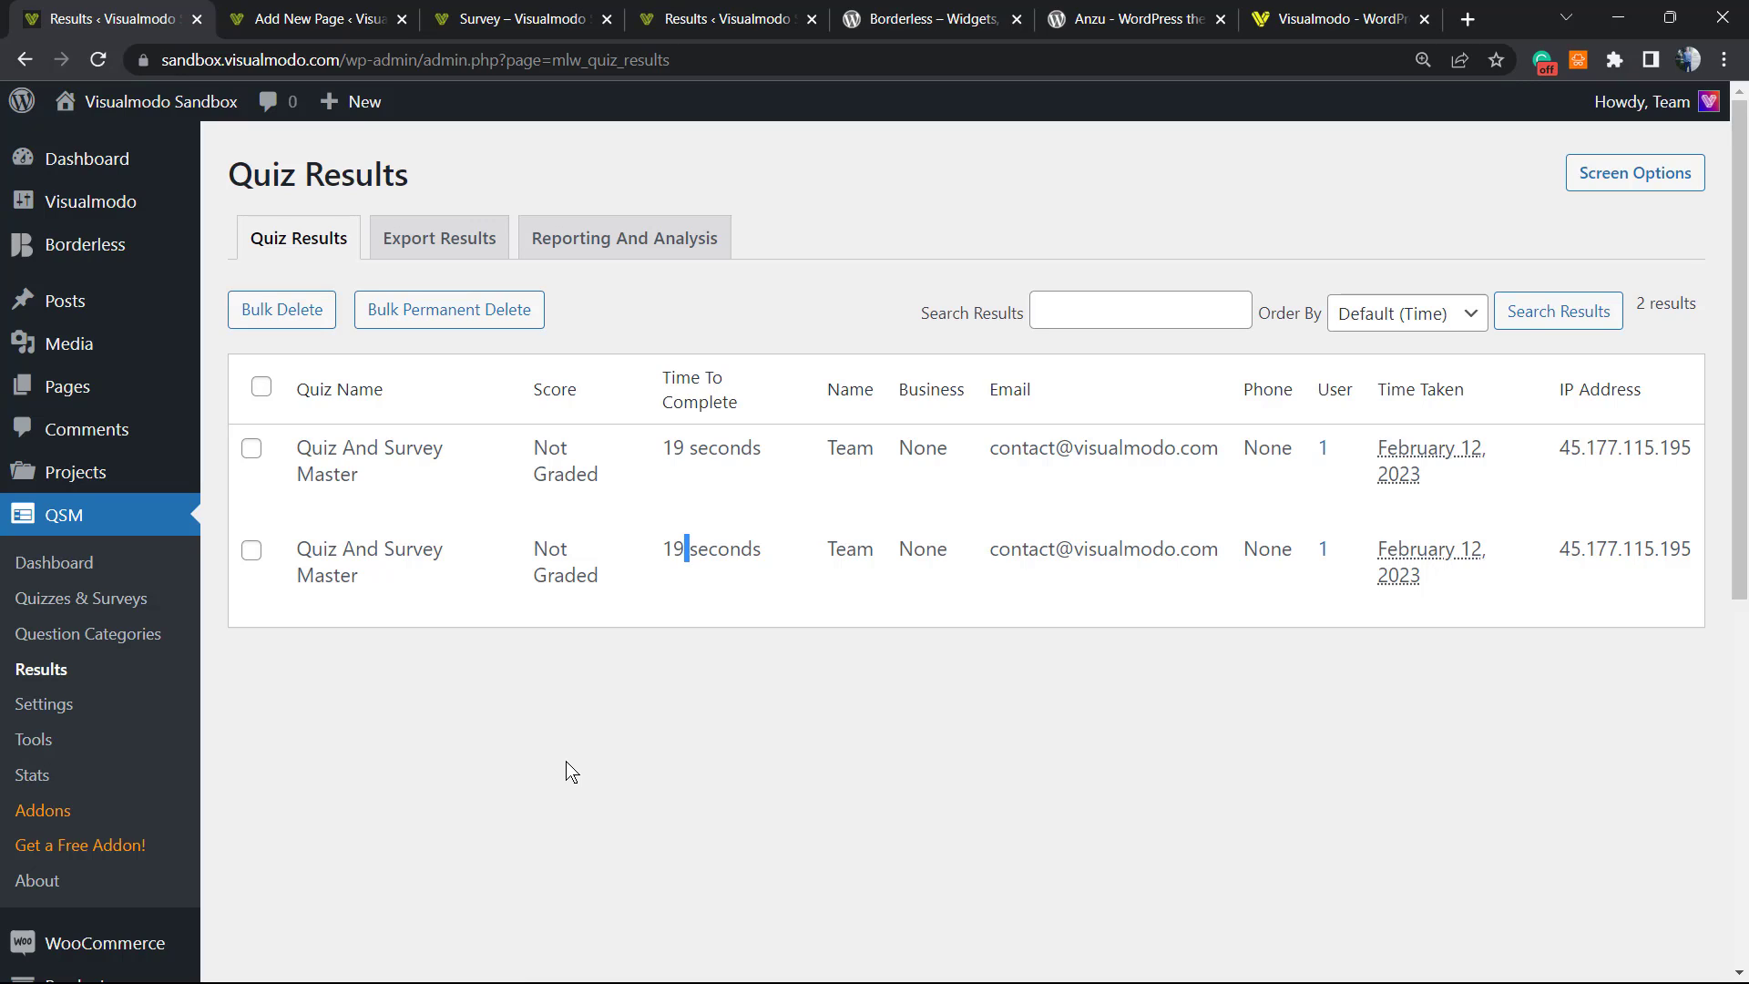
{"action": "mouse_move", "coordinate": [565, 776]}
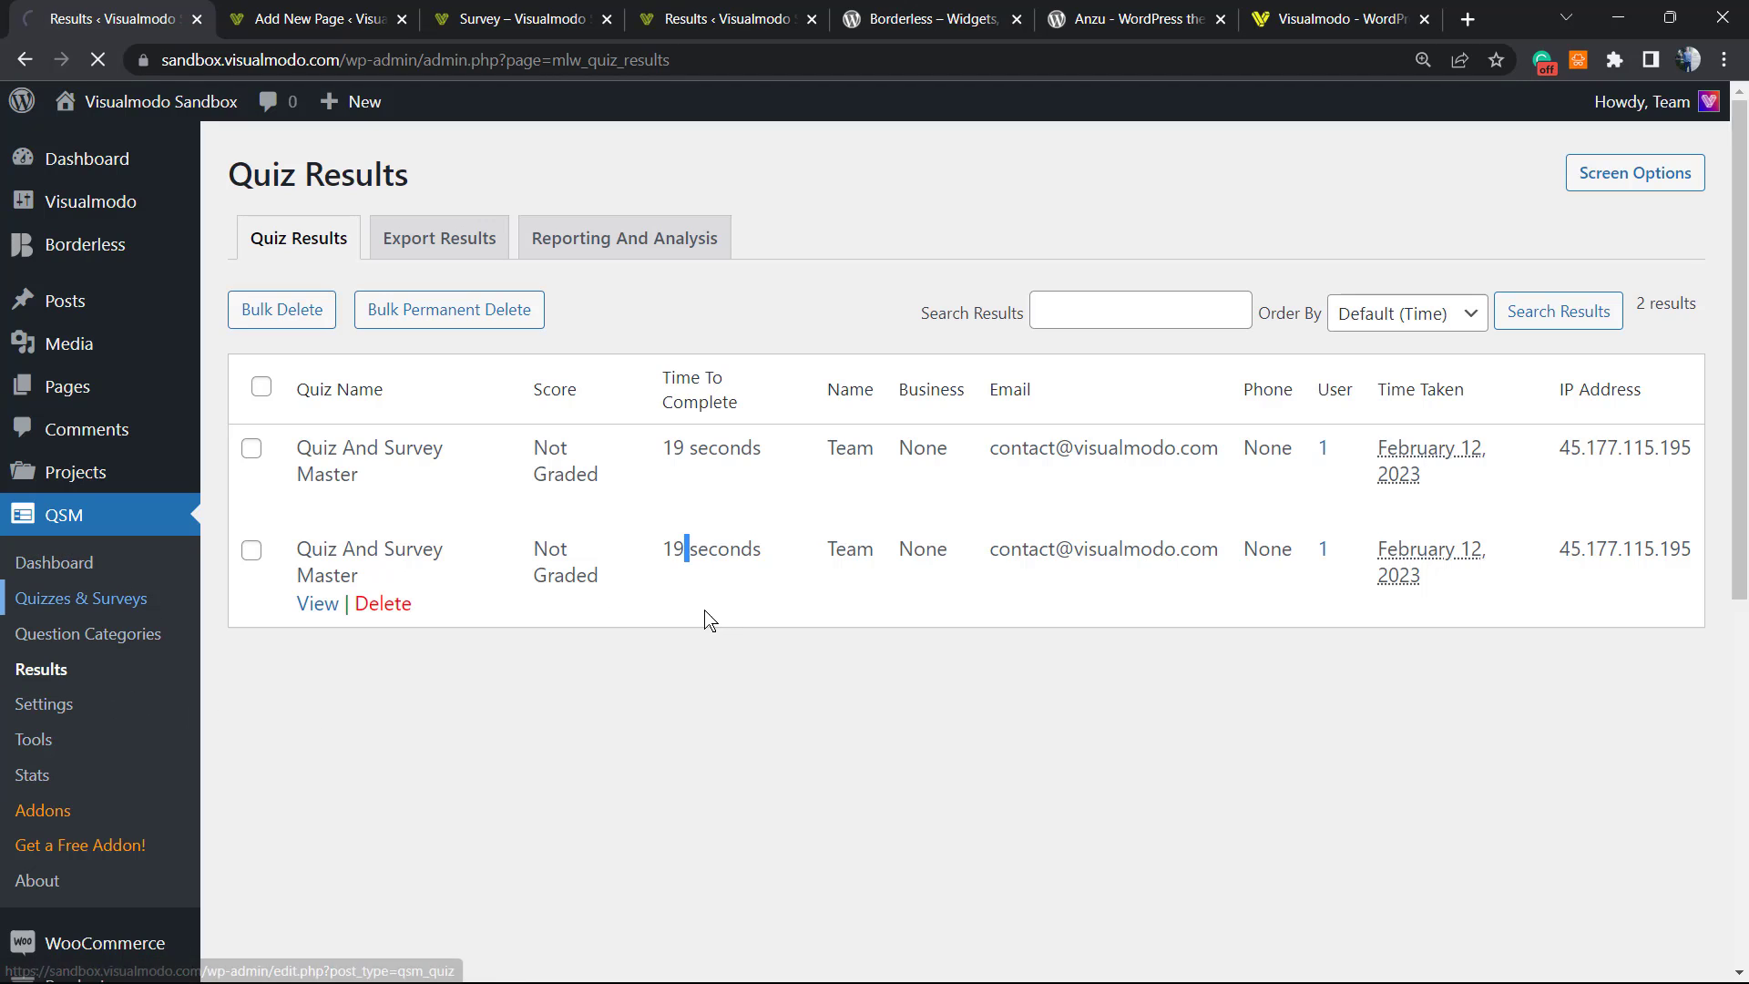
Step: Reopen the Quiz And Survey Master survey from the Quizzes & Surveys list
{"action": "left_click", "coordinate": [82, 598]}
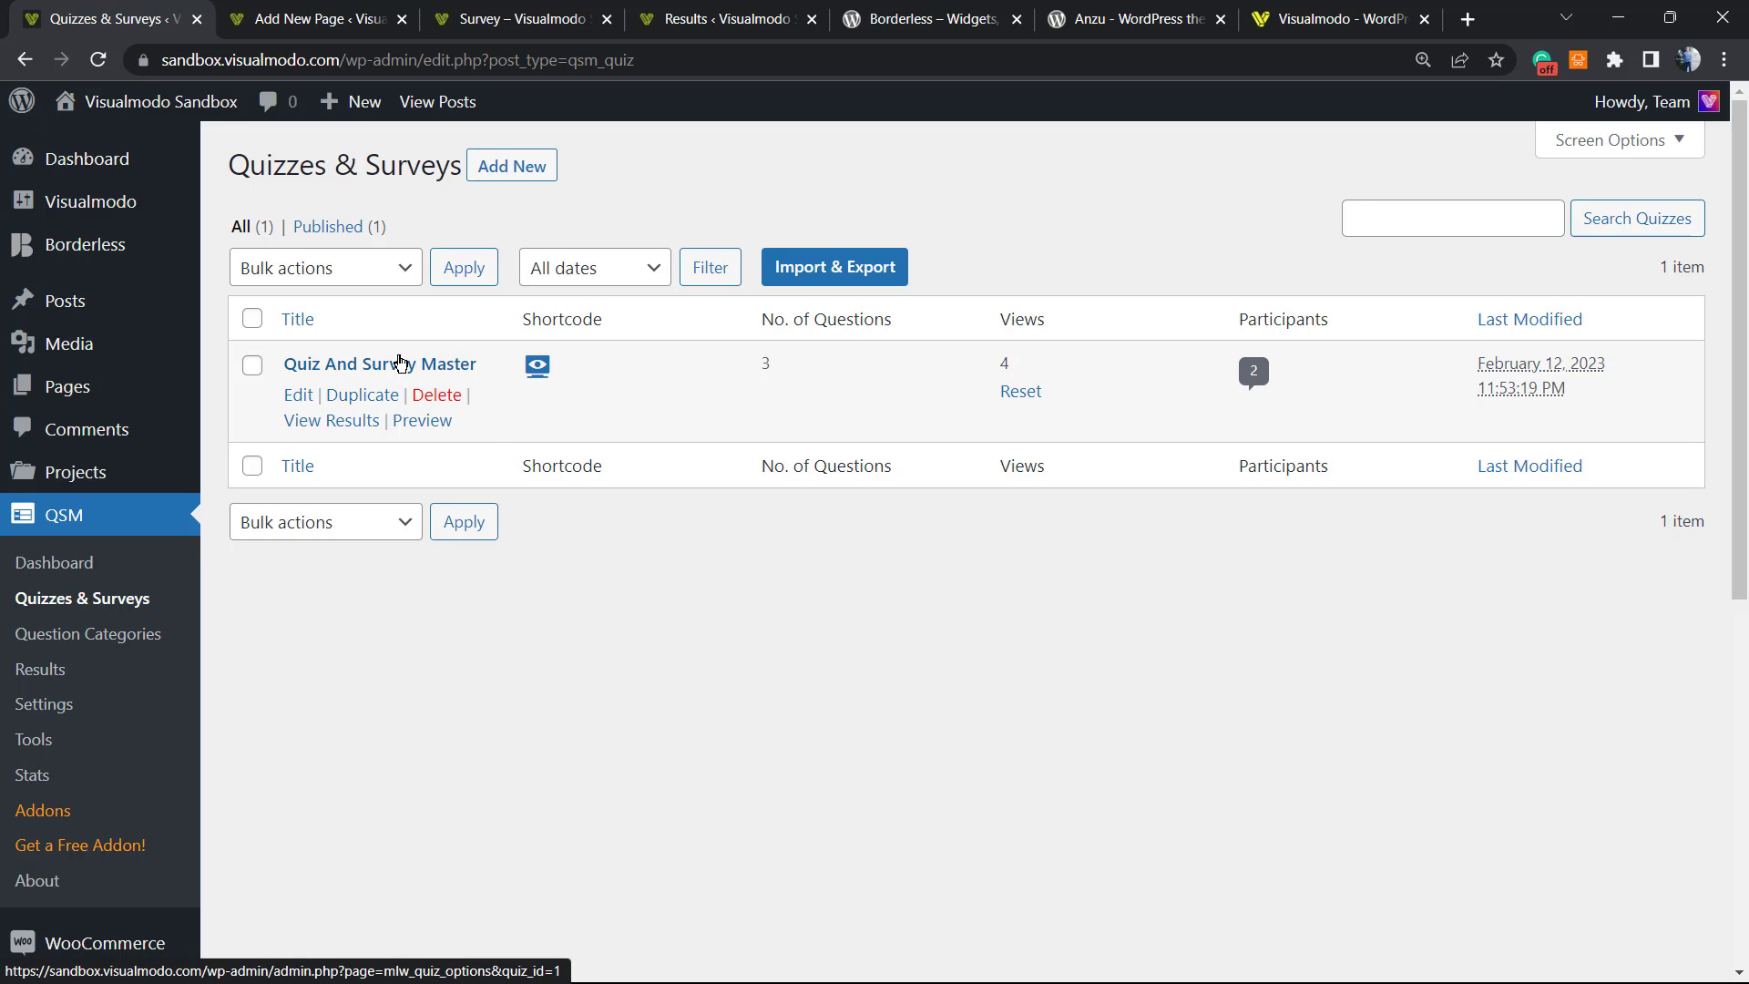
{"action": "left_click", "coordinate": [379, 363]}
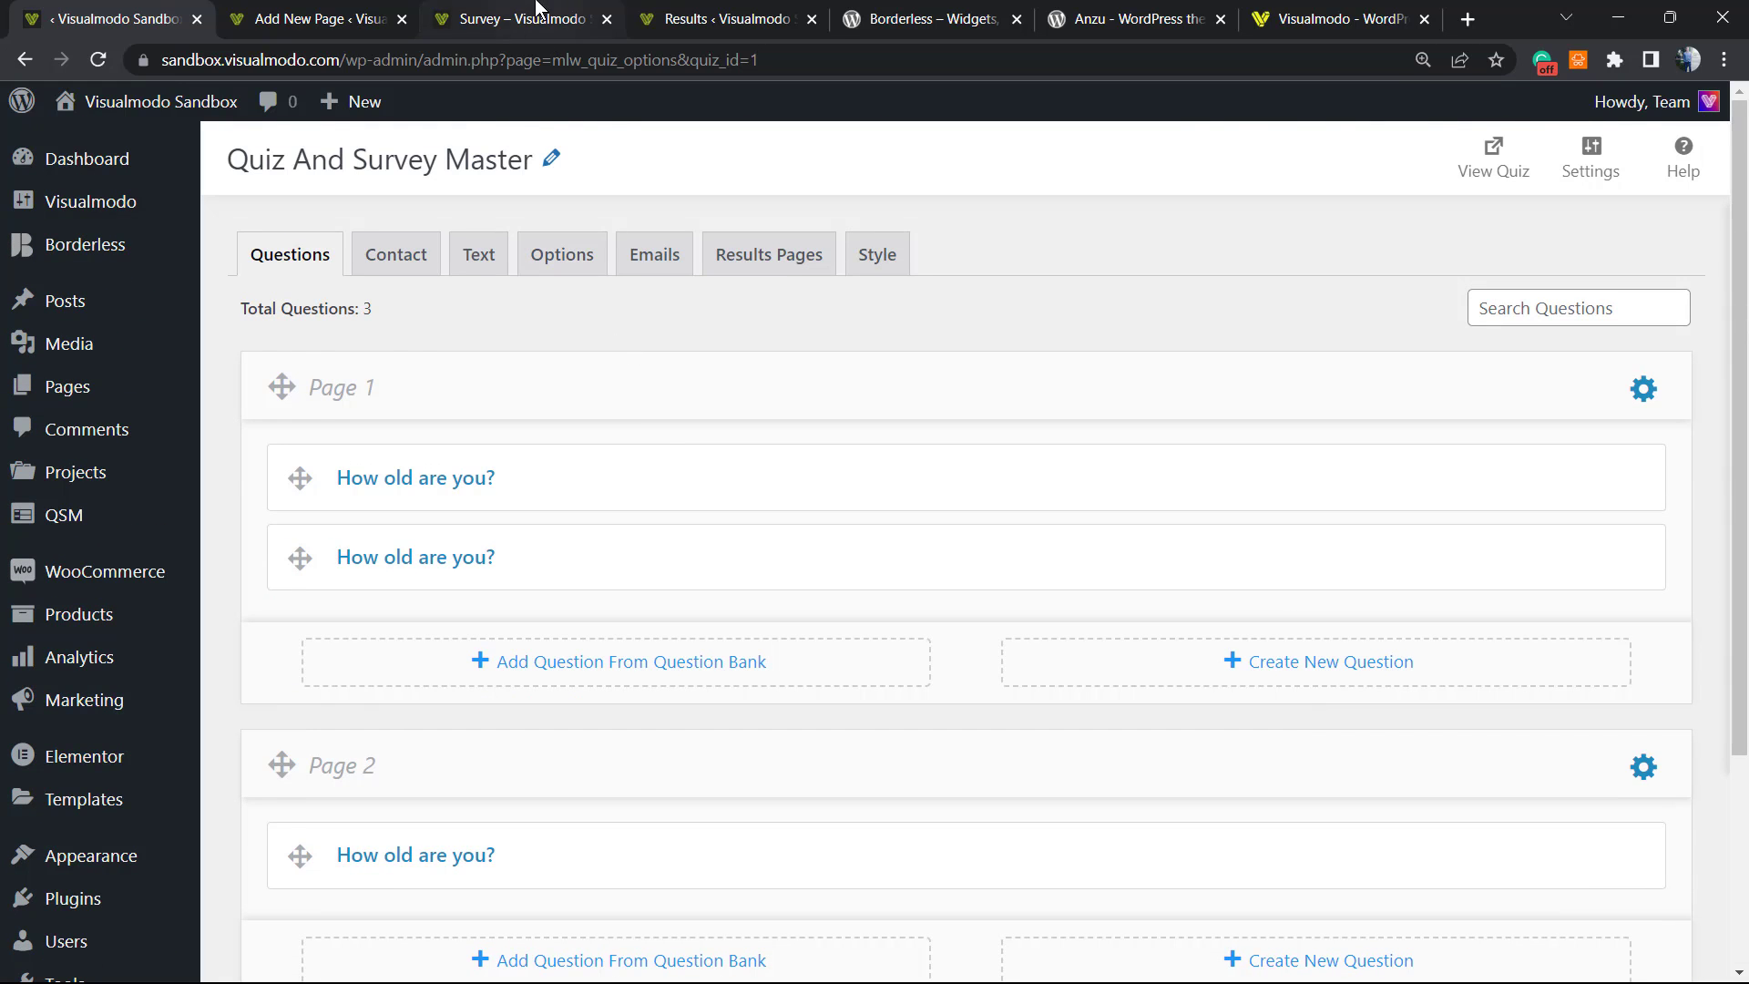
Step: View the Borderless plugin page on WordPress.org and highlight its name
{"action": "left_click", "coordinate": [926, 18]}
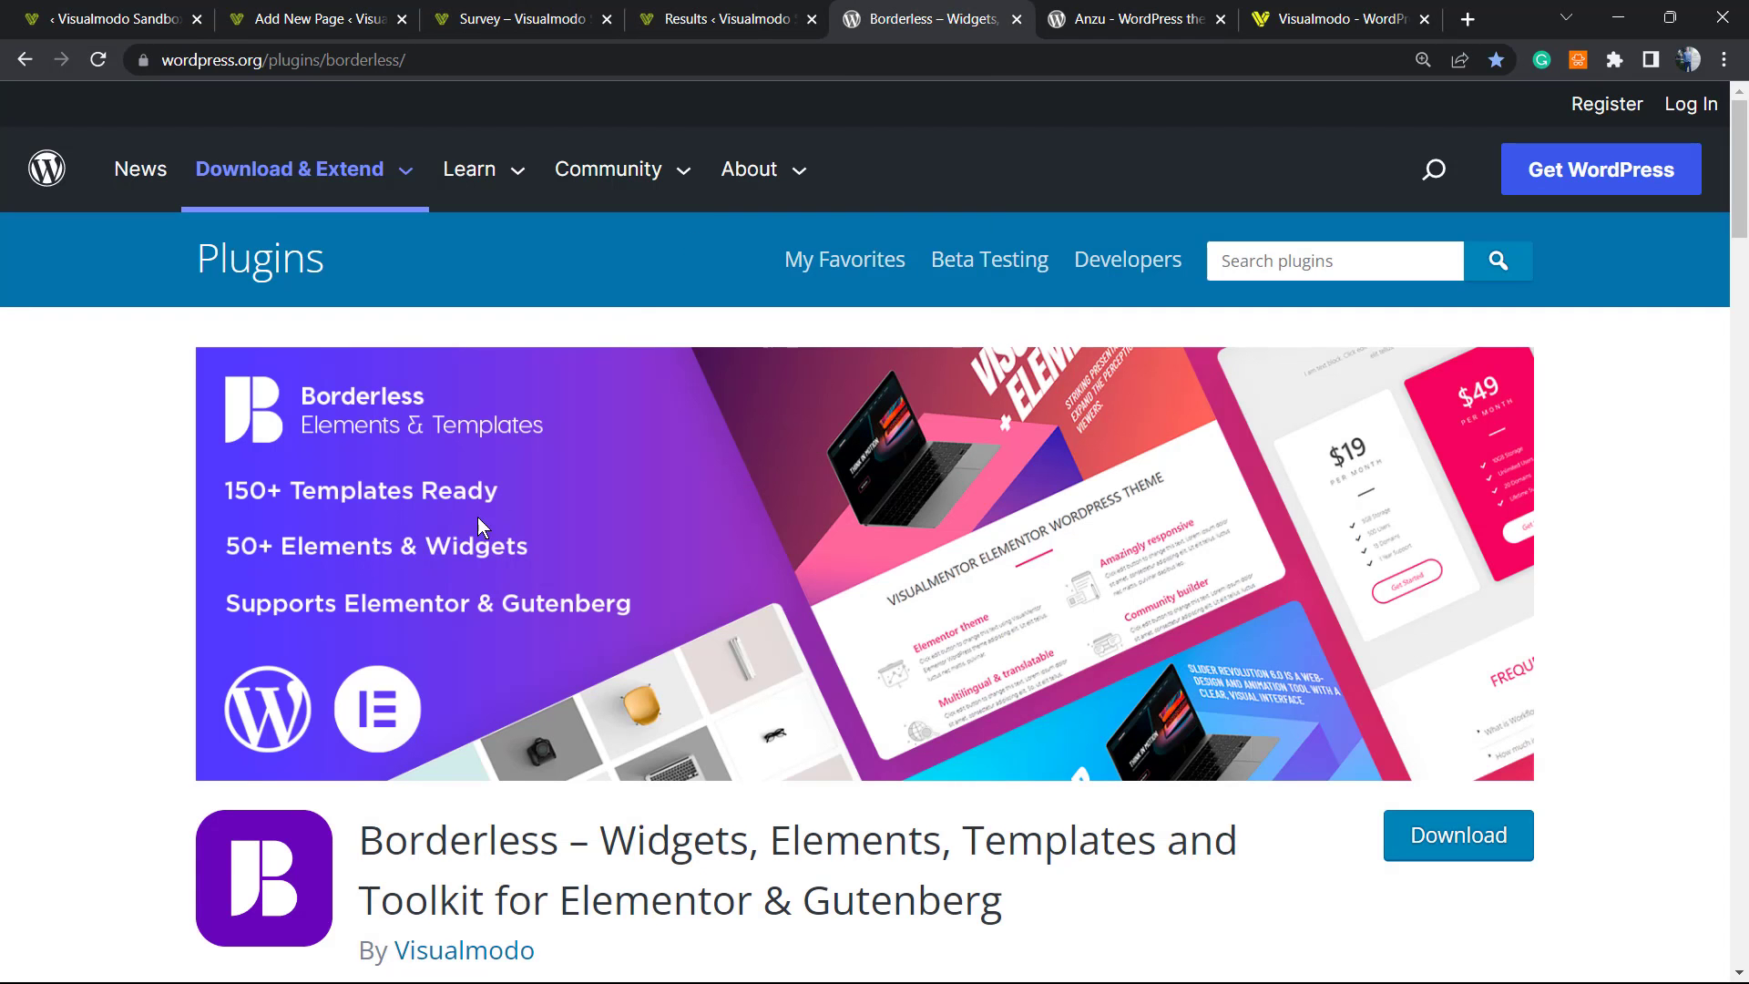
{"action": "double_click", "coordinate": [461, 840]}
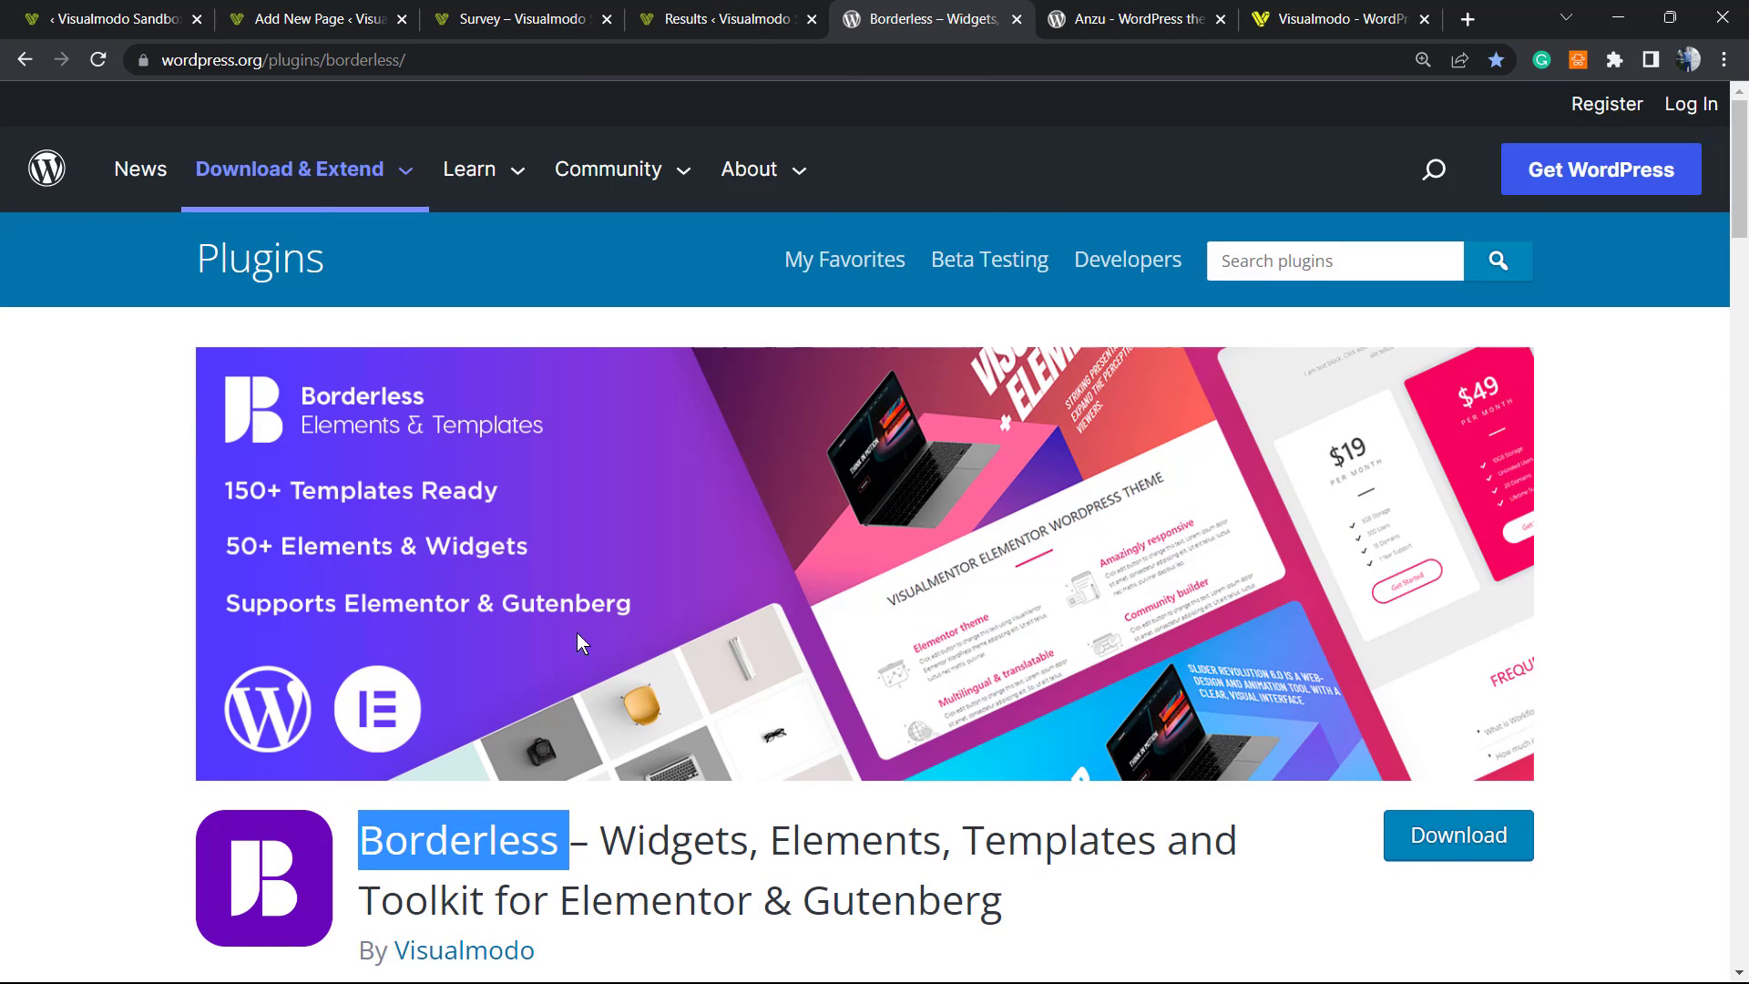
{"action": "mouse_move", "coordinate": [851, 377]}
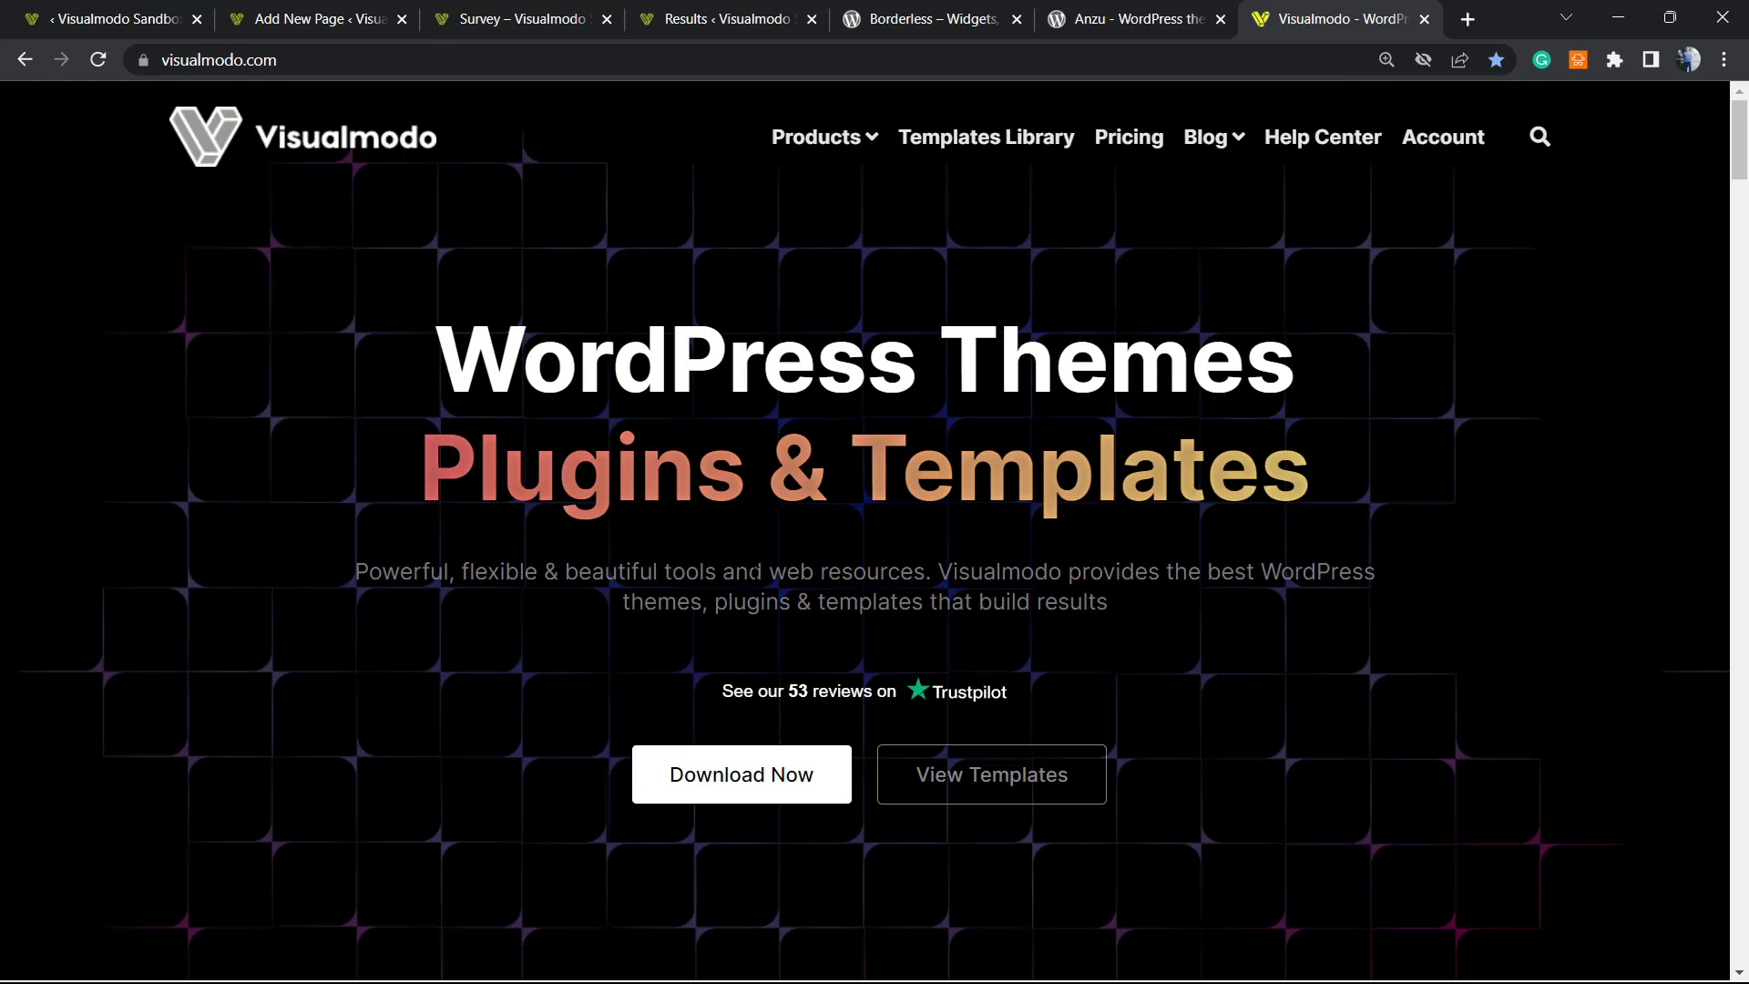
{"action": "mouse_move", "coordinate": [746, 561]}
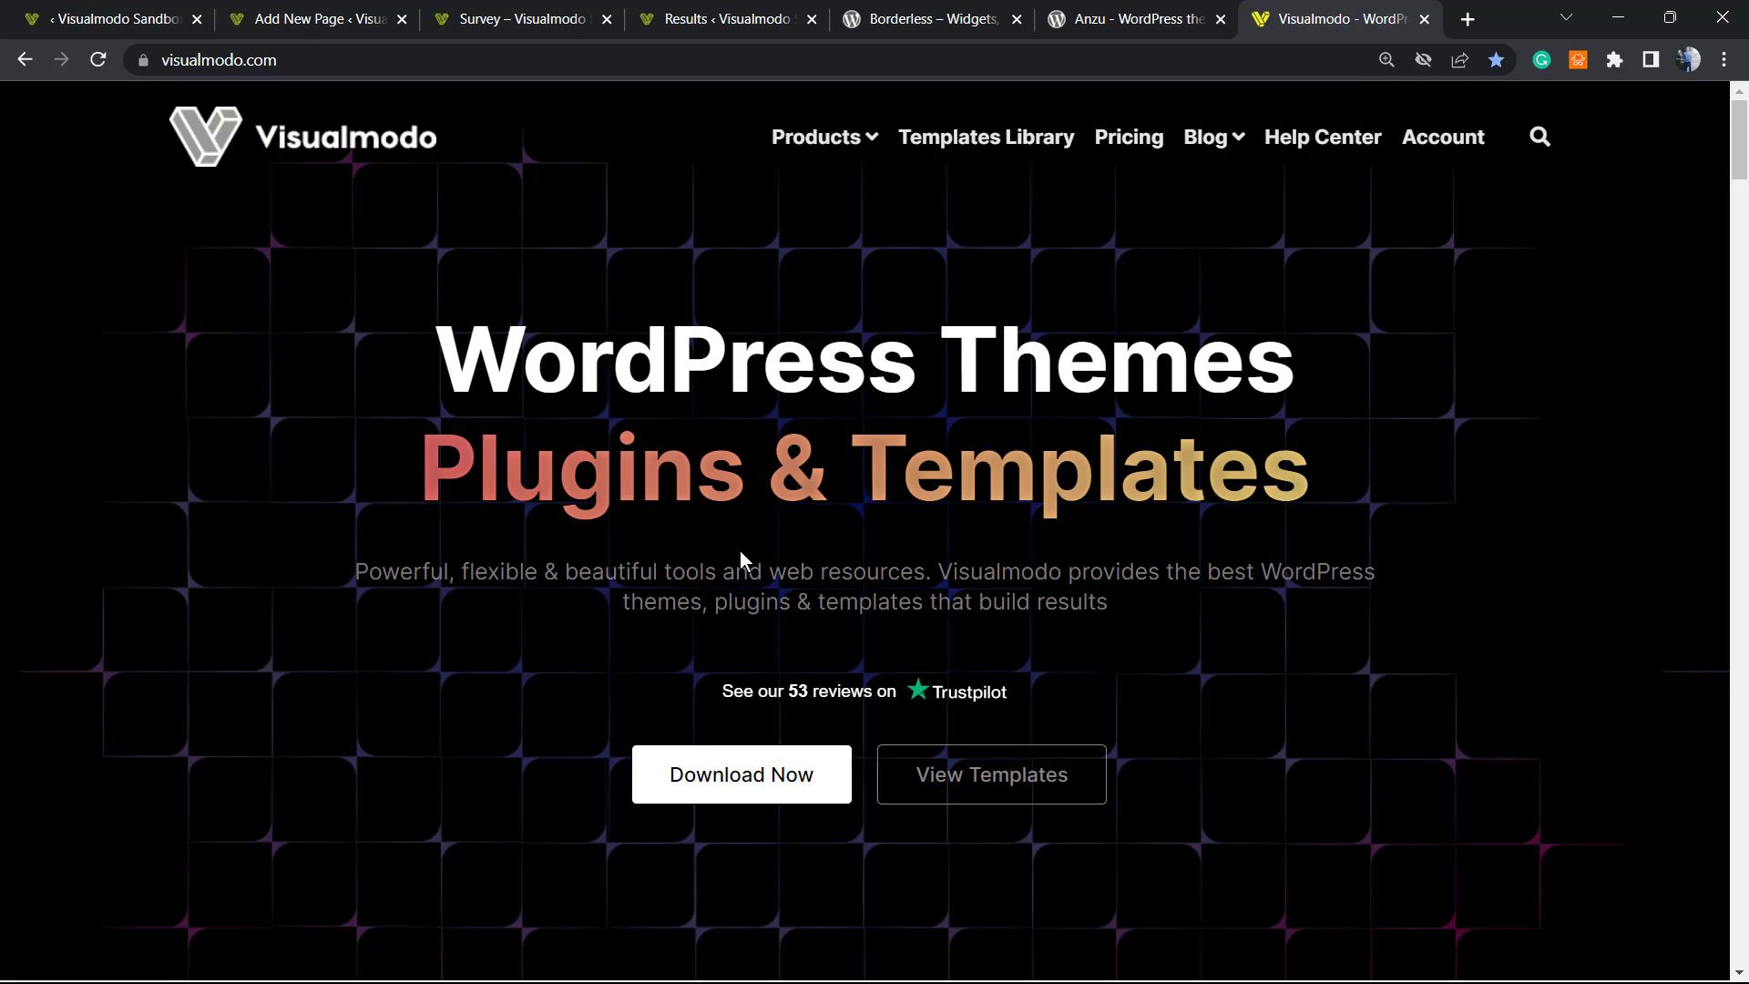
{"action": "mouse_move", "coordinate": [1015, 185]}
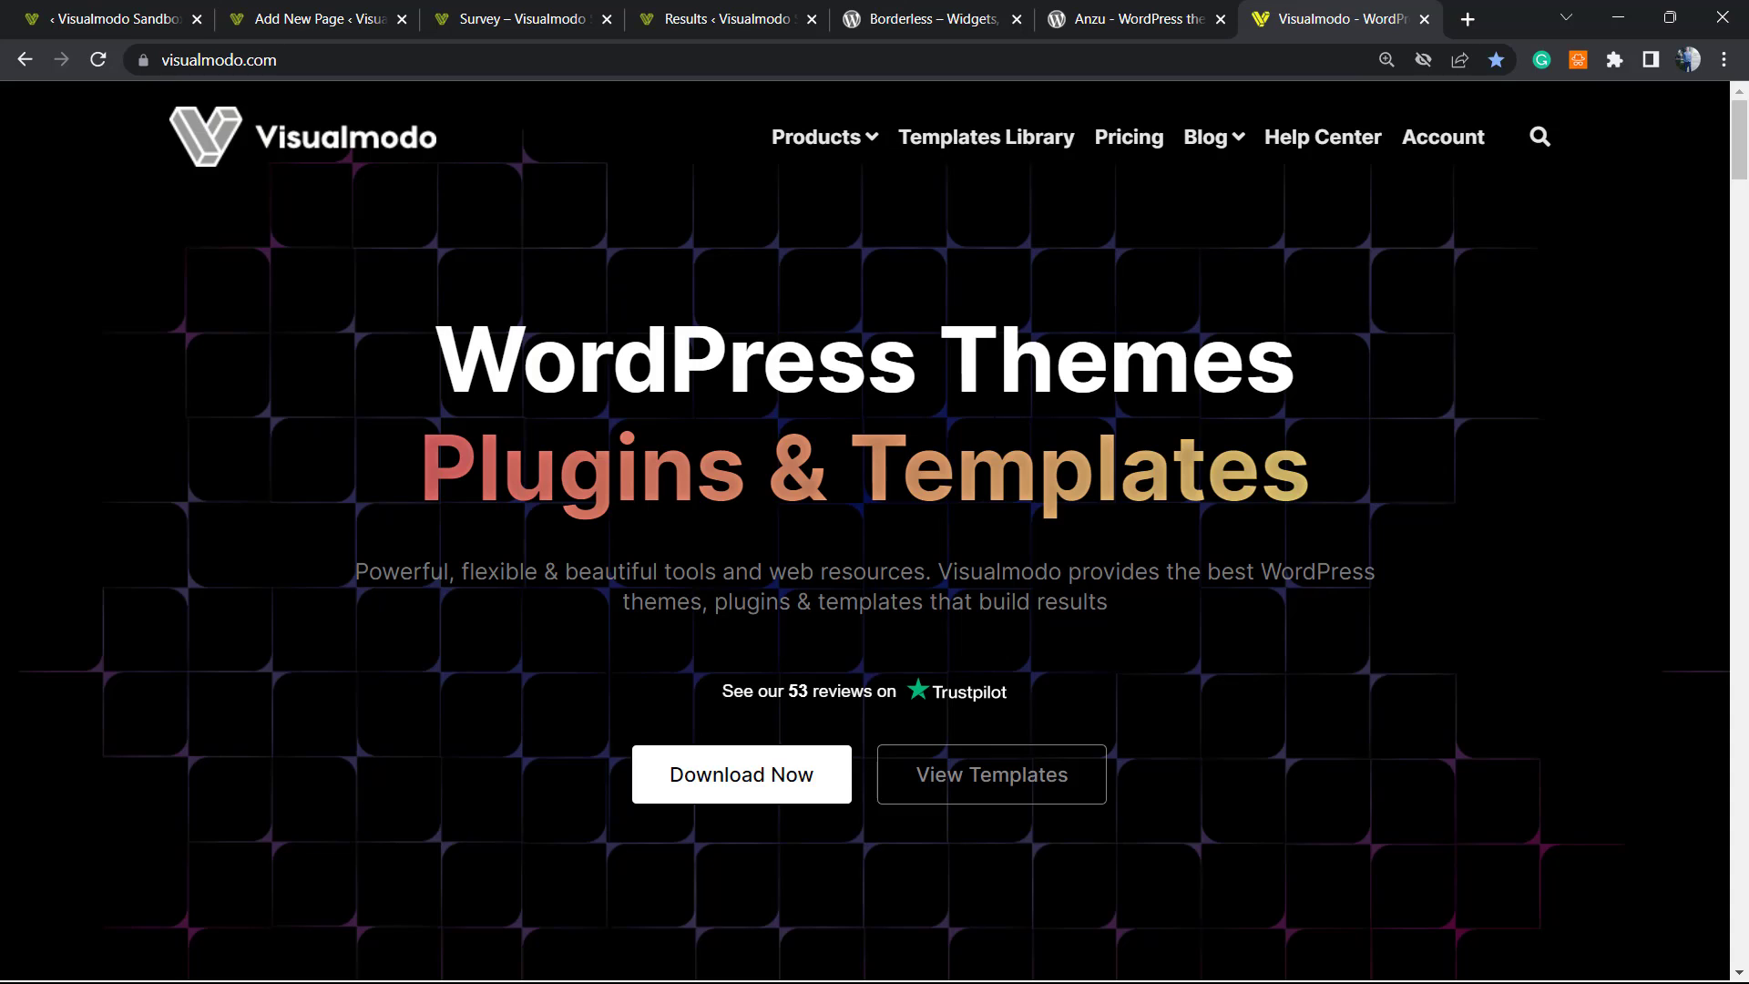
{"action": "mouse_move", "coordinate": [1080, 297]}
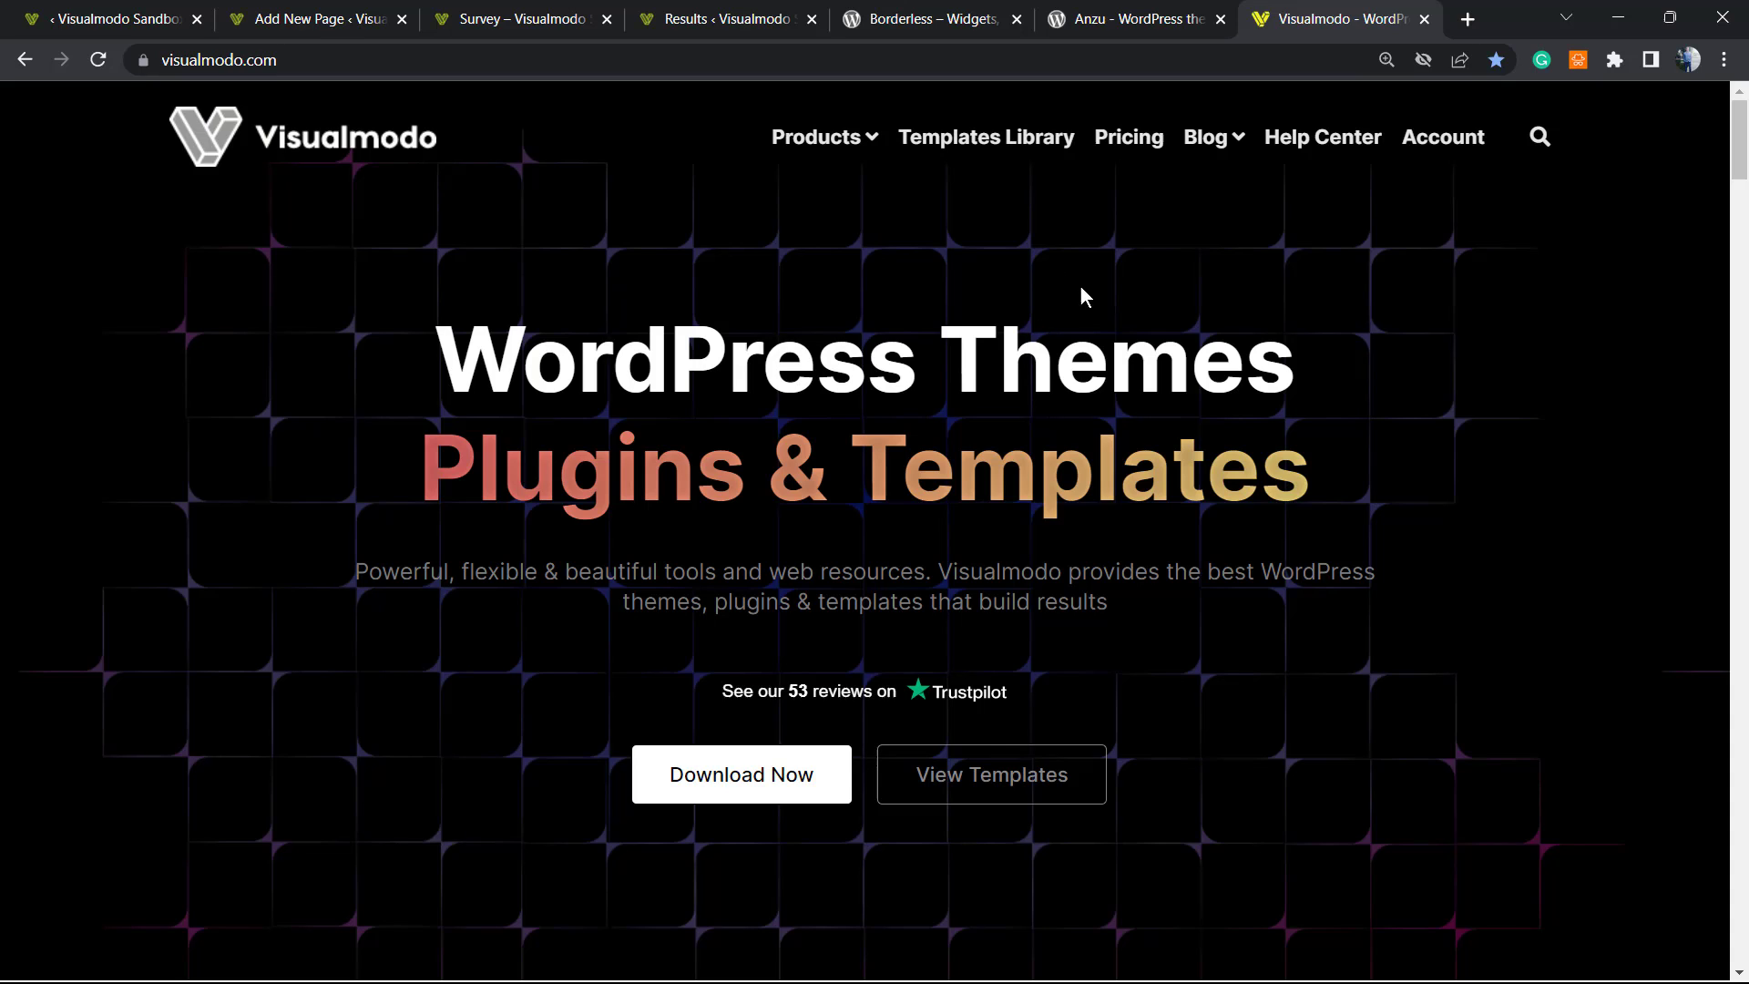